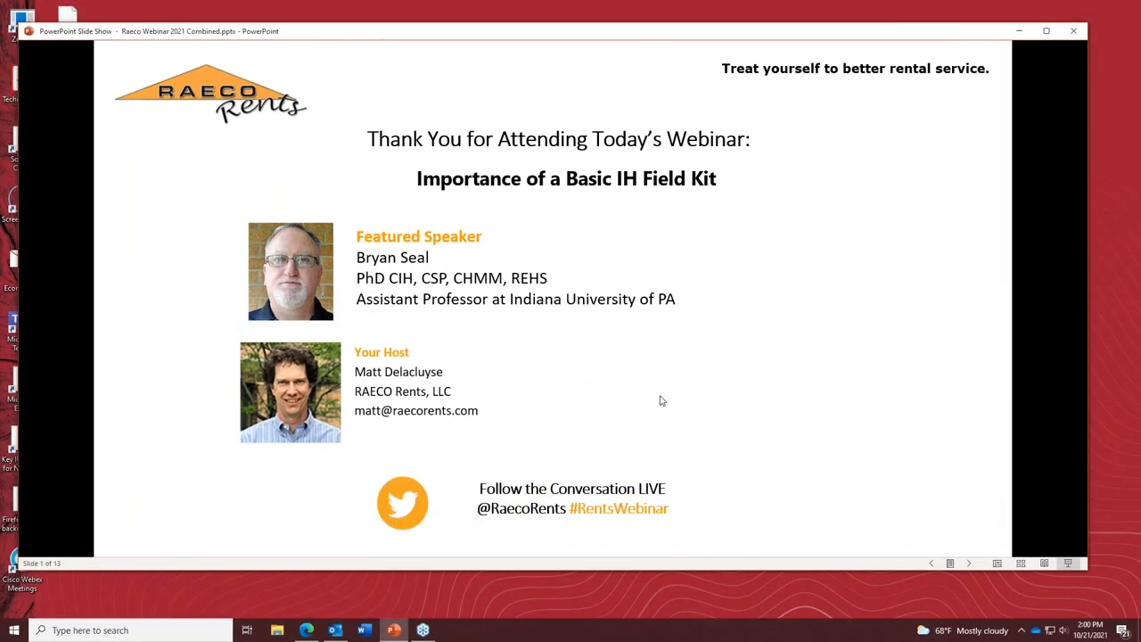
{"action": "mouse_move", "coordinate": [627, 390]}
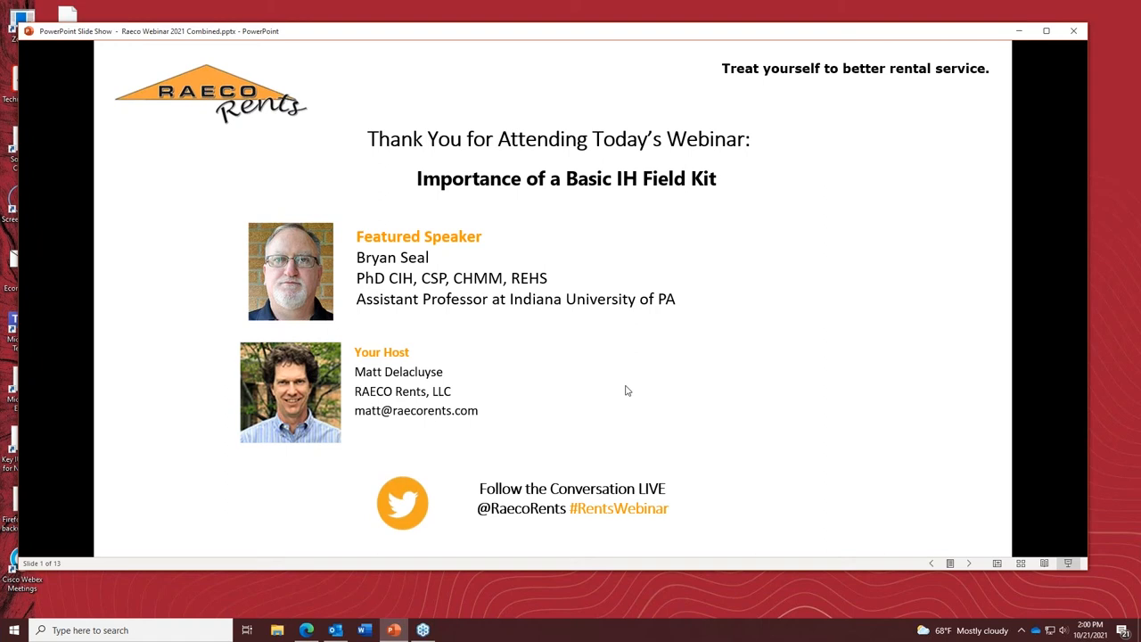
{"action": "mouse_move", "coordinate": [635, 387]}
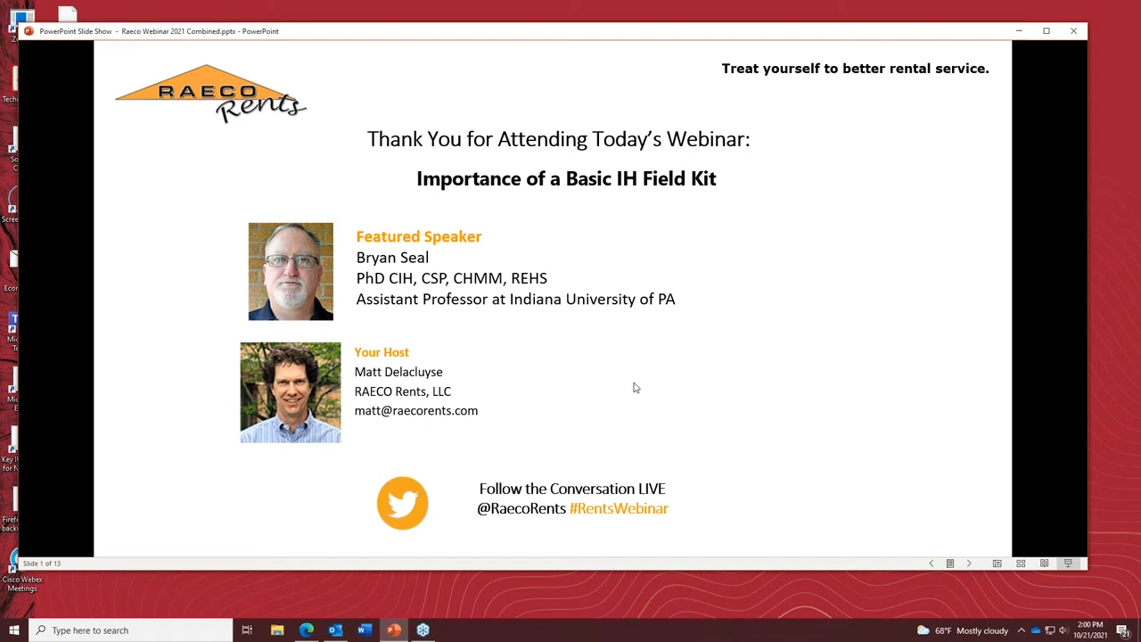
{"action": "mouse_move", "coordinate": [713, 428]}
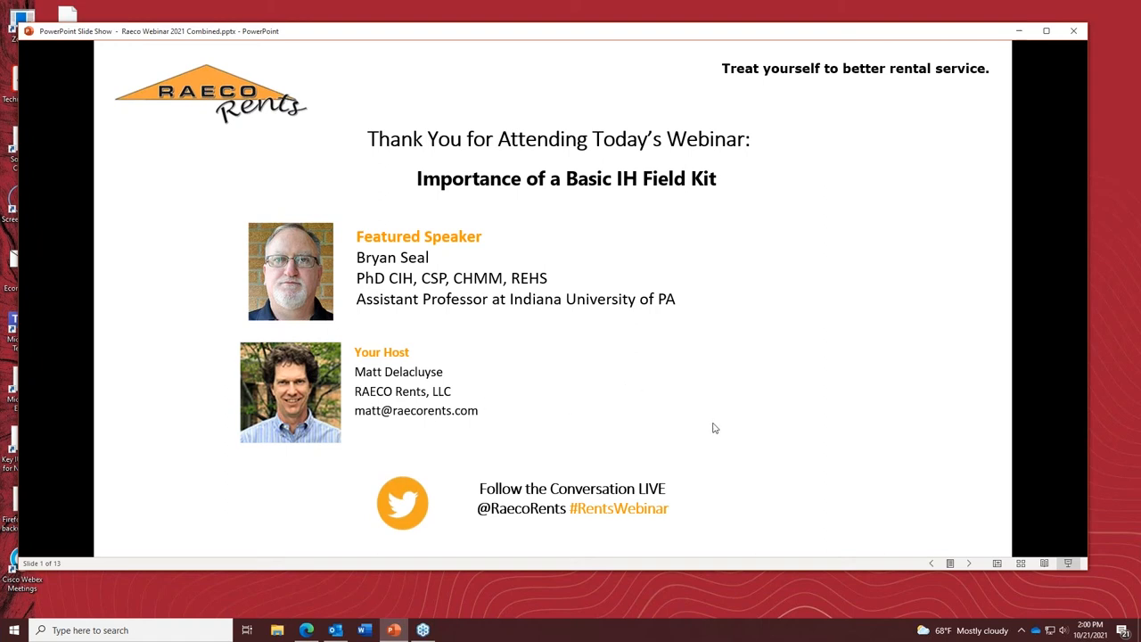
{"action": "mouse_move", "coordinate": [631, 401]}
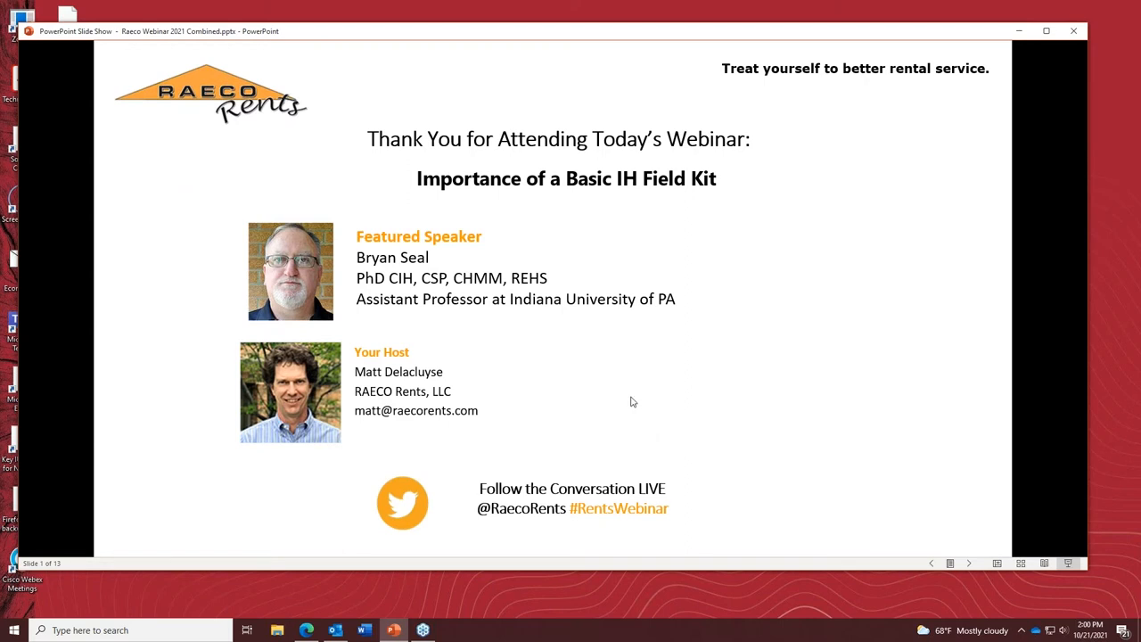
{"action": "mouse_move", "coordinate": [702, 414]}
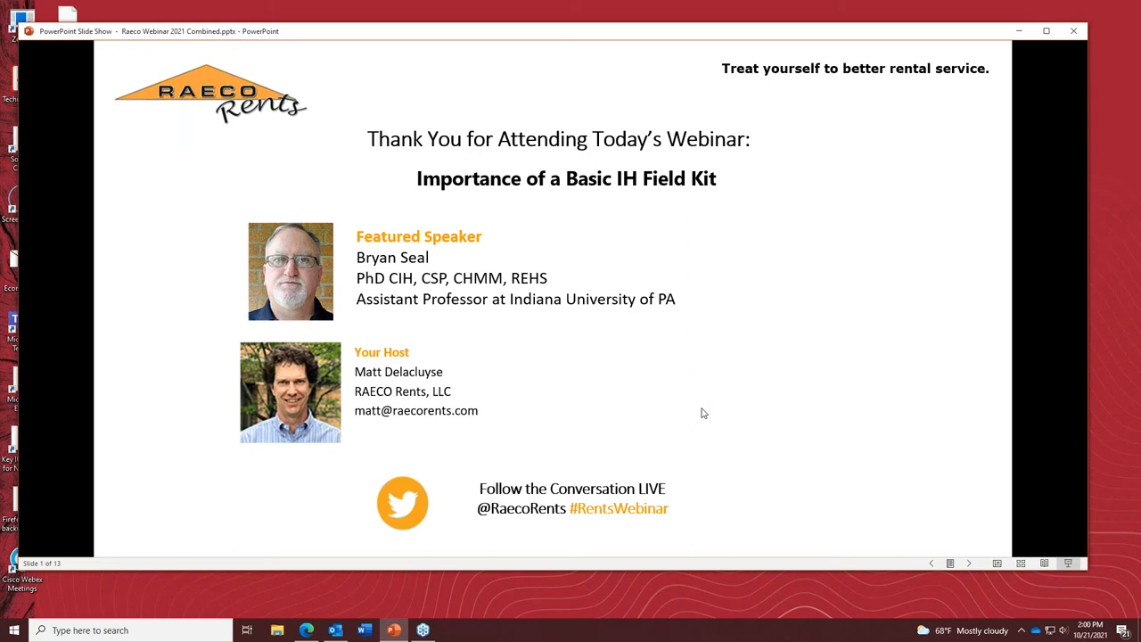
{"action": "mouse_move", "coordinate": [723, 434]}
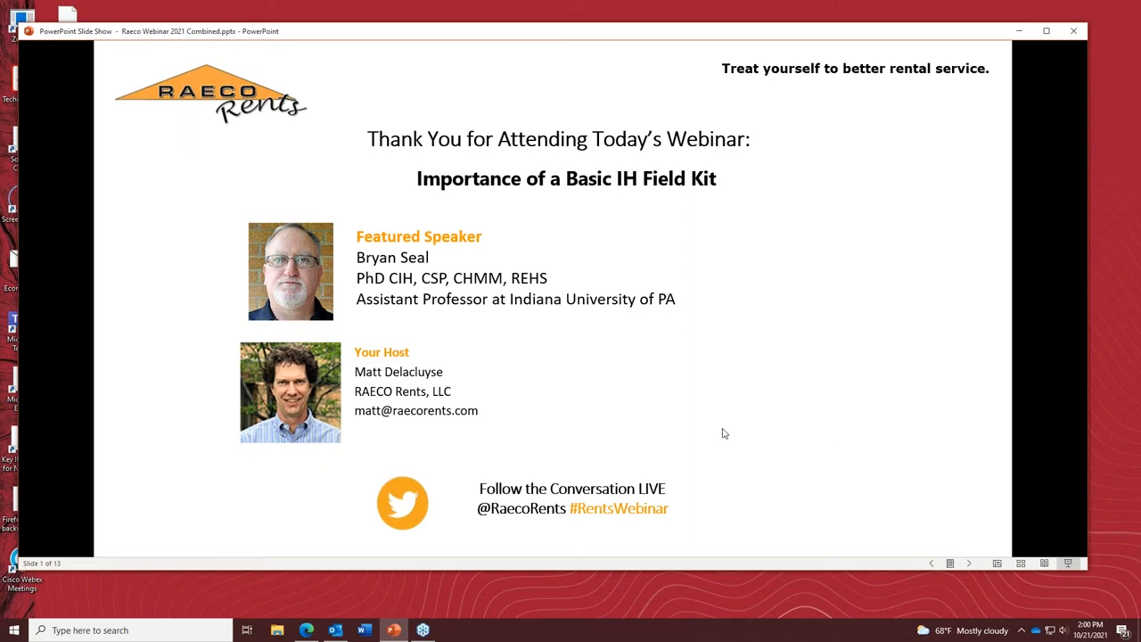
{"action": "mouse_move", "coordinate": [661, 410]}
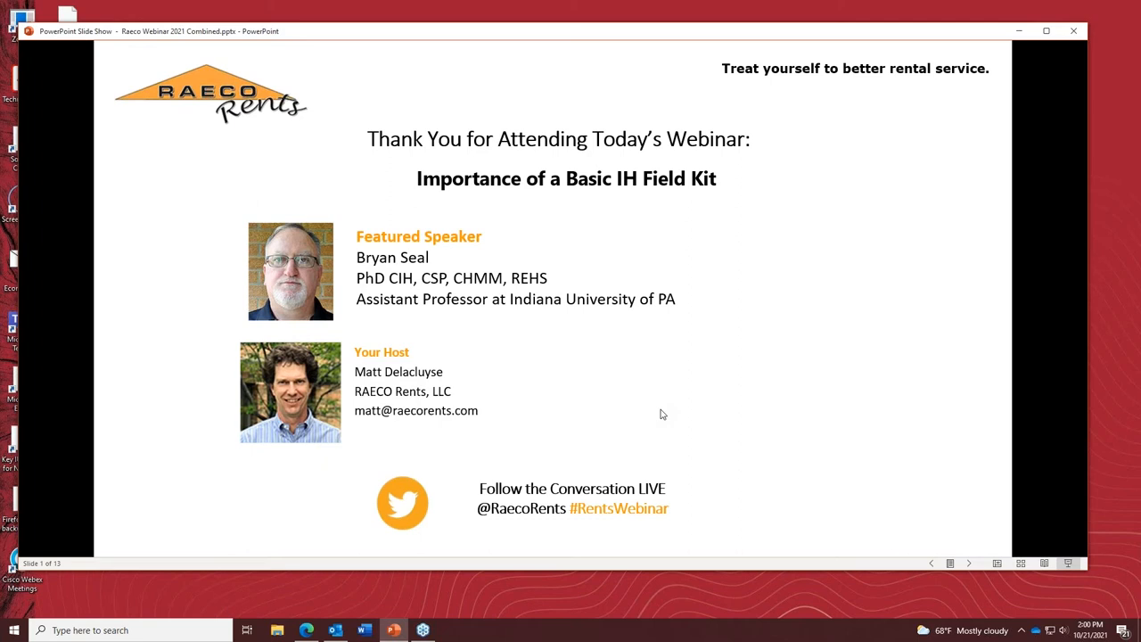
{"action": "mouse_move", "coordinate": [710, 442]}
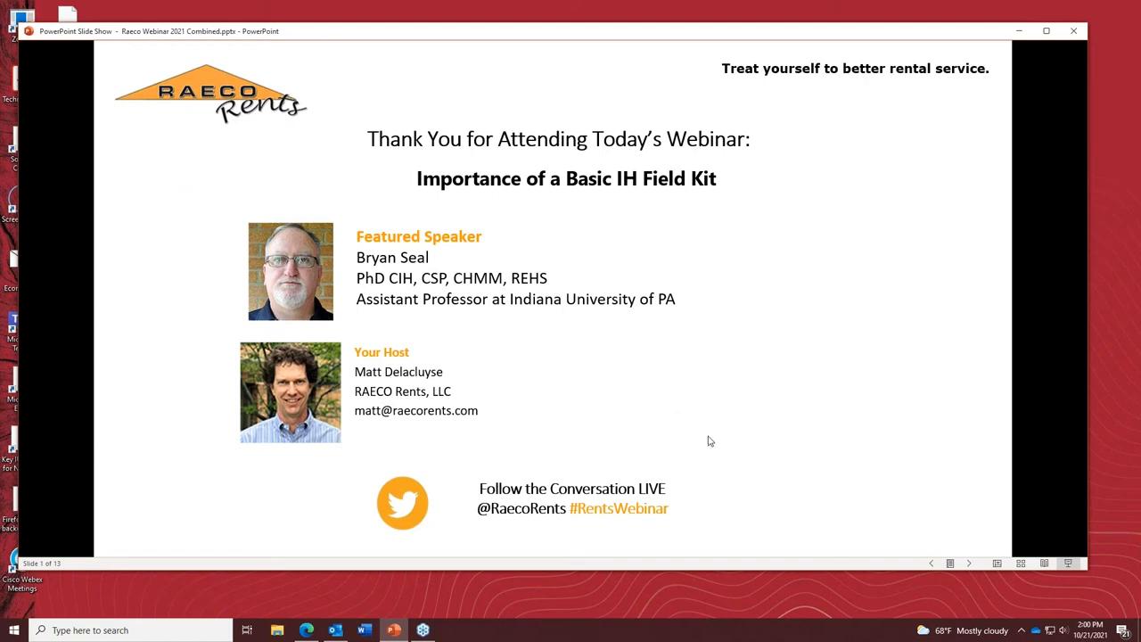
{"action": "mouse_move", "coordinate": [812, 414]}
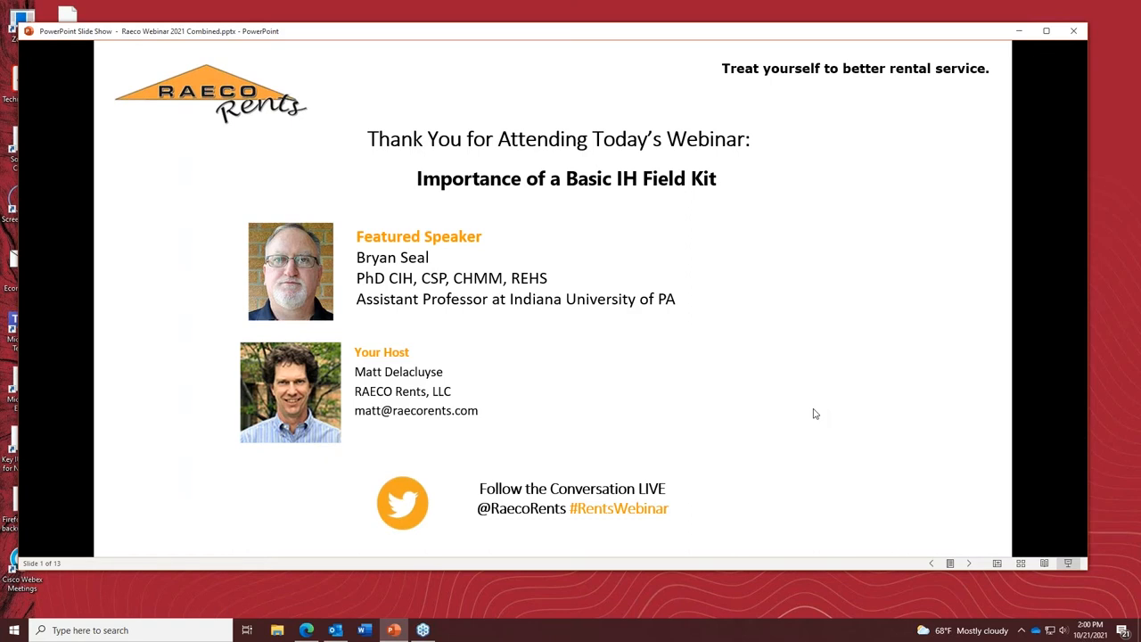
{"action": "mouse_move", "coordinate": [670, 484]}
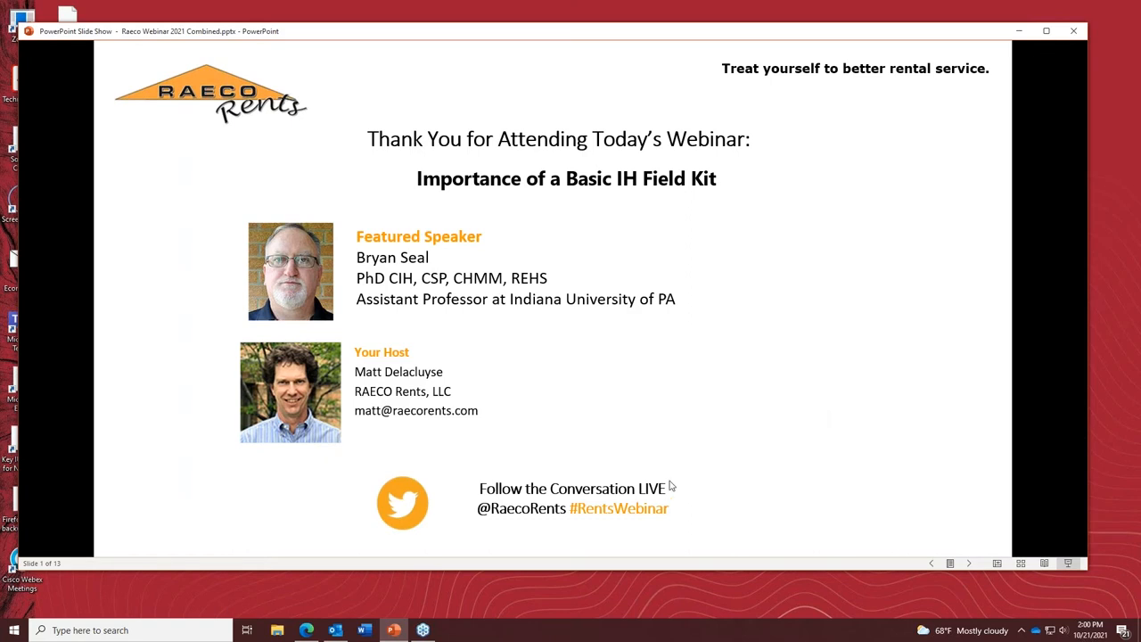
{"action": "mouse_move", "coordinate": [613, 470]}
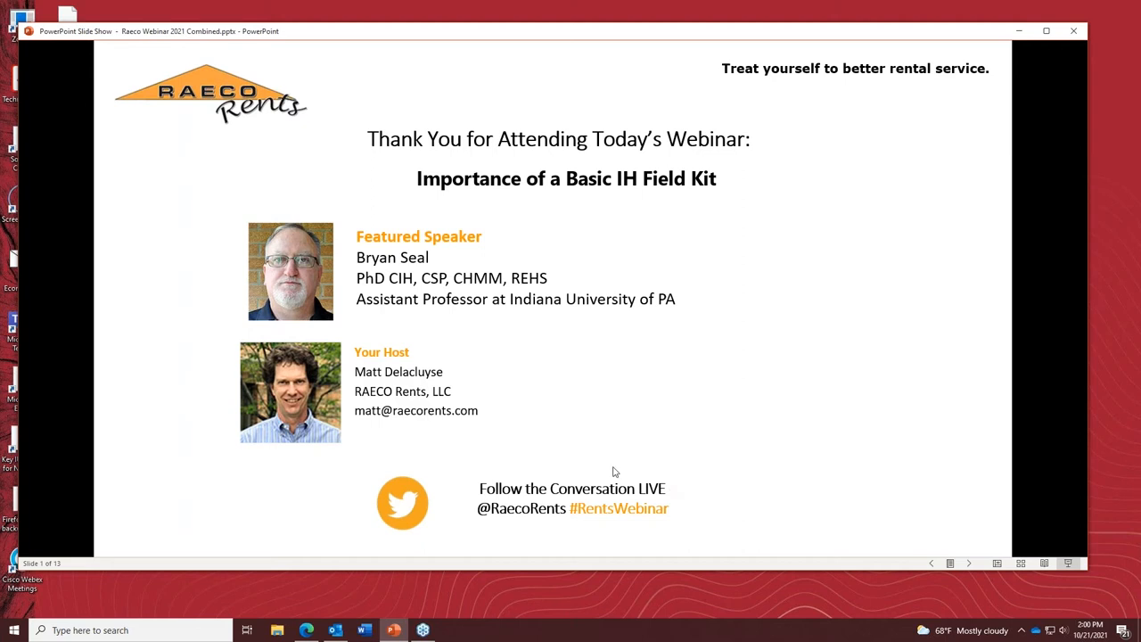
{"action": "mouse_move", "coordinate": [549, 429]}
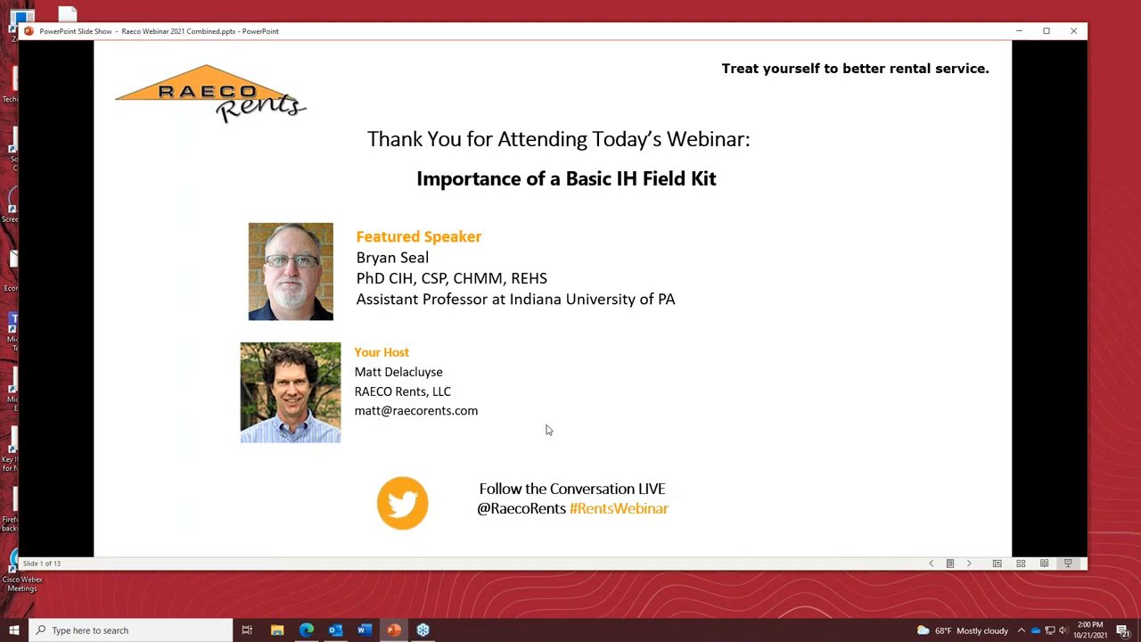
{"action": "mouse_move", "coordinate": [574, 428]}
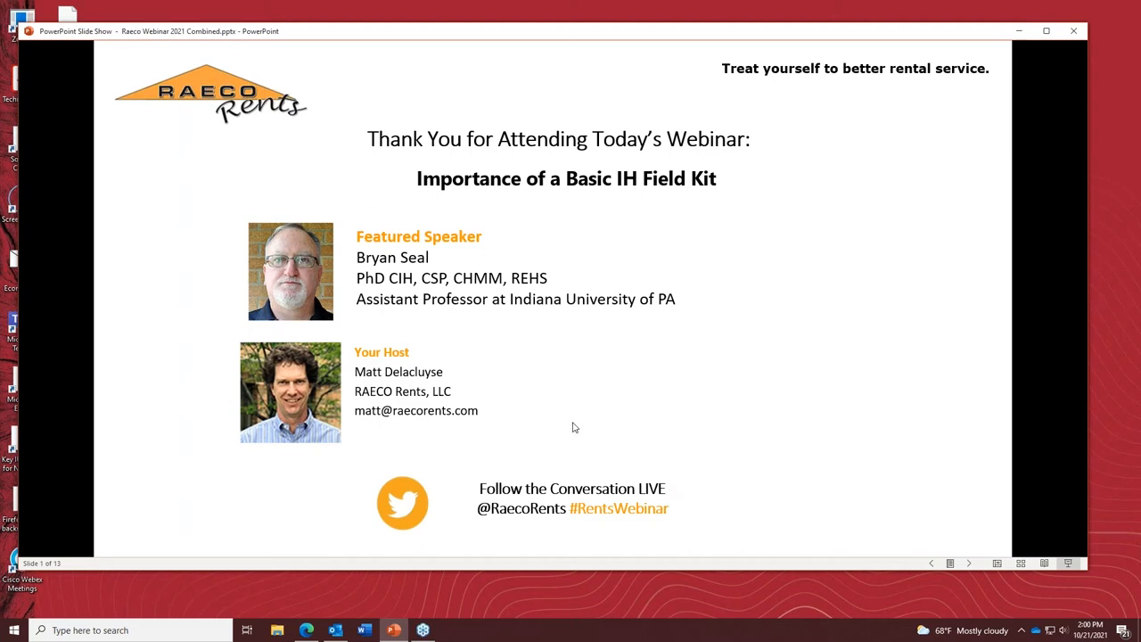
{"action": "mouse_move", "coordinate": [611, 409]}
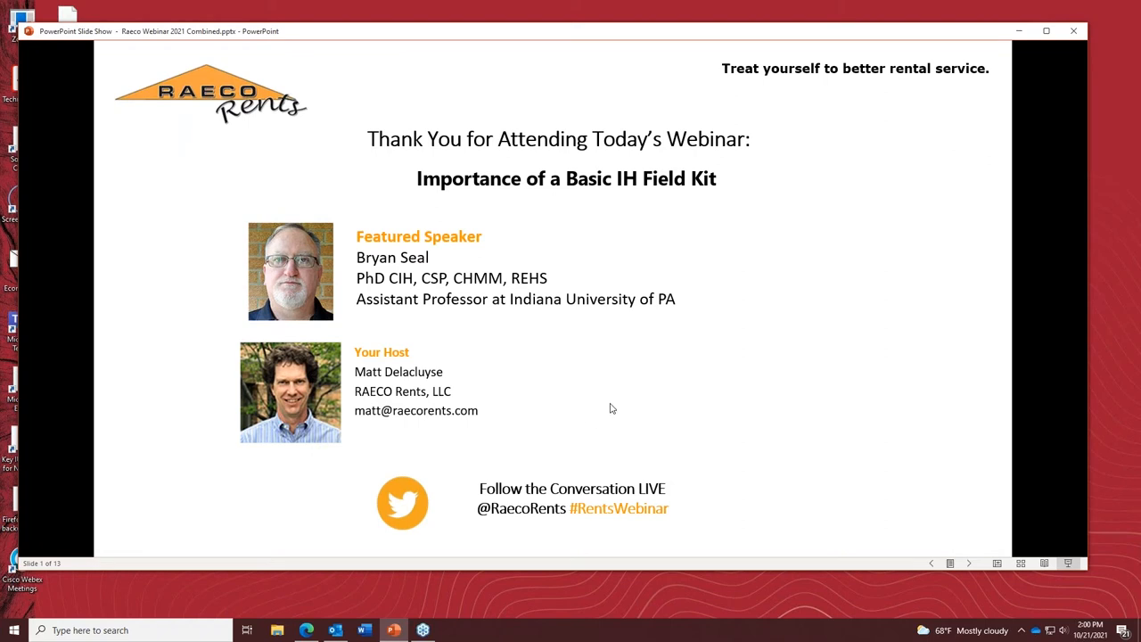
{"action": "mouse_move", "coordinate": [282, 503]}
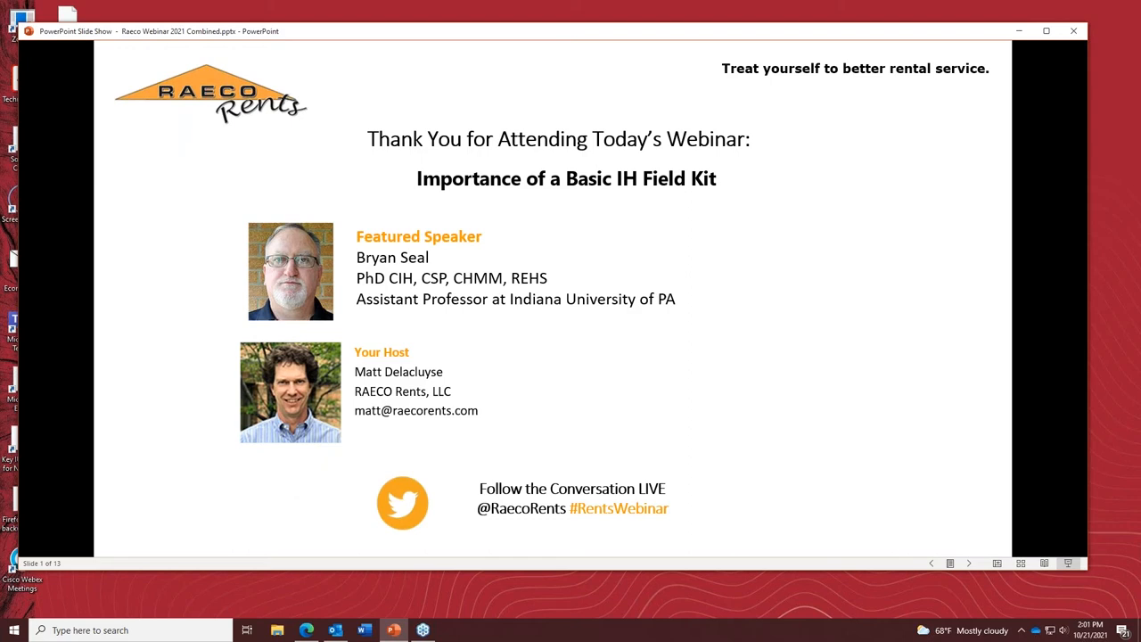
{"action": "mouse_move", "coordinate": [720, 404]}
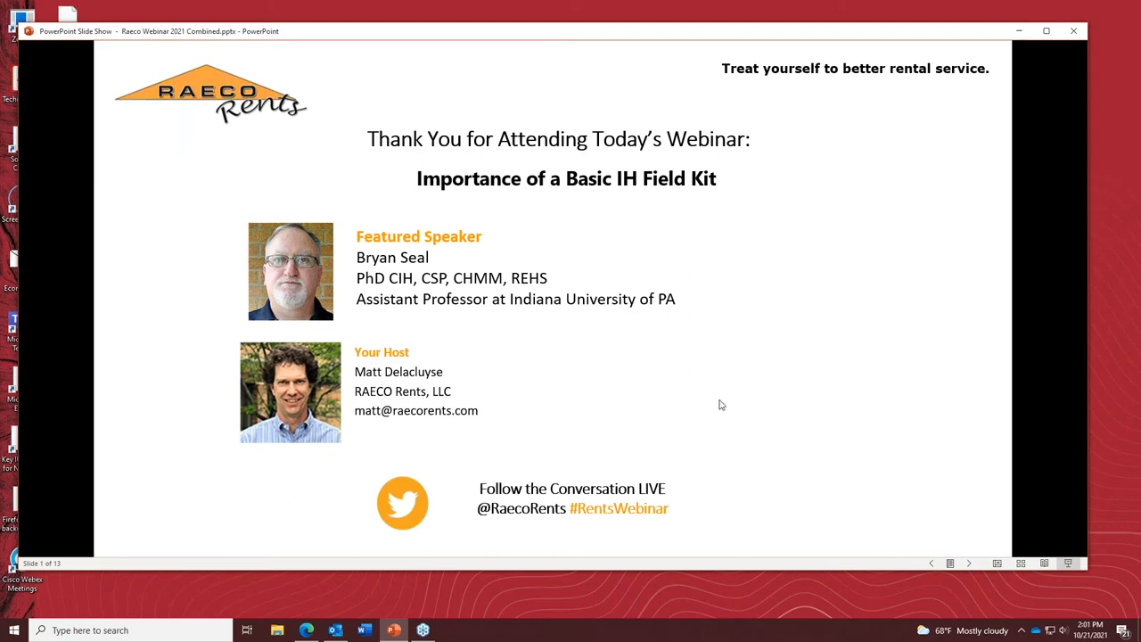
{"action": "mouse_move", "coordinate": [688, 385]}
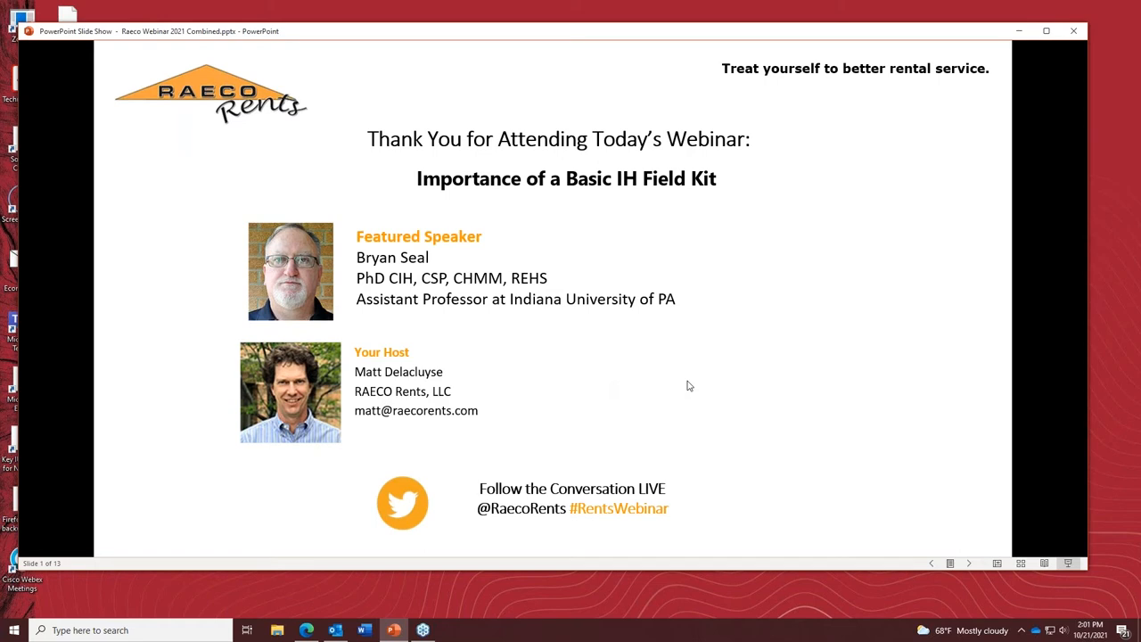
{"action": "mouse_move", "coordinate": [856, 278]}
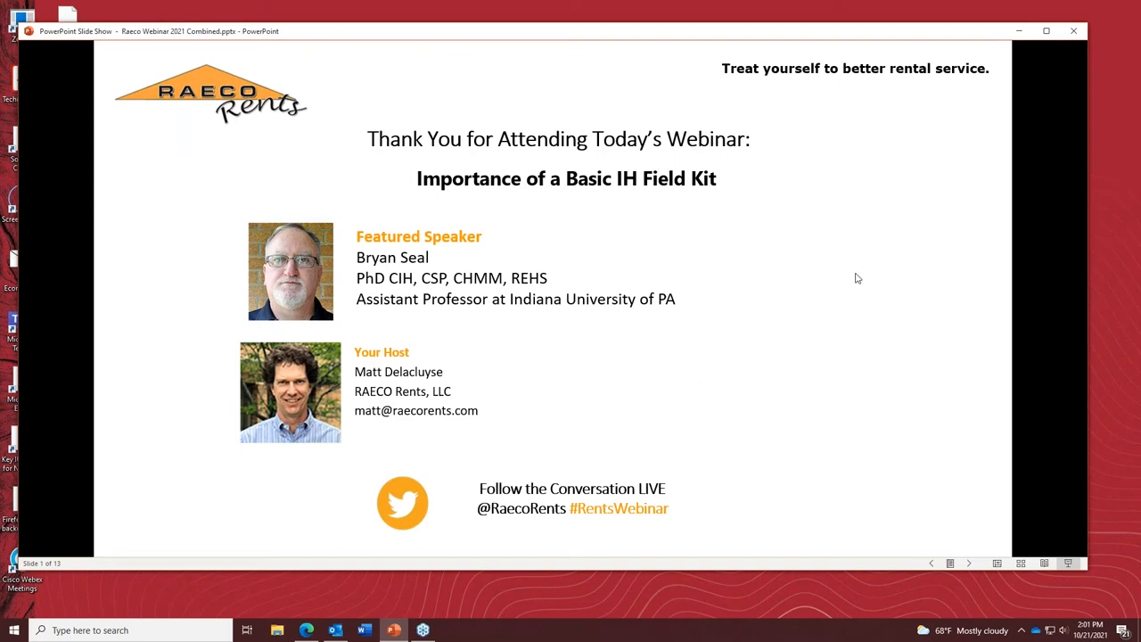
{"action": "mouse_move", "coordinate": [780, 410]}
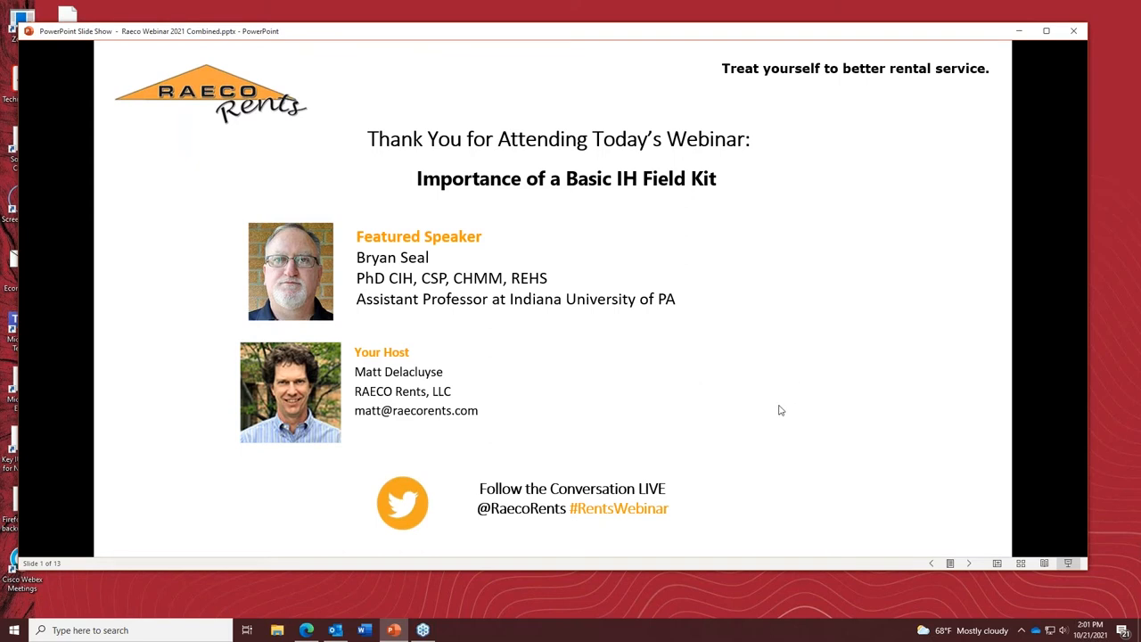
{"action": "mouse_move", "coordinate": [765, 405]}
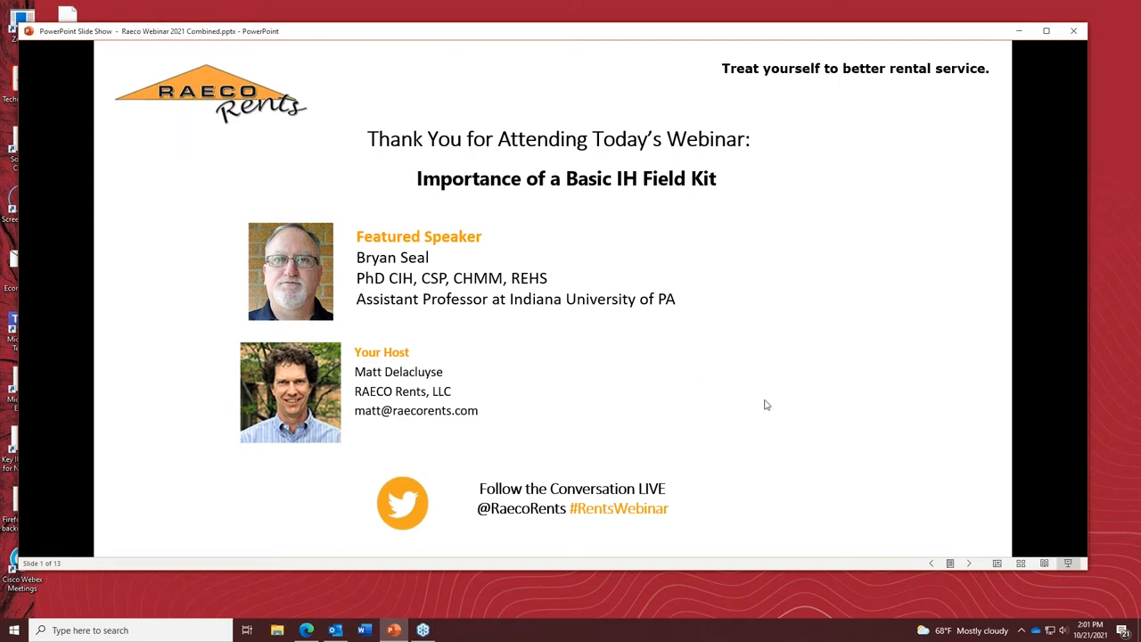
{"action": "mouse_move", "coordinate": [749, 403]}
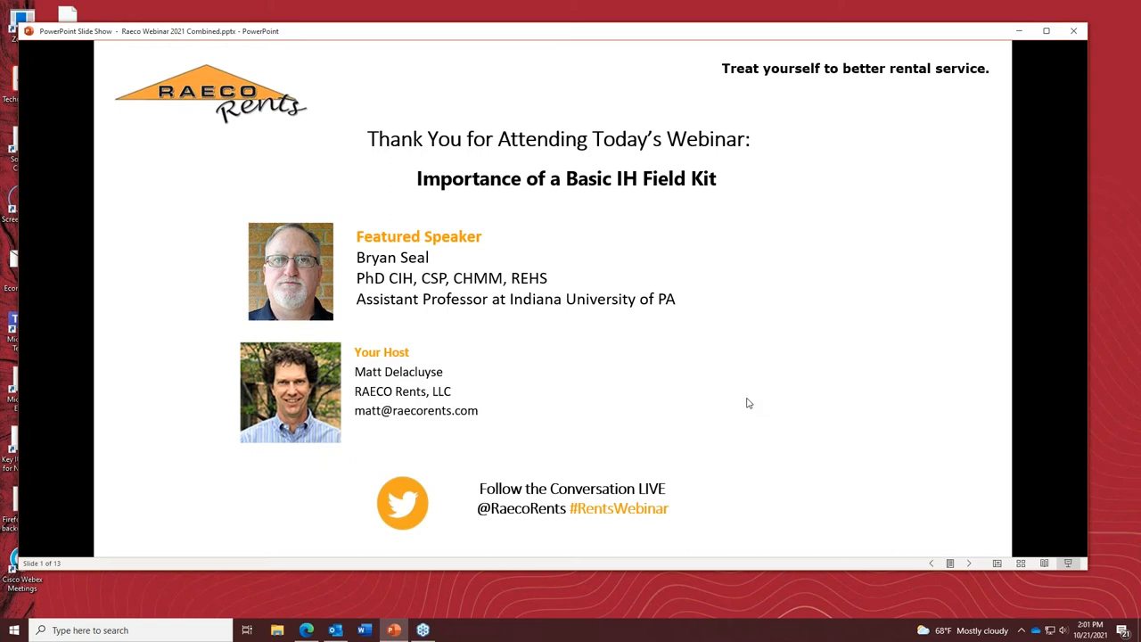
{"action": "mouse_move", "coordinate": [773, 449]}
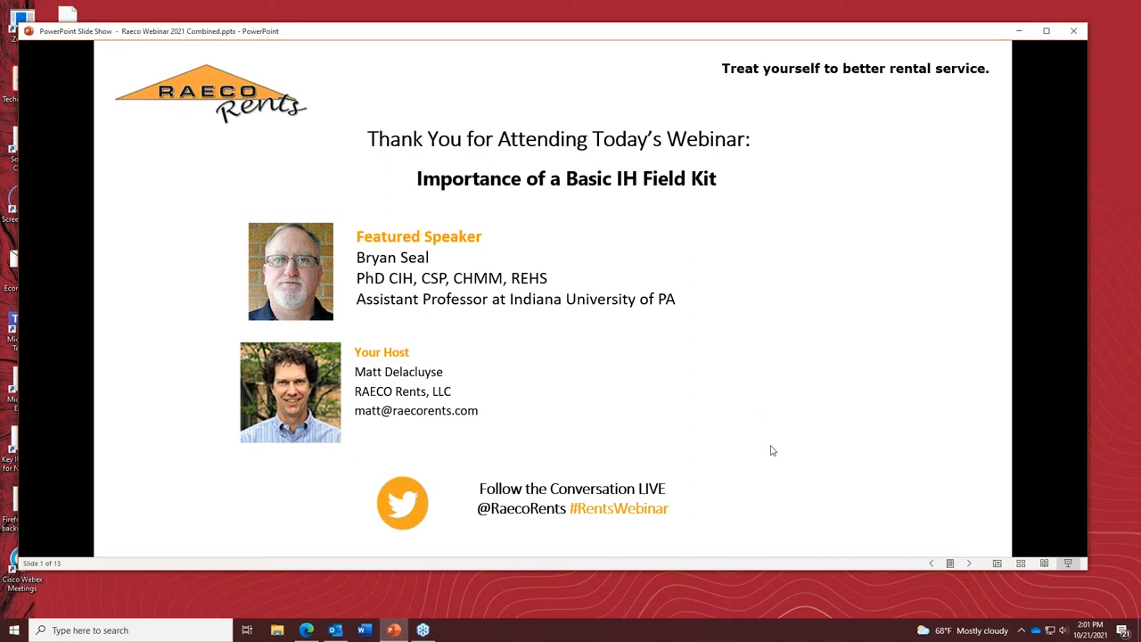
{"action": "mouse_move", "coordinate": [675, 426]}
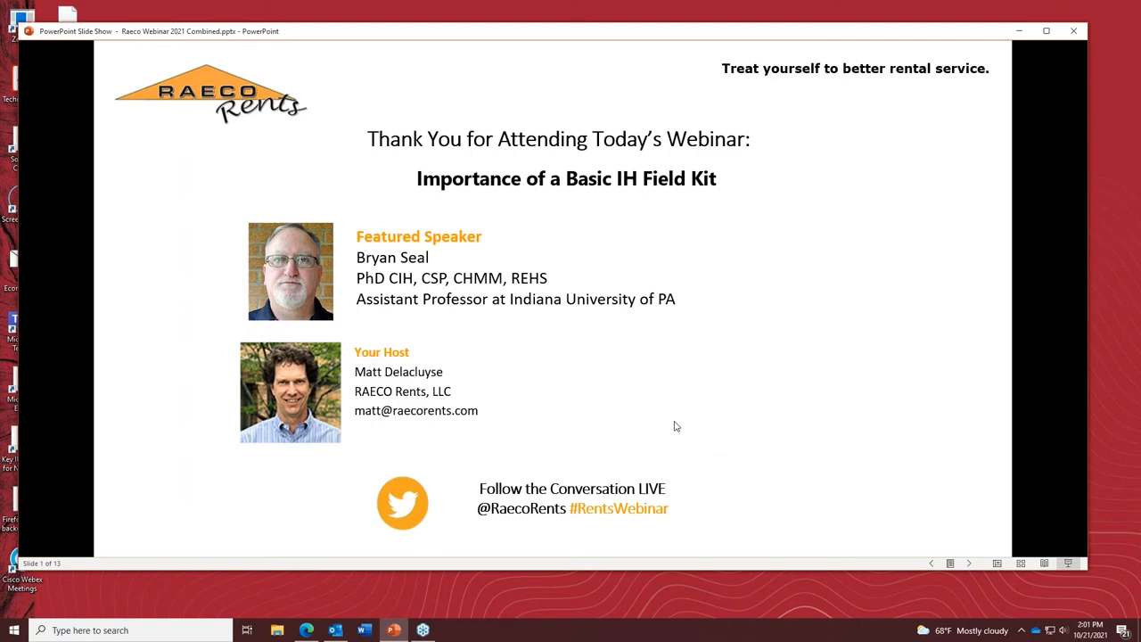
{"action": "mouse_move", "coordinate": [672, 442]}
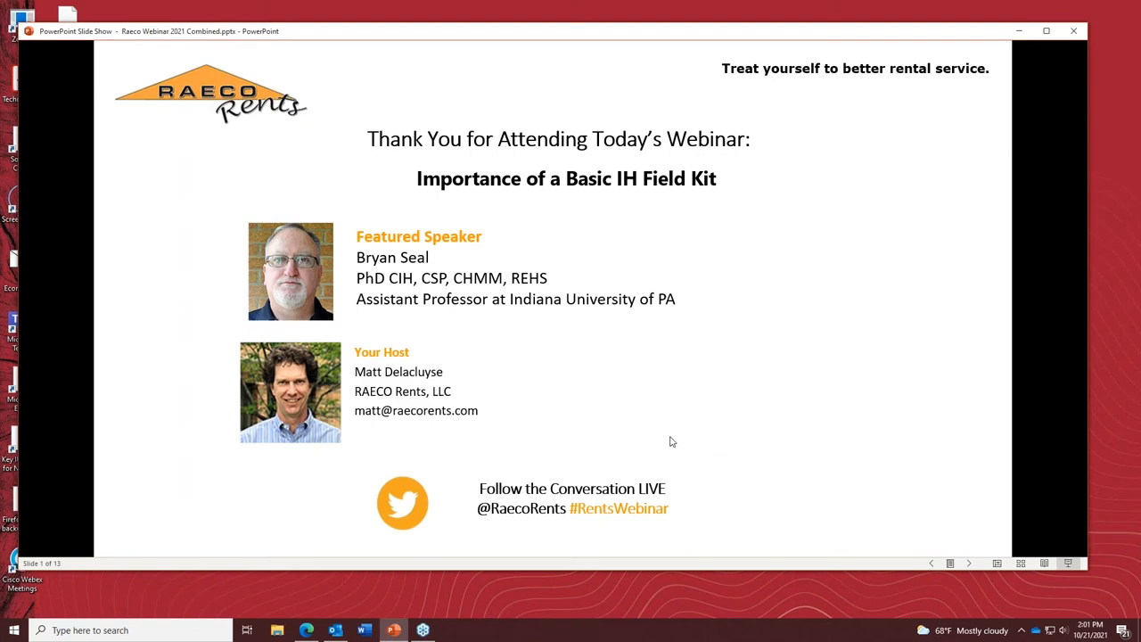
{"action": "mouse_move", "coordinate": [658, 394]}
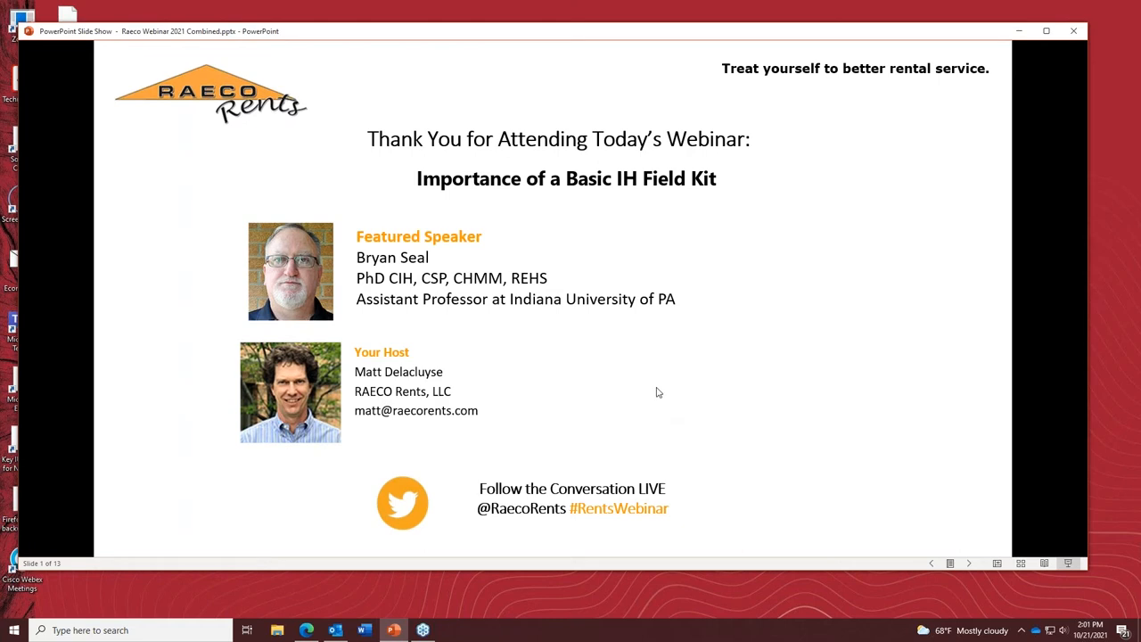
{"action": "mouse_move", "coordinate": [681, 407]}
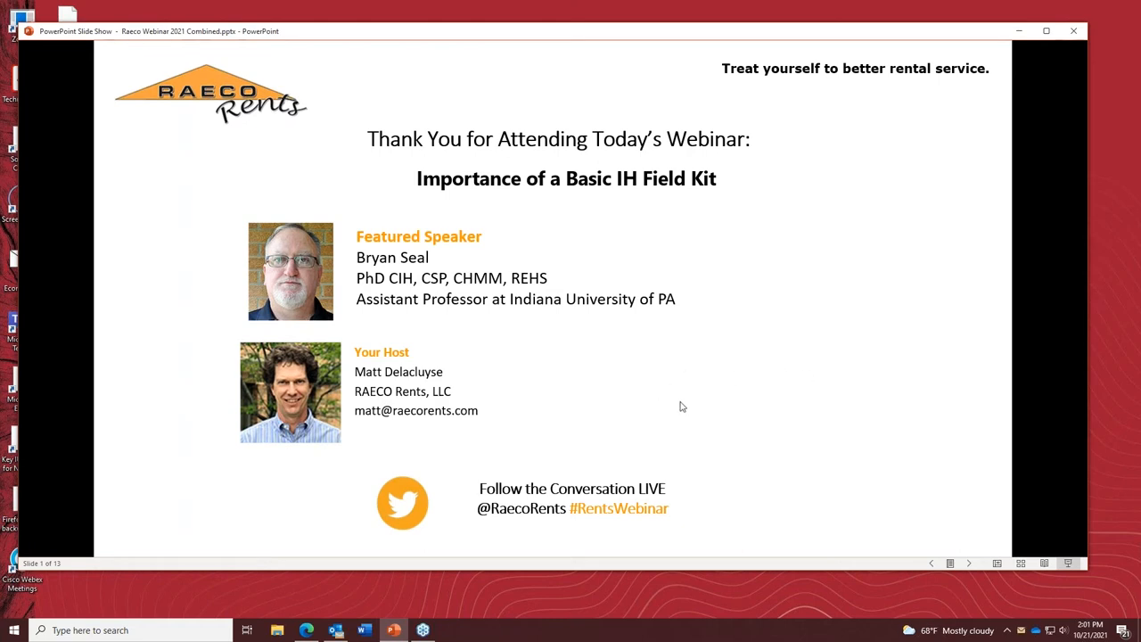
{"action": "mouse_move", "coordinate": [645, 402]}
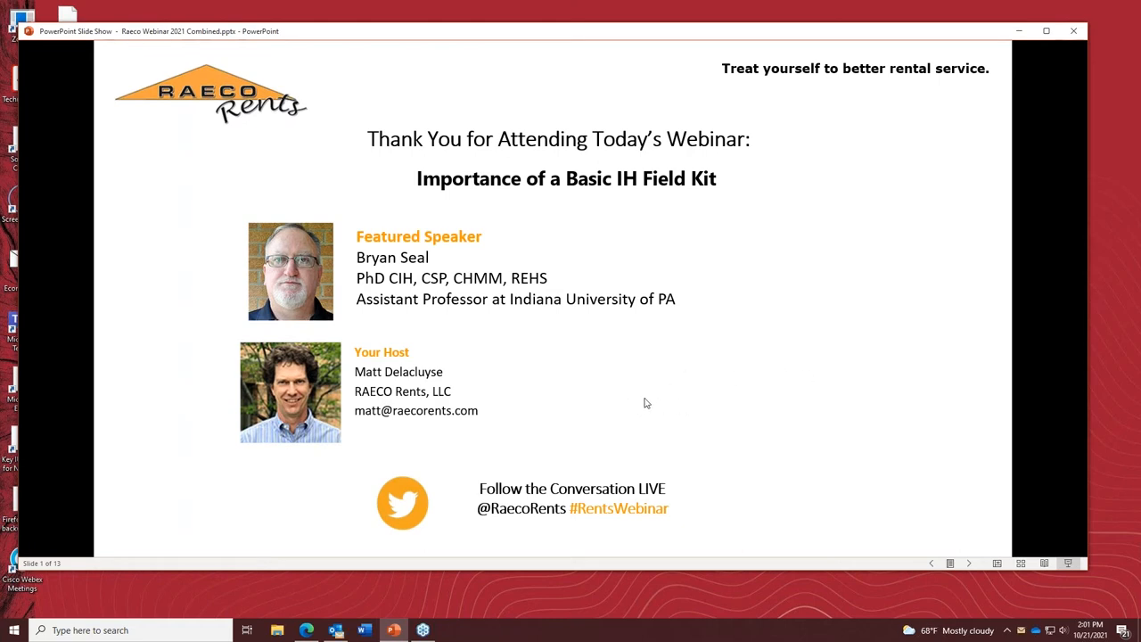
{"action": "mouse_move", "coordinate": [695, 410]}
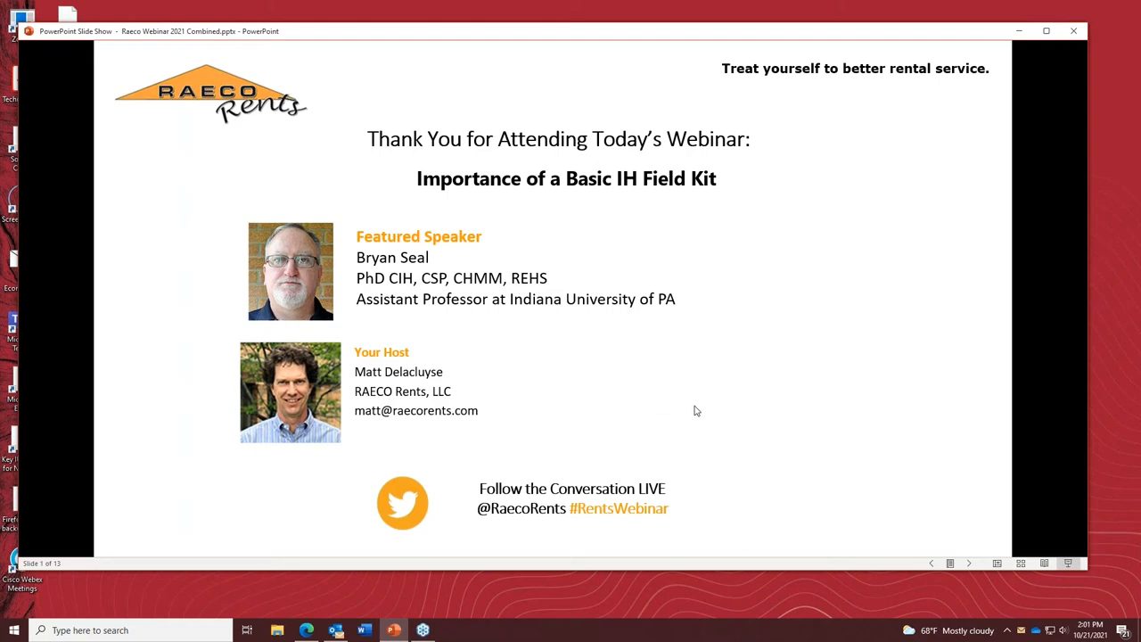
{"action": "mouse_move", "coordinate": [649, 399]}
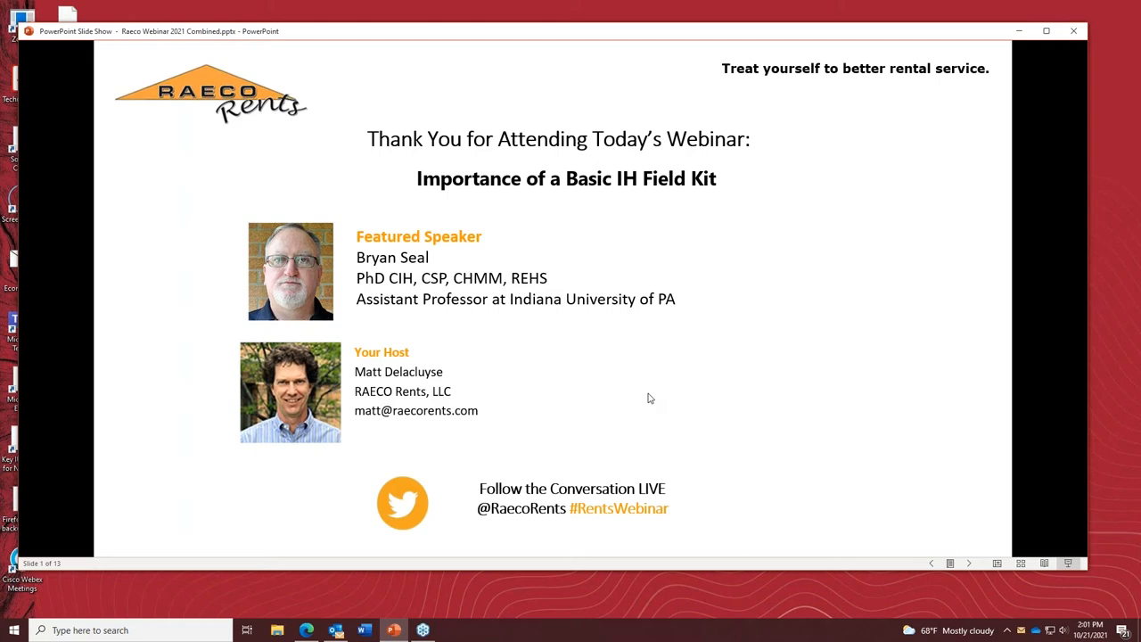
{"action": "mouse_move", "coordinate": [827, 346]}
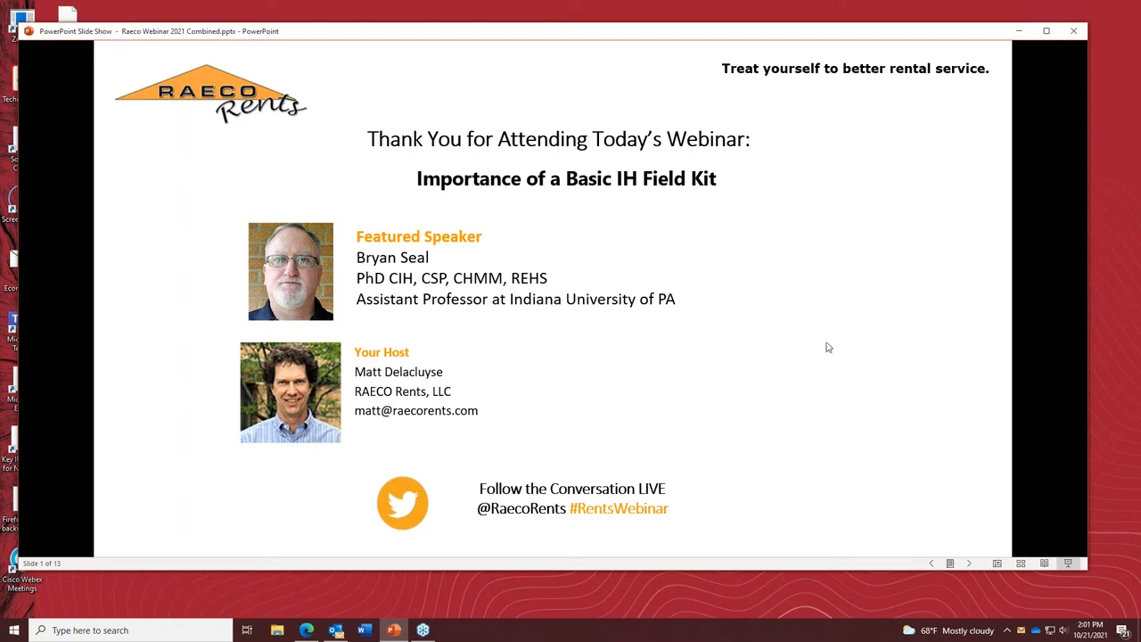
{"action": "mouse_move", "coordinate": [586, 410]}
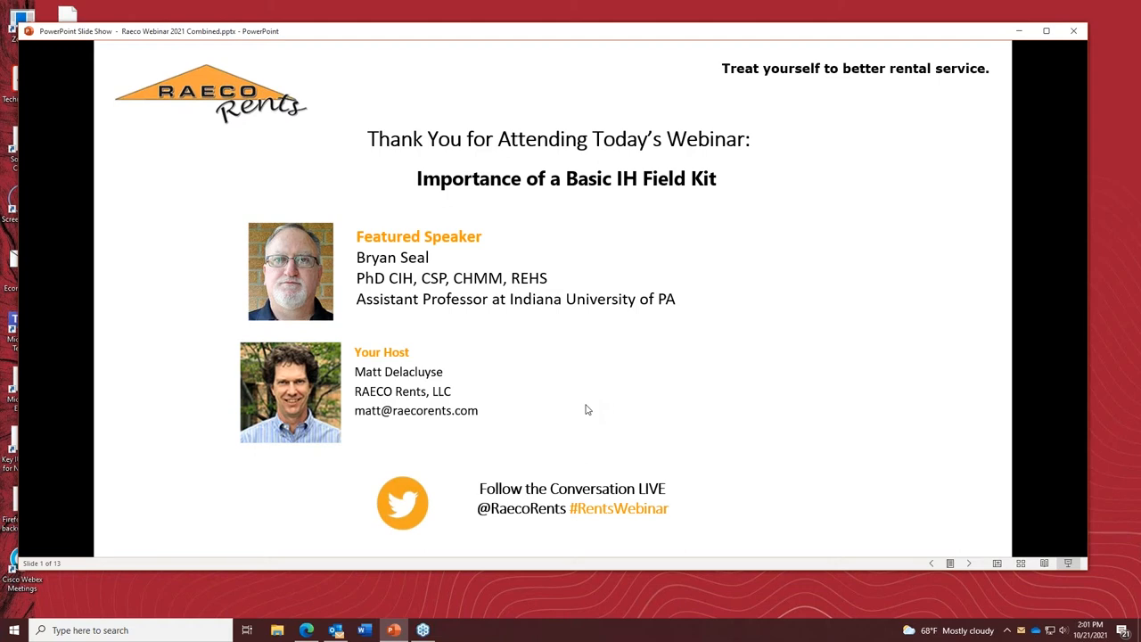
{"action": "mouse_move", "coordinate": [724, 398]}
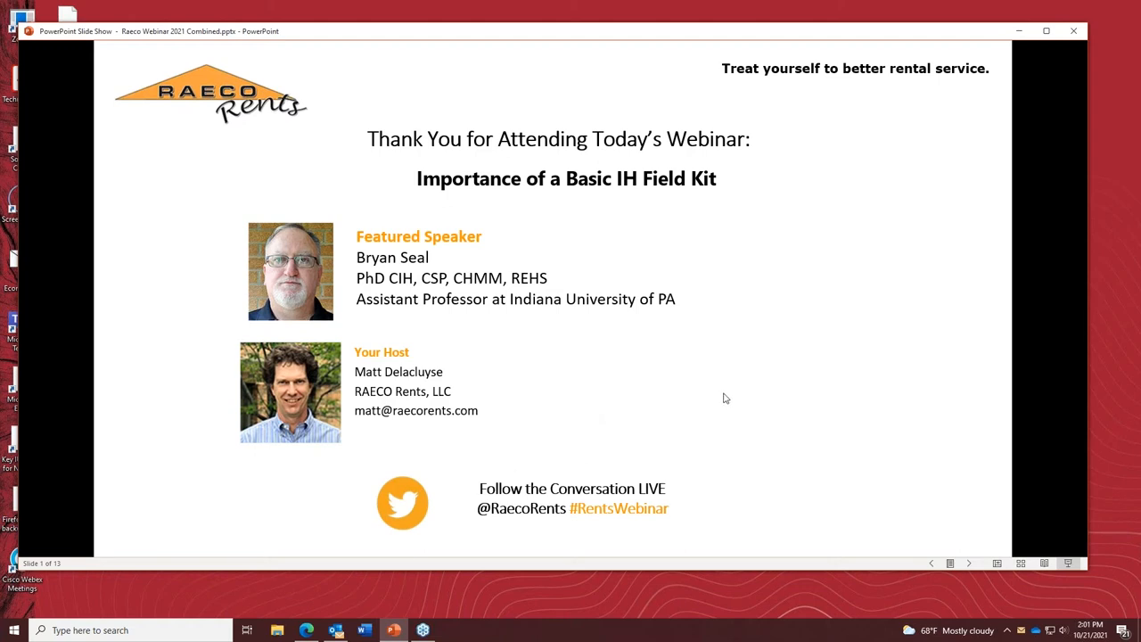
{"action": "mouse_move", "coordinate": [674, 438]}
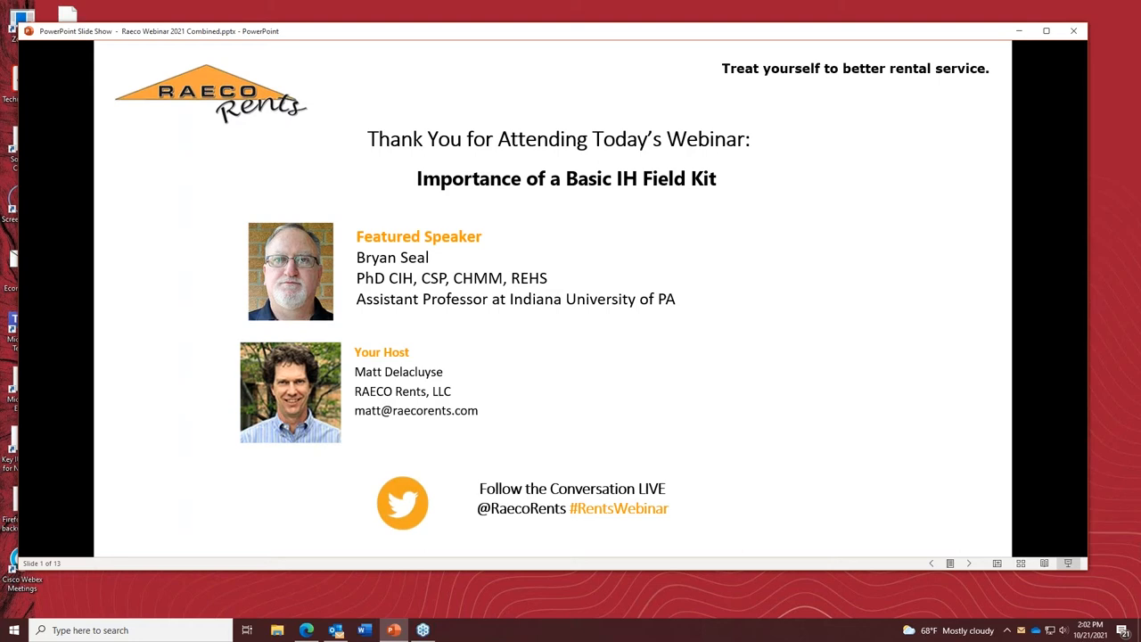
{"action": "mouse_move", "coordinate": [702, 388]}
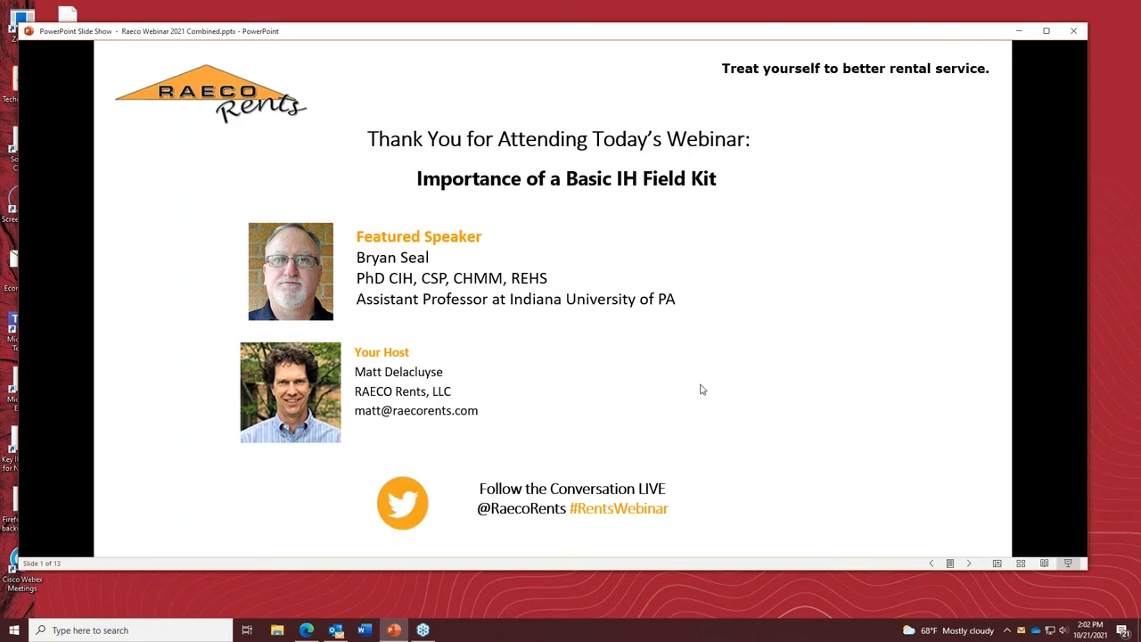
{"action": "mouse_move", "coordinate": [648, 410]}
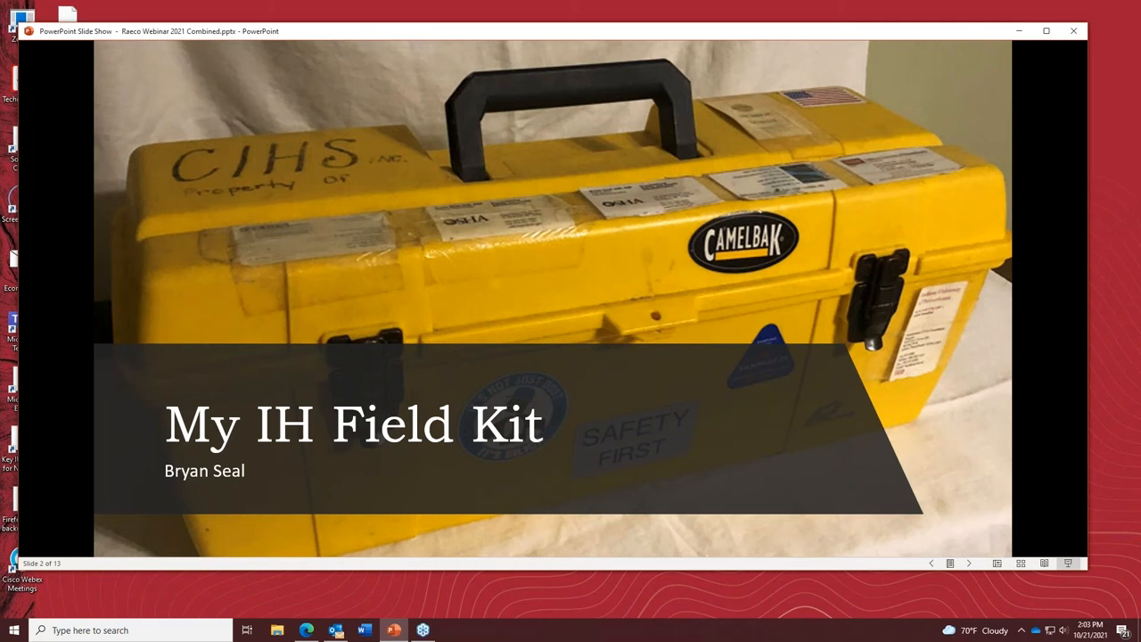
{"action": "mouse_move", "coordinate": [636, 169]}
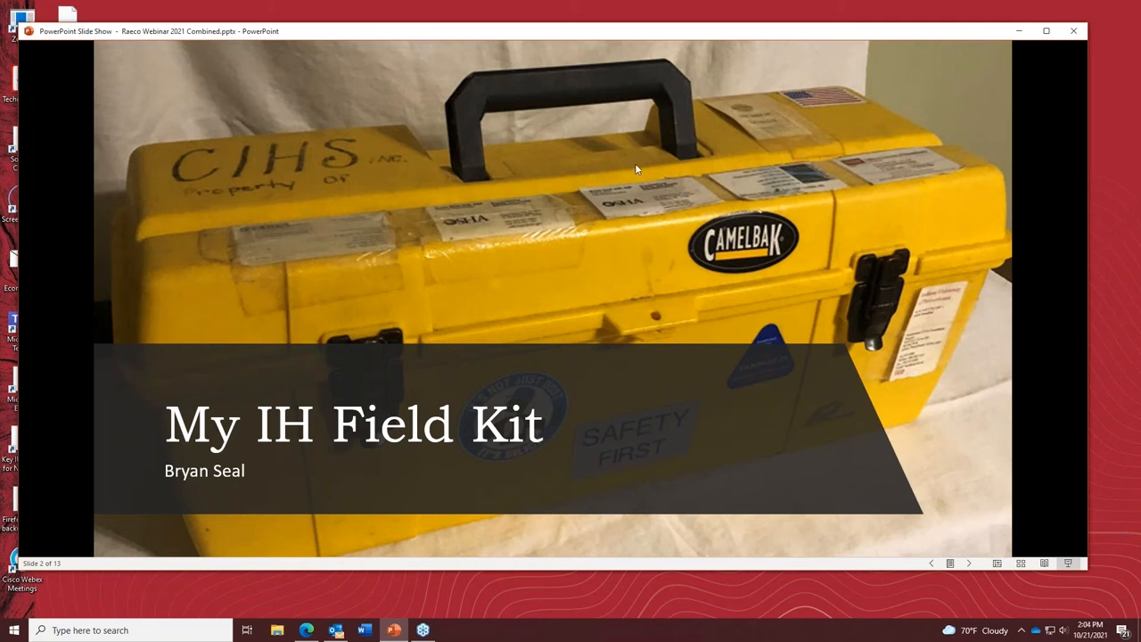
{"action": "mouse_move", "coordinate": [613, 388]}
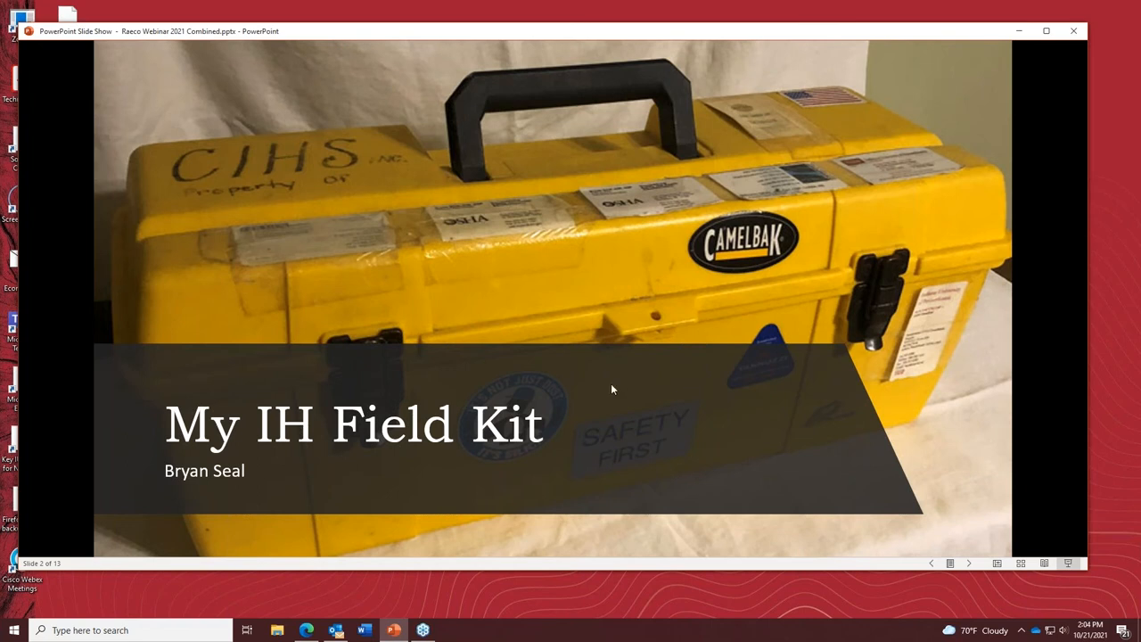
{"action": "mouse_move", "coordinate": [535, 394]}
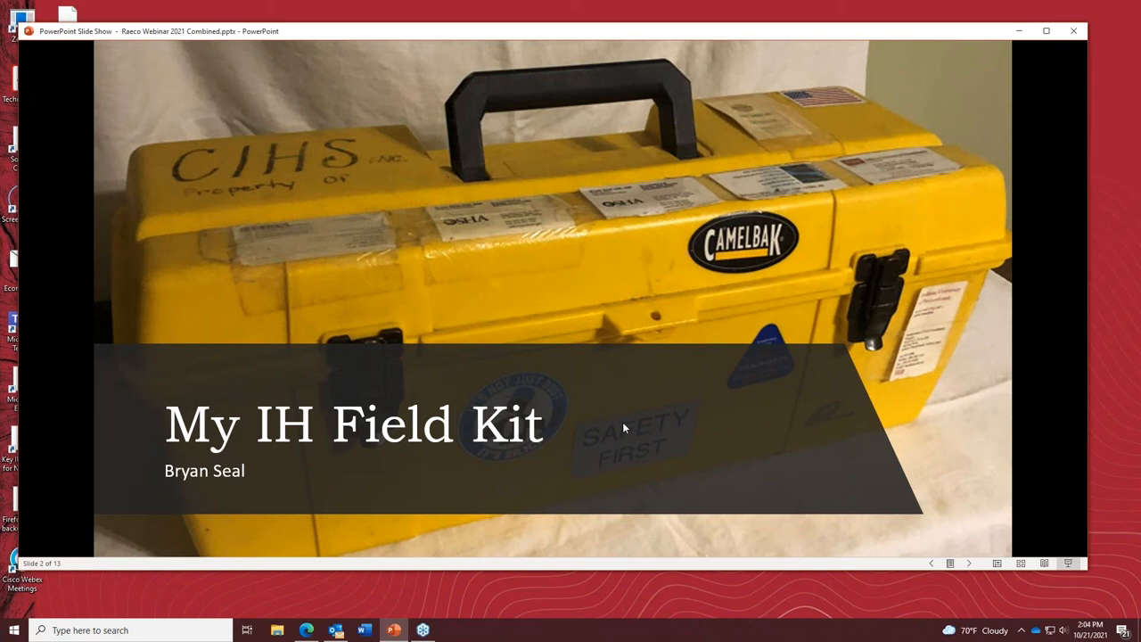
{"action": "mouse_move", "coordinate": [636, 449]}
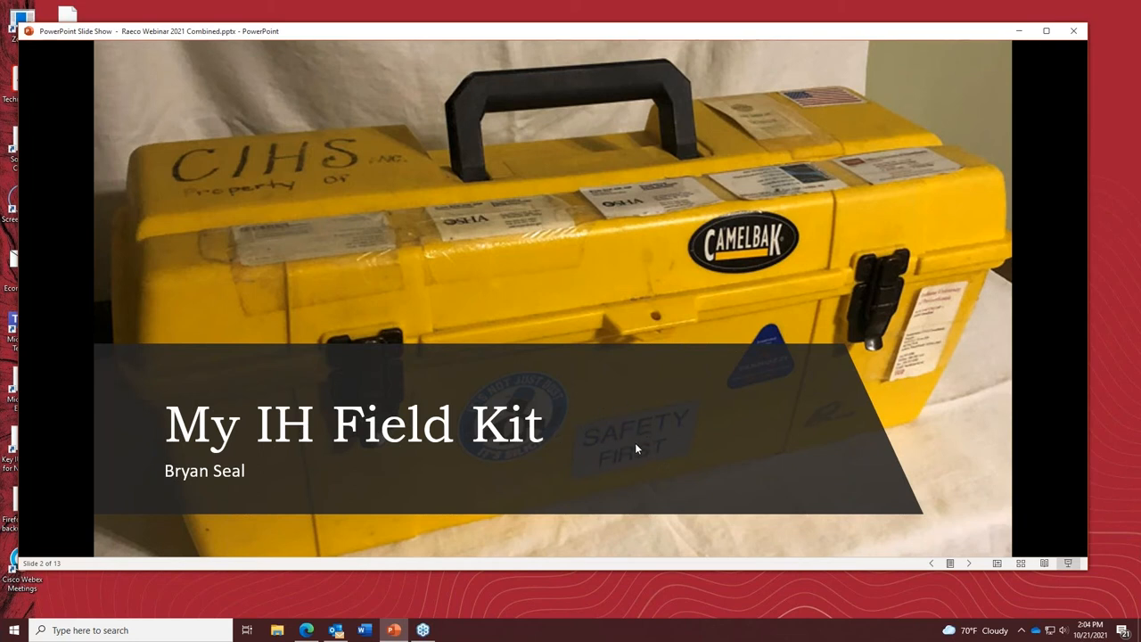
{"action": "mouse_move", "coordinate": [620, 446]}
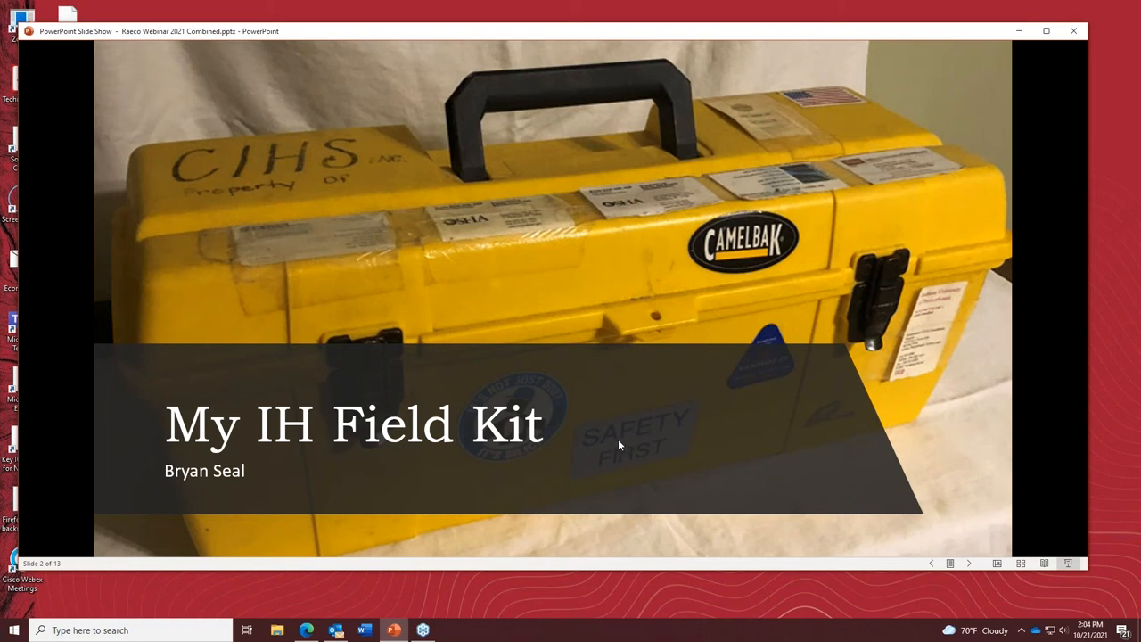
{"action": "mouse_move", "coordinate": [574, 433]}
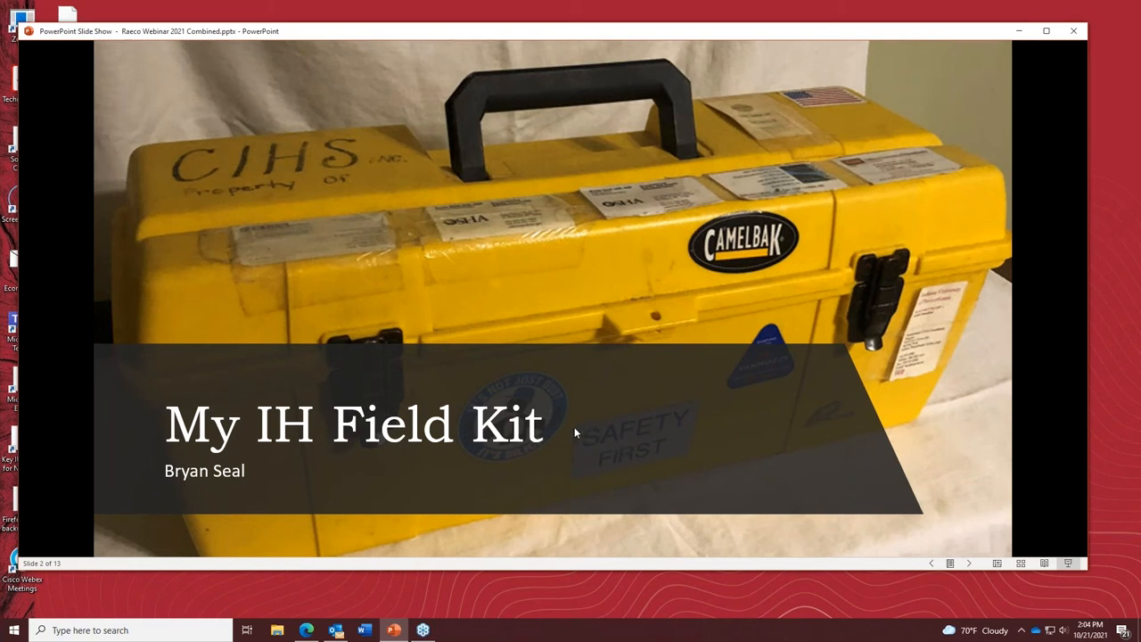
{"action": "mouse_move", "coordinate": [575, 421]}
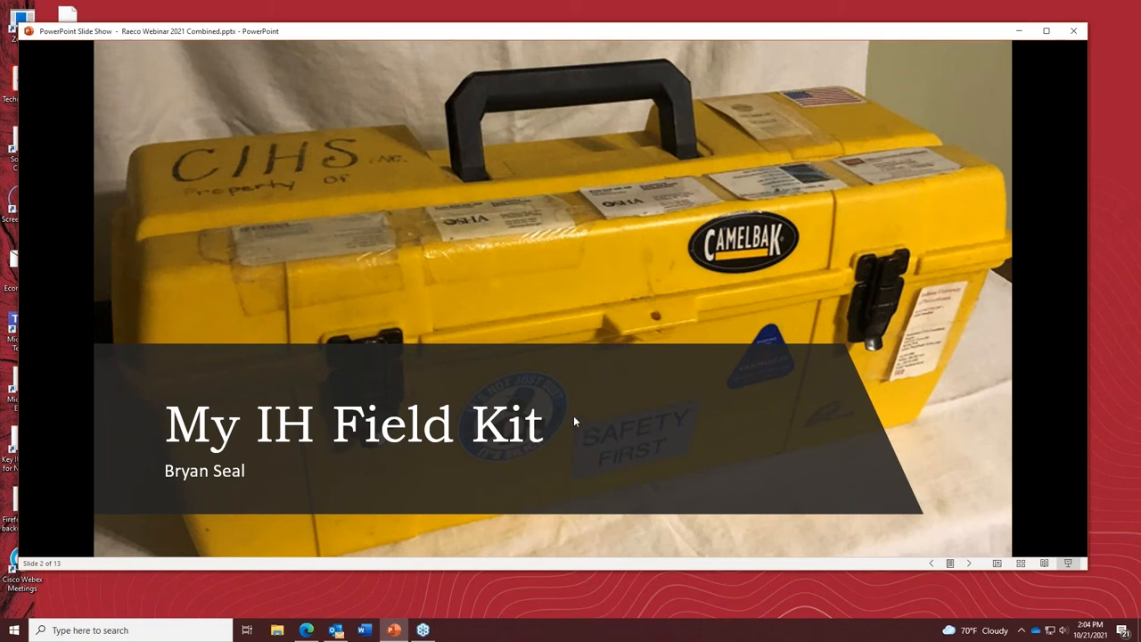
{"action": "mouse_move", "coordinate": [576, 391]}
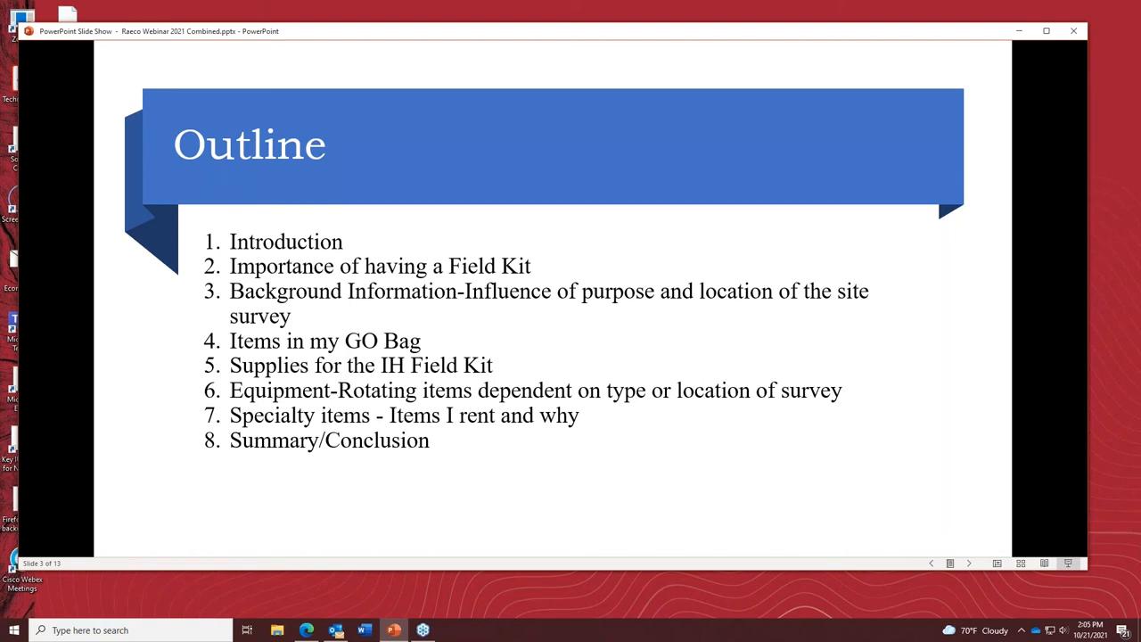
{"action": "mouse_move", "coordinate": [474, 499]}
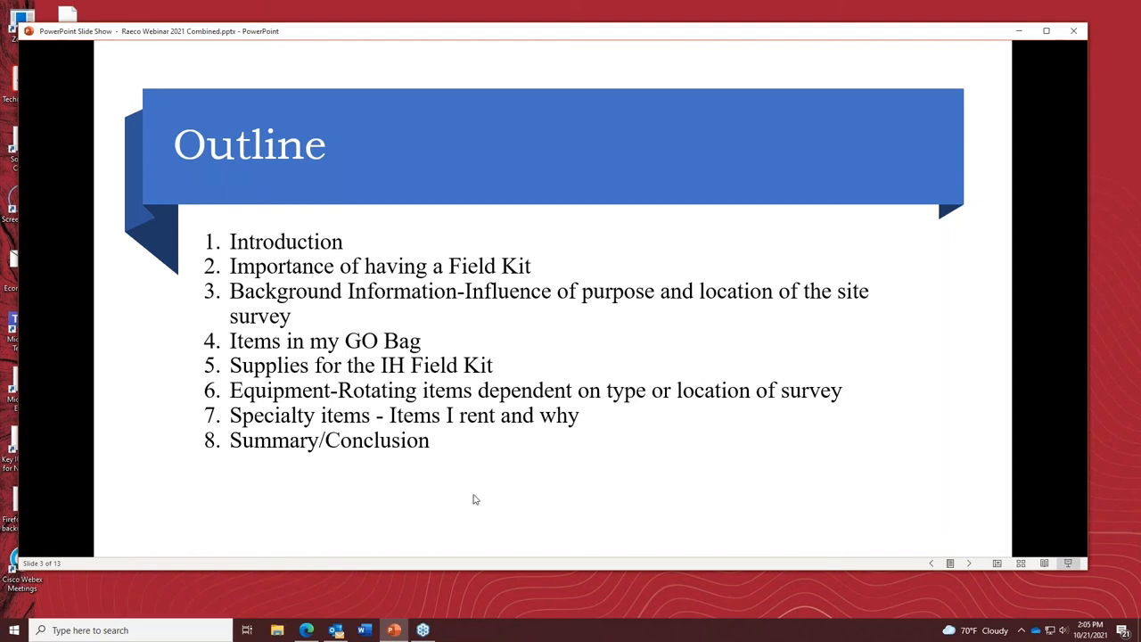
{"action": "mouse_move", "coordinate": [473, 479]}
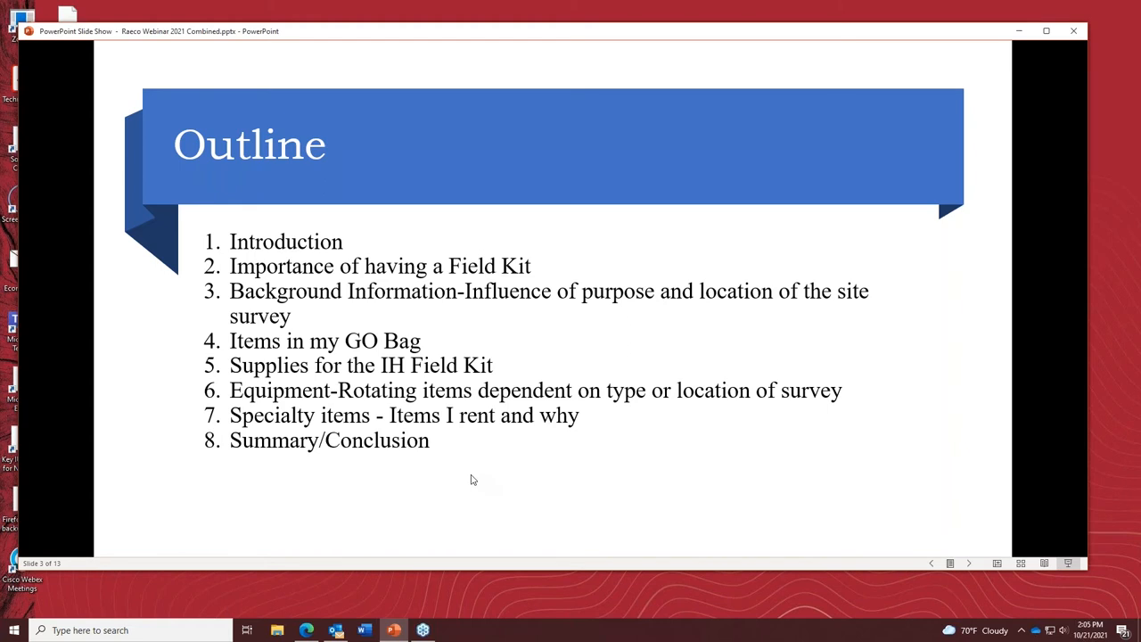
{"action": "mouse_move", "coordinate": [478, 471]}
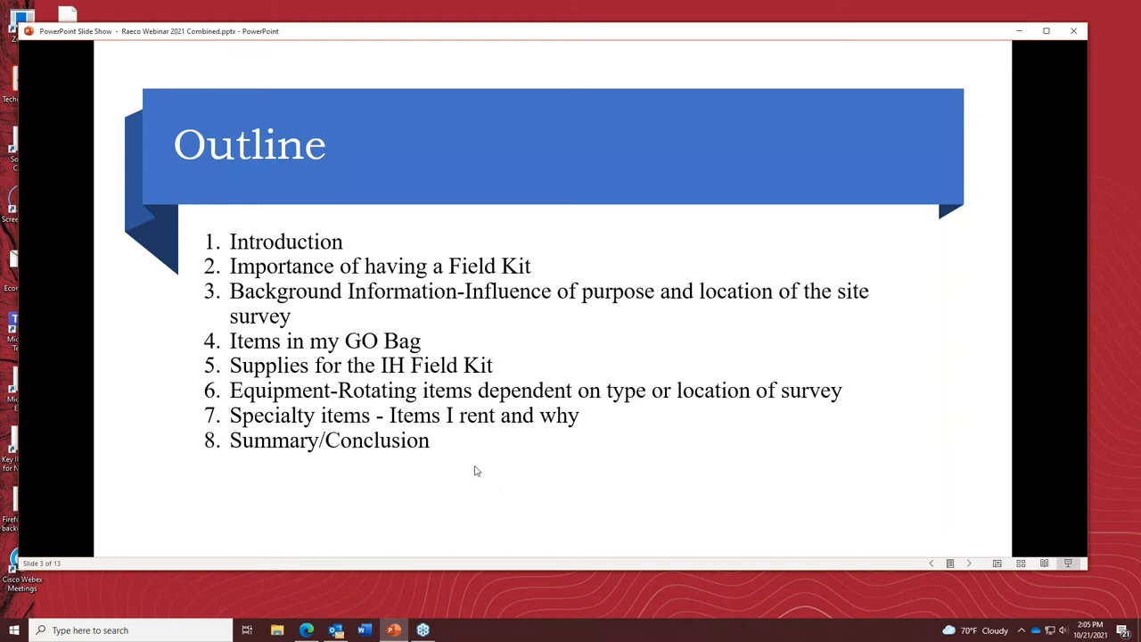
{"action": "mouse_move", "coordinate": [474, 459]}
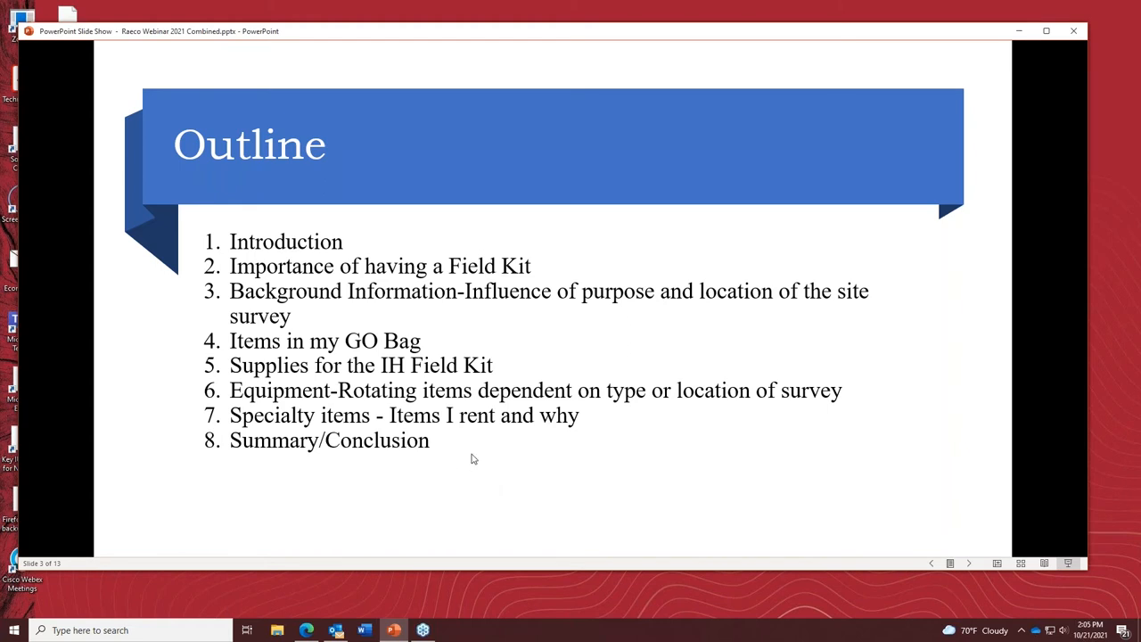
{"action": "mouse_move", "coordinate": [481, 488]}
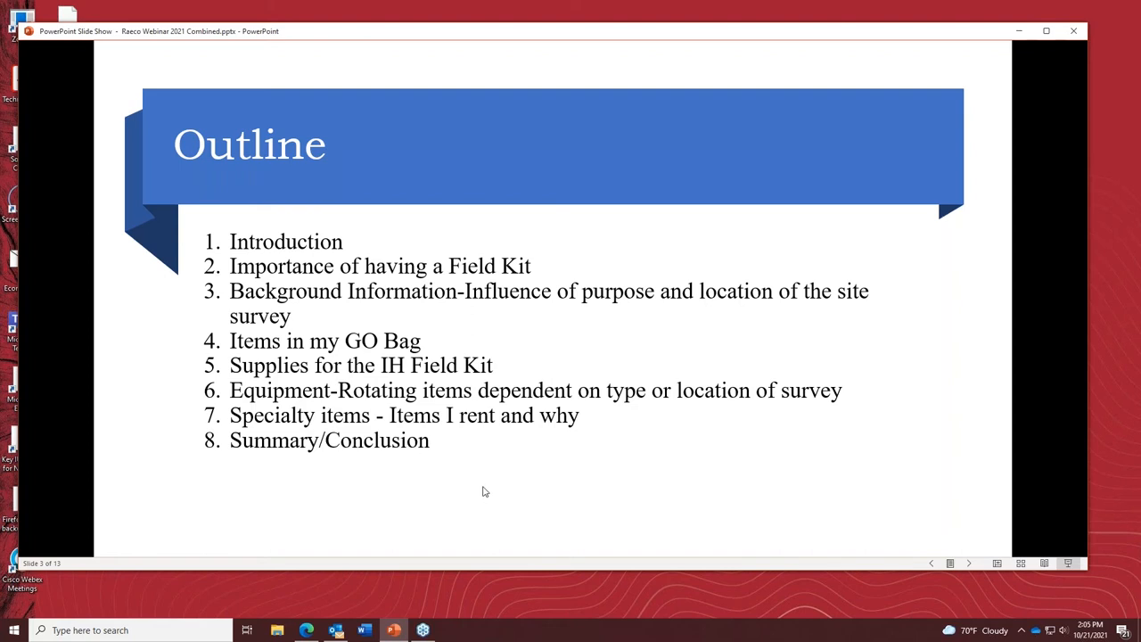
{"action": "mouse_move", "coordinate": [424, 494]}
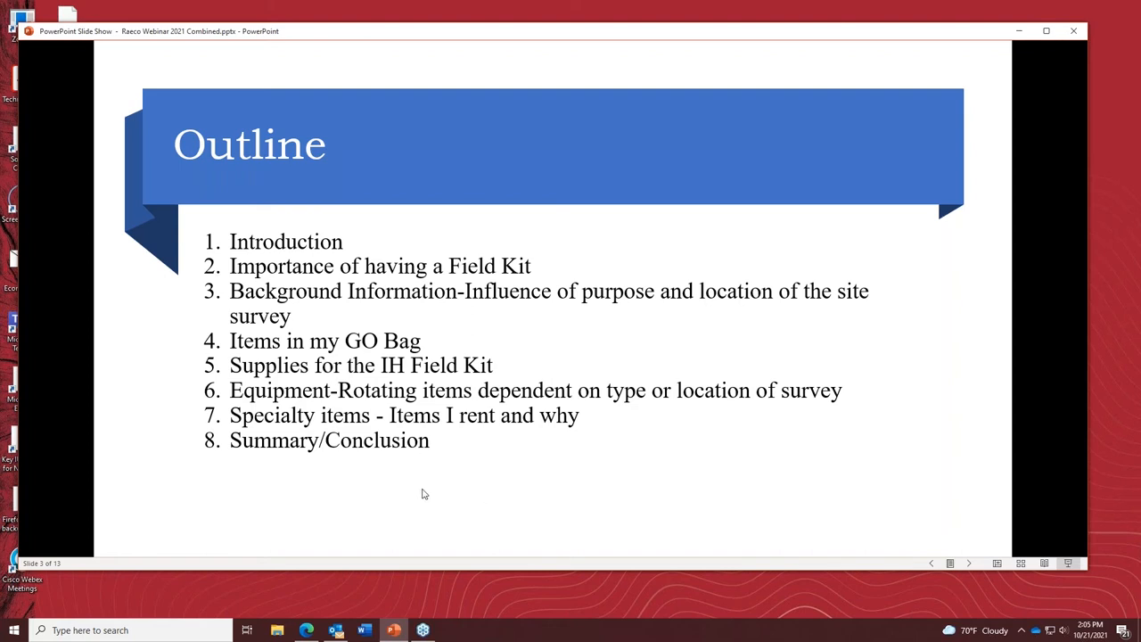
{"action": "mouse_move", "coordinate": [428, 488]}
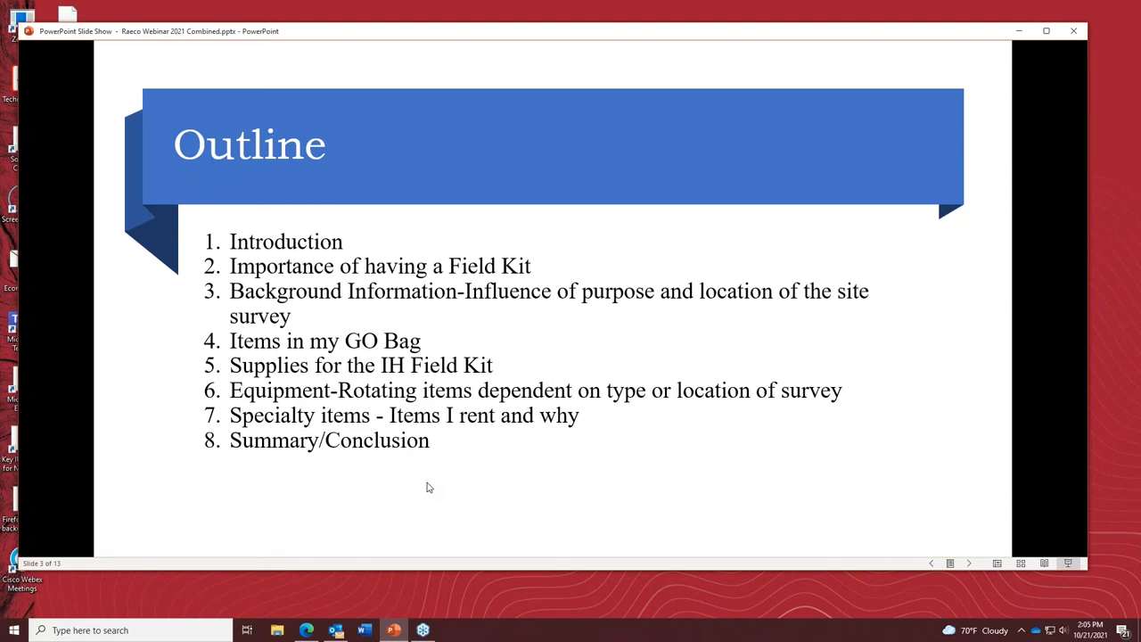
{"action": "mouse_move", "coordinate": [410, 417]}
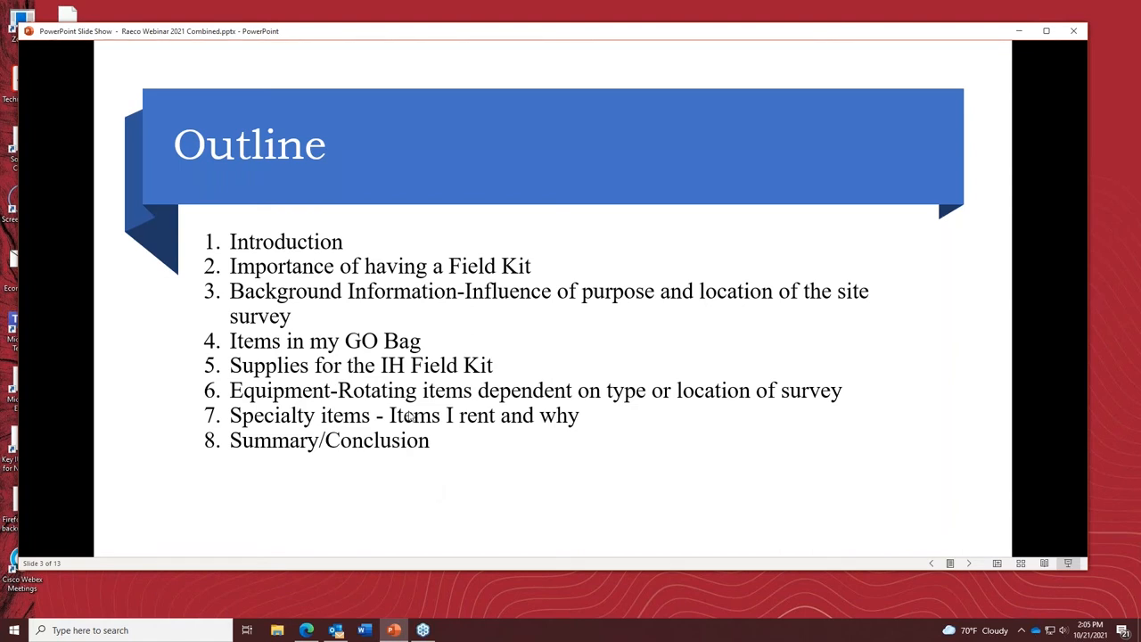
{"action": "mouse_move", "coordinate": [383, 367]}
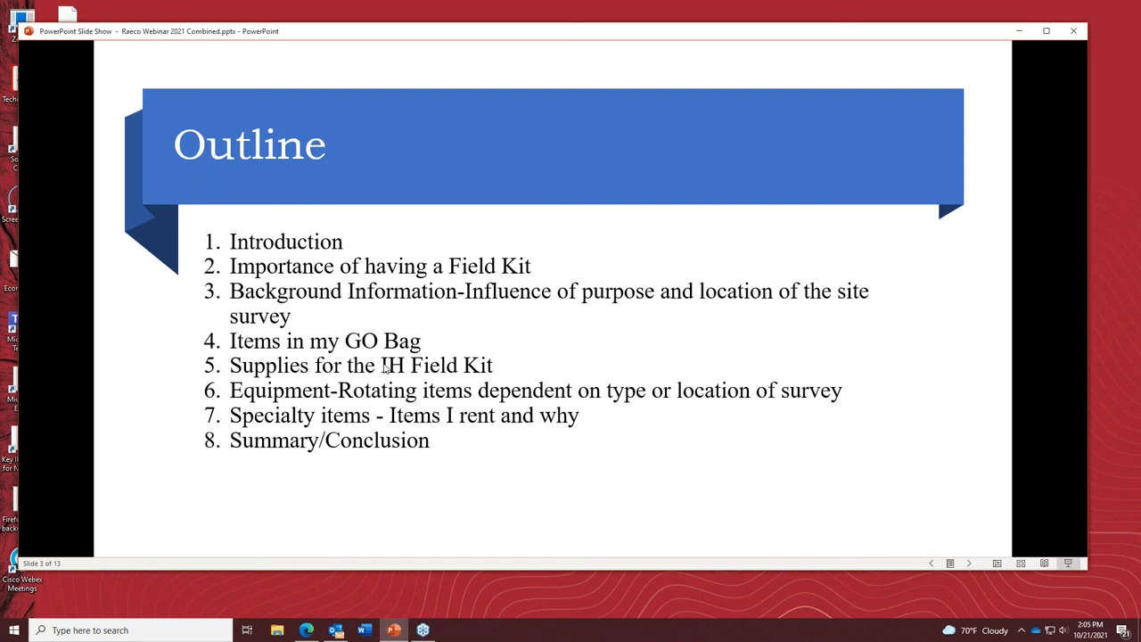
{"action": "mouse_move", "coordinate": [353, 306]}
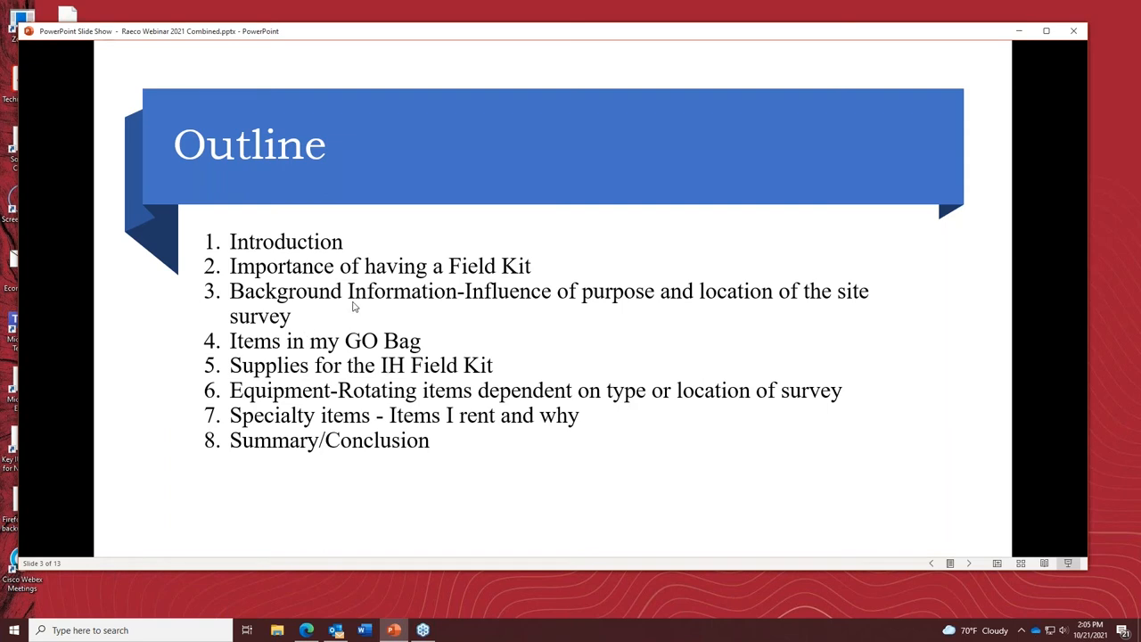
{"action": "mouse_move", "coordinate": [320, 319]}
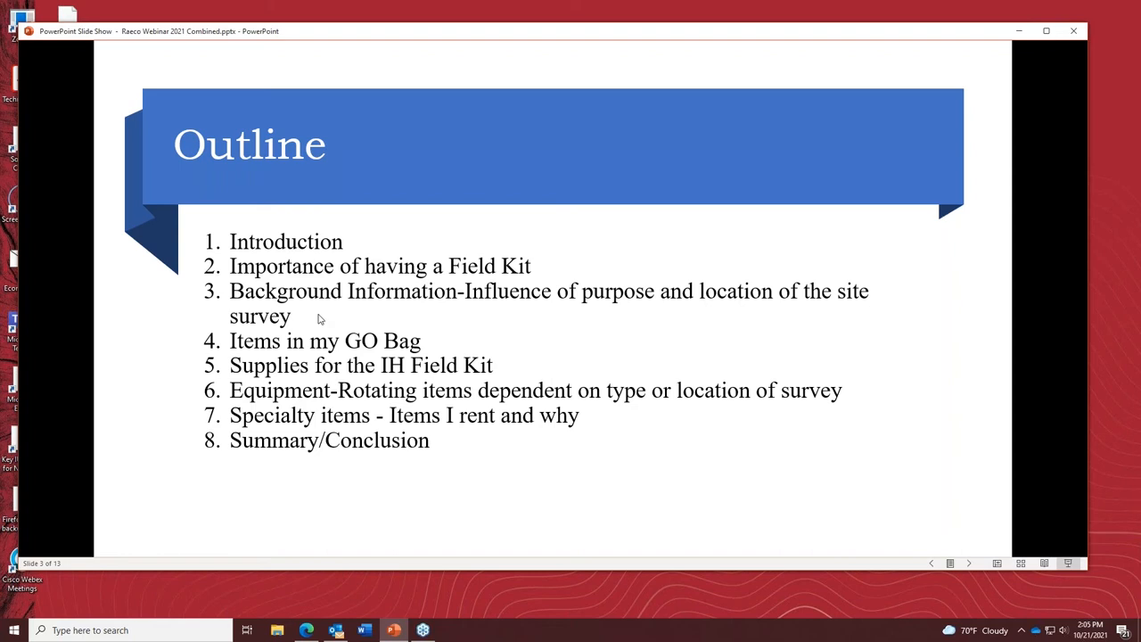
{"action": "mouse_move", "coordinate": [531, 278]}
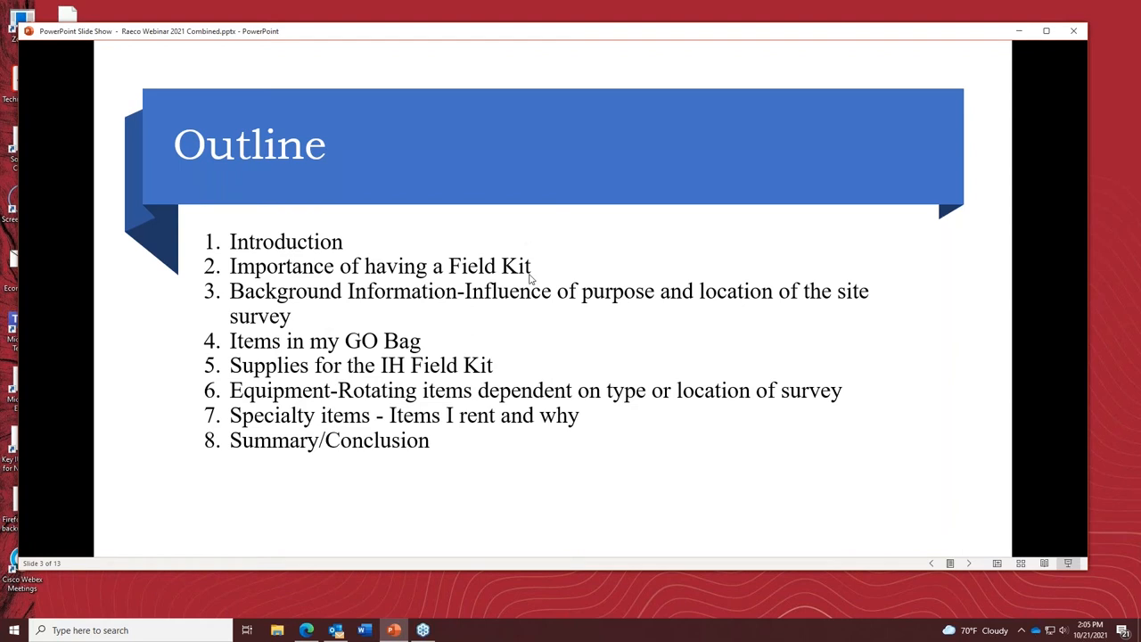
{"action": "mouse_move", "coordinate": [499, 328]}
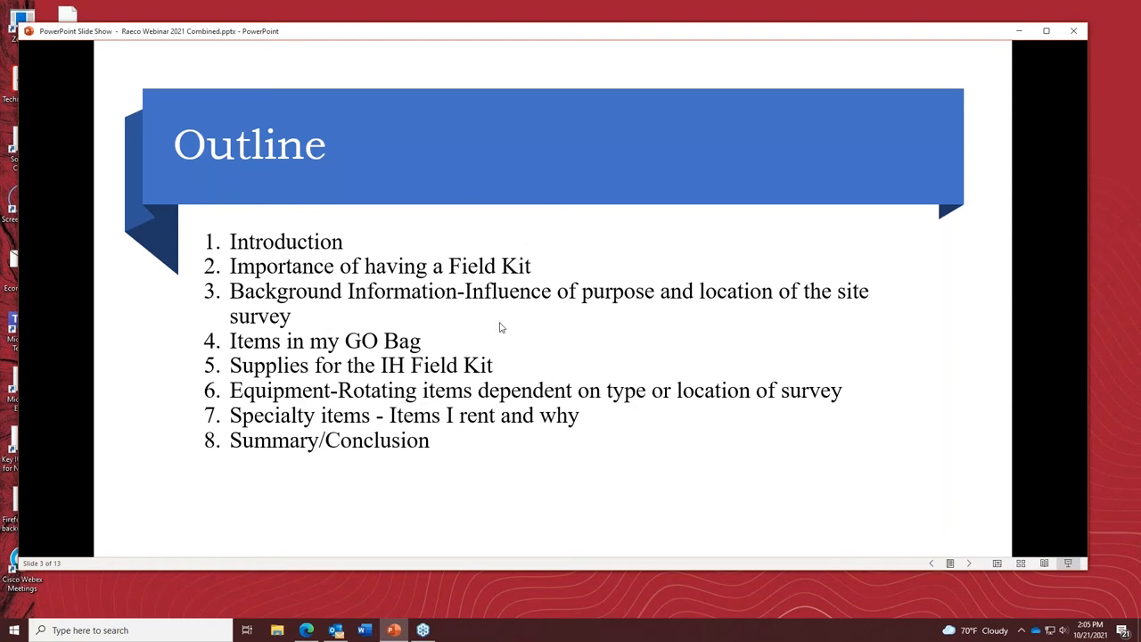
{"action": "mouse_move", "coordinate": [507, 337]}
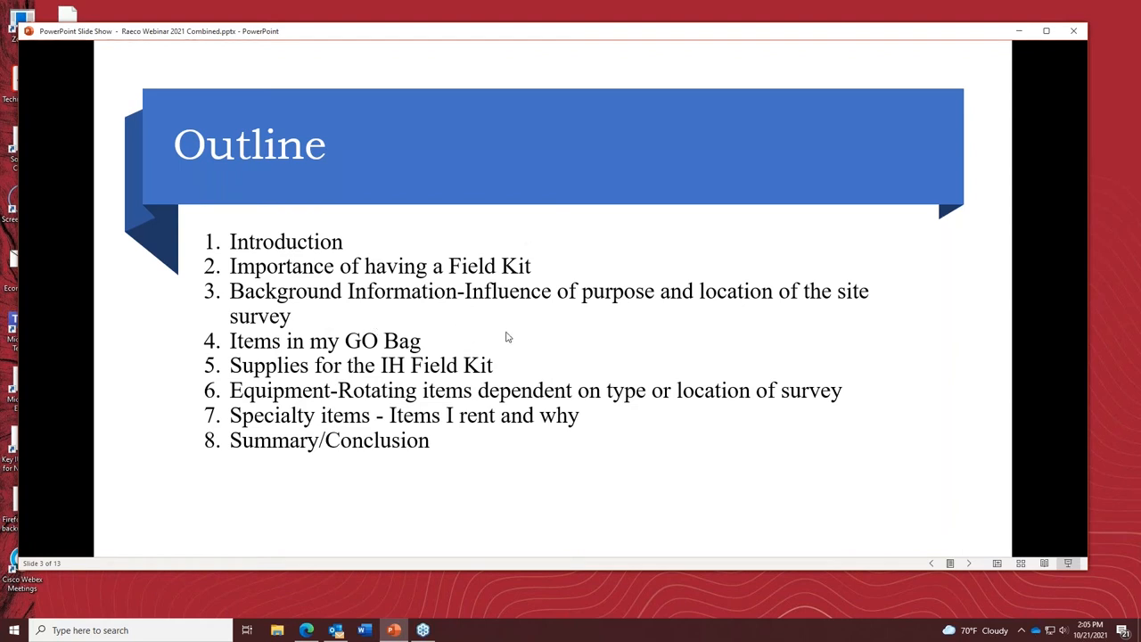
{"action": "mouse_move", "coordinate": [538, 330]}
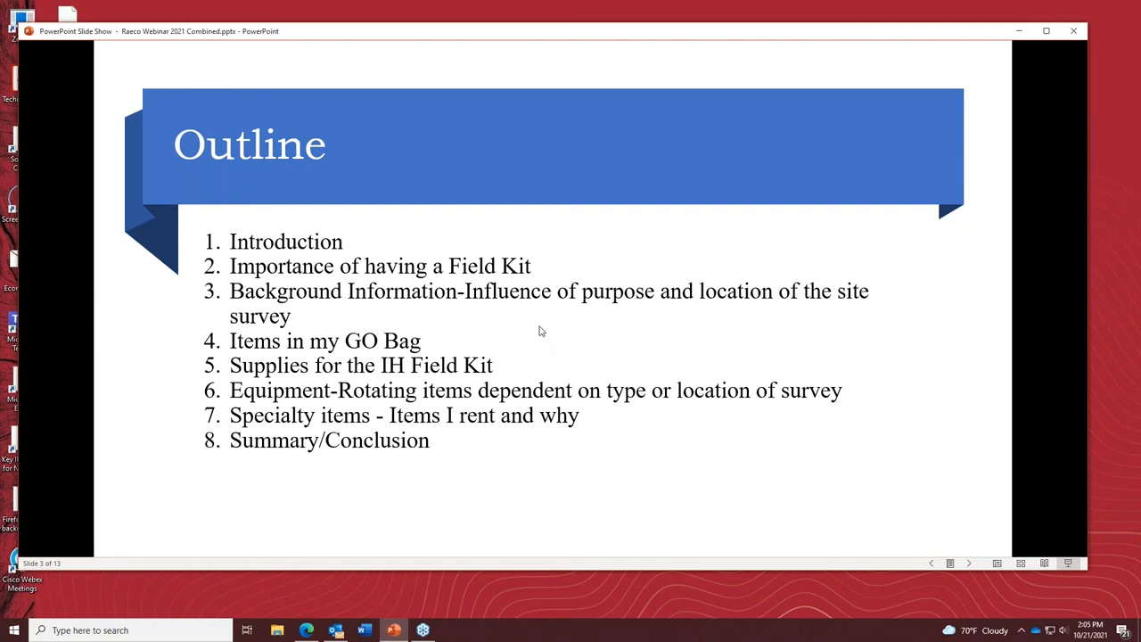
{"action": "mouse_move", "coordinate": [535, 324]}
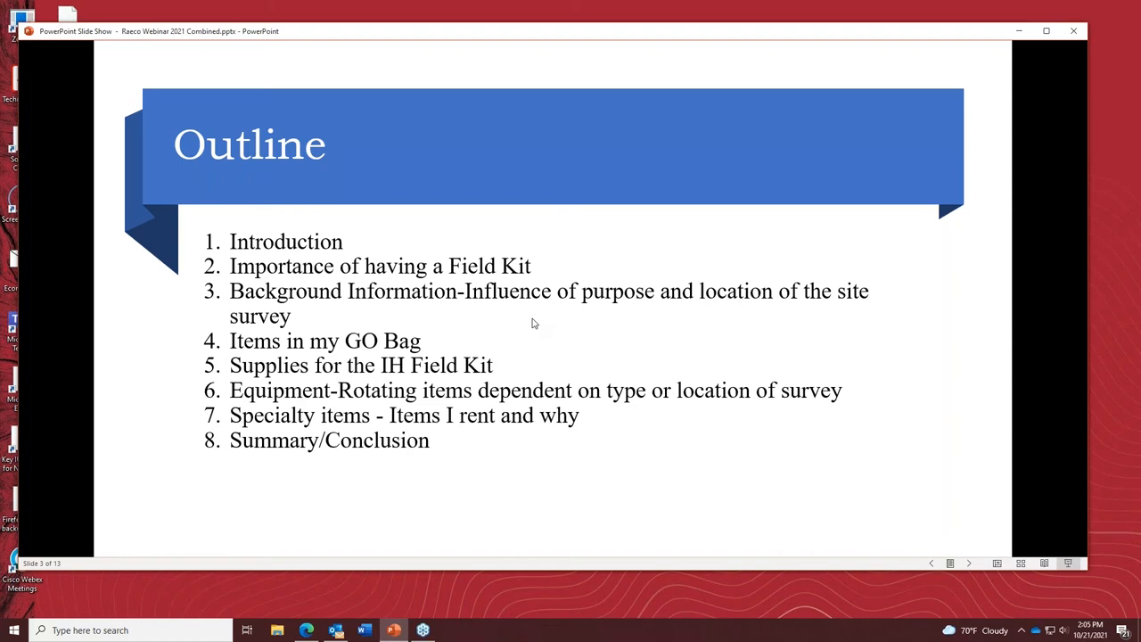
{"action": "mouse_move", "coordinate": [585, 267]}
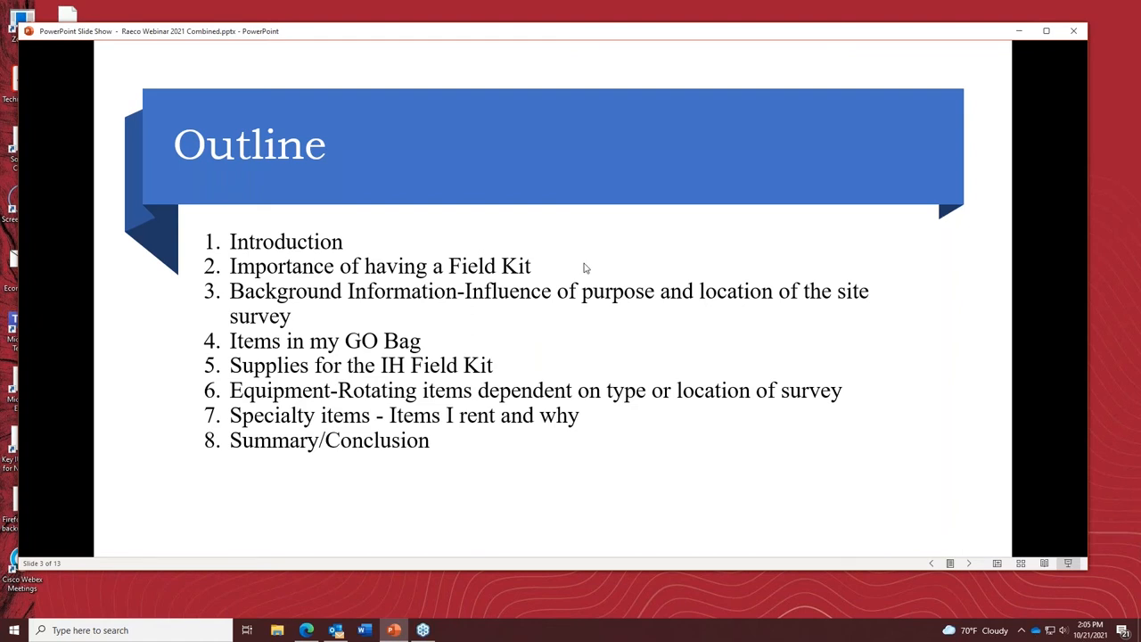
{"action": "mouse_move", "coordinate": [499, 318]}
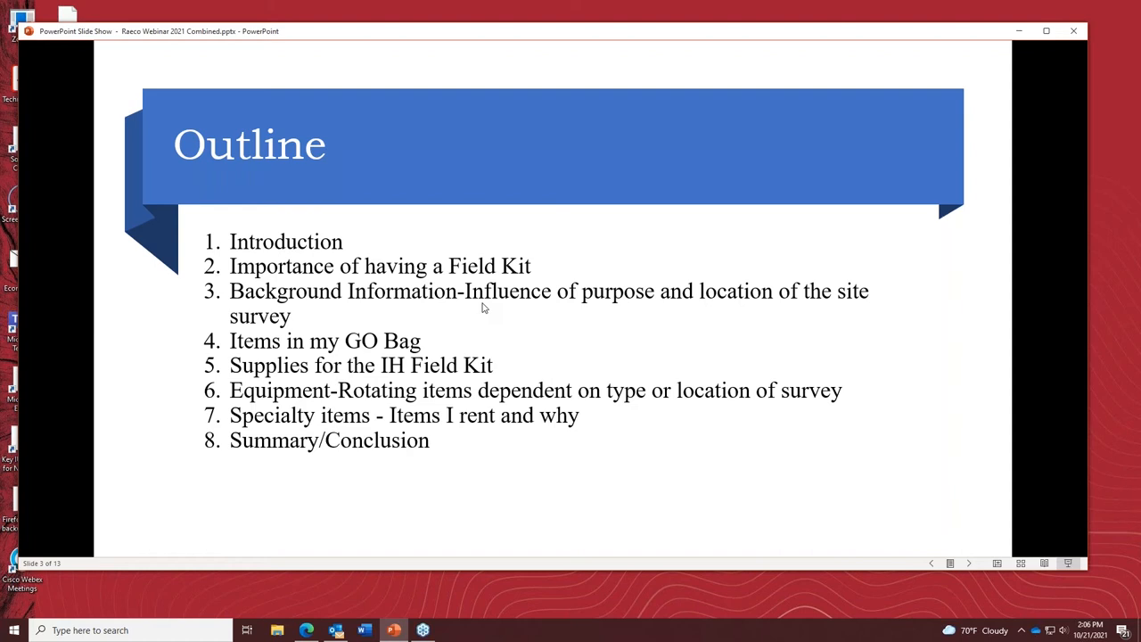
{"action": "mouse_move", "coordinate": [351, 478]}
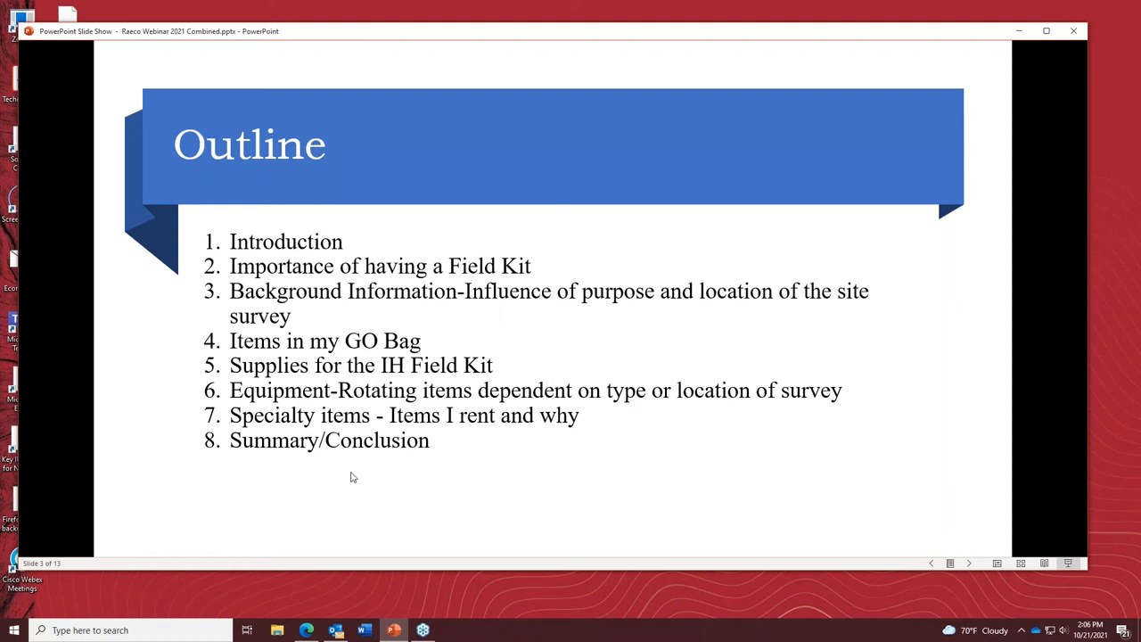
{"action": "mouse_move", "coordinate": [359, 458]}
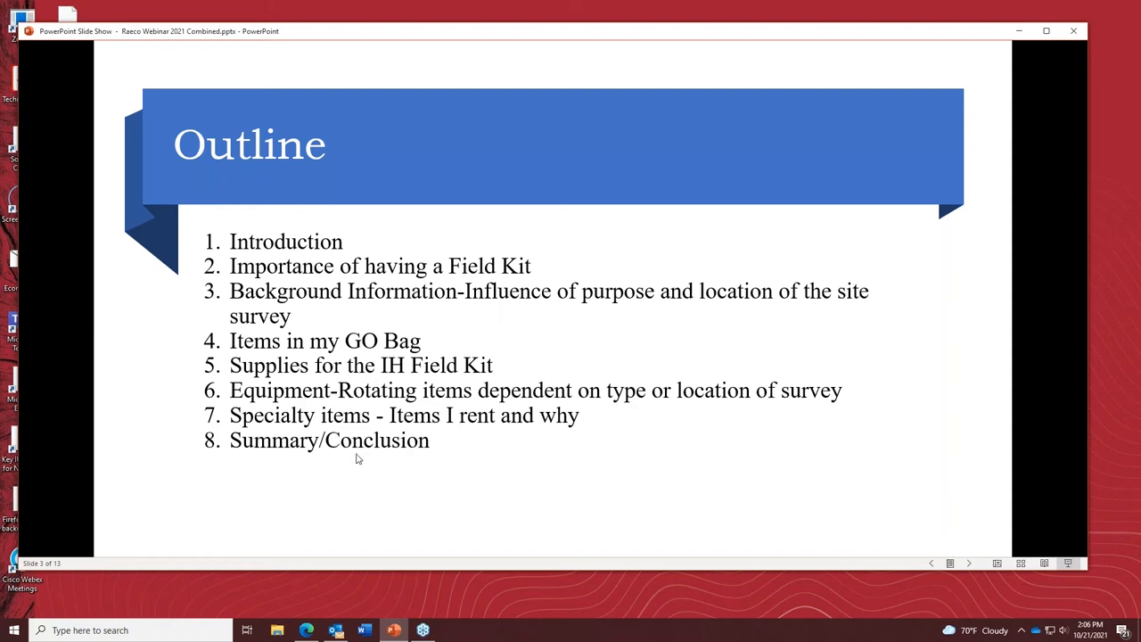
{"action": "mouse_move", "coordinate": [409, 458]}
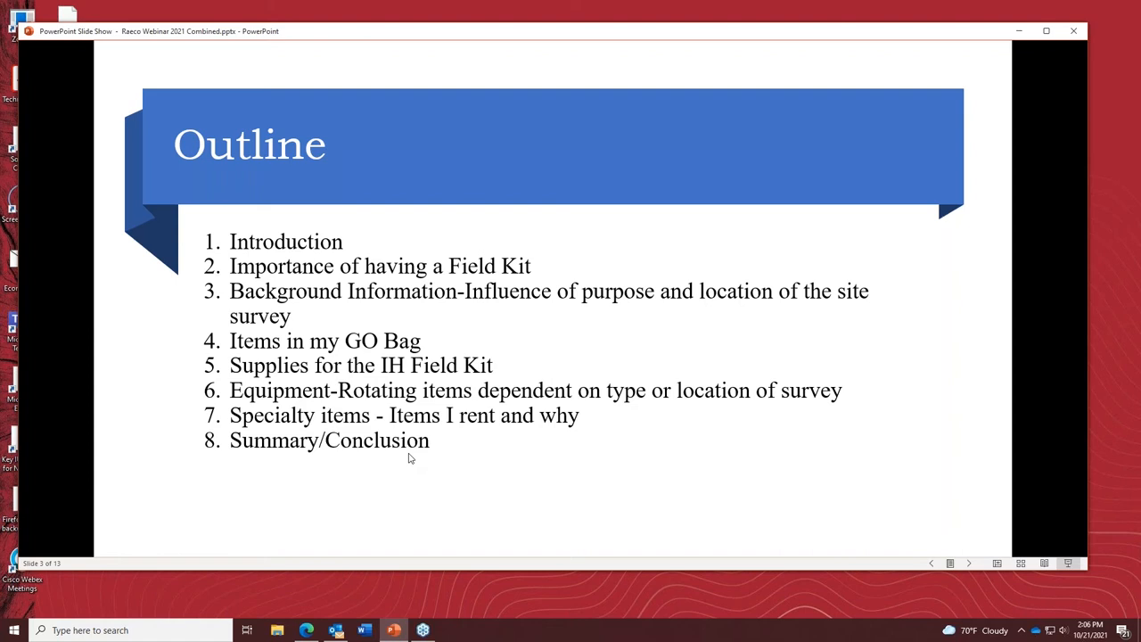
{"action": "mouse_move", "coordinate": [431, 446]}
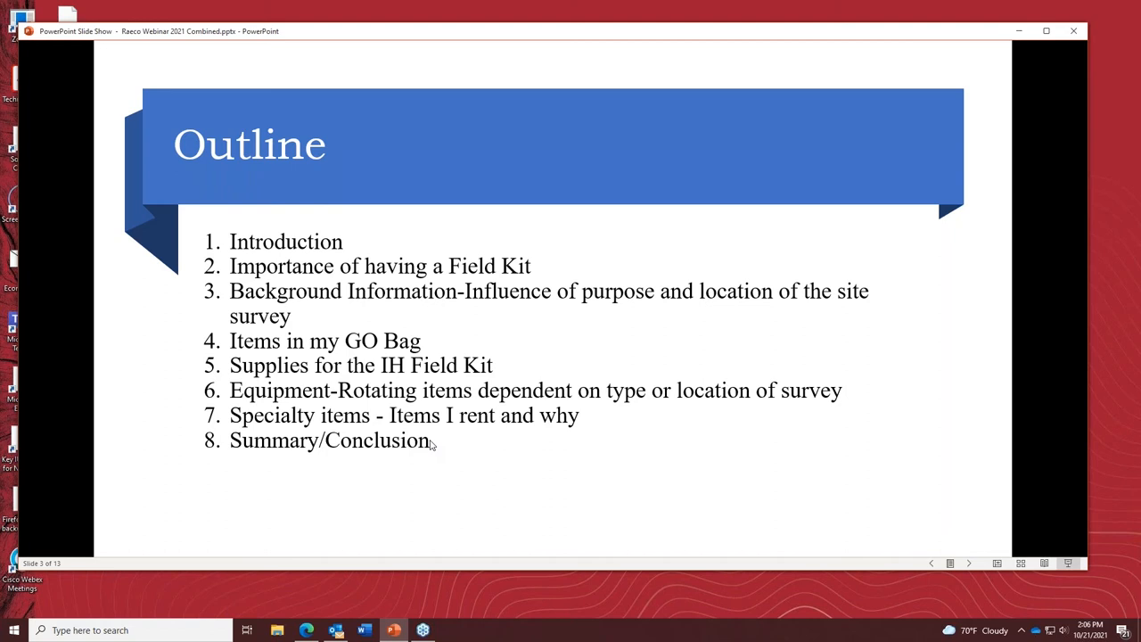
{"action": "mouse_move", "coordinate": [431, 445]}
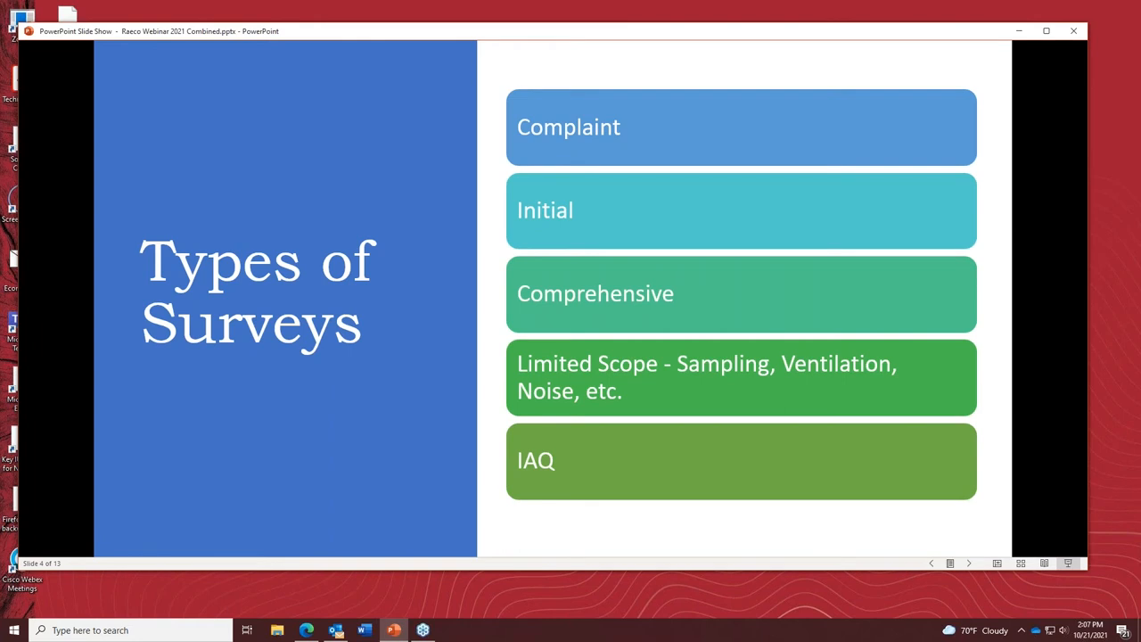
{"action": "mouse_move", "coordinate": [255, 326]}
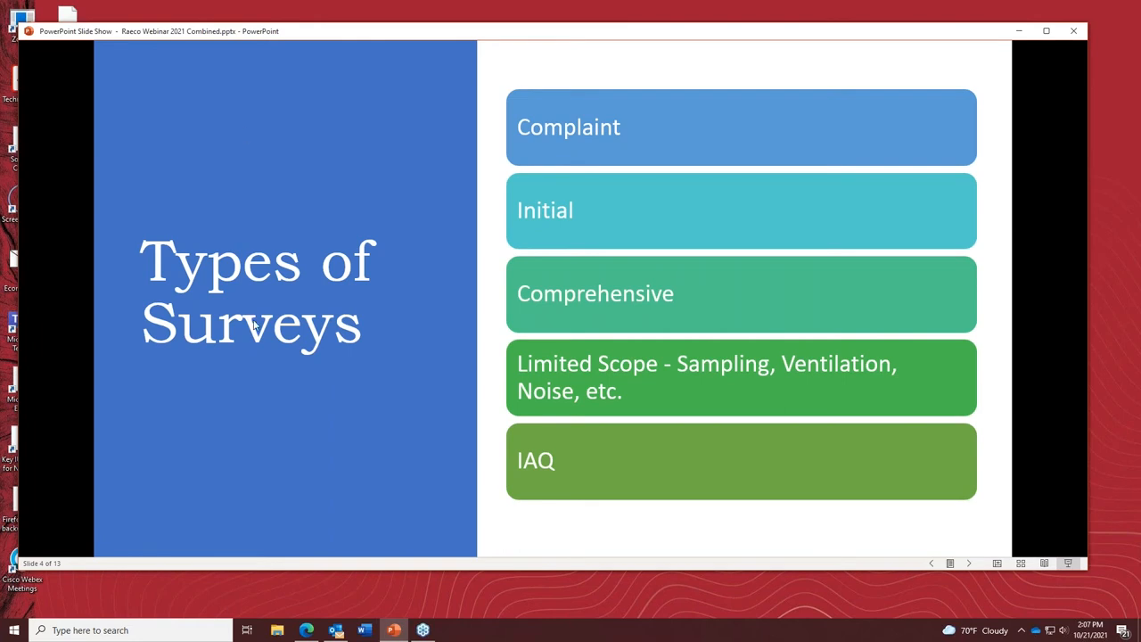
{"action": "mouse_move", "coordinate": [356, 403]}
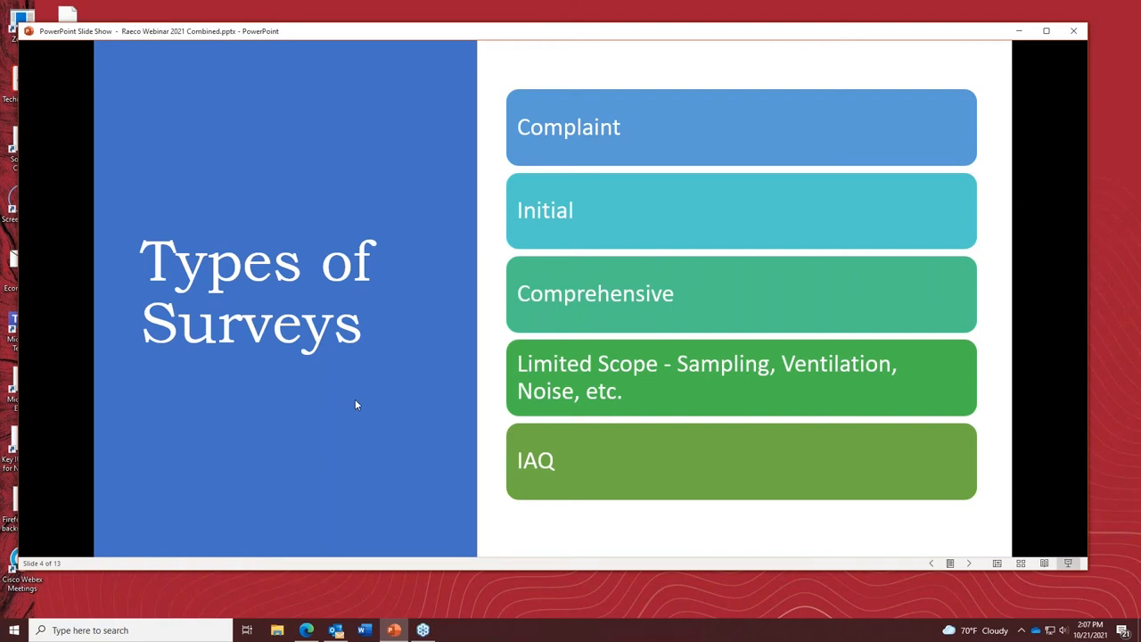
{"action": "mouse_move", "coordinate": [362, 412]}
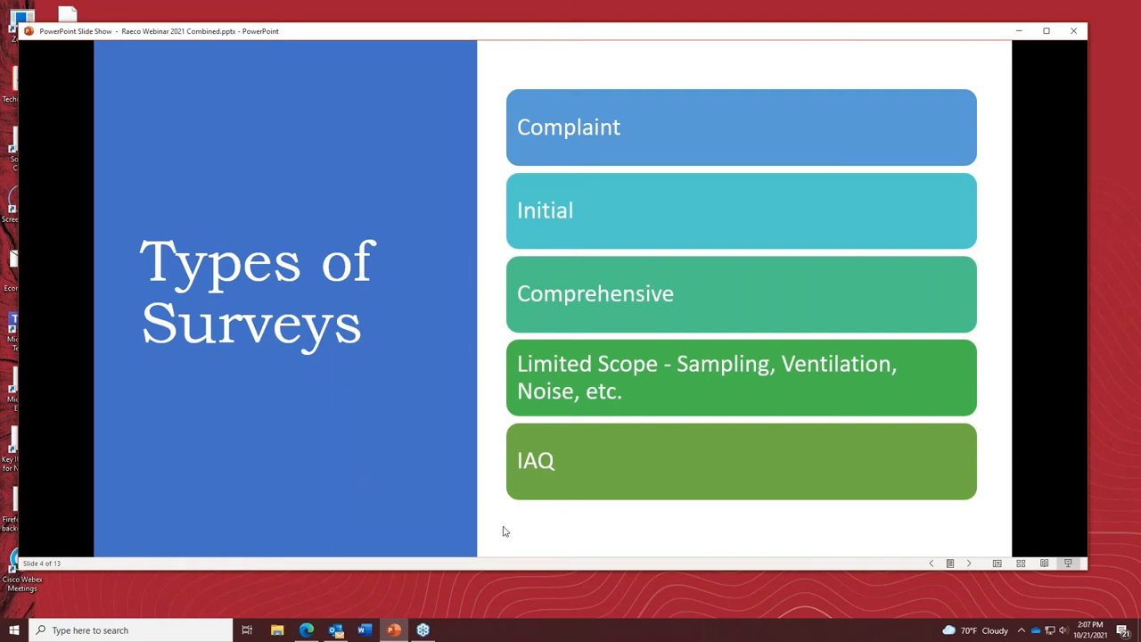
{"action": "mouse_move", "coordinate": [435, 401]}
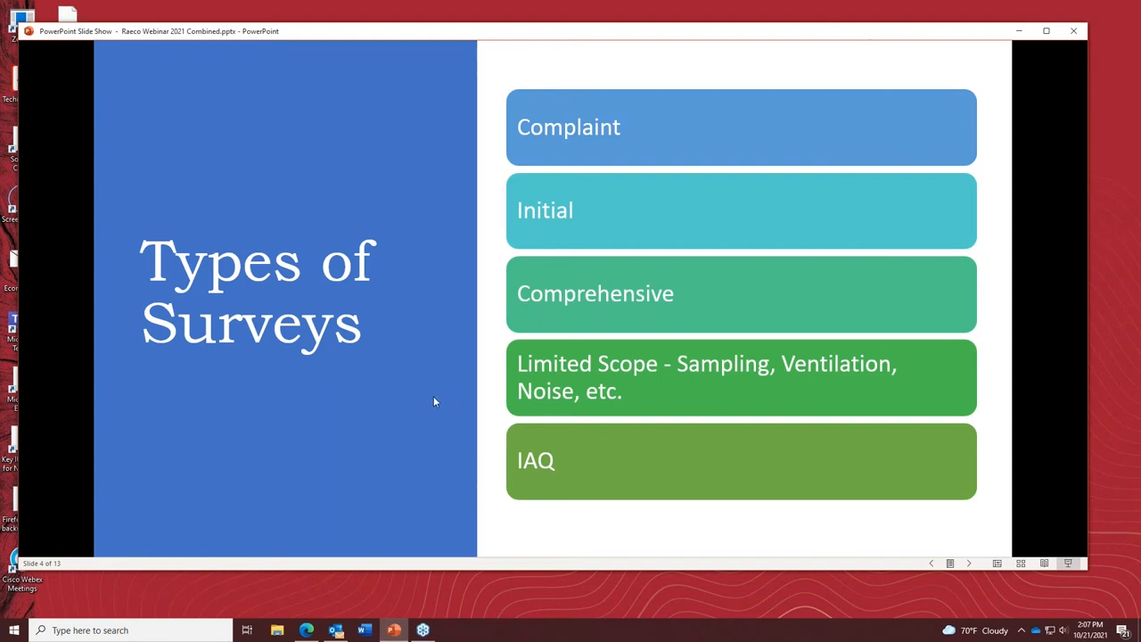
{"action": "mouse_move", "coordinate": [545, 178]}
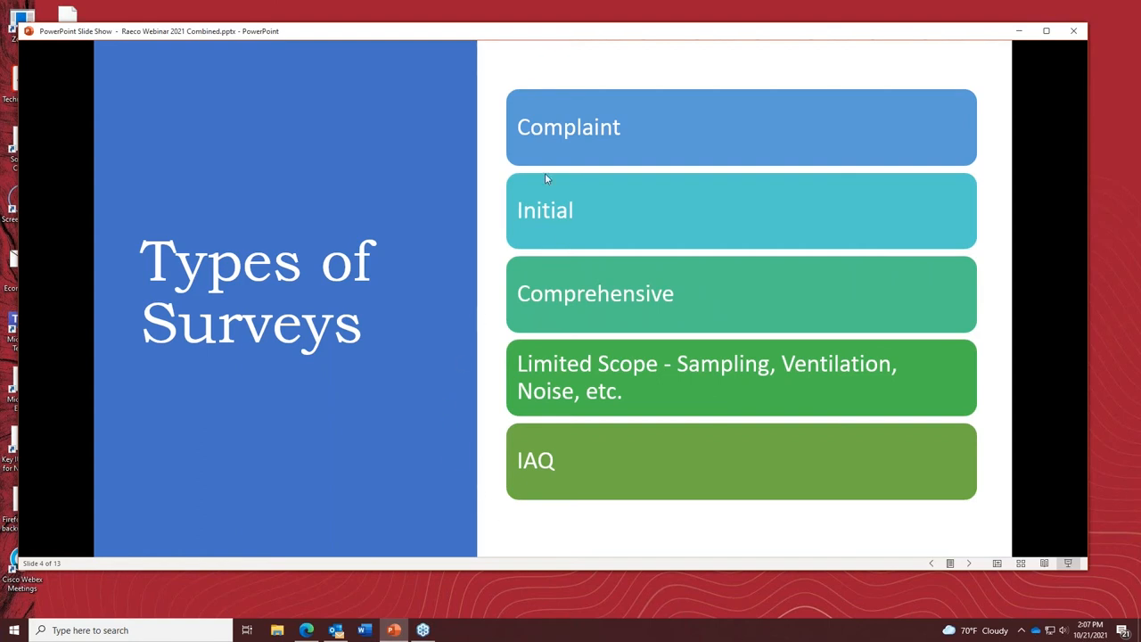
{"action": "mouse_move", "coordinate": [484, 321]}
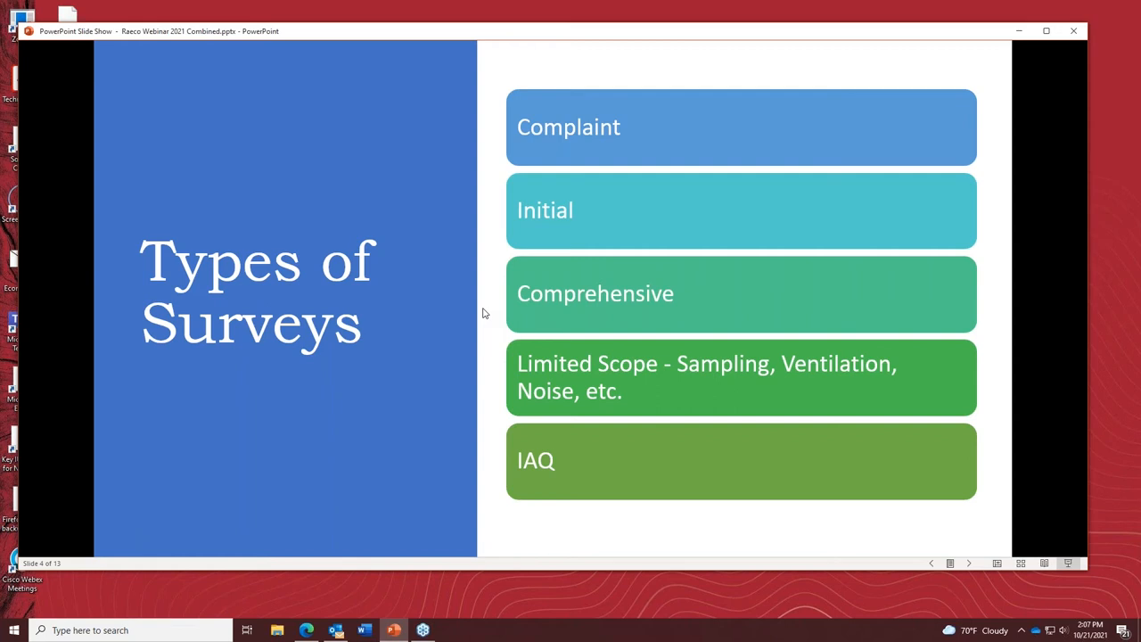
{"action": "mouse_move", "coordinate": [490, 171]}
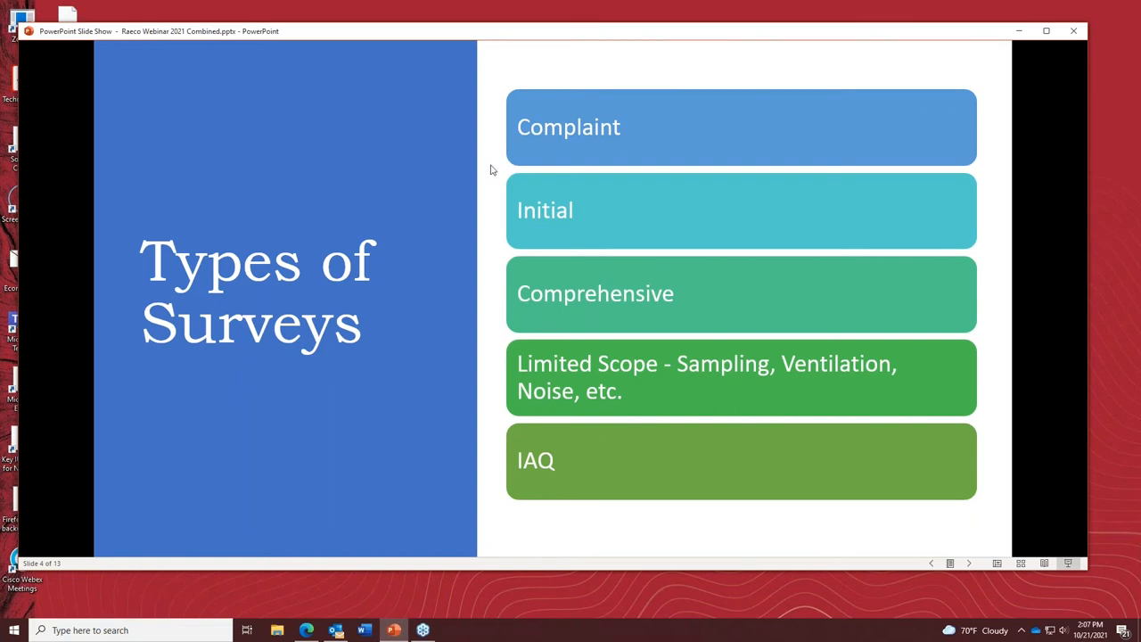
{"action": "mouse_move", "coordinate": [371, 443]}
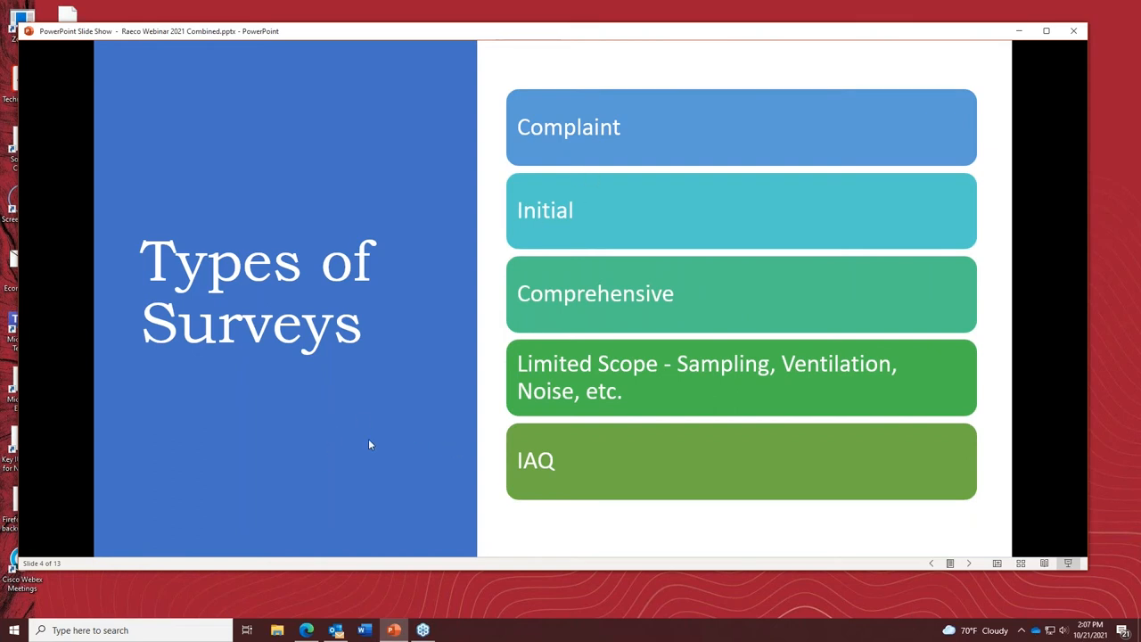
{"action": "mouse_move", "coordinate": [339, 435]}
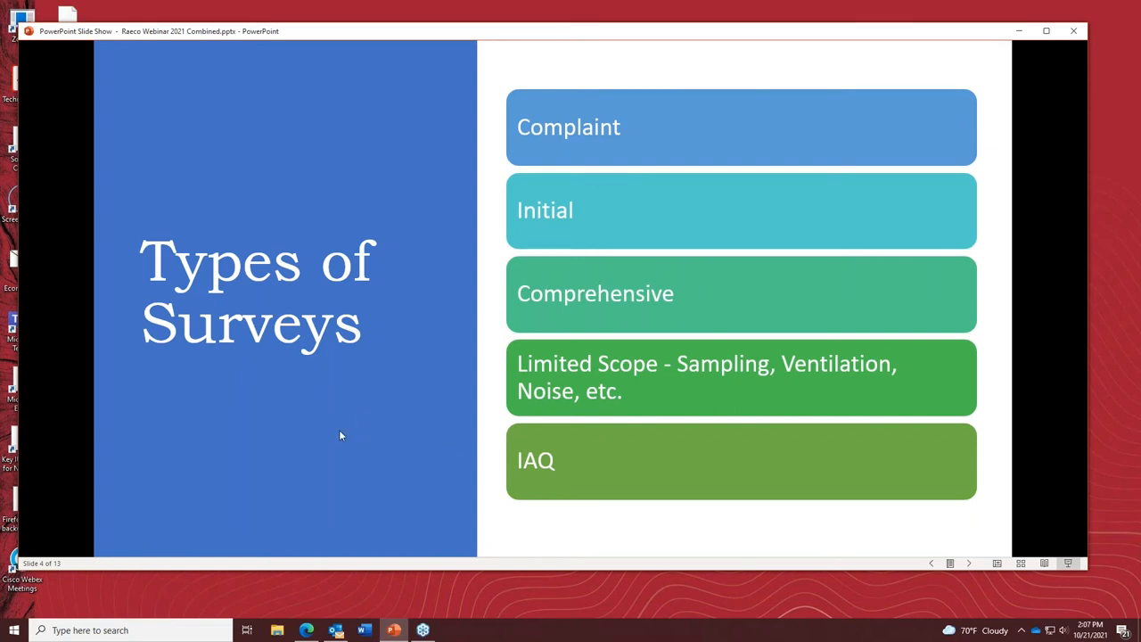
{"action": "mouse_move", "coordinate": [349, 435]}
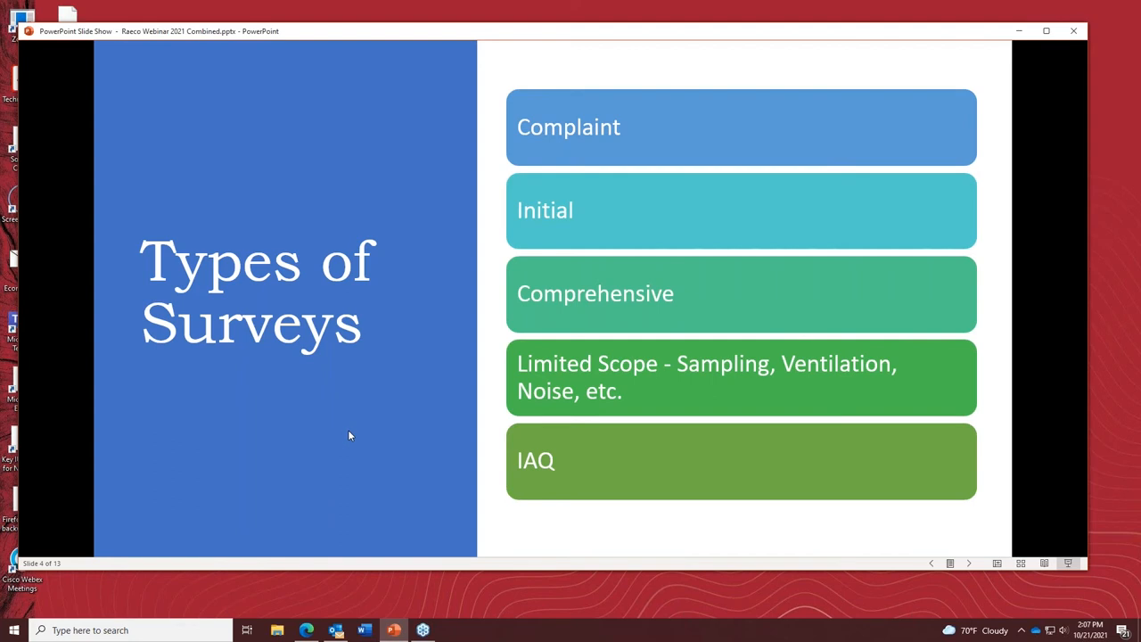
{"action": "mouse_move", "coordinate": [385, 405]}
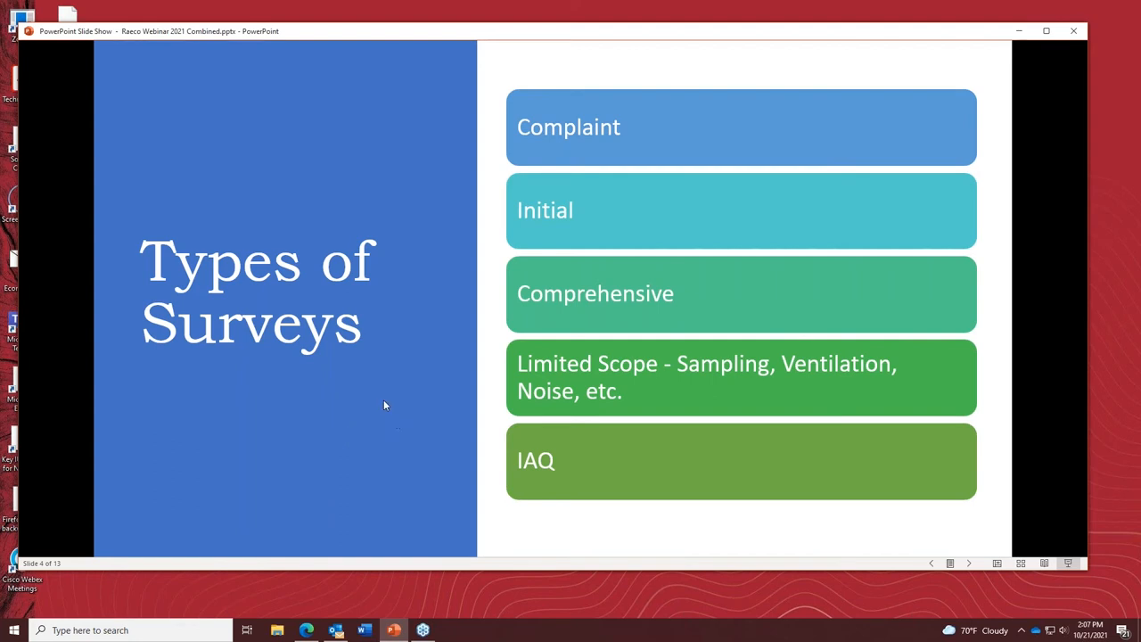
{"action": "mouse_move", "coordinate": [392, 408]}
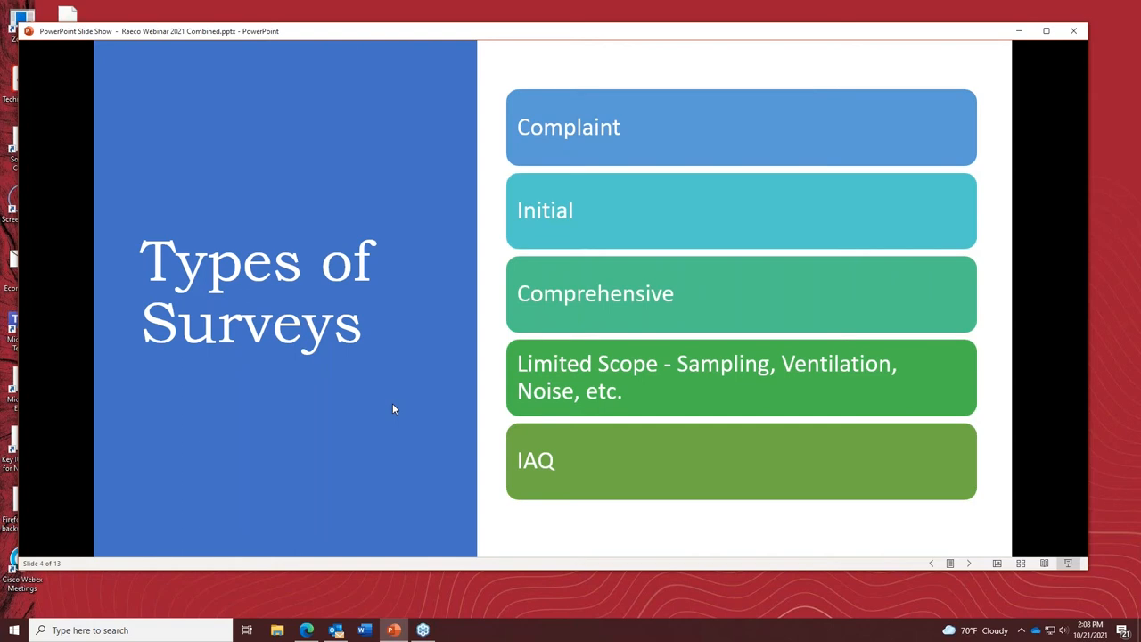
{"action": "mouse_move", "coordinate": [613, 390]}
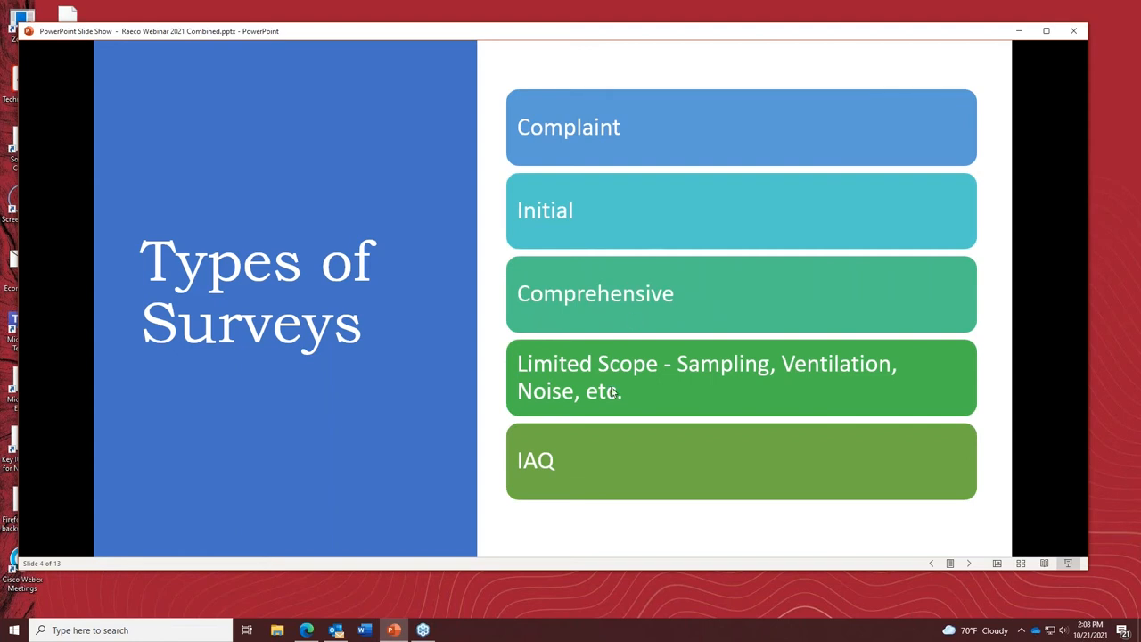
{"action": "mouse_move", "coordinate": [314, 449]}
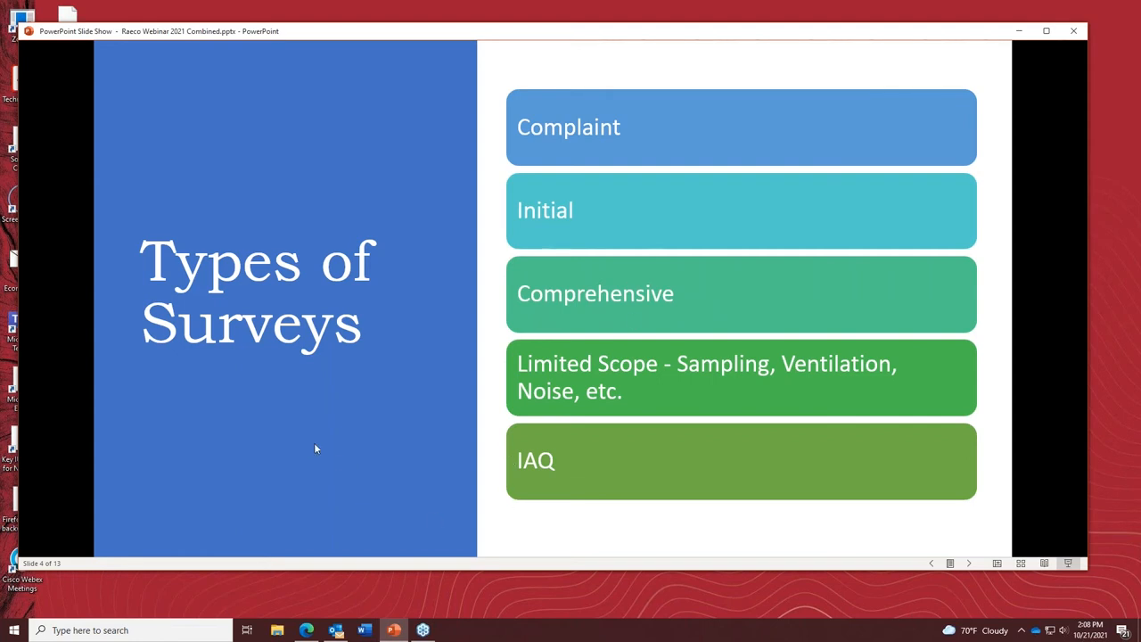
{"action": "mouse_move", "coordinate": [552, 132]}
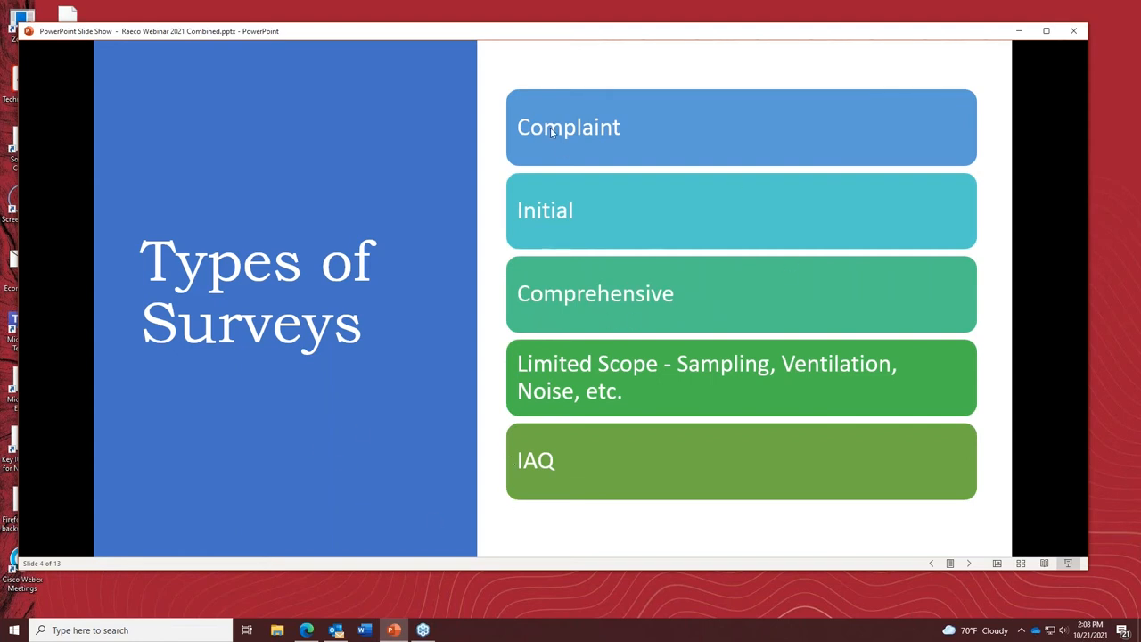
{"action": "mouse_move", "coordinate": [566, 246]}
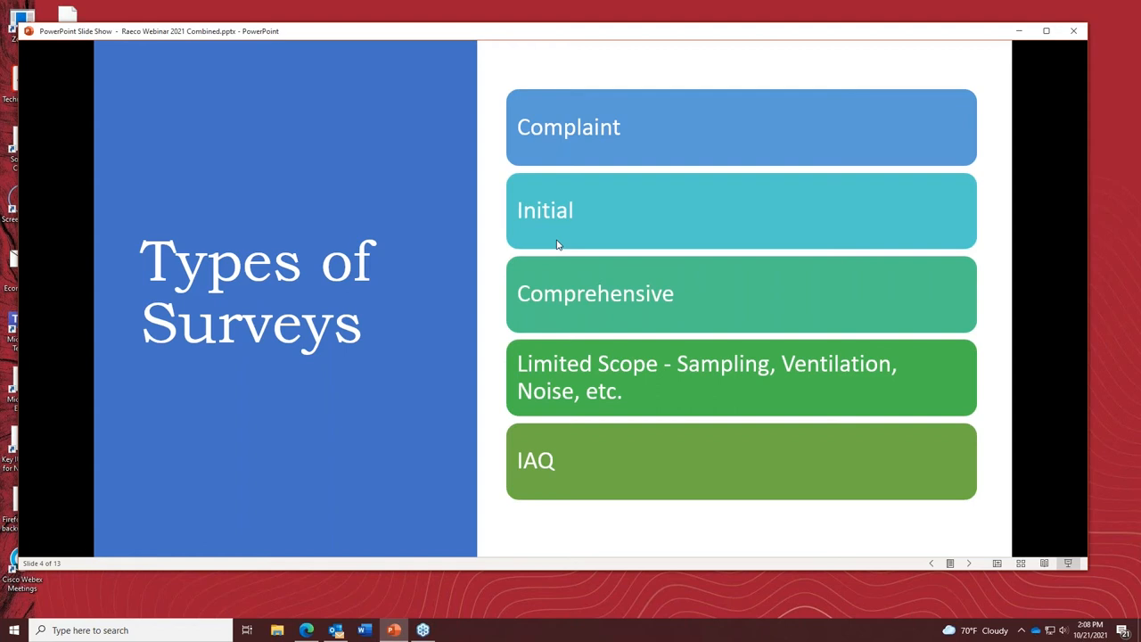
{"action": "mouse_move", "coordinate": [519, 389]}
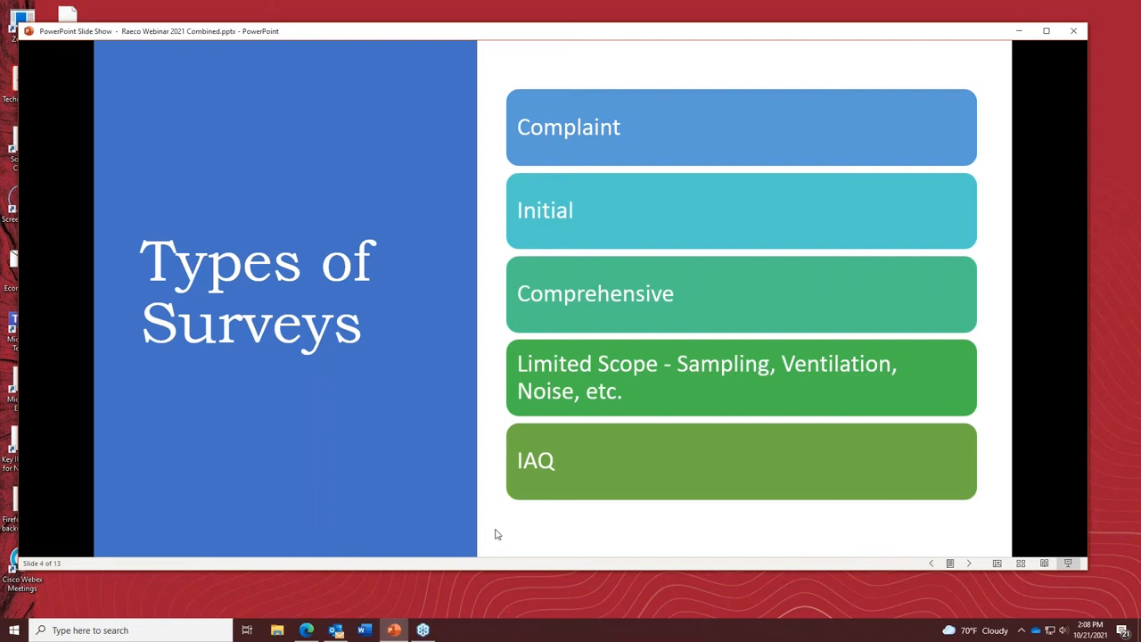
{"action": "mouse_move", "coordinate": [538, 483]}
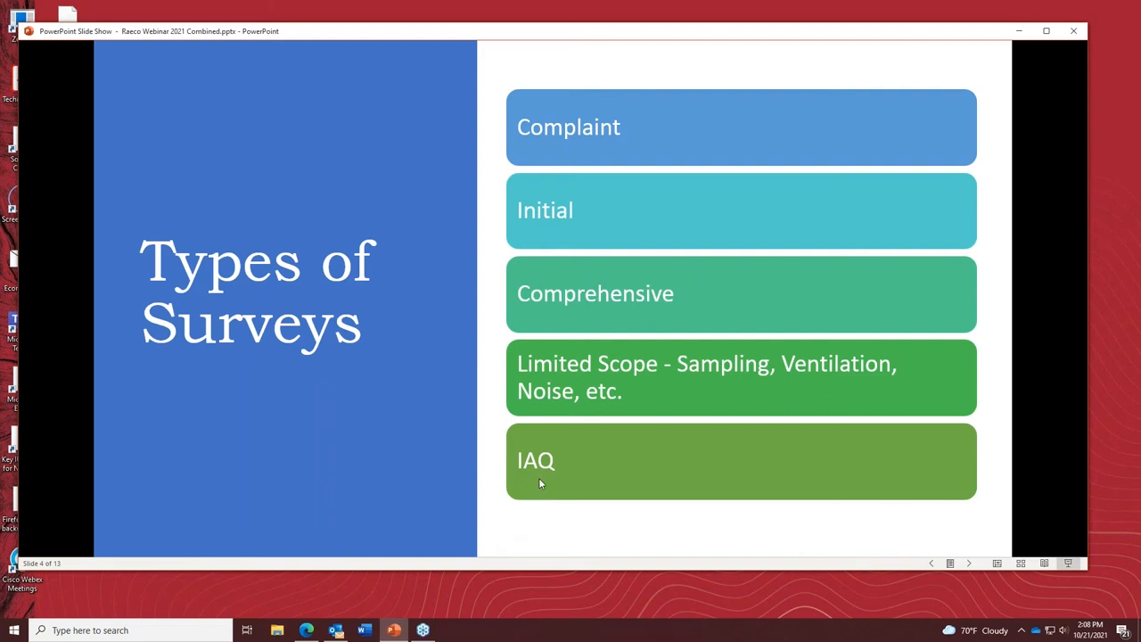
{"action": "mouse_move", "coordinate": [533, 524]}
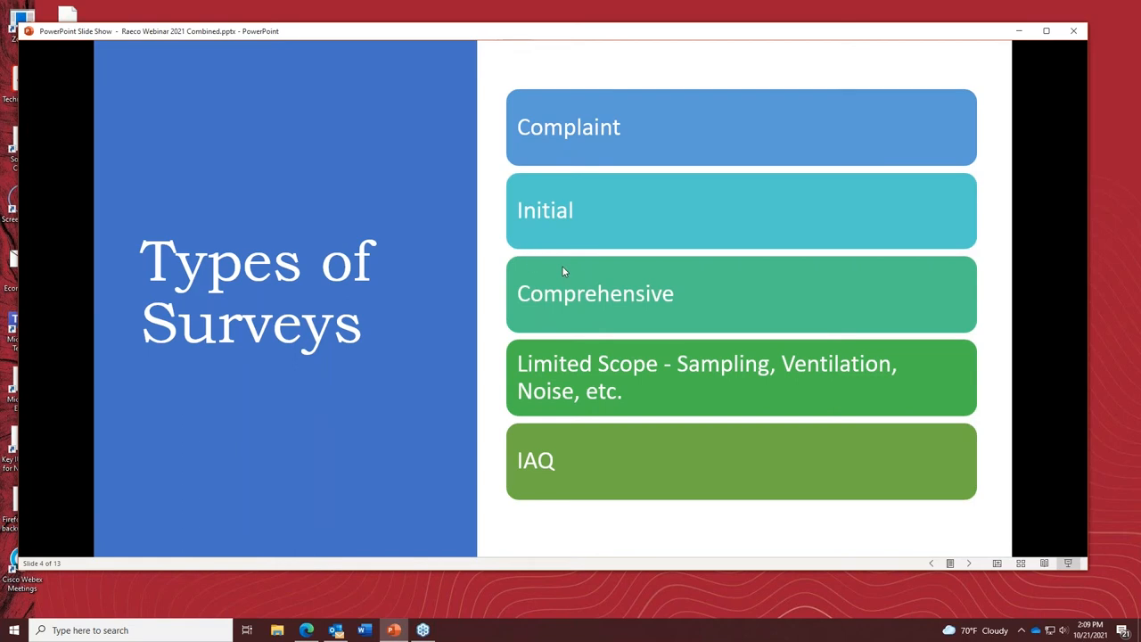
{"action": "mouse_move", "coordinate": [564, 235]}
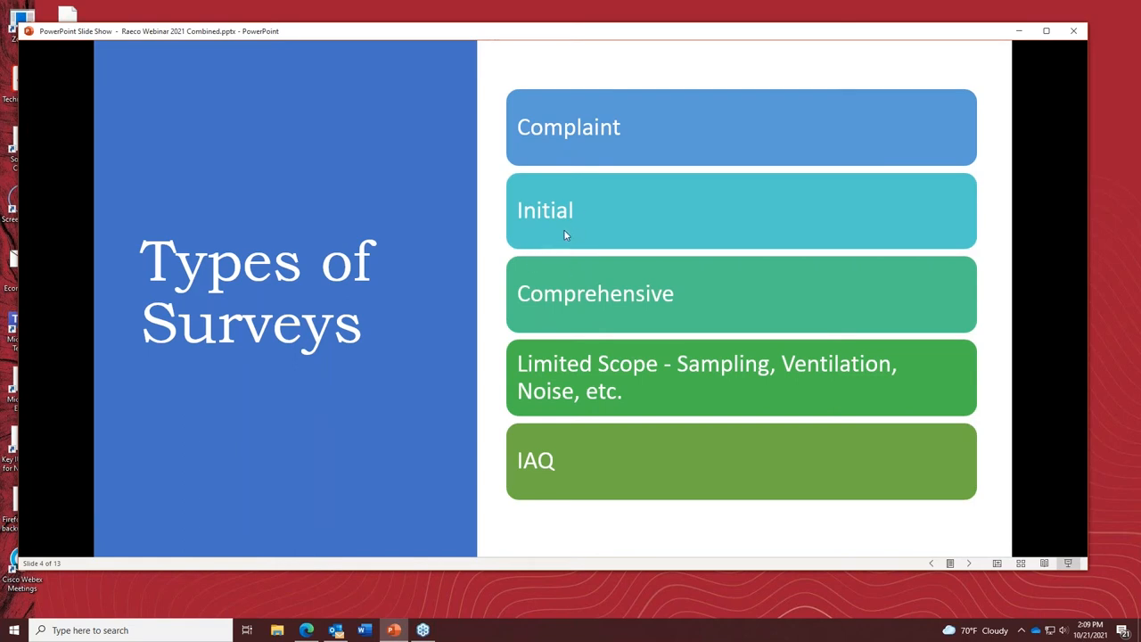
{"action": "mouse_move", "coordinate": [538, 531]}
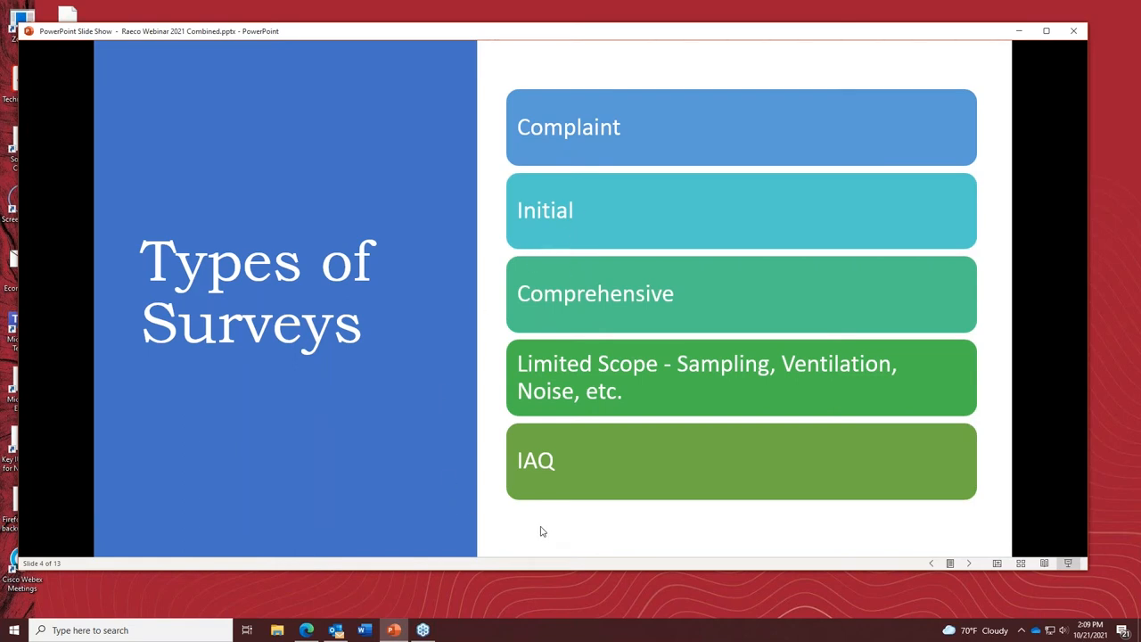
{"action": "mouse_move", "coordinate": [549, 535]}
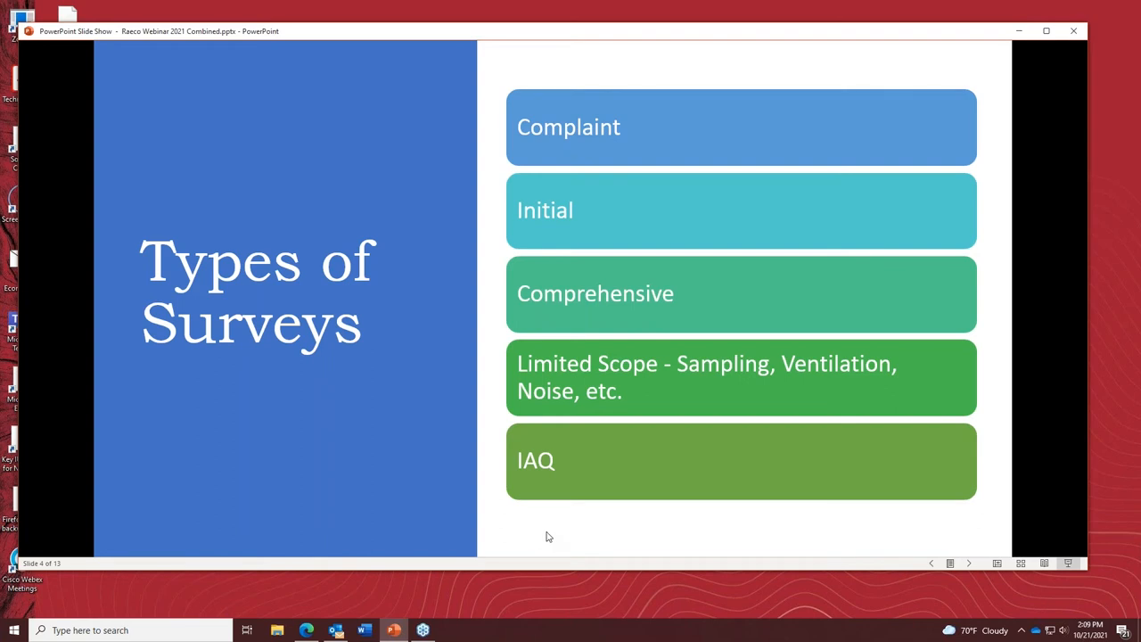
{"action": "mouse_move", "coordinate": [413, 517]}
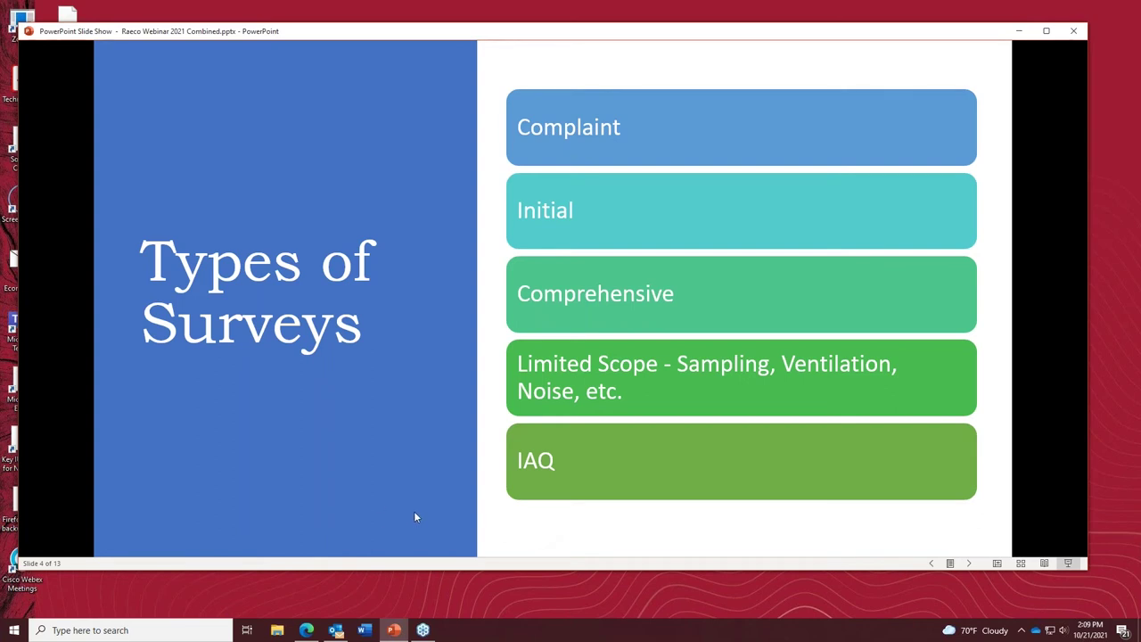
{"action": "mouse_move", "coordinate": [410, 487]}
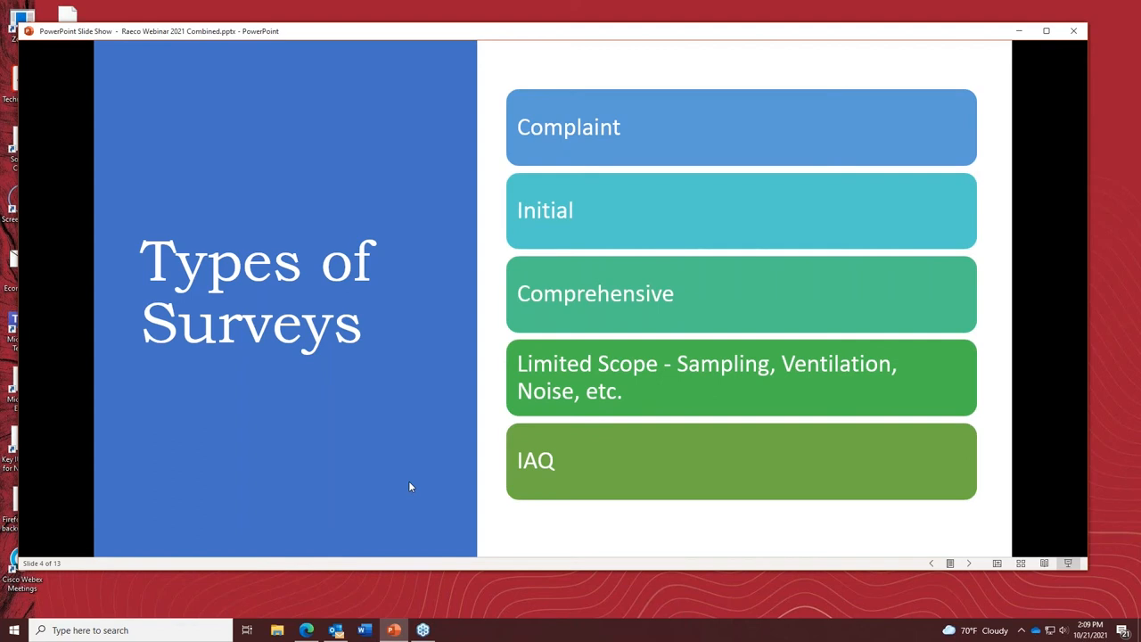
{"action": "mouse_move", "coordinate": [608, 313]}
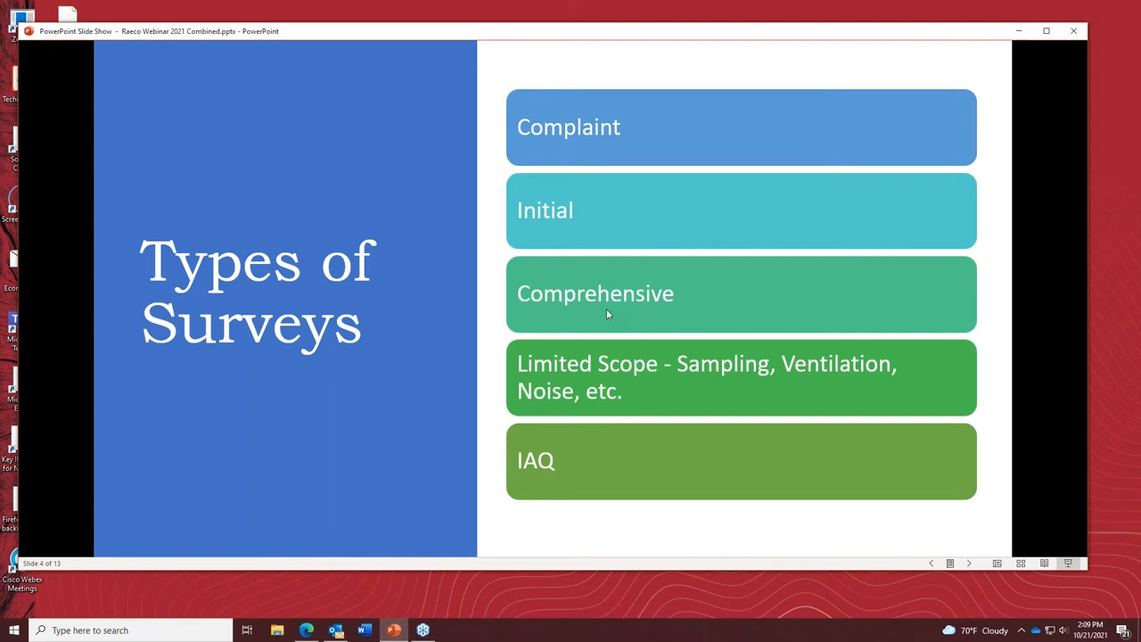
{"action": "mouse_move", "coordinate": [606, 330]}
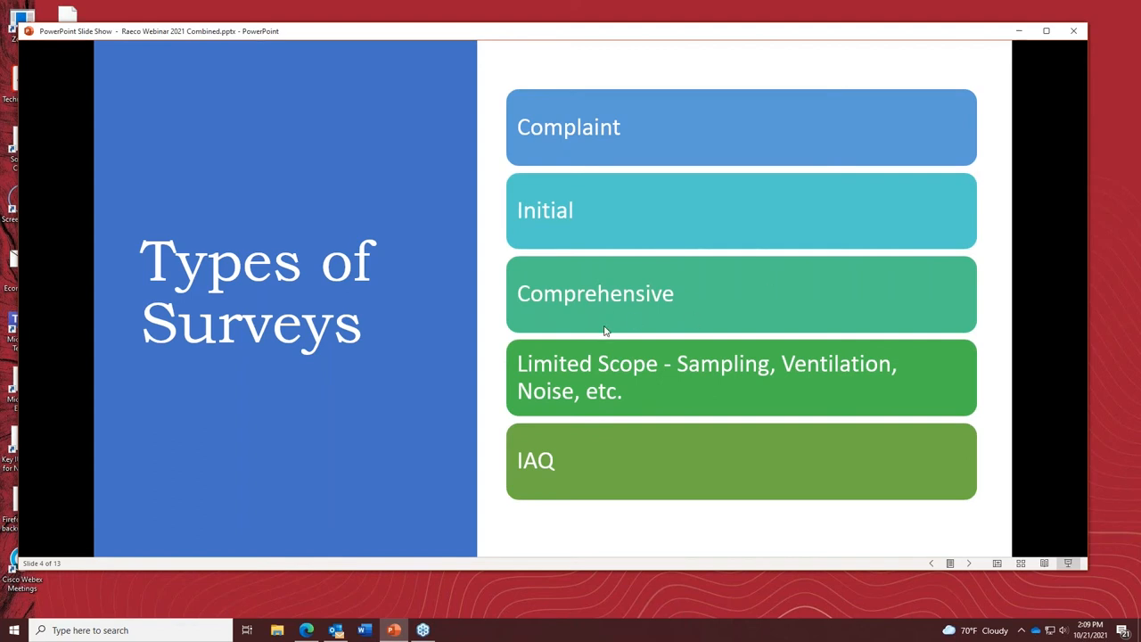
{"action": "mouse_move", "coordinate": [592, 171]}
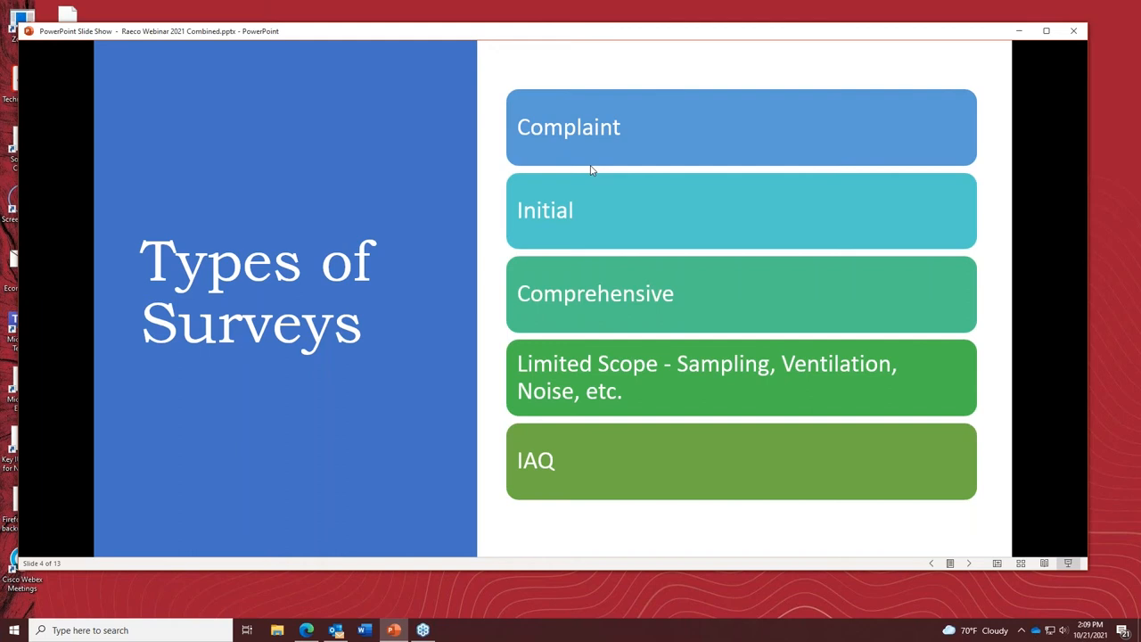
{"action": "mouse_move", "coordinate": [652, 453]}
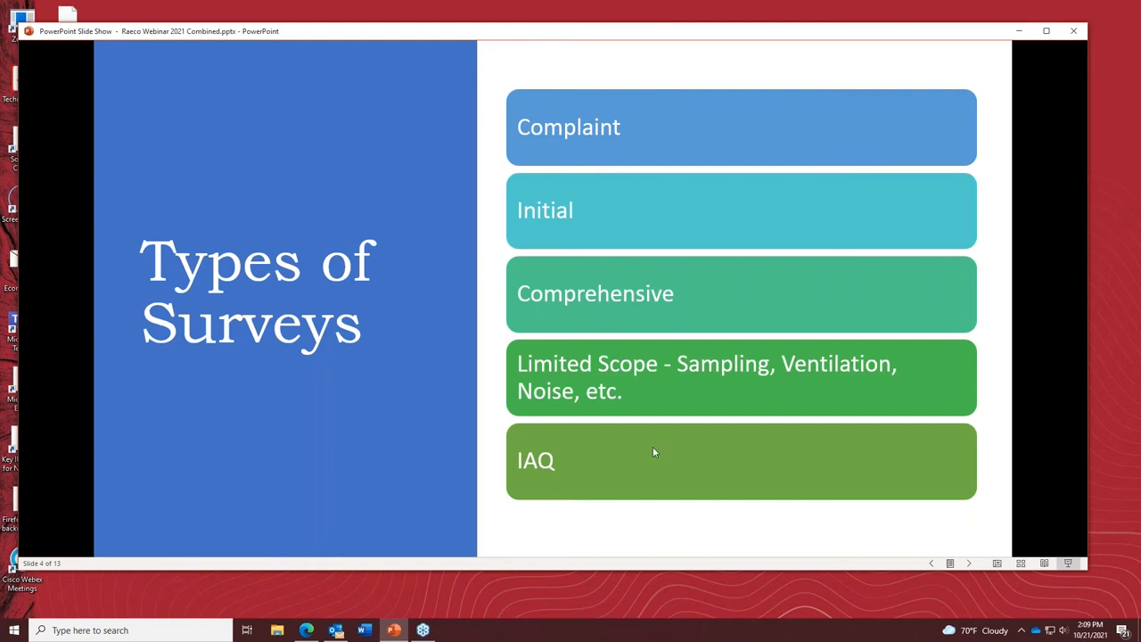
{"action": "mouse_move", "coordinate": [613, 520]}
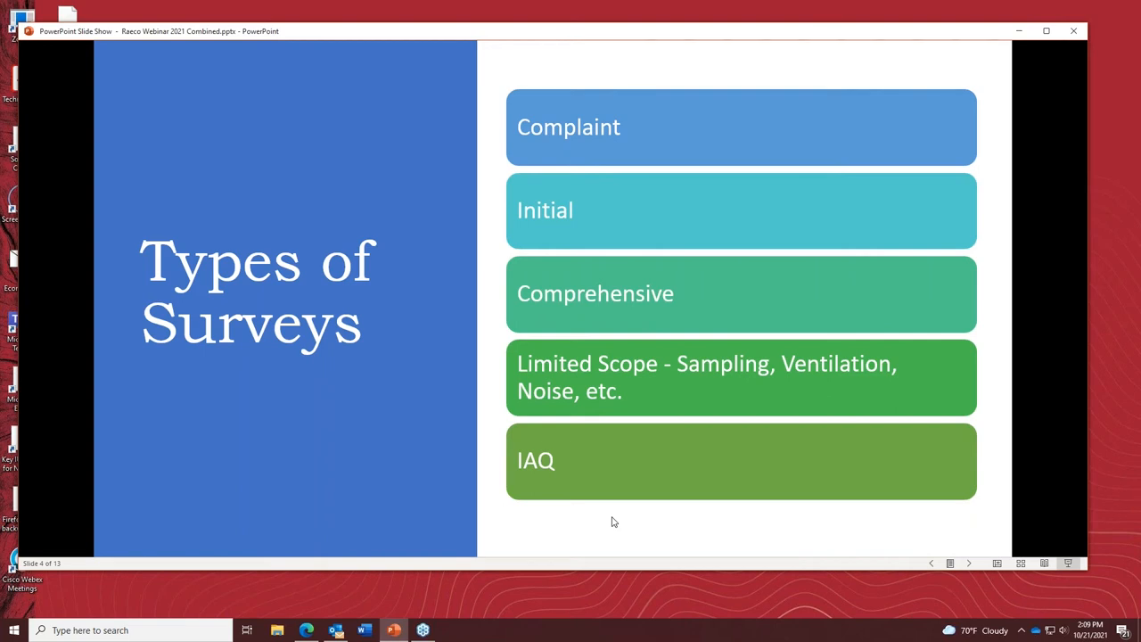
{"action": "mouse_move", "coordinate": [535, 232]}
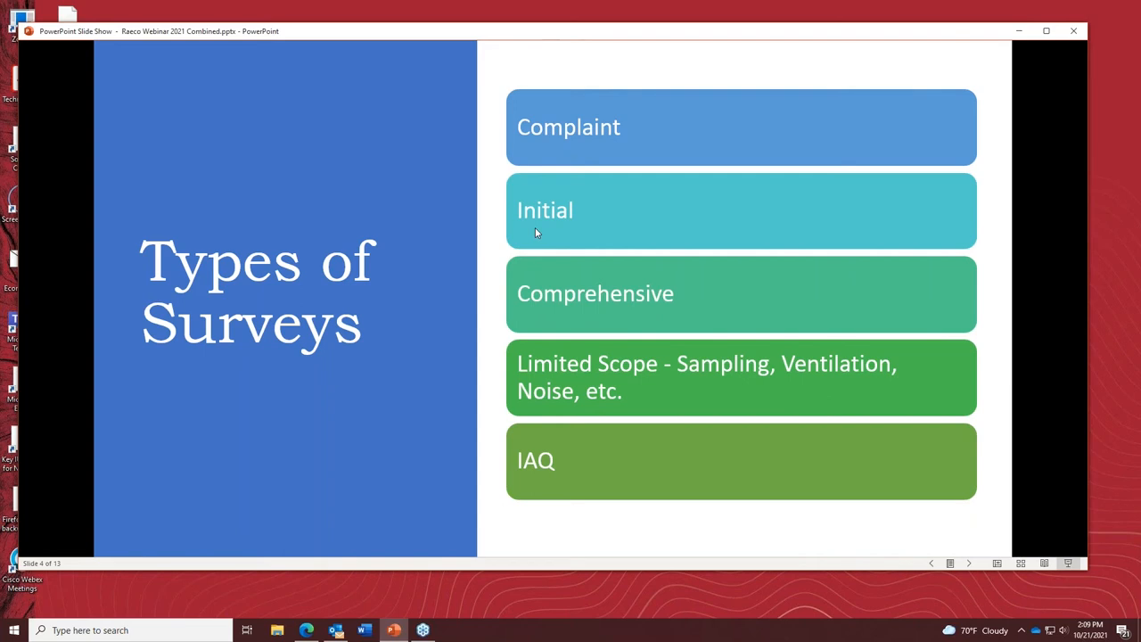
{"action": "mouse_move", "coordinate": [585, 526]}
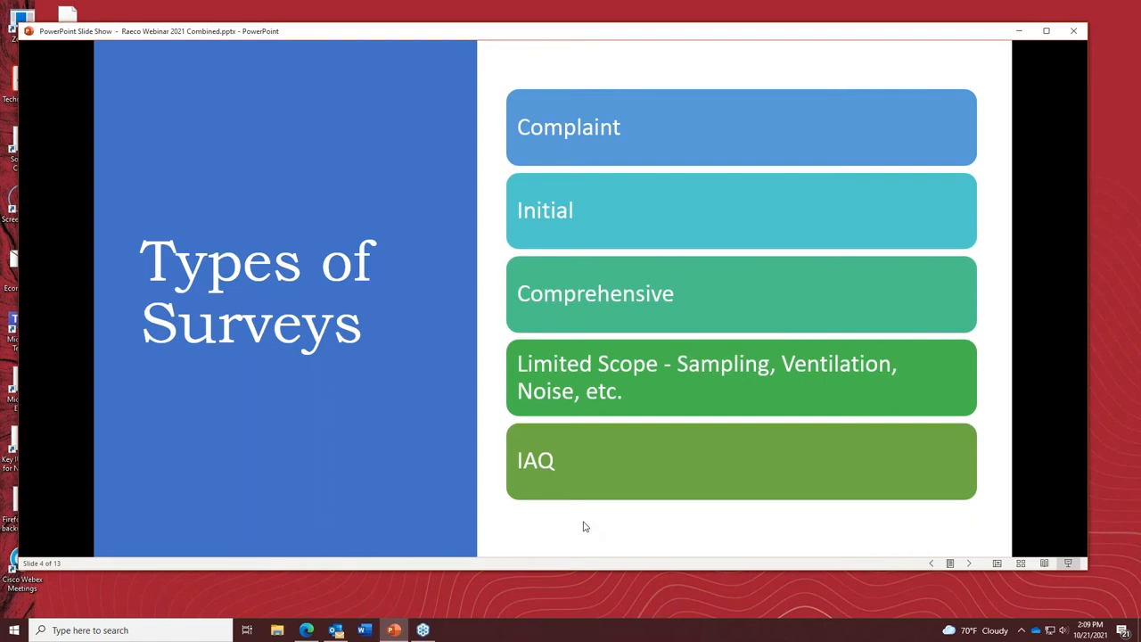
{"action": "mouse_move", "coordinate": [770, 399]}
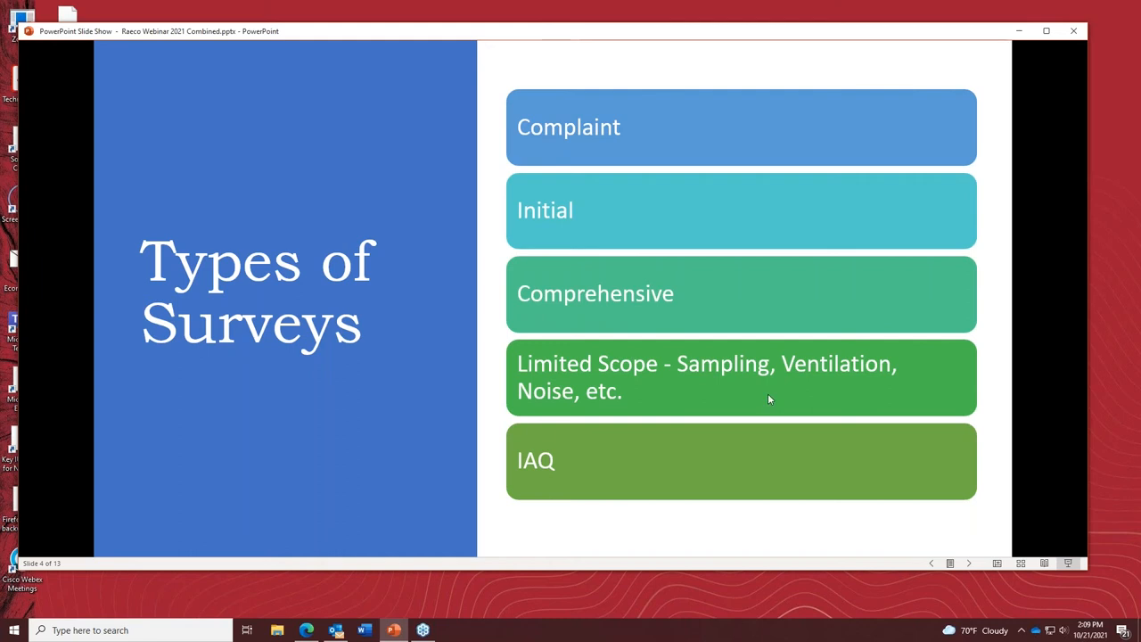
{"action": "mouse_move", "coordinate": [549, 427]}
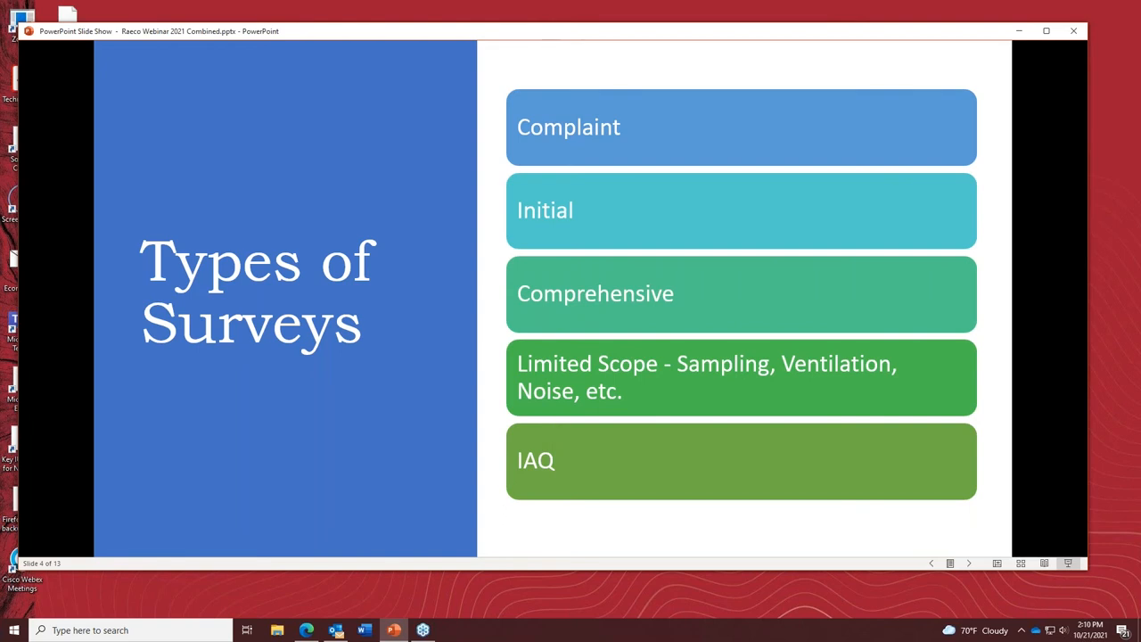
{"action": "mouse_move", "coordinate": [736, 409]}
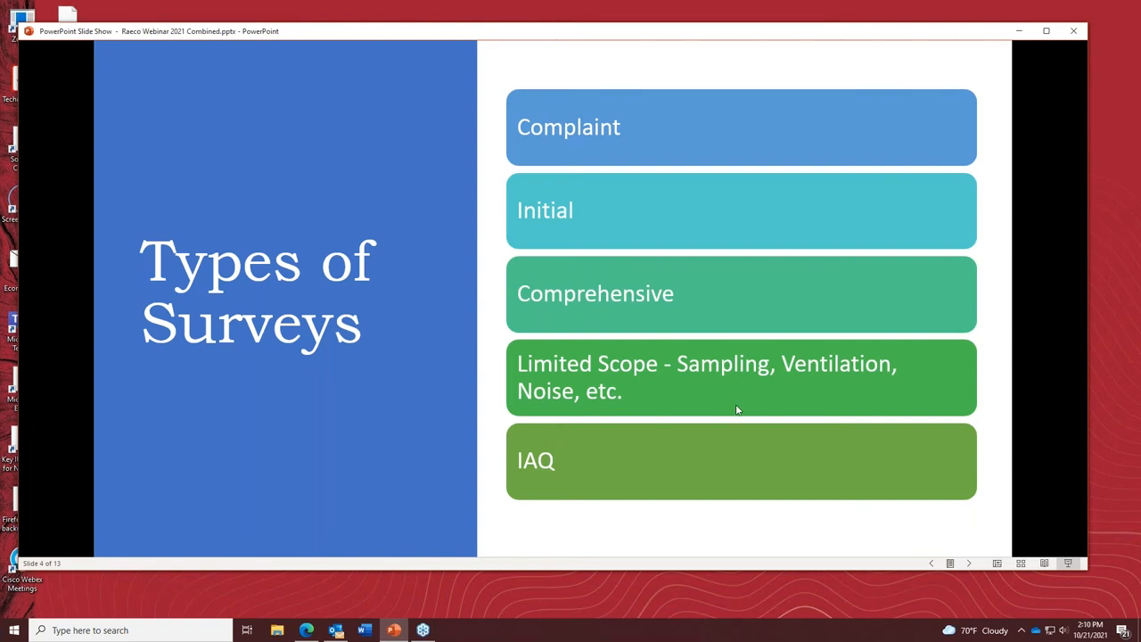
{"action": "mouse_move", "coordinate": [706, 406]}
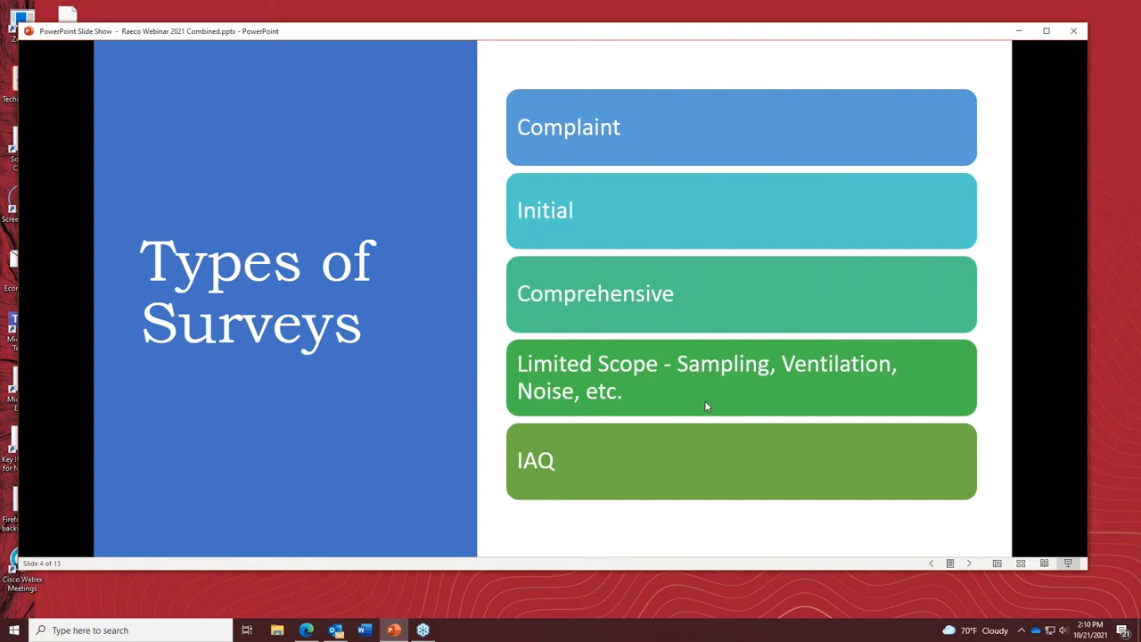
{"action": "mouse_move", "coordinate": [660, 399]}
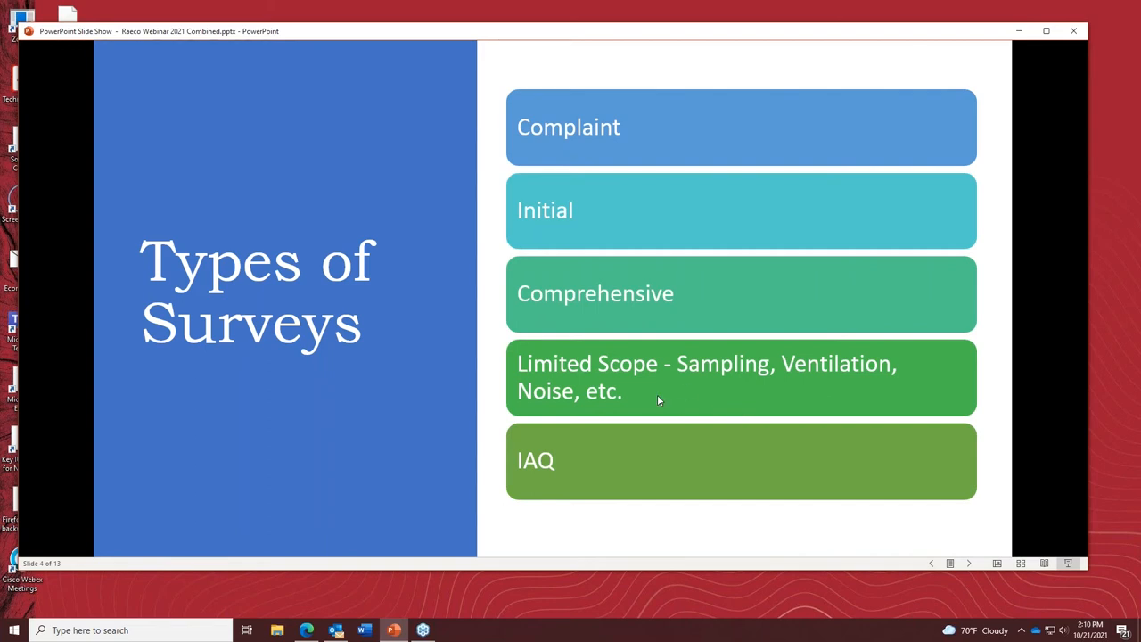
{"action": "mouse_move", "coordinate": [724, 390]}
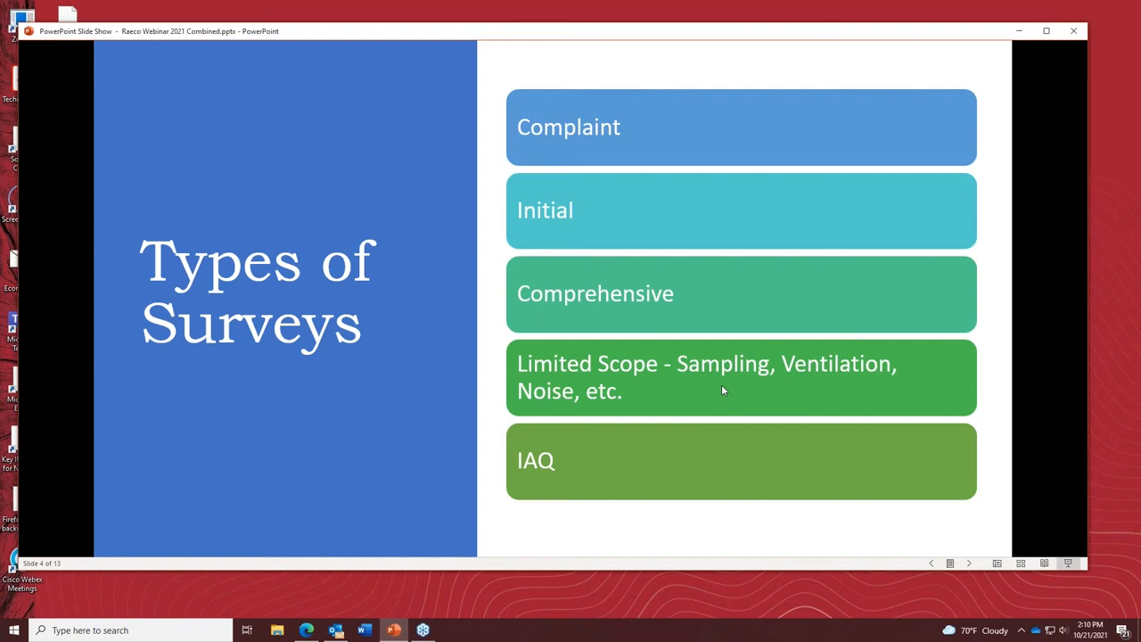
{"action": "mouse_move", "coordinate": [877, 378]}
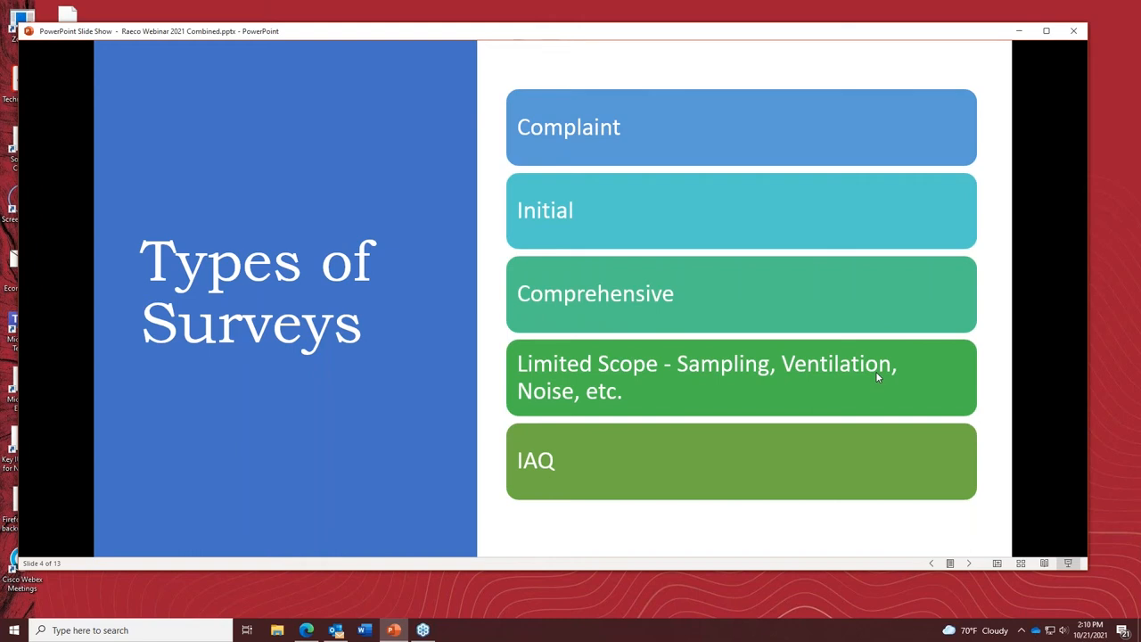
{"action": "mouse_move", "coordinate": [615, 538]}
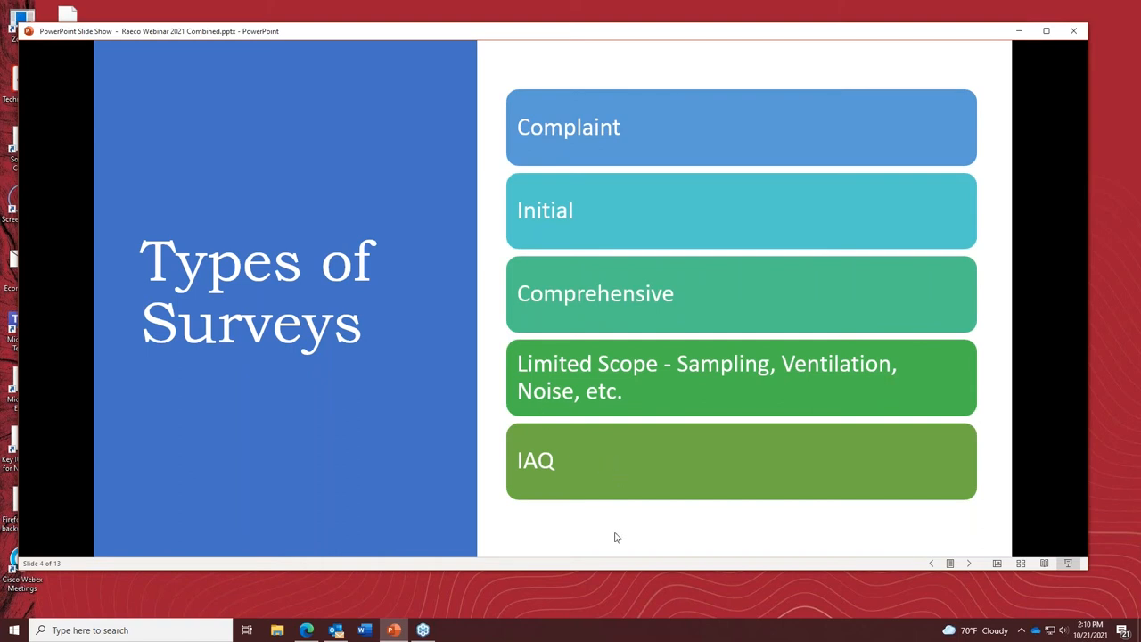
{"action": "mouse_move", "coordinate": [638, 543]}
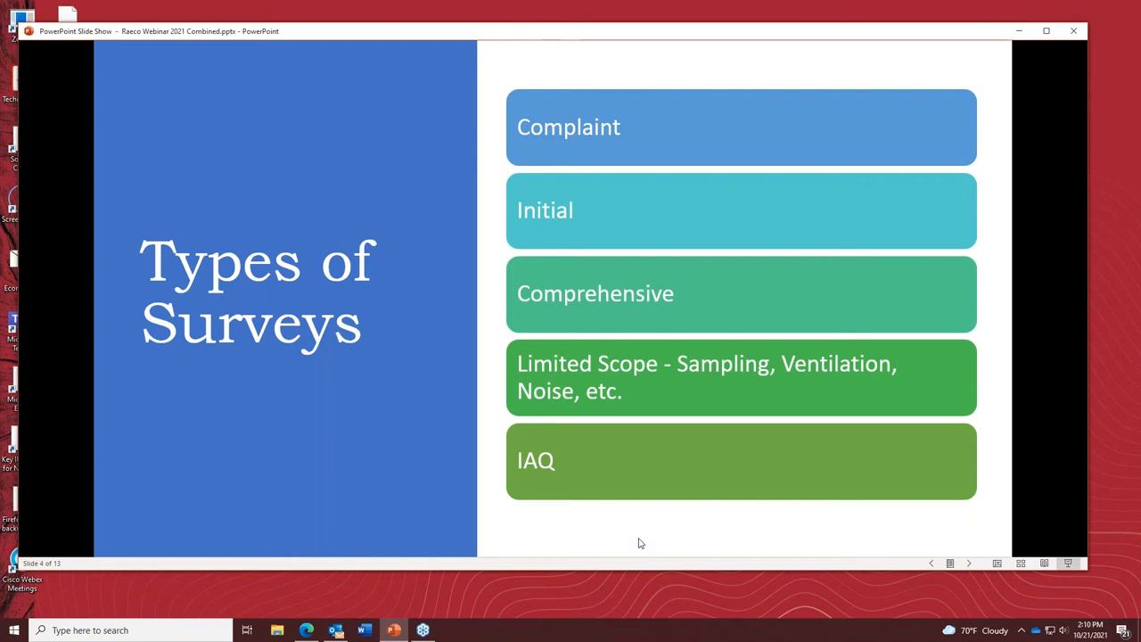
{"action": "mouse_move", "coordinate": [508, 396]}
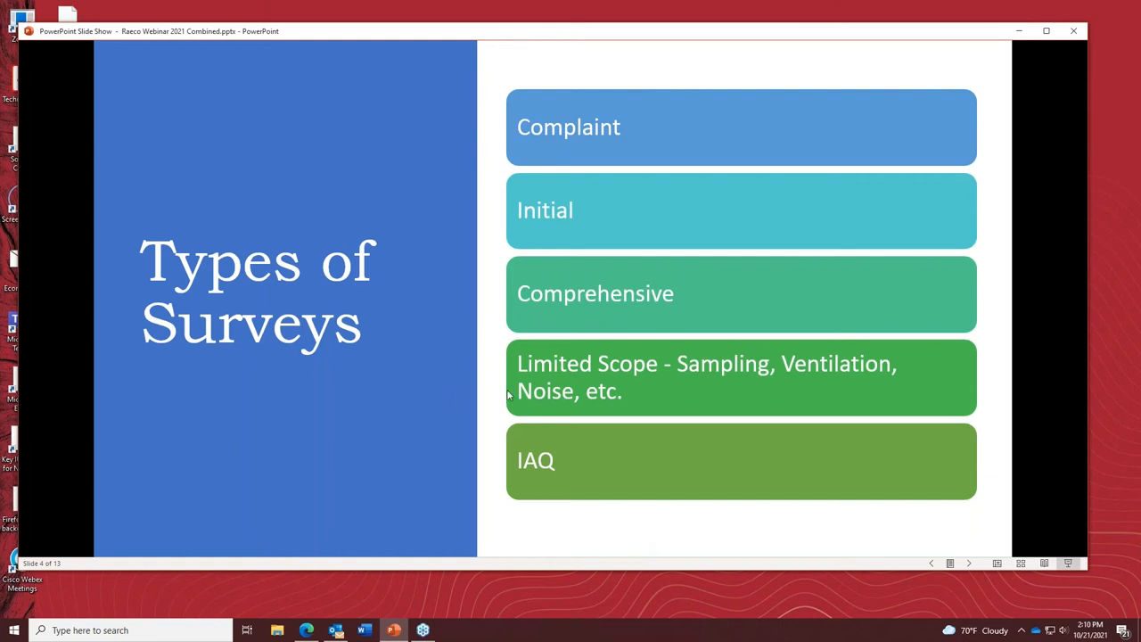
{"action": "mouse_move", "coordinate": [437, 403]}
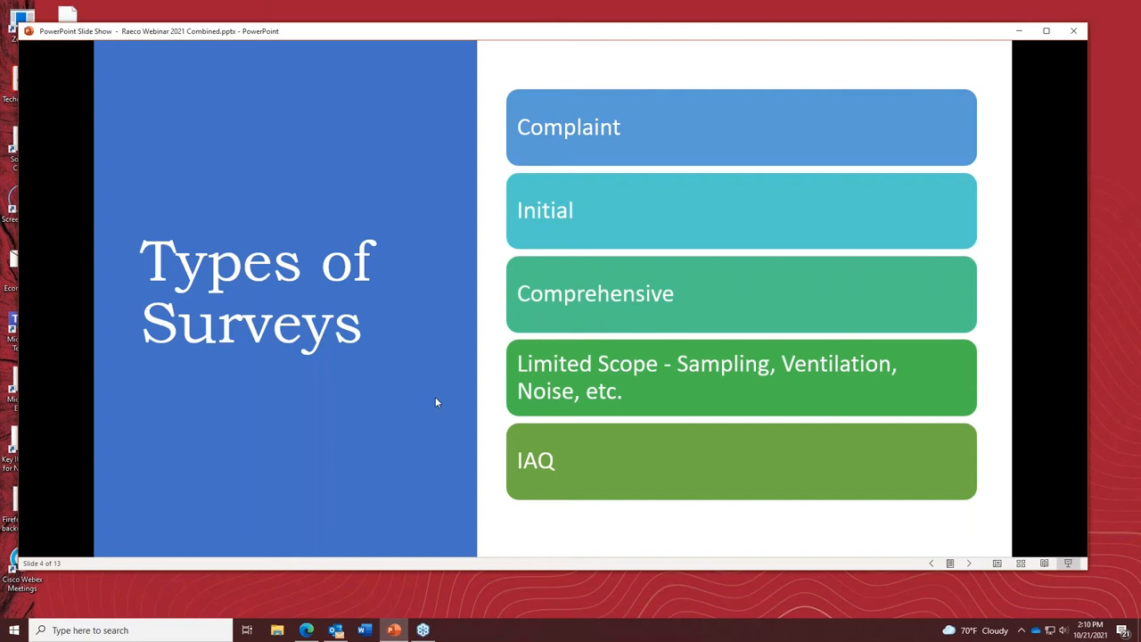
{"action": "mouse_move", "coordinate": [456, 419]}
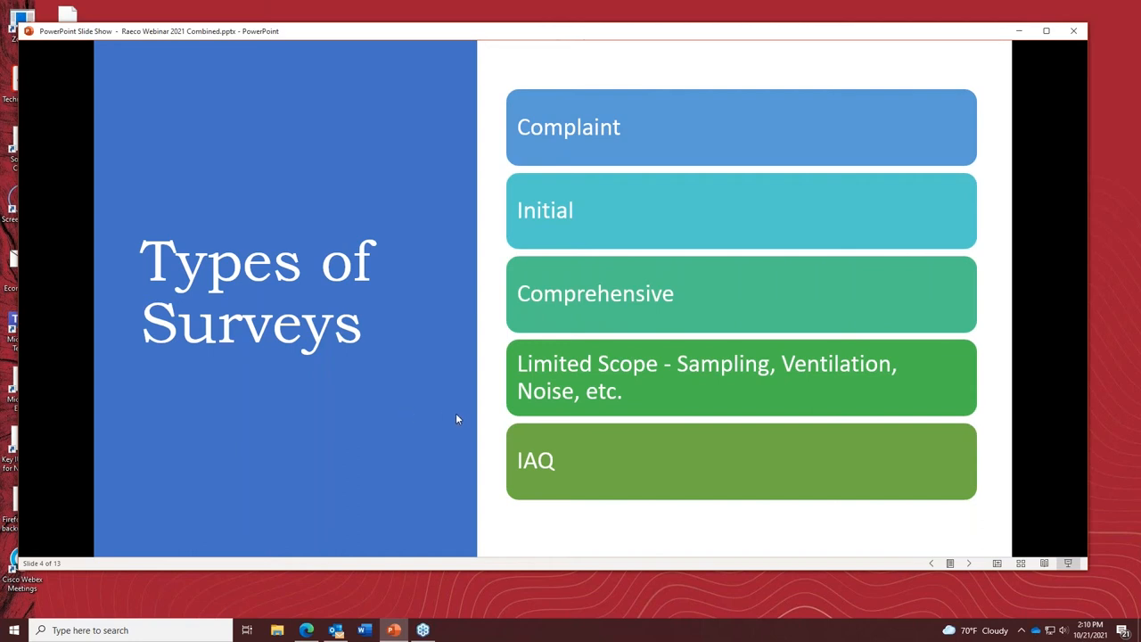
{"action": "mouse_move", "coordinate": [409, 403]}
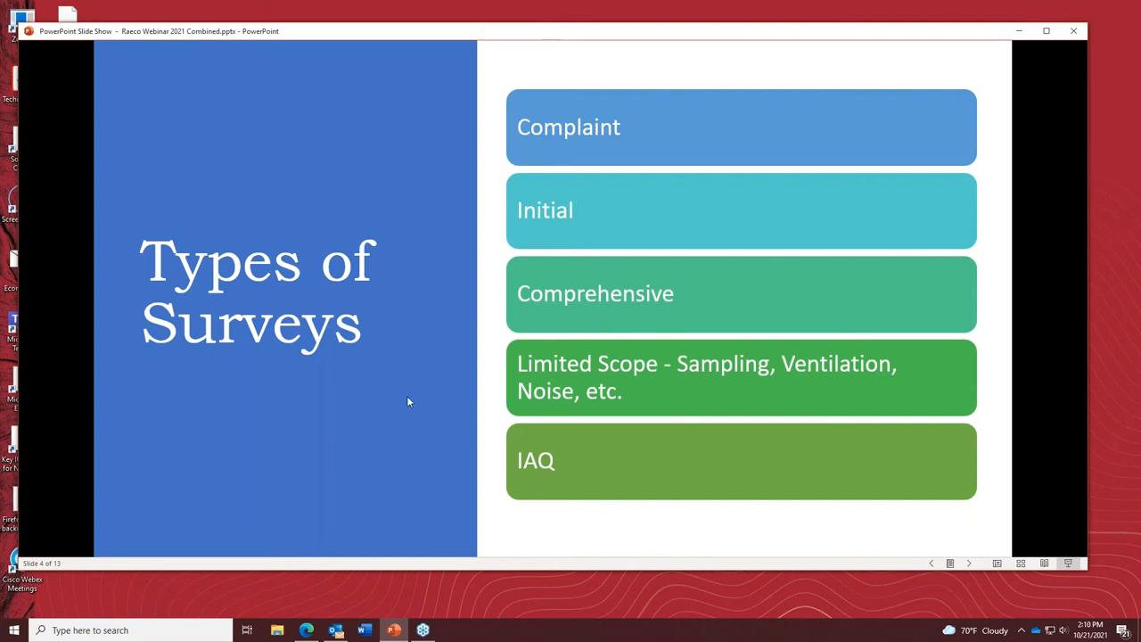
{"action": "mouse_move", "coordinate": [564, 478]}
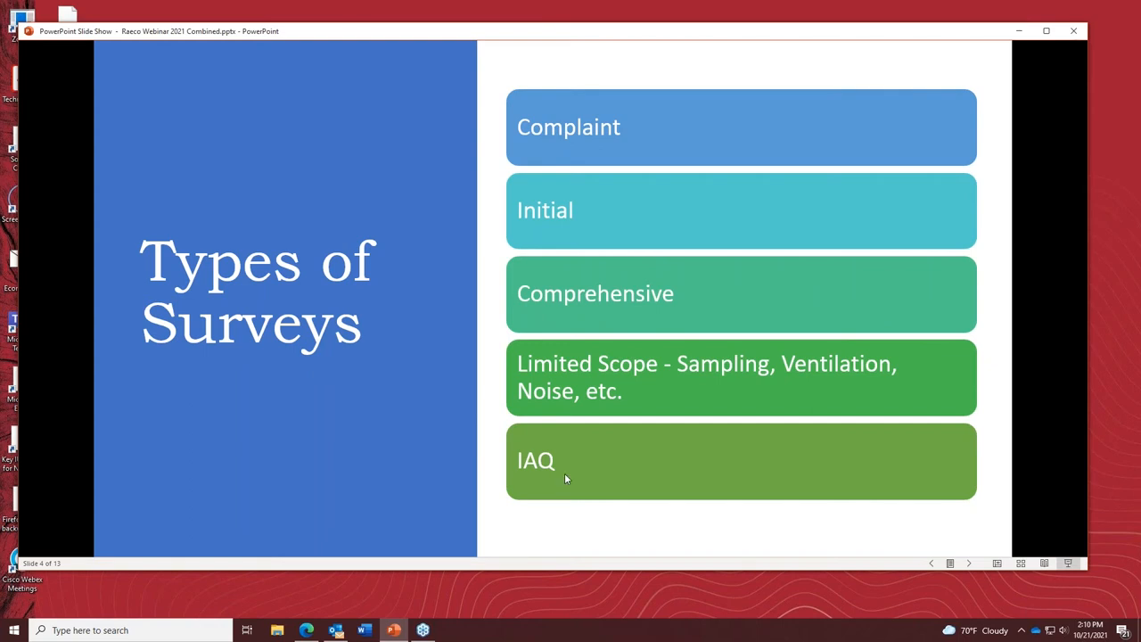
{"action": "mouse_move", "coordinate": [645, 480]}
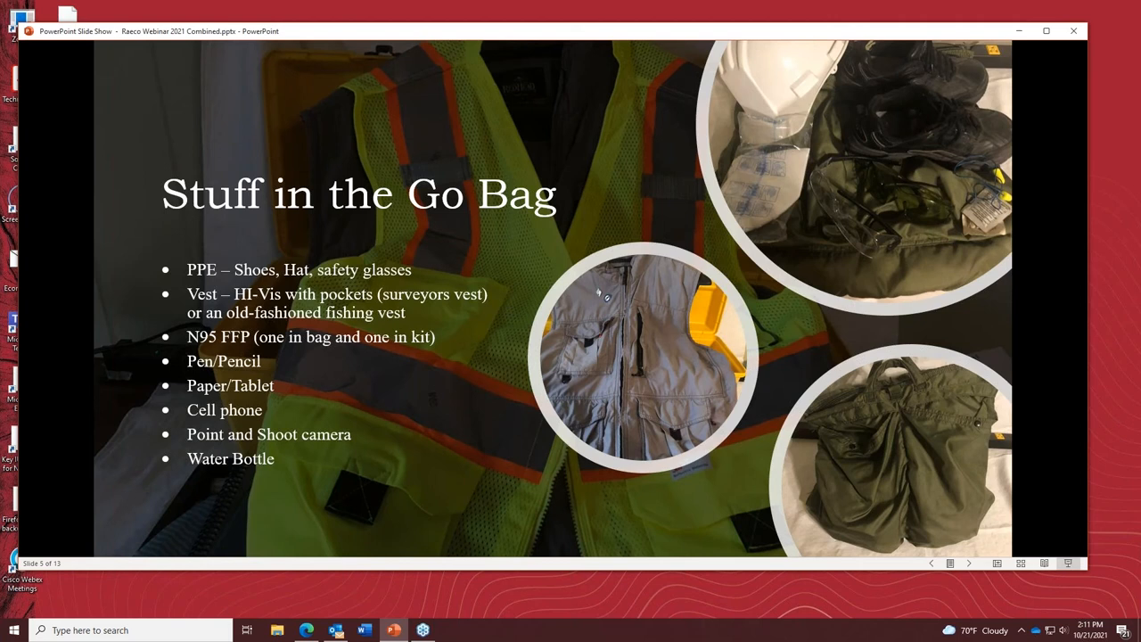
{"action": "mouse_move", "coordinate": [239, 289]}
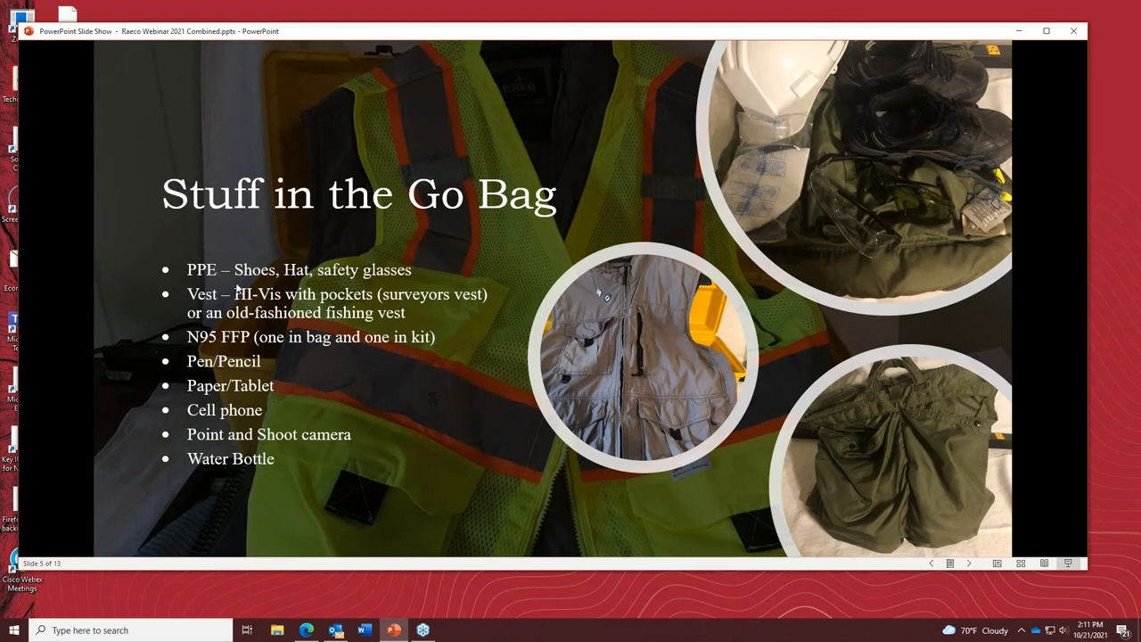
{"action": "mouse_move", "coordinate": [281, 281]}
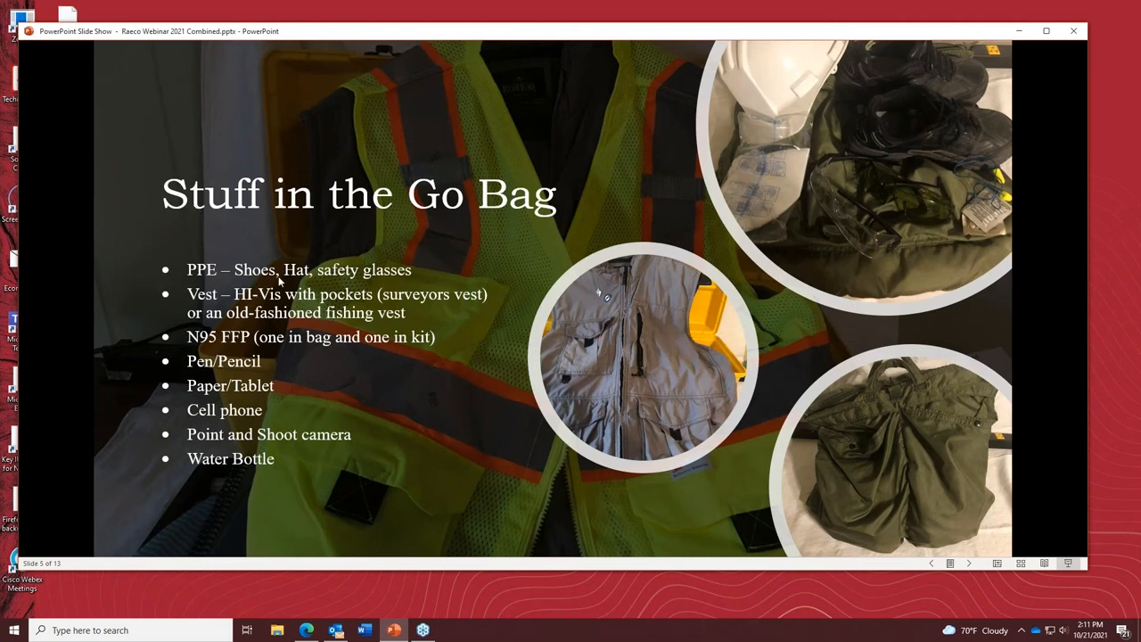
{"action": "mouse_move", "coordinate": [507, 438]}
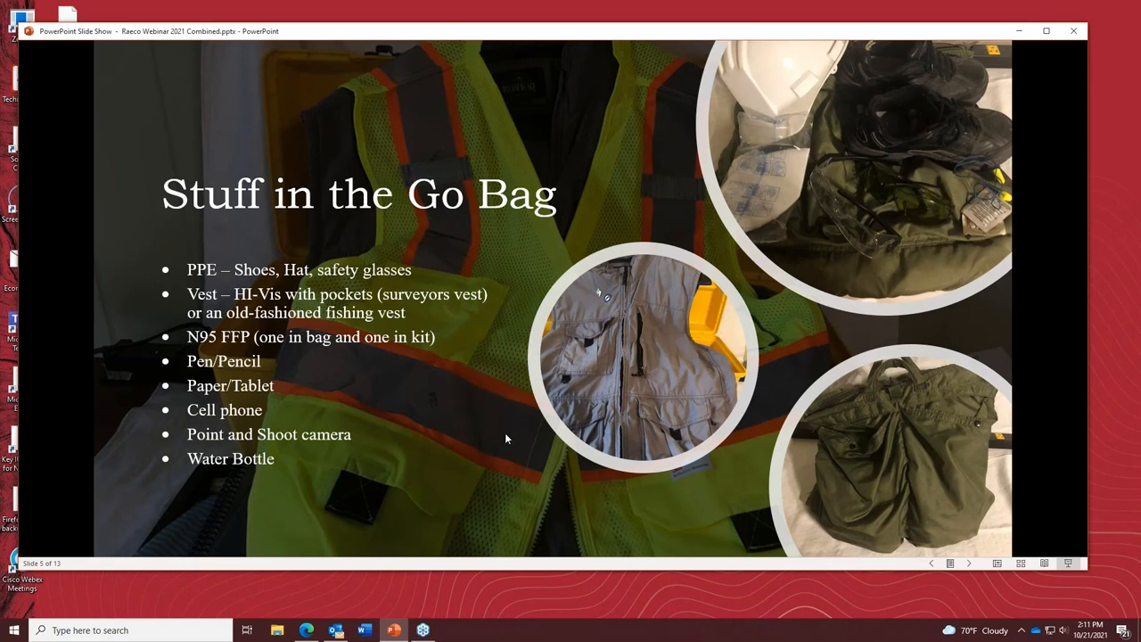
{"action": "mouse_move", "coordinate": [410, 435]}
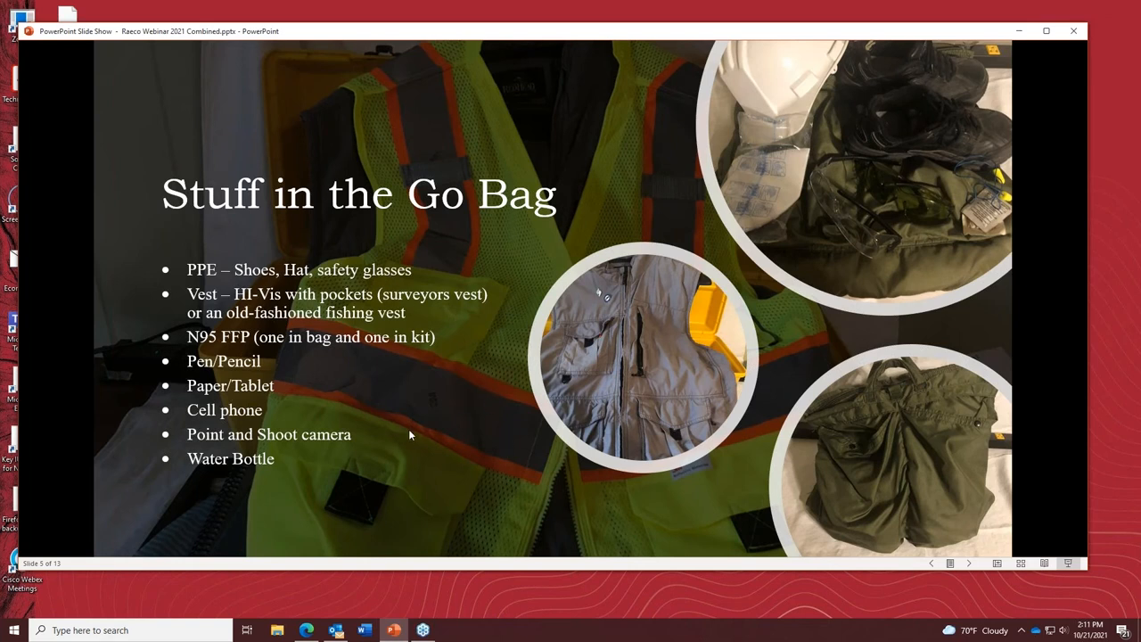
{"action": "mouse_move", "coordinate": [335, 450]}
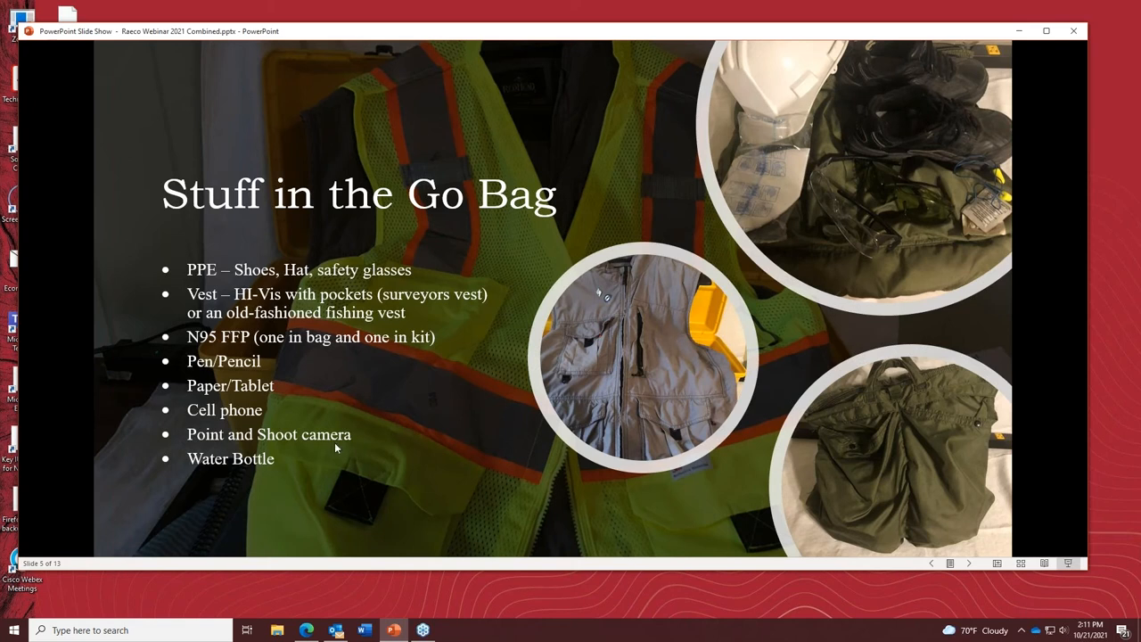
{"action": "mouse_move", "coordinate": [609, 393]}
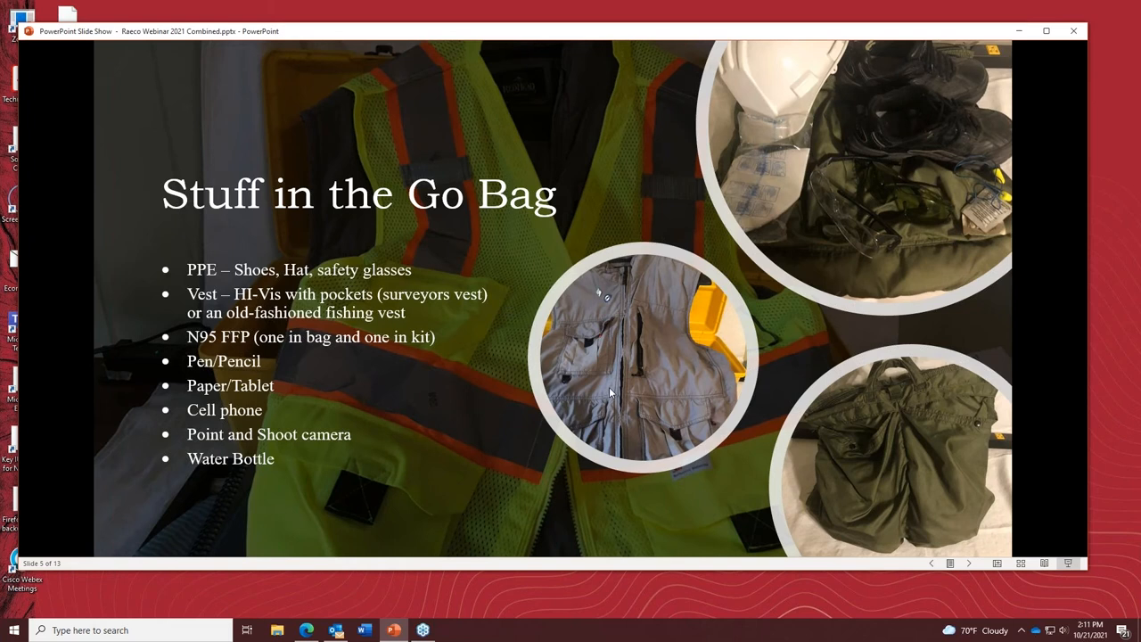
{"action": "mouse_move", "coordinate": [656, 378]}
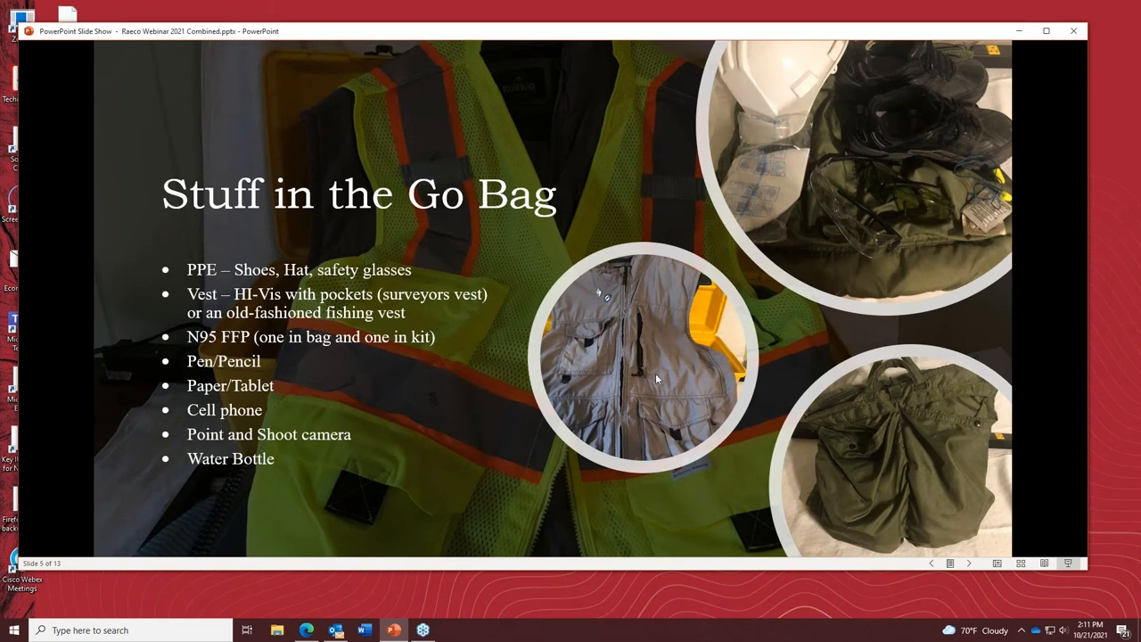
{"action": "mouse_move", "coordinate": [677, 417]}
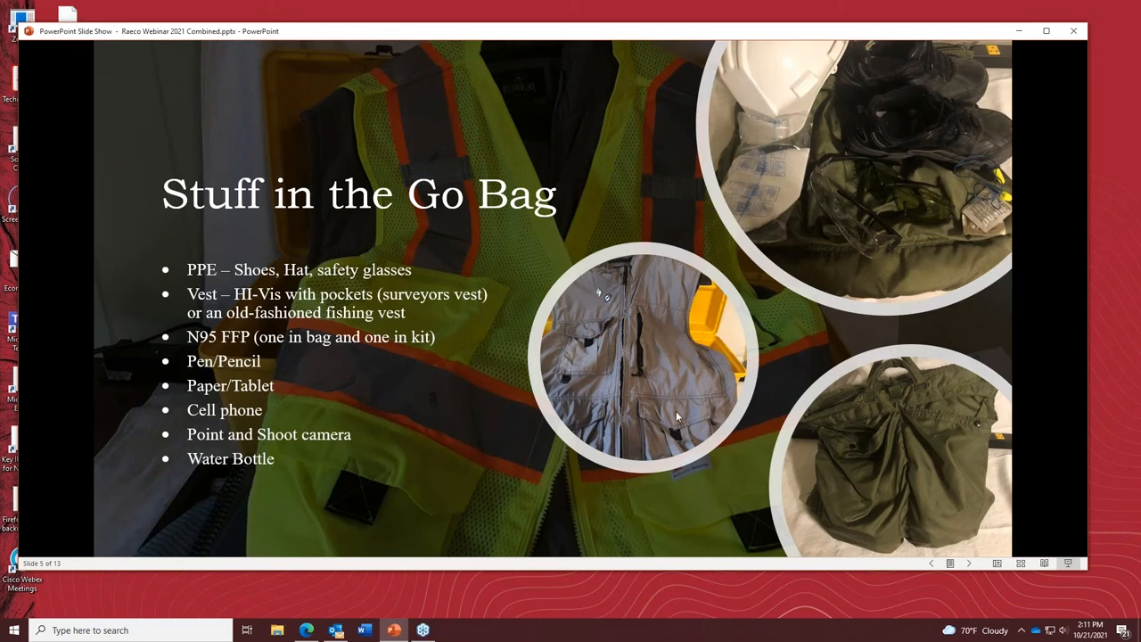
{"action": "mouse_move", "coordinate": [631, 353]}
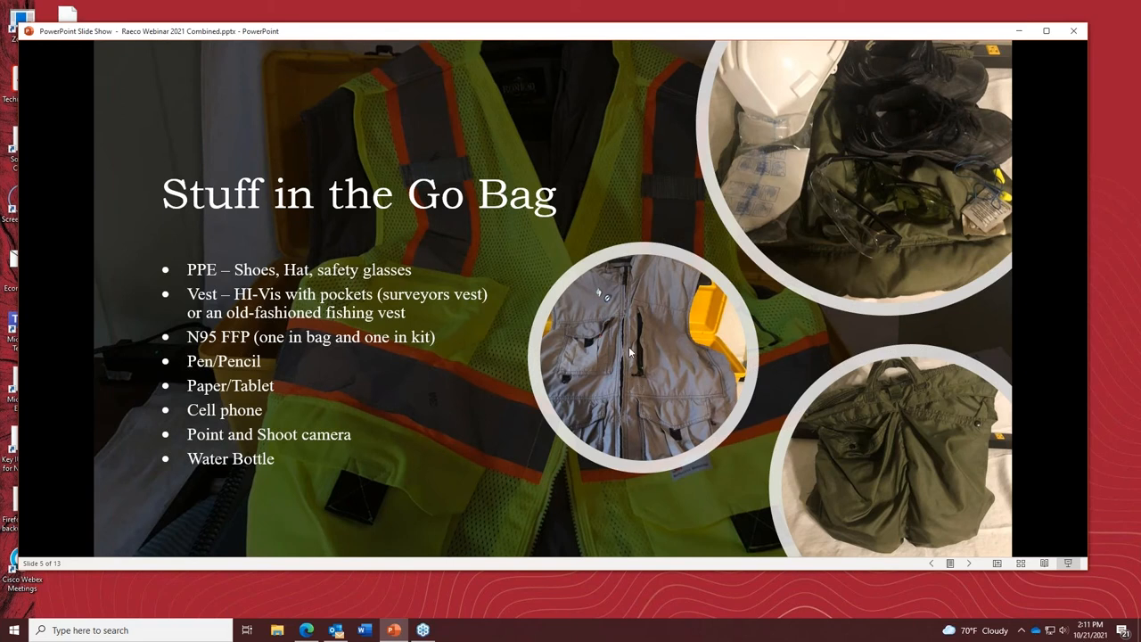
{"action": "mouse_move", "coordinate": [478, 463]}
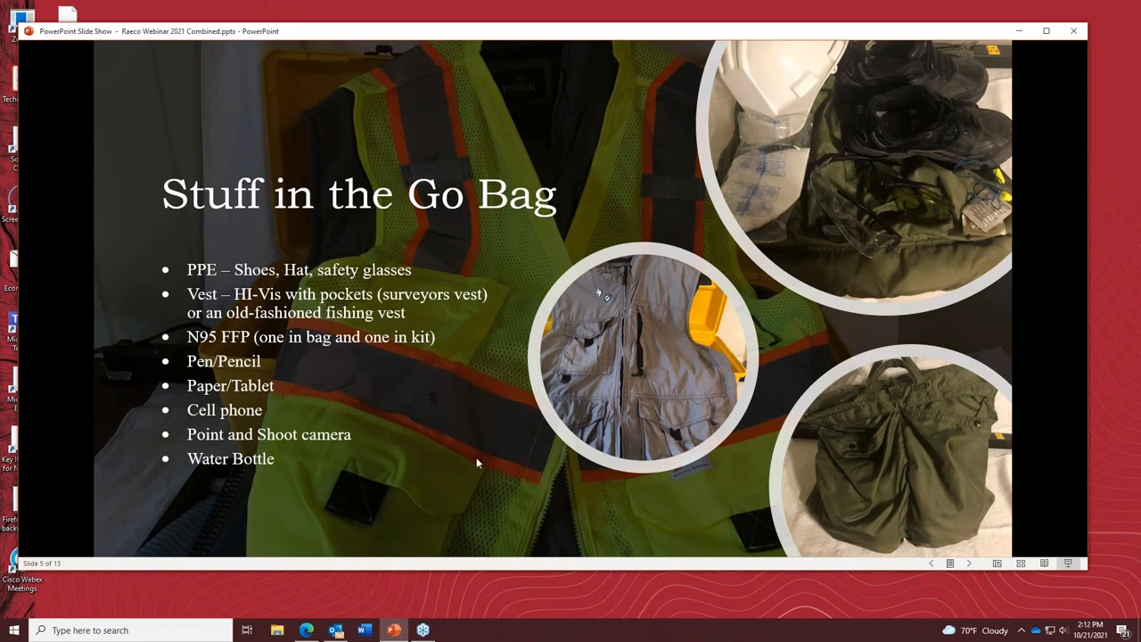
{"action": "mouse_move", "coordinate": [551, 79]}
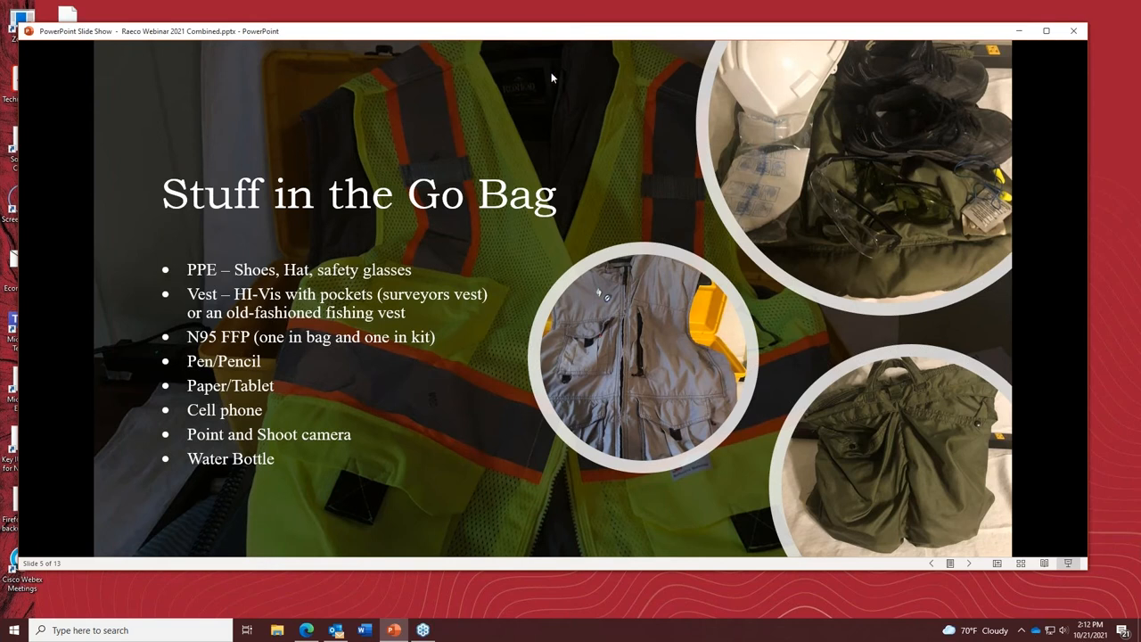
{"action": "mouse_move", "coordinate": [462, 255]}
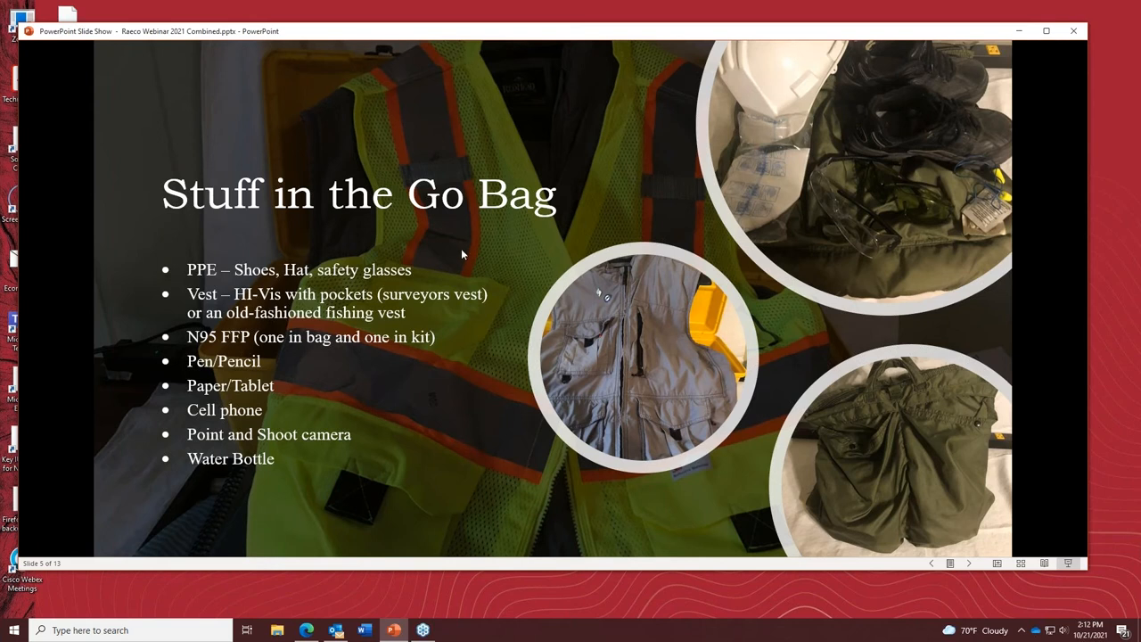
{"action": "mouse_move", "coordinate": [428, 346]}
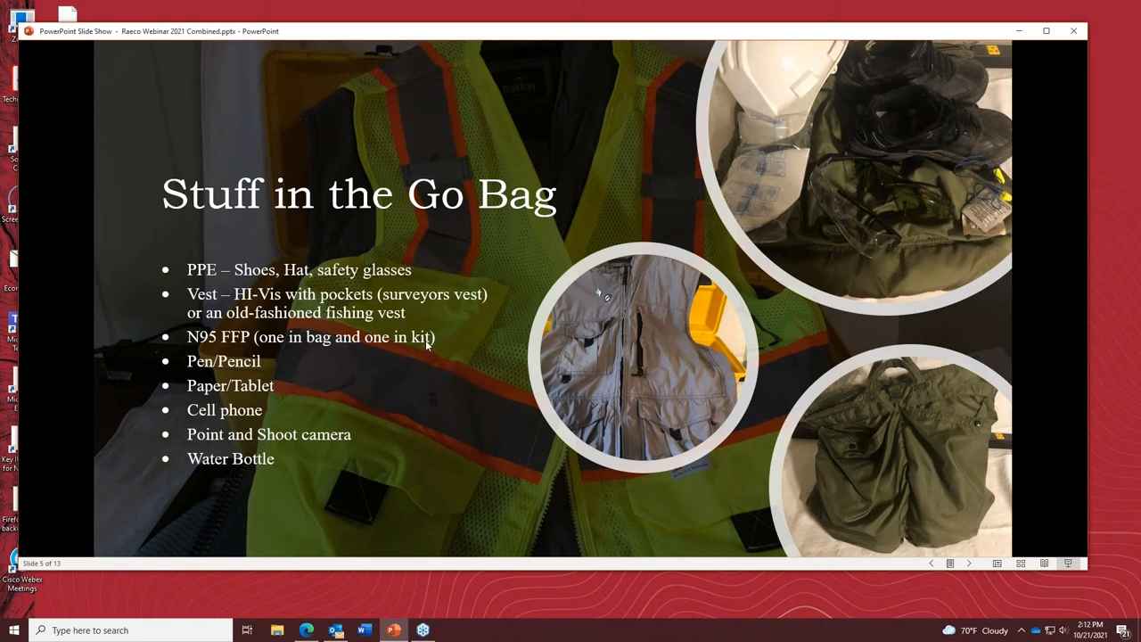
{"action": "mouse_move", "coordinate": [684, 610]}
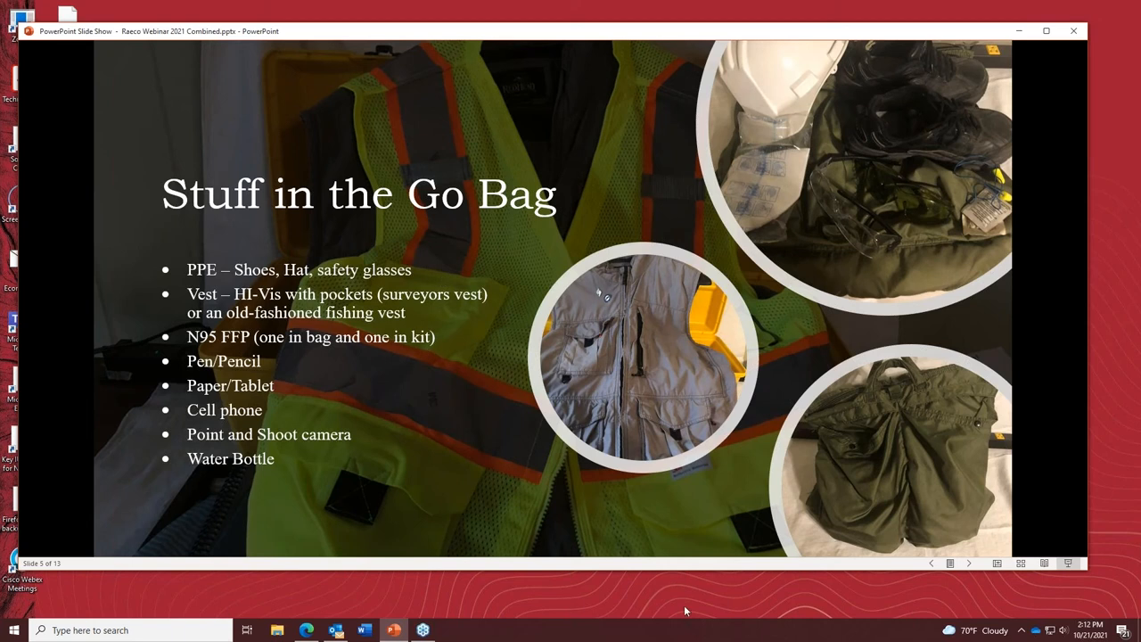
{"action": "mouse_move", "coordinate": [422, 496]}
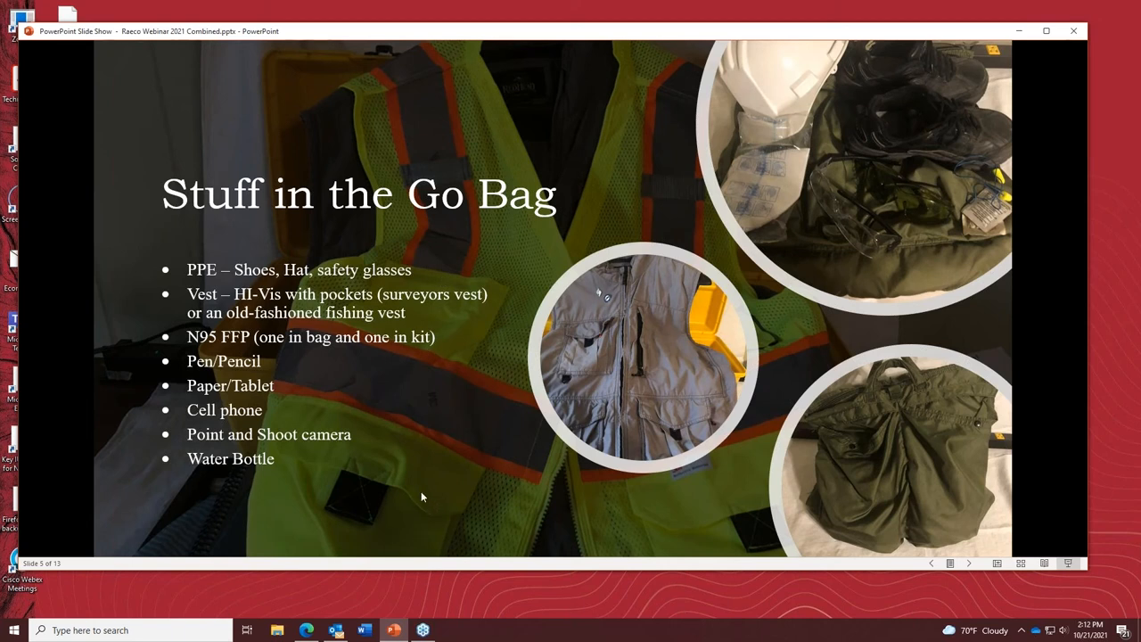
{"action": "mouse_move", "coordinate": [437, 360]}
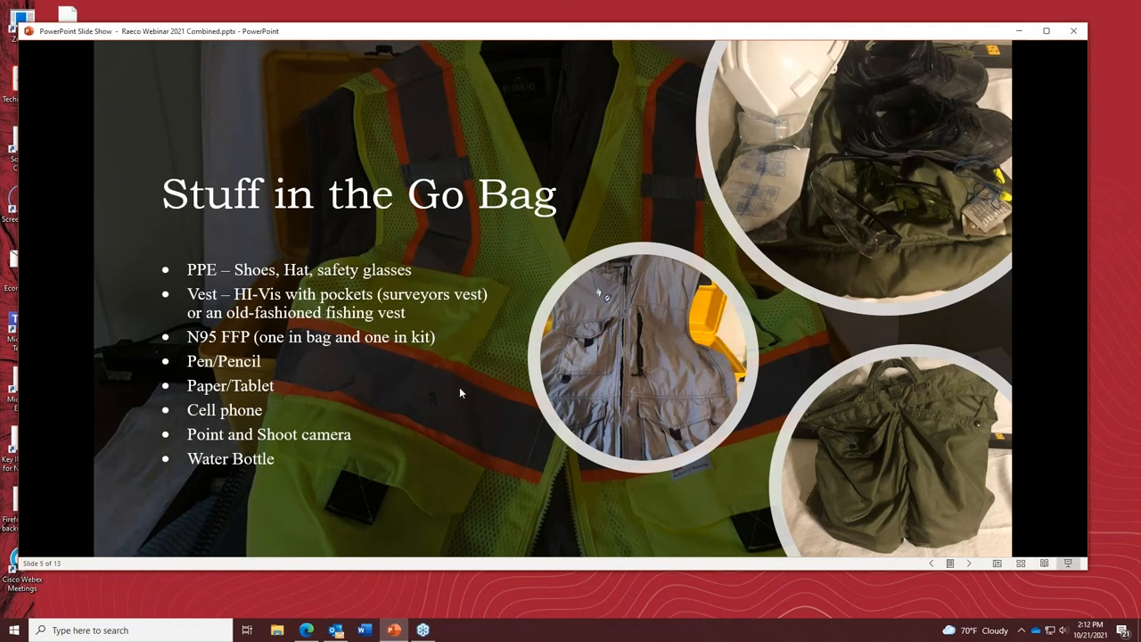
{"action": "mouse_move", "coordinate": [660, 542]}
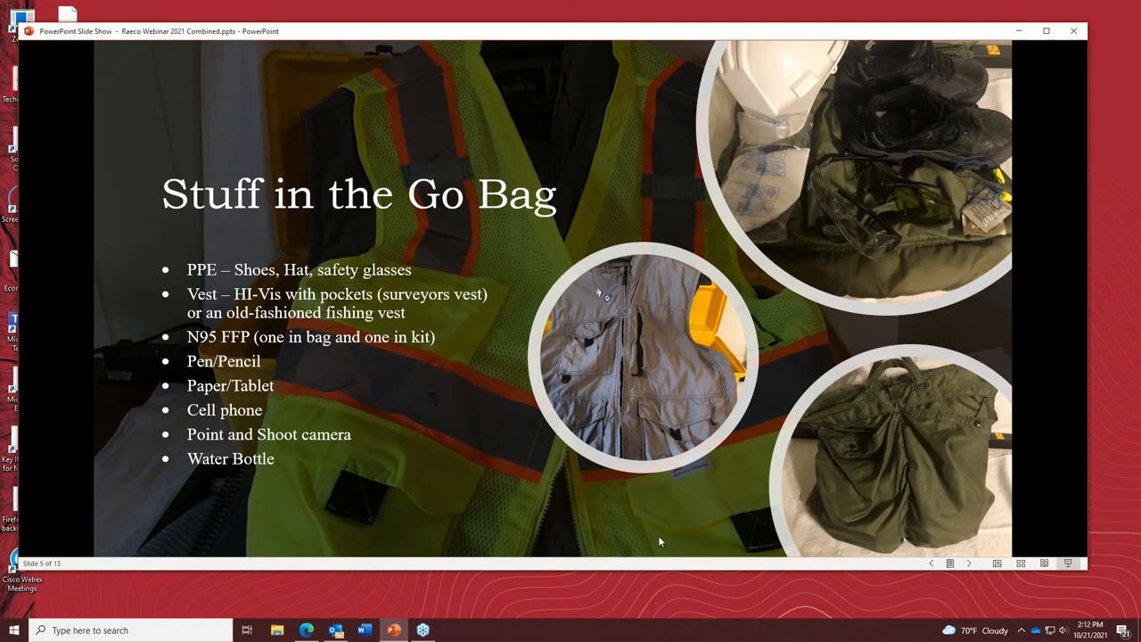
{"action": "mouse_move", "coordinate": [431, 324]}
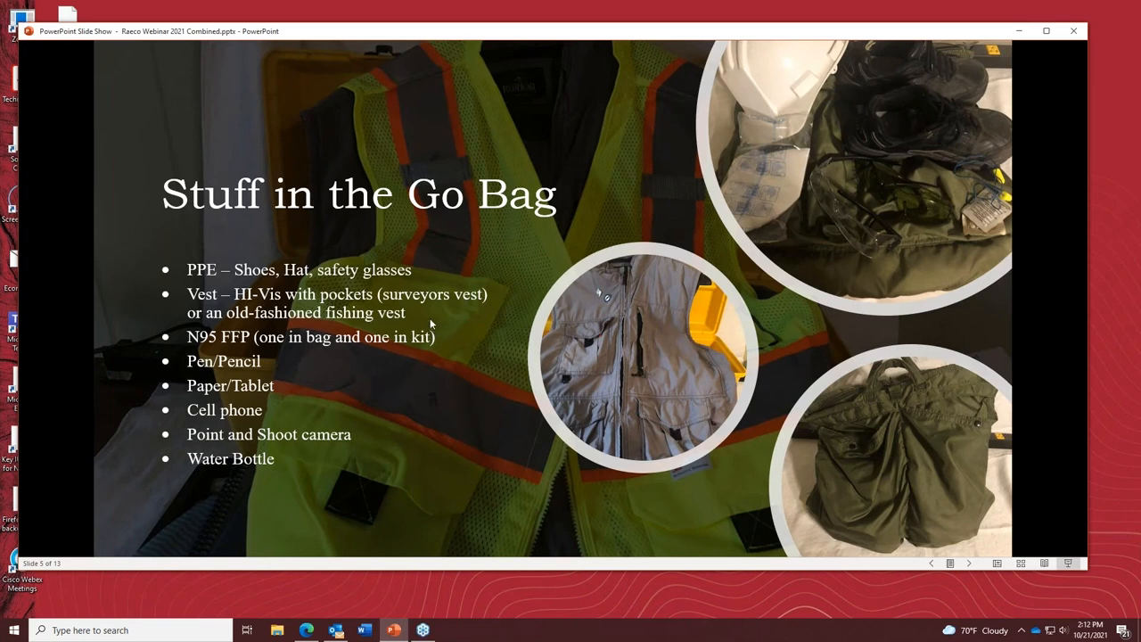
{"action": "mouse_move", "coordinate": [472, 225]}
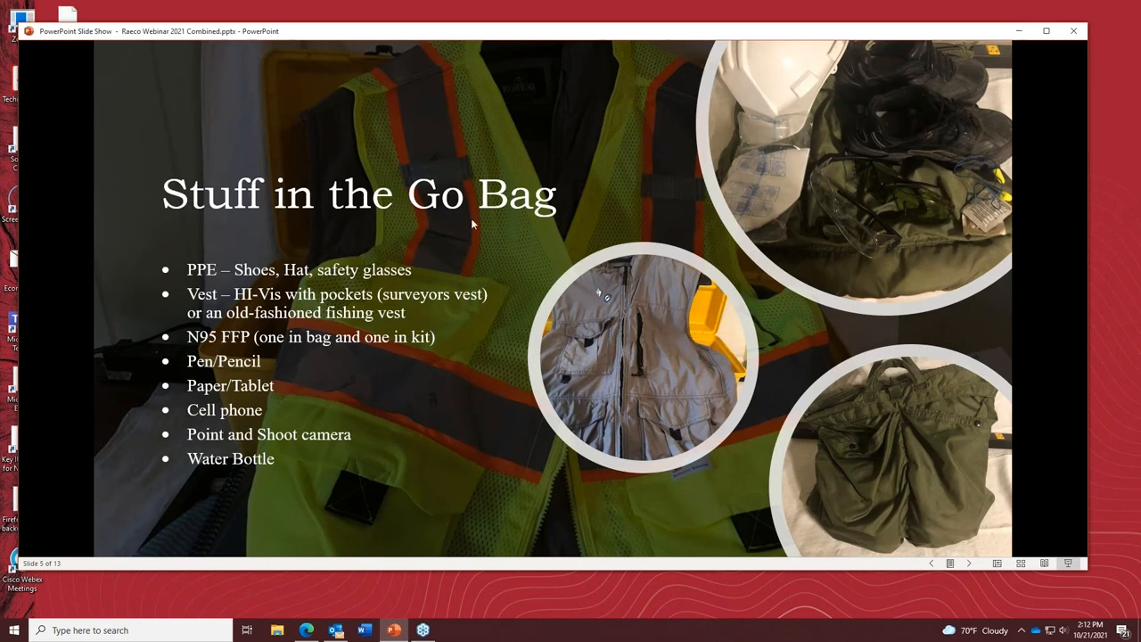
{"action": "mouse_move", "coordinate": [442, 260]}
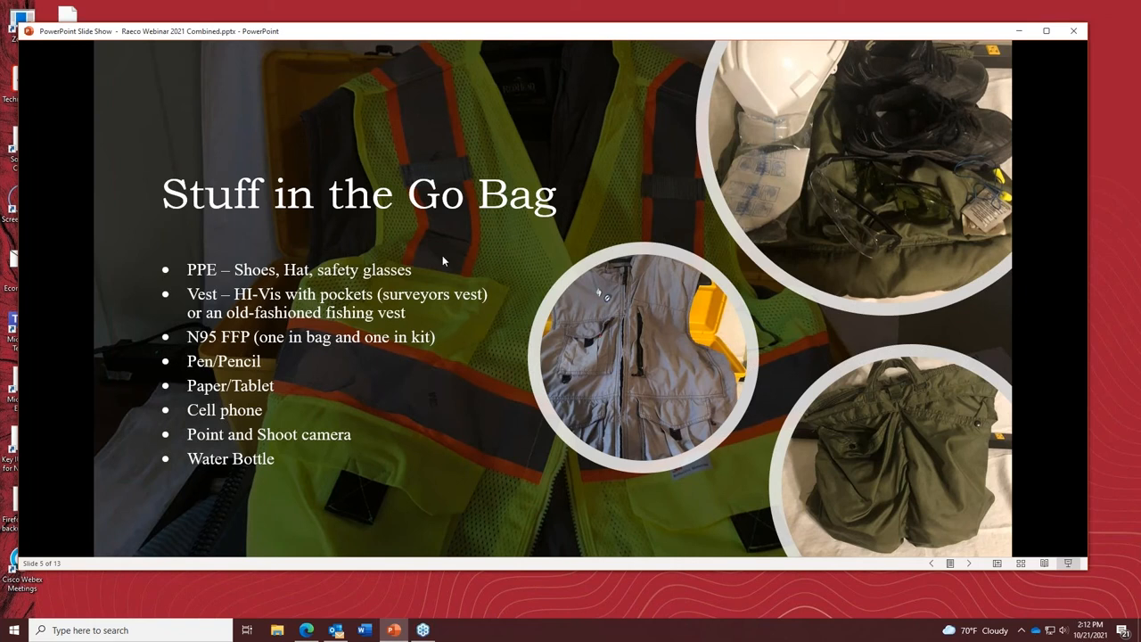
{"action": "mouse_move", "coordinate": [413, 226]}
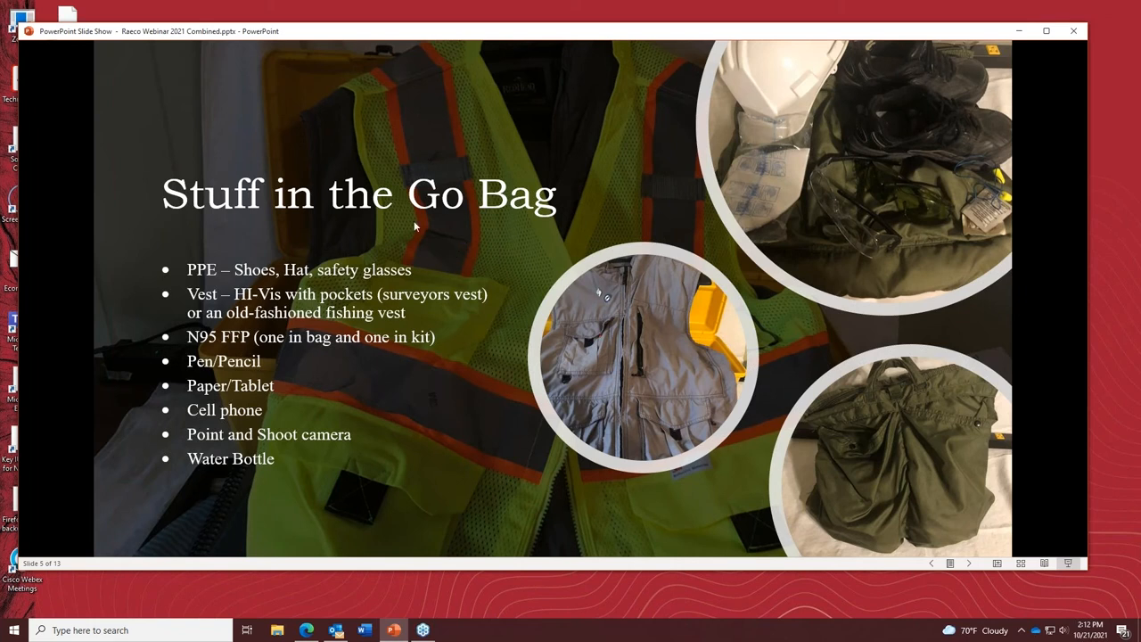
{"action": "mouse_move", "coordinate": [450, 328]}
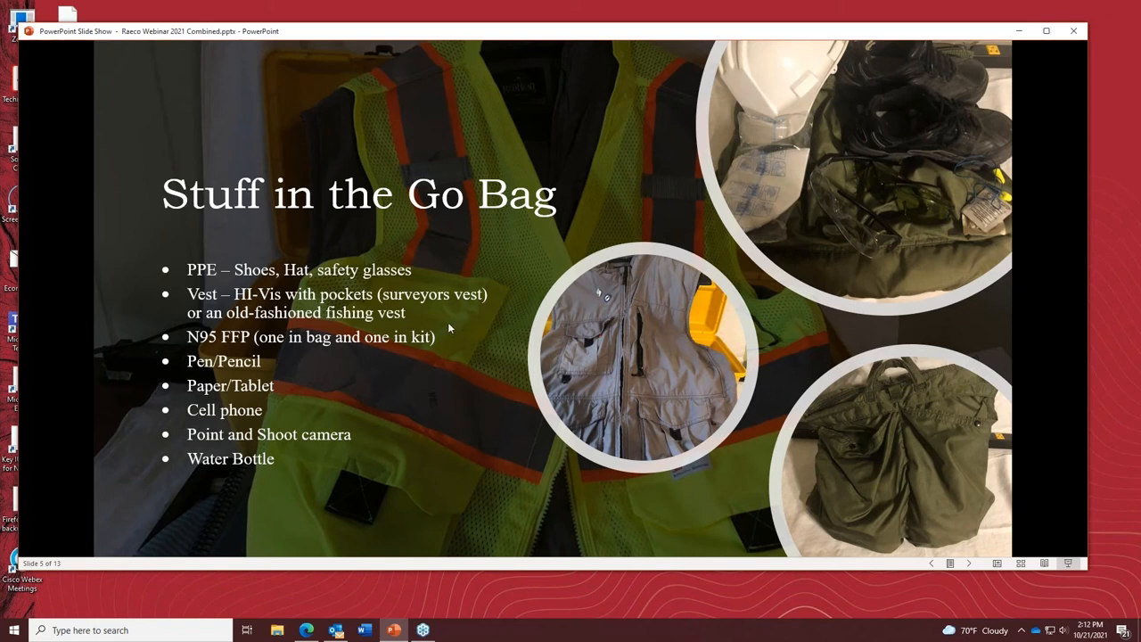
{"action": "mouse_move", "coordinate": [449, 310]}
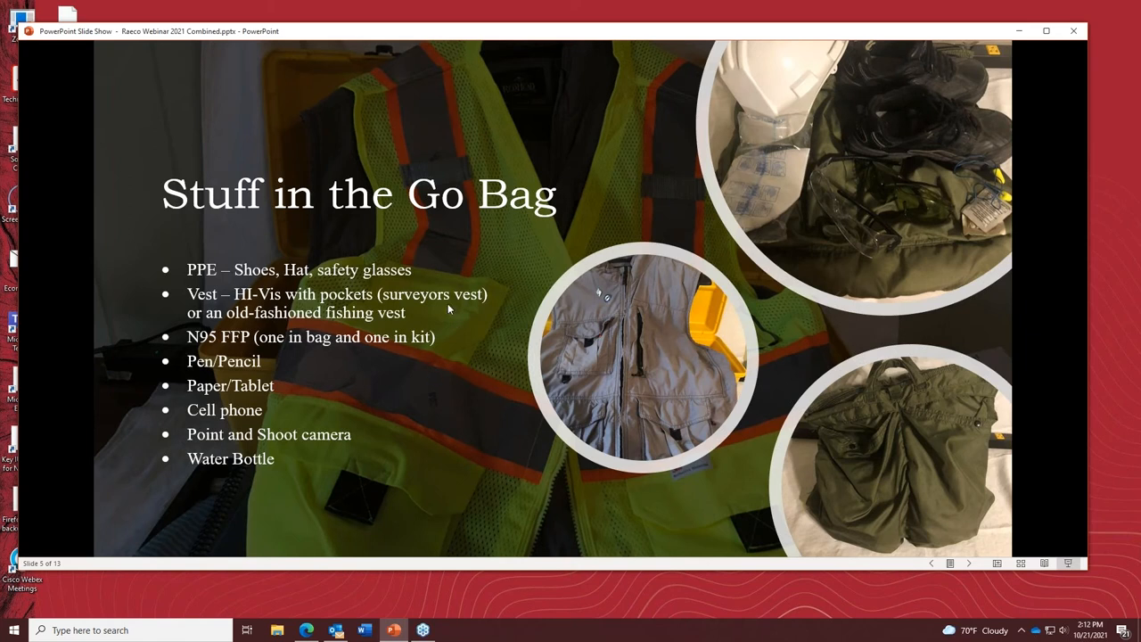
{"action": "mouse_move", "coordinate": [438, 360]}
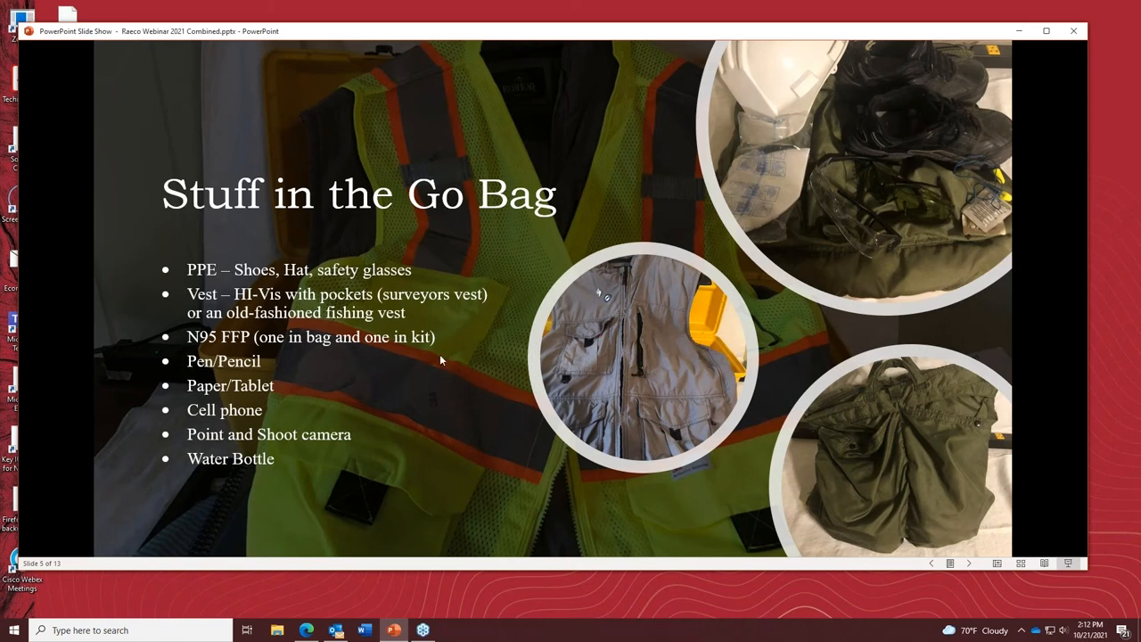
{"action": "mouse_move", "coordinate": [455, 401]}
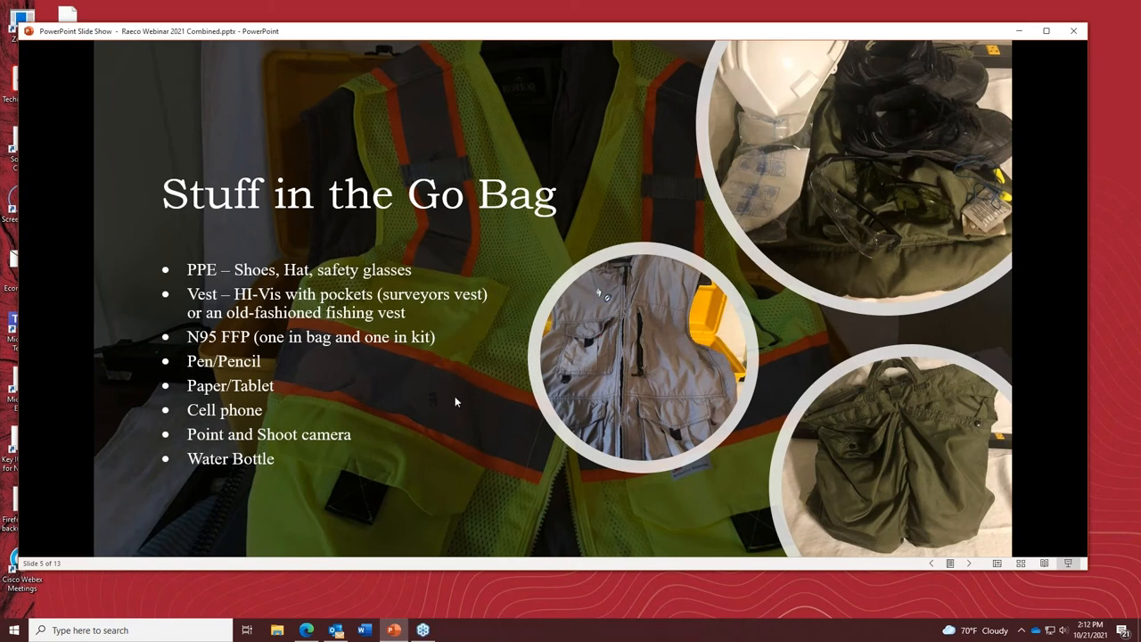
{"action": "mouse_move", "coordinate": [436, 390]}
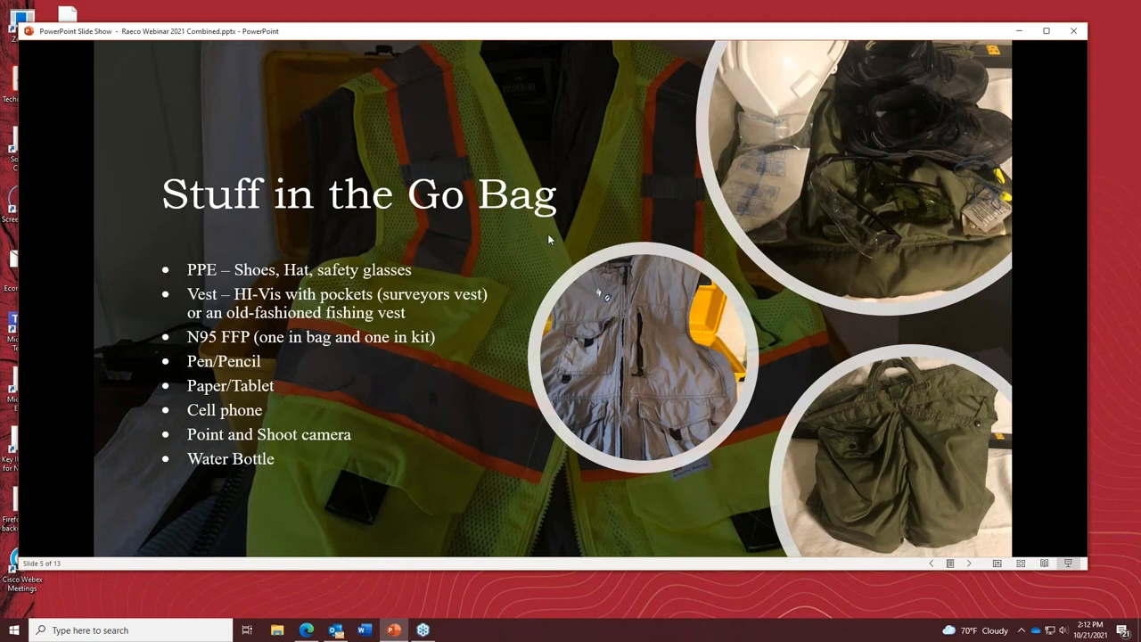
{"action": "mouse_move", "coordinate": [499, 278]}
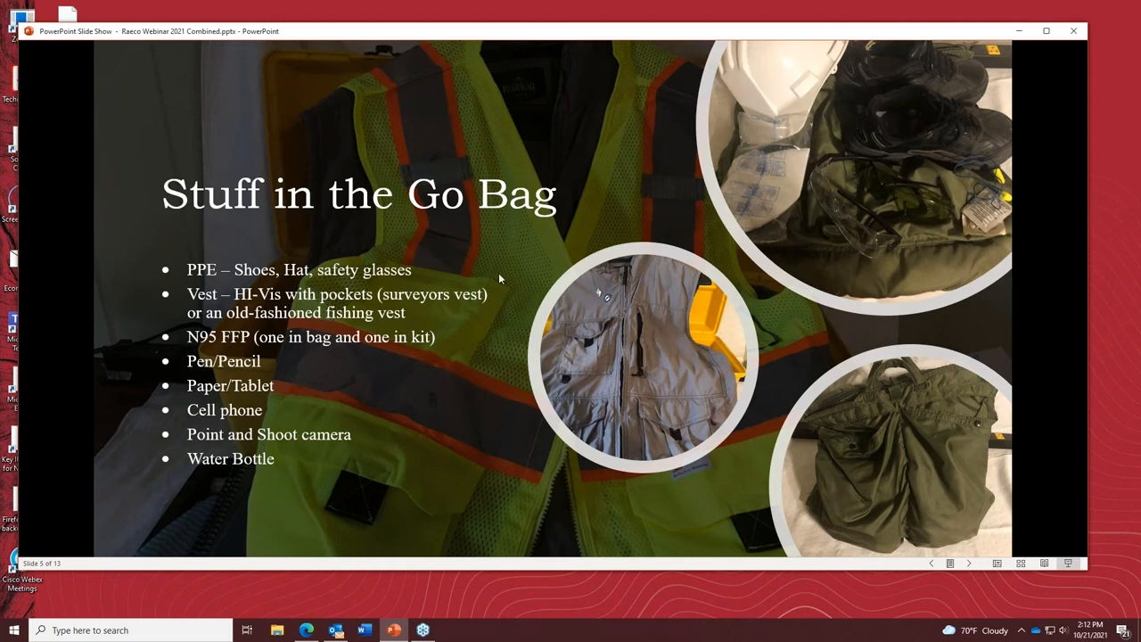
{"action": "mouse_move", "coordinate": [459, 391]}
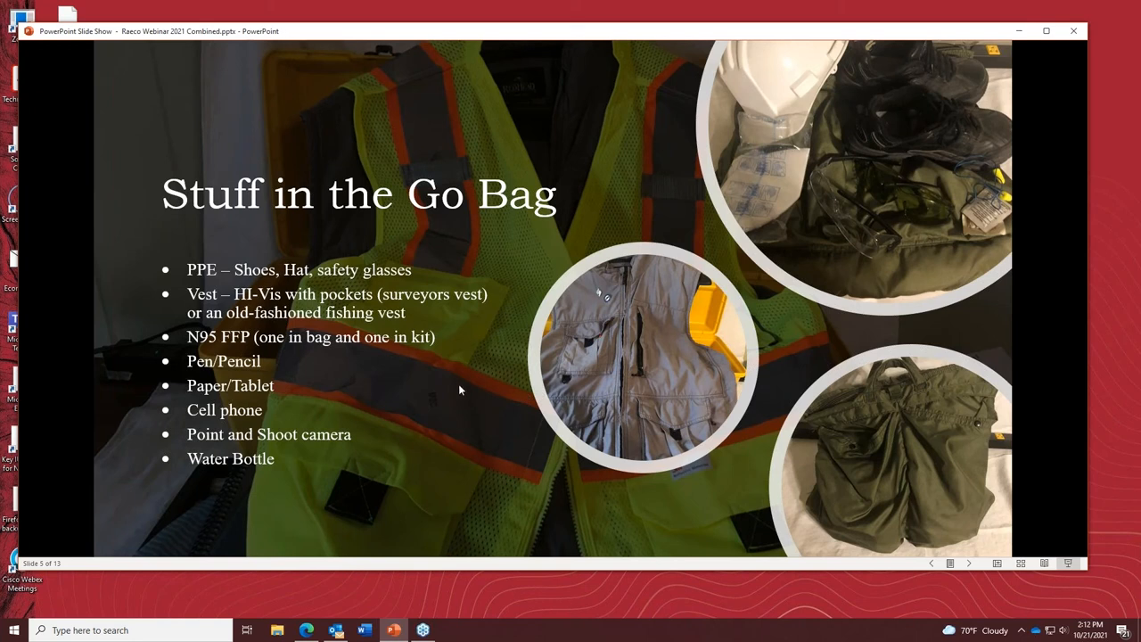
{"action": "mouse_move", "coordinate": [420, 374]}
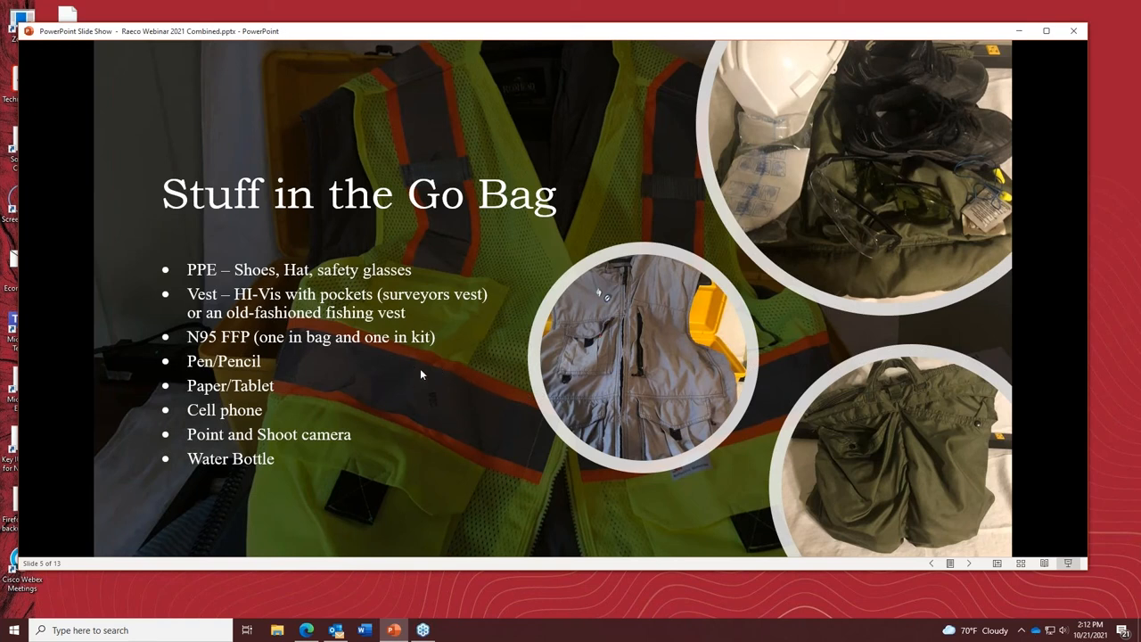
{"action": "mouse_move", "coordinate": [499, 356]}
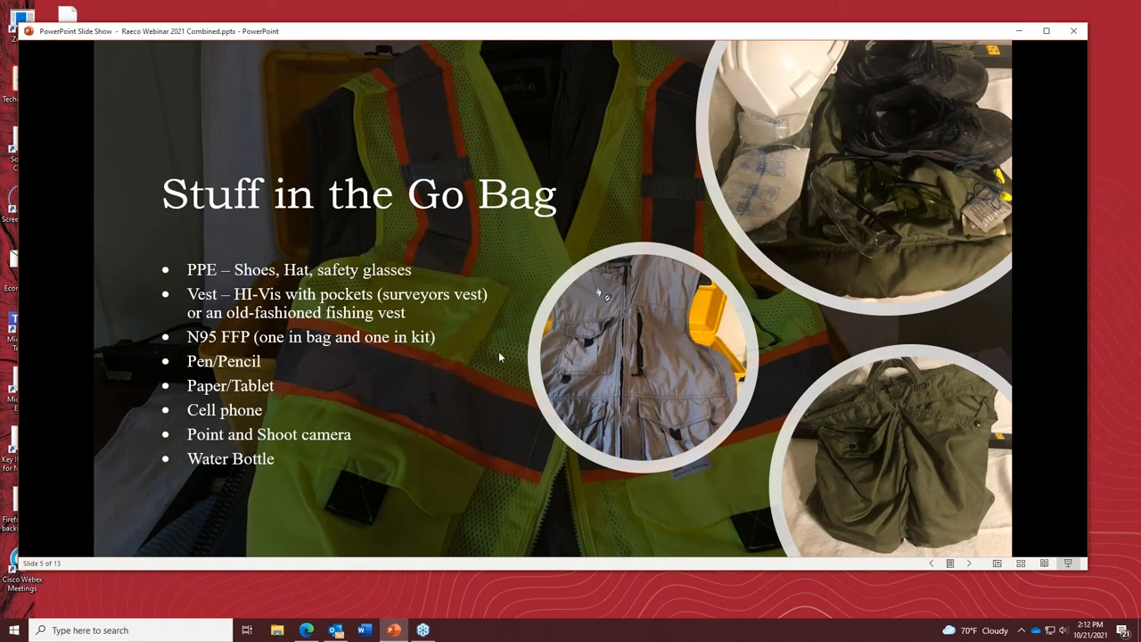
{"action": "mouse_move", "coordinate": [461, 420]}
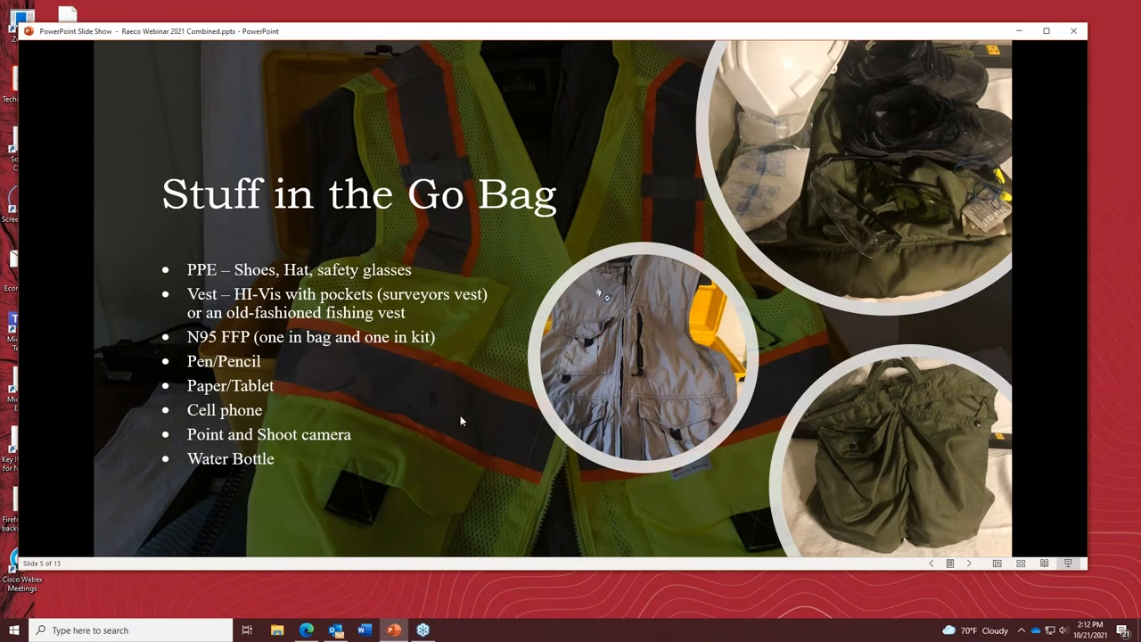
{"action": "mouse_move", "coordinate": [422, 350]}
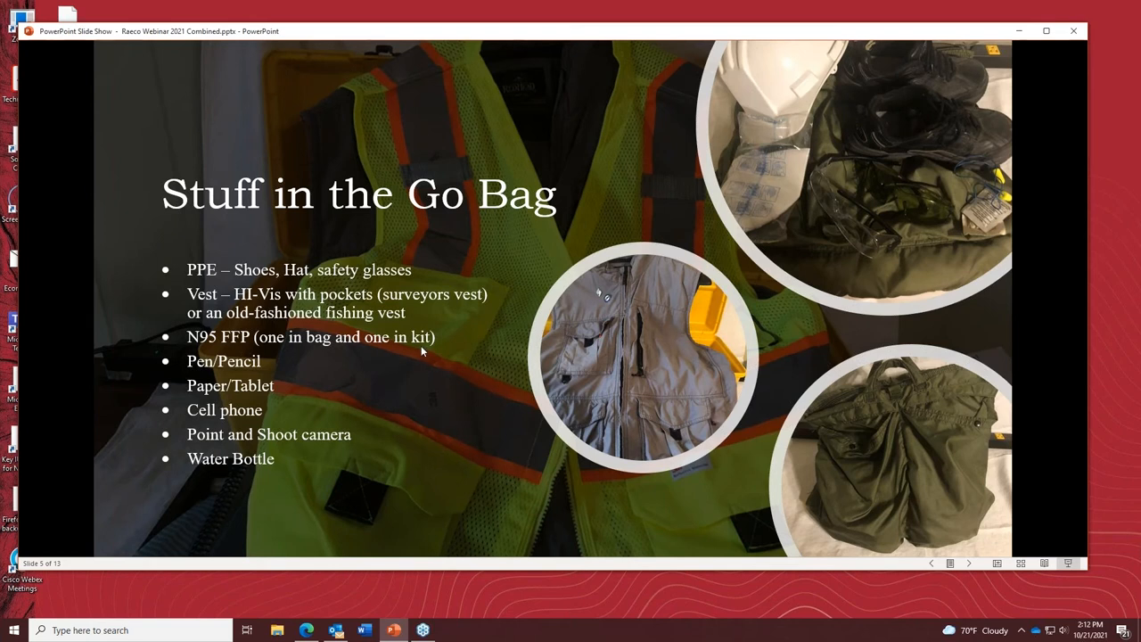
{"action": "mouse_move", "coordinate": [506, 312]}
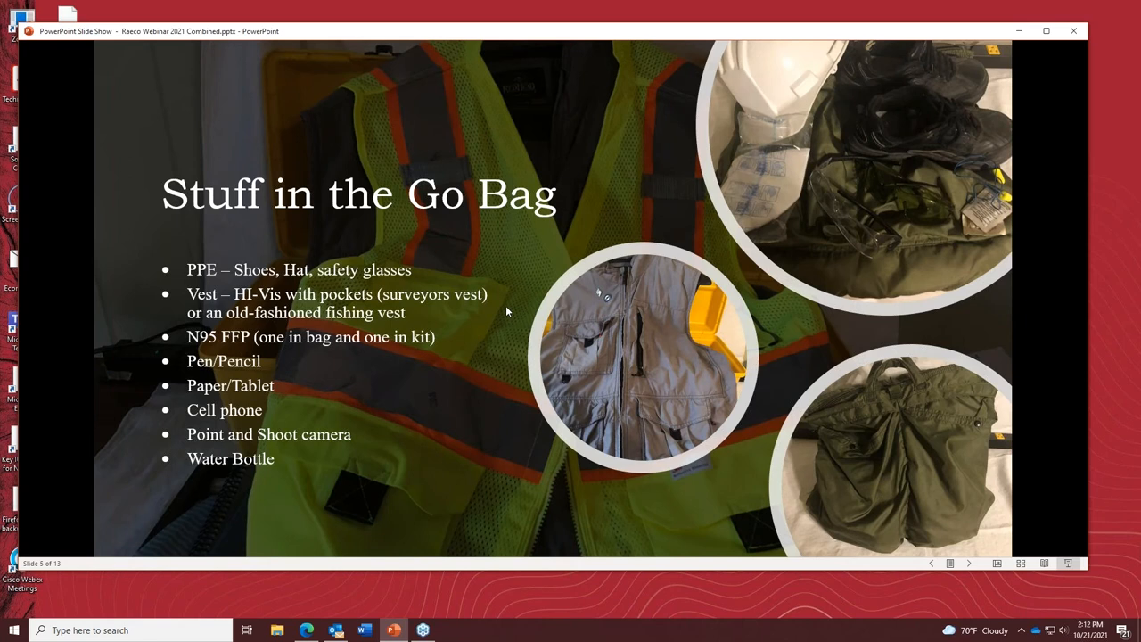
{"action": "mouse_move", "coordinate": [485, 221]}
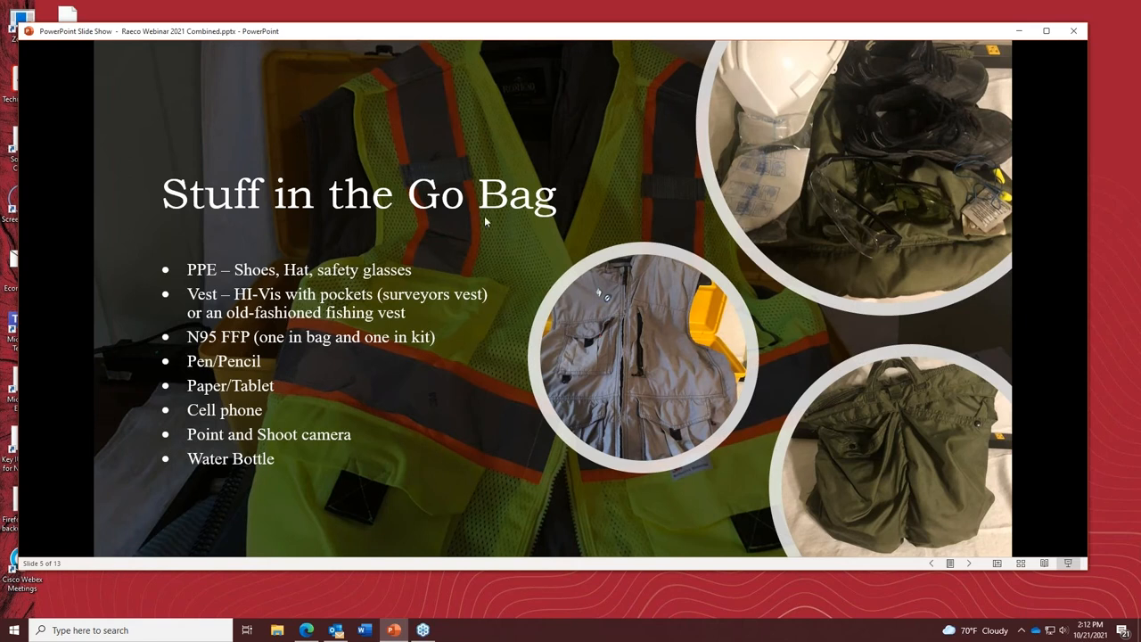
{"action": "mouse_move", "coordinate": [385, 467]}
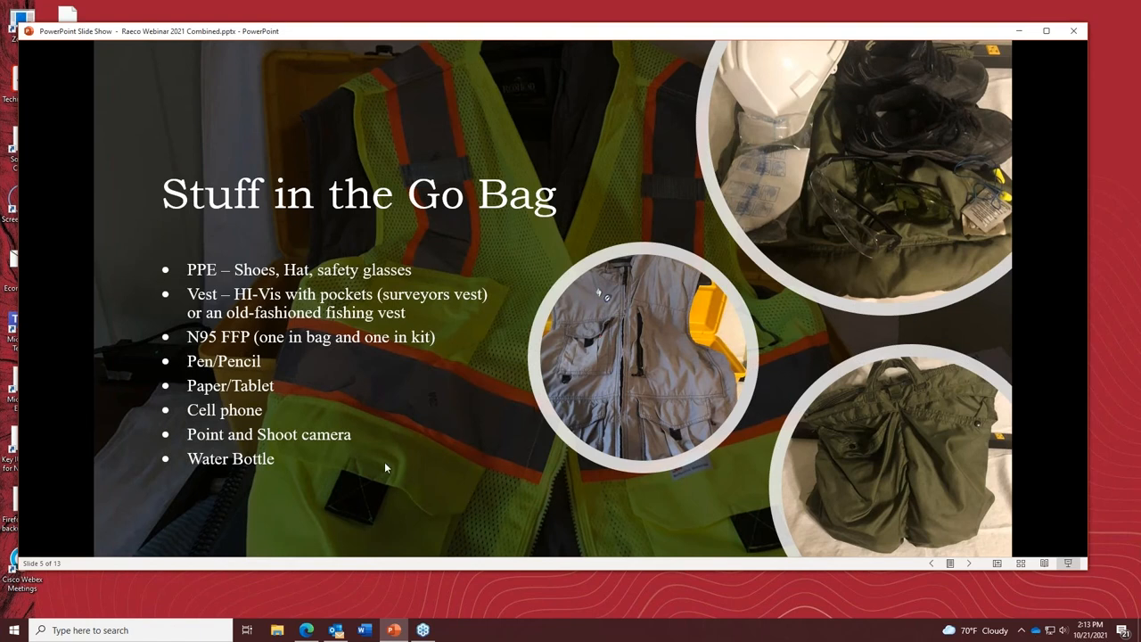
{"action": "mouse_move", "coordinate": [453, 433]}
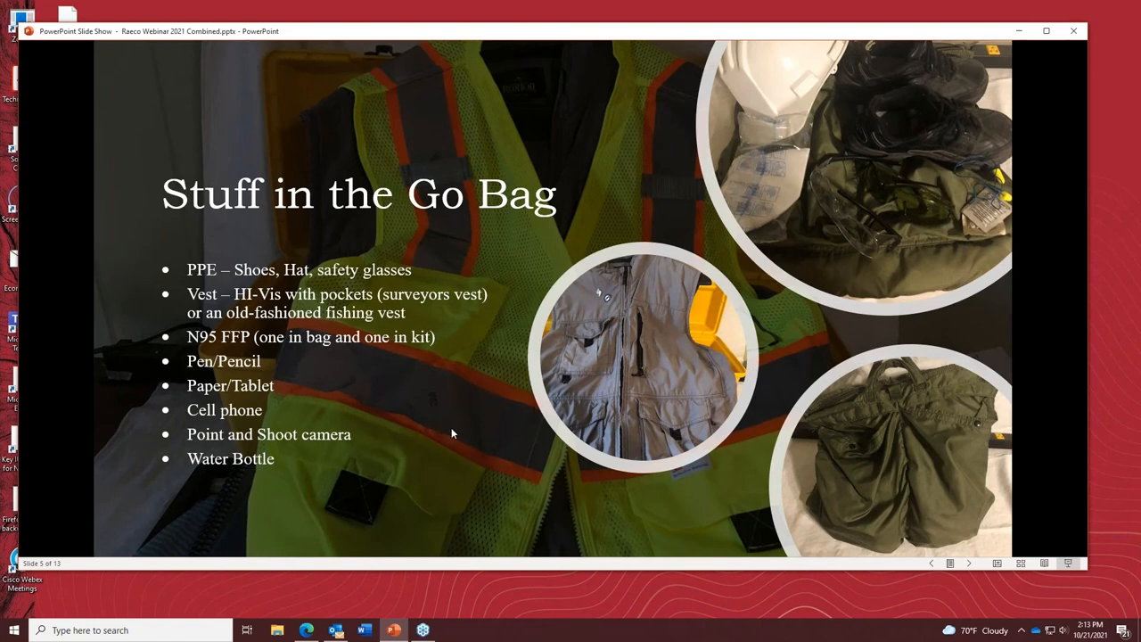
{"action": "mouse_move", "coordinate": [383, 357]}
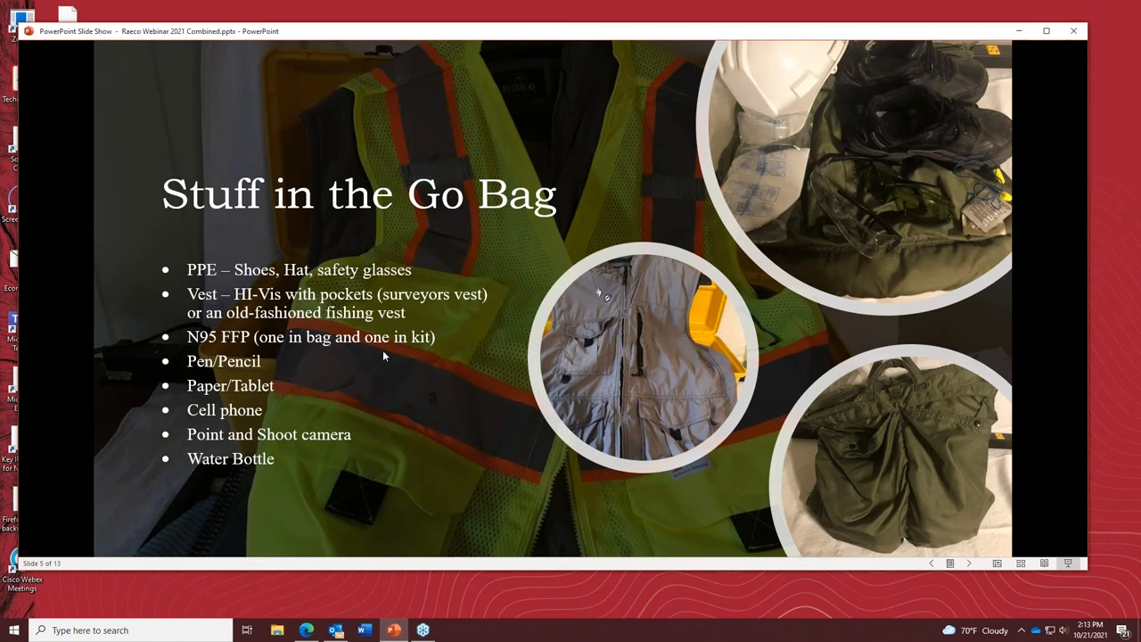
{"action": "mouse_move", "coordinate": [312, 410]}
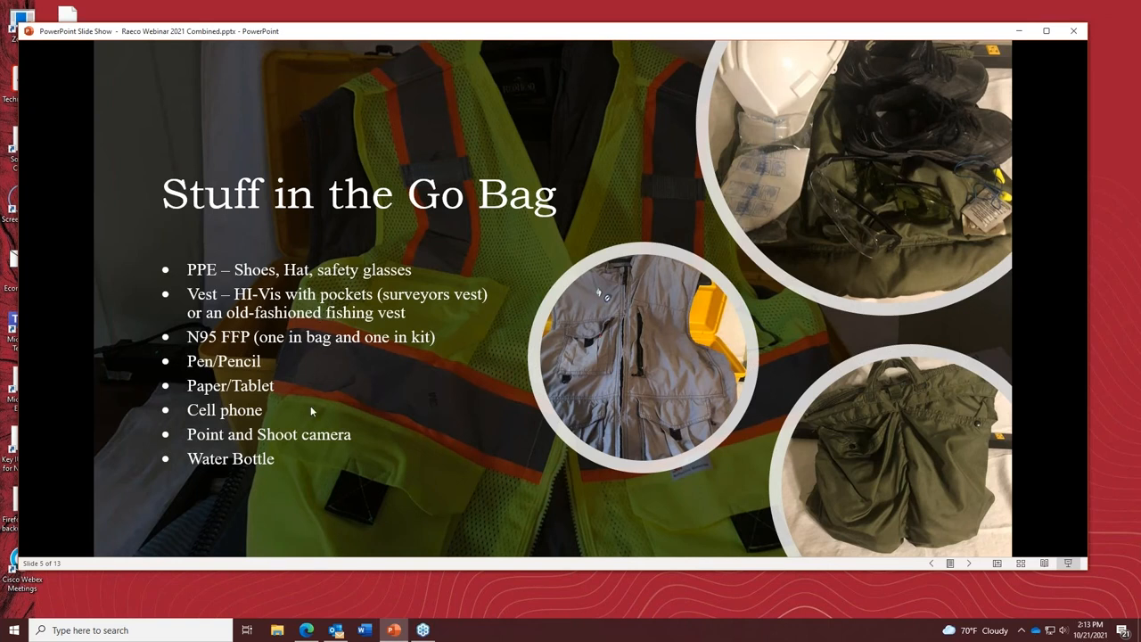
{"action": "mouse_move", "coordinate": [337, 414]}
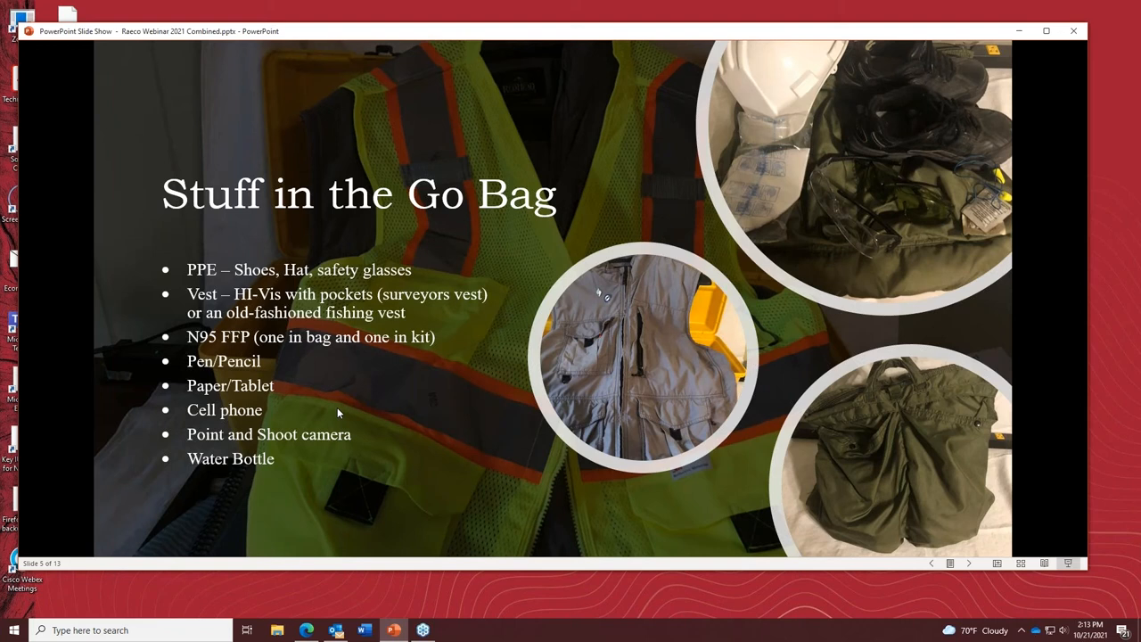
{"action": "mouse_move", "coordinate": [431, 421]}
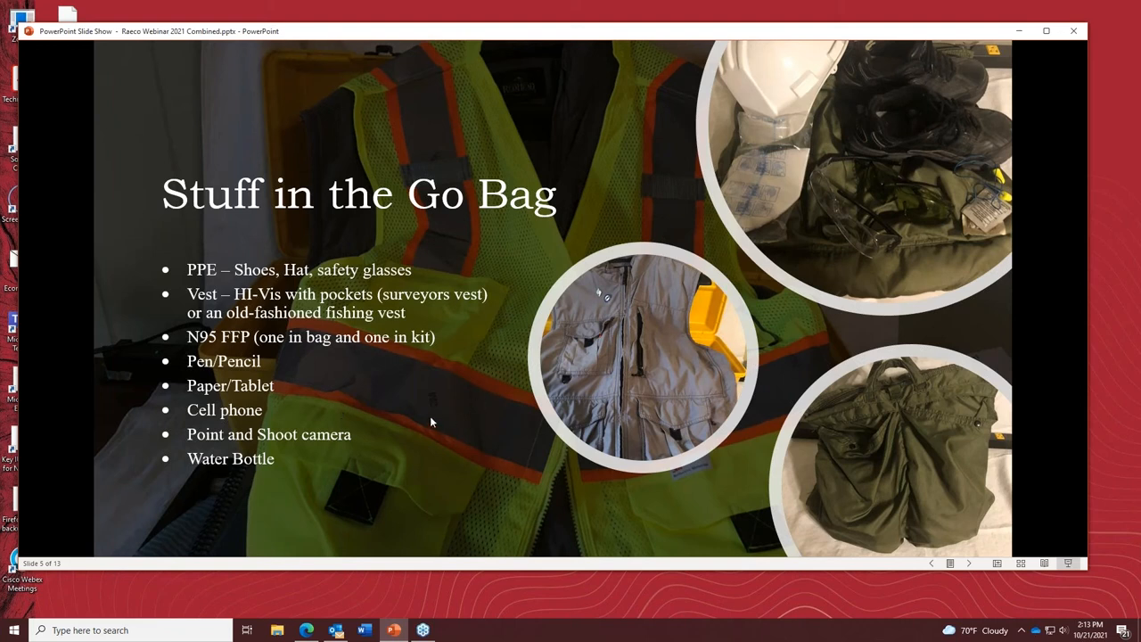
{"action": "mouse_move", "coordinate": [437, 406]}
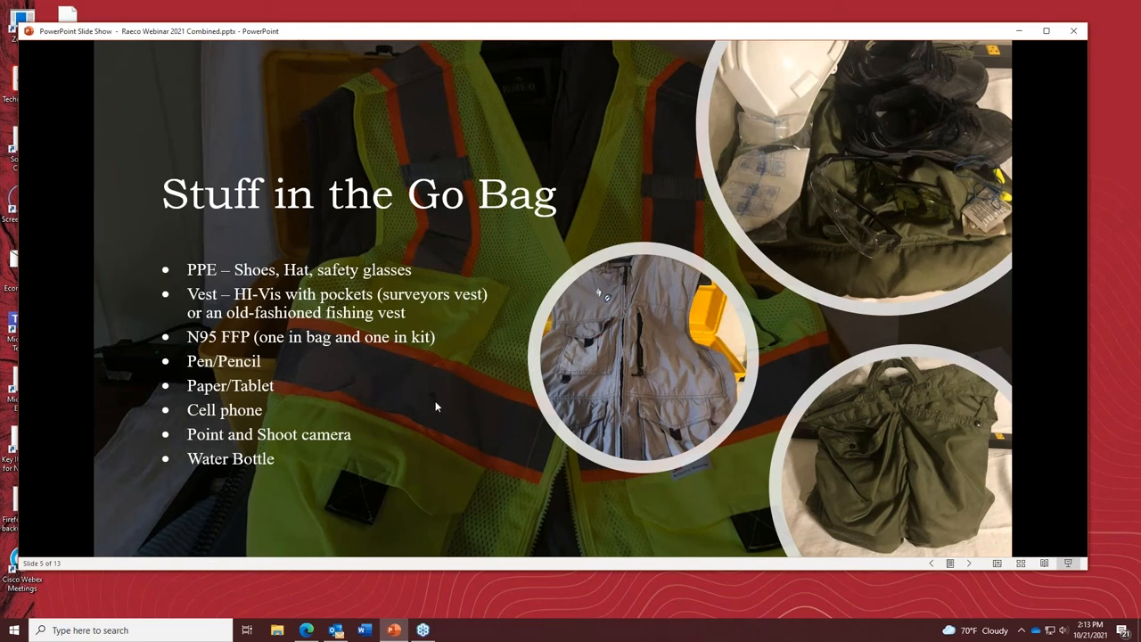
{"action": "mouse_move", "coordinate": [403, 428]}
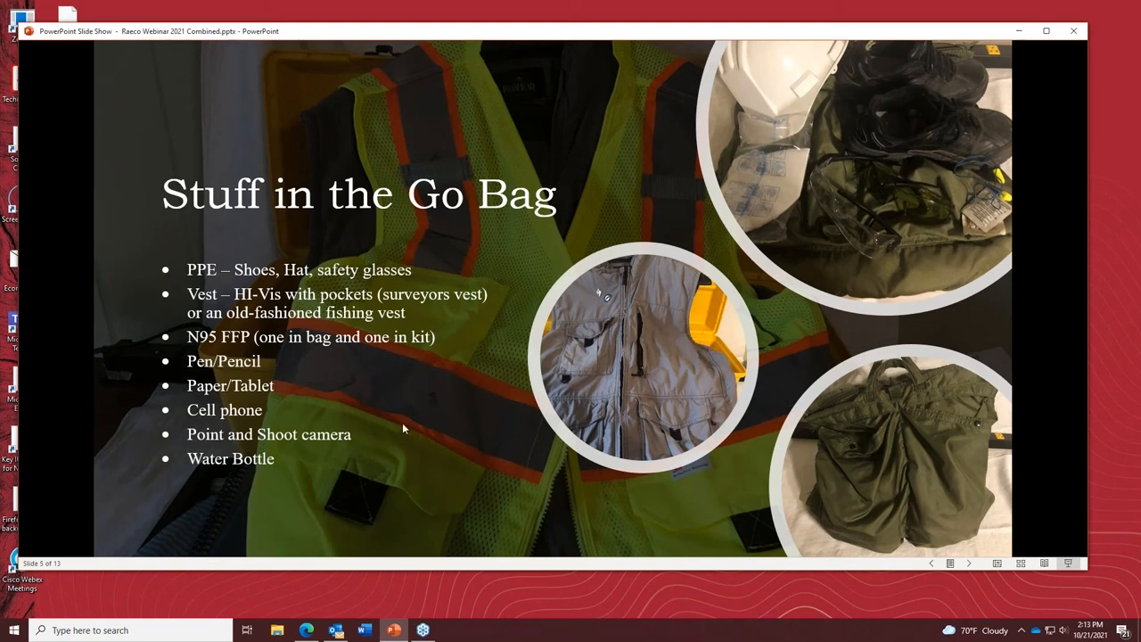
{"action": "mouse_move", "coordinate": [388, 419]}
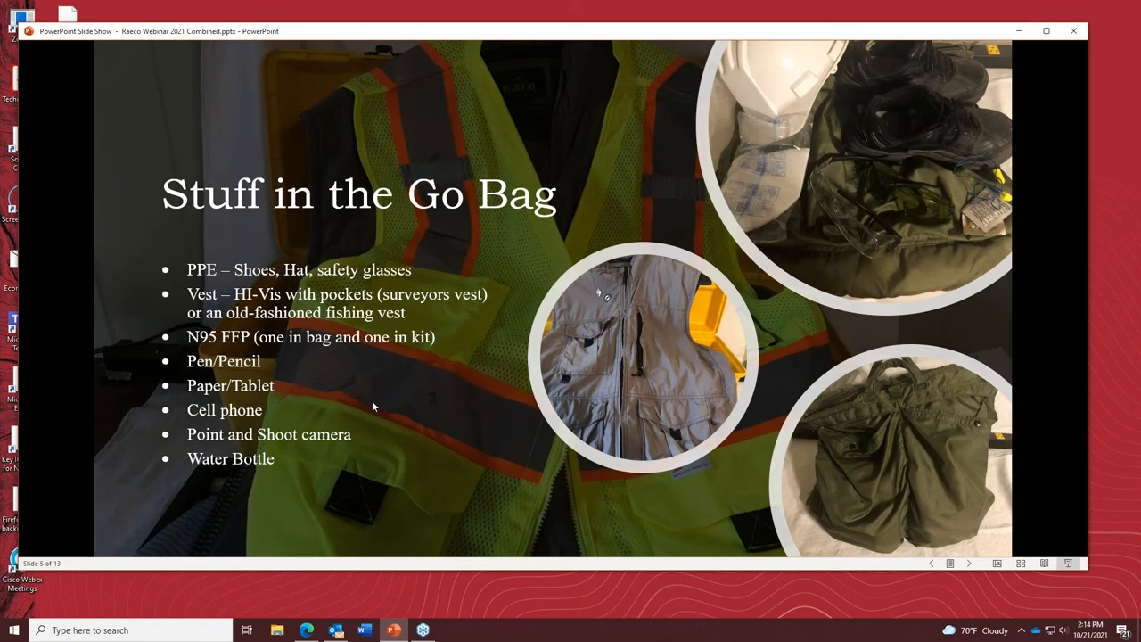
{"action": "mouse_move", "coordinate": [306, 407]}
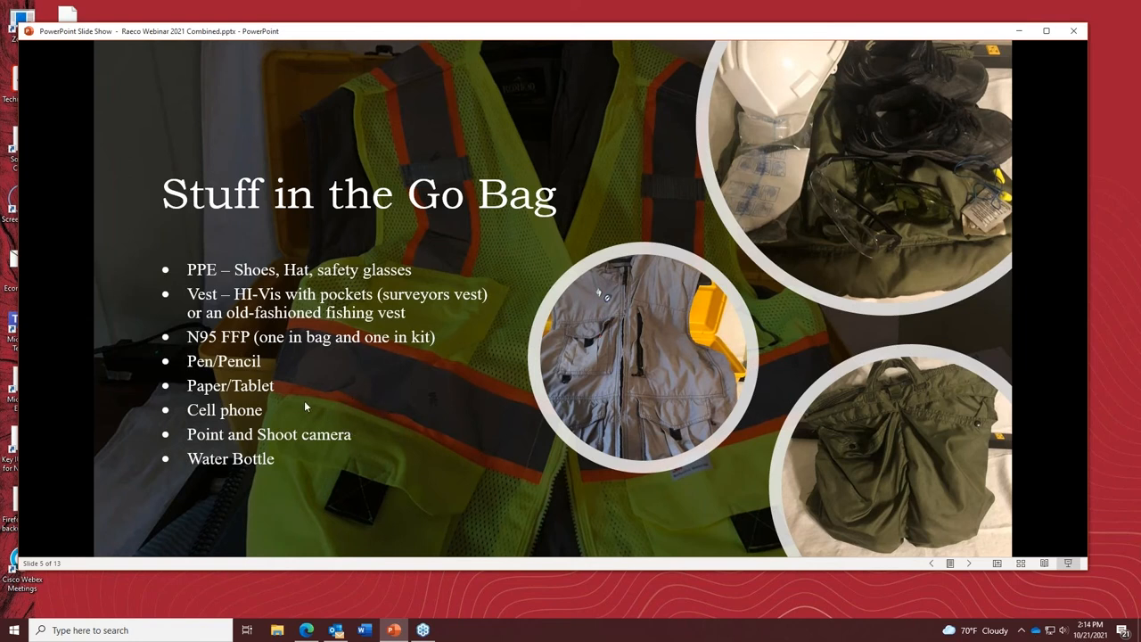
{"action": "mouse_move", "coordinate": [342, 402]}
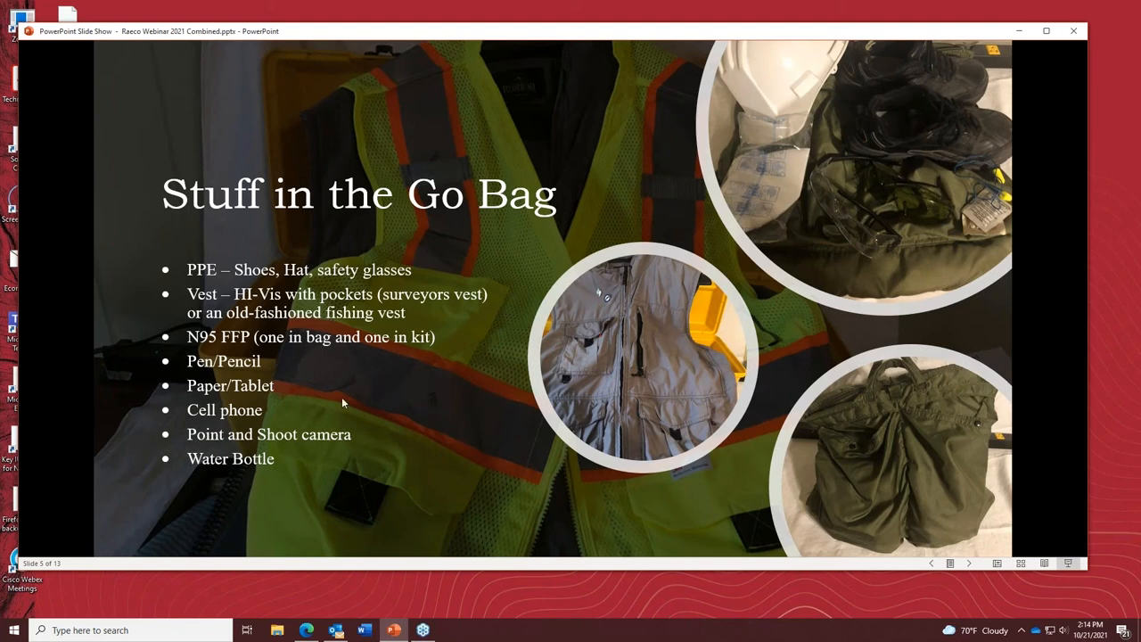
{"action": "mouse_move", "coordinate": [289, 403]}
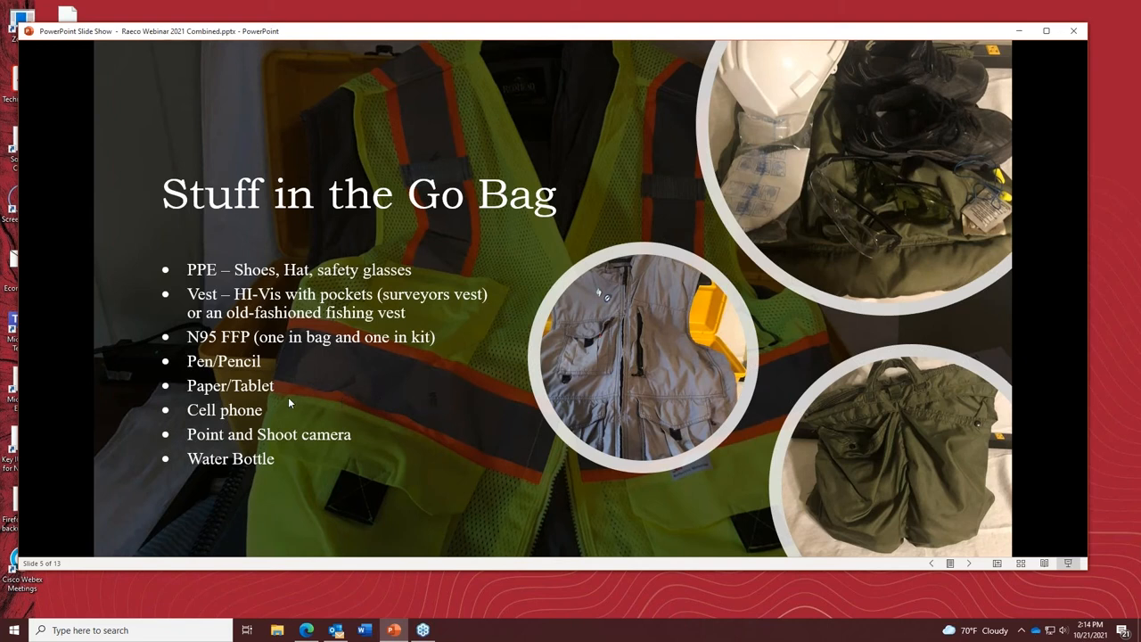
{"action": "mouse_move", "coordinate": [317, 402]}
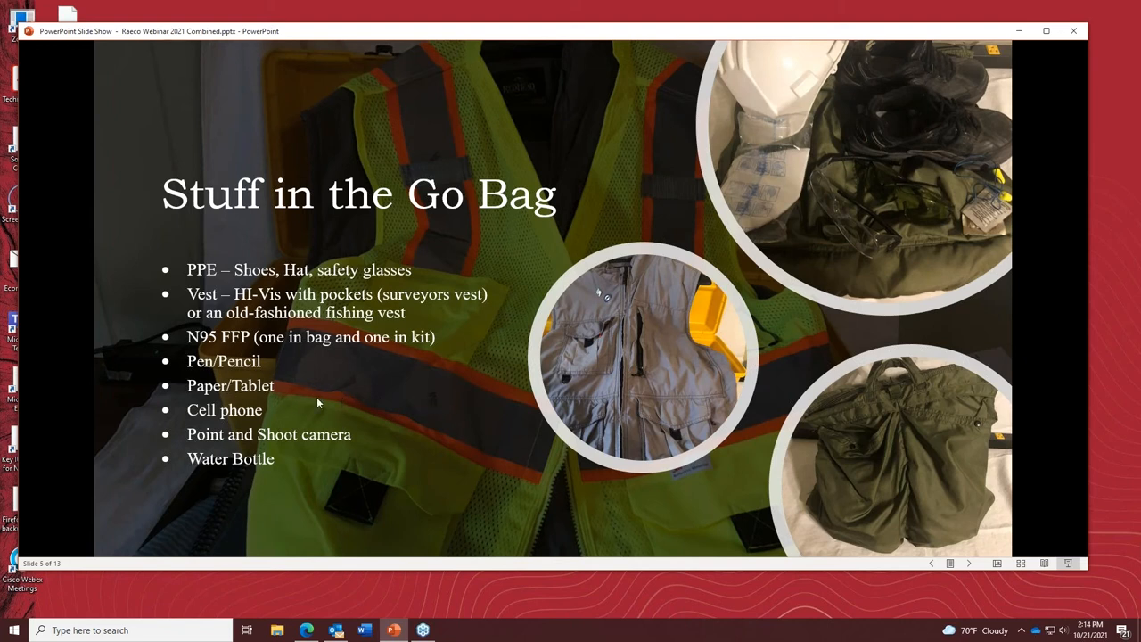
{"action": "mouse_move", "coordinate": [414, 417]}
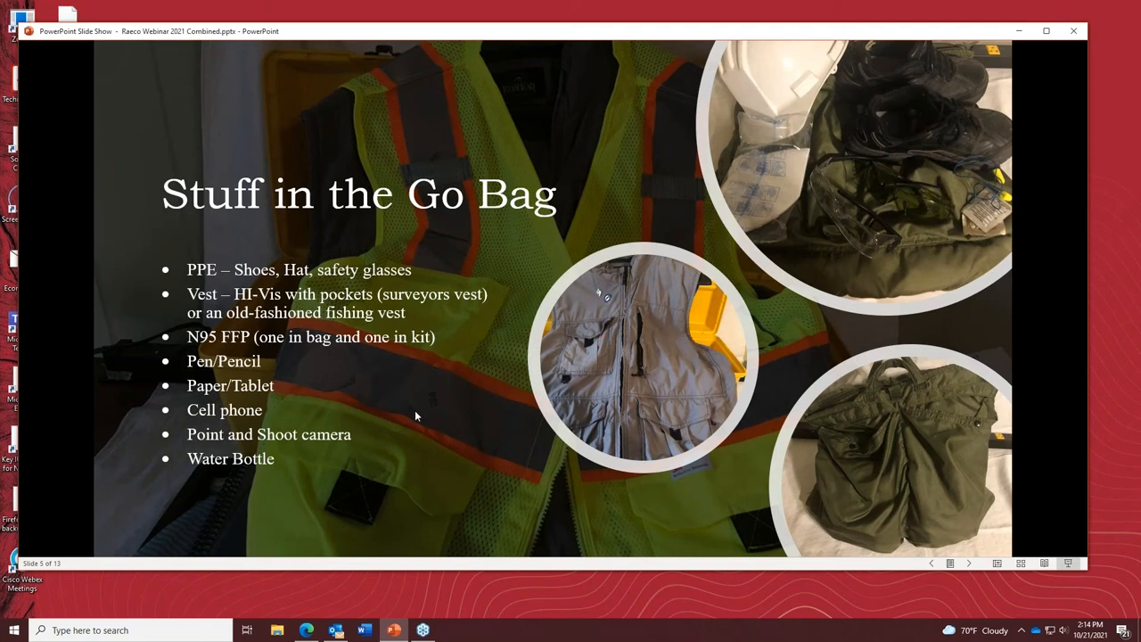
{"action": "mouse_move", "coordinate": [355, 460]}
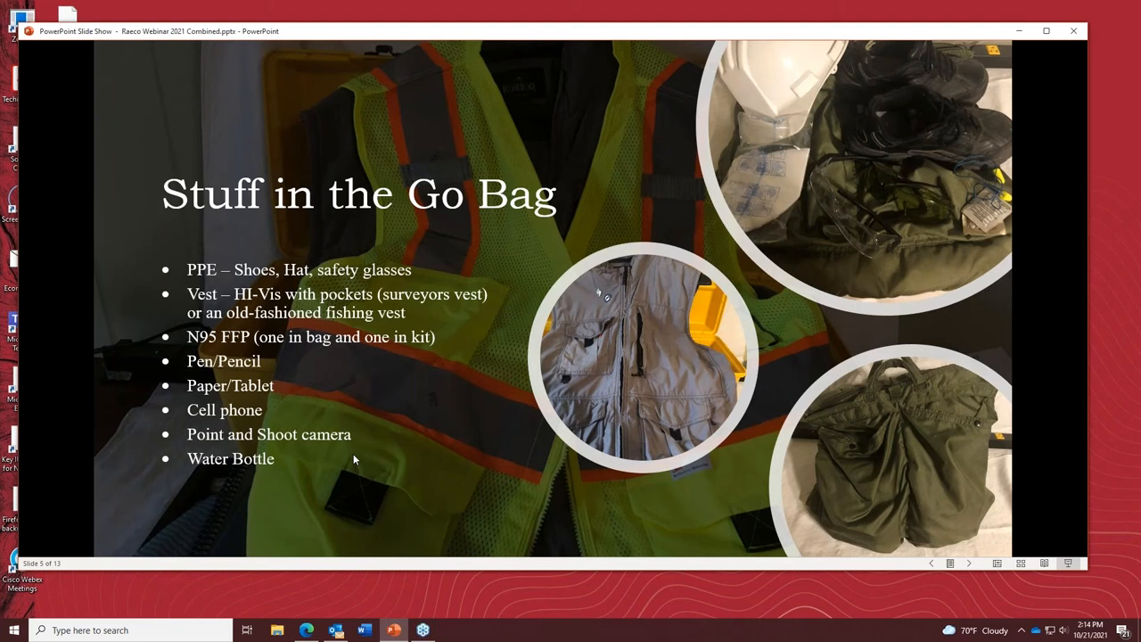
{"action": "mouse_move", "coordinate": [452, 342]}
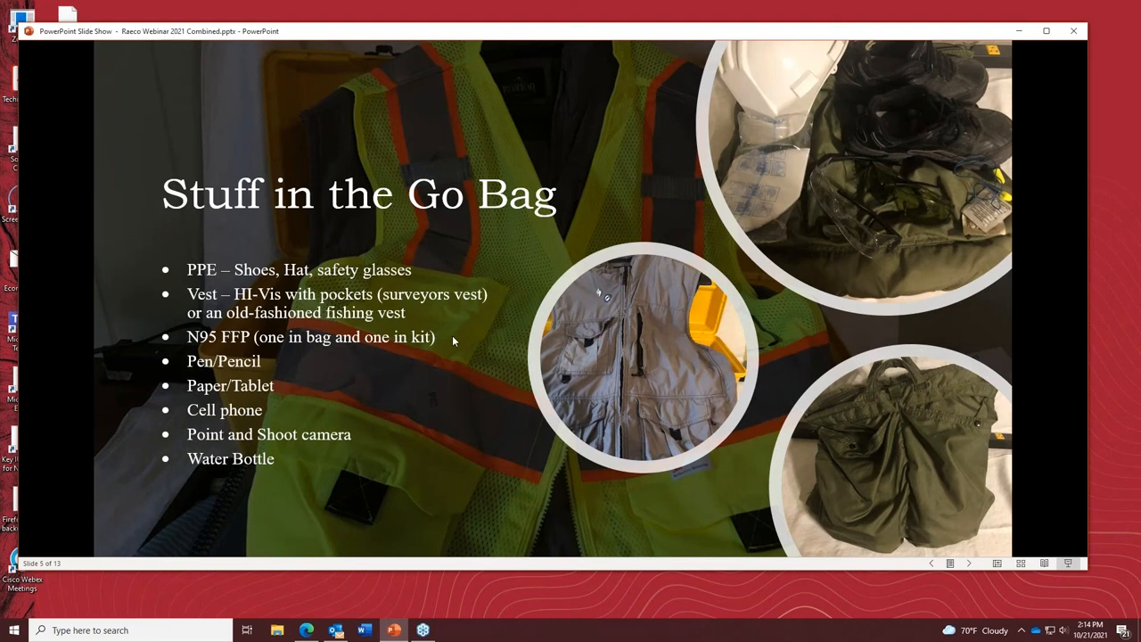
{"action": "mouse_move", "coordinate": [376, 449]}
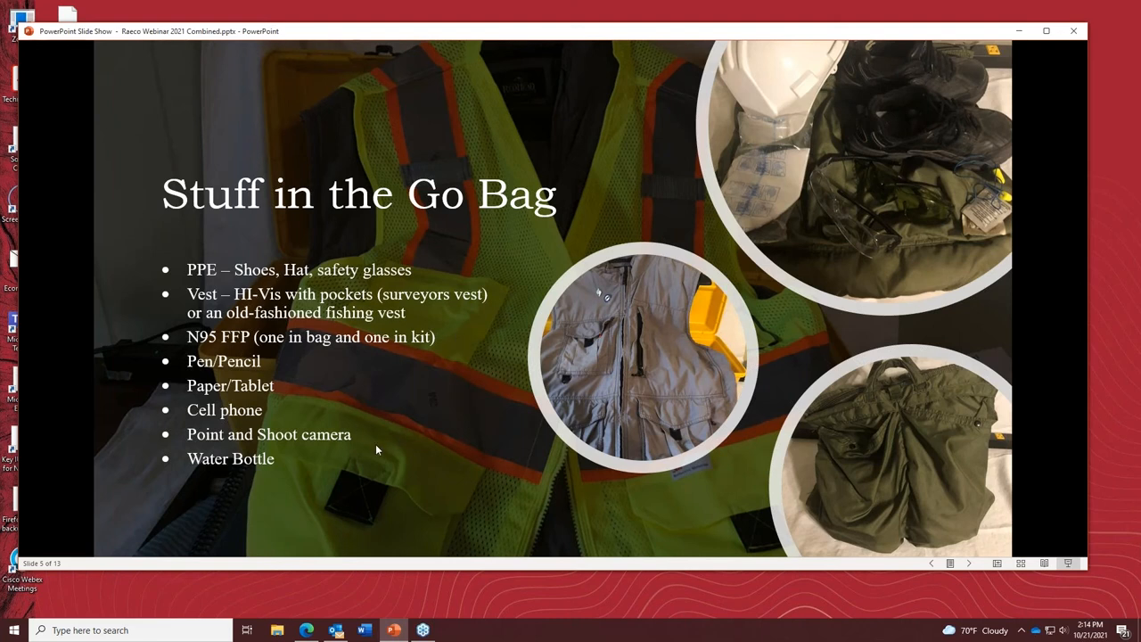
{"action": "mouse_move", "coordinate": [374, 474]}
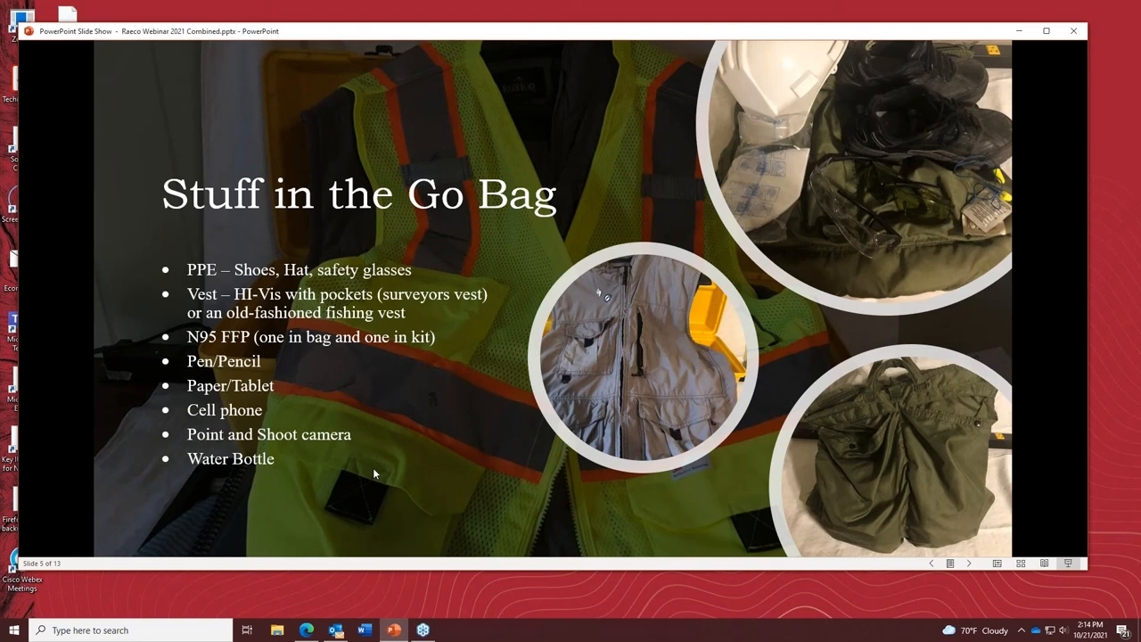
{"action": "mouse_move", "coordinate": [266, 524]}
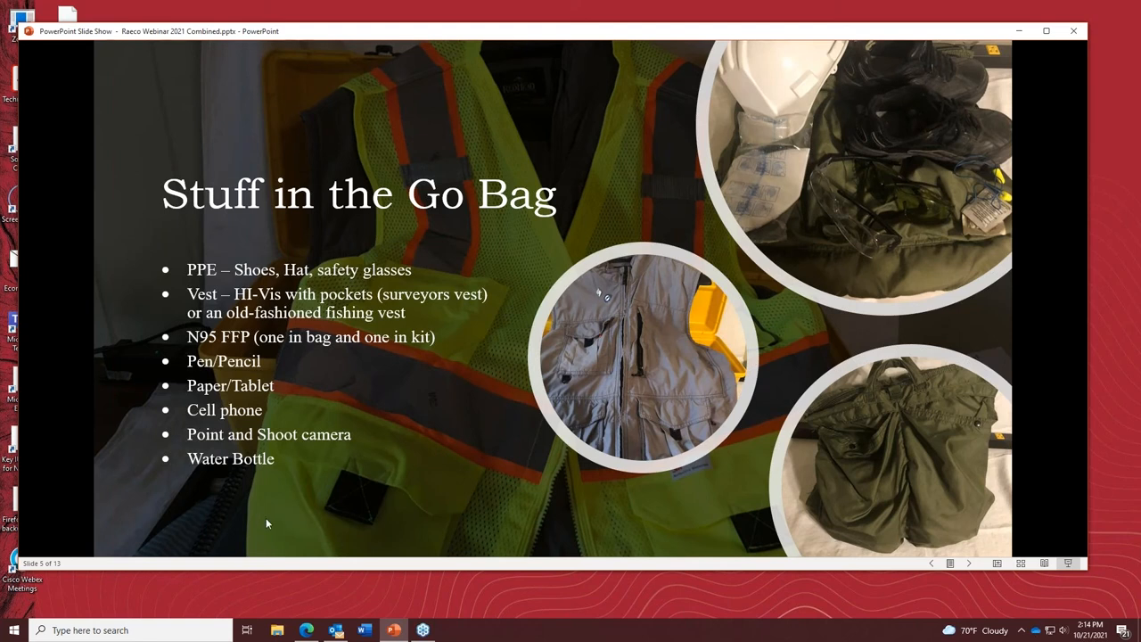
{"action": "mouse_move", "coordinate": [275, 515]}
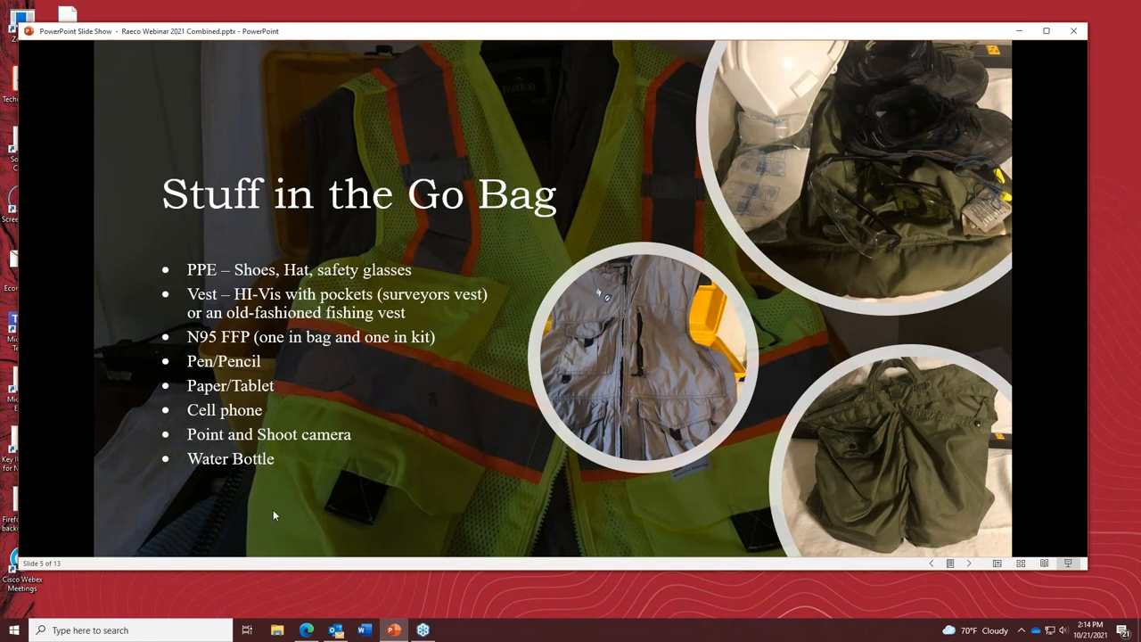
{"action": "mouse_move", "coordinate": [289, 495]}
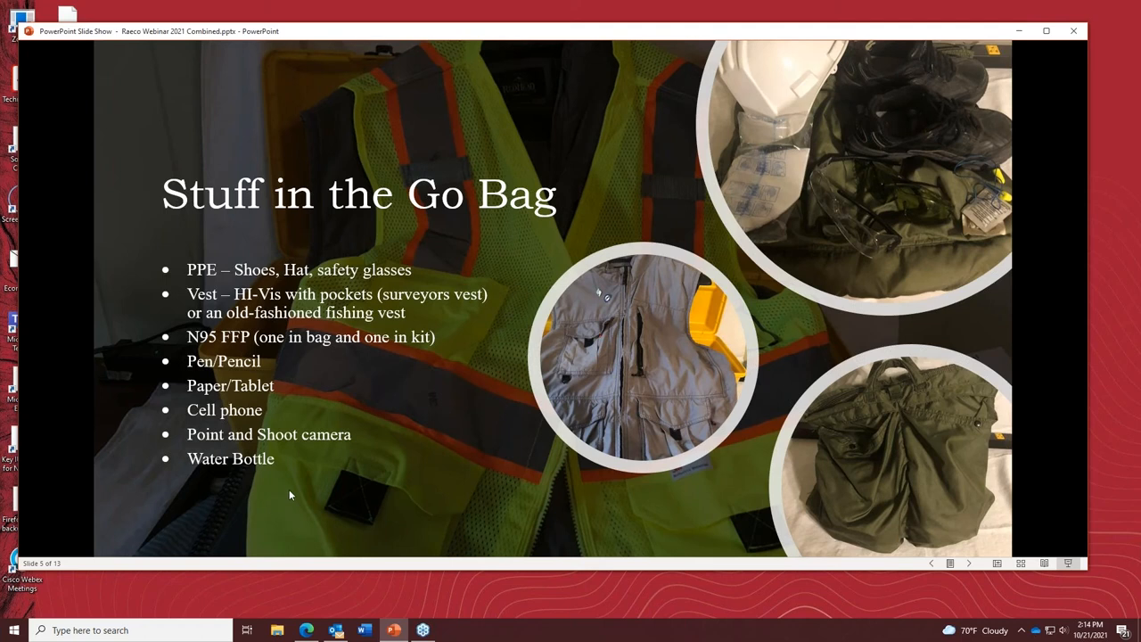
{"action": "mouse_move", "coordinate": [363, 471]}
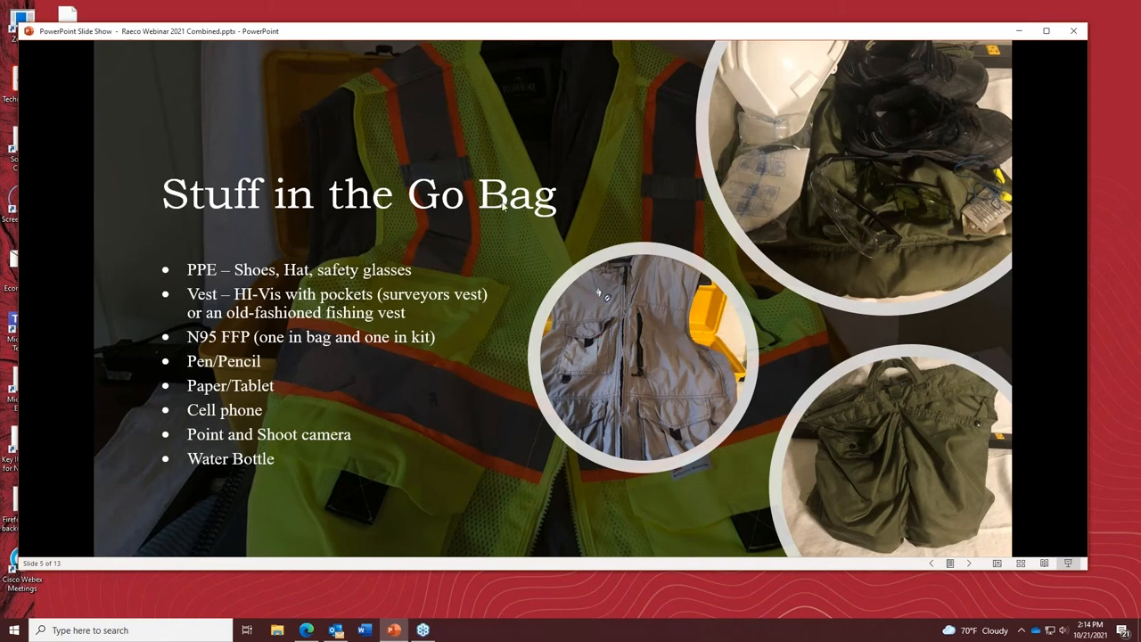
{"action": "mouse_move", "coordinate": [464, 435]}
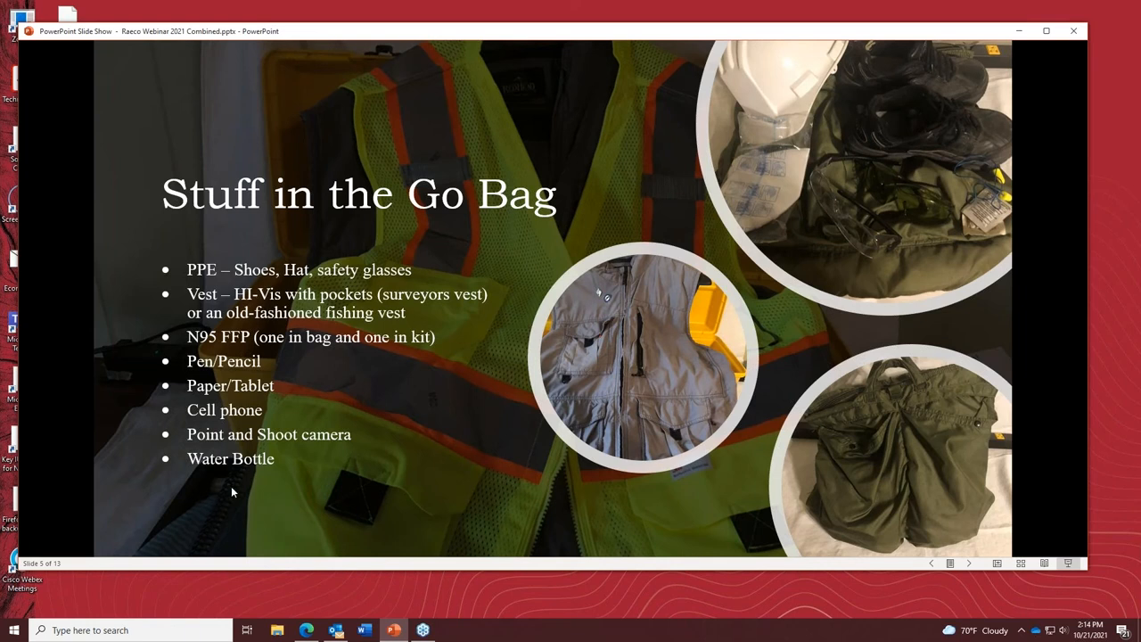
{"action": "mouse_move", "coordinate": [277, 490]}
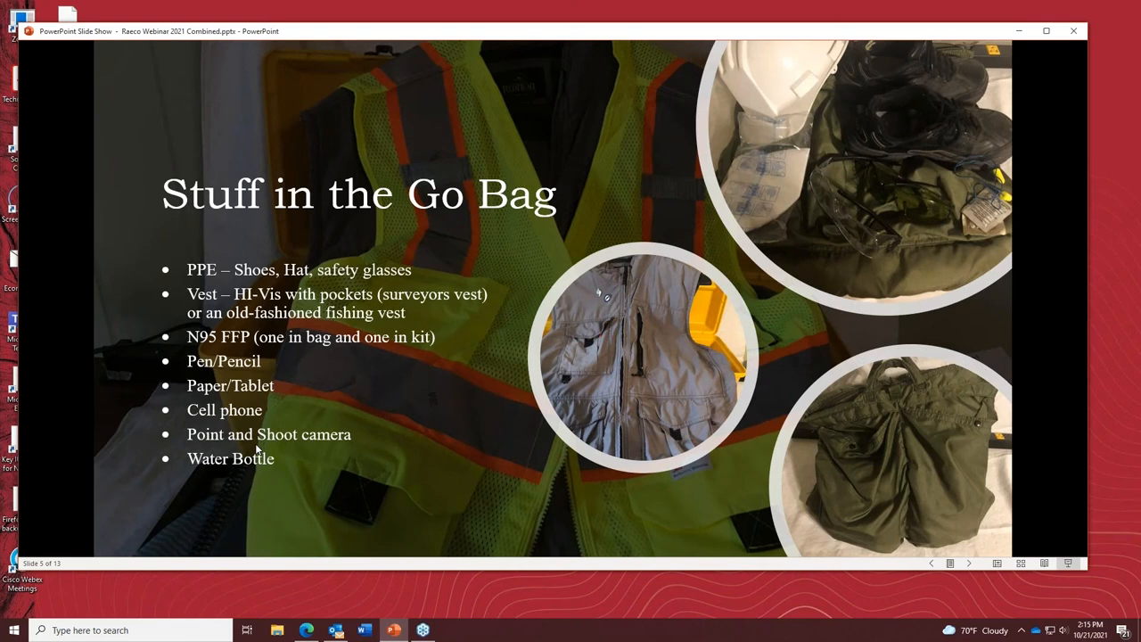
{"action": "mouse_move", "coordinate": [297, 458]}
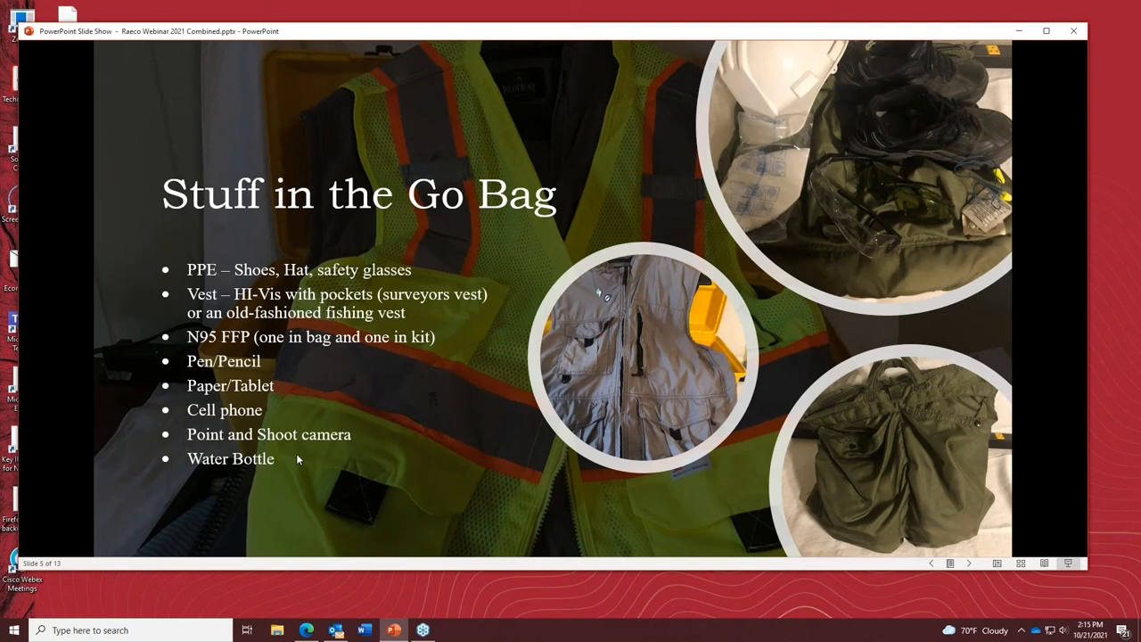
{"action": "mouse_move", "coordinate": [464, 488]}
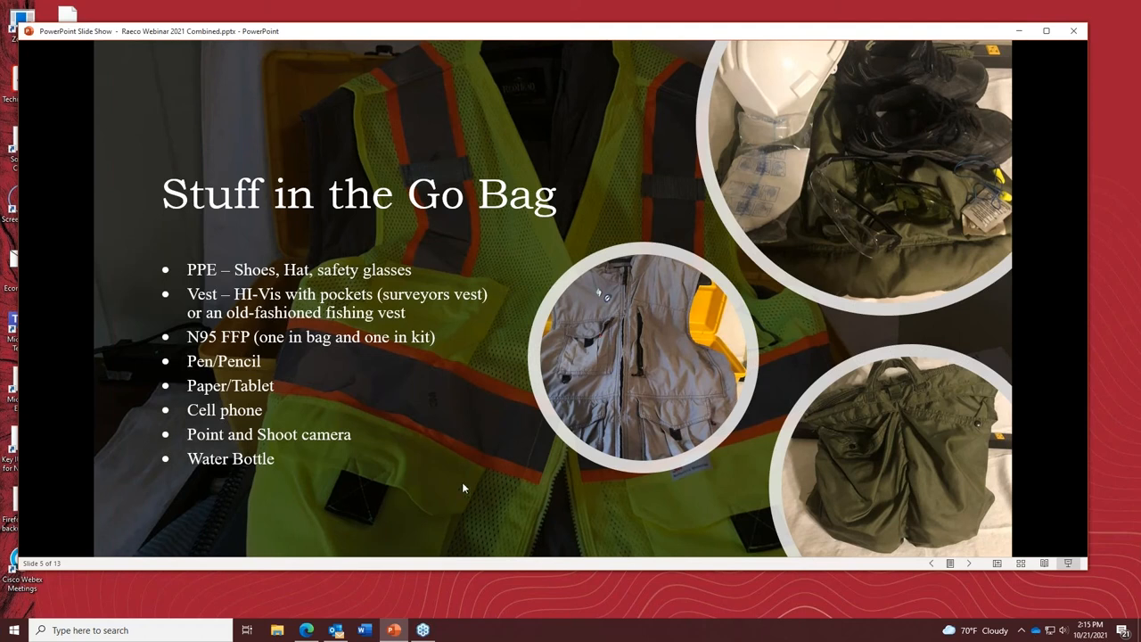
{"action": "mouse_move", "coordinate": [223, 506]}
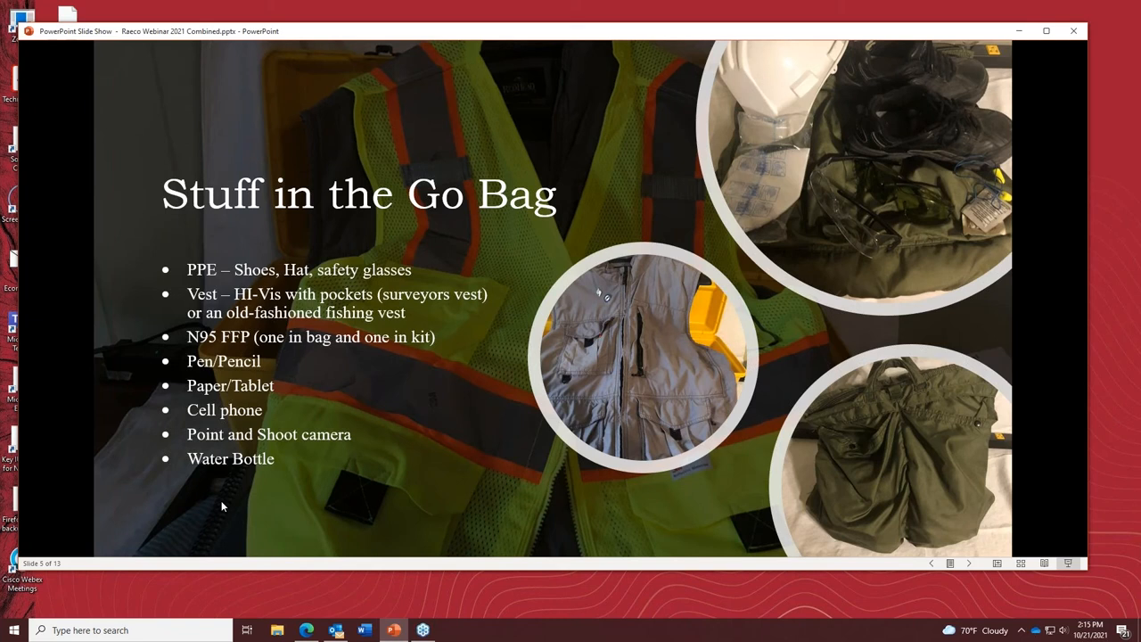
{"action": "mouse_move", "coordinate": [303, 453]}
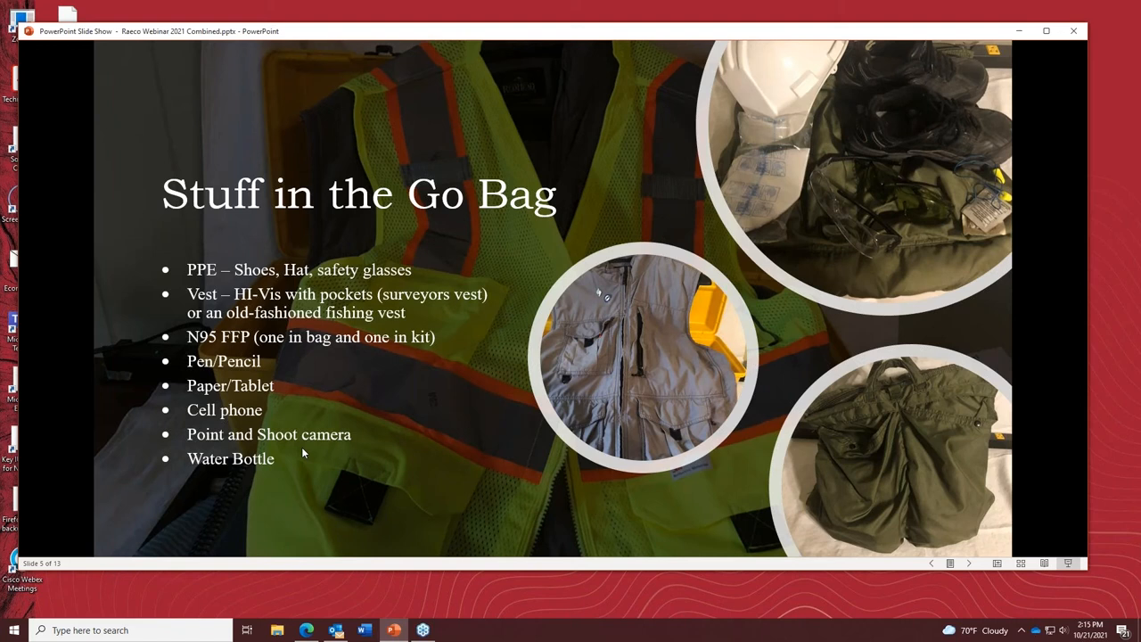
{"action": "mouse_move", "coordinate": [317, 429]}
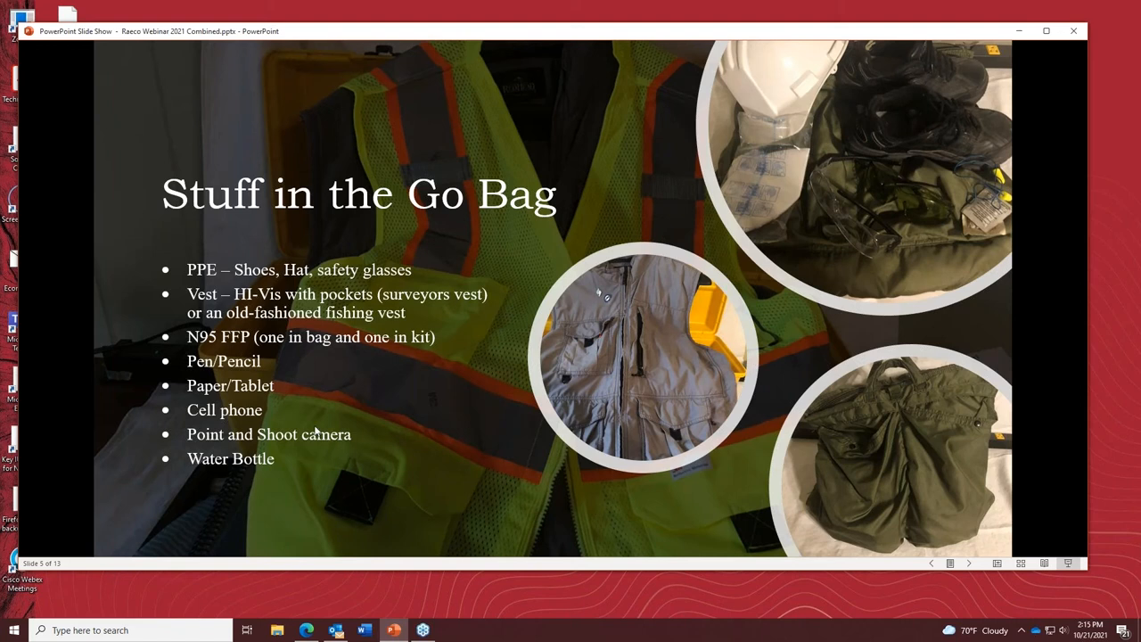
{"action": "mouse_move", "coordinate": [260, 486]}
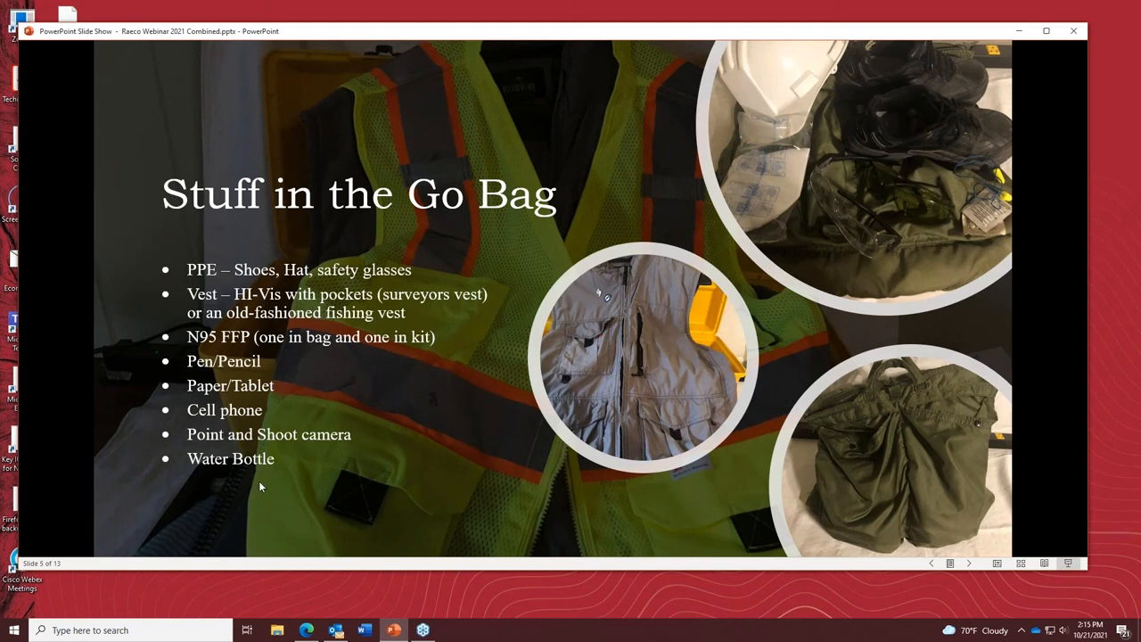
{"action": "mouse_move", "coordinate": [248, 479]}
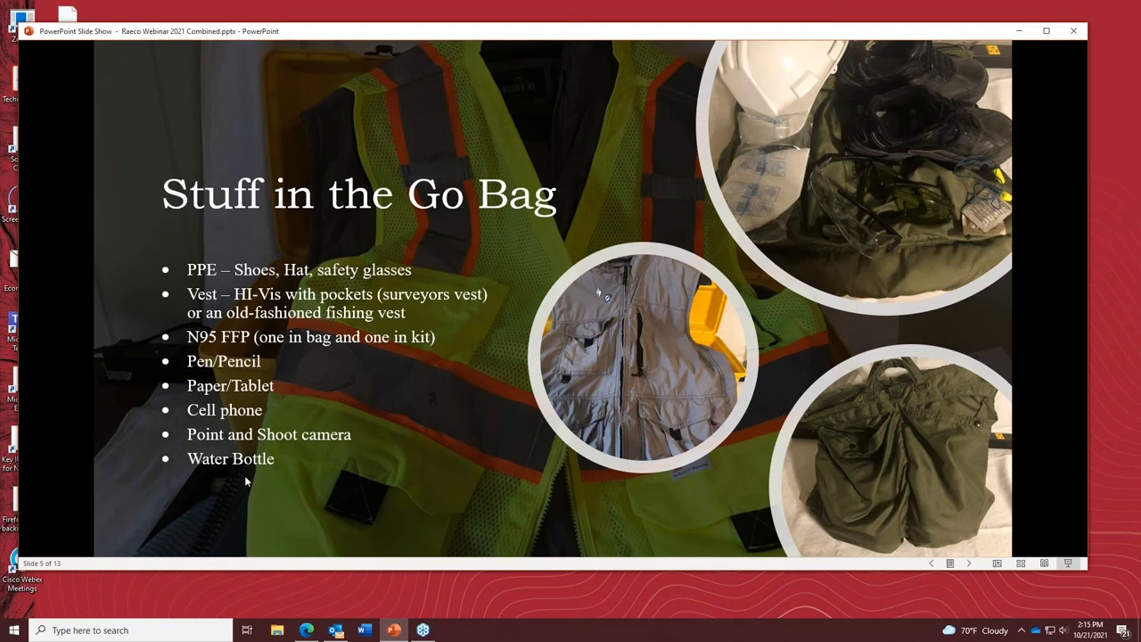
{"action": "mouse_move", "coordinate": [318, 474]}
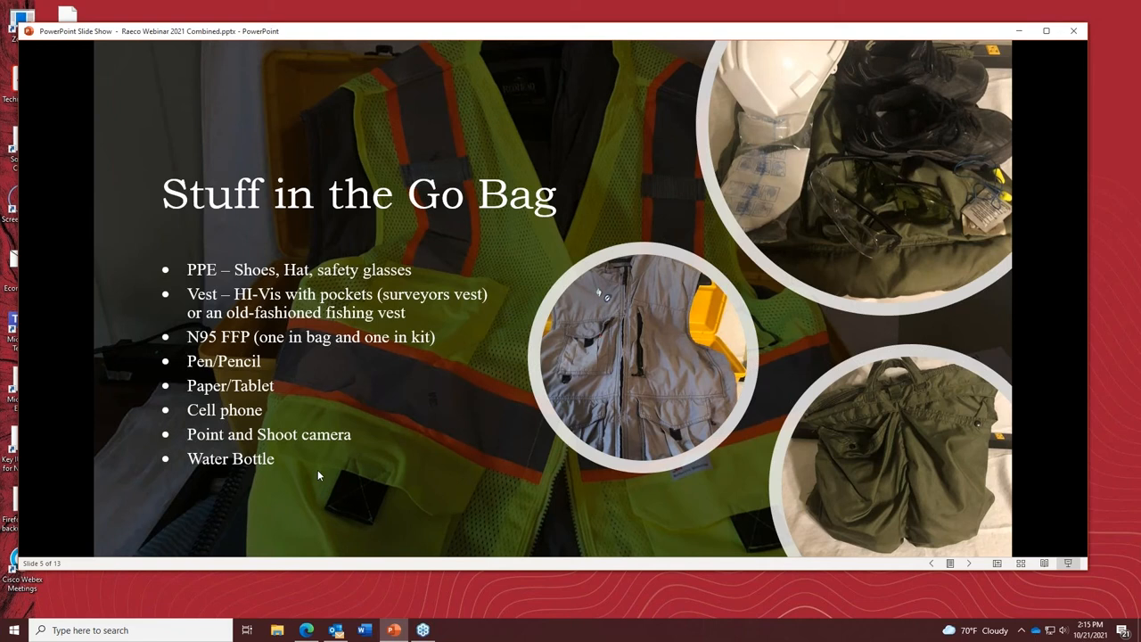
{"action": "mouse_move", "coordinate": [253, 477]}
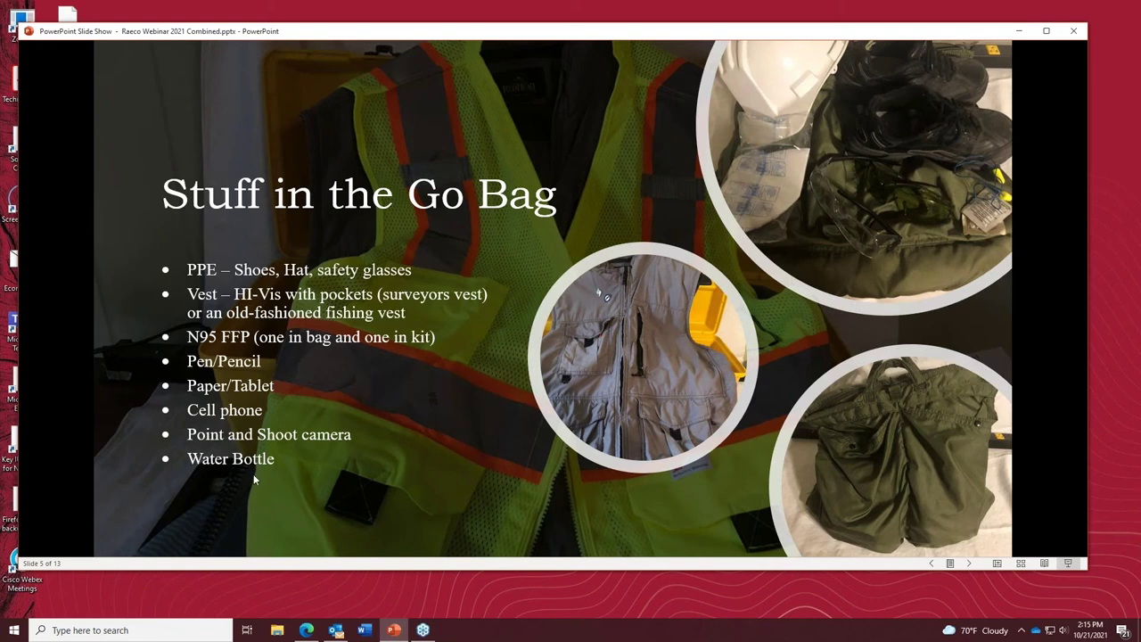
{"action": "mouse_move", "coordinate": [269, 470]}
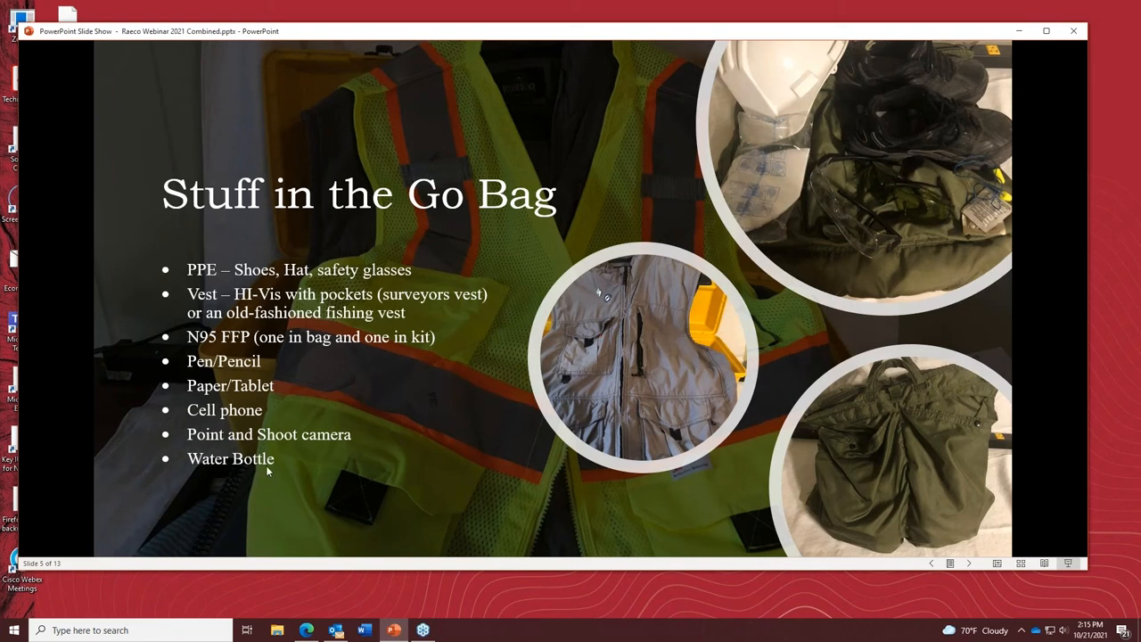
{"action": "mouse_move", "coordinate": [240, 406]}
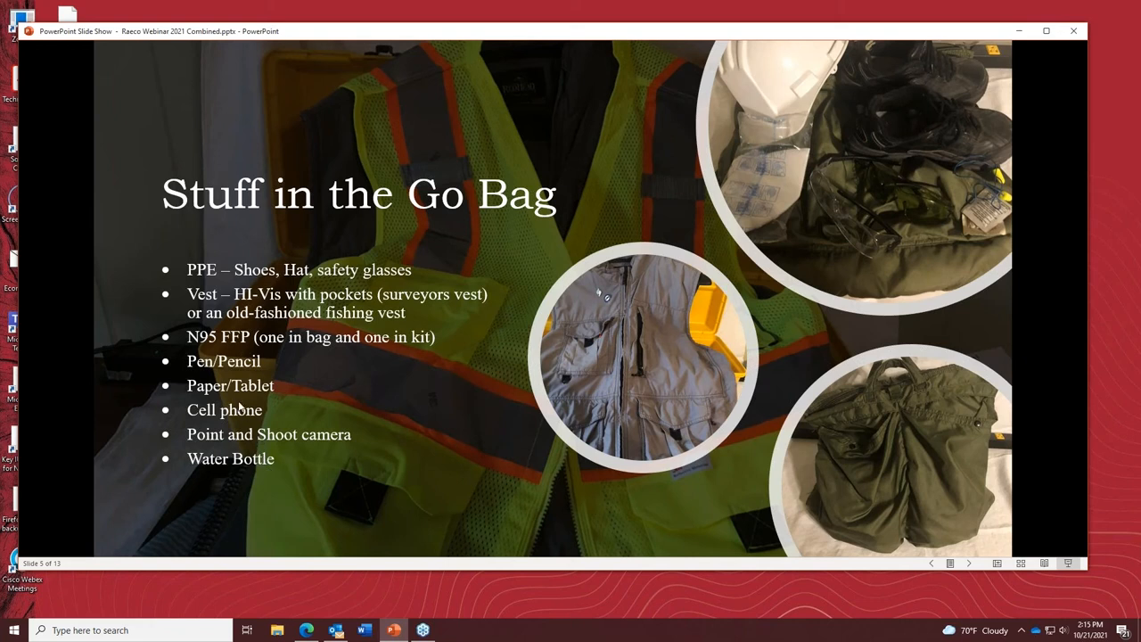
{"action": "mouse_move", "coordinate": [285, 492]}
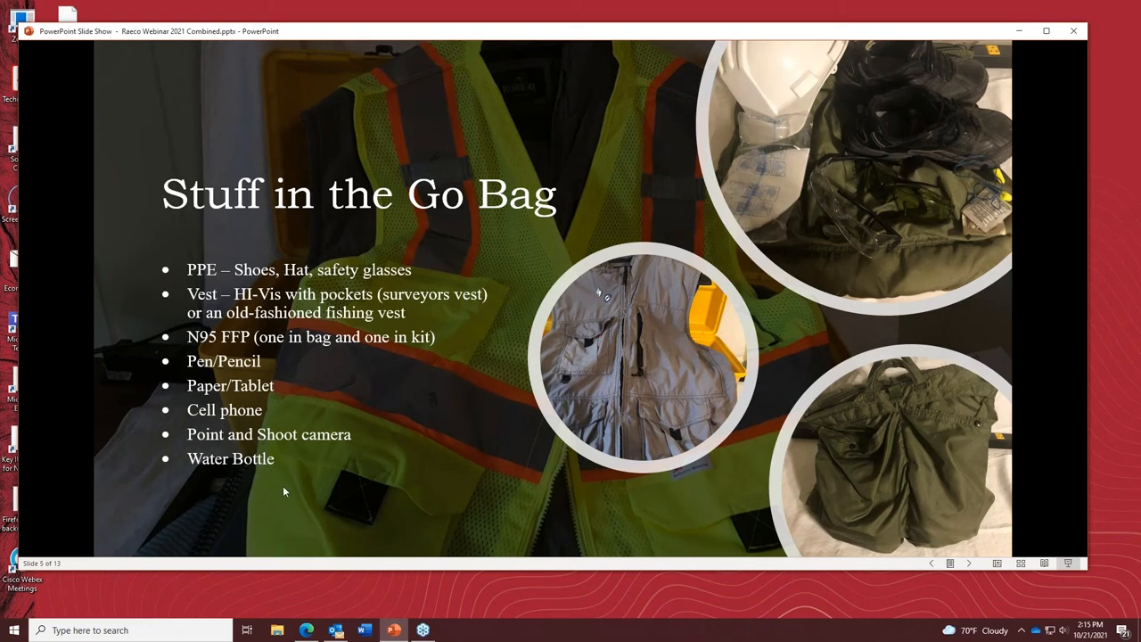
{"action": "mouse_move", "coordinate": [248, 477]}
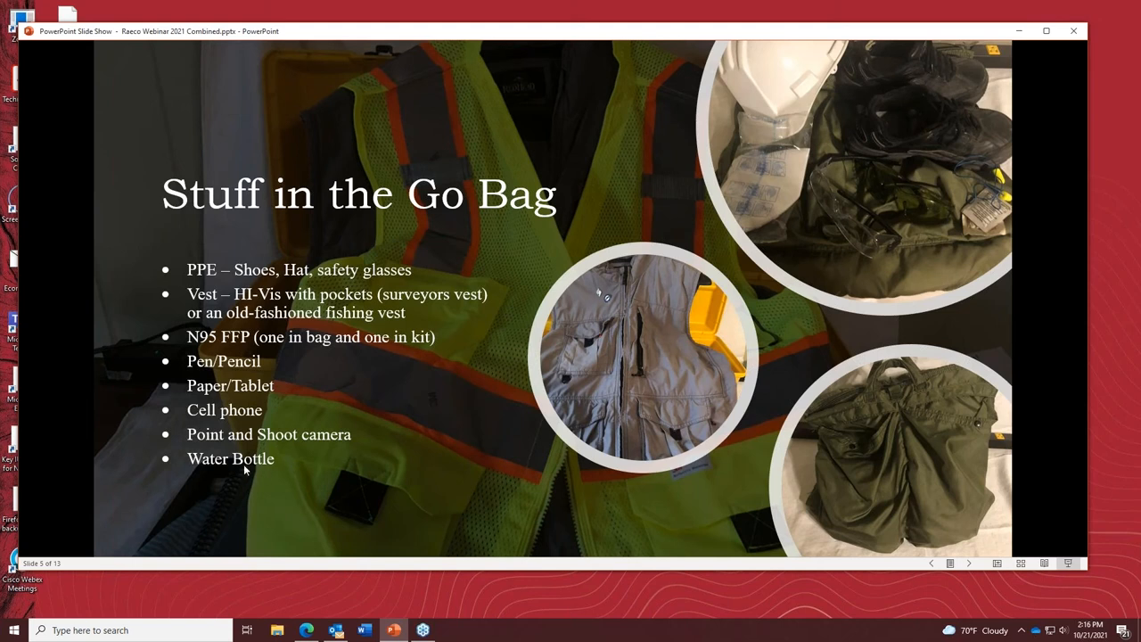
{"action": "mouse_move", "coordinate": [342, 474]}
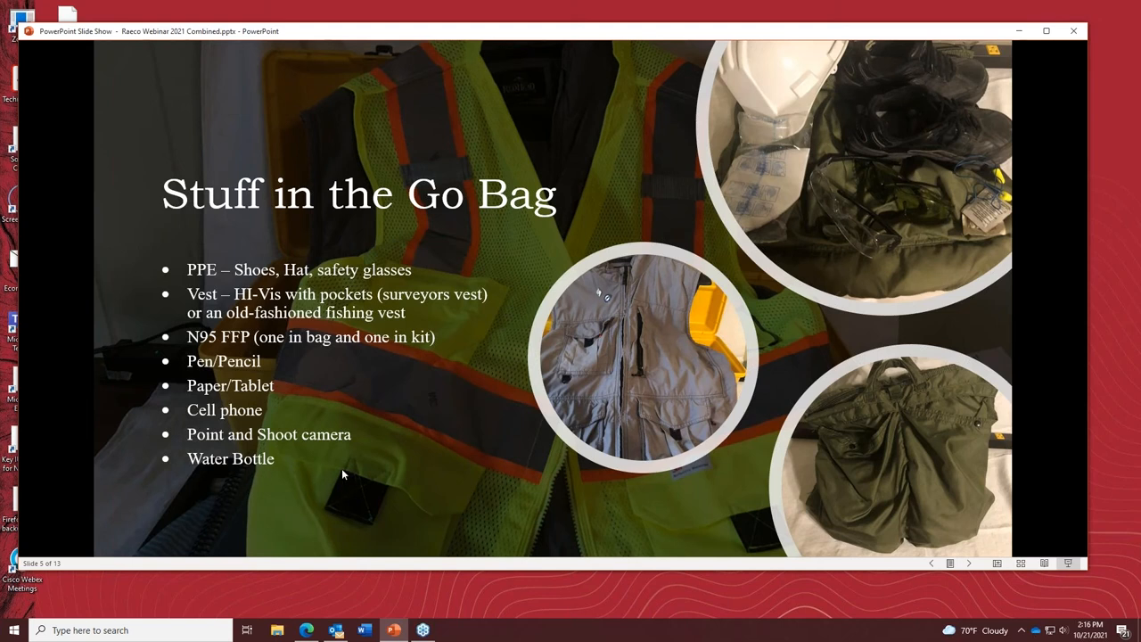
{"action": "mouse_move", "coordinate": [307, 474]}
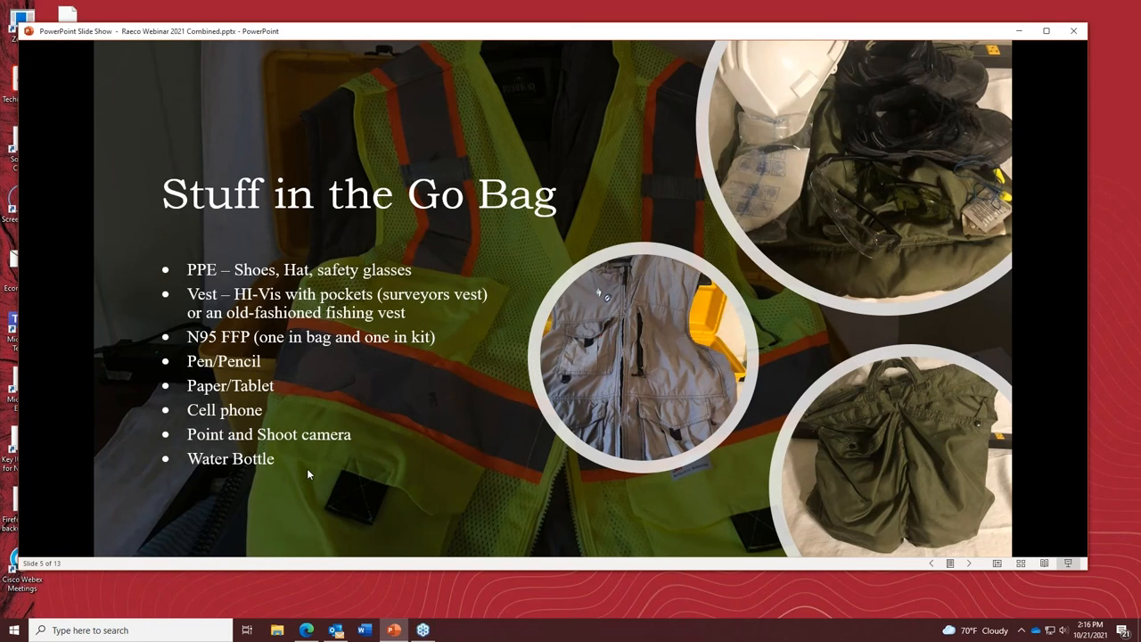
{"action": "mouse_move", "coordinate": [278, 474]}
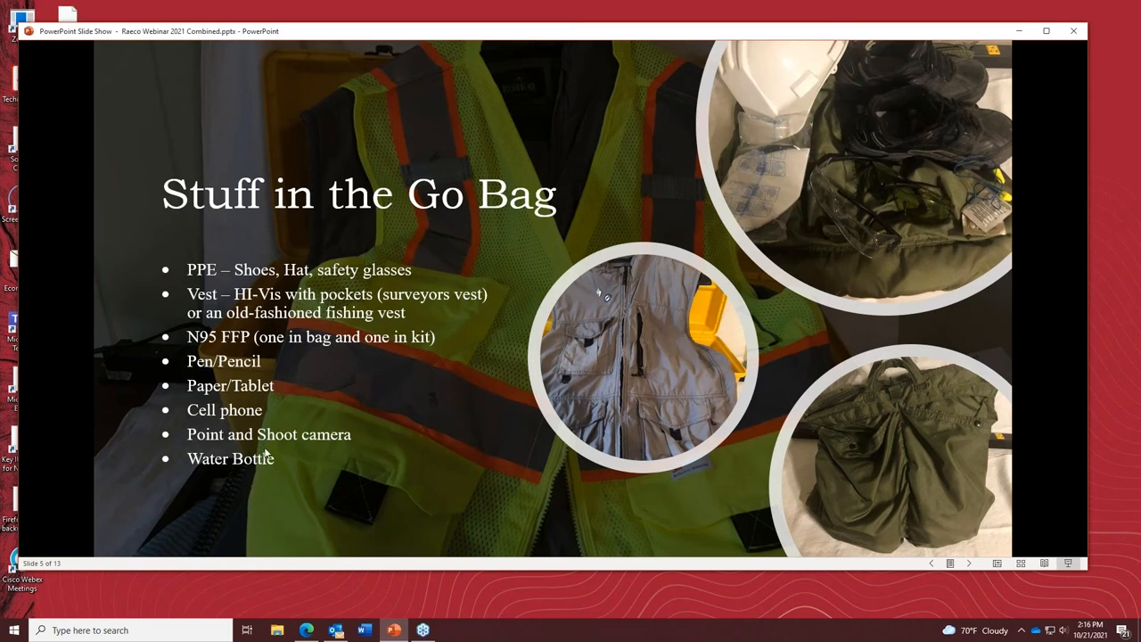
{"action": "mouse_move", "coordinate": [319, 467]}
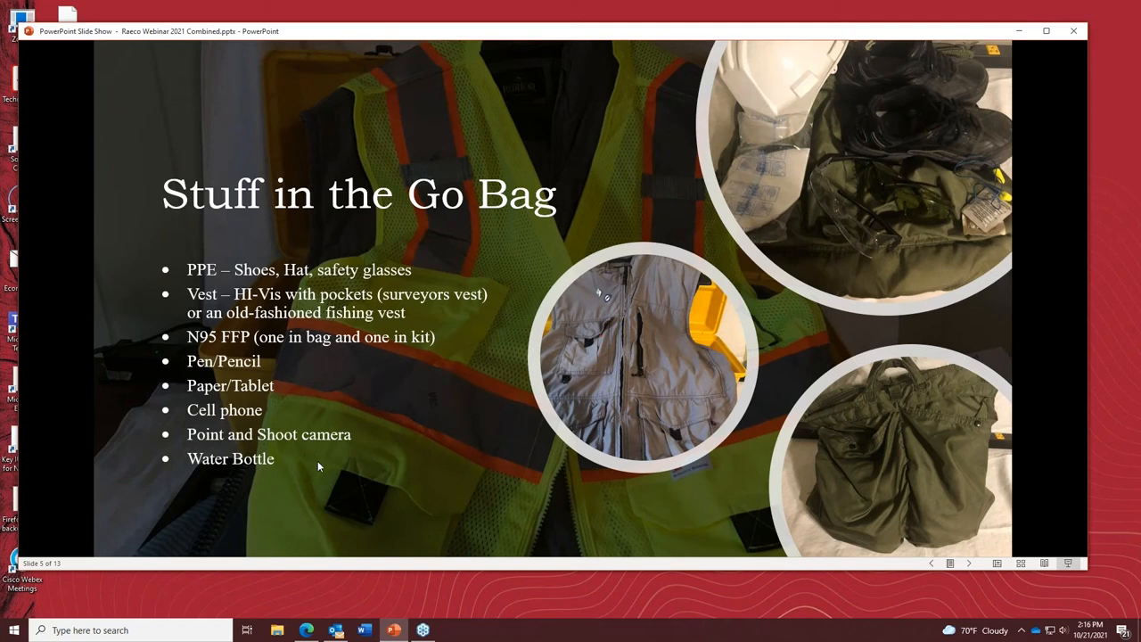
{"action": "mouse_move", "coordinate": [232, 490]}
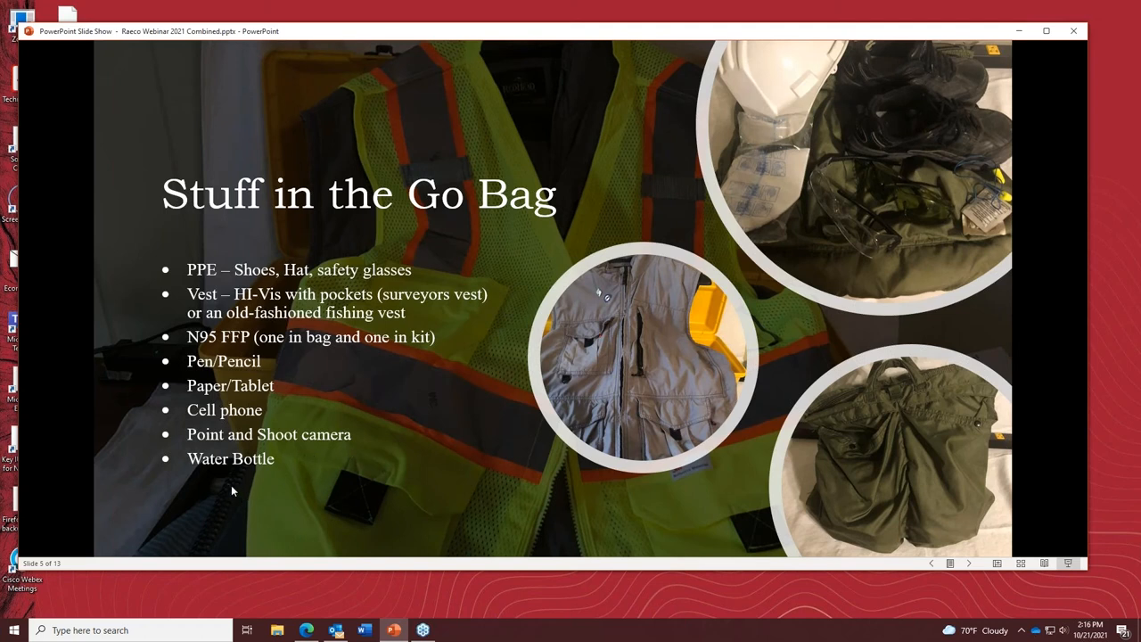
{"action": "mouse_move", "coordinate": [242, 490]}
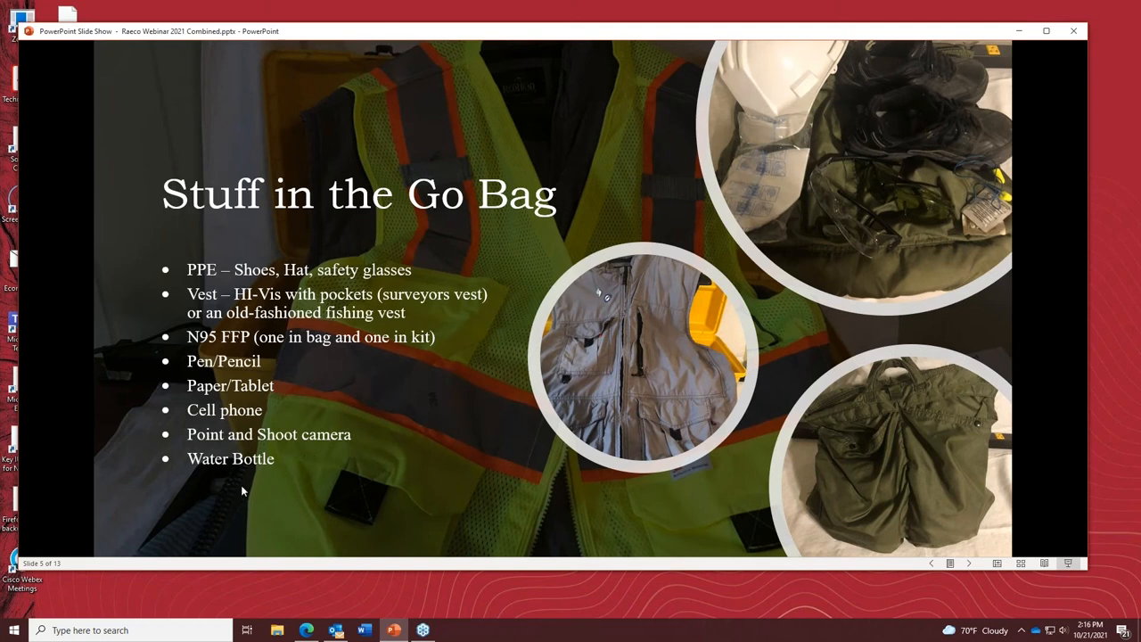
{"action": "mouse_move", "coordinate": [241, 456]}
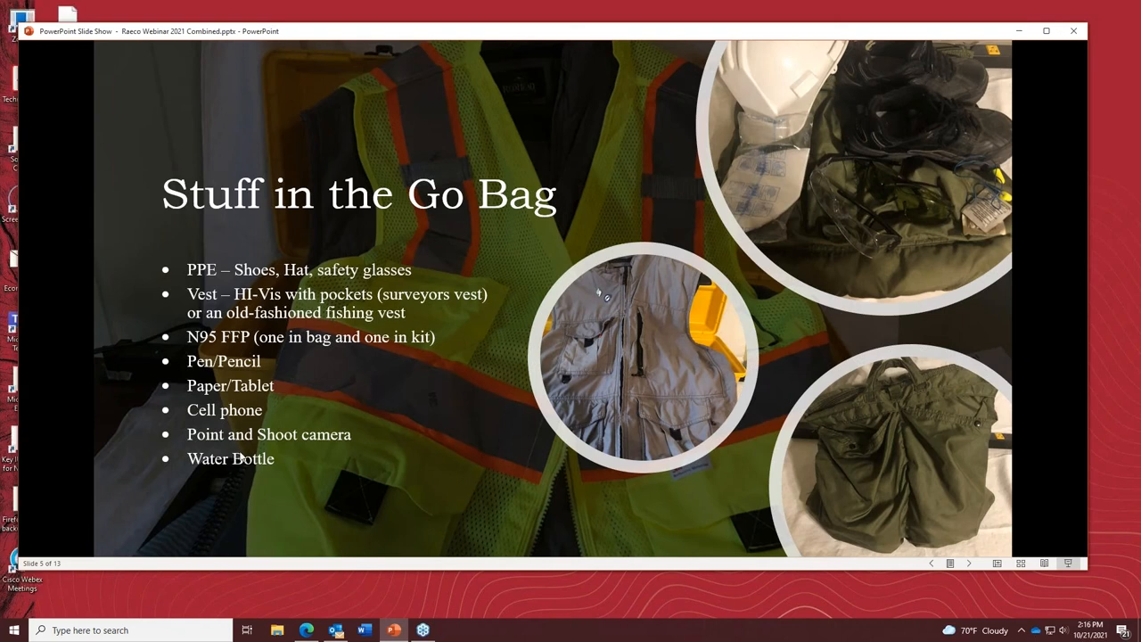
{"action": "mouse_move", "coordinate": [371, 367]}
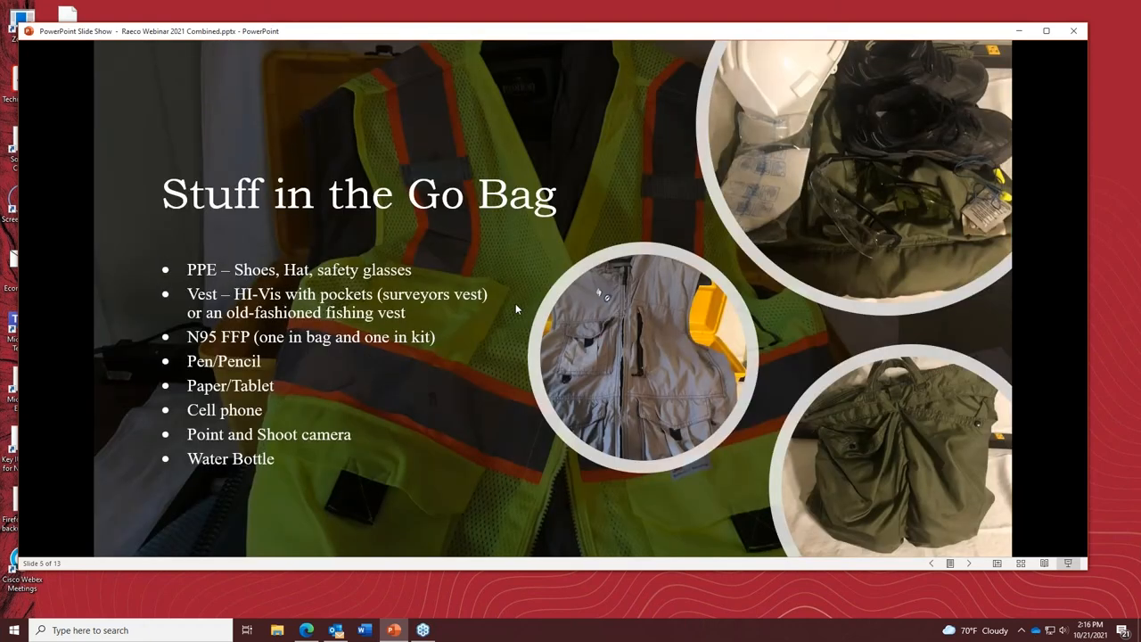
{"action": "mouse_move", "coordinate": [847, 608]}
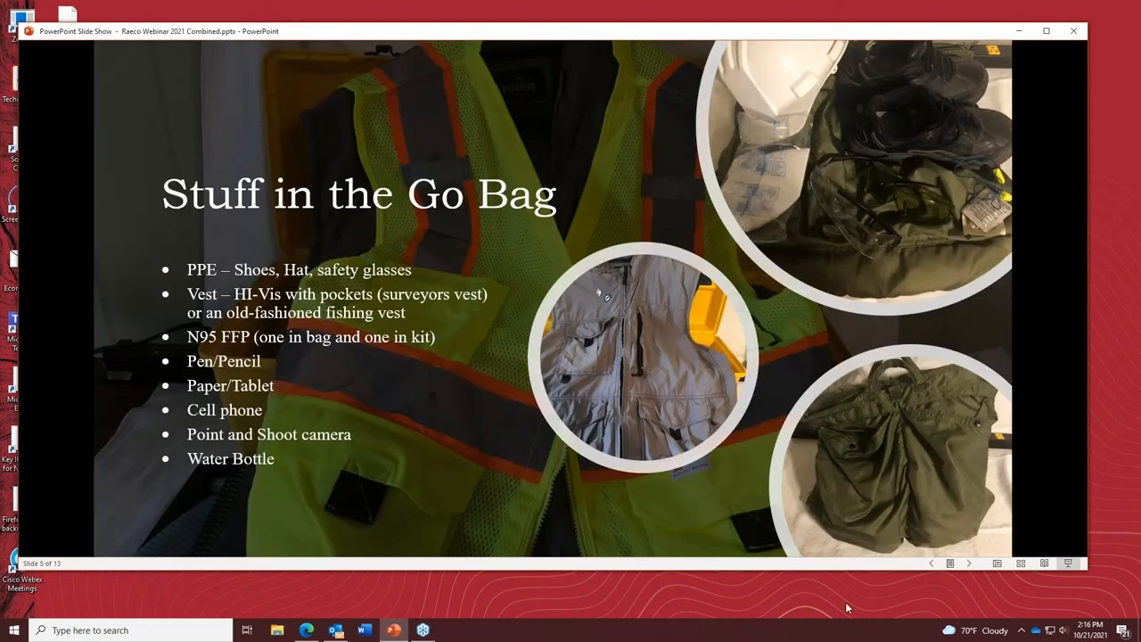
{"action": "mouse_move", "coordinate": [577, 391]}
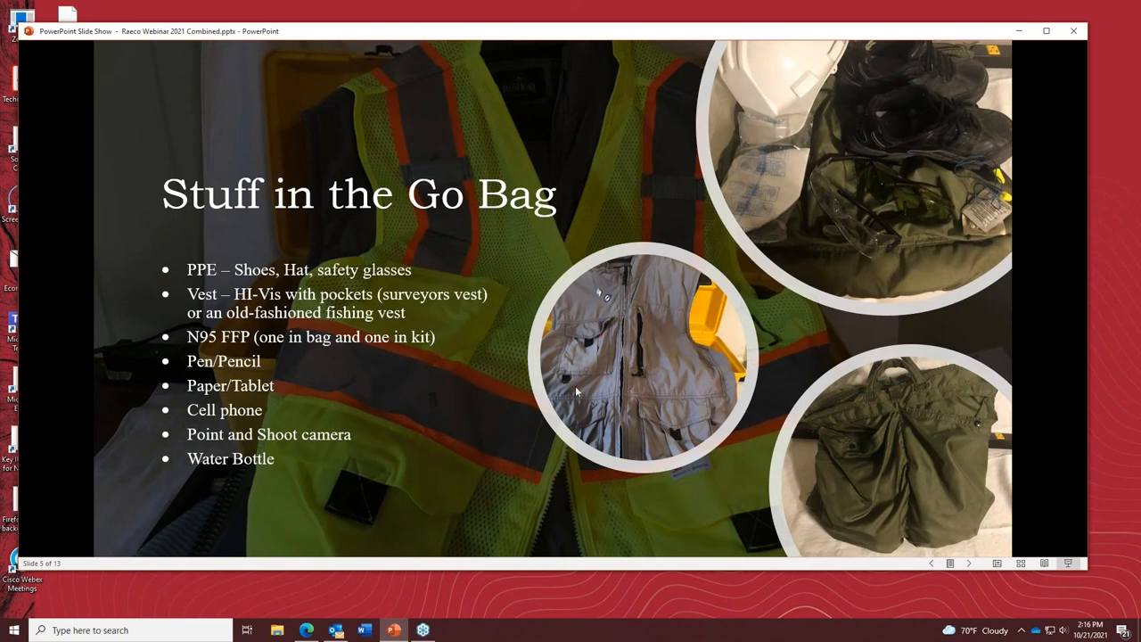
{"action": "mouse_move", "coordinate": [662, 507]}
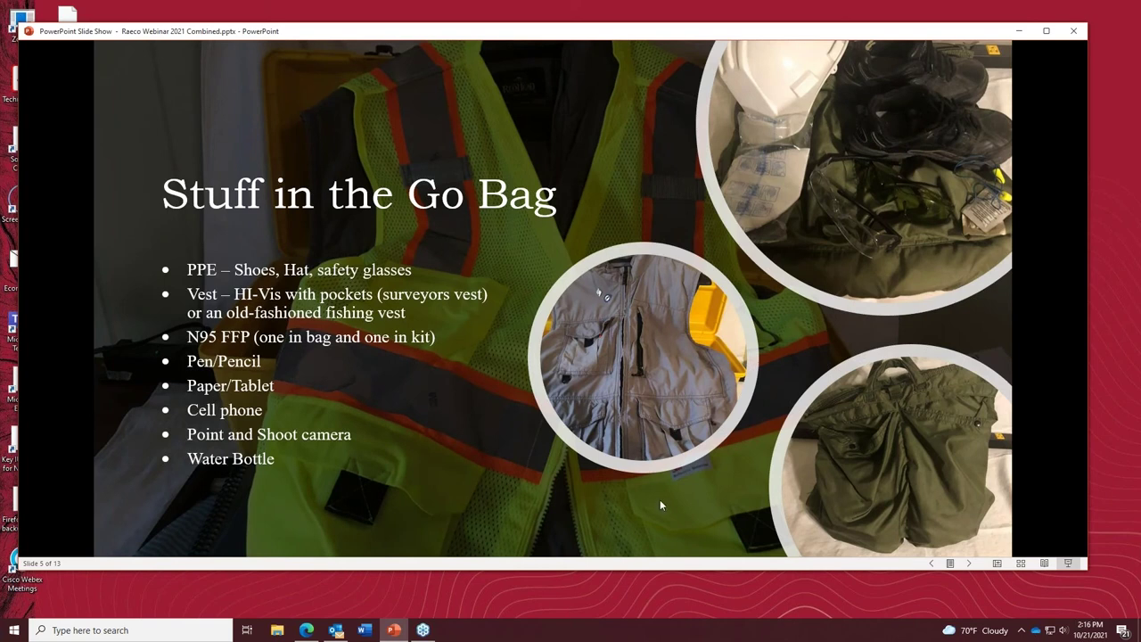
{"action": "mouse_move", "coordinate": [521, 501]}
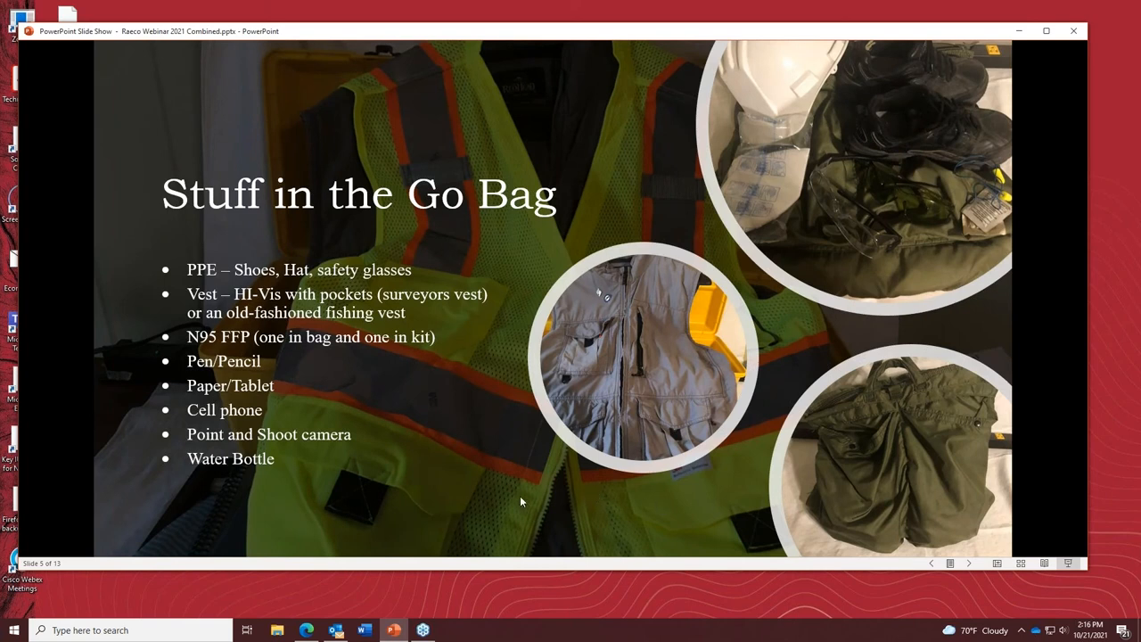
{"action": "mouse_move", "coordinate": [324, 424]}
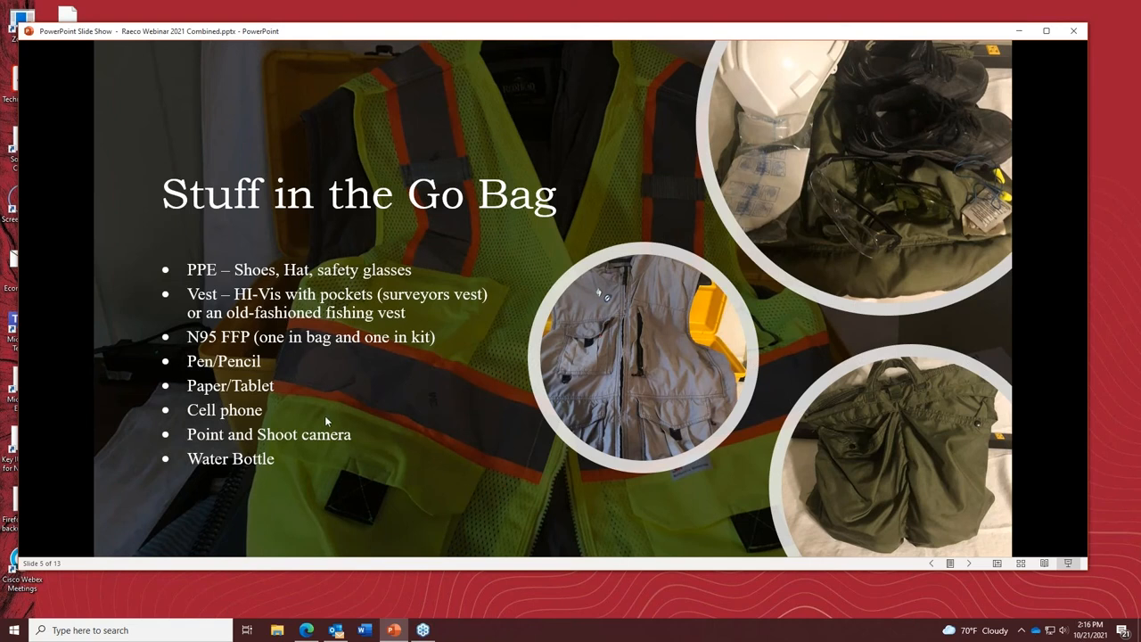
{"action": "mouse_move", "coordinate": [296, 410]}
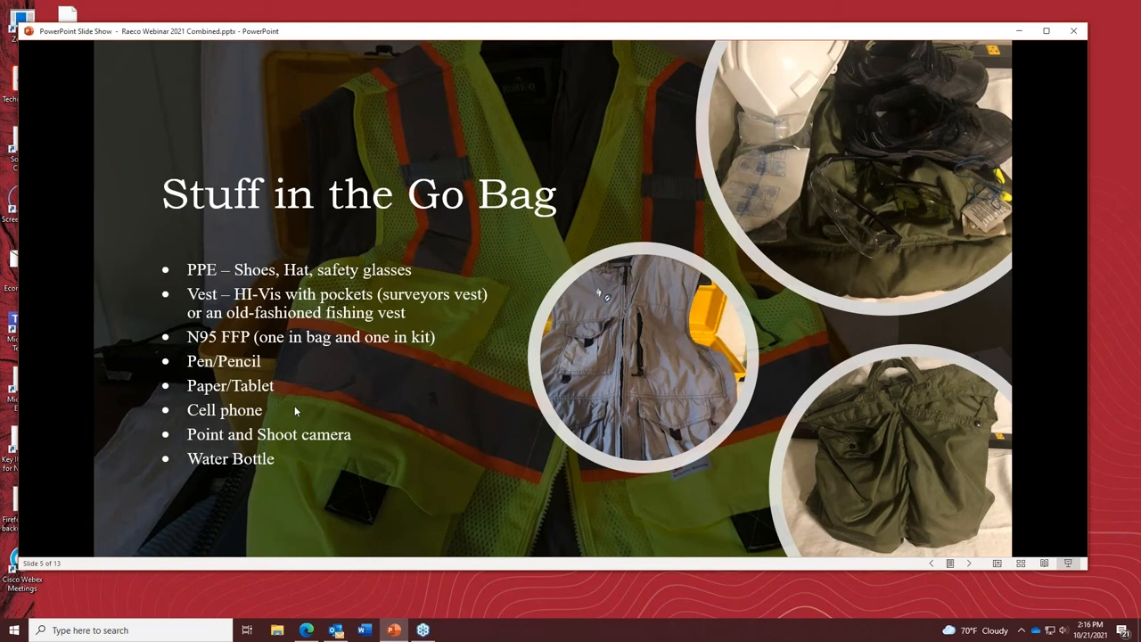
{"action": "mouse_move", "coordinate": [877, 460]}
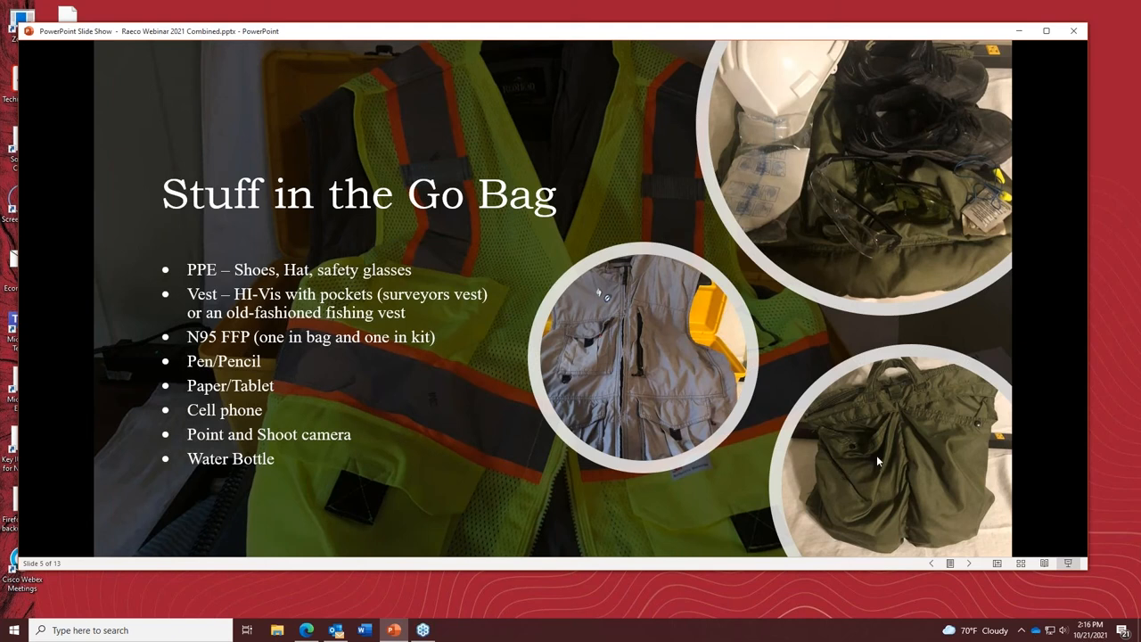
{"action": "mouse_move", "coordinate": [357, 461]}
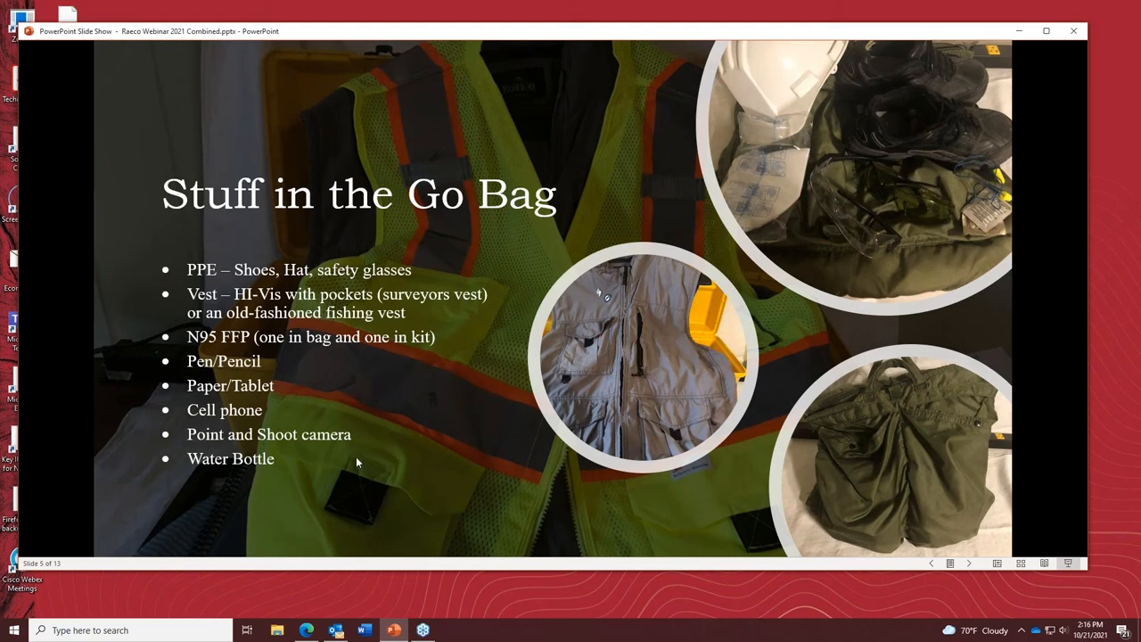
{"action": "mouse_move", "coordinate": [767, 180]}
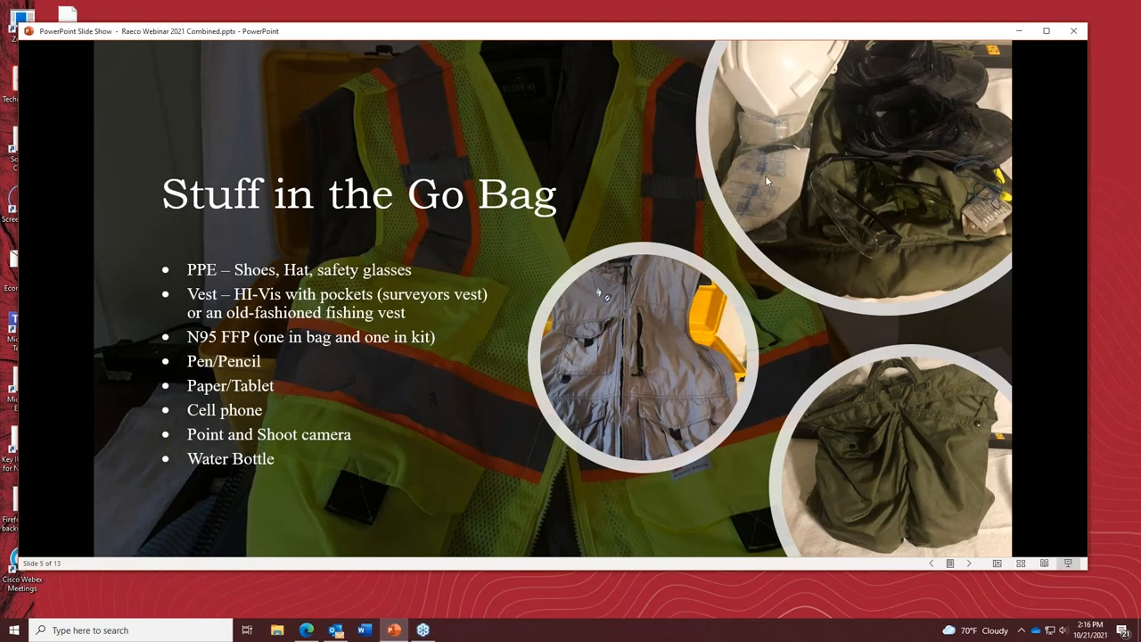
{"action": "mouse_move", "coordinate": [874, 93]}
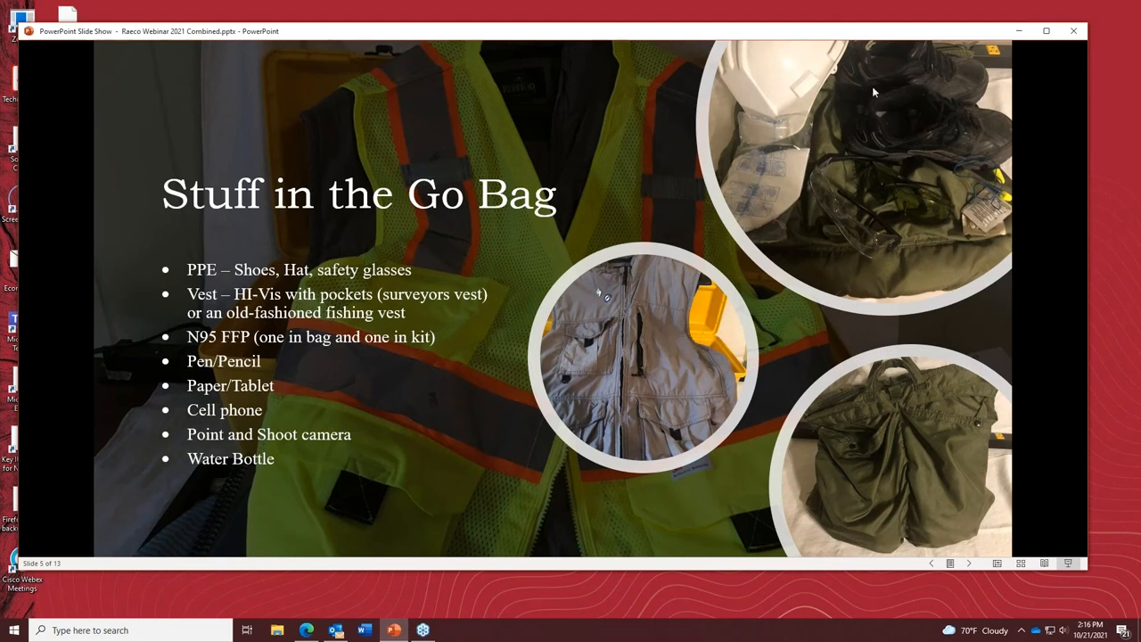
{"action": "mouse_move", "coordinate": [862, 148]}
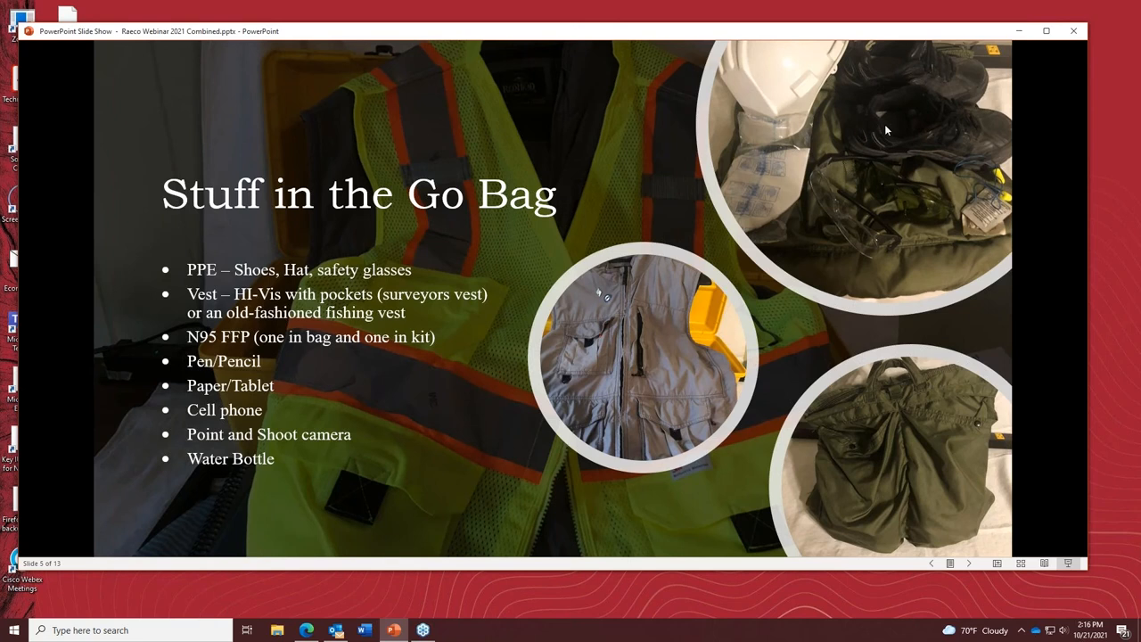
{"action": "mouse_move", "coordinate": [877, 67]}
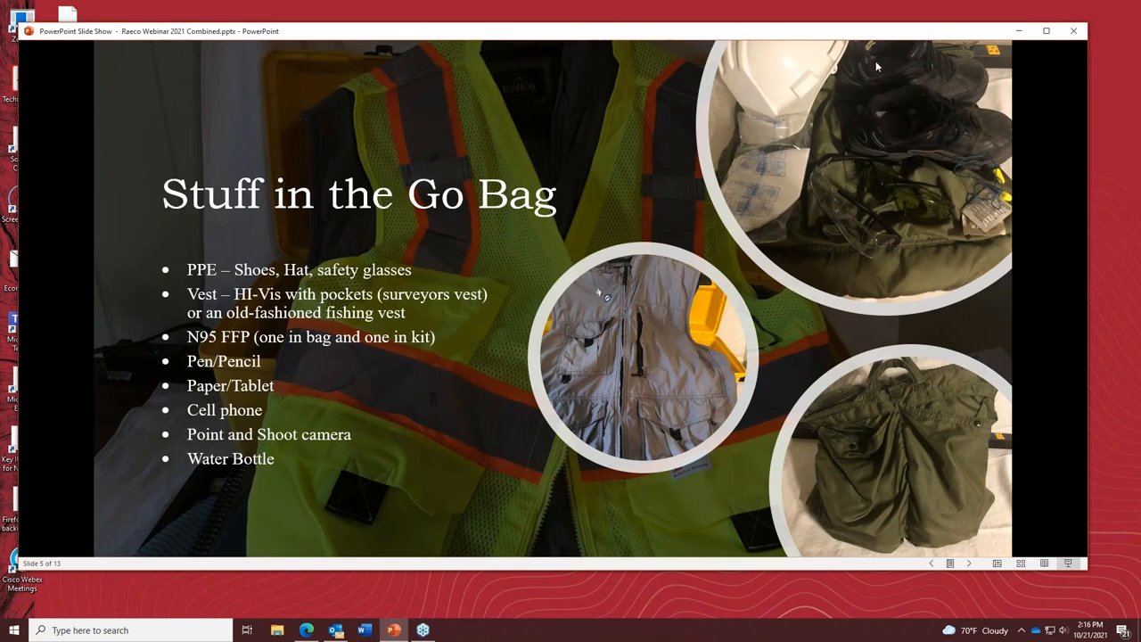
{"action": "mouse_move", "coordinate": [865, 135]}
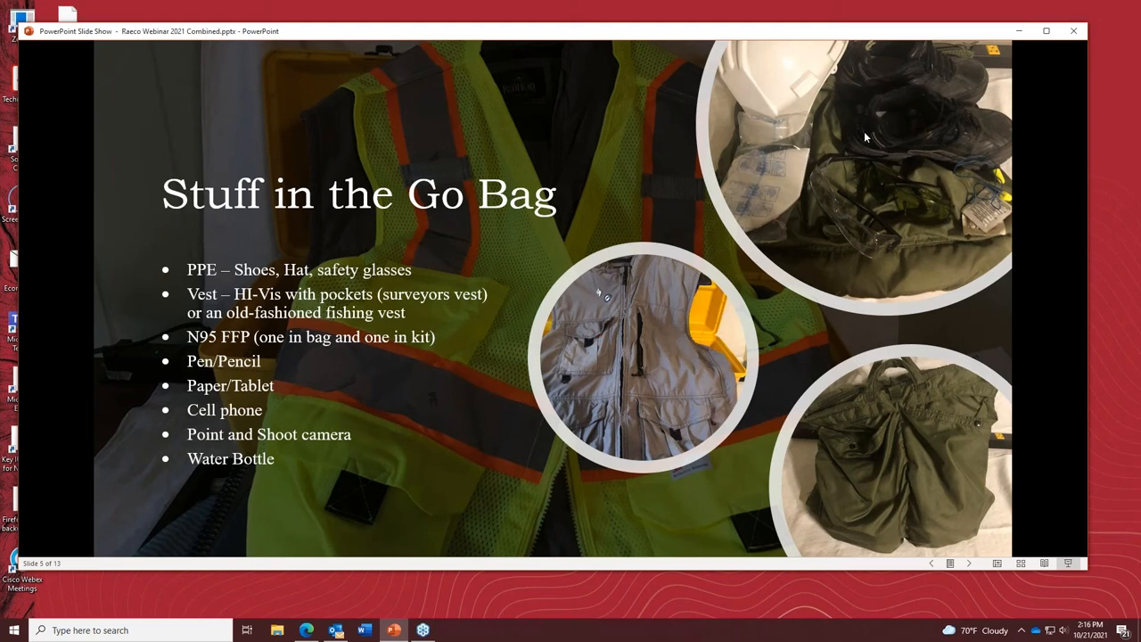
{"action": "mouse_move", "coordinate": [805, 281]}
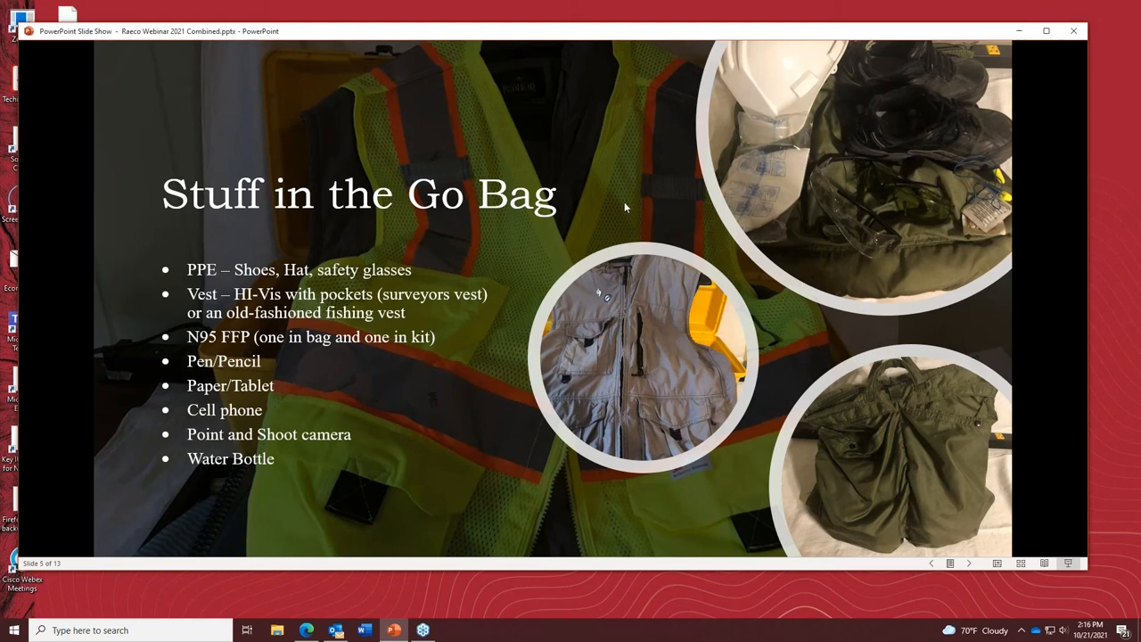
{"action": "mouse_move", "coordinate": [806, 239]}
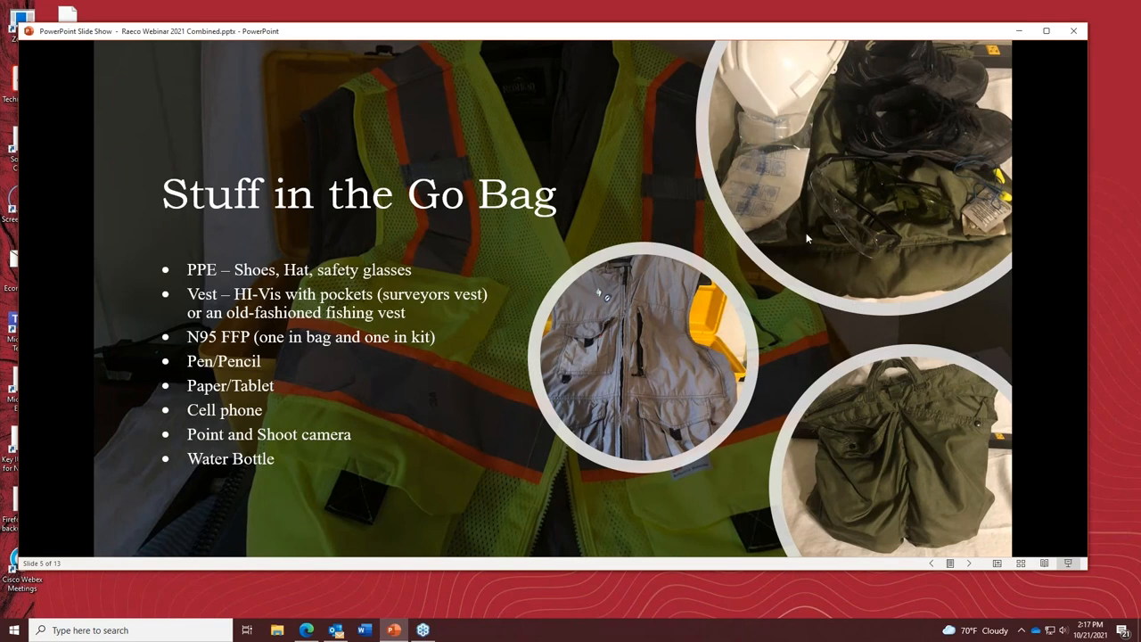
{"action": "mouse_move", "coordinate": [823, 271]}
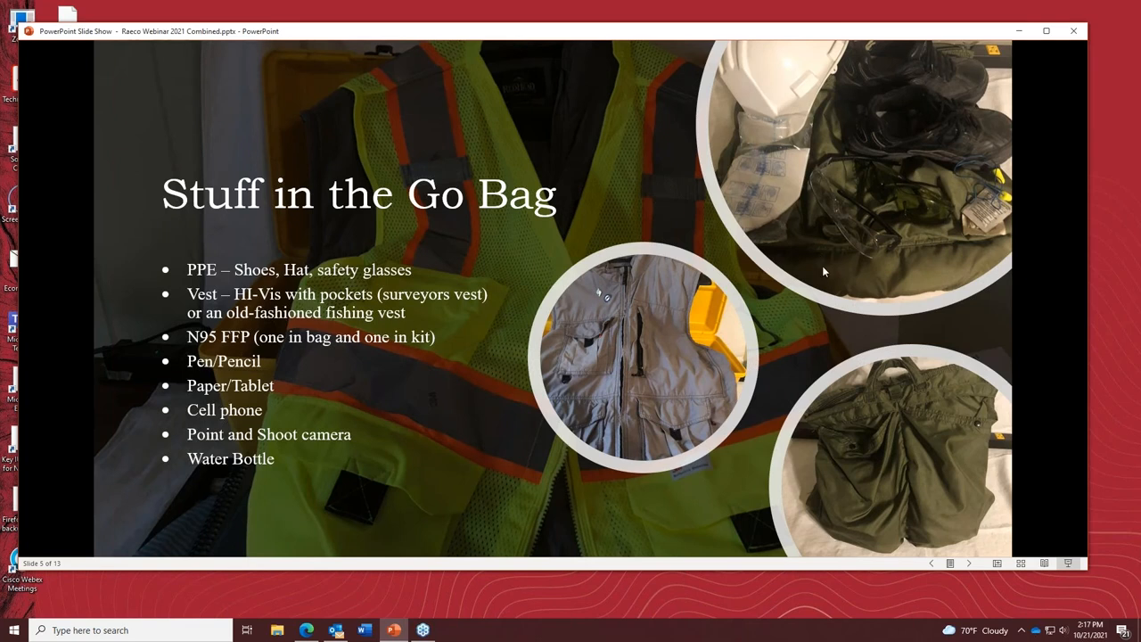
{"action": "mouse_move", "coordinate": [884, 153]}
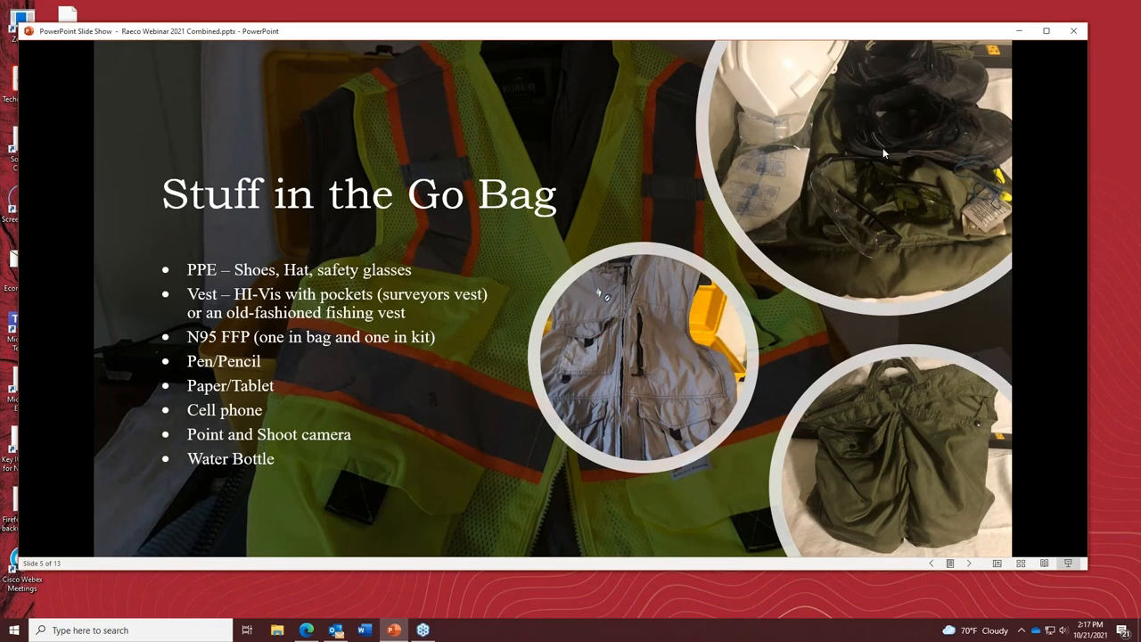
{"action": "mouse_move", "coordinate": [806, 268]}
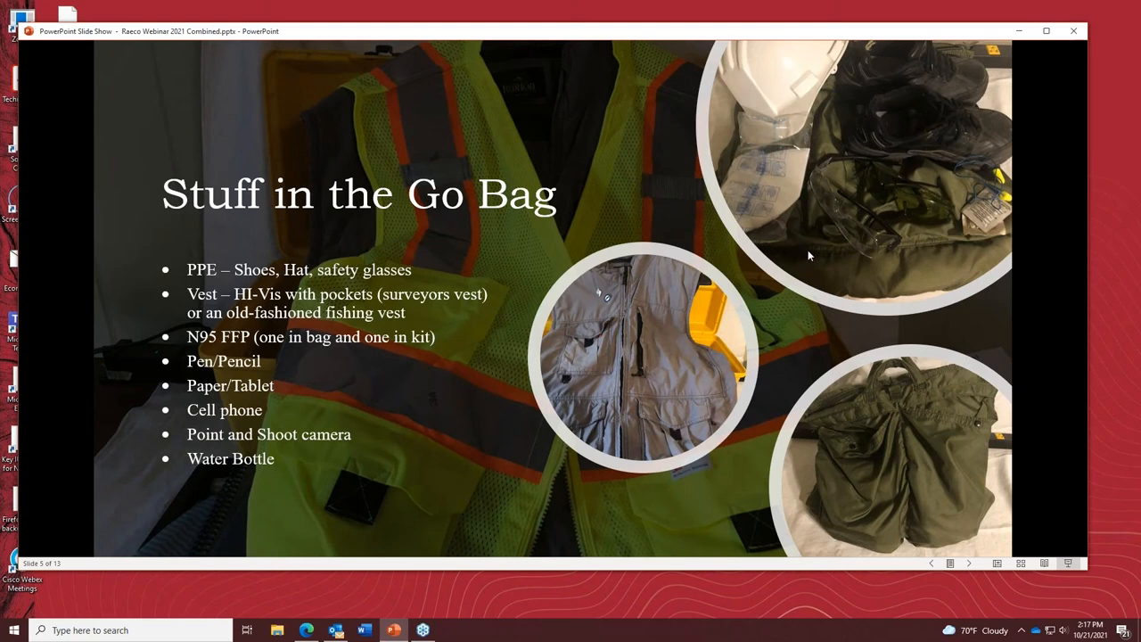
{"action": "mouse_move", "coordinate": [907, 274]}
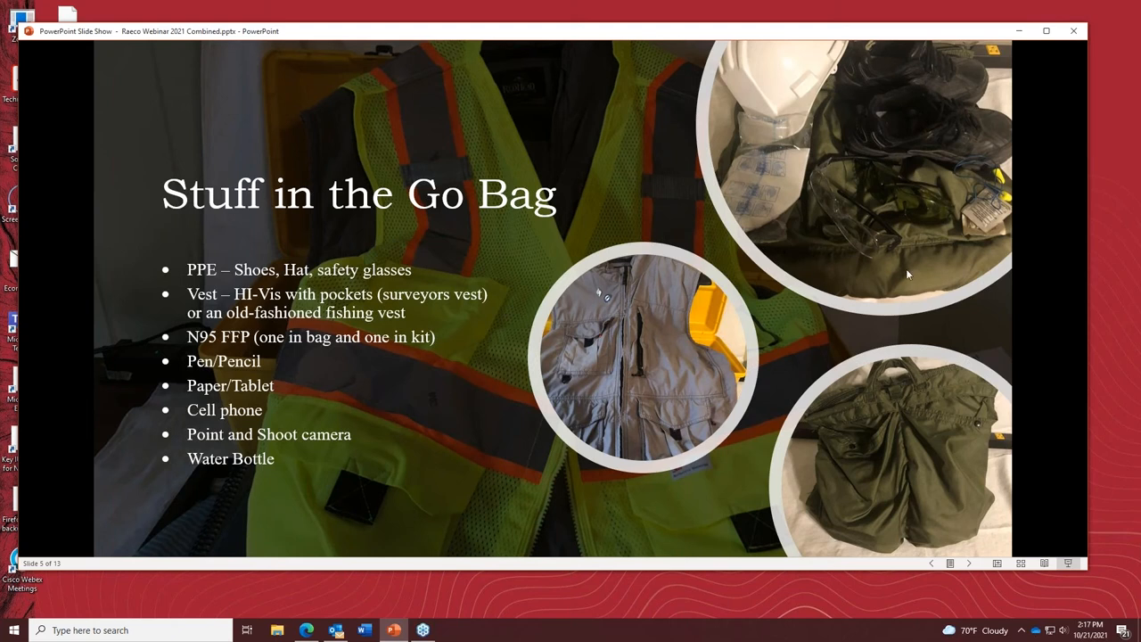
{"action": "mouse_move", "coordinate": [888, 250]}
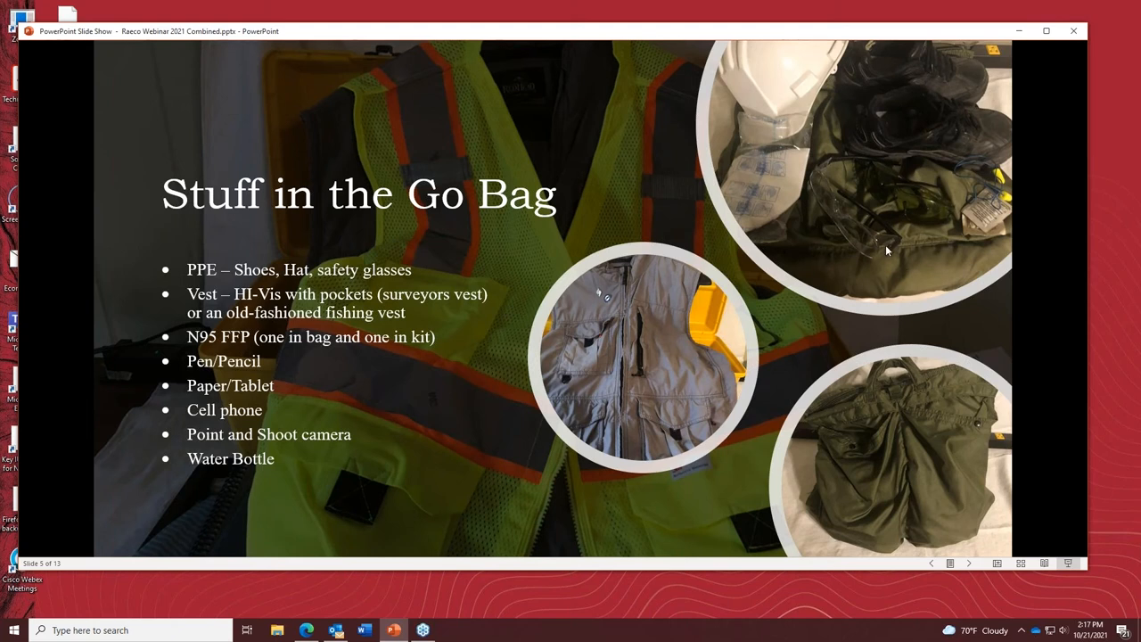
{"action": "mouse_move", "coordinate": [821, 223]}
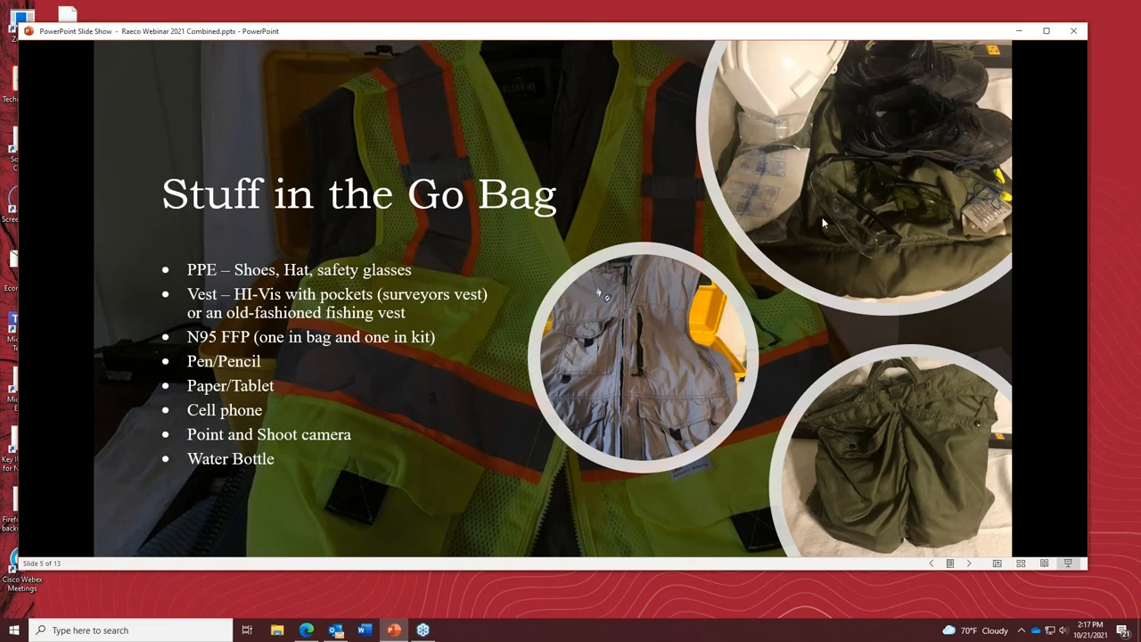
{"action": "mouse_move", "coordinate": [808, 227]}
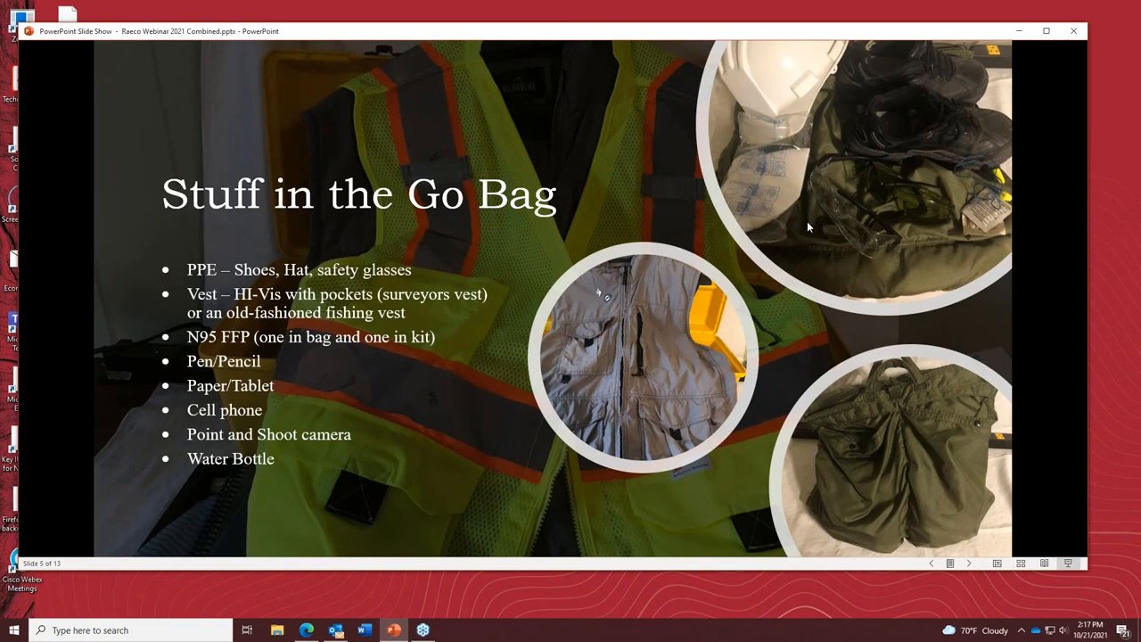
{"action": "mouse_move", "coordinate": [813, 190]}
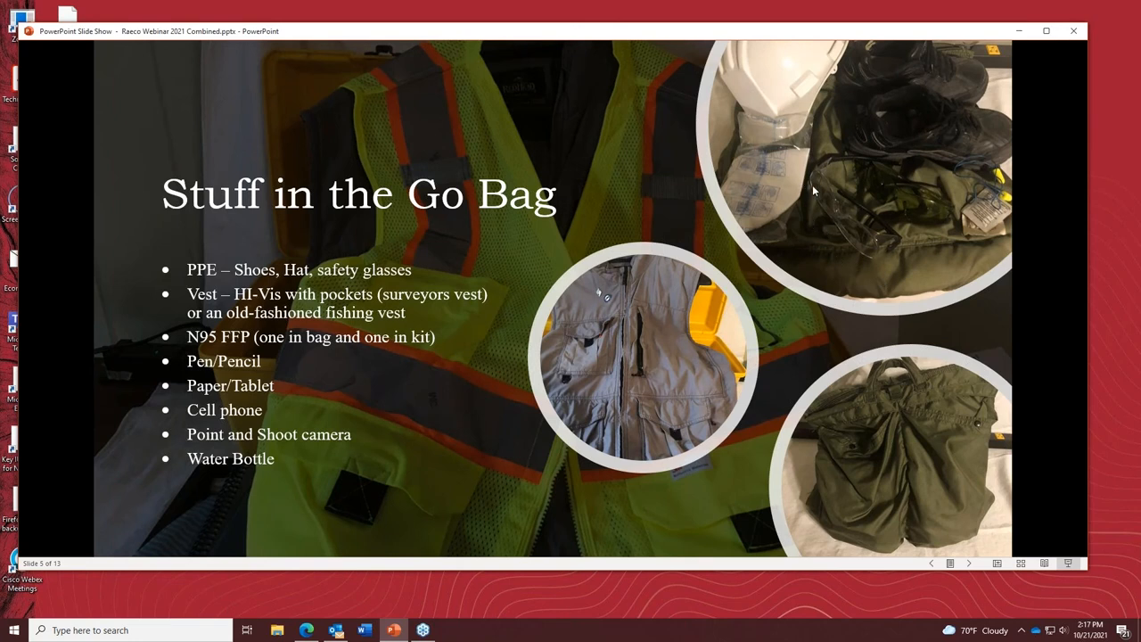
{"action": "mouse_move", "coordinate": [406, 435]}
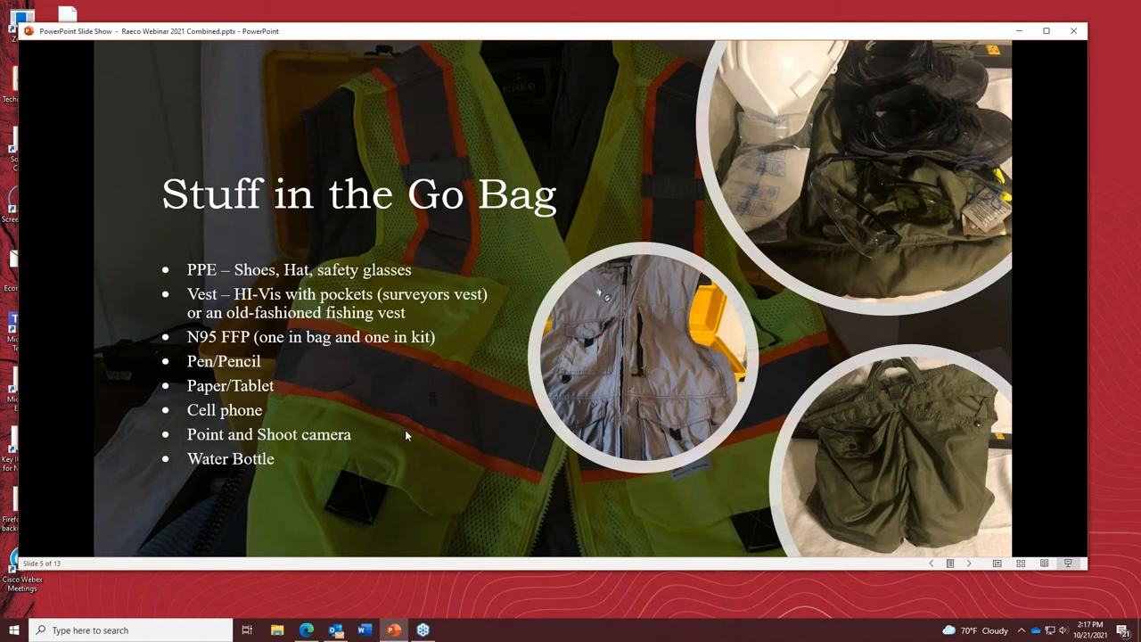
{"action": "mouse_move", "coordinate": [407, 410]}
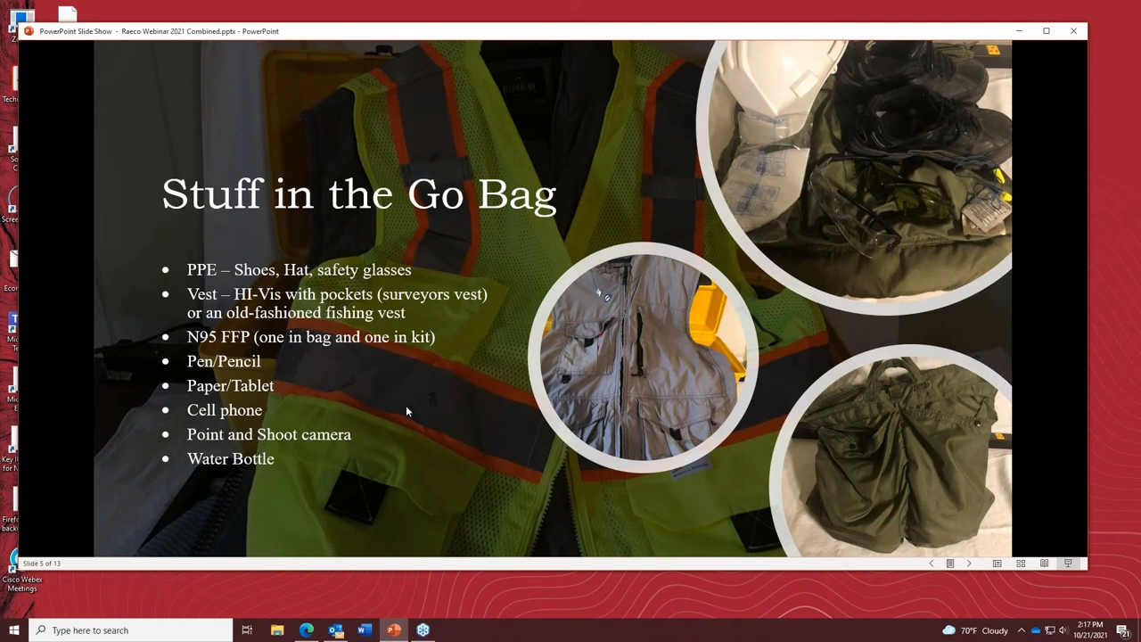
{"action": "mouse_move", "coordinate": [342, 412]}
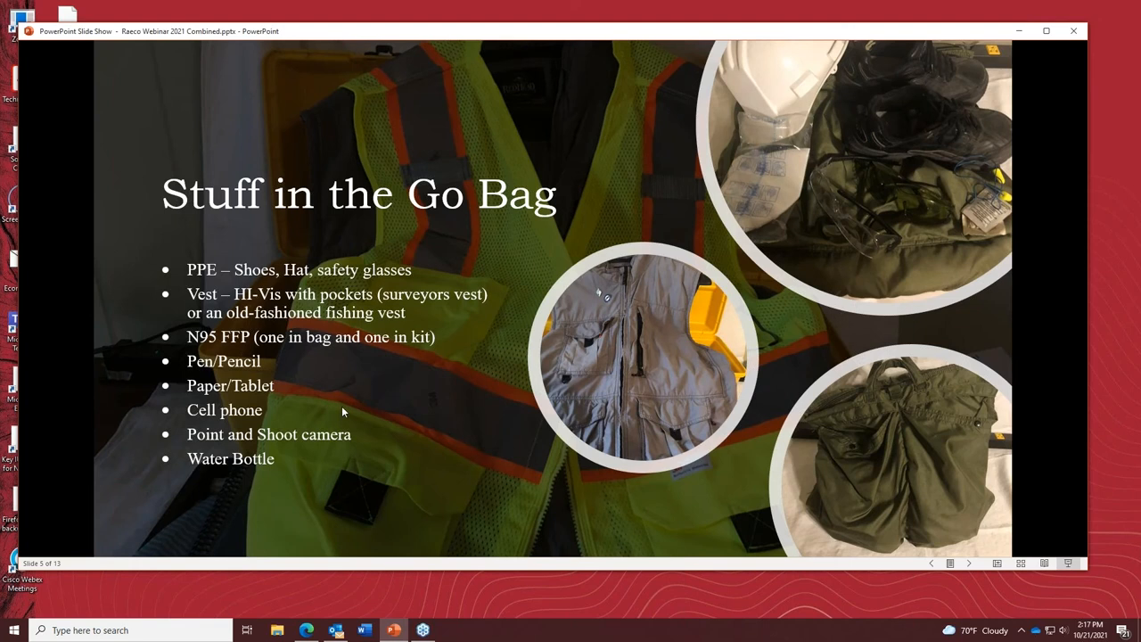
{"action": "mouse_move", "coordinate": [413, 375]}
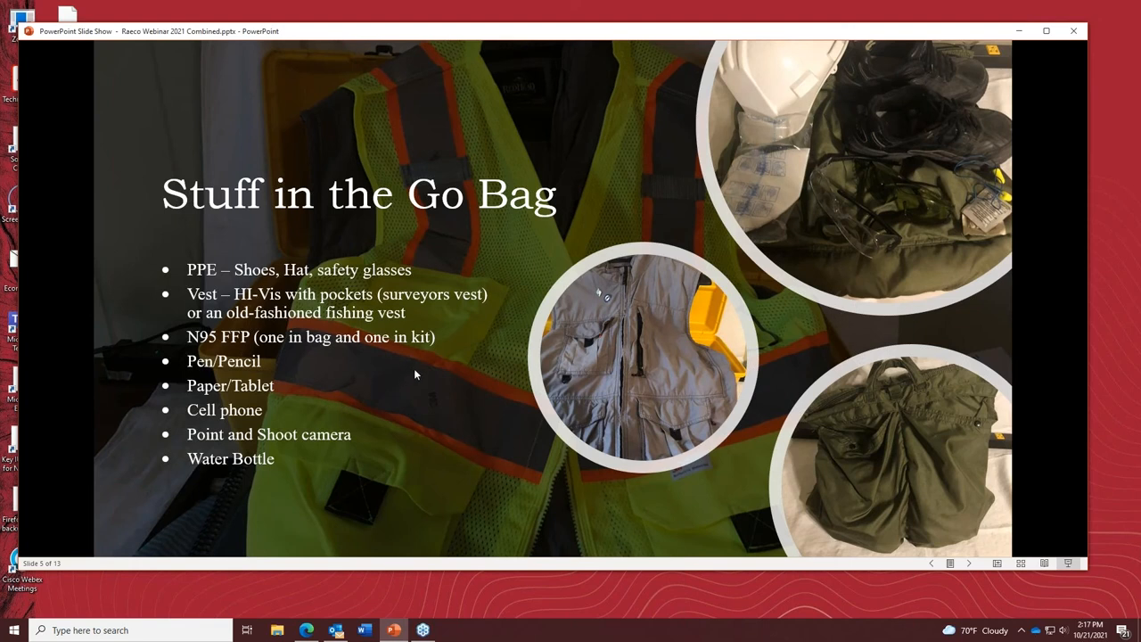
{"action": "mouse_move", "coordinate": [420, 383]}
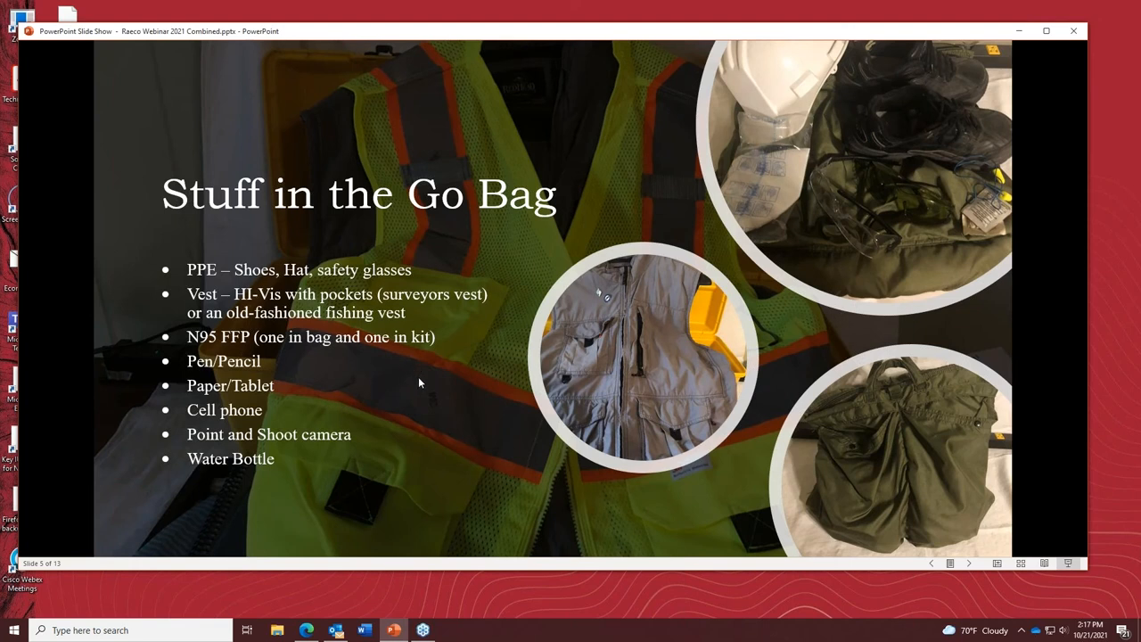
{"action": "mouse_move", "coordinate": [435, 398]}
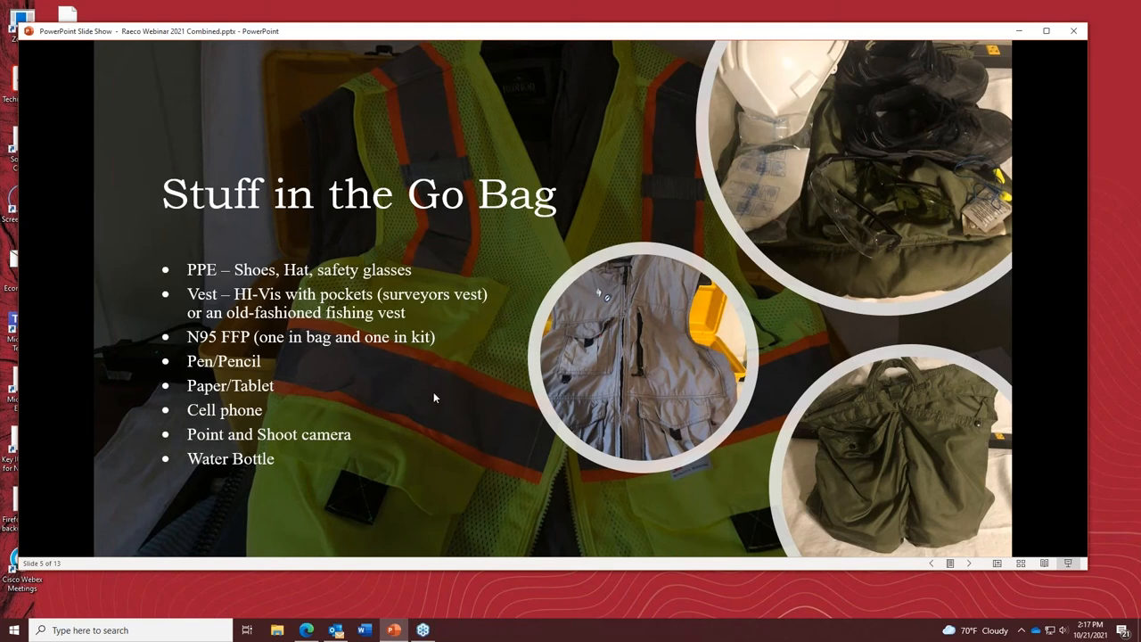
{"action": "mouse_move", "coordinate": [403, 347]}
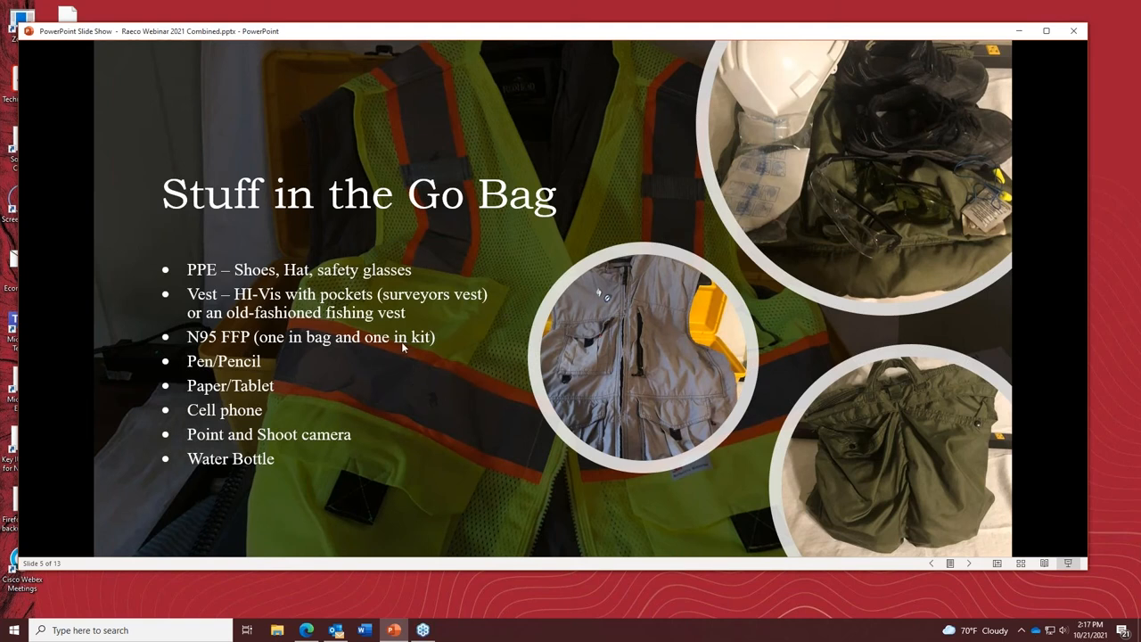
{"action": "mouse_move", "coordinate": [413, 442]}
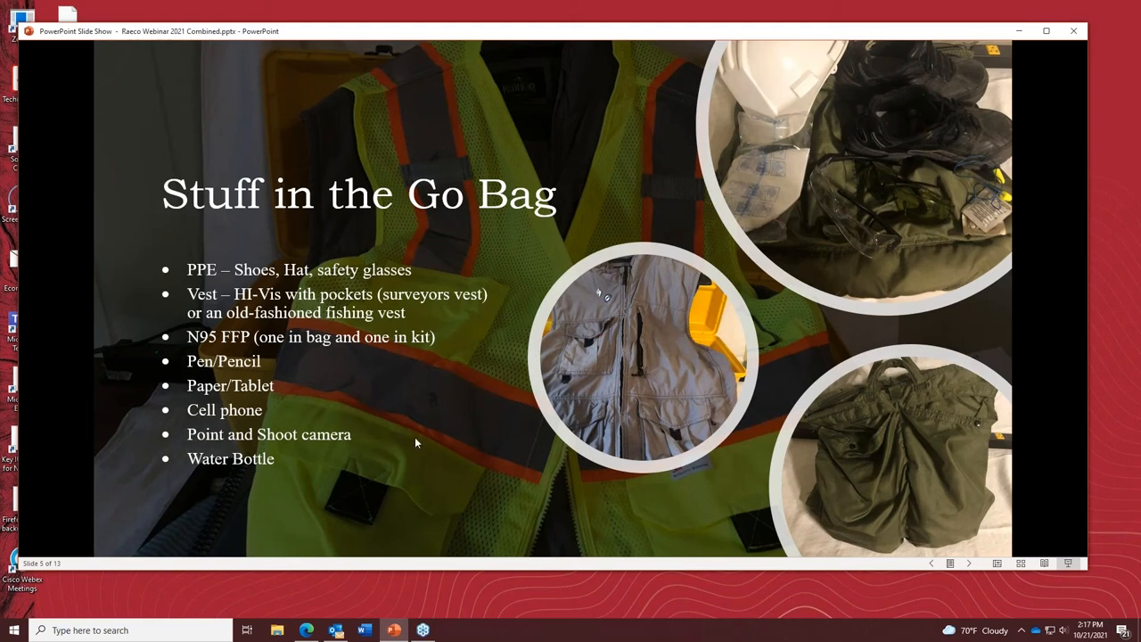
{"action": "mouse_move", "coordinate": [307, 392]}
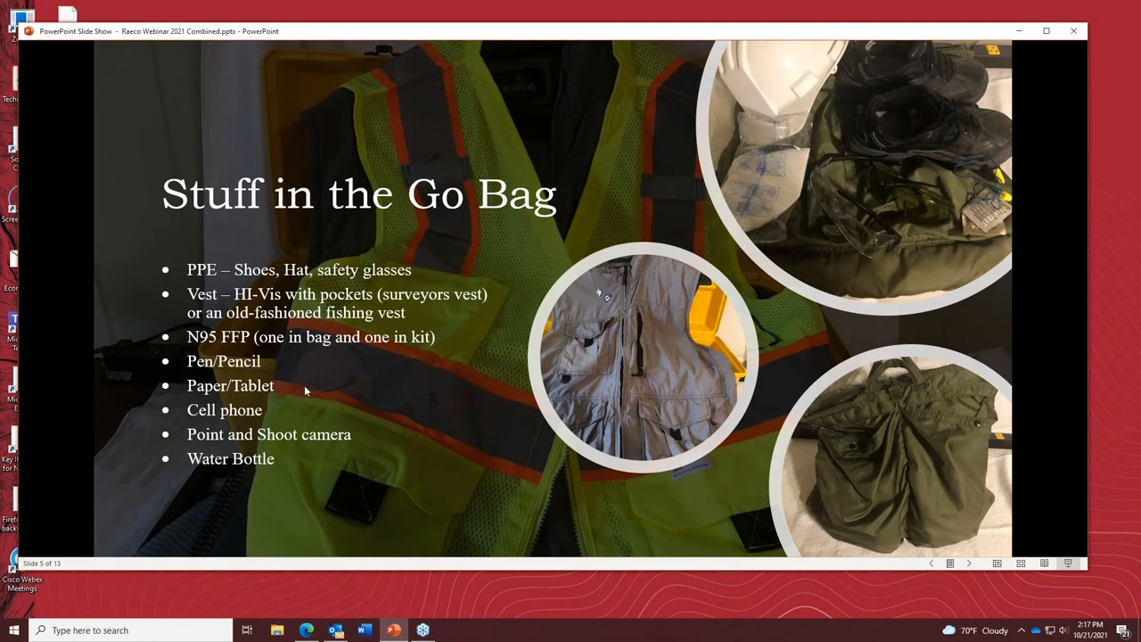
{"action": "mouse_move", "coordinate": [383, 408]}
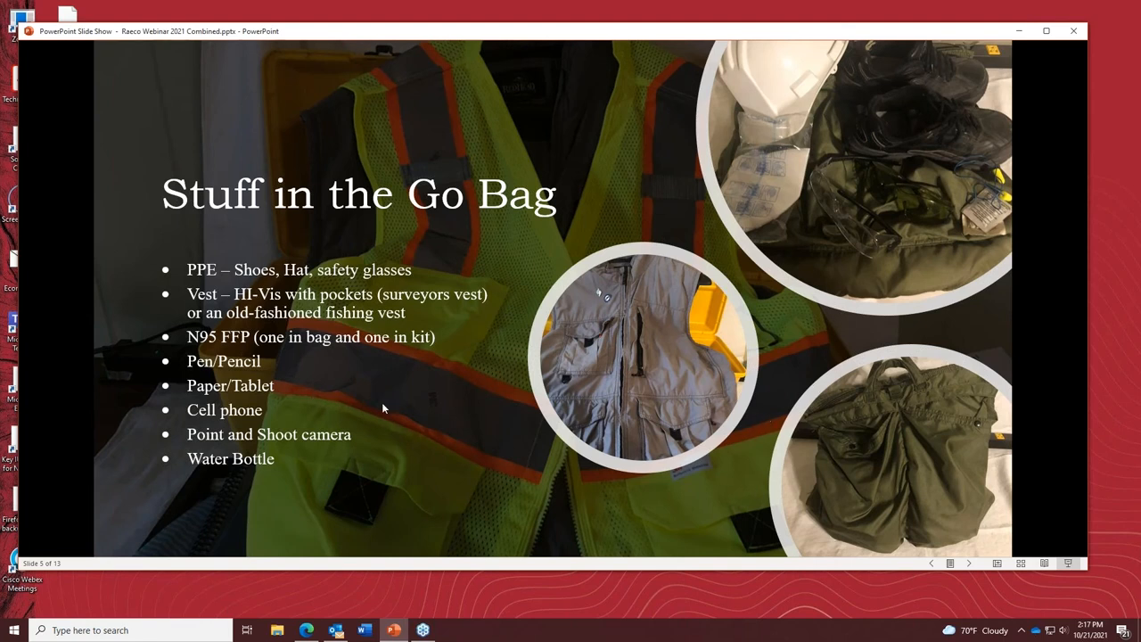
{"action": "mouse_move", "coordinate": [399, 400]}
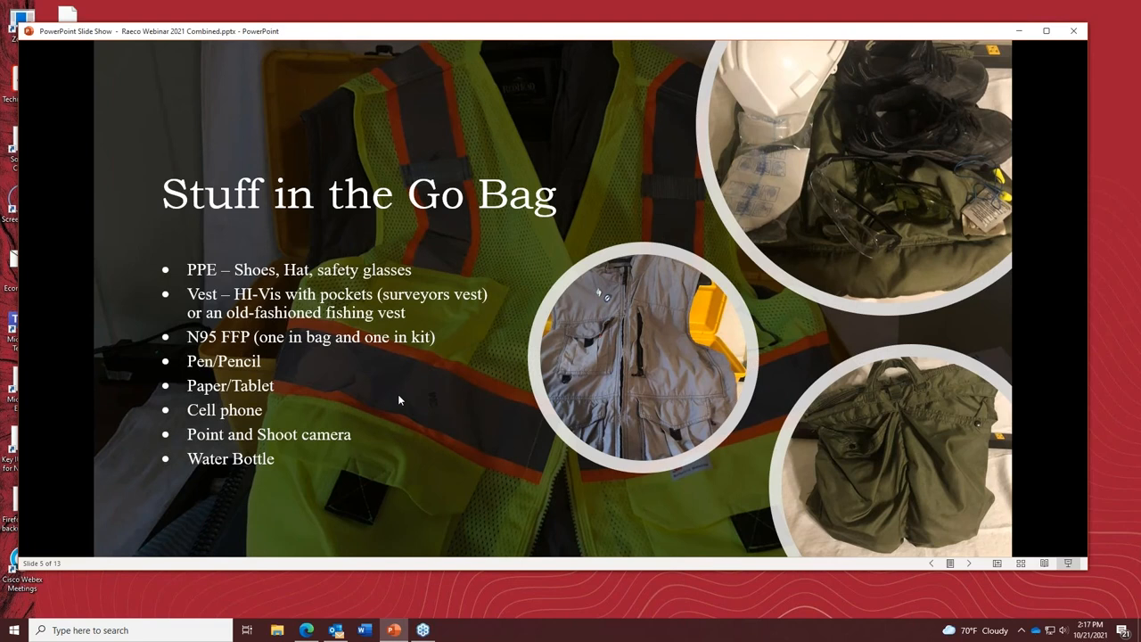
{"action": "mouse_move", "coordinate": [413, 408]}
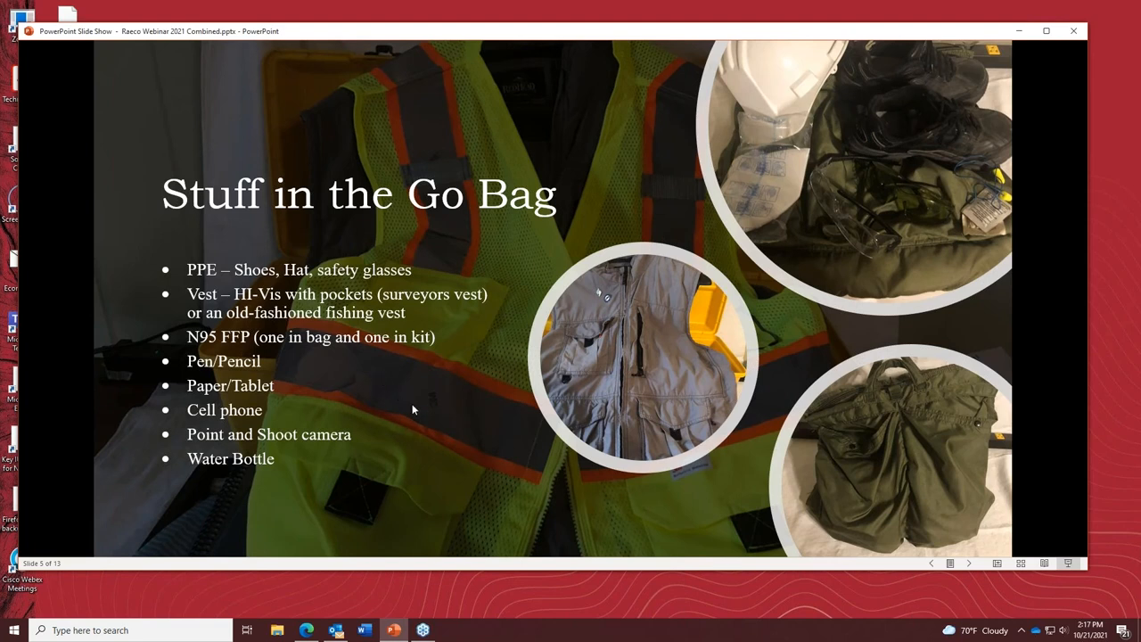
{"action": "mouse_move", "coordinate": [387, 417]}
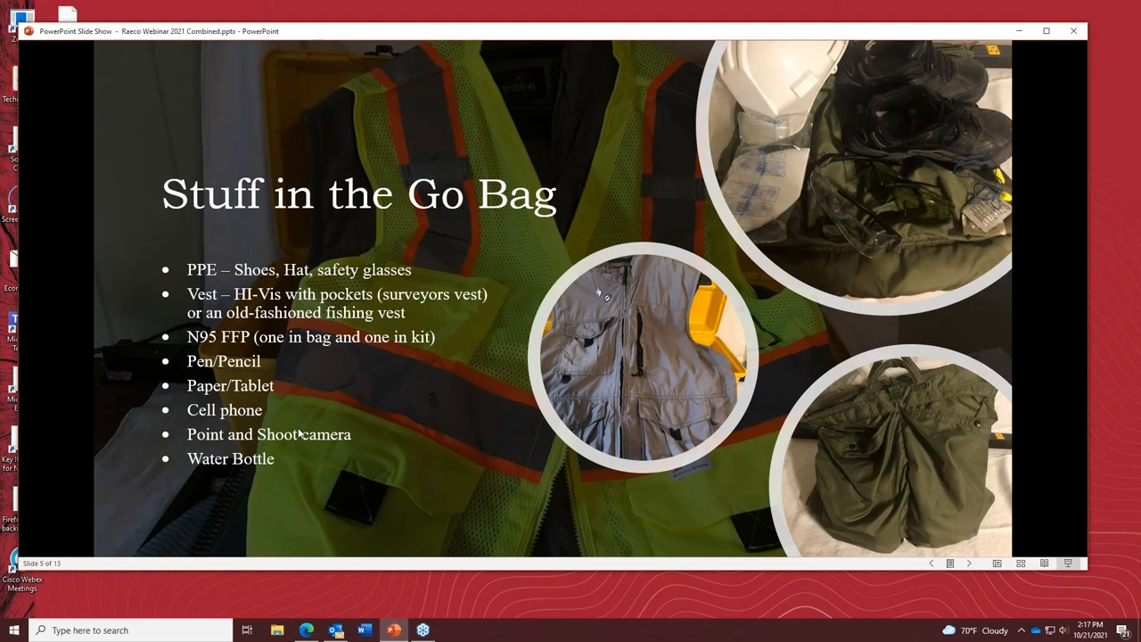
{"action": "mouse_move", "coordinate": [337, 414]}
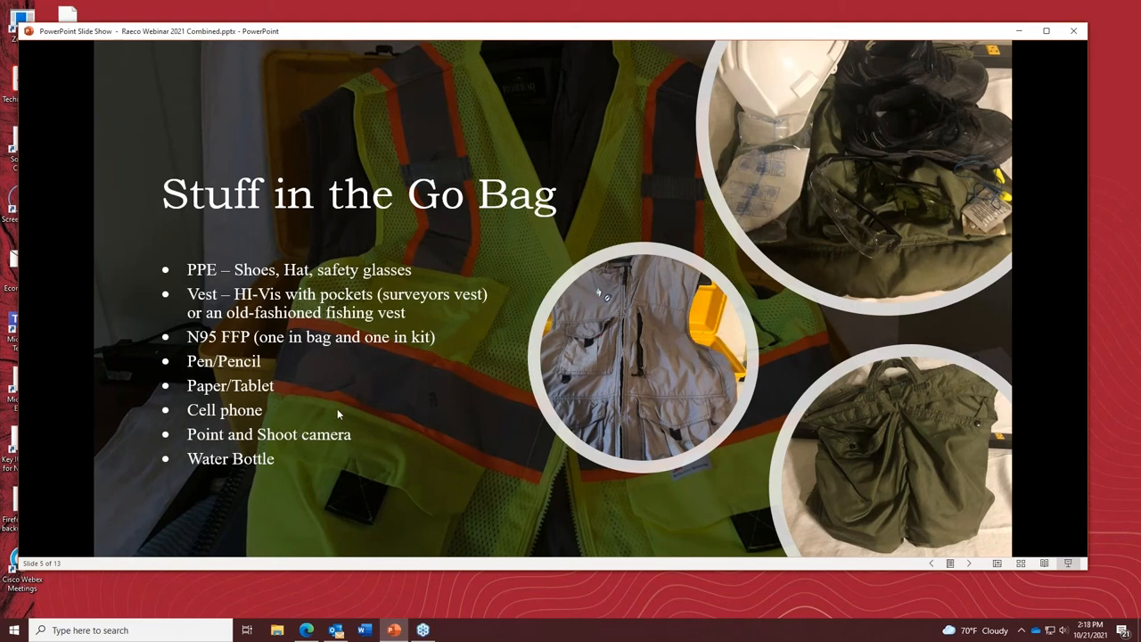
{"action": "mouse_move", "coordinate": [410, 384]}
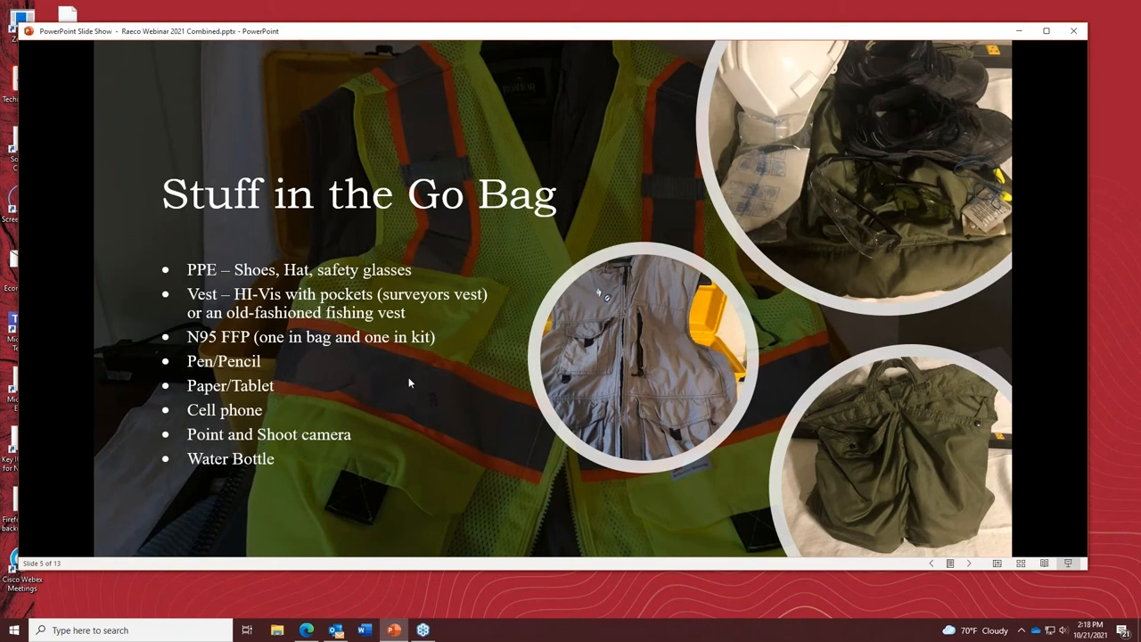
{"action": "mouse_move", "coordinate": [365, 378]}
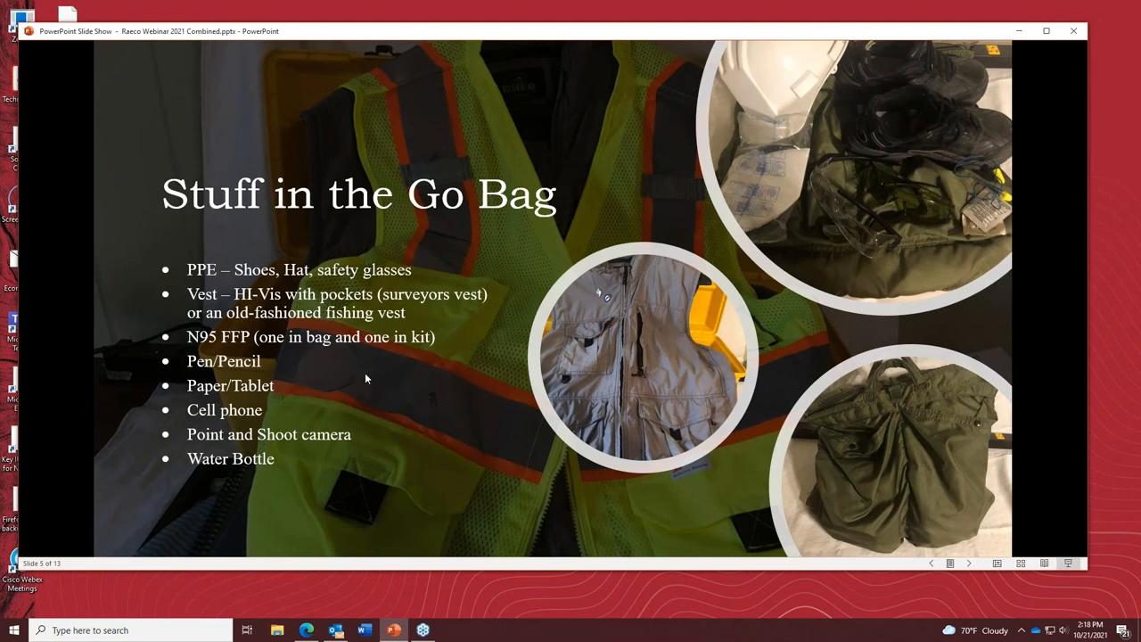
{"action": "mouse_move", "coordinate": [442, 364]}
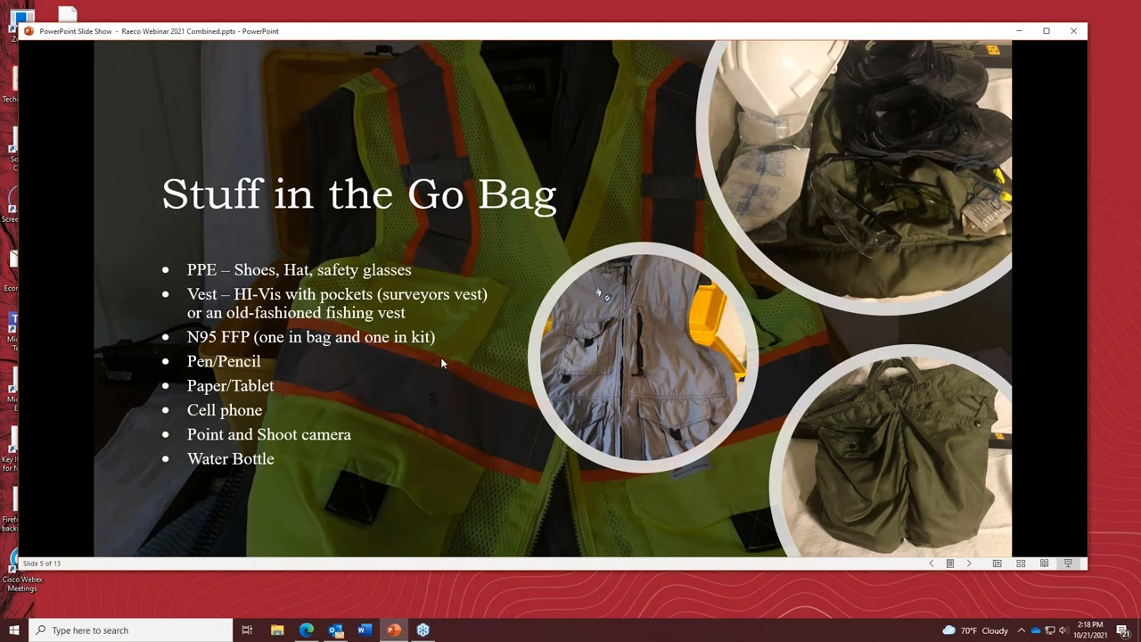
{"action": "mouse_move", "coordinate": [439, 366]}
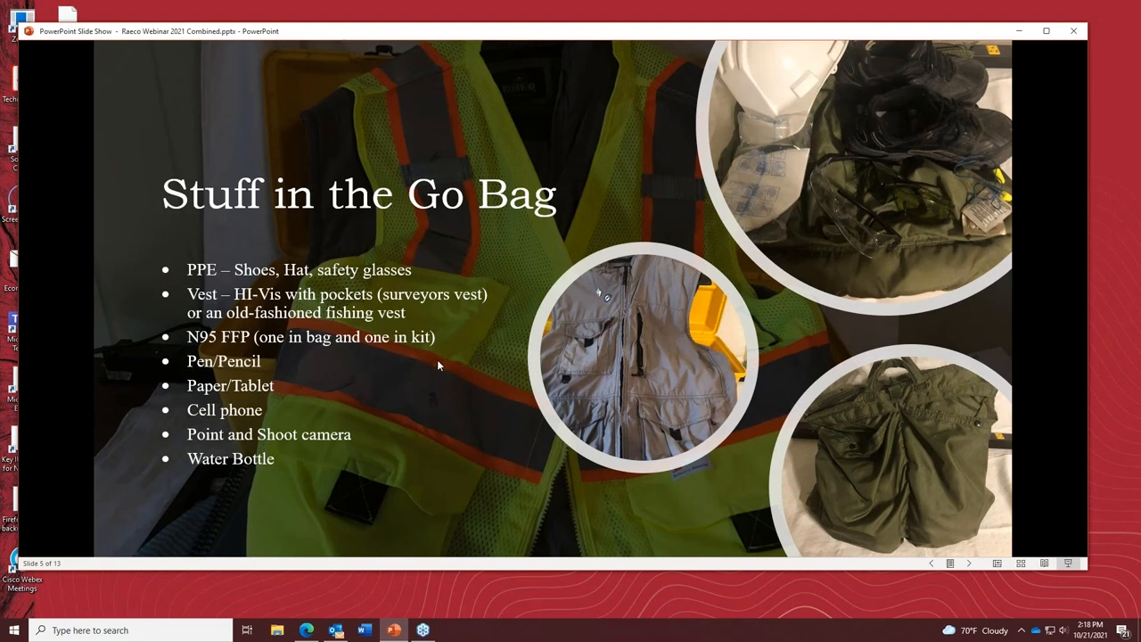
{"action": "mouse_move", "coordinate": [270, 453]}
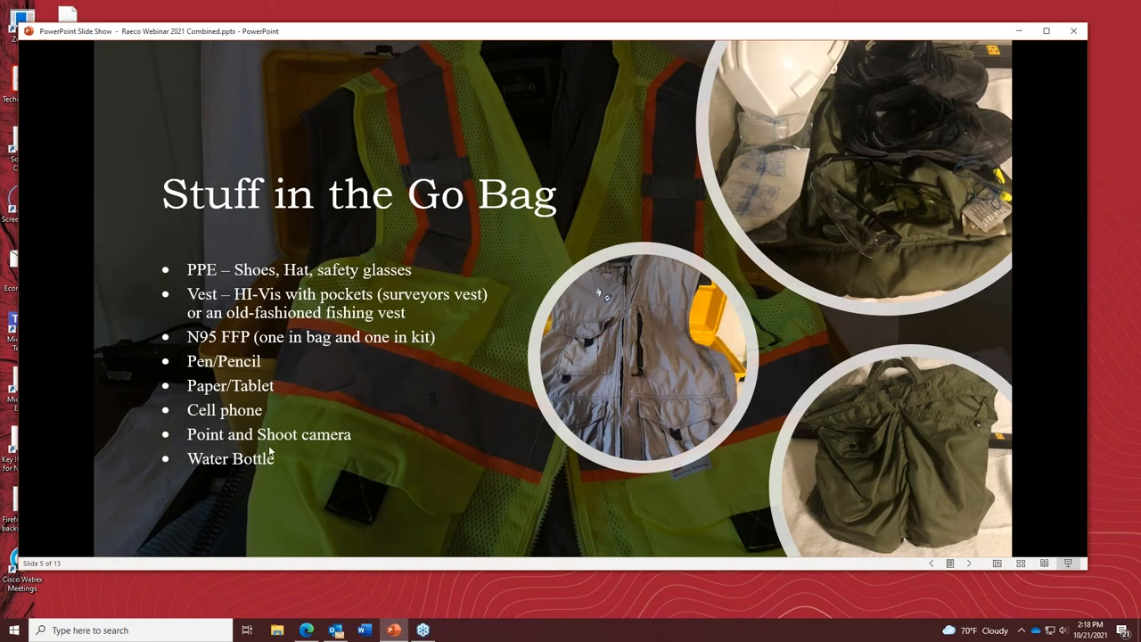
{"action": "mouse_move", "coordinate": [431, 383]}
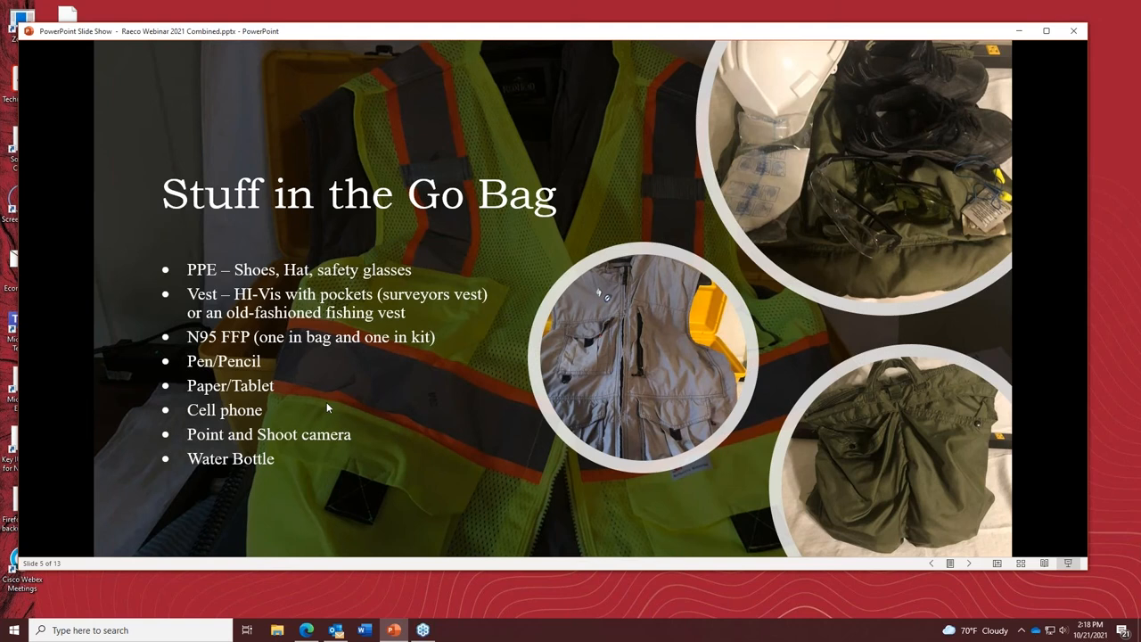
{"action": "mouse_move", "coordinate": [580, 271]}
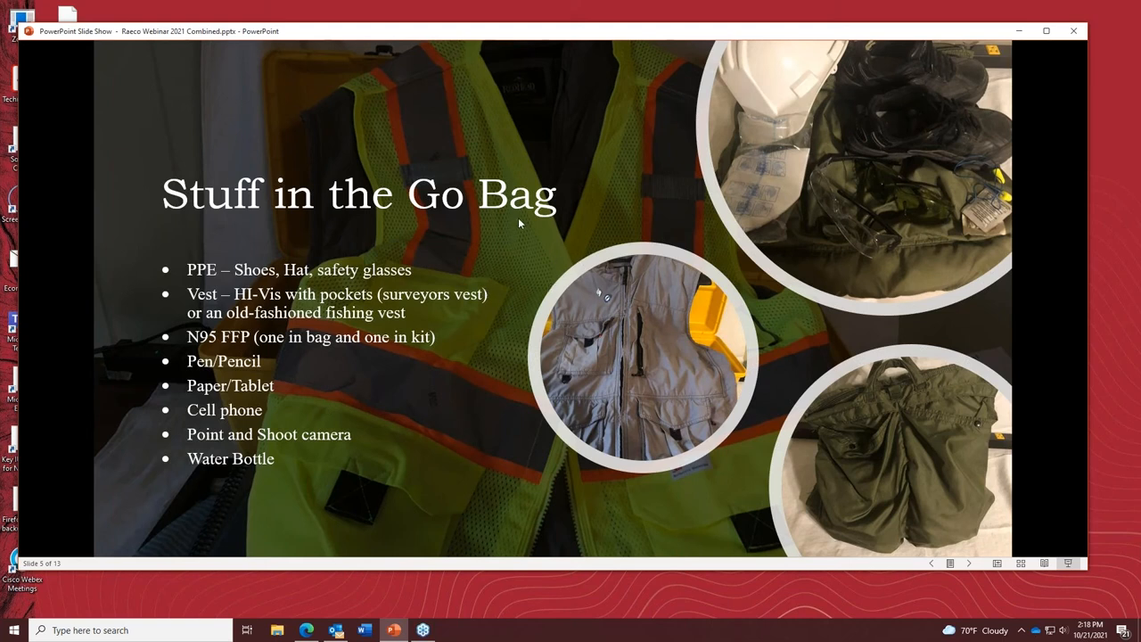
{"action": "mouse_move", "coordinate": [442, 282]}
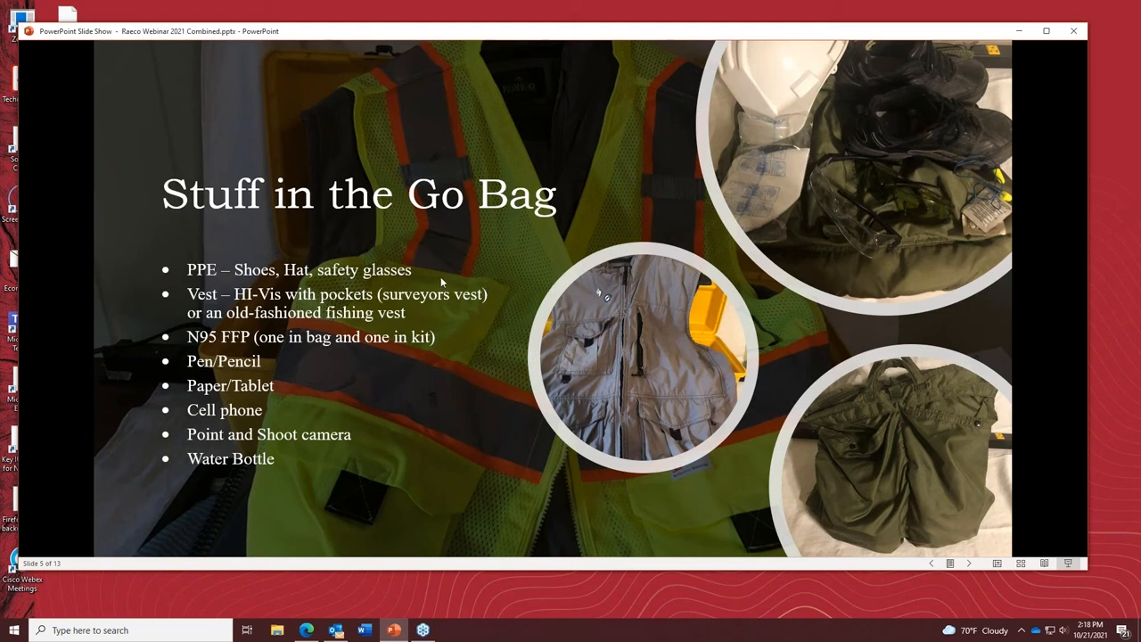
{"action": "mouse_move", "coordinate": [410, 271]}
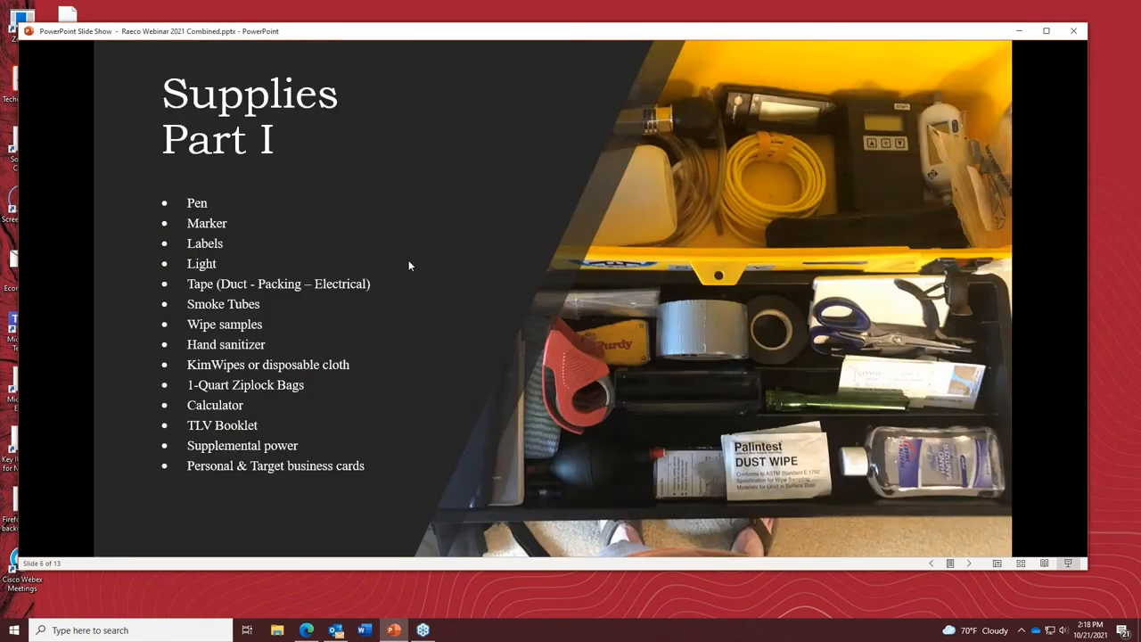
{"action": "mouse_move", "coordinate": [962, 585]}
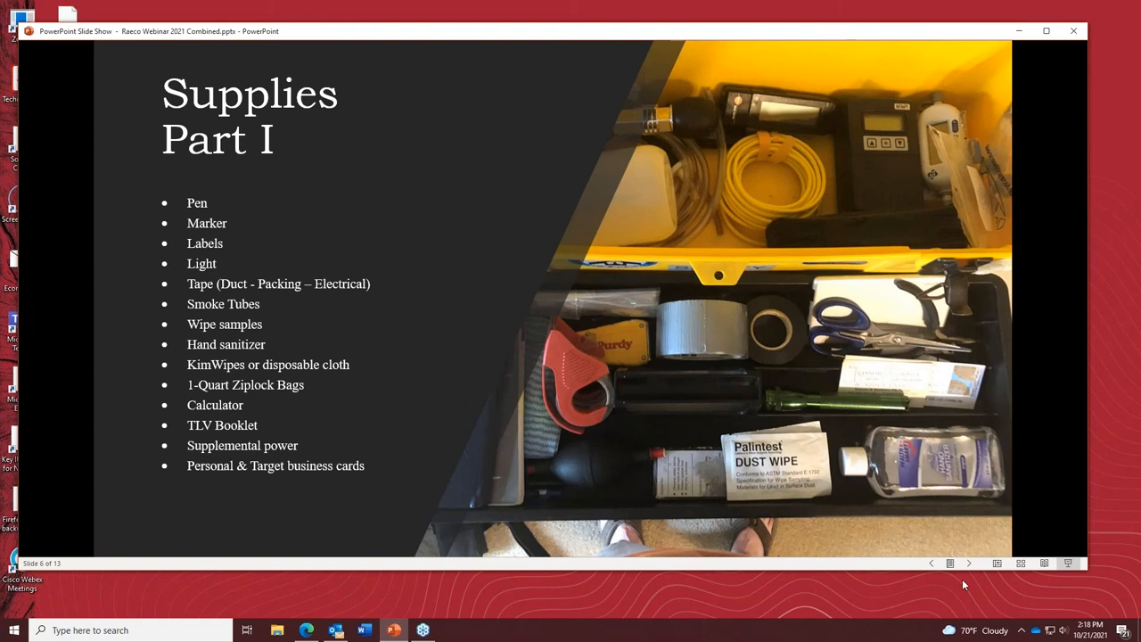
{"action": "mouse_move", "coordinate": [375, 323]}
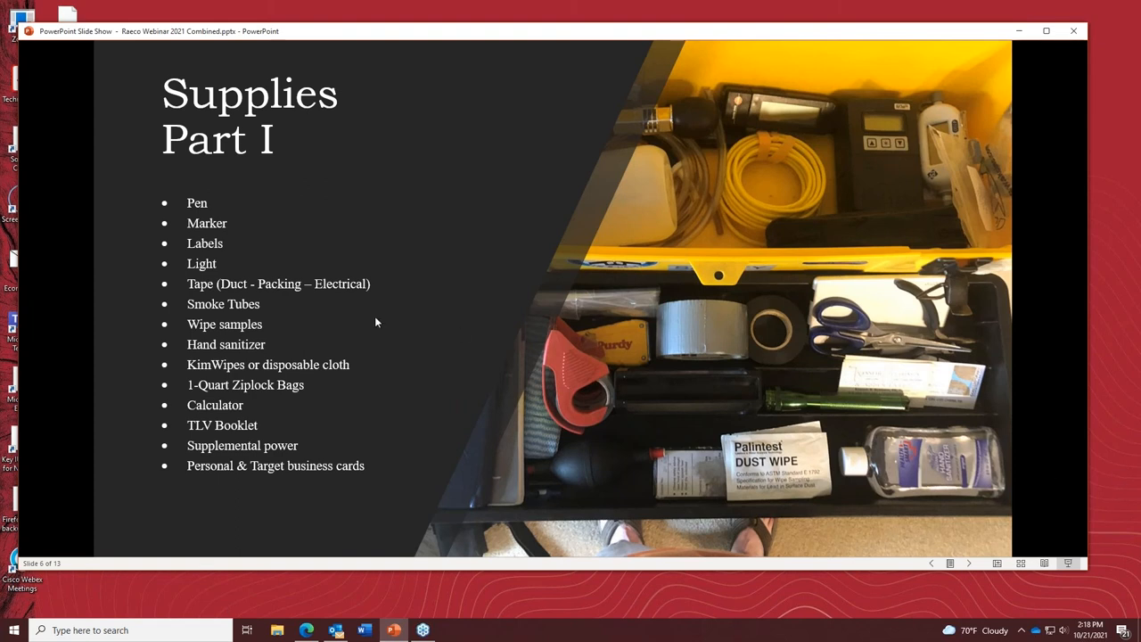
{"action": "mouse_move", "coordinate": [337, 239]}
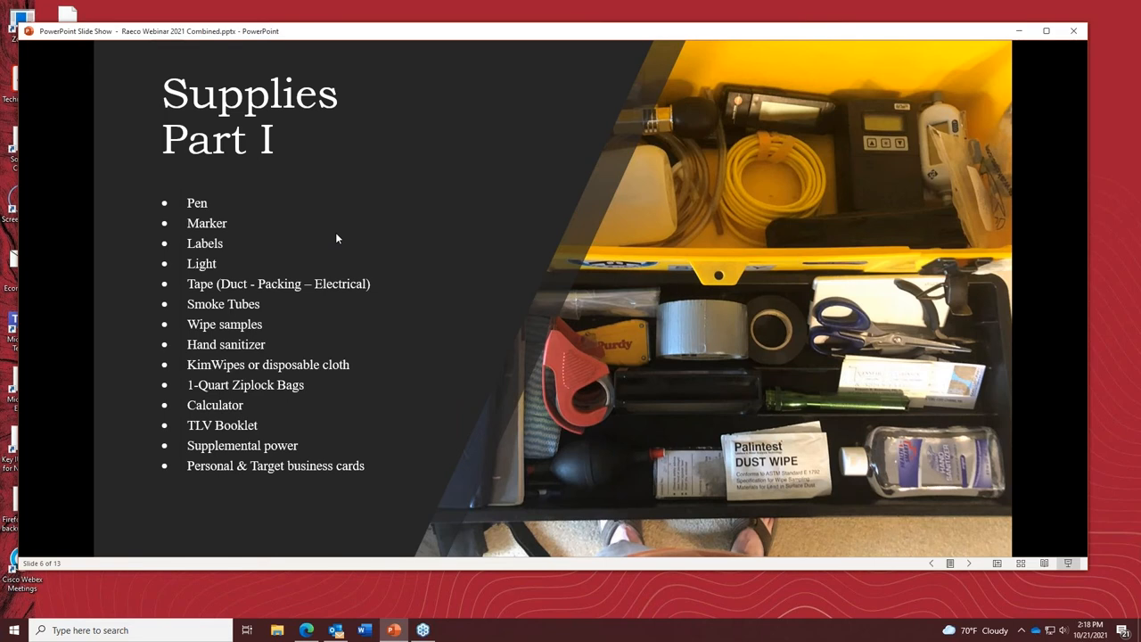
{"action": "mouse_move", "coordinate": [221, 235]}
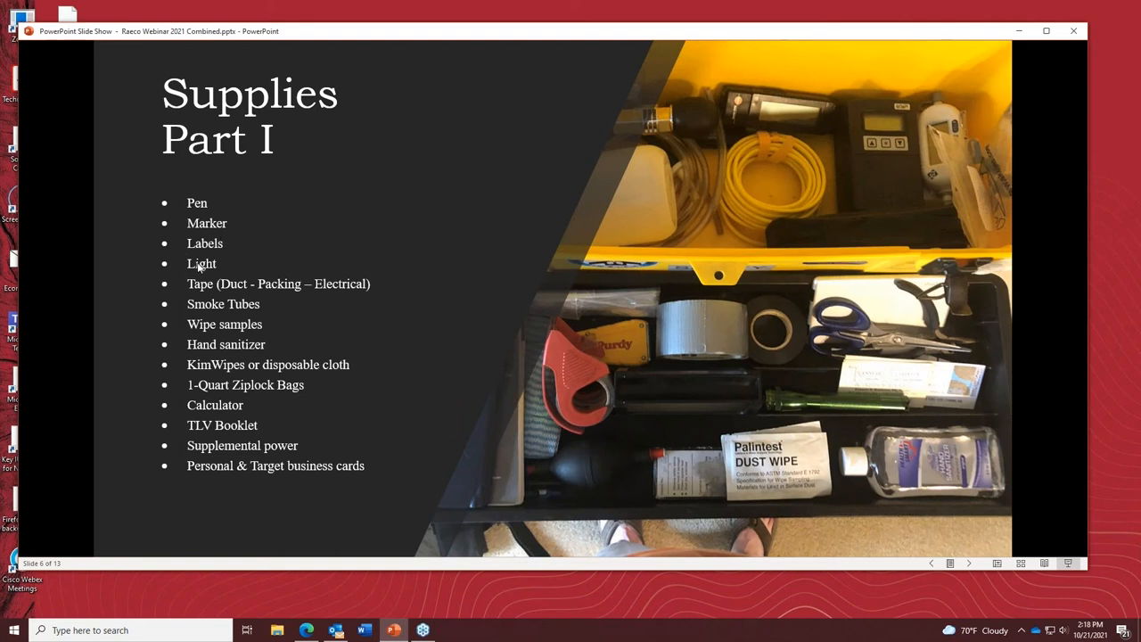
{"action": "mouse_move", "coordinate": [219, 256]}
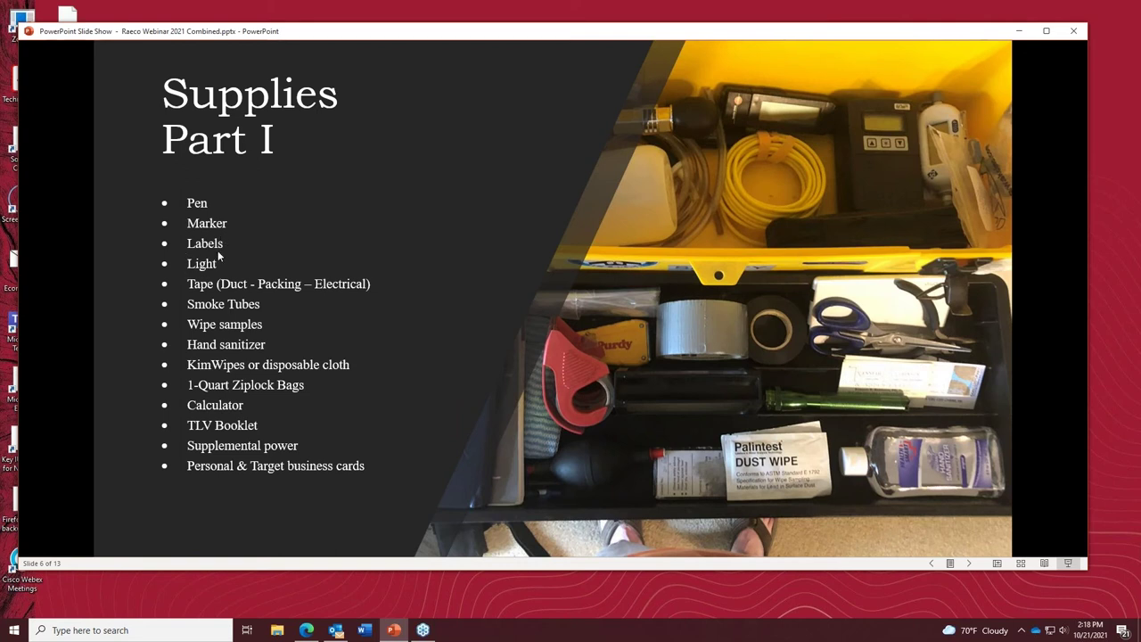
{"action": "mouse_move", "coordinate": [294, 239]}
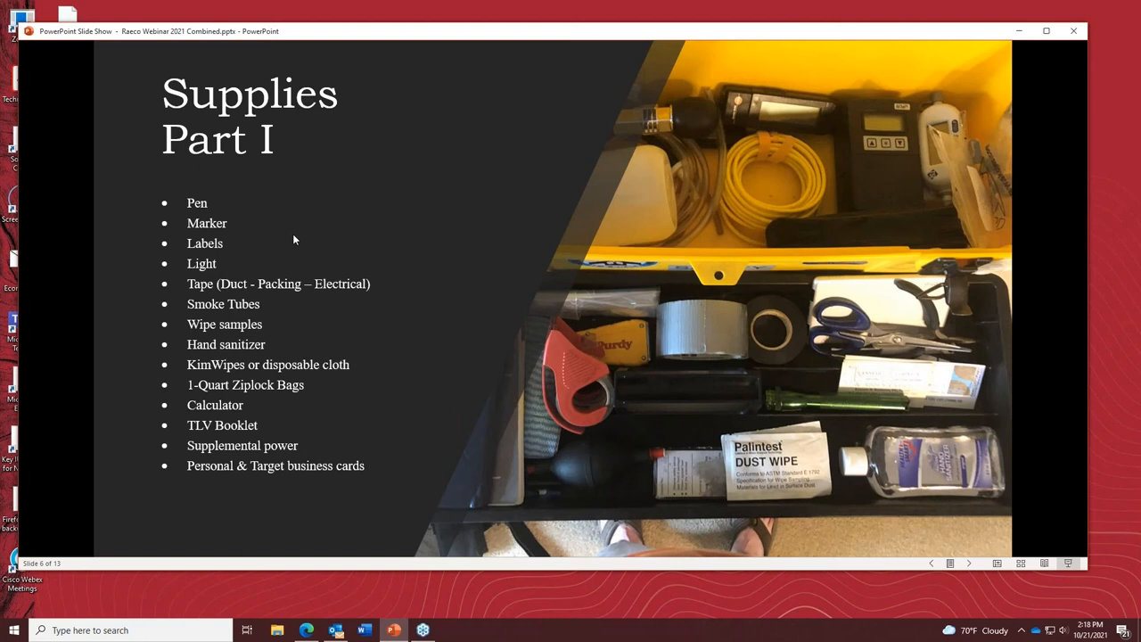
{"action": "mouse_move", "coordinate": [214, 253]}
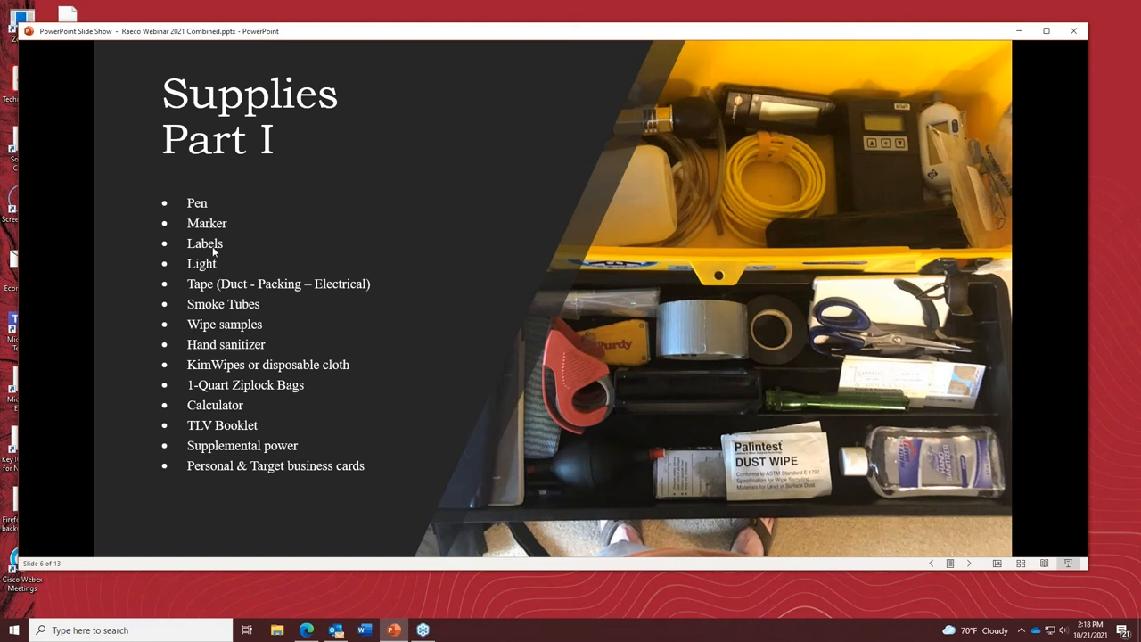
{"action": "mouse_move", "coordinate": [215, 264]}
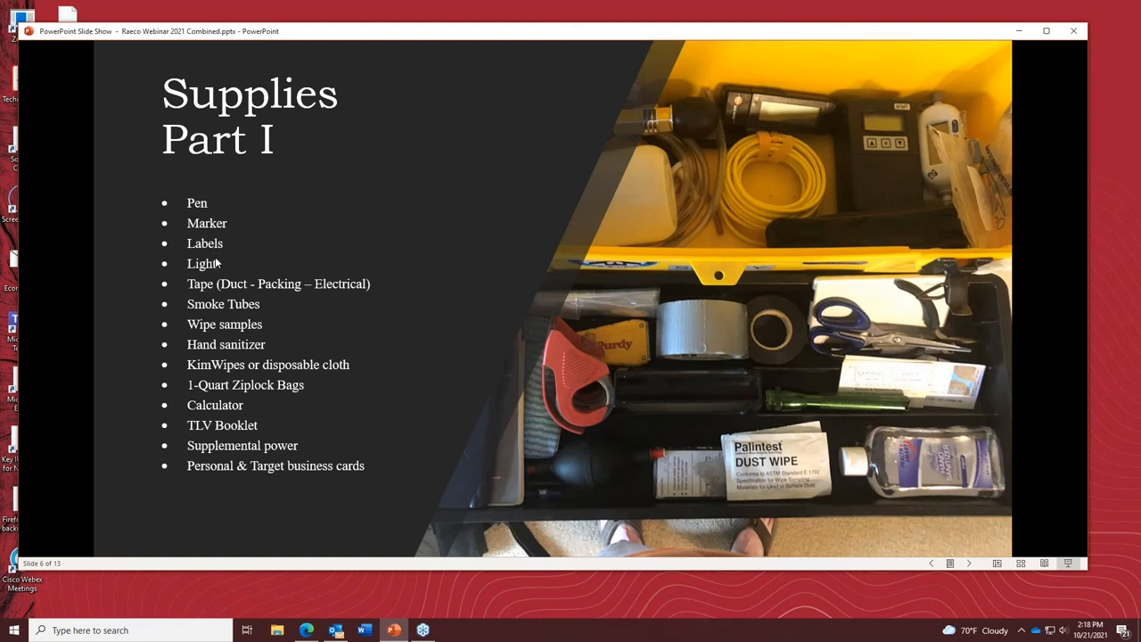
{"action": "mouse_move", "coordinate": [900, 443]}
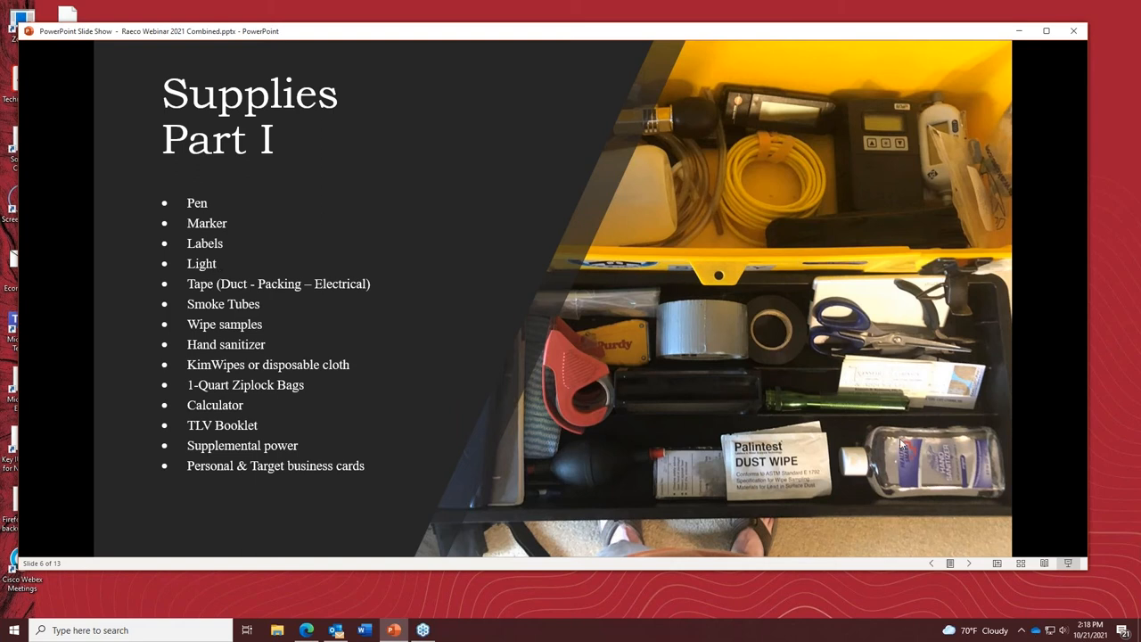
{"action": "mouse_move", "coordinate": [811, 413]}
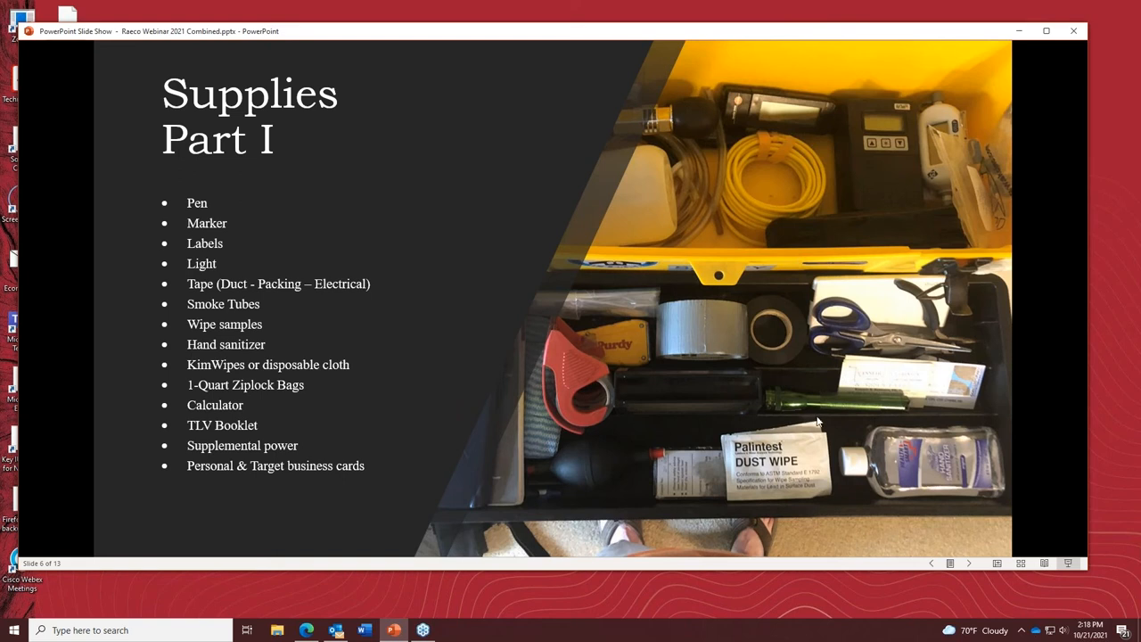
{"action": "mouse_move", "coordinate": [732, 421]}
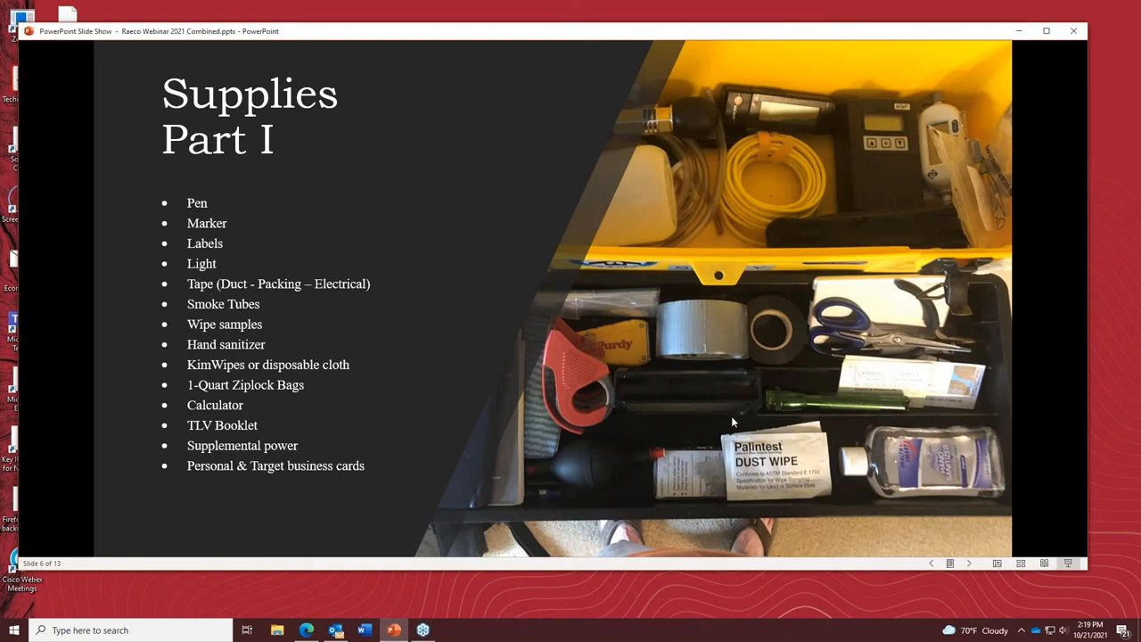
{"action": "mouse_move", "coordinate": [805, 394]}
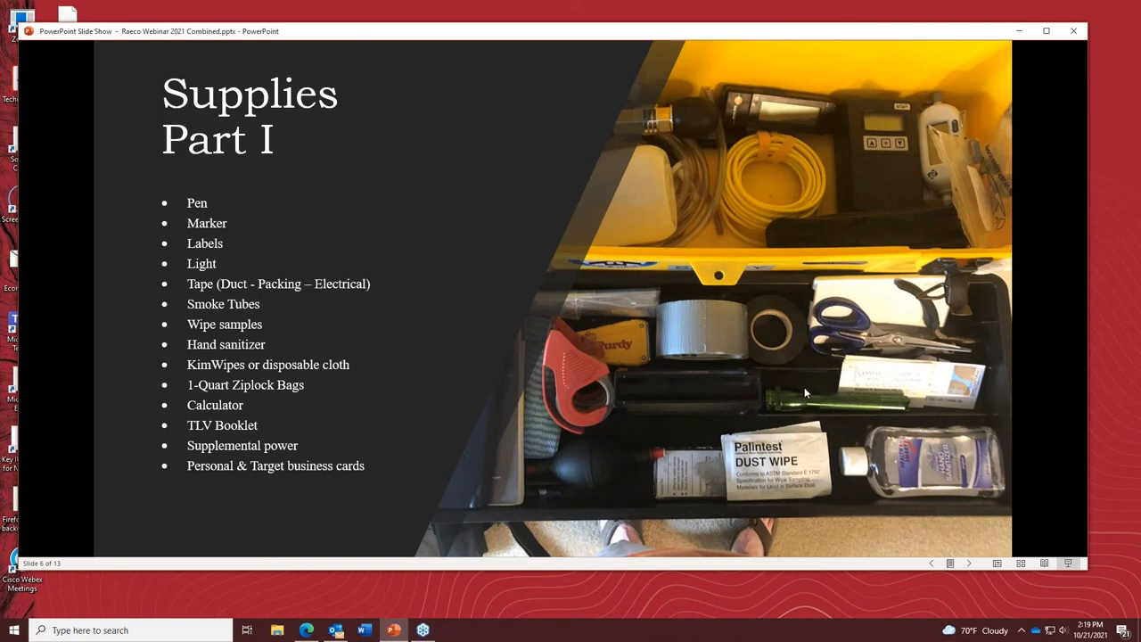
{"action": "mouse_move", "coordinate": [250, 403]}
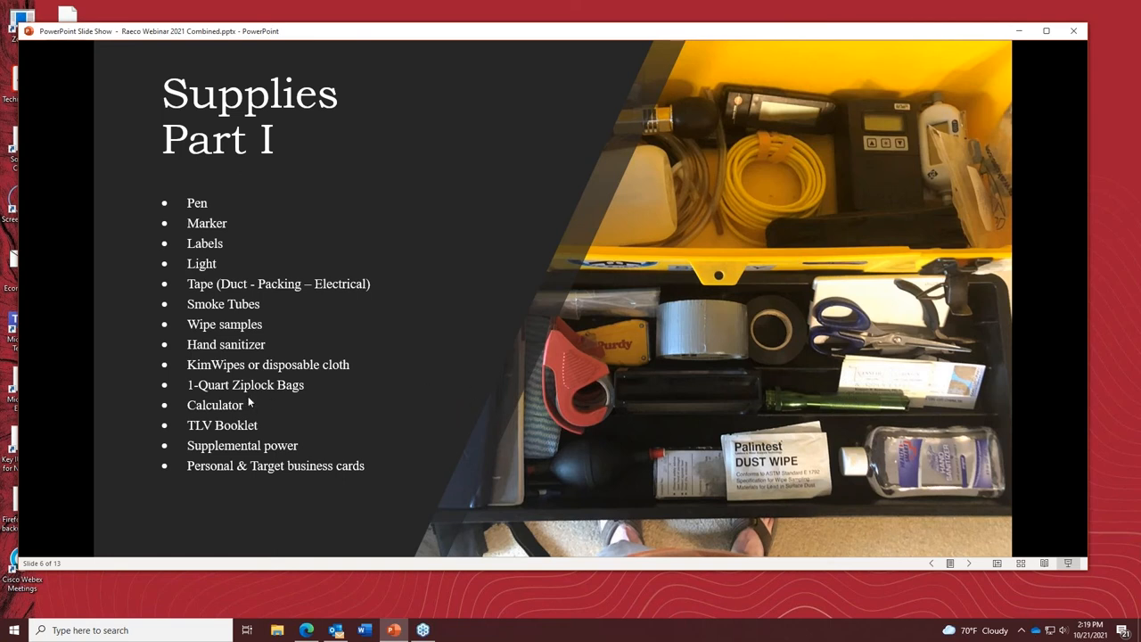
{"action": "mouse_move", "coordinate": [392, 377]}
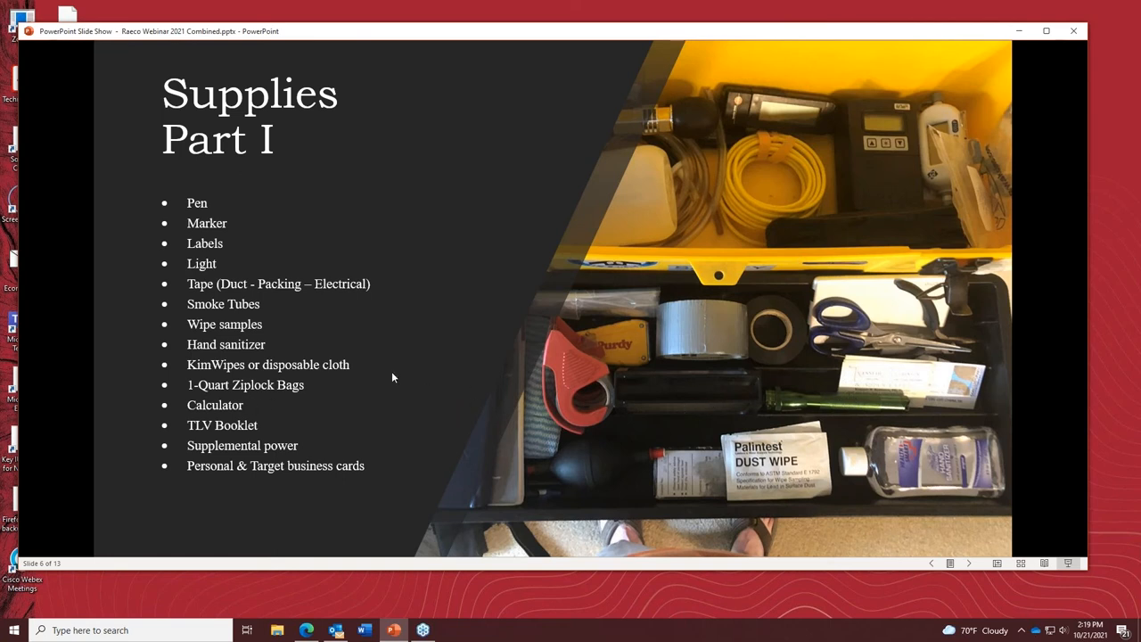
{"action": "mouse_move", "coordinate": [374, 377]}
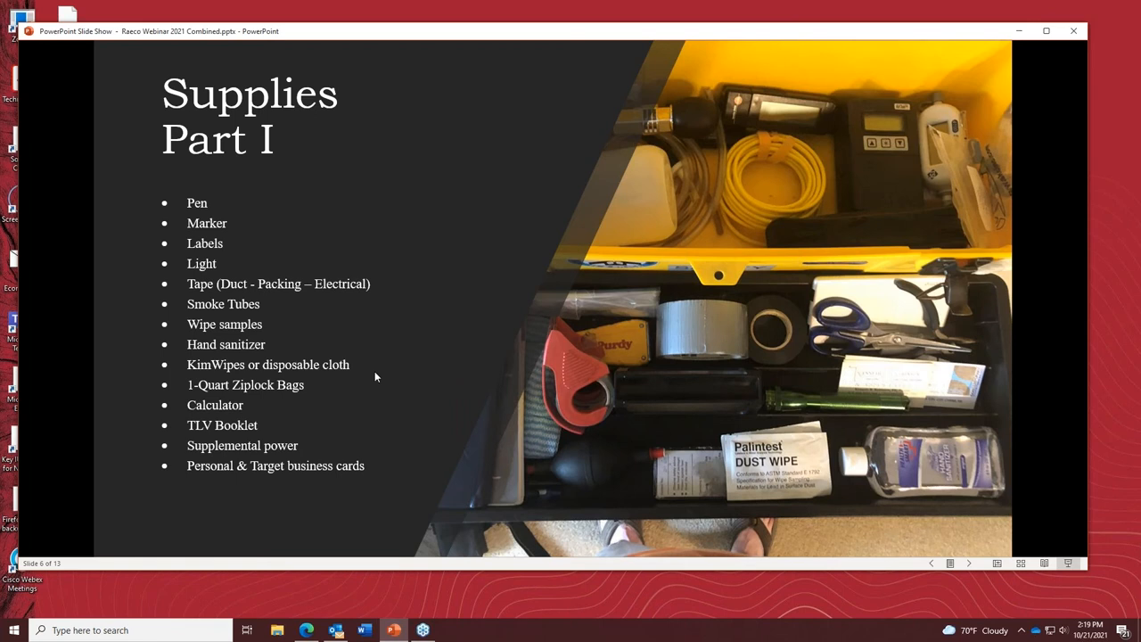
{"action": "mouse_move", "coordinate": [792, 410]}
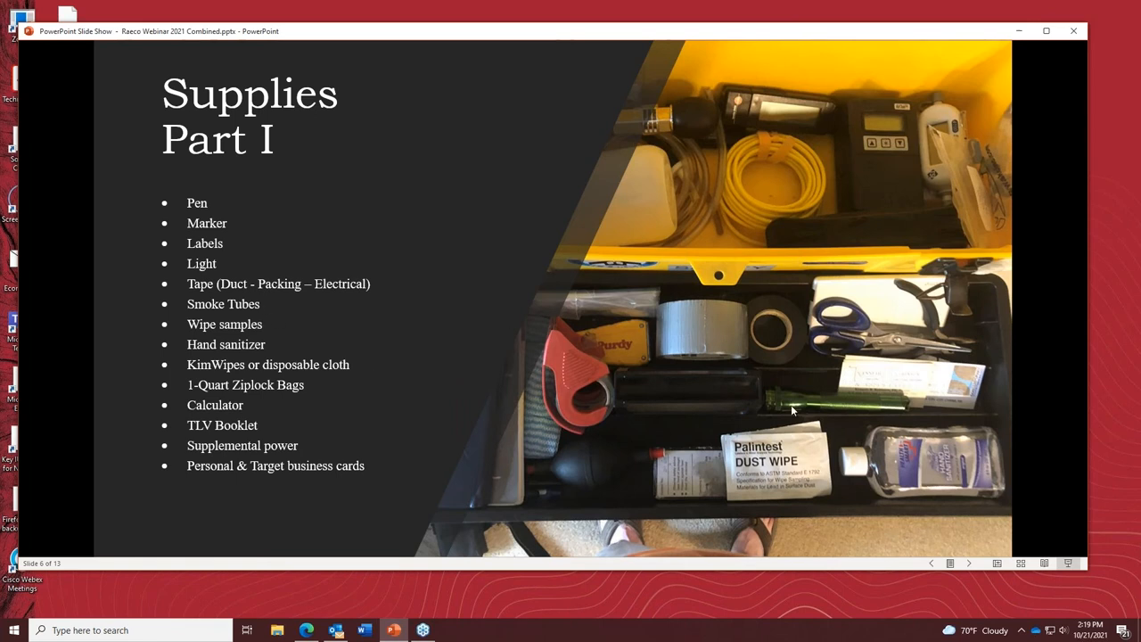
{"action": "mouse_move", "coordinate": [412, 353]}
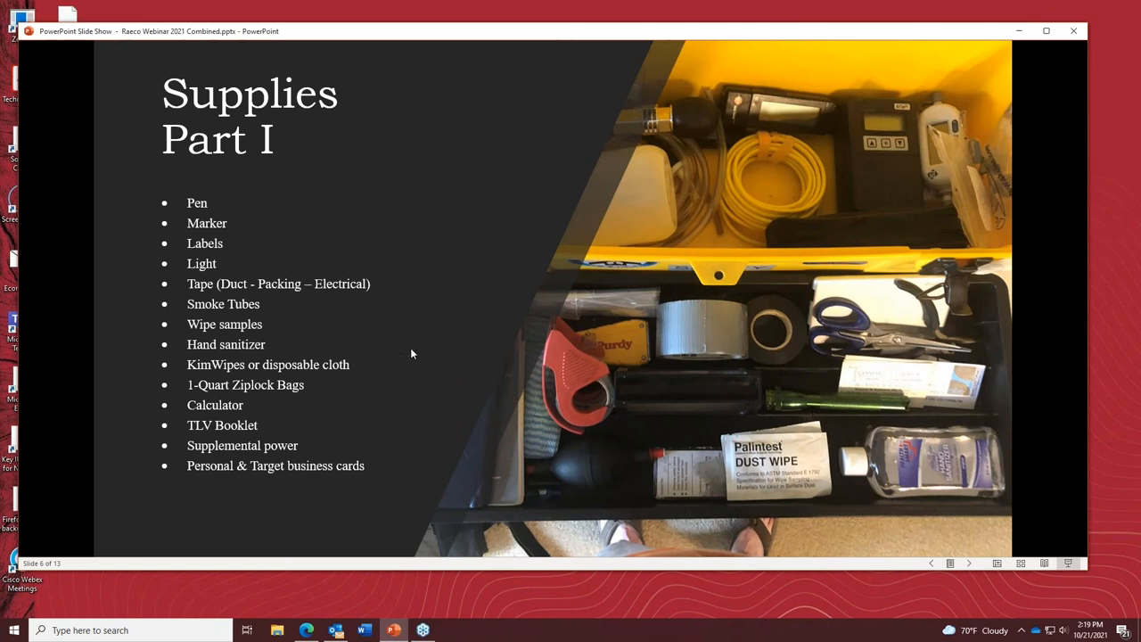
{"action": "mouse_move", "coordinate": [777, 387]}
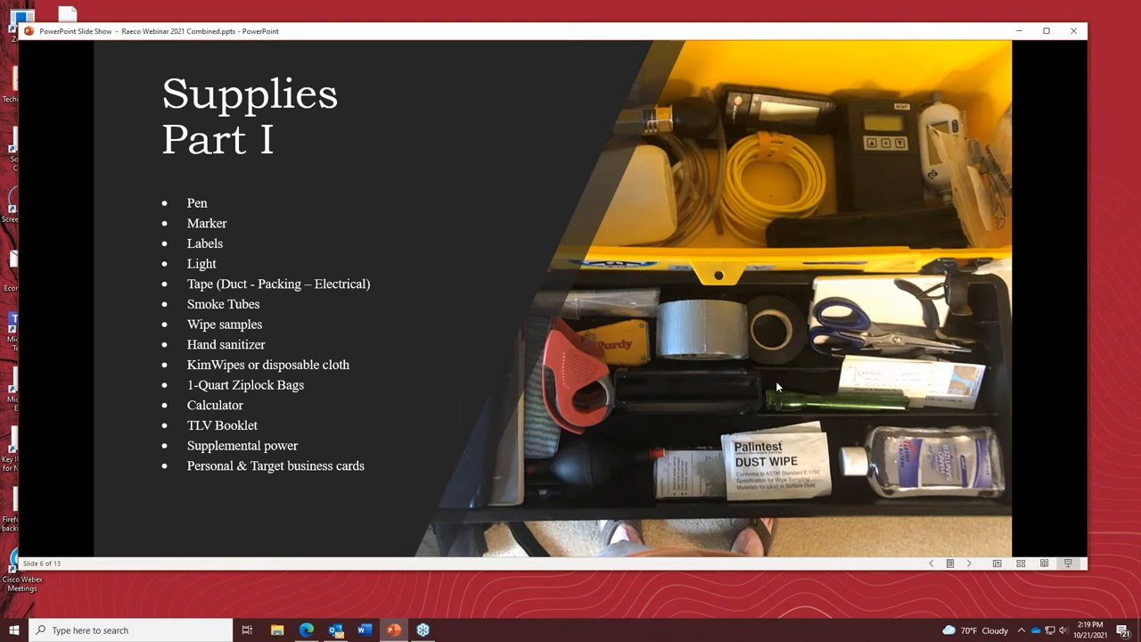
{"action": "mouse_move", "coordinate": [264, 289]}
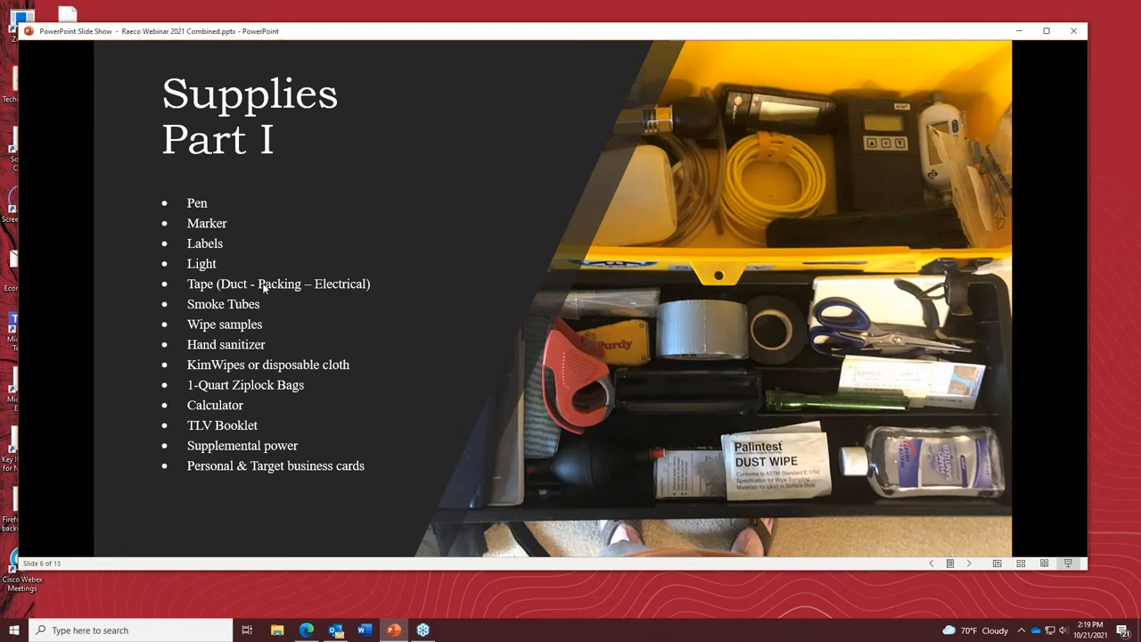
{"action": "mouse_move", "coordinate": [276, 301]}
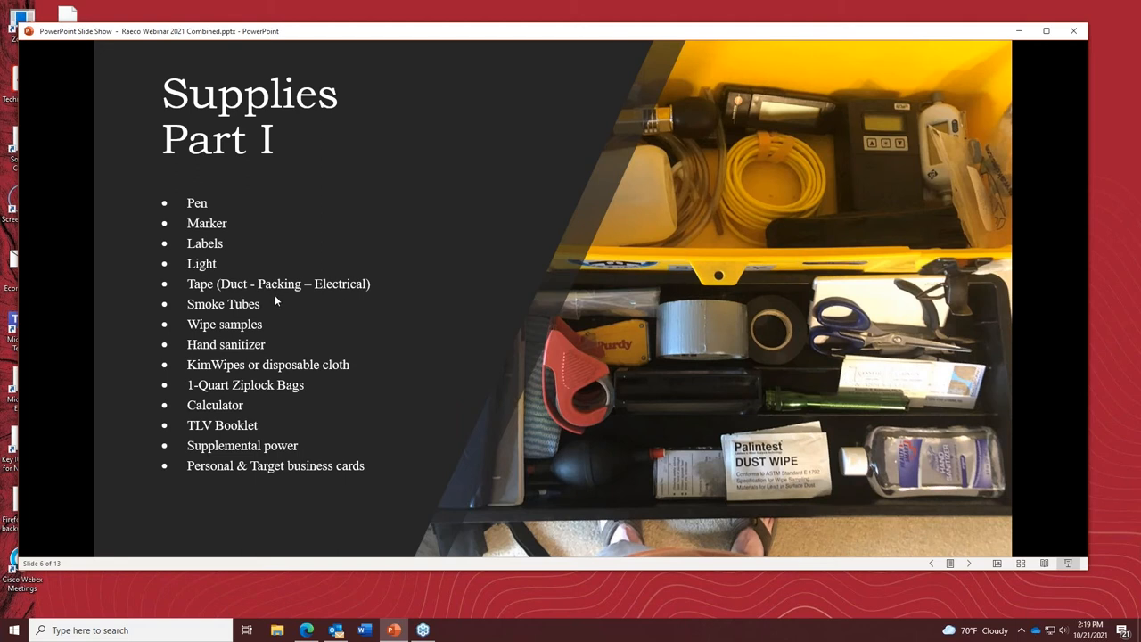
{"action": "mouse_move", "coordinate": [728, 346]}
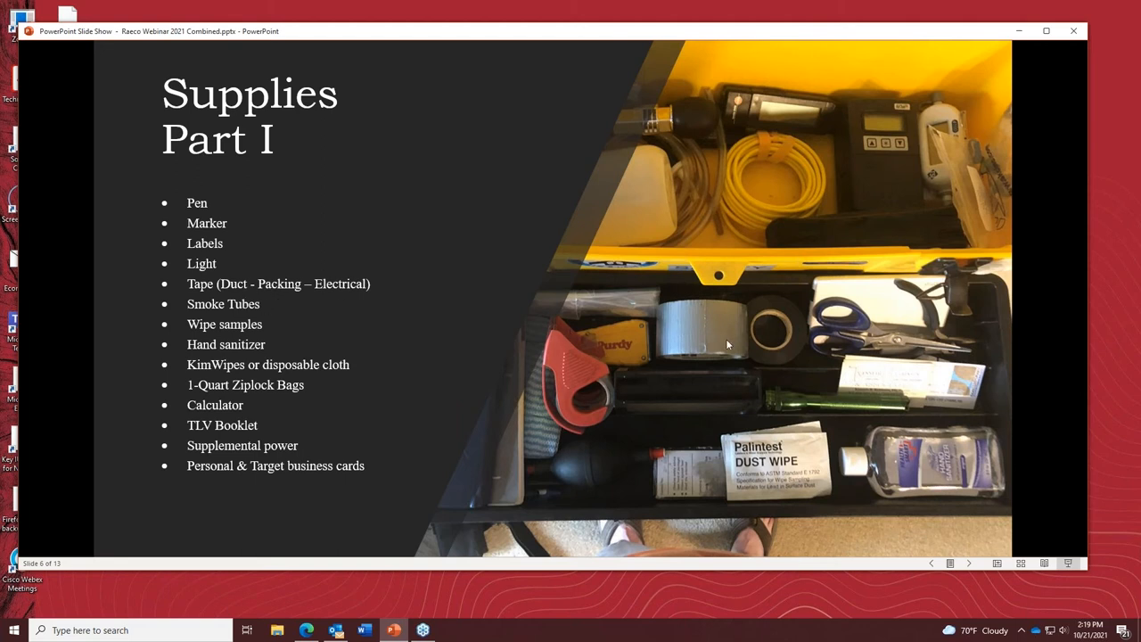
{"action": "mouse_move", "coordinate": [673, 373]}
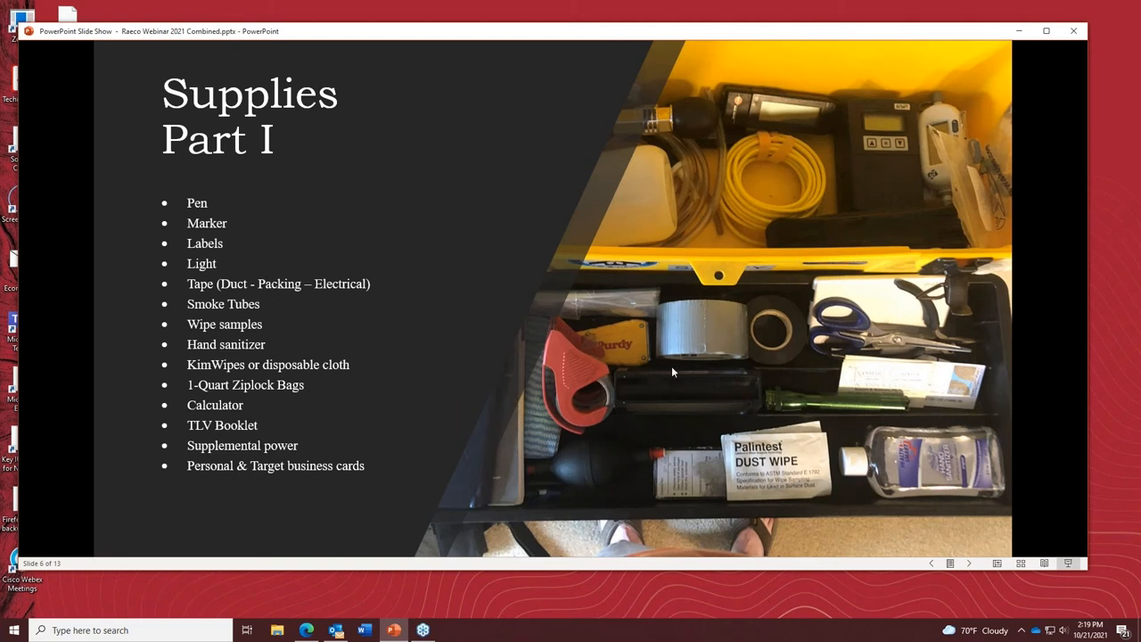
{"action": "mouse_move", "coordinate": [597, 328]}
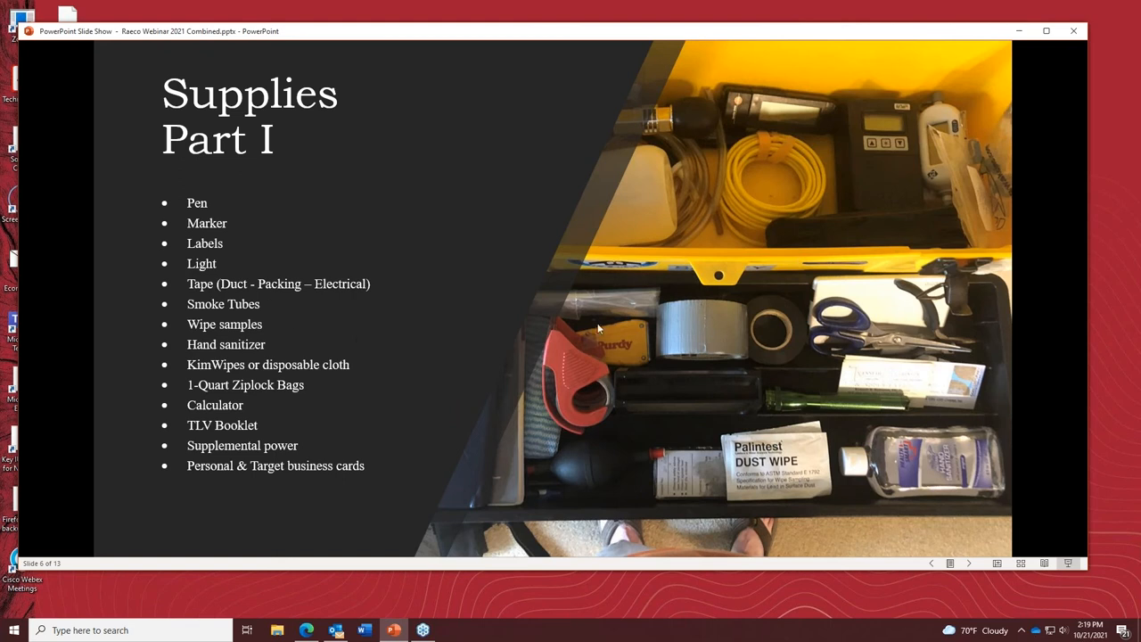
{"action": "mouse_move", "coordinate": [702, 337]}
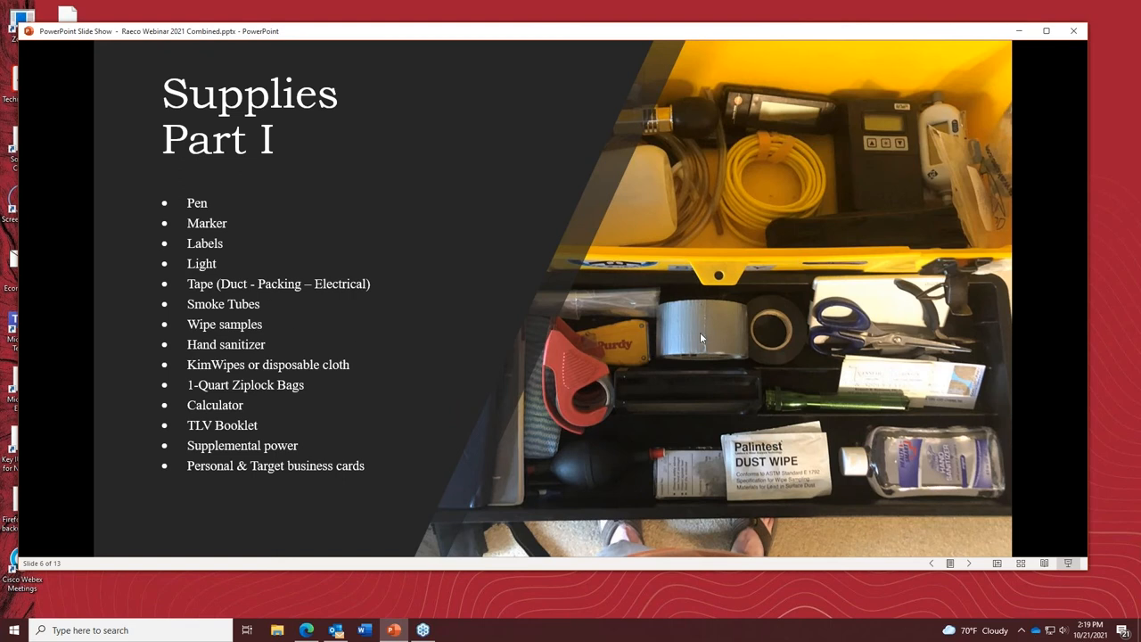
{"action": "mouse_move", "coordinate": [650, 349]}
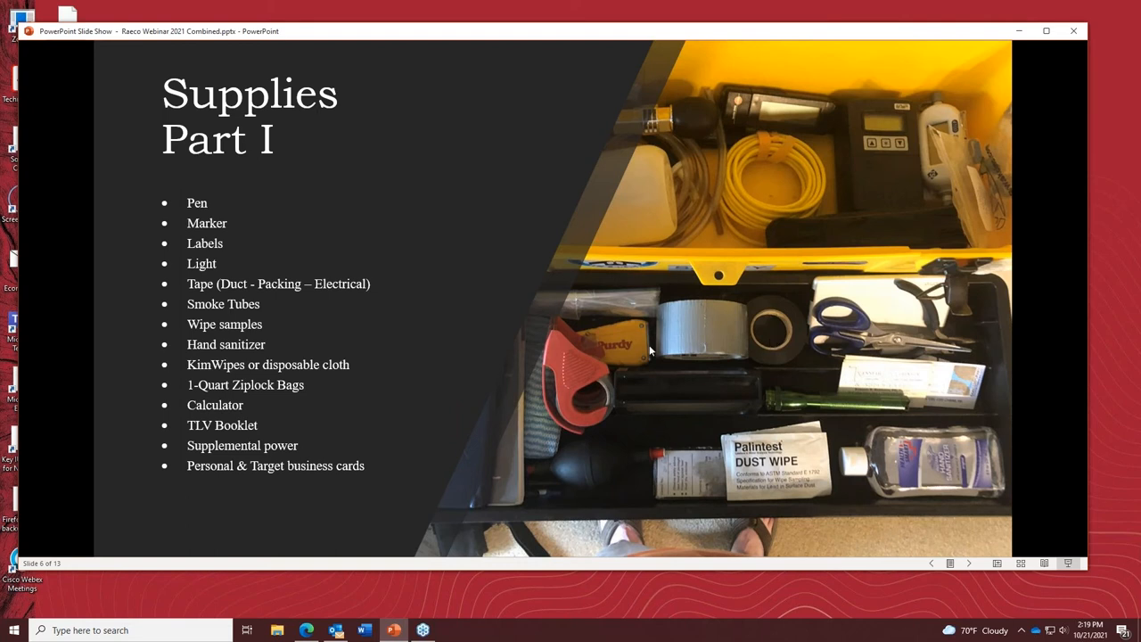
{"action": "mouse_move", "coordinate": [545, 414]}
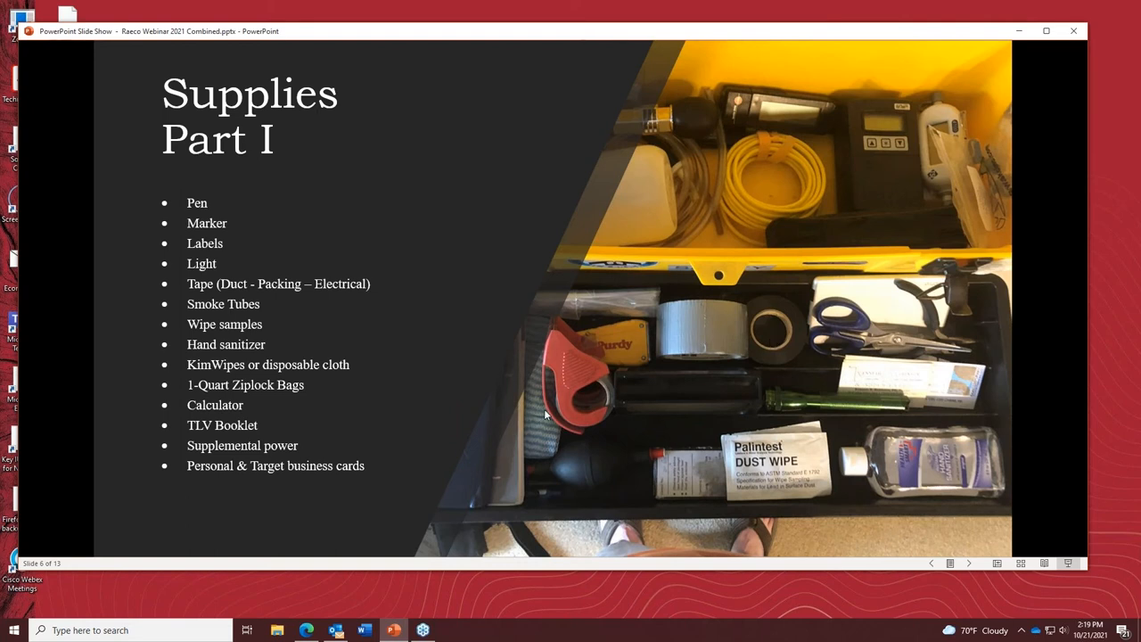
{"action": "mouse_move", "coordinate": [549, 387]}
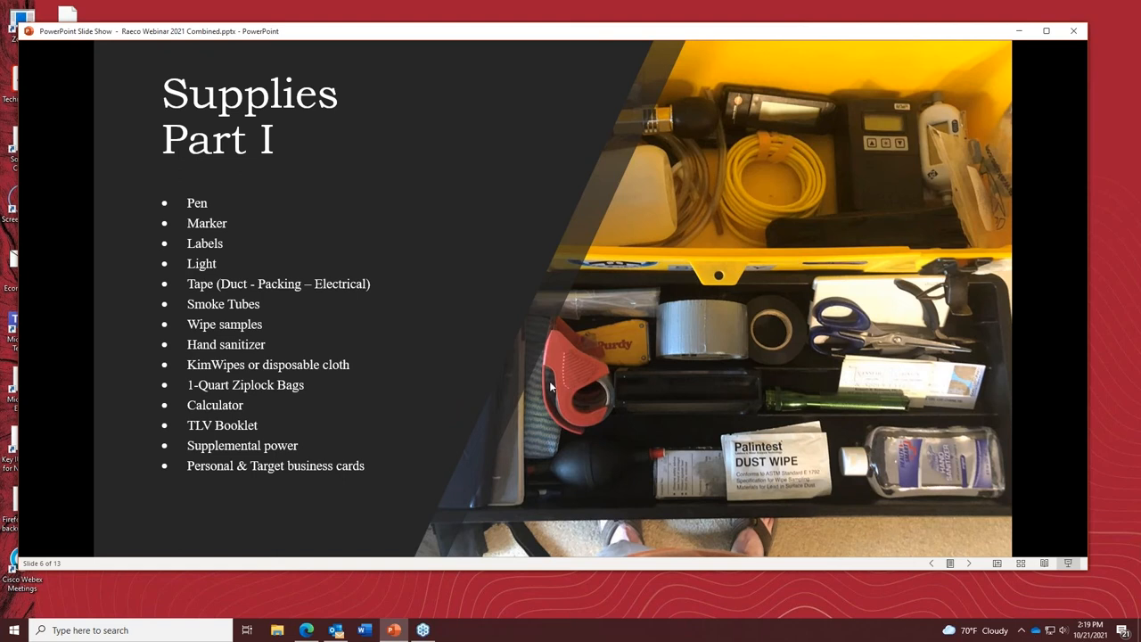
{"action": "mouse_move", "coordinate": [577, 406]}
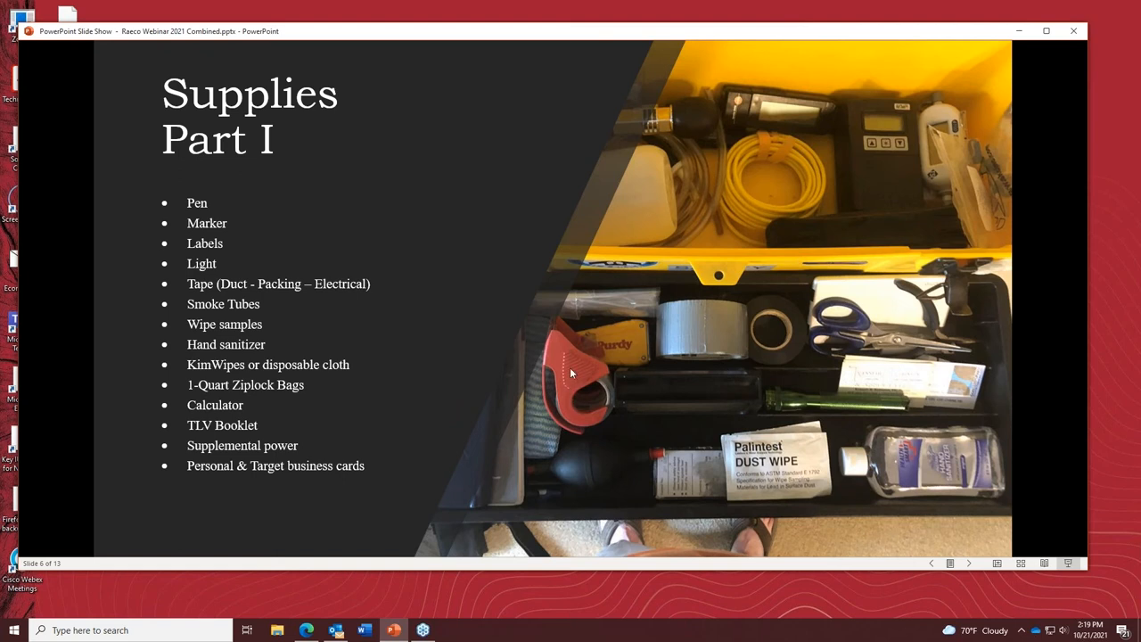
{"action": "mouse_move", "coordinate": [337, 307]}
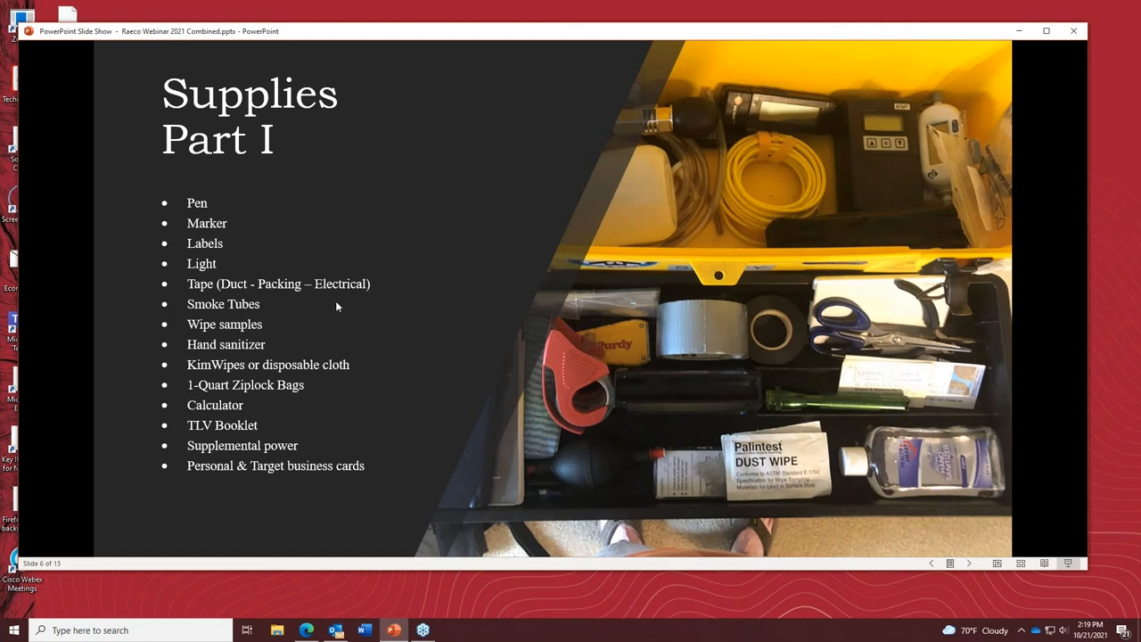
{"action": "mouse_move", "coordinate": [382, 301]}
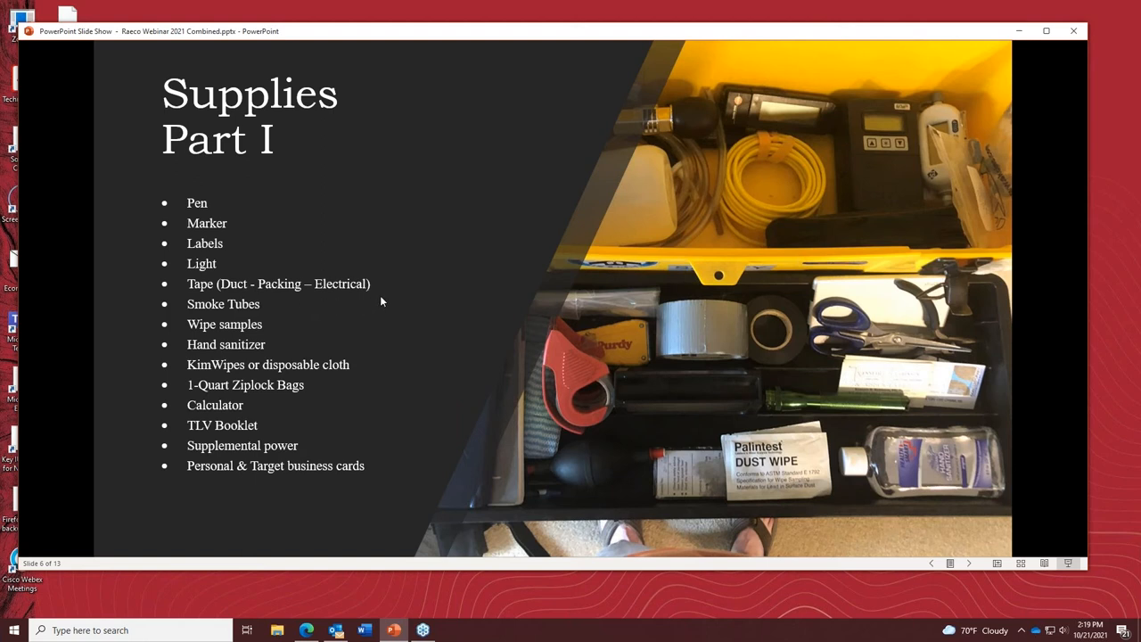
{"action": "mouse_move", "coordinate": [440, 275]}
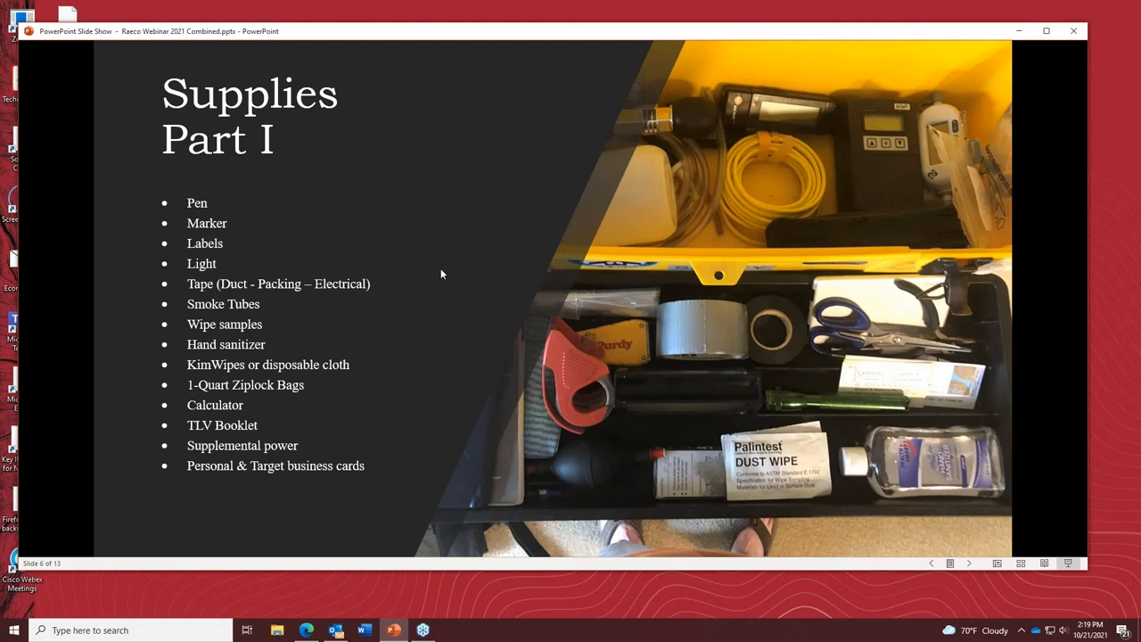
{"action": "mouse_move", "coordinate": [372, 283]}
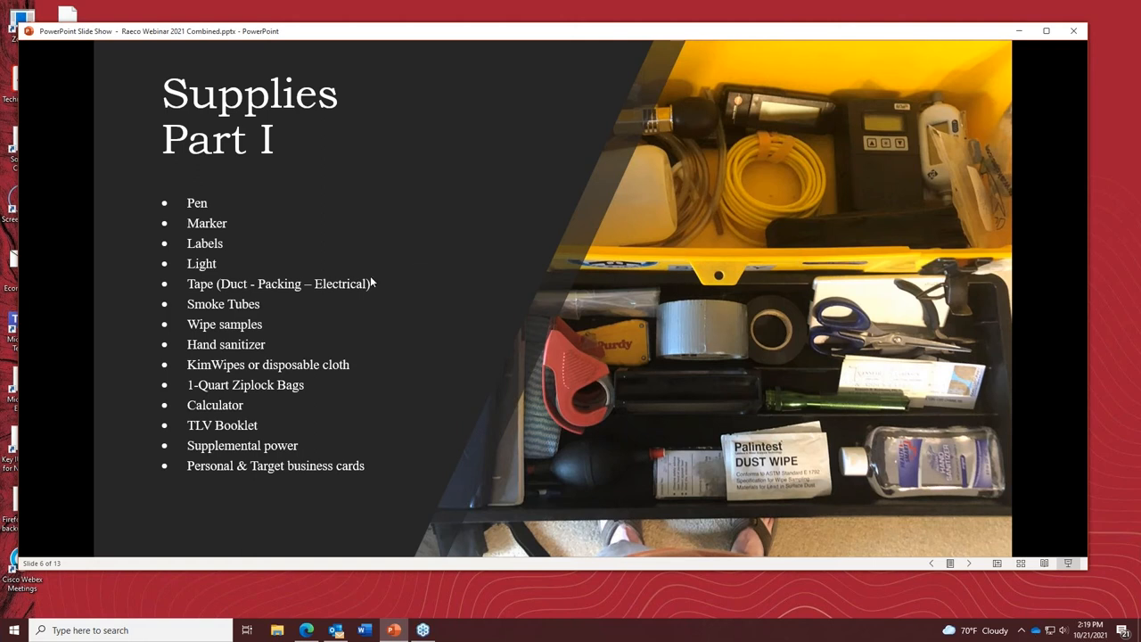
{"action": "mouse_move", "coordinate": [419, 281]}
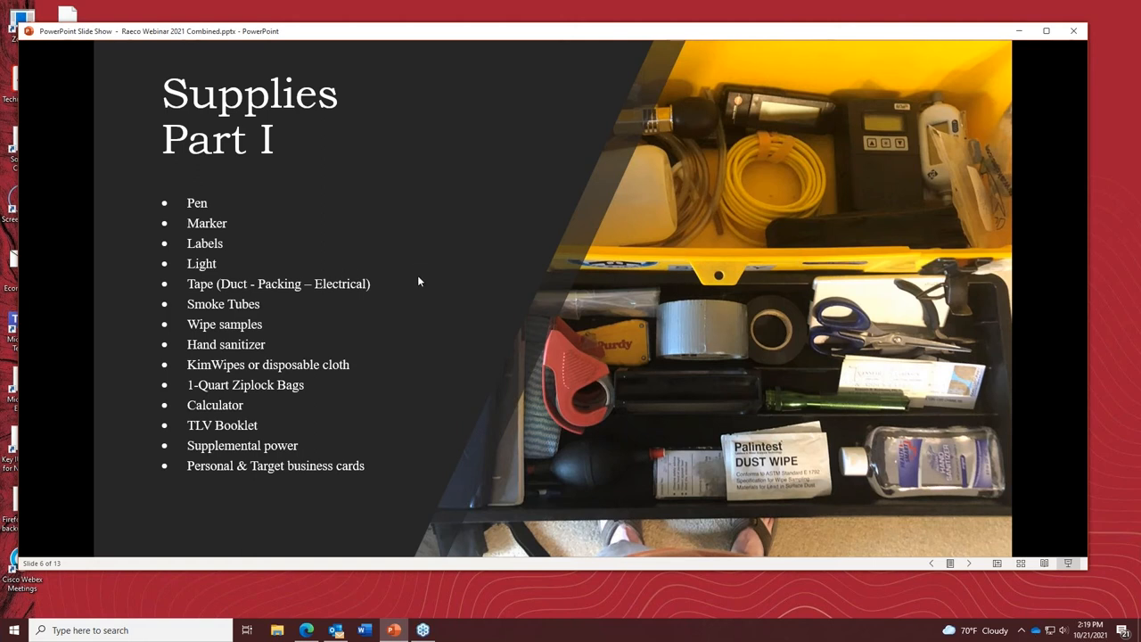
{"action": "mouse_move", "coordinate": [649, 321]}
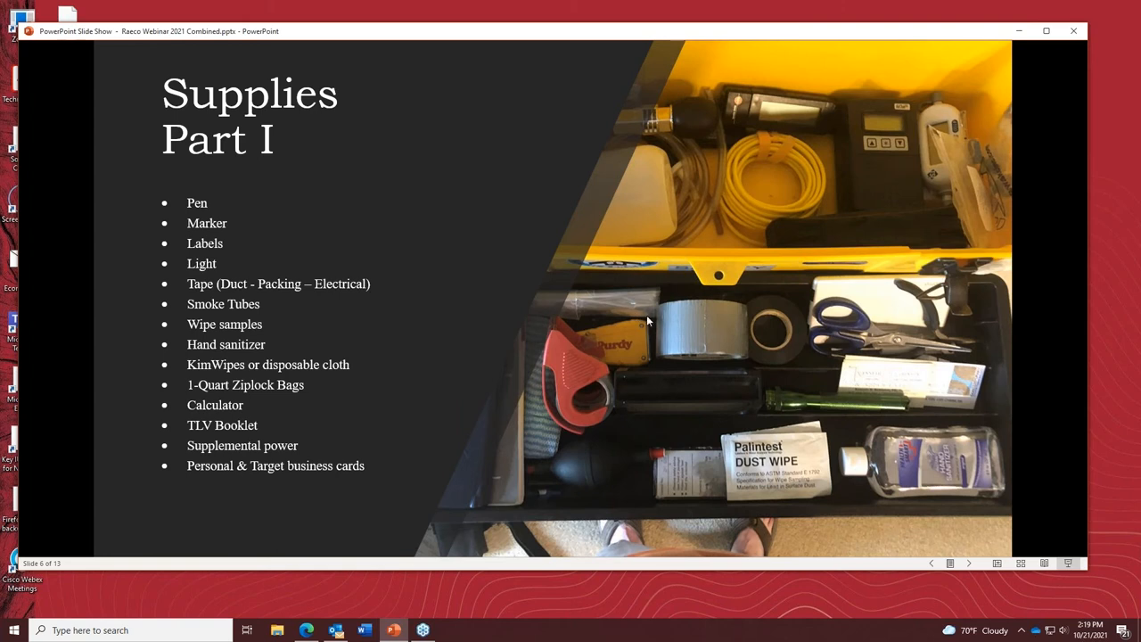
{"action": "mouse_move", "coordinate": [271, 292]}
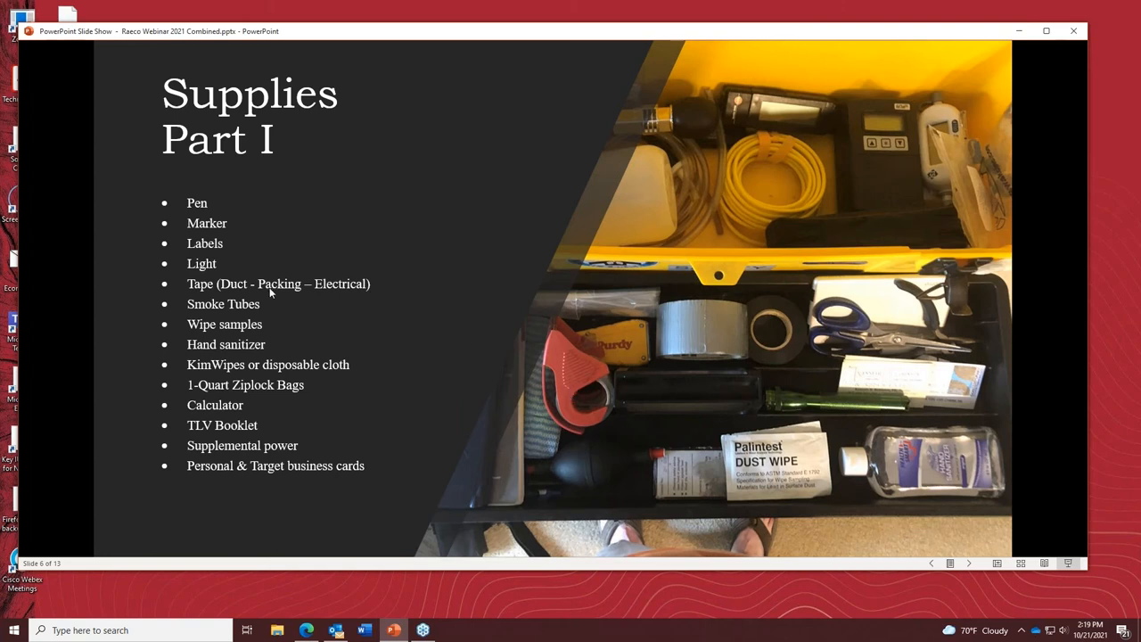
{"action": "mouse_move", "coordinate": [550, 371]}
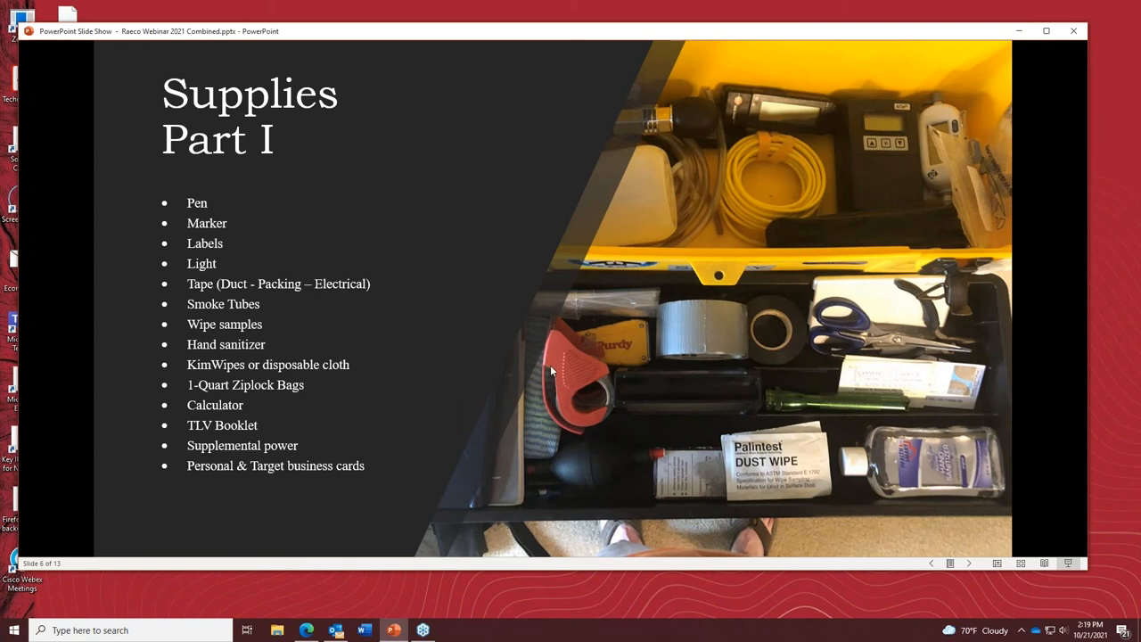
{"action": "mouse_move", "coordinate": [407, 317]}
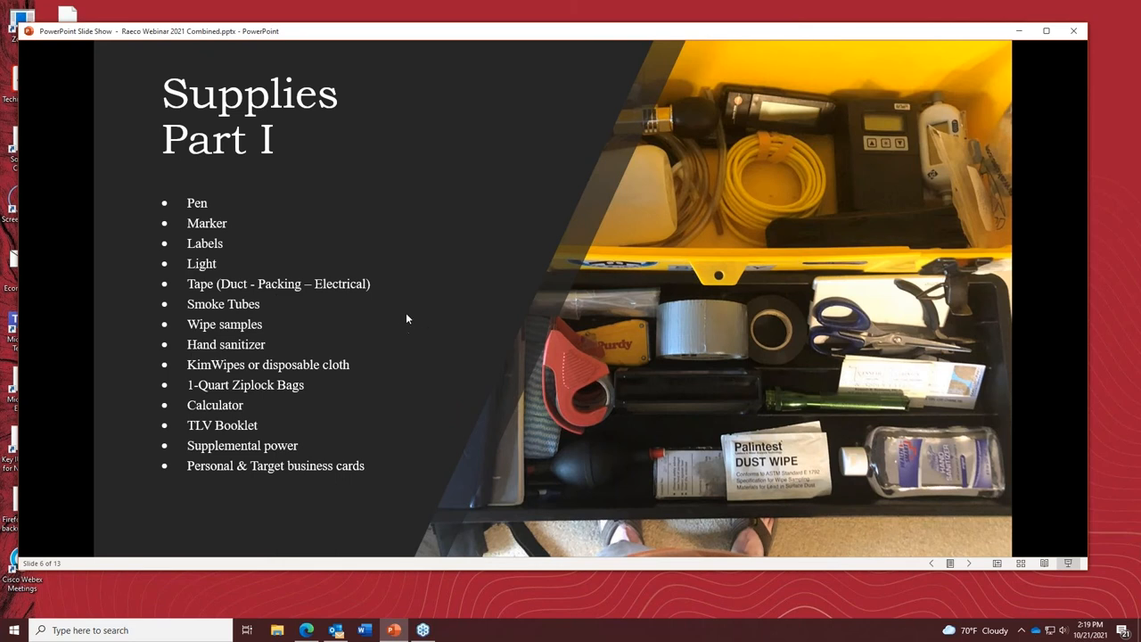
{"action": "mouse_move", "coordinate": [264, 317]}
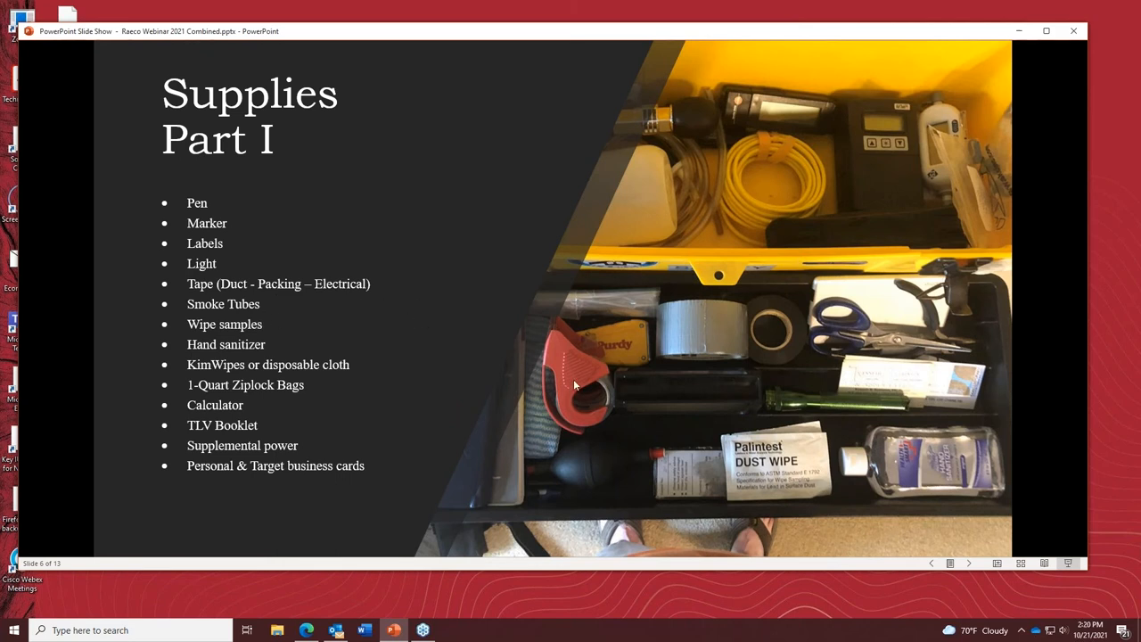
{"action": "mouse_move", "coordinate": [692, 420]}
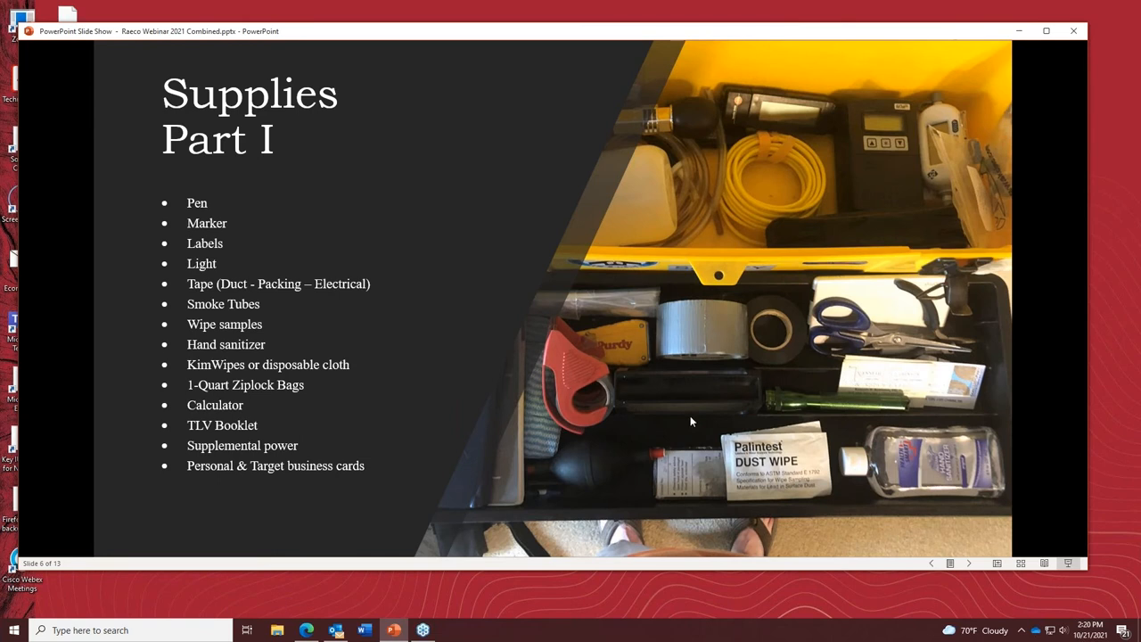
{"action": "mouse_move", "coordinate": [620, 429]}
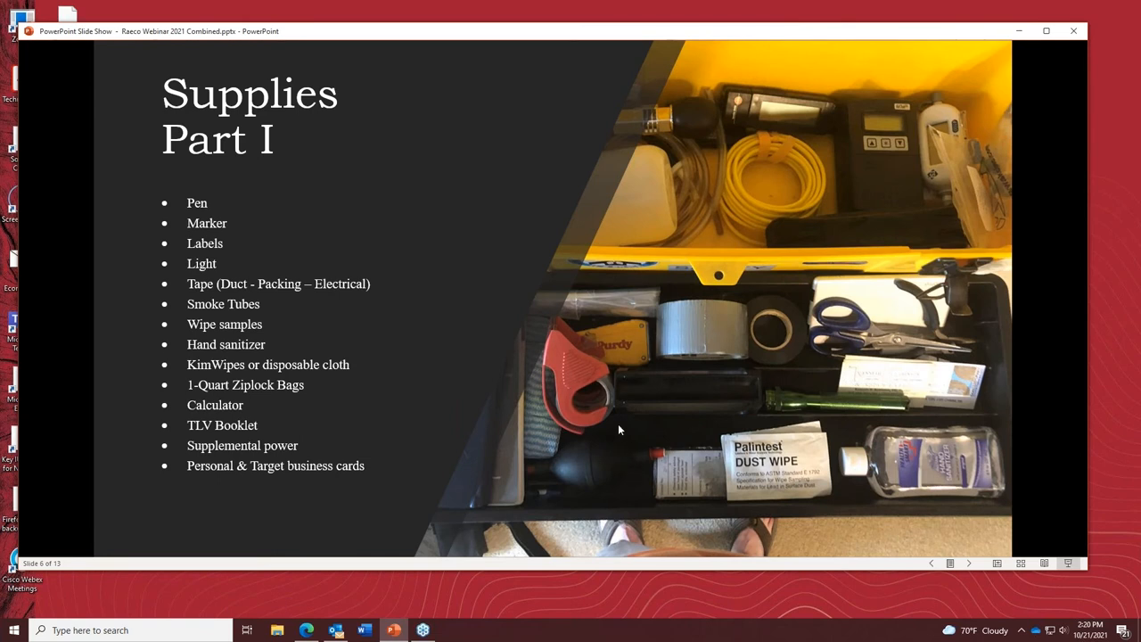
{"action": "mouse_move", "coordinate": [452, 342]}
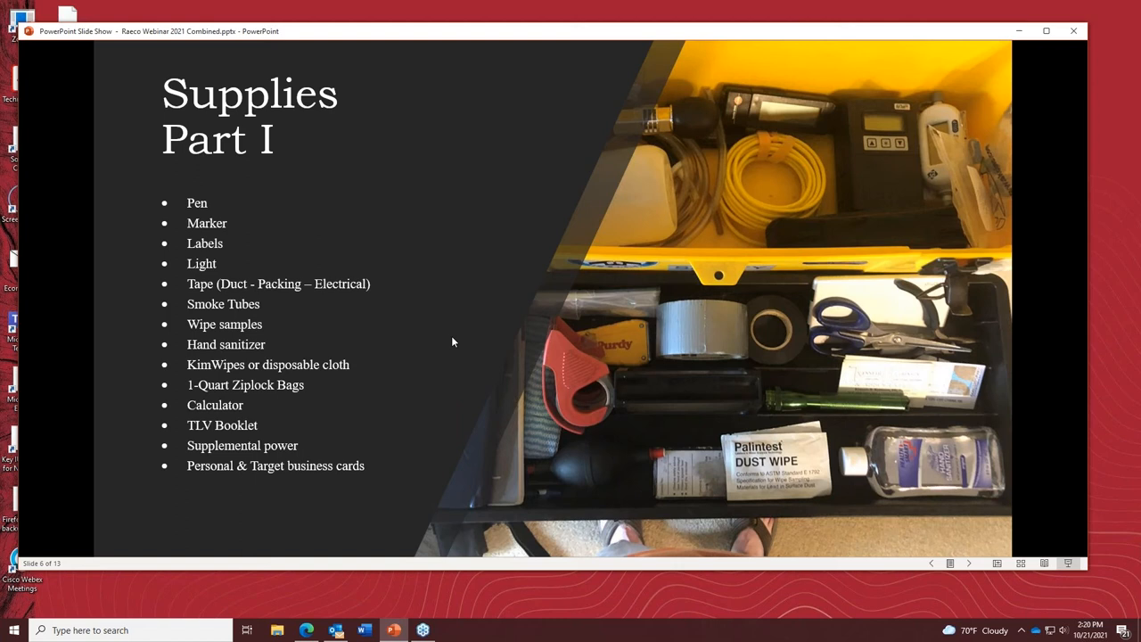
{"action": "mouse_move", "coordinate": [77, 321]}
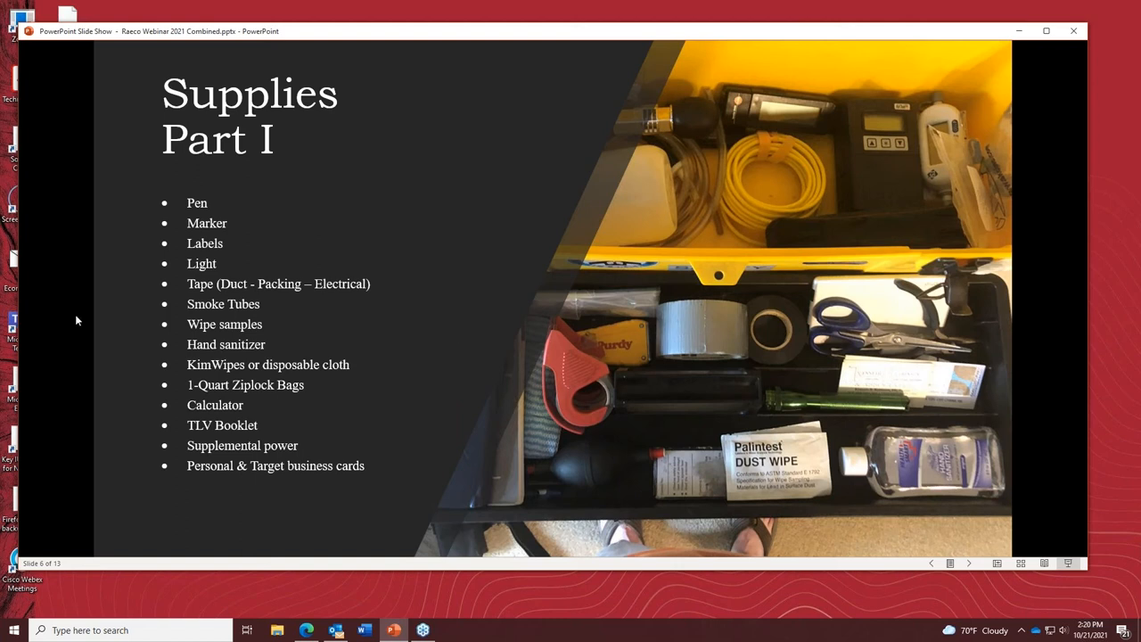
{"action": "mouse_move", "coordinate": [162, 301]}
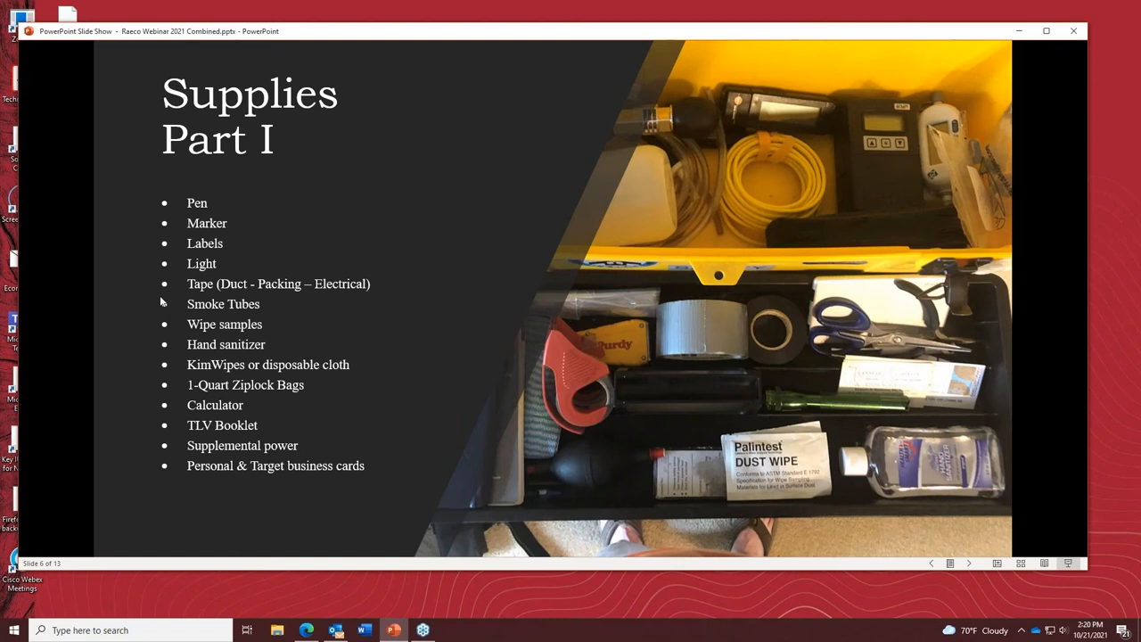
{"action": "mouse_move", "coordinate": [210, 328]}
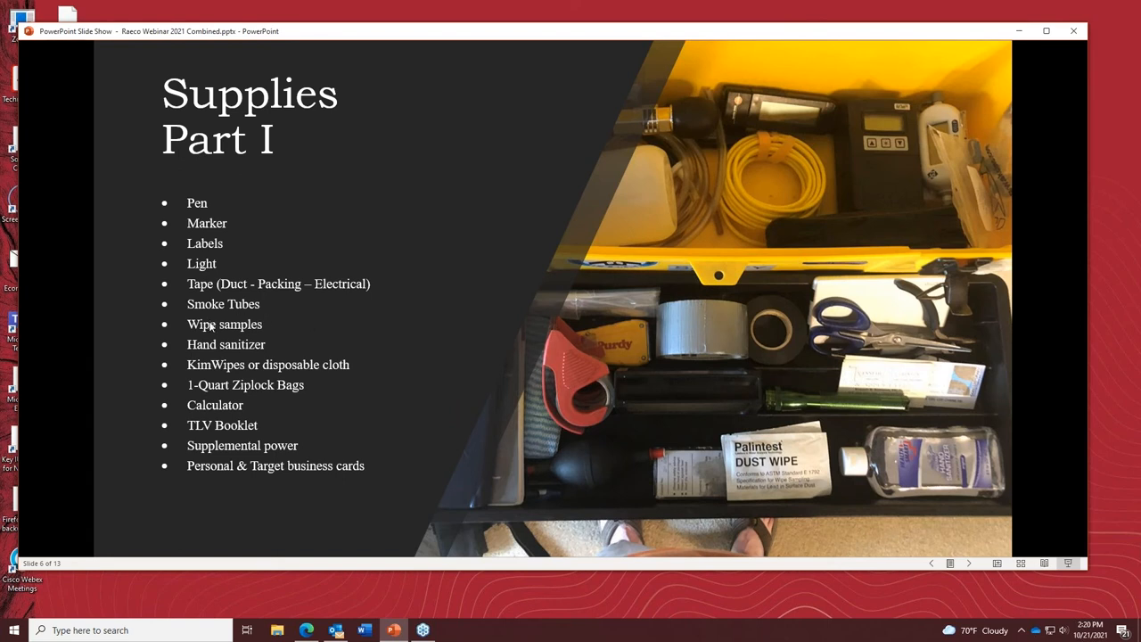
{"action": "mouse_move", "coordinate": [374, 356]}
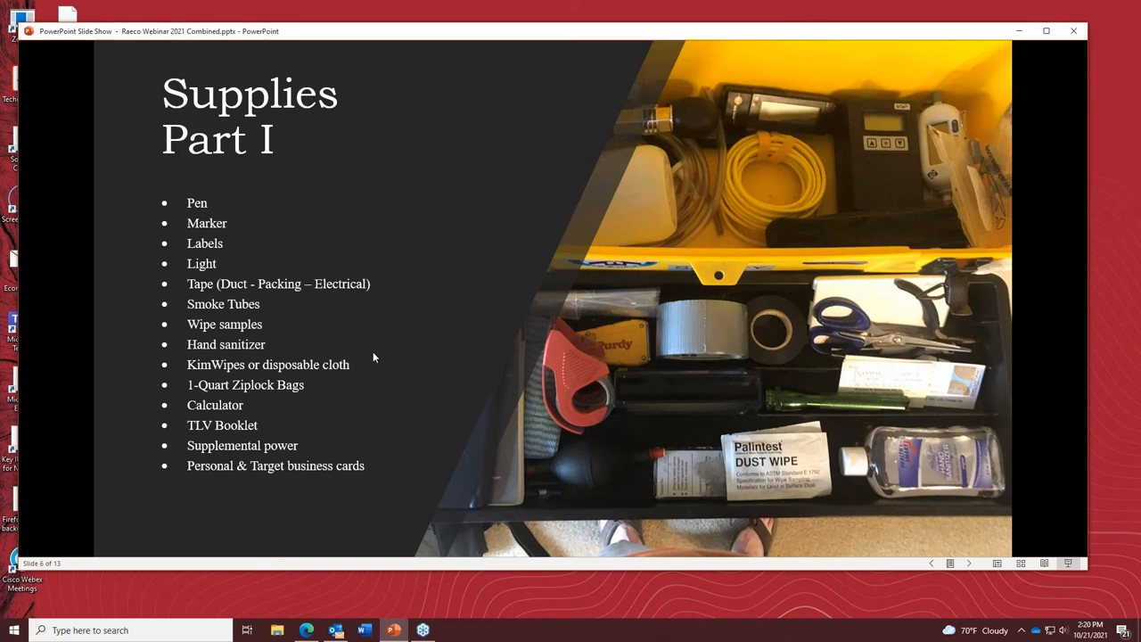
{"action": "mouse_move", "coordinate": [306, 335]}
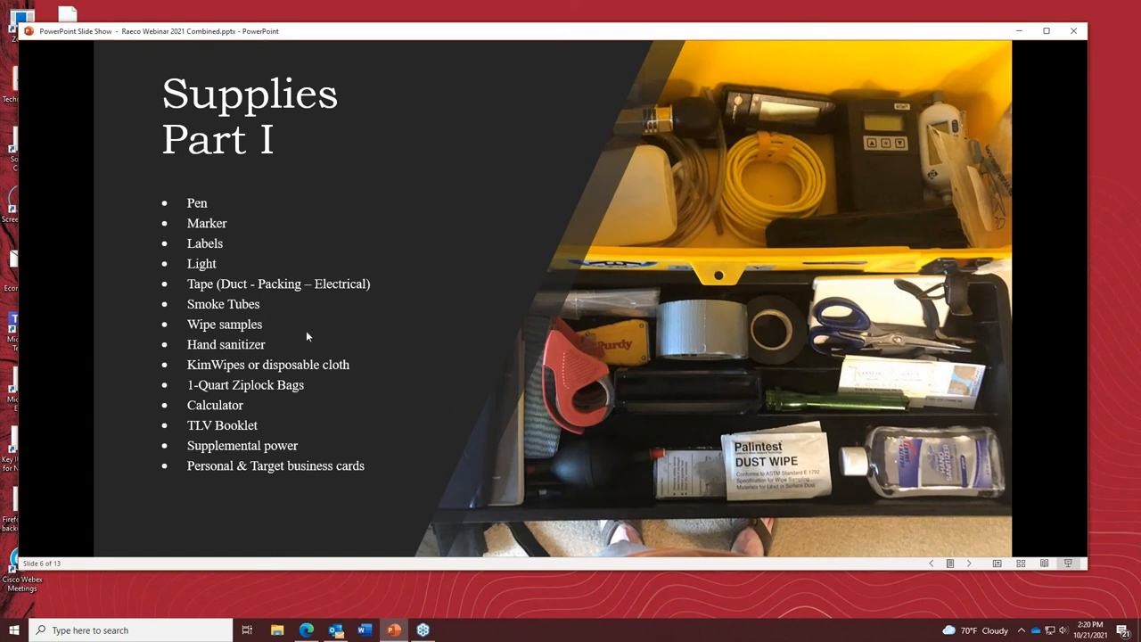
{"action": "mouse_move", "coordinate": [313, 328]}
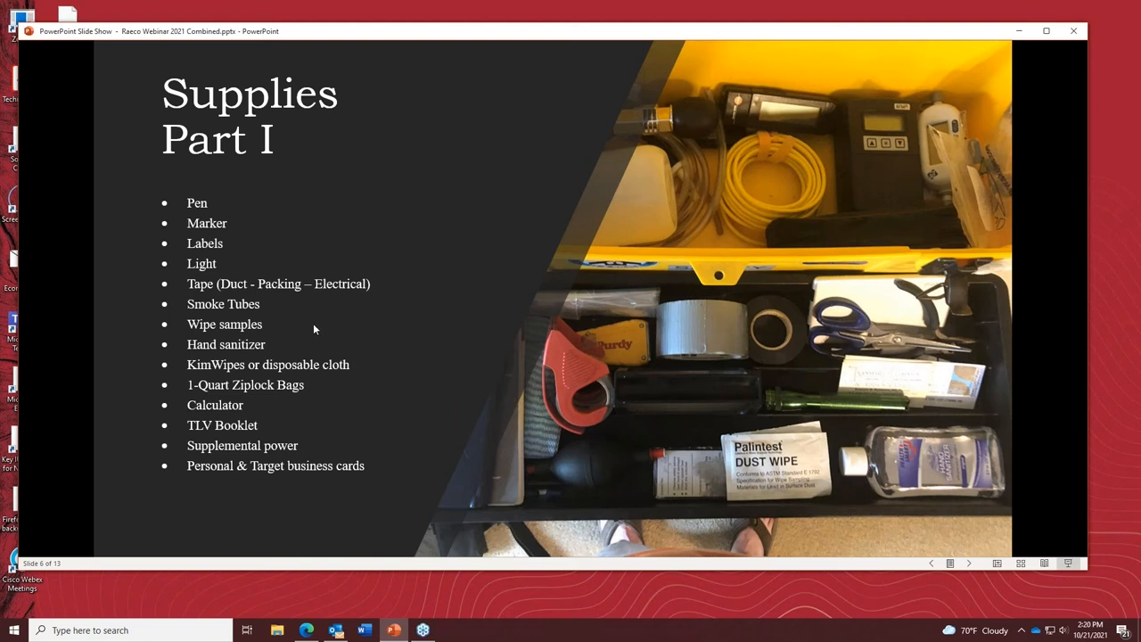
{"action": "mouse_move", "coordinate": [286, 316]}
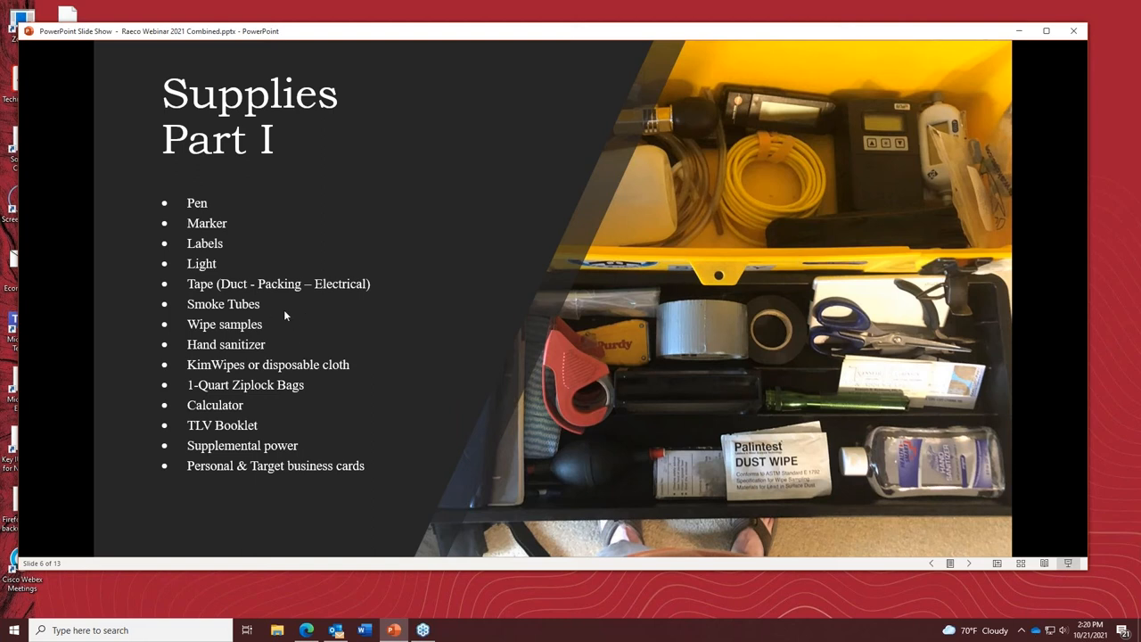
{"action": "mouse_move", "coordinate": [267, 310]}
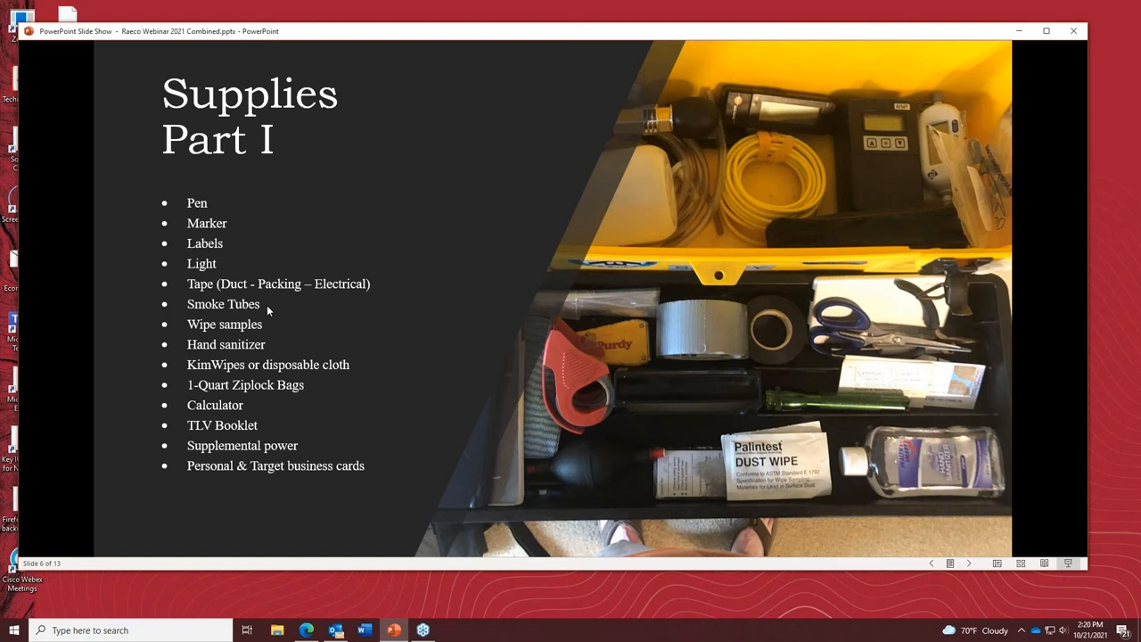
{"action": "mouse_move", "coordinate": [194, 306]}
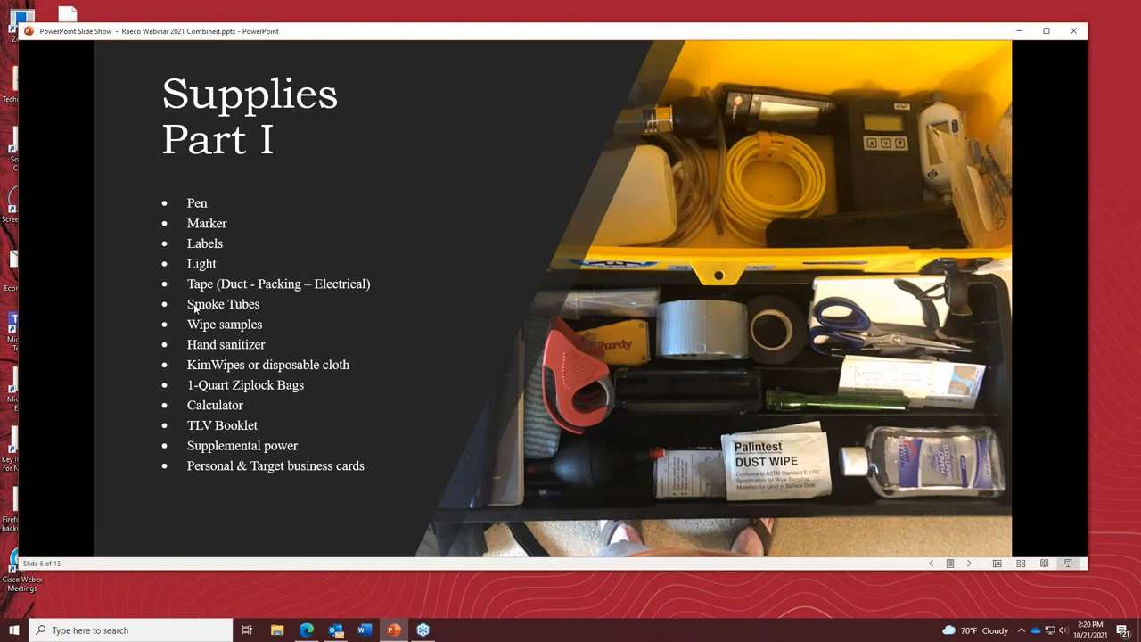
{"action": "mouse_move", "coordinate": [317, 323]}
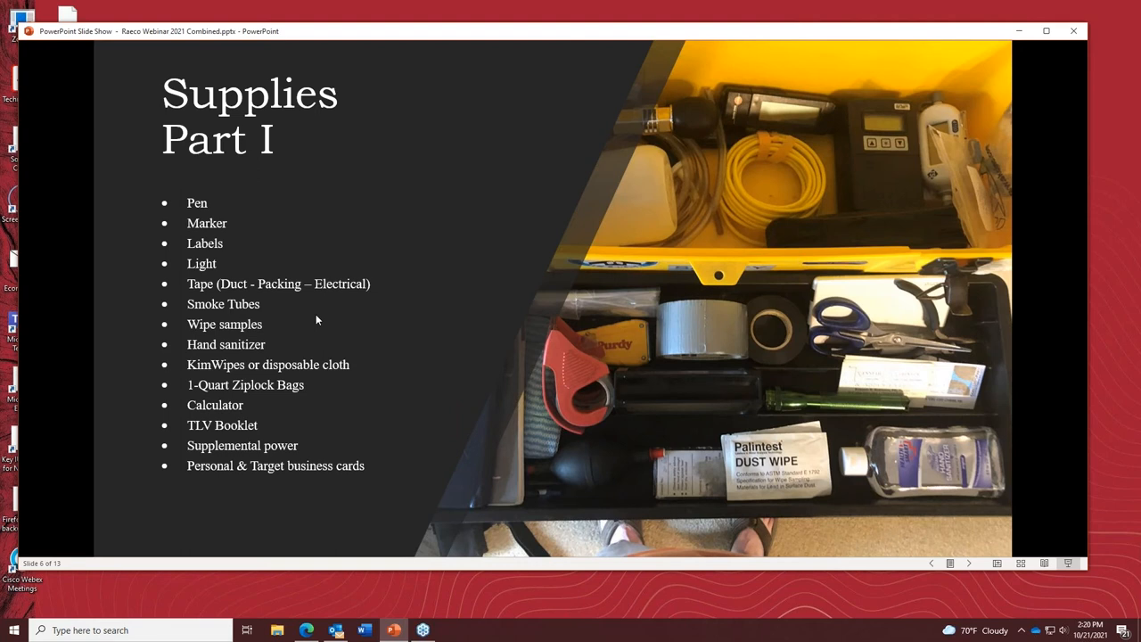
{"action": "mouse_move", "coordinate": [279, 321]}
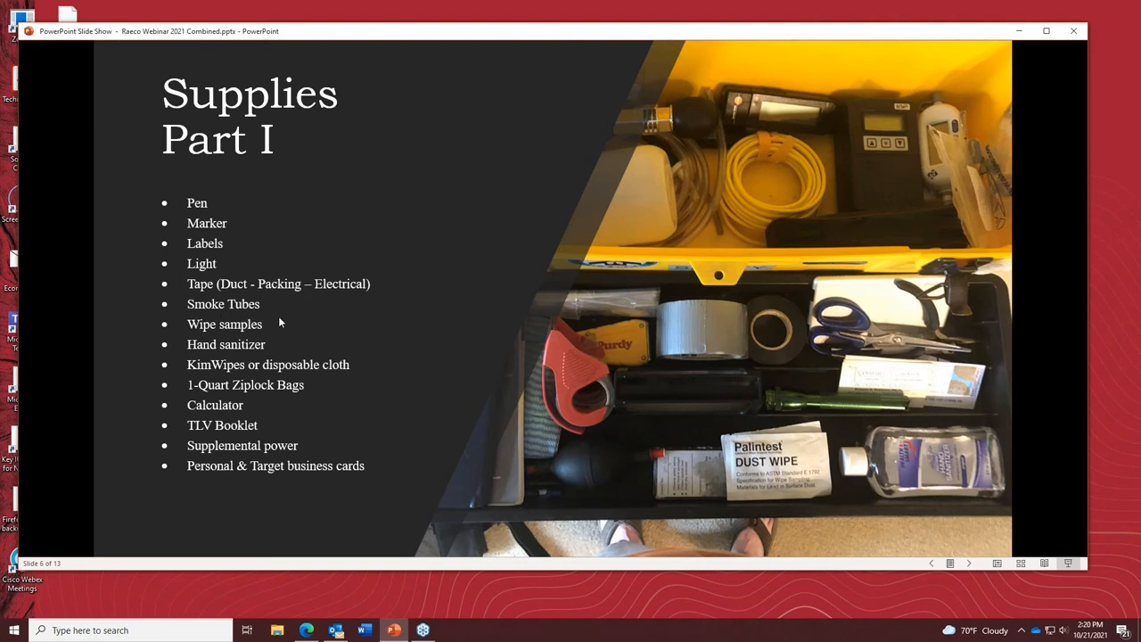
{"action": "mouse_move", "coordinate": [254, 314]}
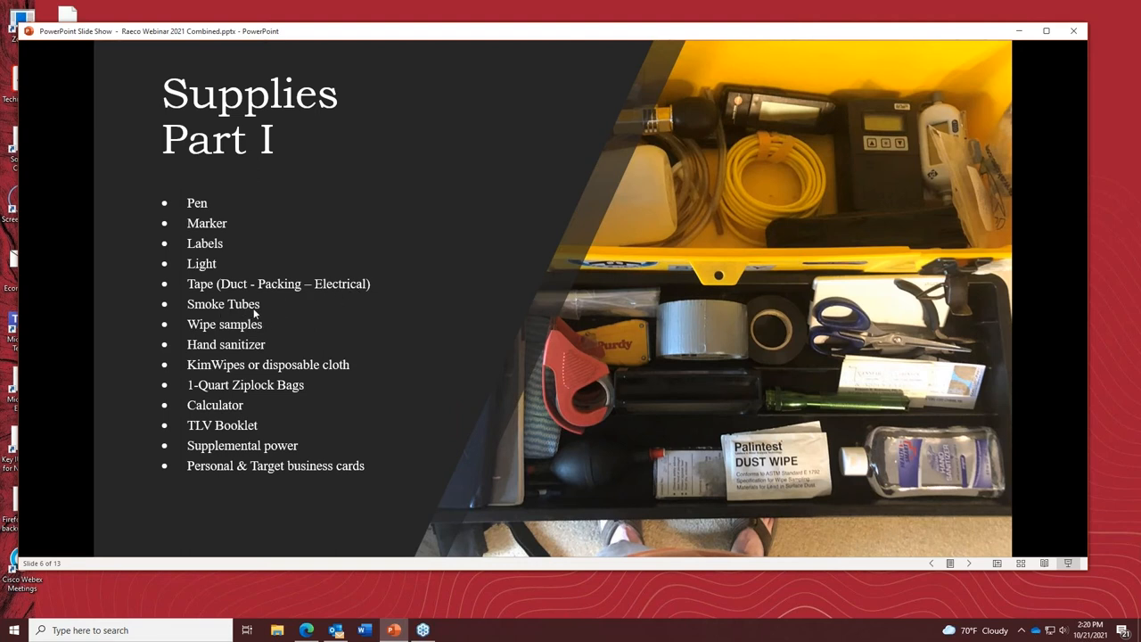
{"action": "mouse_move", "coordinate": [264, 310]}
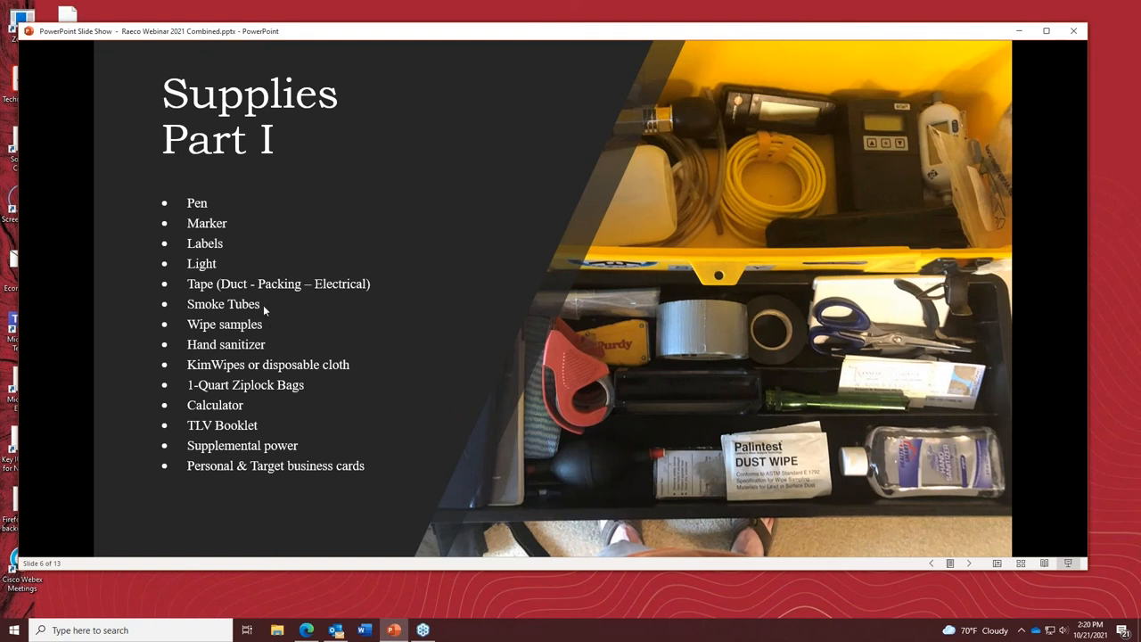
{"action": "mouse_move", "coordinate": [187, 321]}
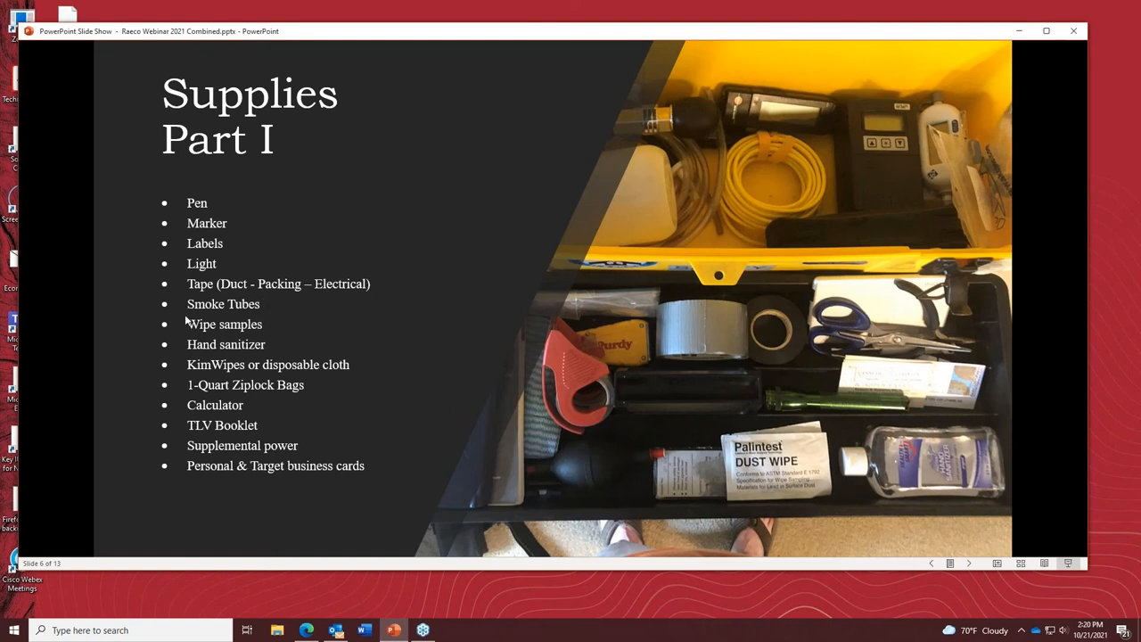
{"action": "mouse_move", "coordinate": [221, 354]}
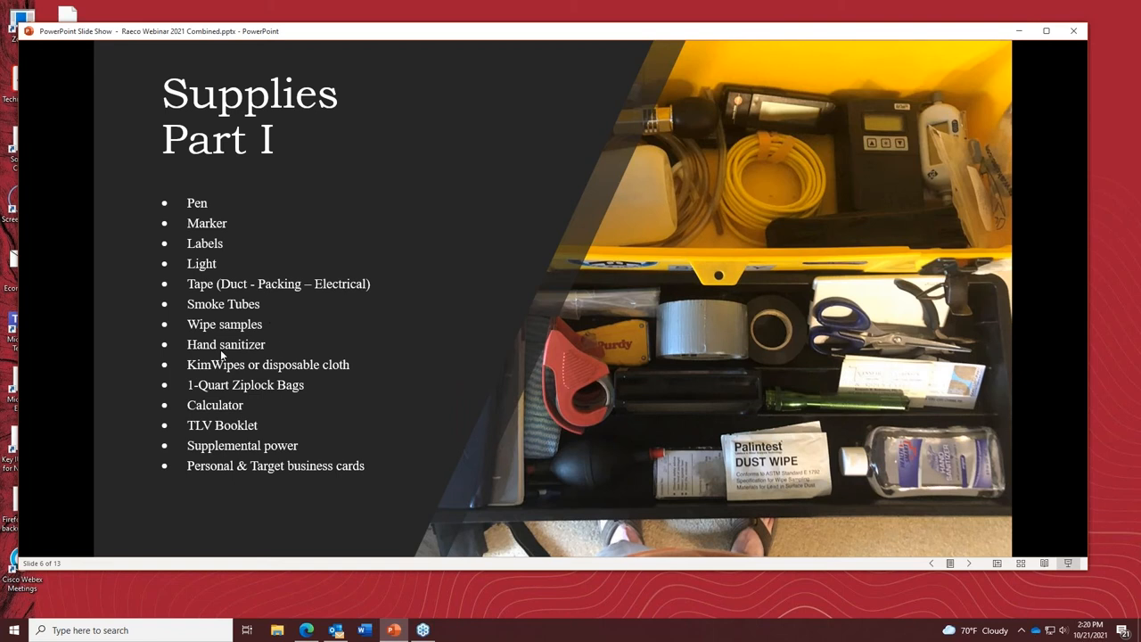
{"action": "mouse_move", "coordinate": [336, 349]}
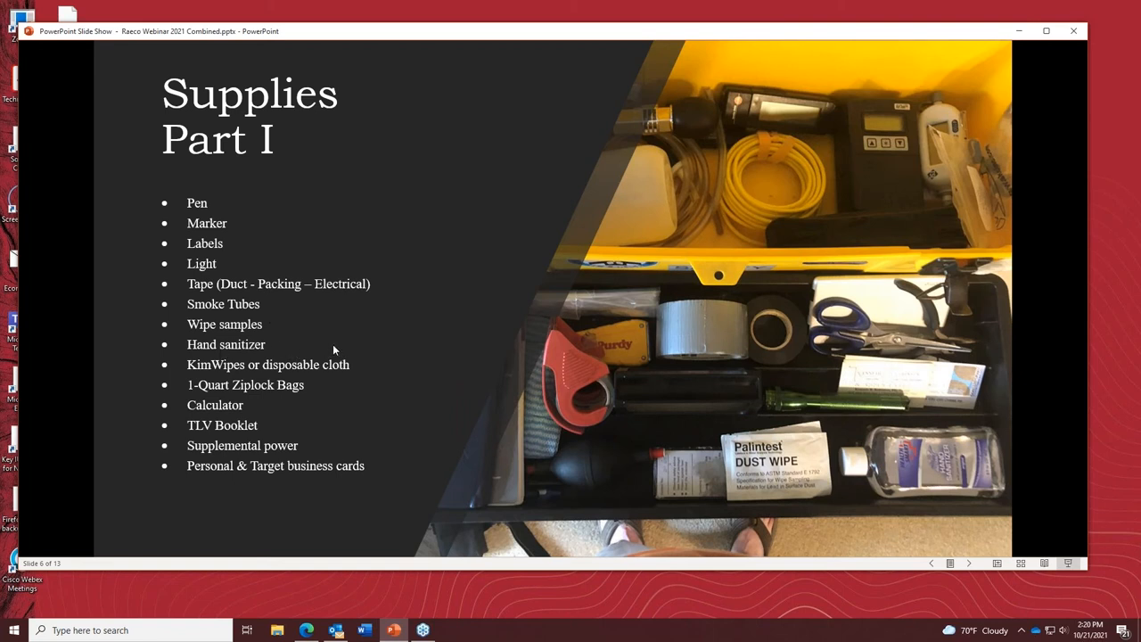
{"action": "mouse_move", "coordinate": [755, 475]}
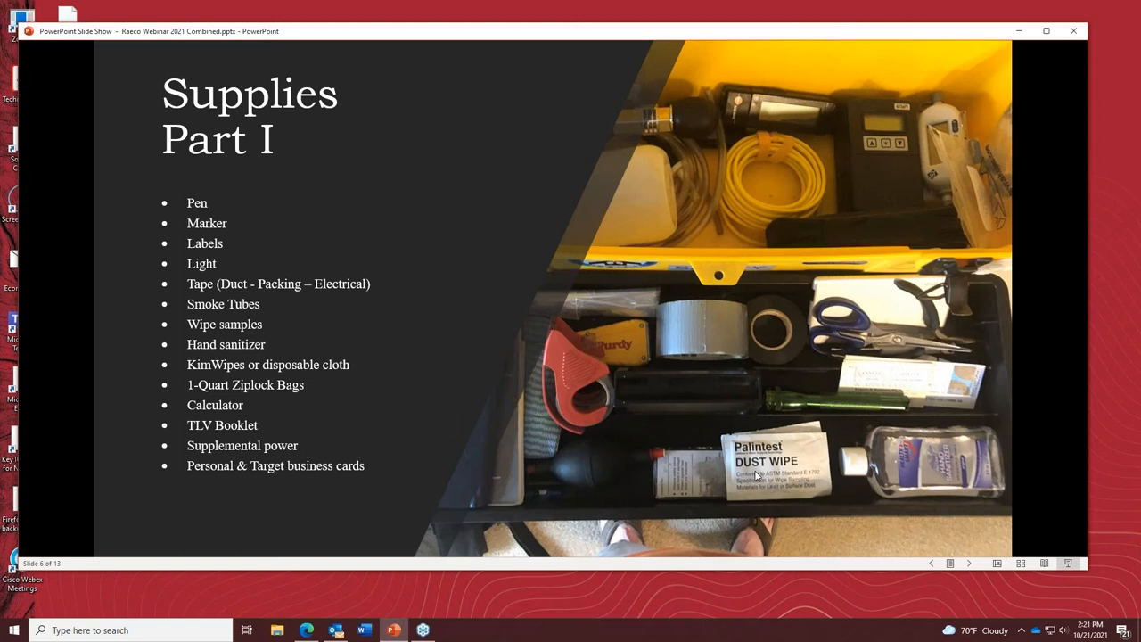
{"action": "mouse_move", "coordinate": [303, 423]}
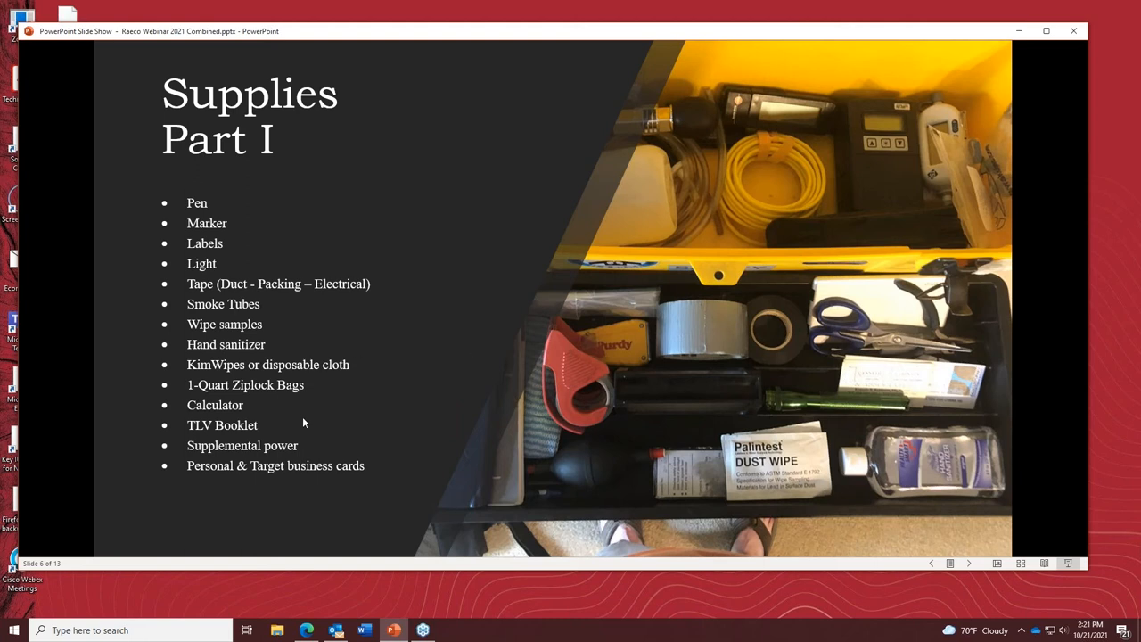
{"action": "mouse_move", "coordinate": [282, 417]}
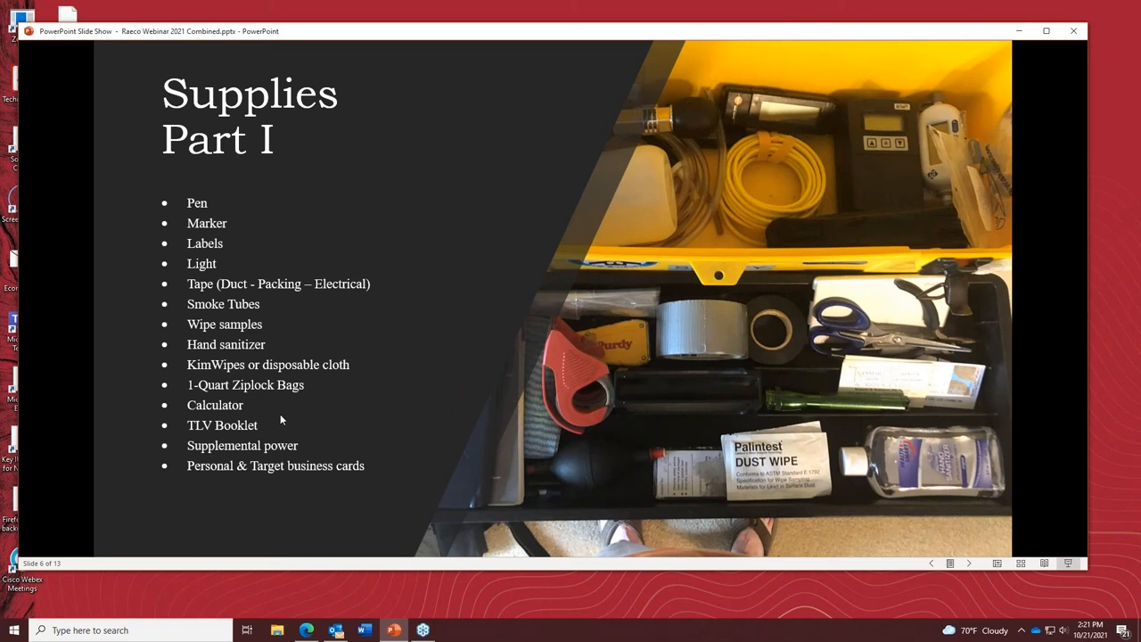
{"action": "mouse_move", "coordinate": [269, 394]}
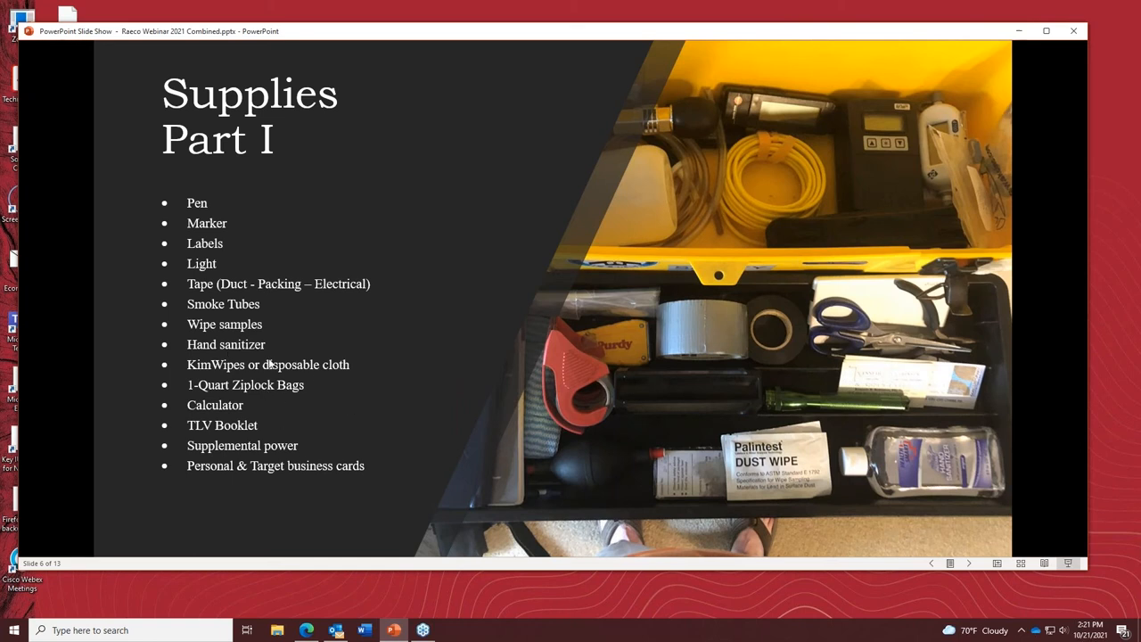
{"action": "mouse_move", "coordinate": [918, 499]}
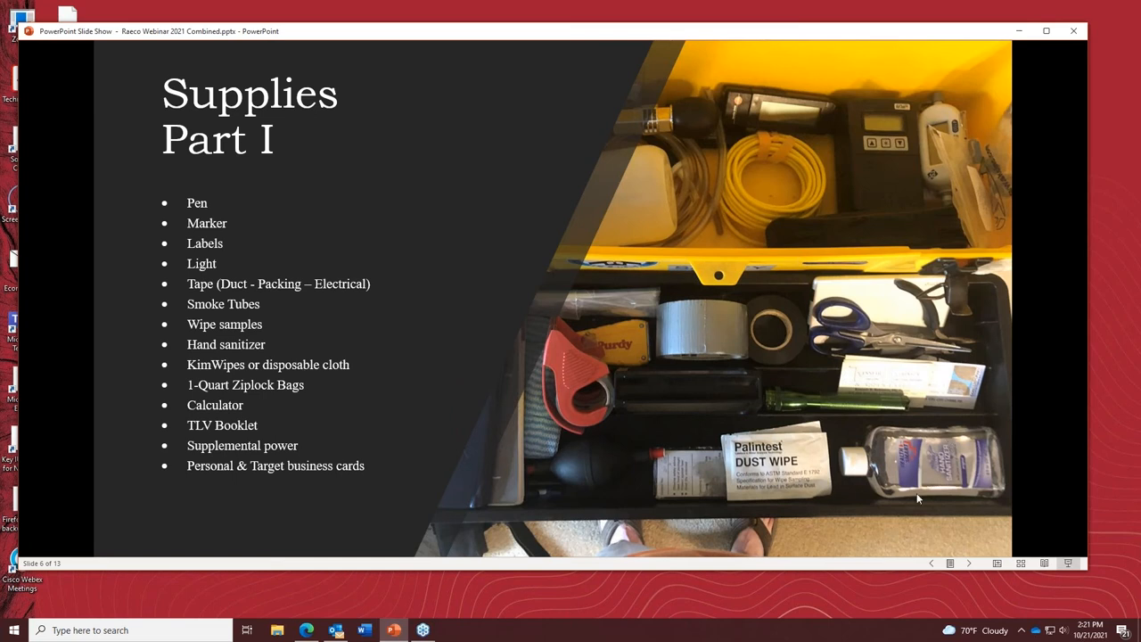
{"action": "mouse_move", "coordinate": [566, 506]}
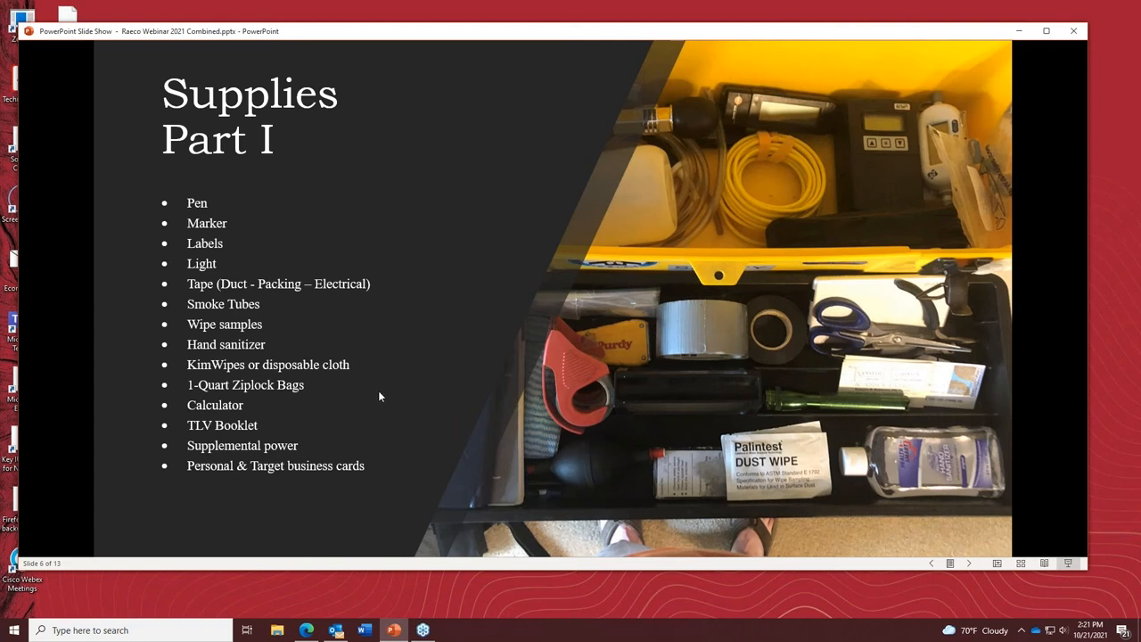
{"action": "mouse_move", "coordinate": [360, 378]}
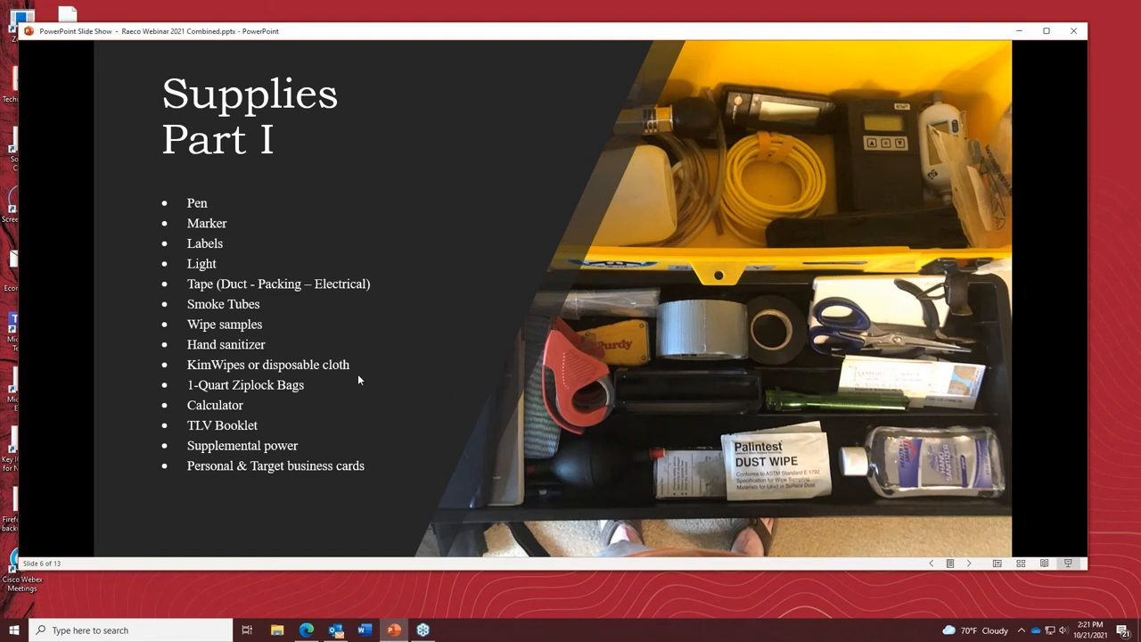
{"action": "mouse_move", "coordinate": [338, 406]}
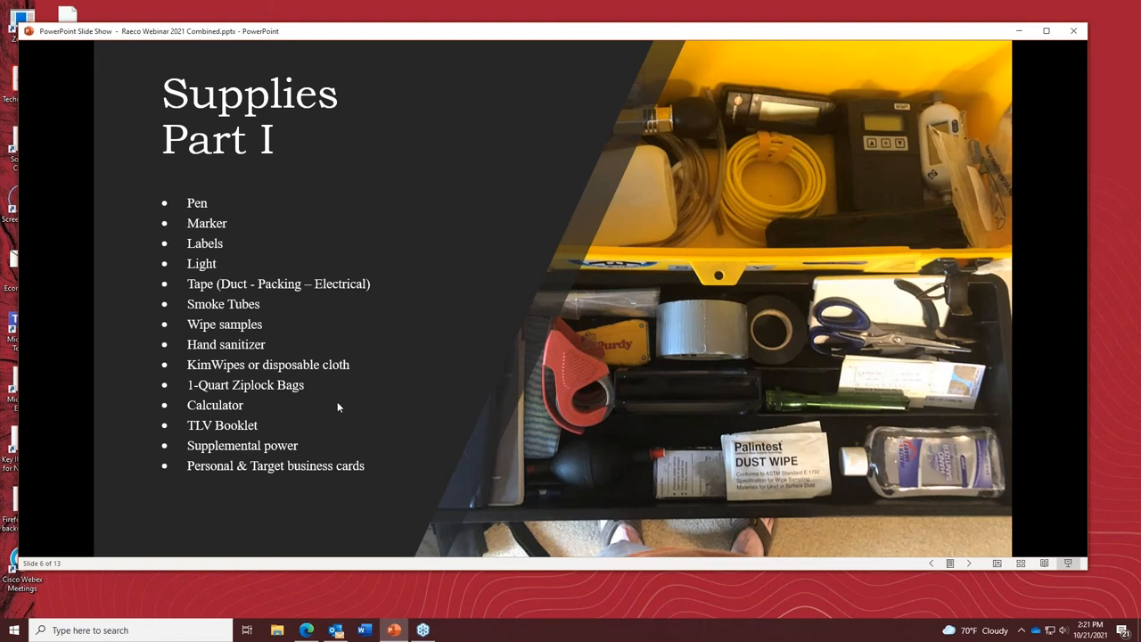
{"action": "mouse_move", "coordinate": [335, 387]}
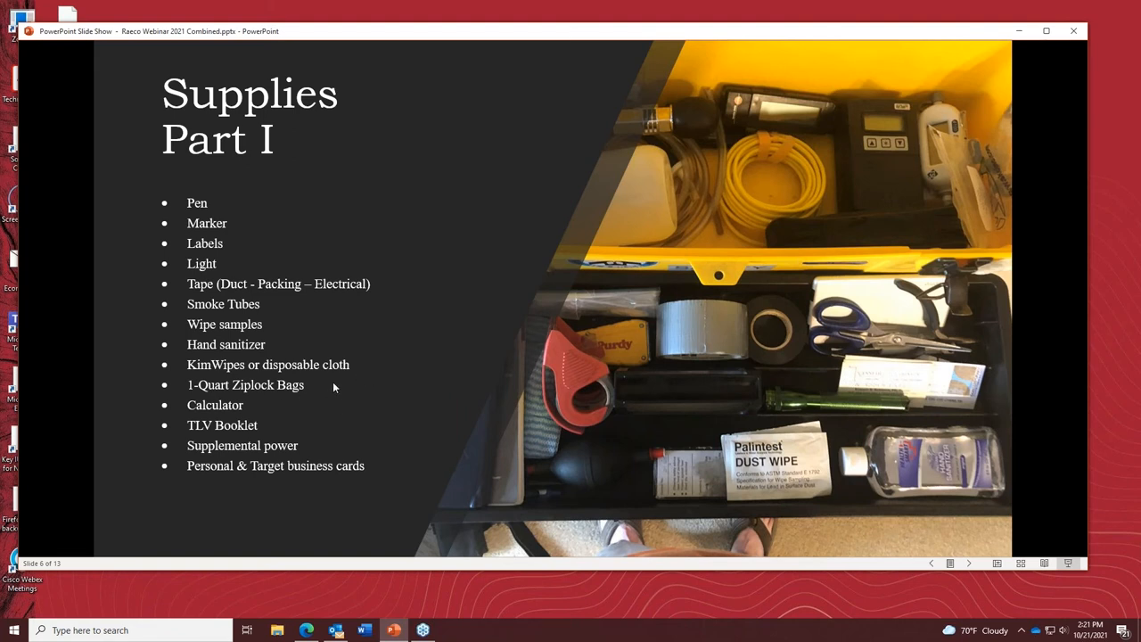
{"action": "mouse_move", "coordinate": [335, 374]}
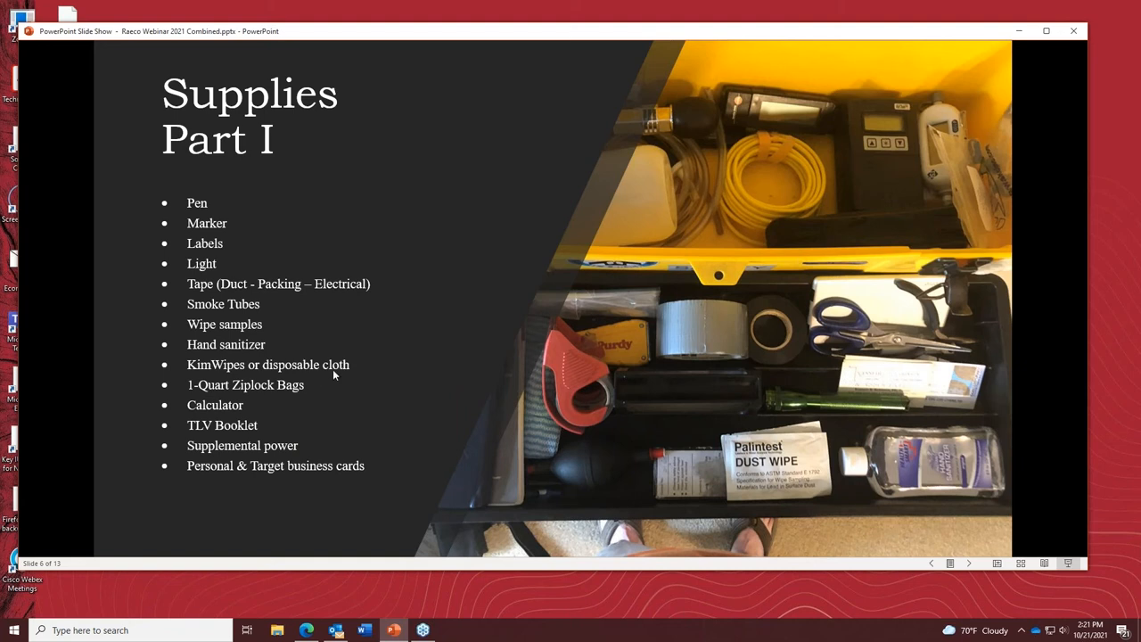
{"action": "mouse_move", "coordinate": [387, 348]}
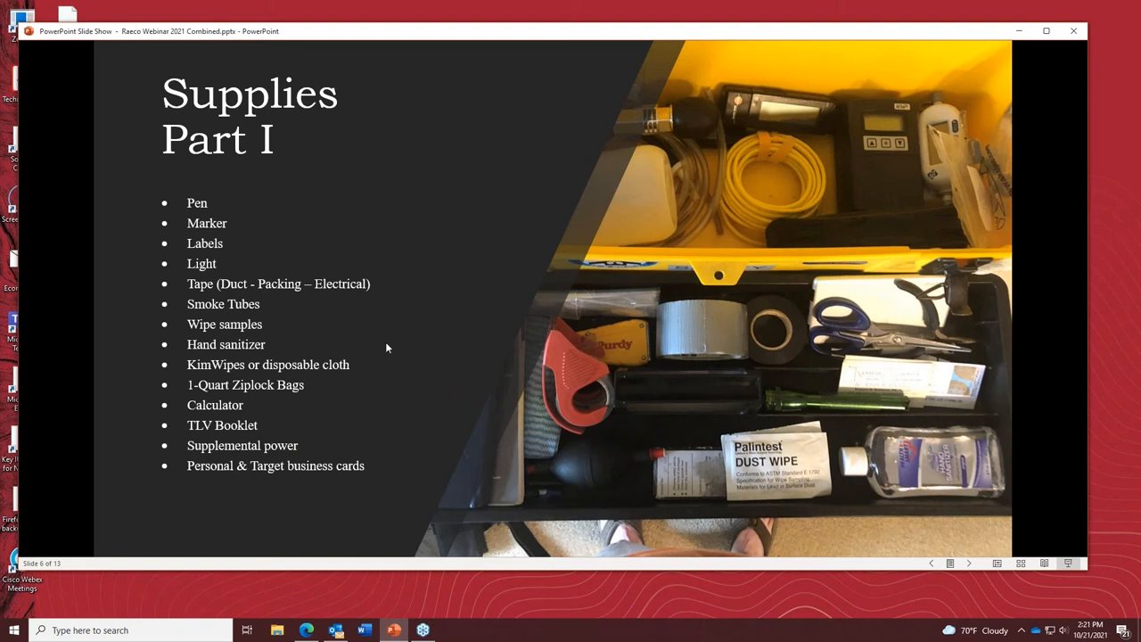
{"action": "mouse_move", "coordinate": [386, 408]}
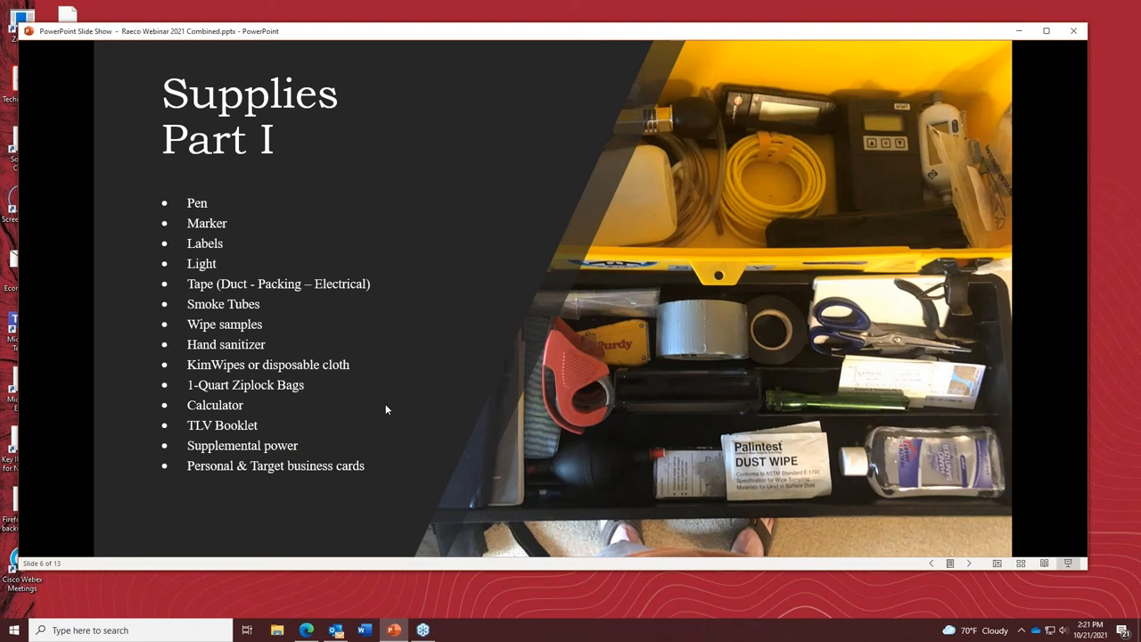
{"action": "mouse_move", "coordinate": [230, 357]}
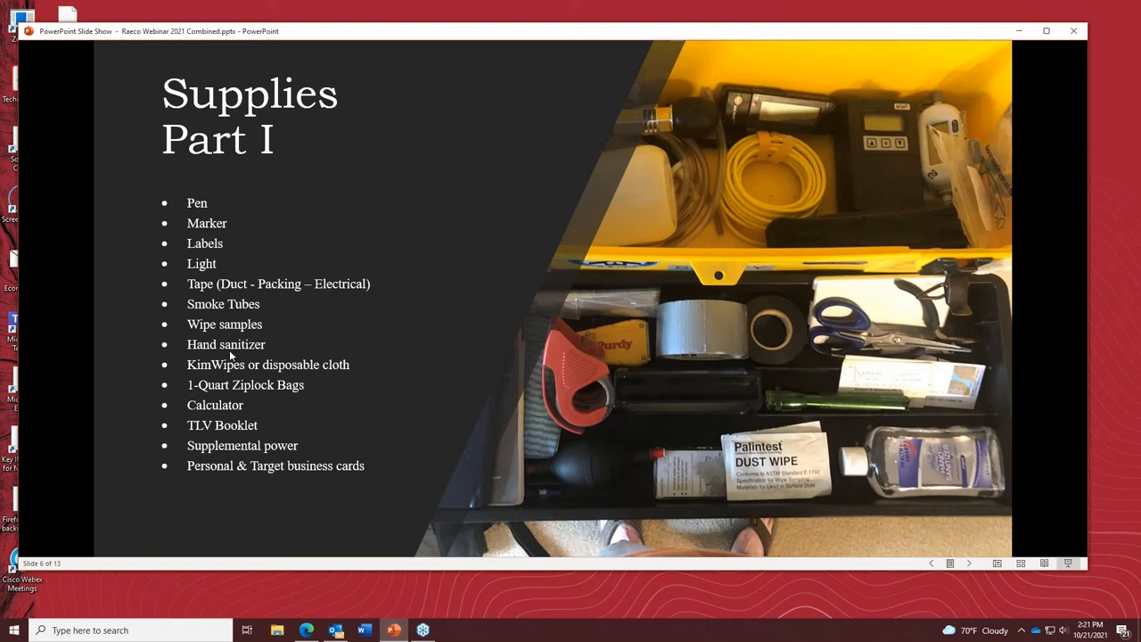
{"action": "mouse_move", "coordinate": [310, 382]}
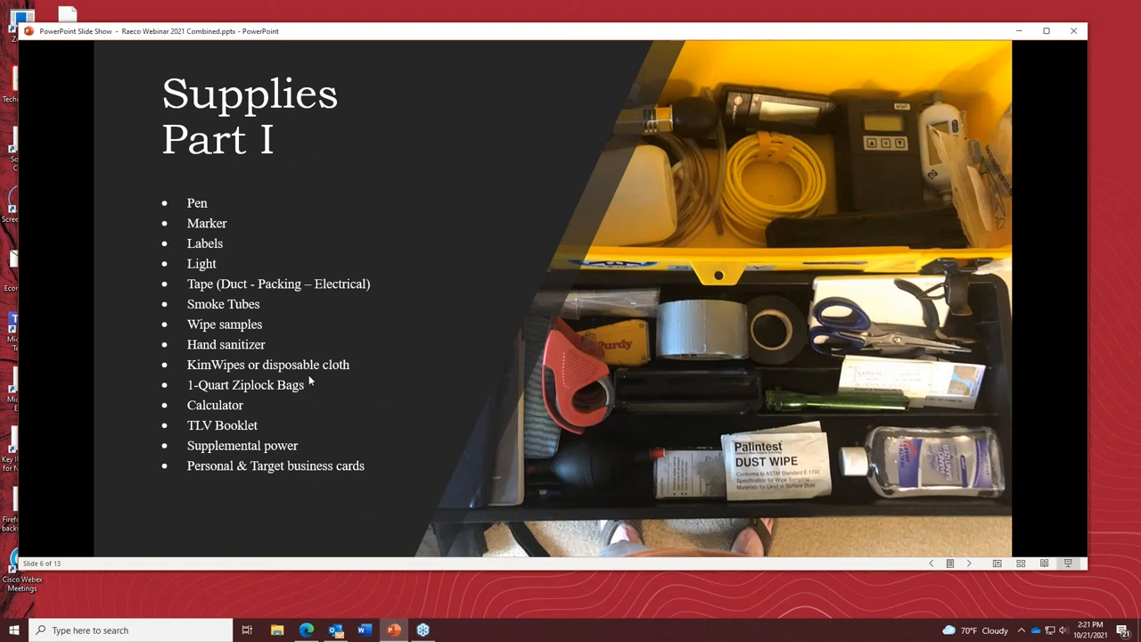
{"action": "mouse_move", "coordinate": [566, 410]}
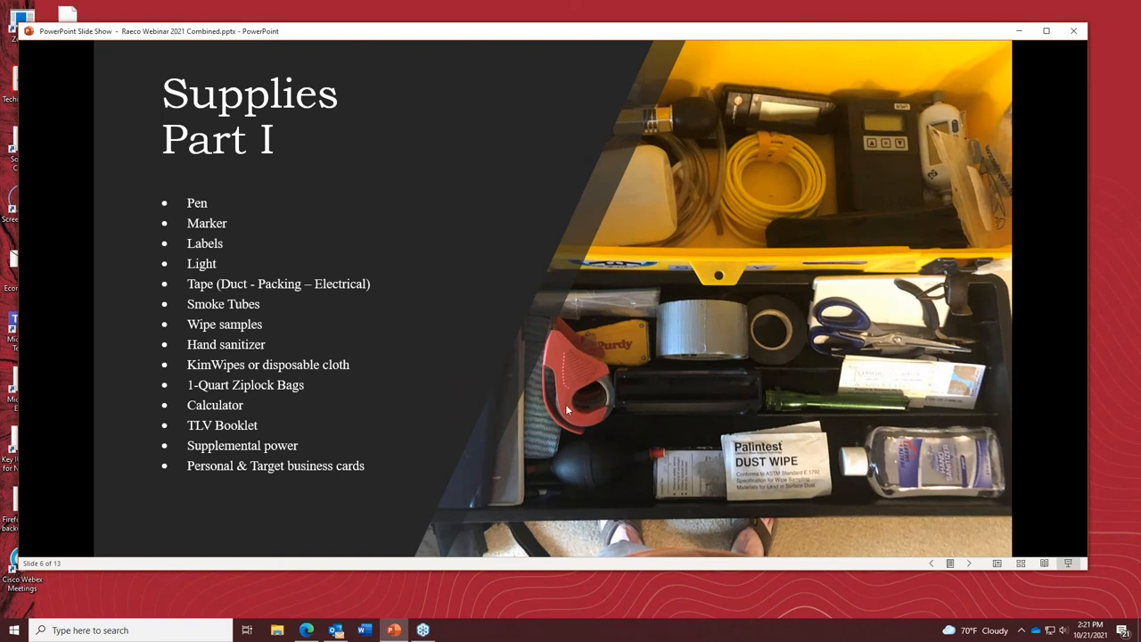
{"action": "mouse_move", "coordinate": [396, 378]}
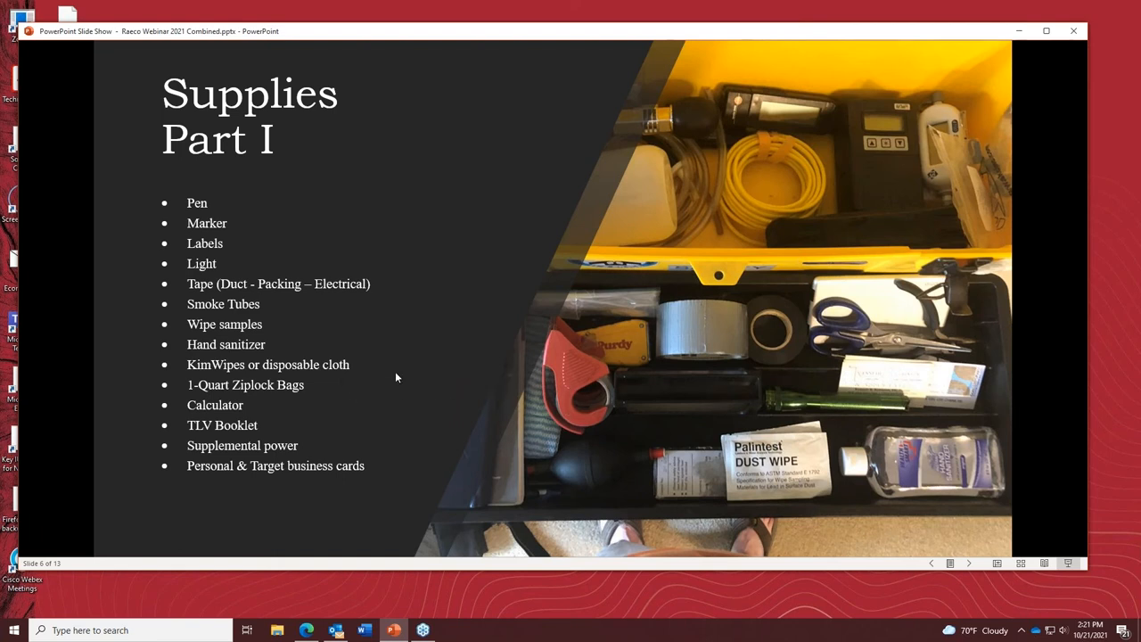
{"action": "mouse_move", "coordinate": [389, 360]}
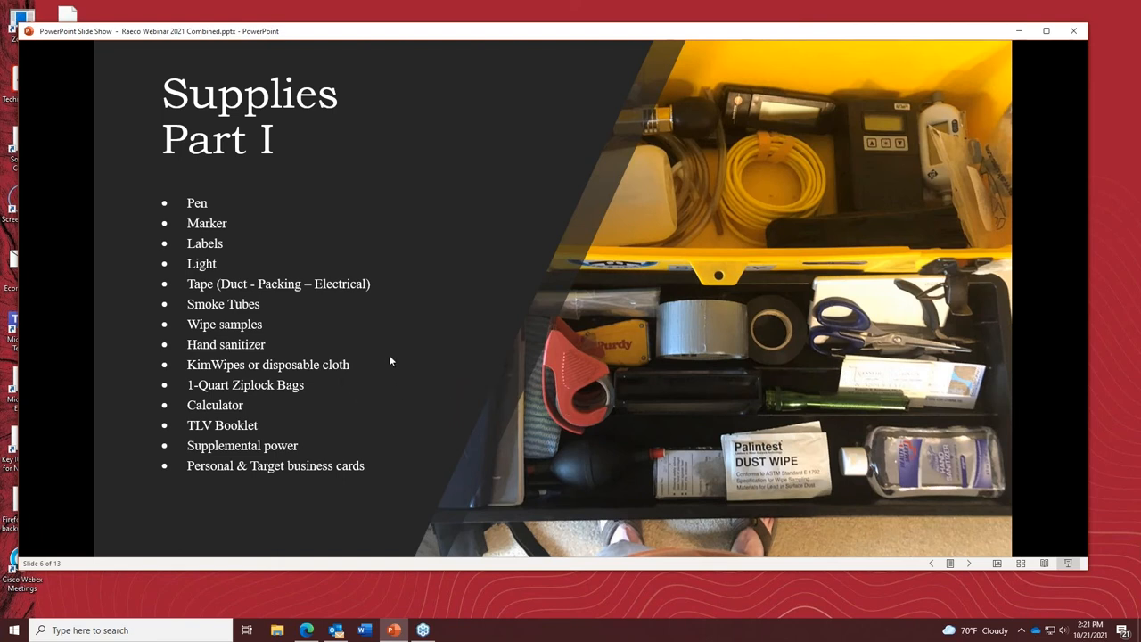
{"action": "mouse_move", "coordinate": [331, 413]}
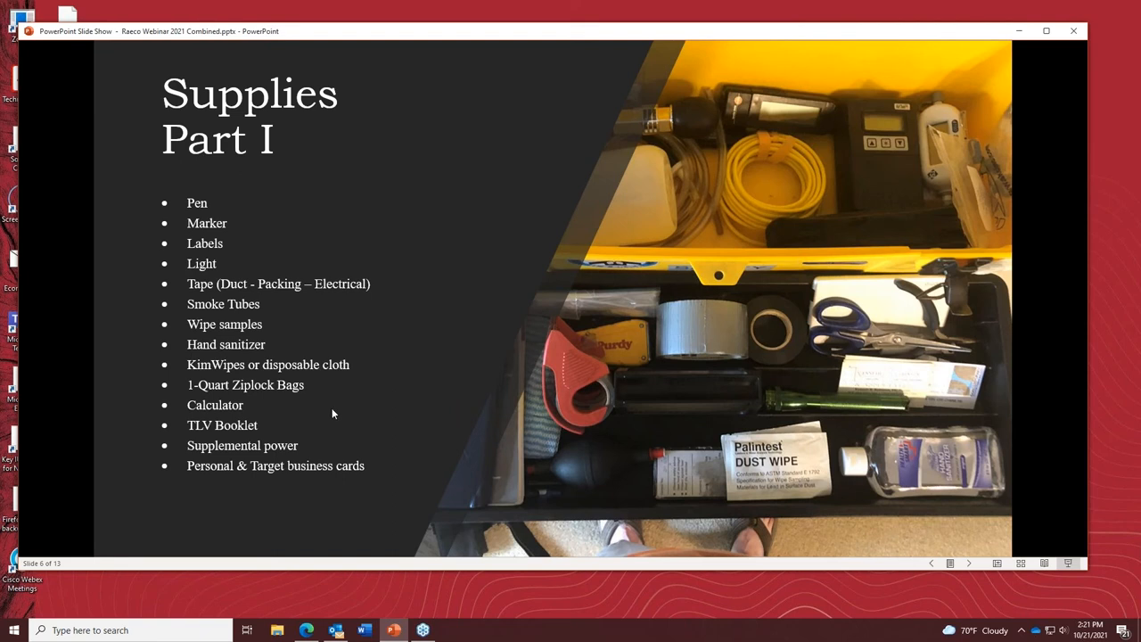
{"action": "mouse_move", "coordinate": [339, 408]}
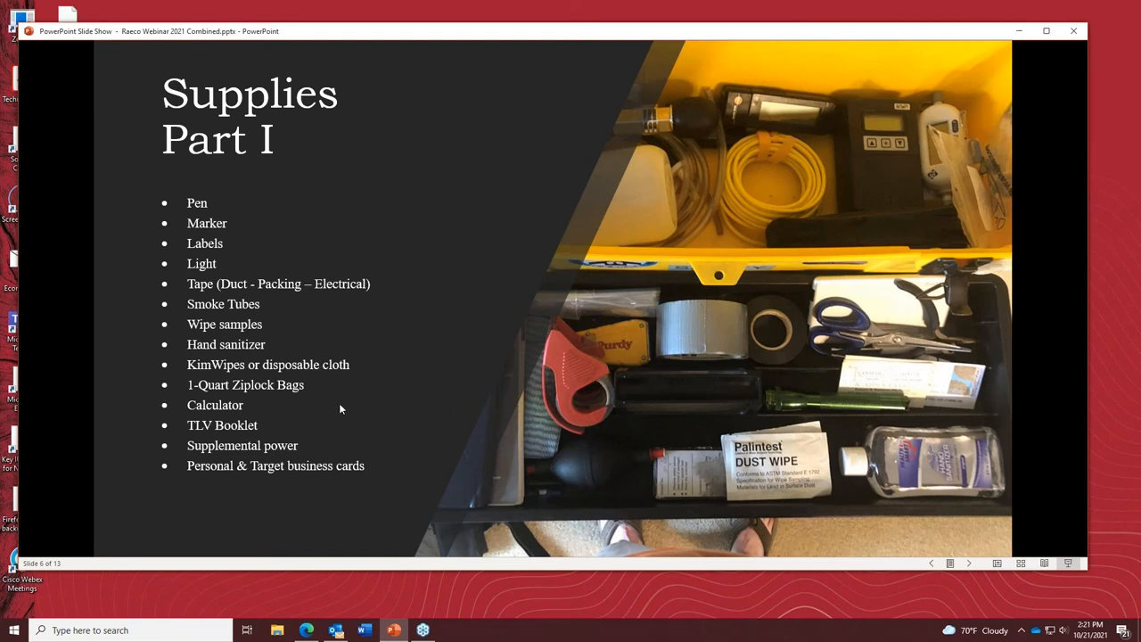
{"action": "mouse_move", "coordinate": [346, 409]}
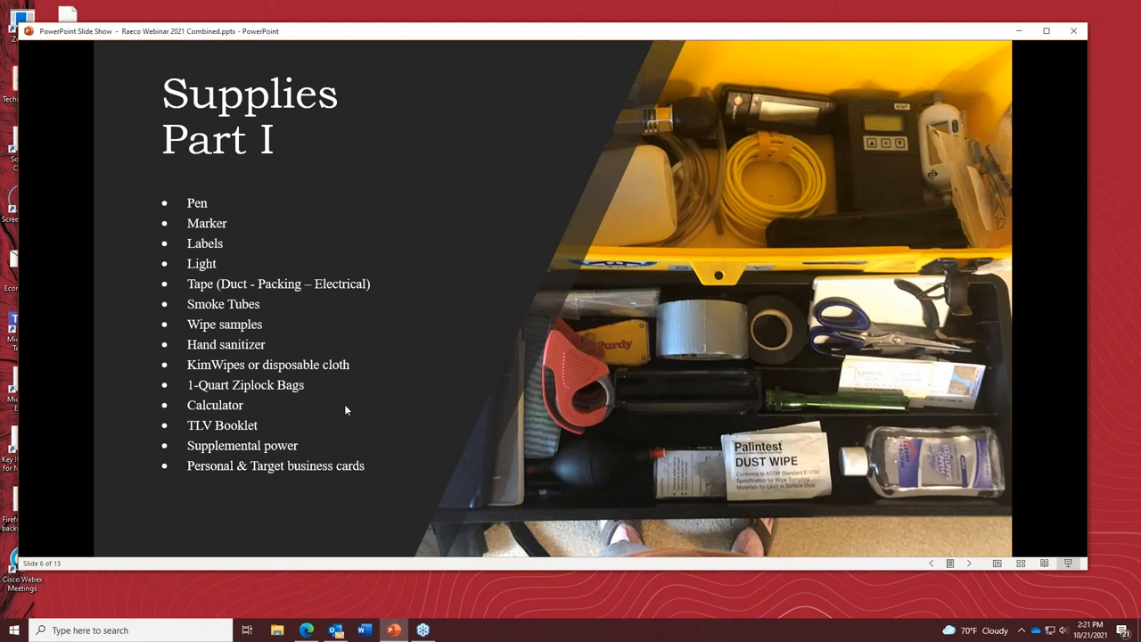
{"action": "mouse_move", "coordinate": [392, 347]}
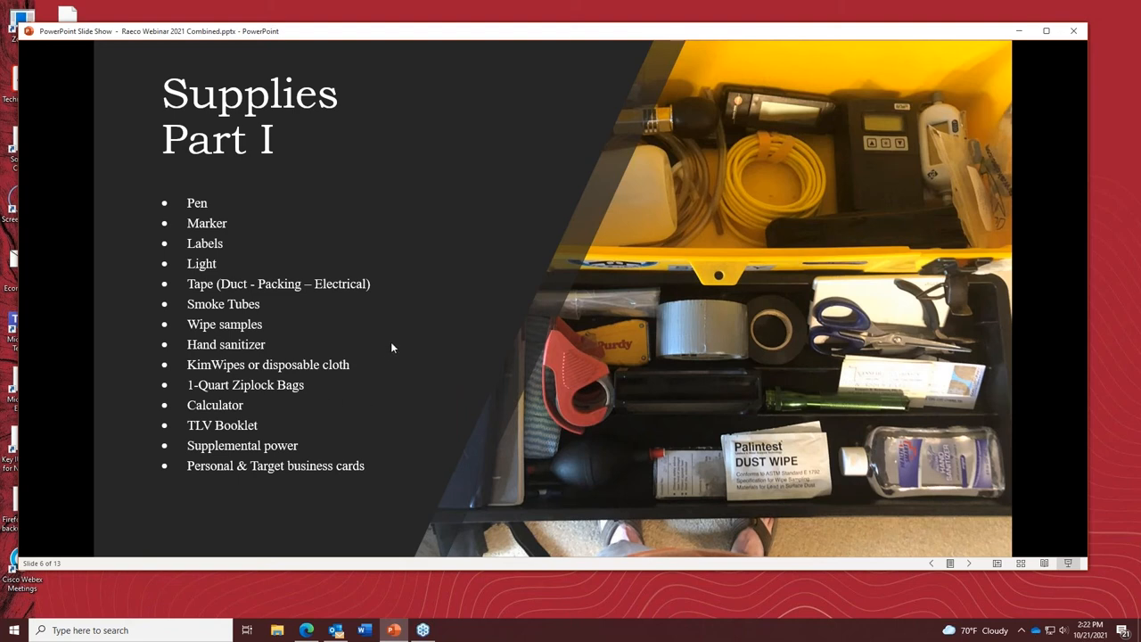
{"action": "mouse_move", "coordinate": [337, 390]}
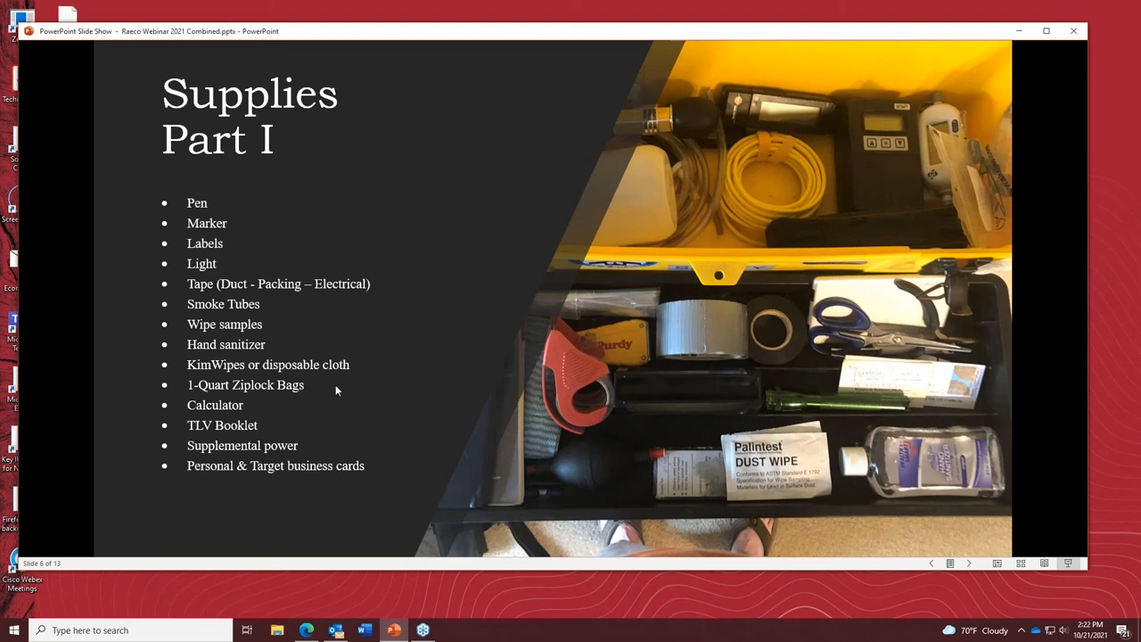
{"action": "mouse_move", "coordinate": [378, 381]}
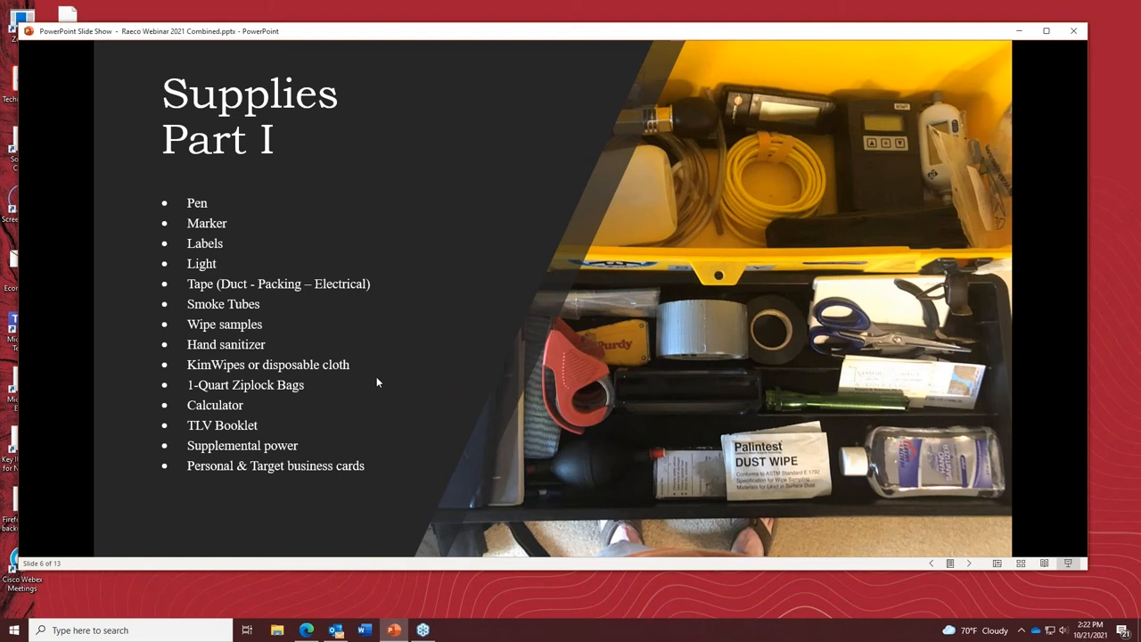
{"action": "mouse_move", "coordinate": [387, 383]}
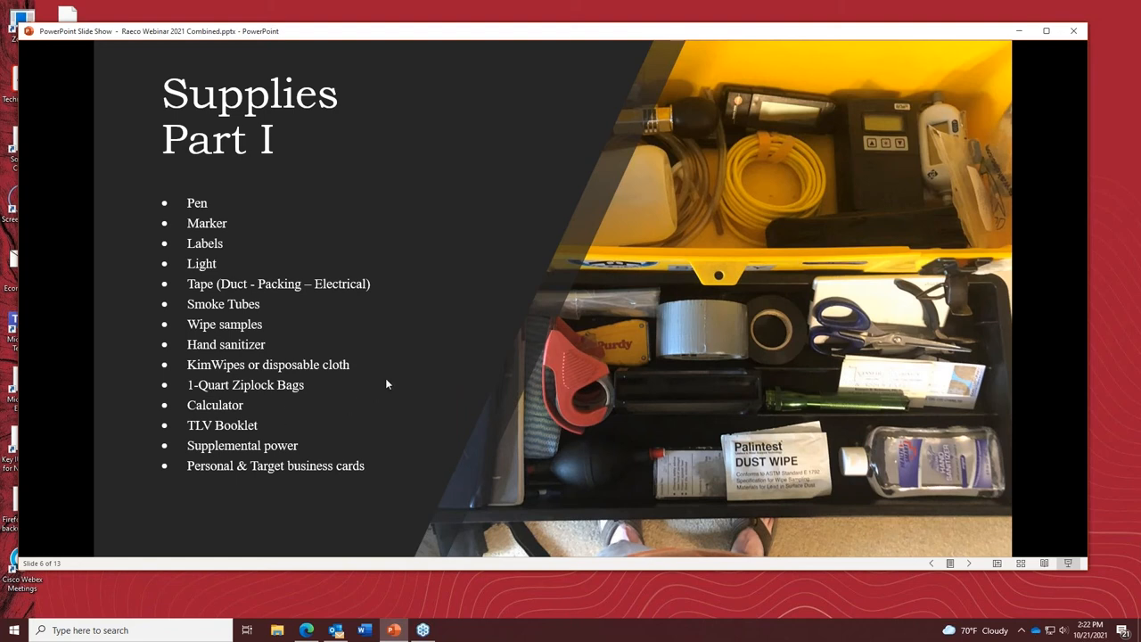
{"action": "mouse_move", "coordinate": [371, 385]}
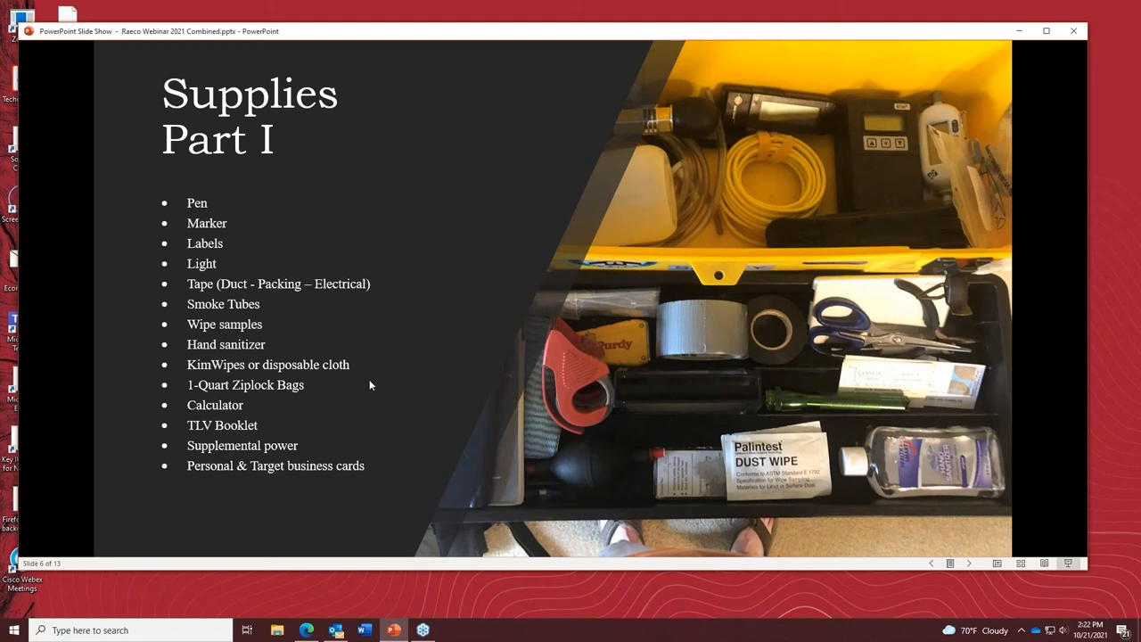
{"action": "mouse_move", "coordinate": [419, 374]}
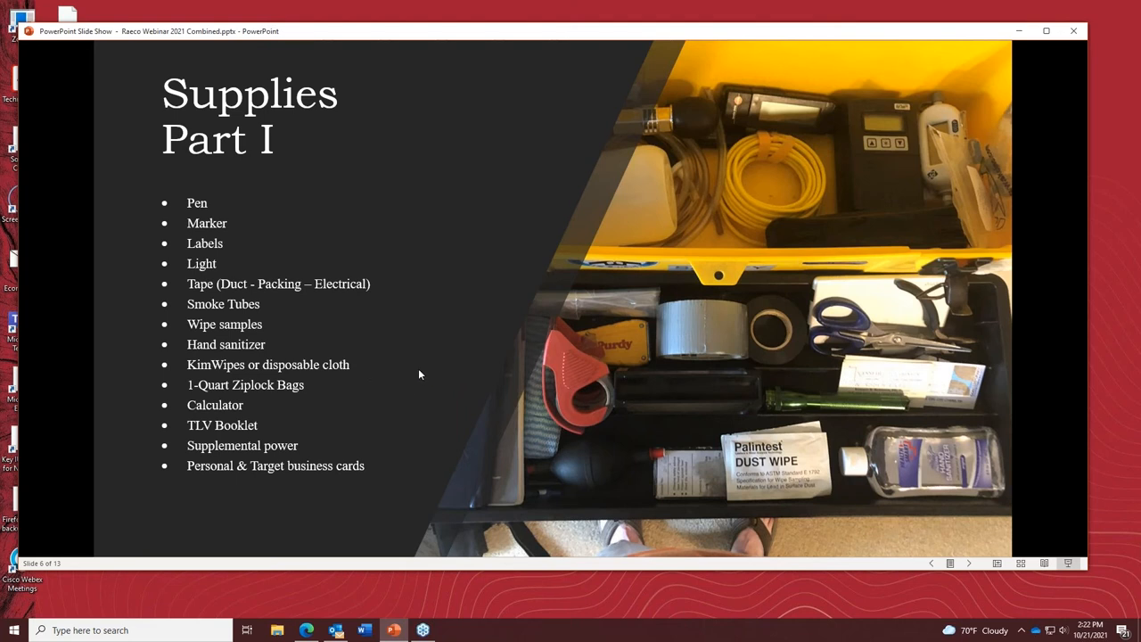
{"action": "mouse_move", "coordinate": [335, 399]}
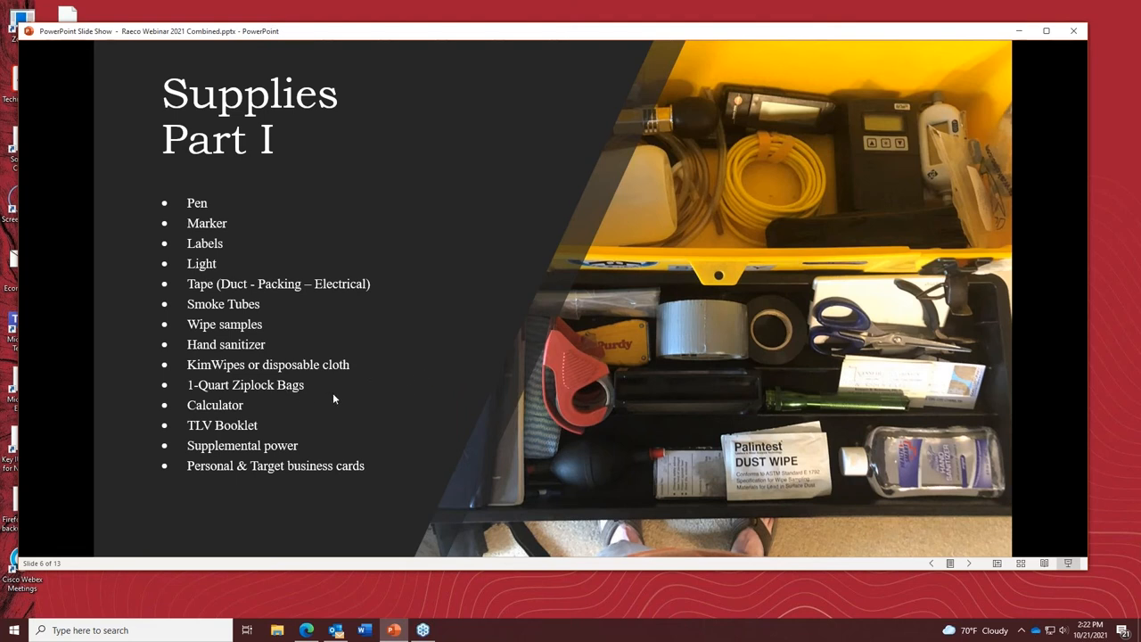
{"action": "mouse_move", "coordinate": [396, 396]}
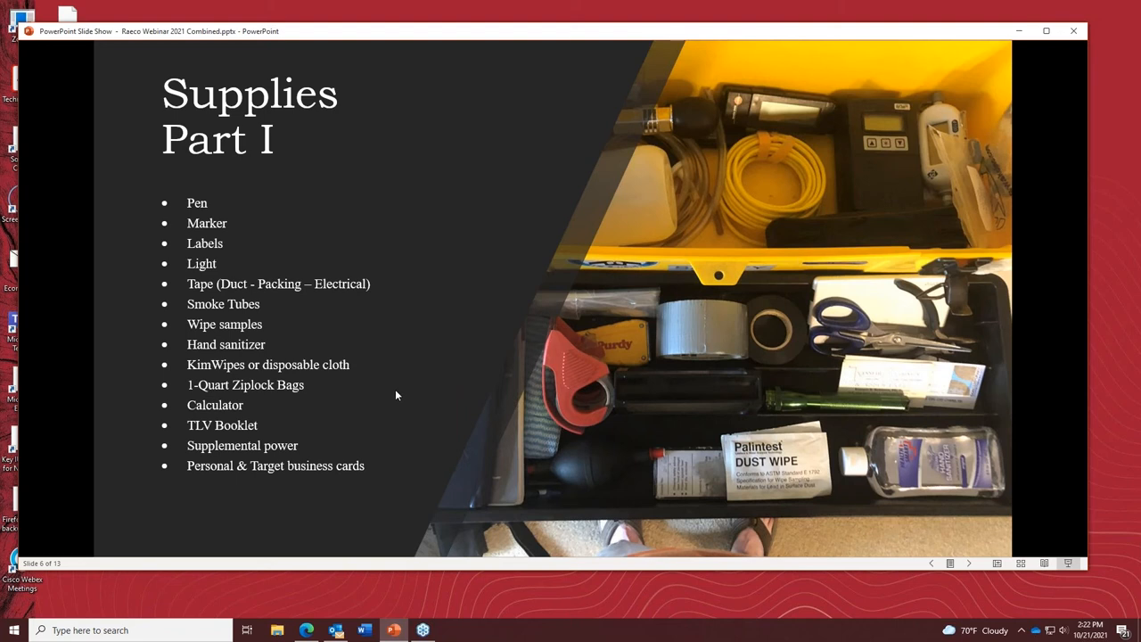
{"action": "mouse_move", "coordinate": [360, 388]}
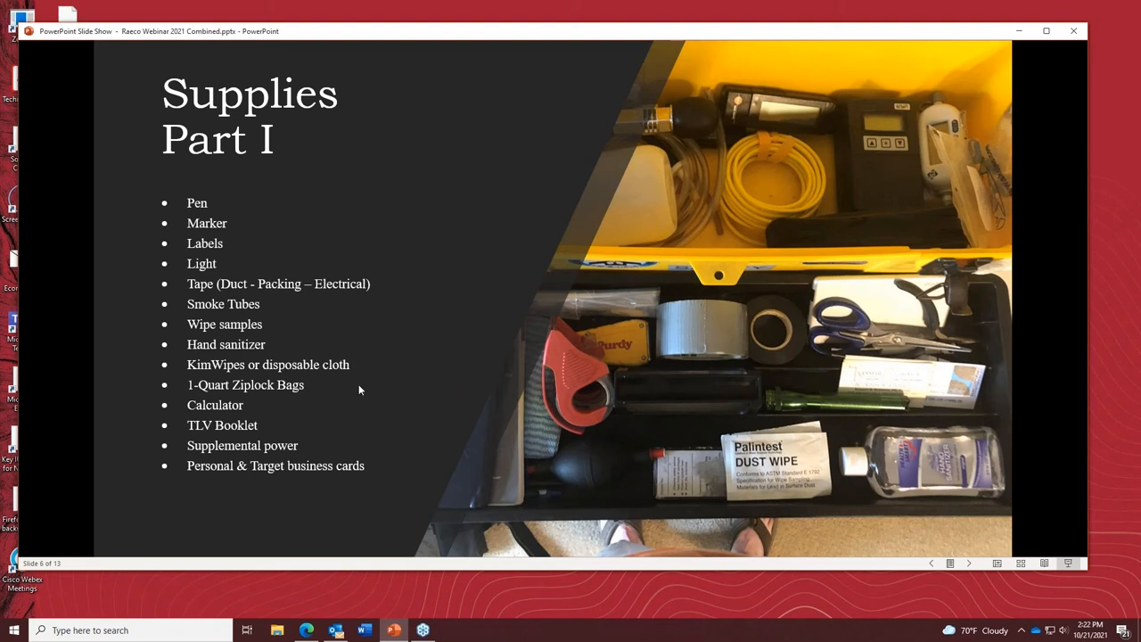
{"action": "mouse_move", "coordinate": [313, 408]}
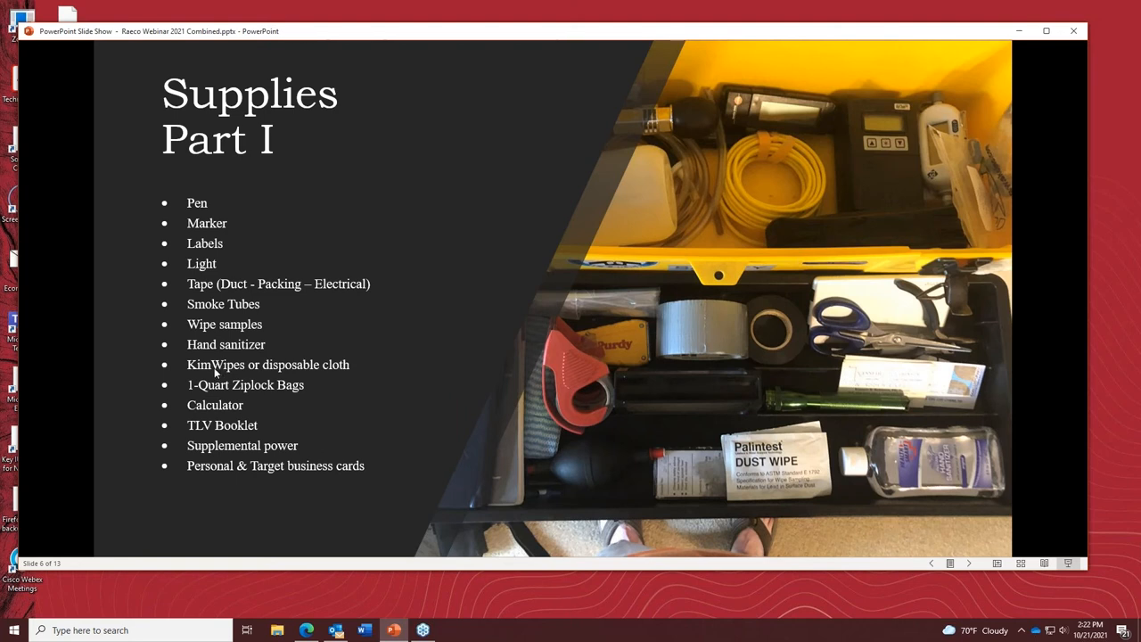
{"action": "mouse_move", "coordinate": [200, 353]}
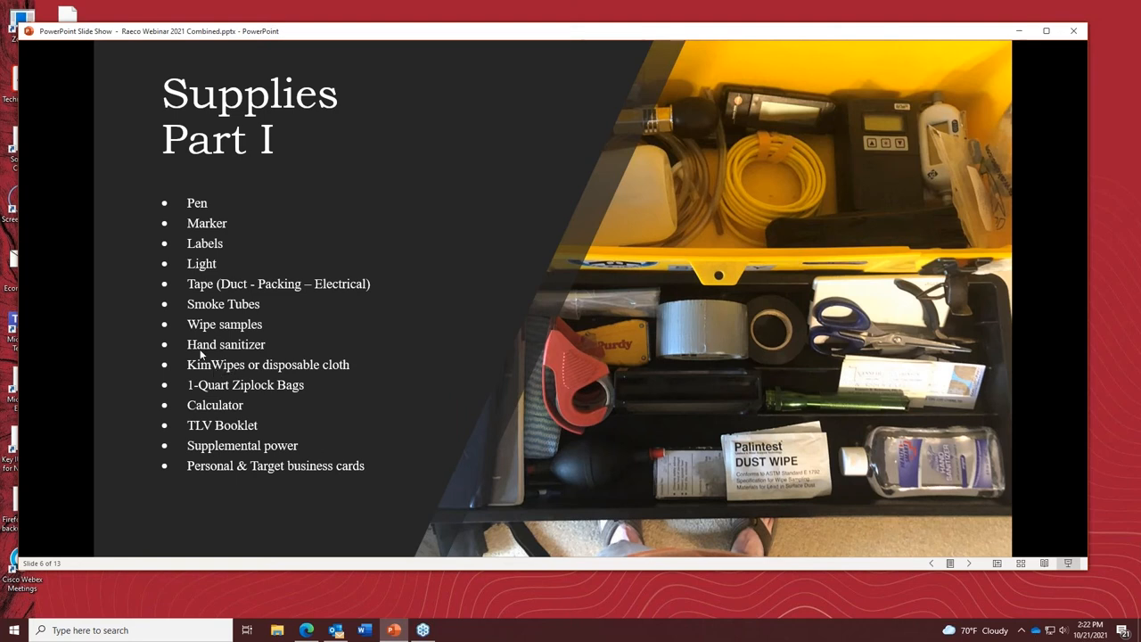
{"action": "mouse_move", "coordinate": [386, 429]}
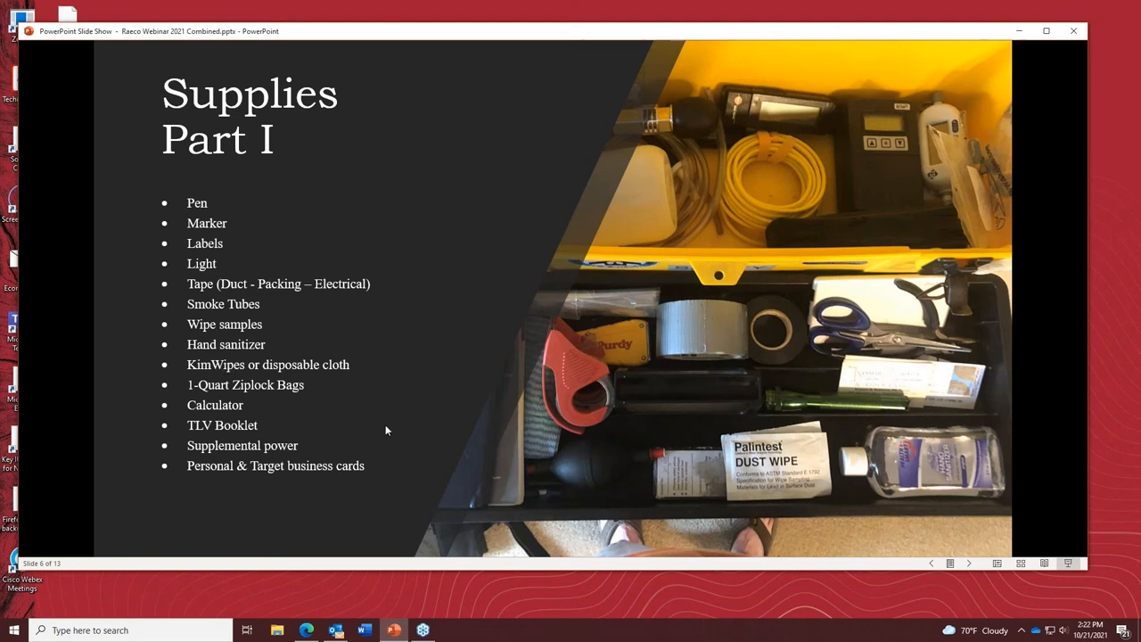
{"action": "mouse_move", "coordinate": [326, 410]}
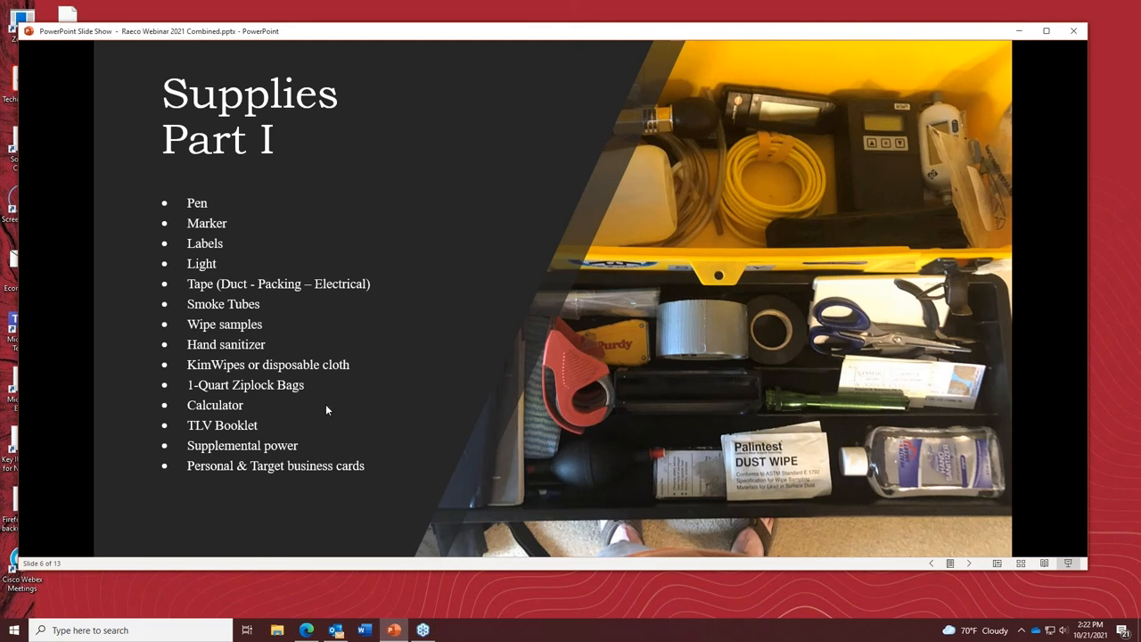
{"action": "mouse_move", "coordinate": [385, 413]}
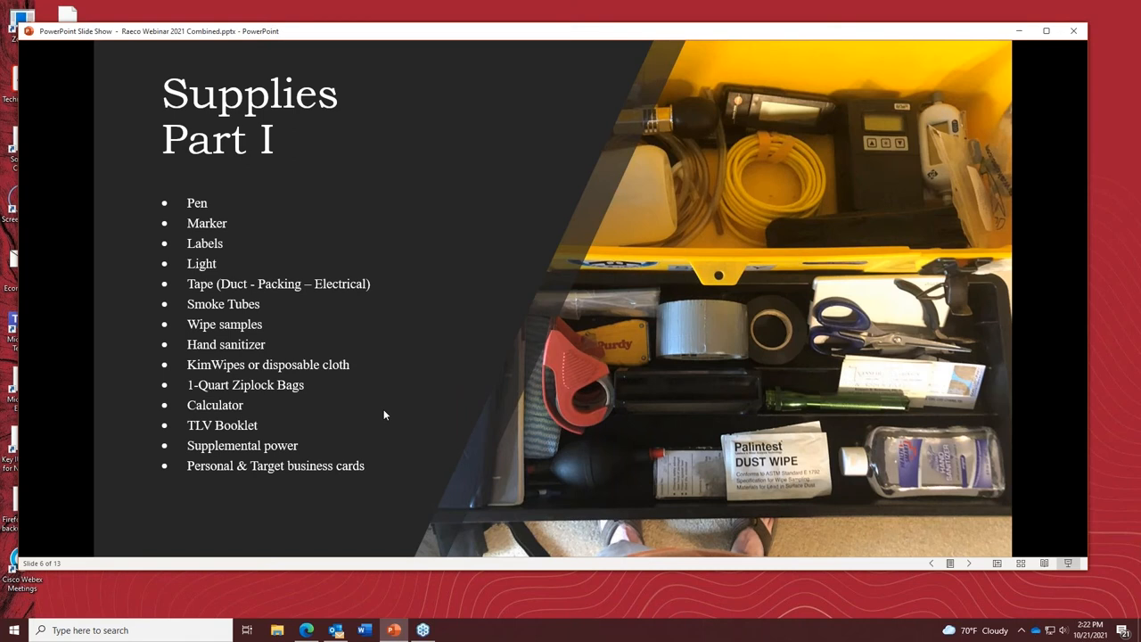
{"action": "mouse_move", "coordinate": [685, 290]}
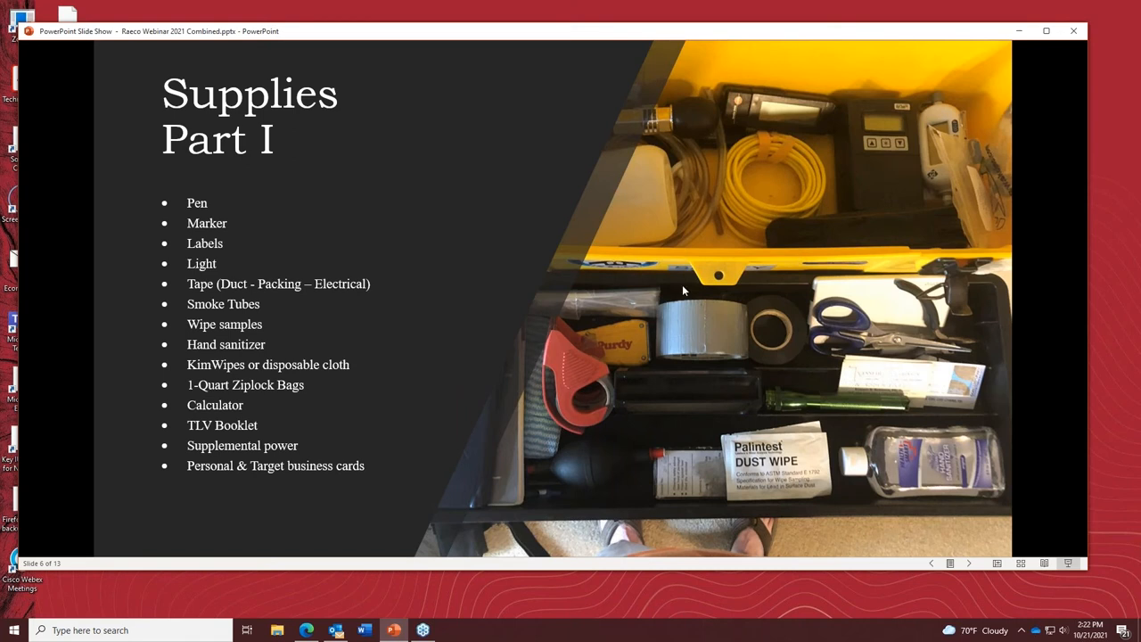
{"action": "mouse_move", "coordinate": [545, 307]}
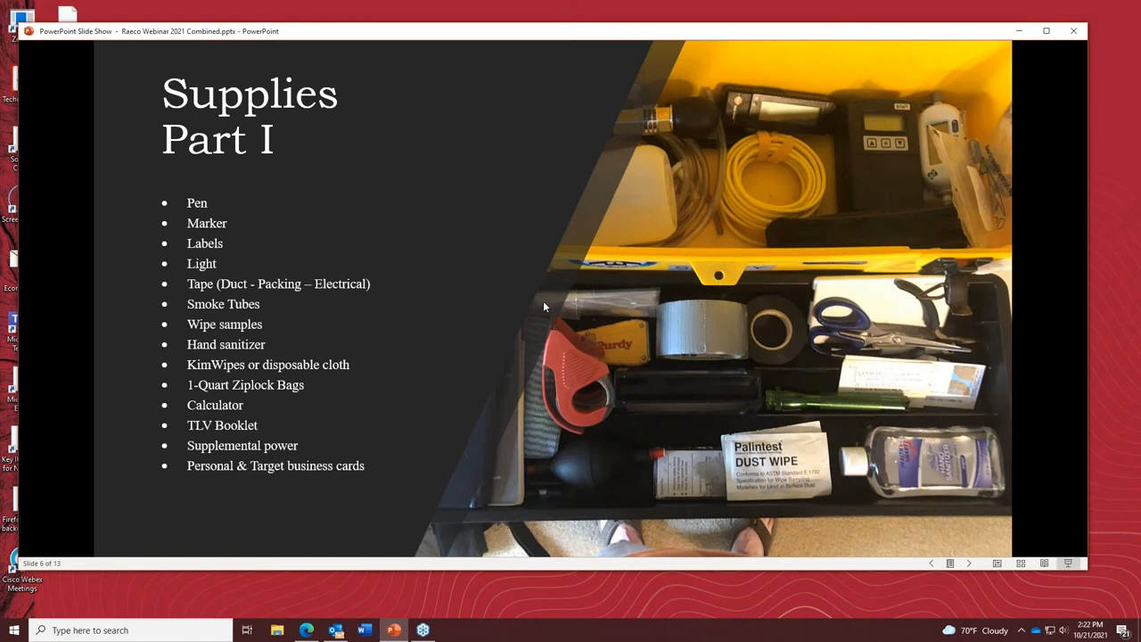
{"action": "mouse_move", "coordinate": [132, 435]}
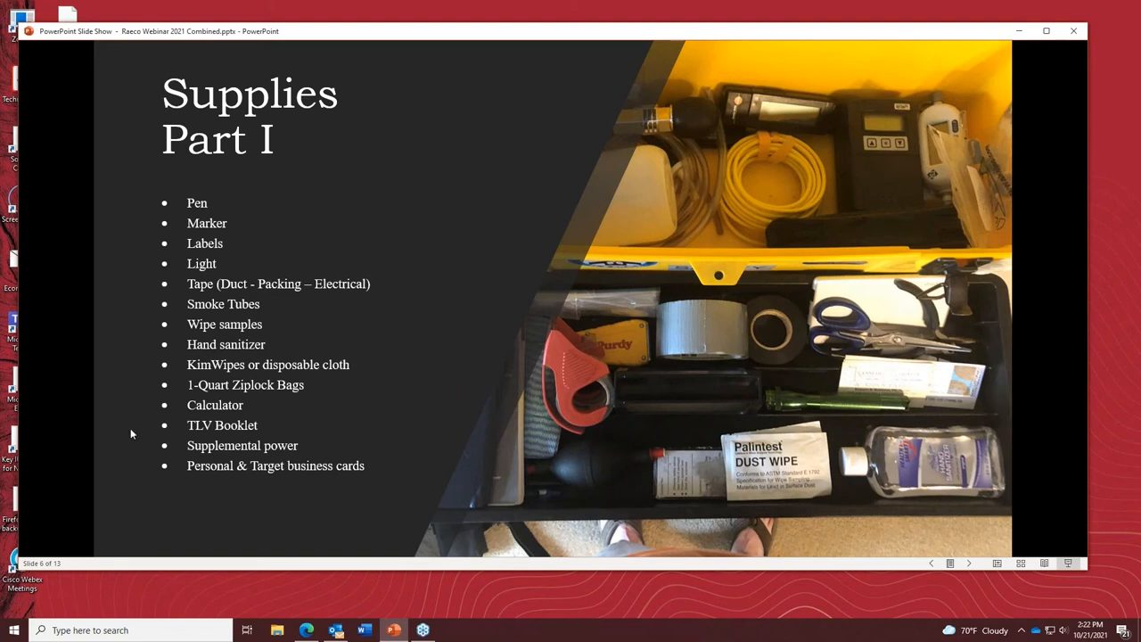
{"action": "mouse_move", "coordinate": [313, 441]}
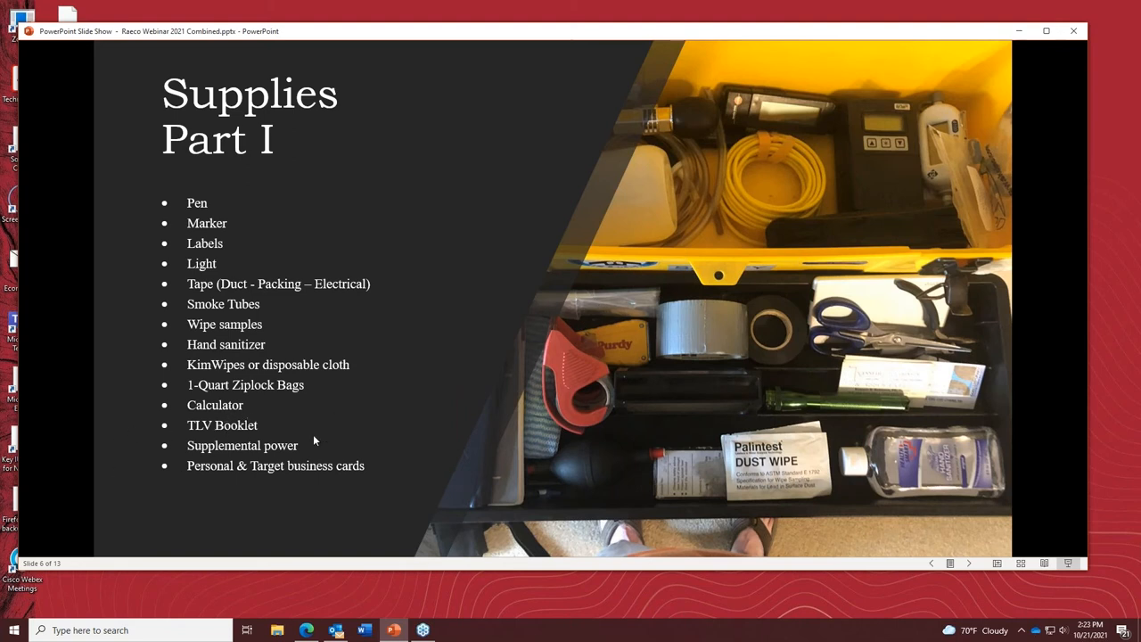
{"action": "mouse_move", "coordinate": [481, 424]}
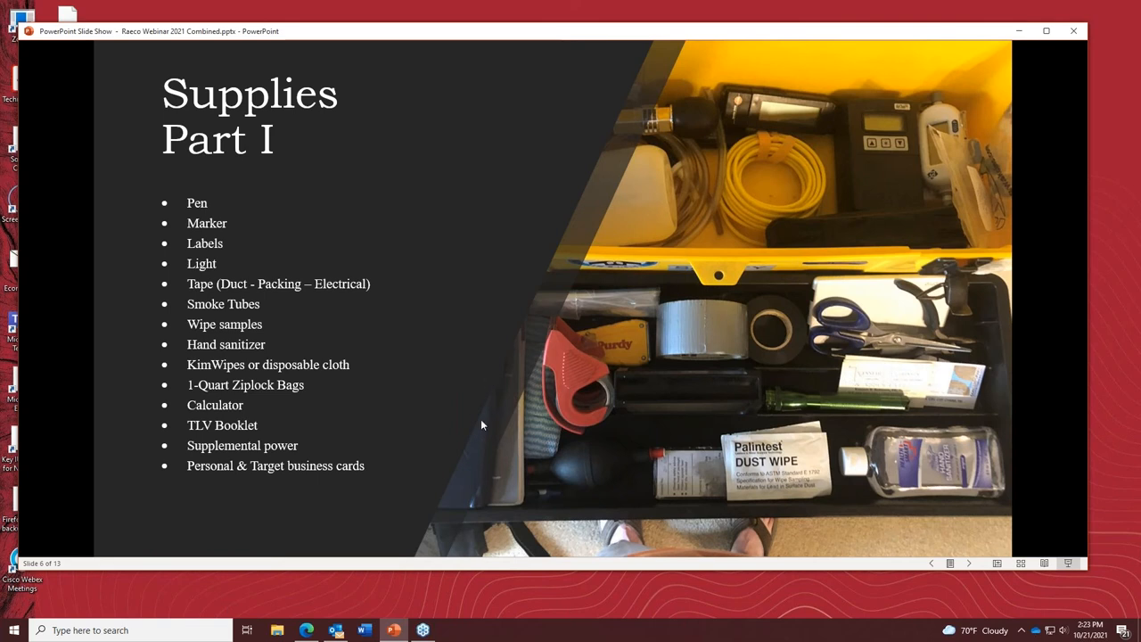
{"action": "mouse_move", "coordinate": [174, 481]}
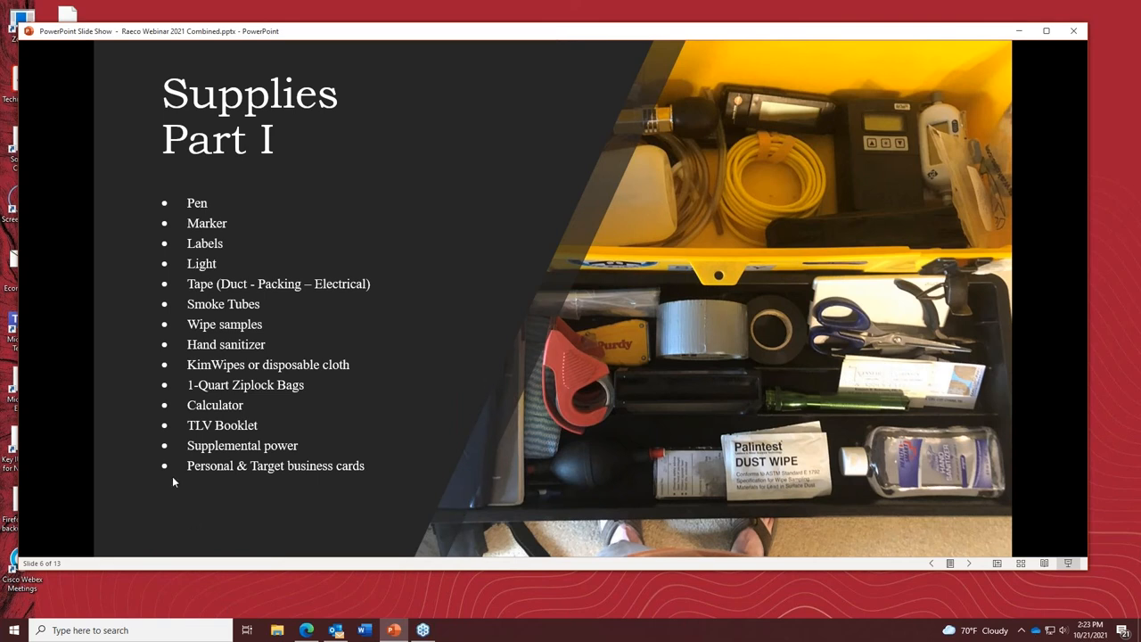
{"action": "mouse_move", "coordinate": [195, 470]}
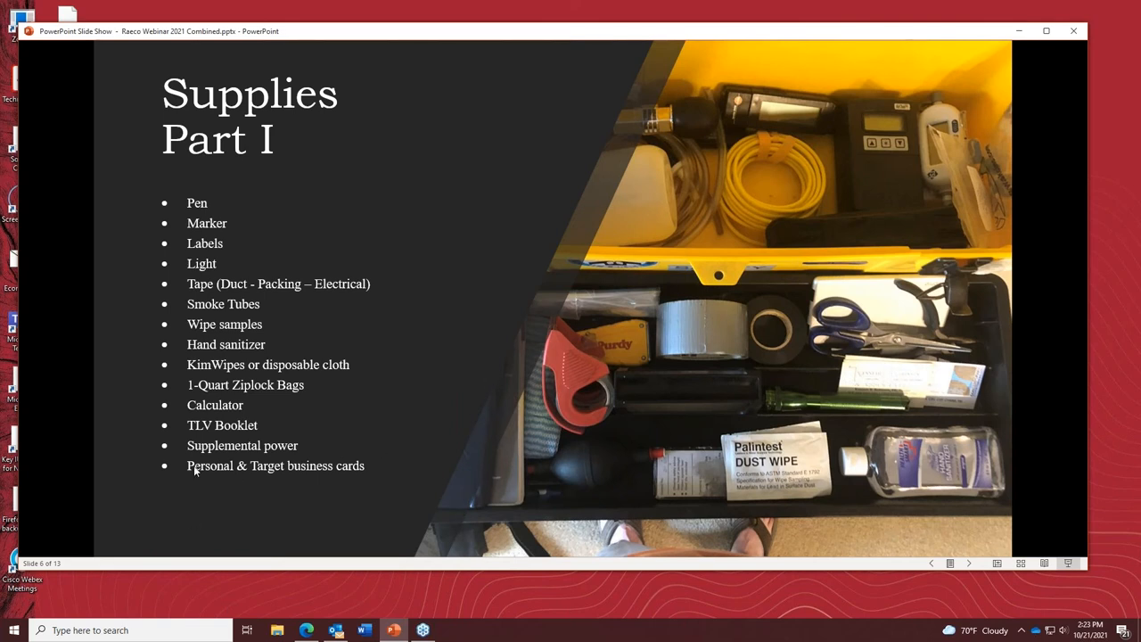
{"action": "mouse_move", "coordinate": [239, 456]}
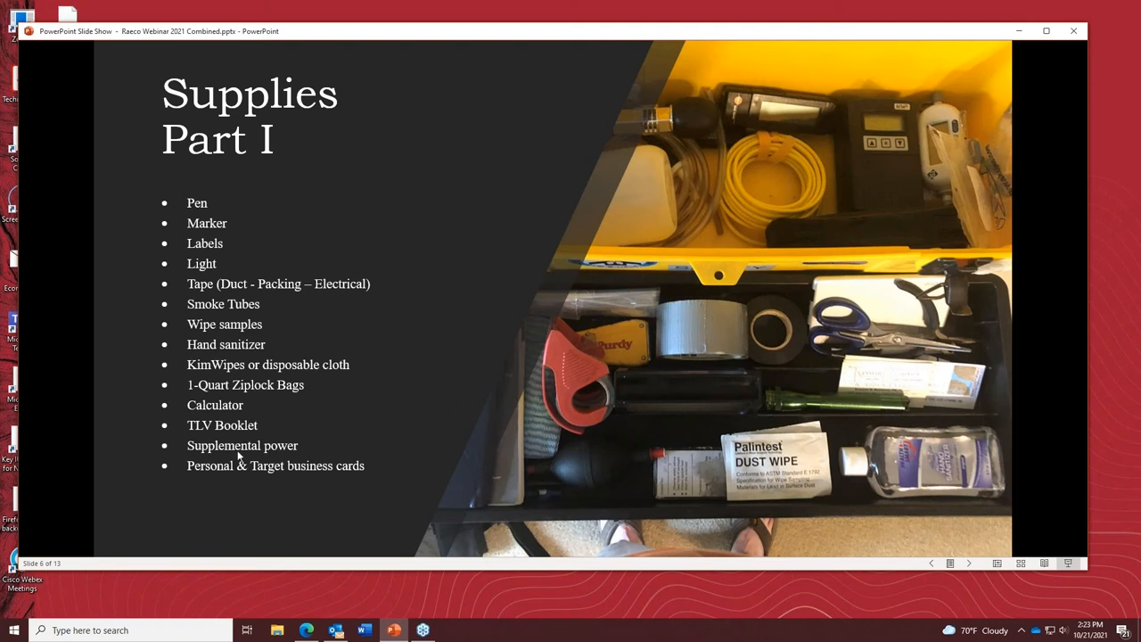
{"action": "mouse_move", "coordinate": [250, 429]}
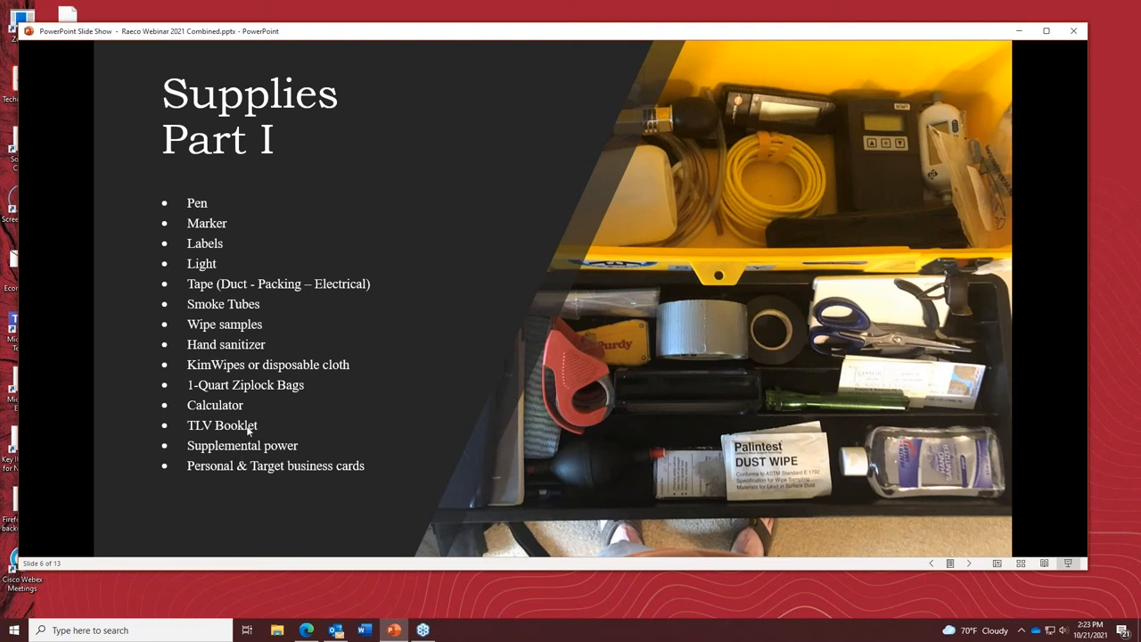
{"action": "mouse_move", "coordinate": [281, 442]}
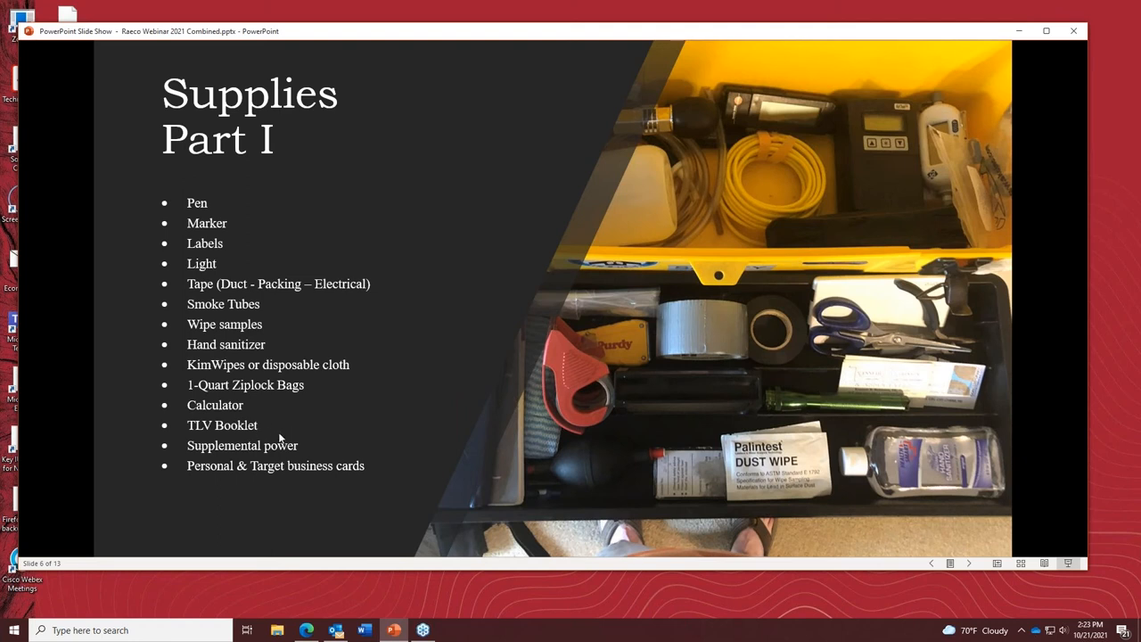
{"action": "mouse_move", "coordinate": [331, 438]}
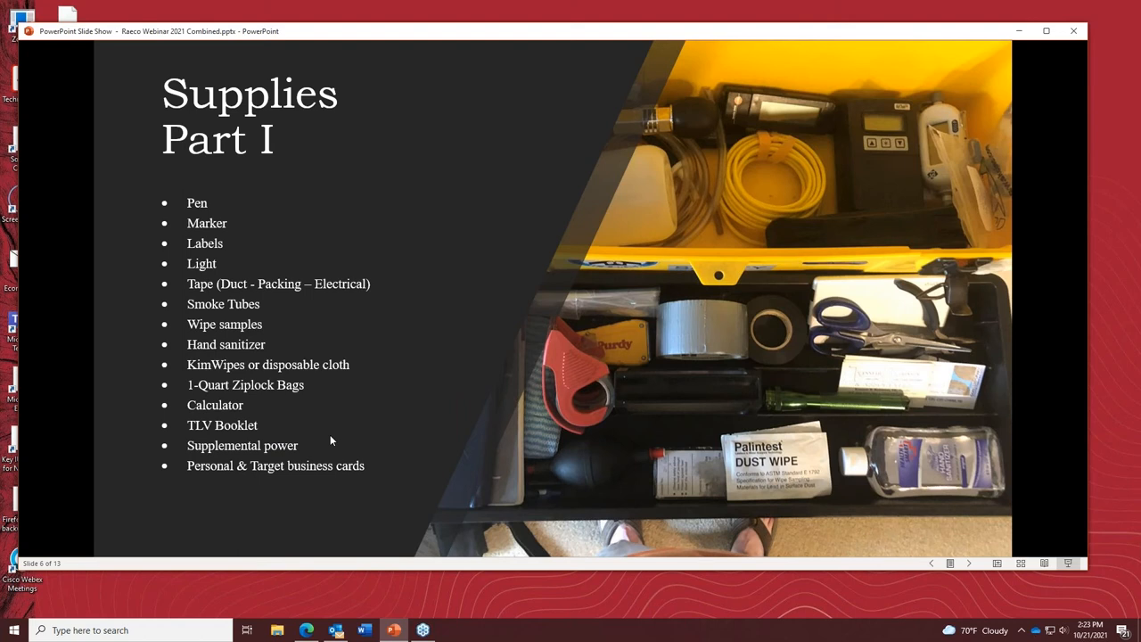
{"action": "mouse_move", "coordinate": [386, 480]}
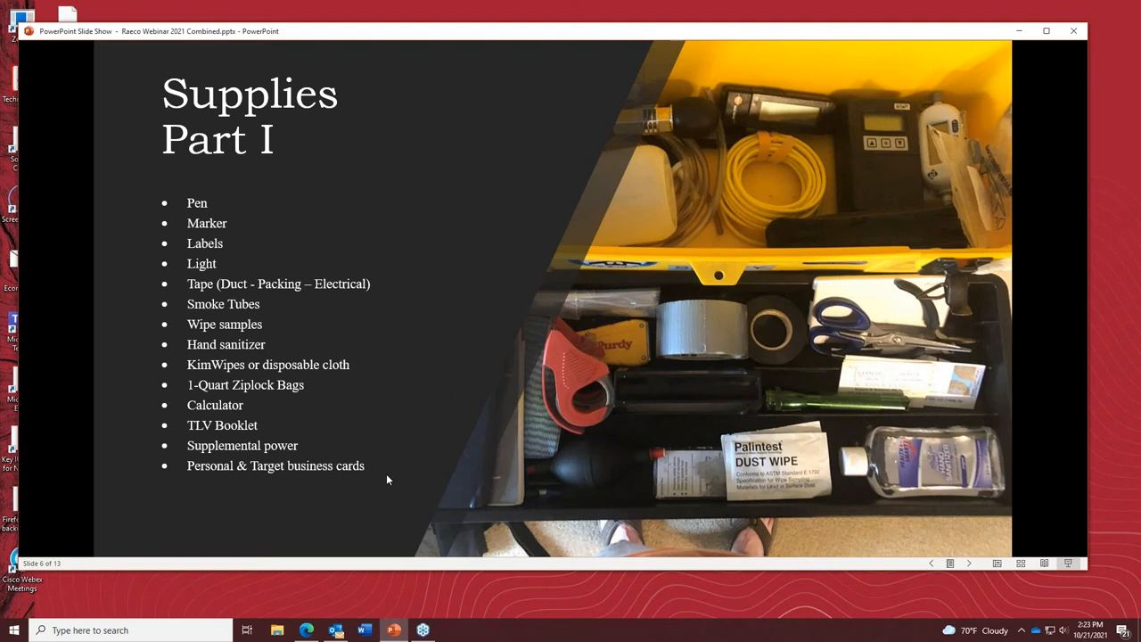
{"action": "mouse_move", "coordinate": [214, 424]}
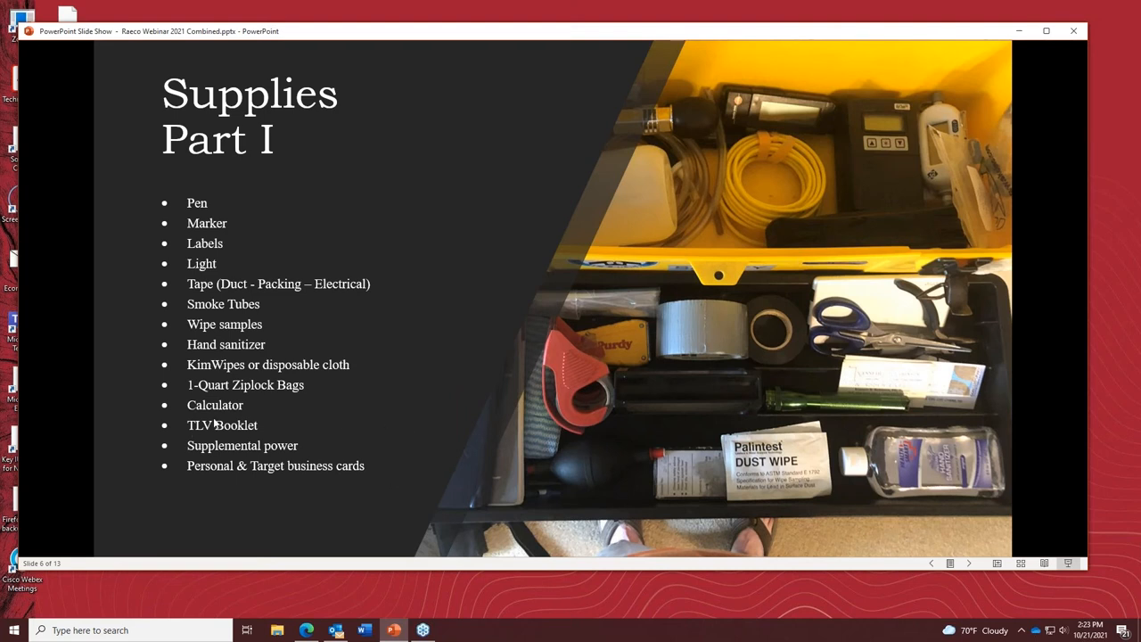
{"action": "mouse_move", "coordinate": [289, 456]}
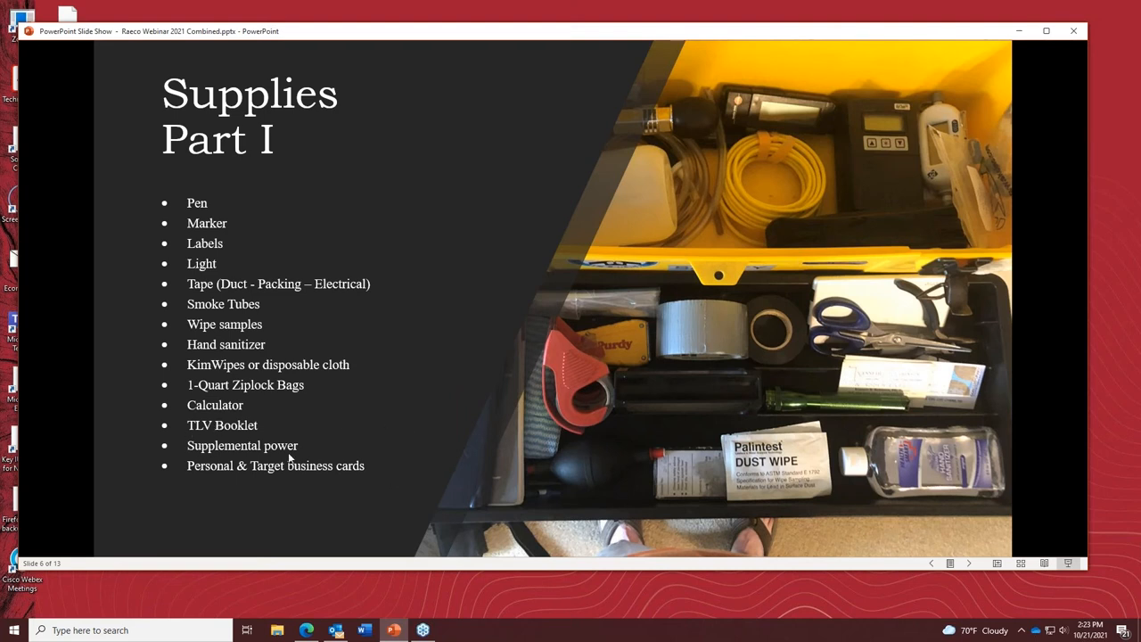
{"action": "mouse_move", "coordinate": [328, 446]}
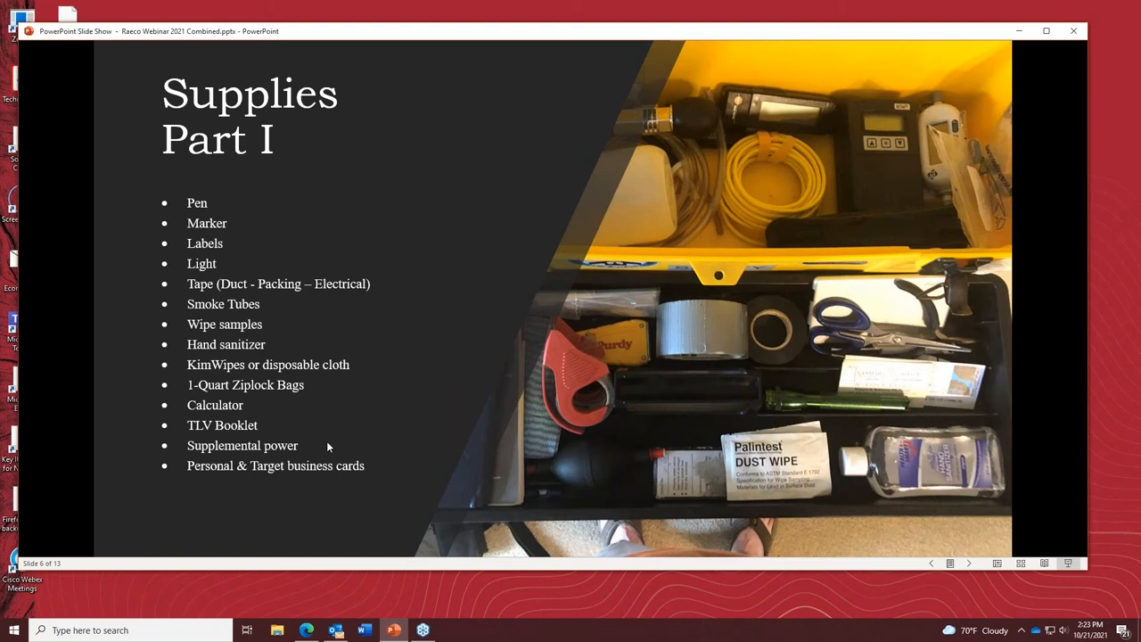
{"action": "mouse_move", "coordinate": [257, 455]}
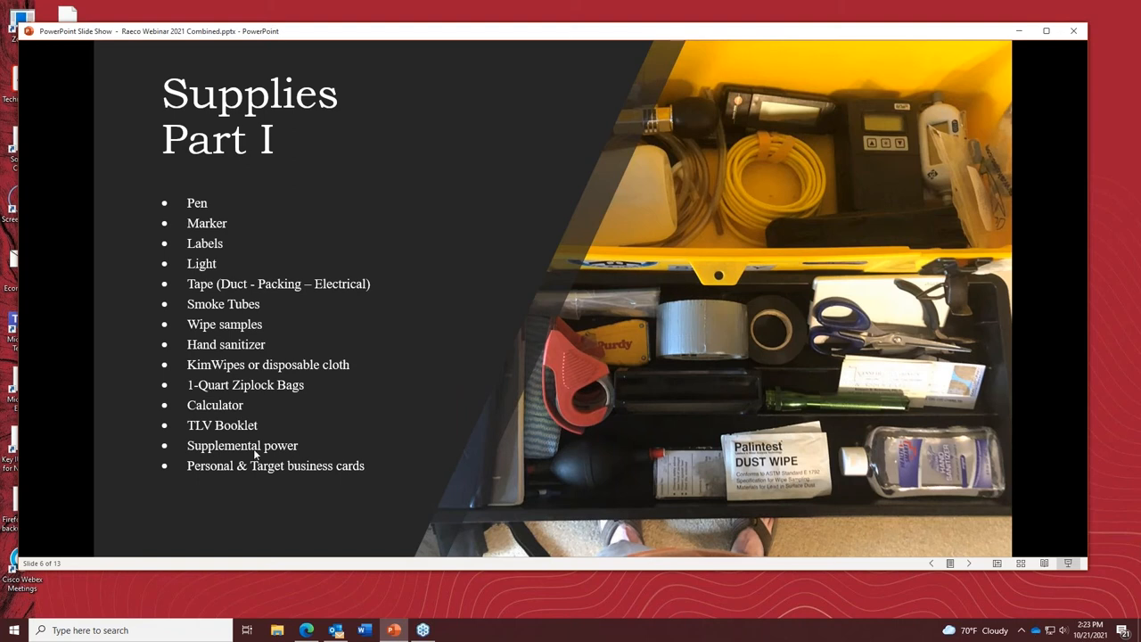
{"action": "mouse_move", "coordinate": [736, 385]}
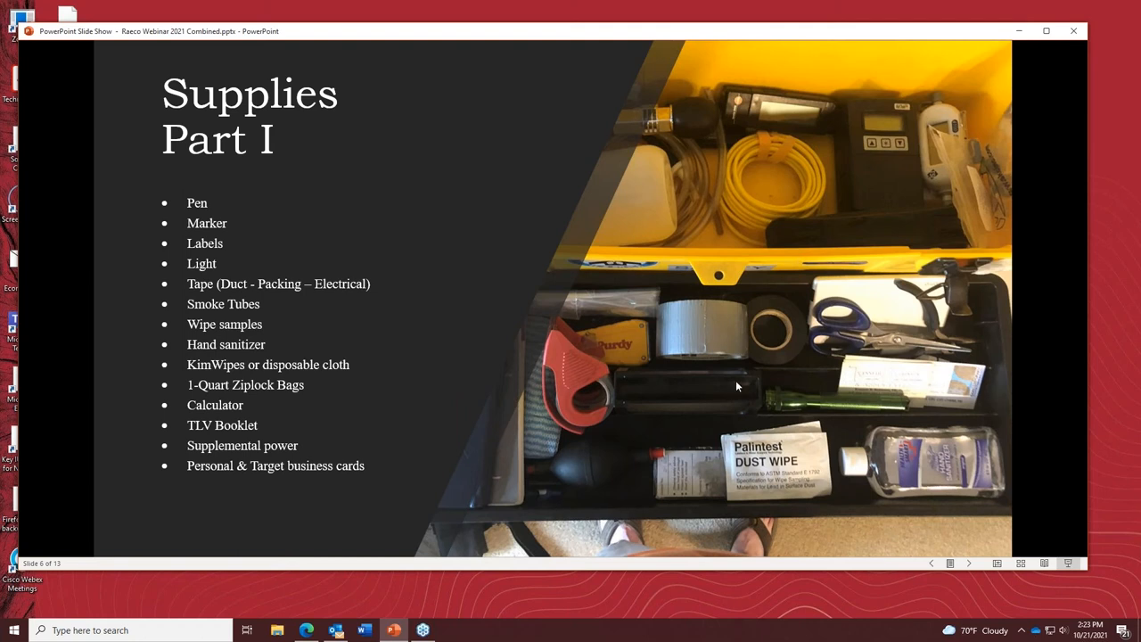
{"action": "mouse_move", "coordinate": [670, 362]}
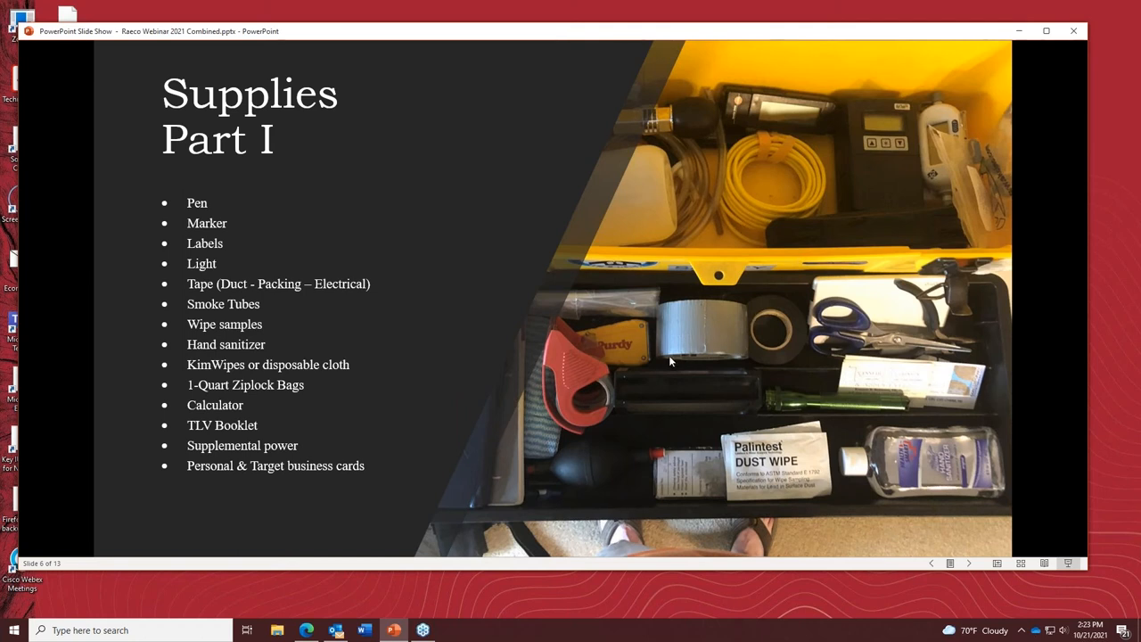
{"action": "mouse_move", "coordinate": [294, 495]}
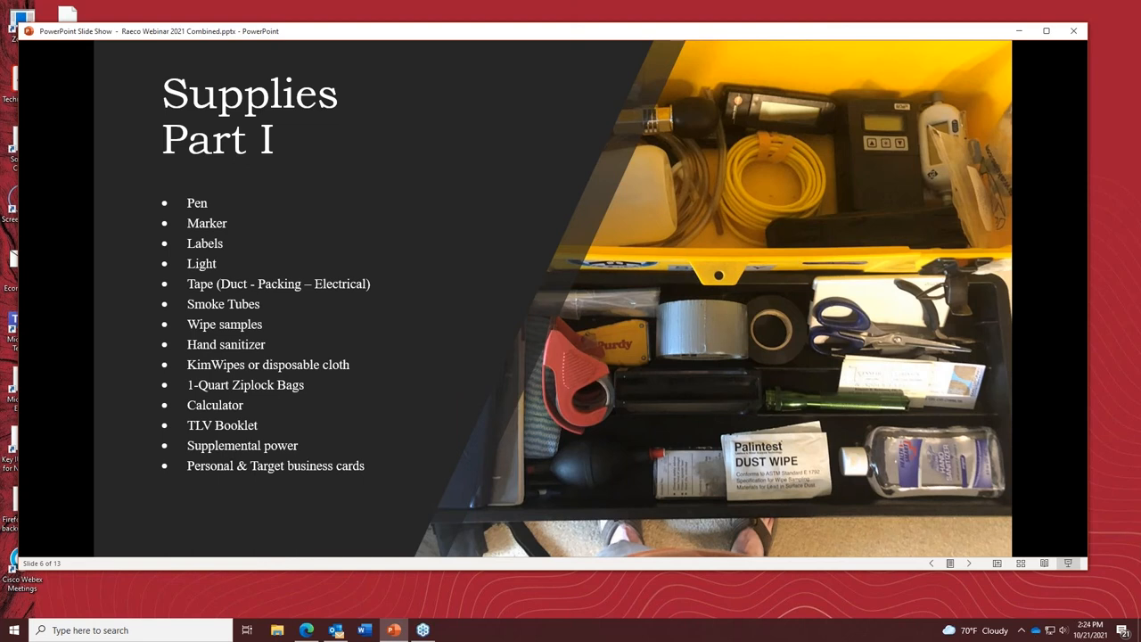
{"action": "mouse_move", "coordinate": [428, 460]}
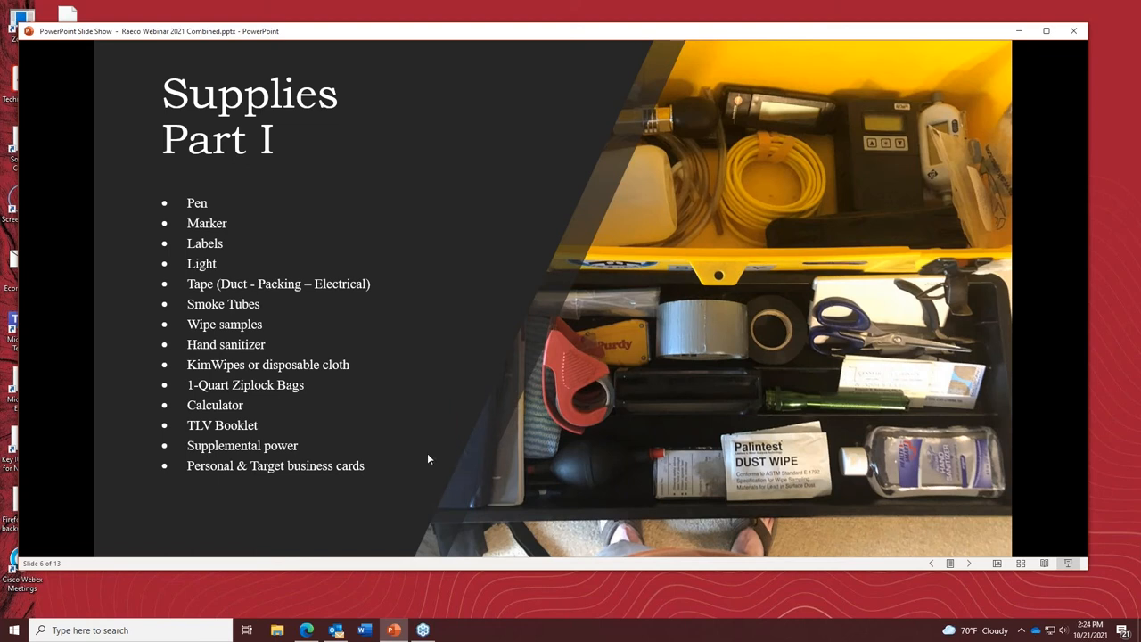
{"action": "mouse_move", "coordinate": [482, 449]}
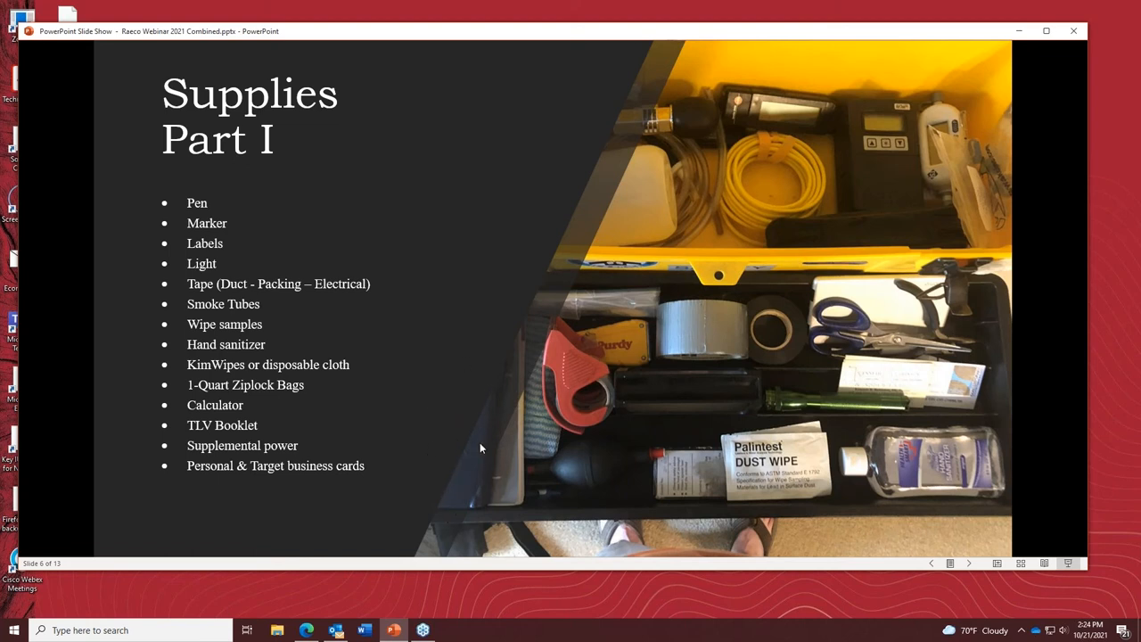
{"action": "mouse_move", "coordinate": [496, 449]}
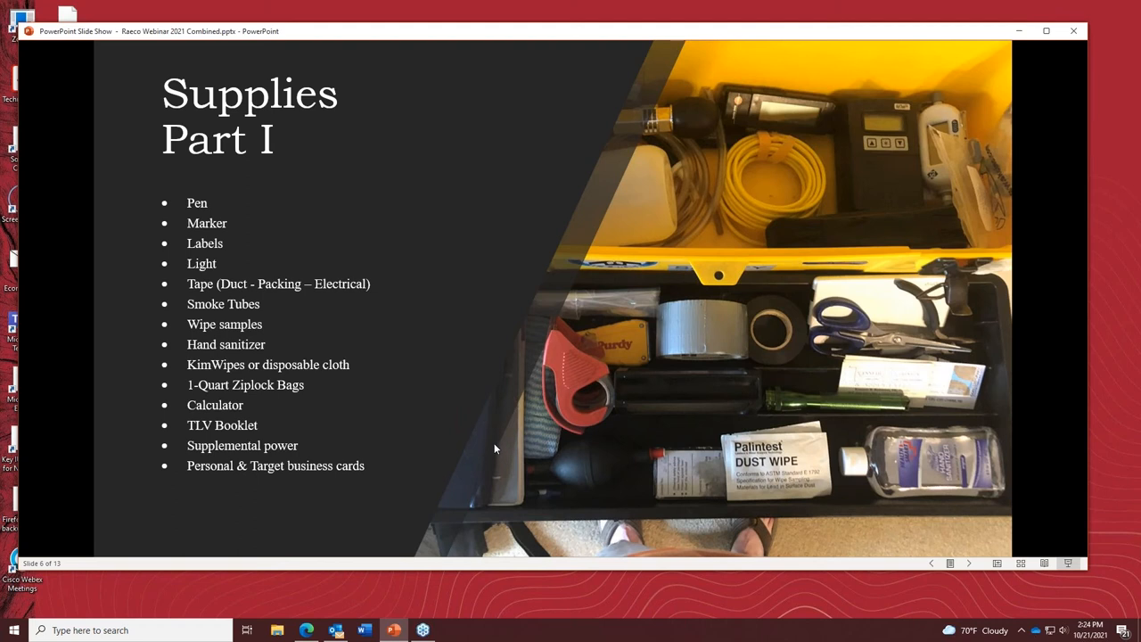
{"action": "mouse_move", "coordinate": [490, 452]}
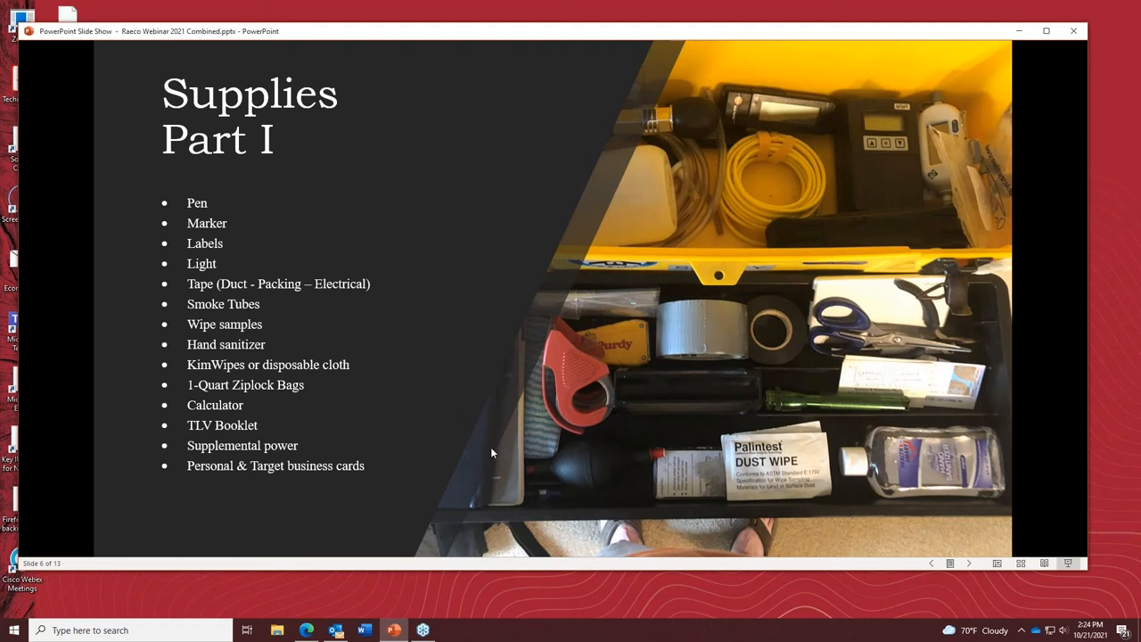
{"action": "mouse_move", "coordinate": [331, 478]}
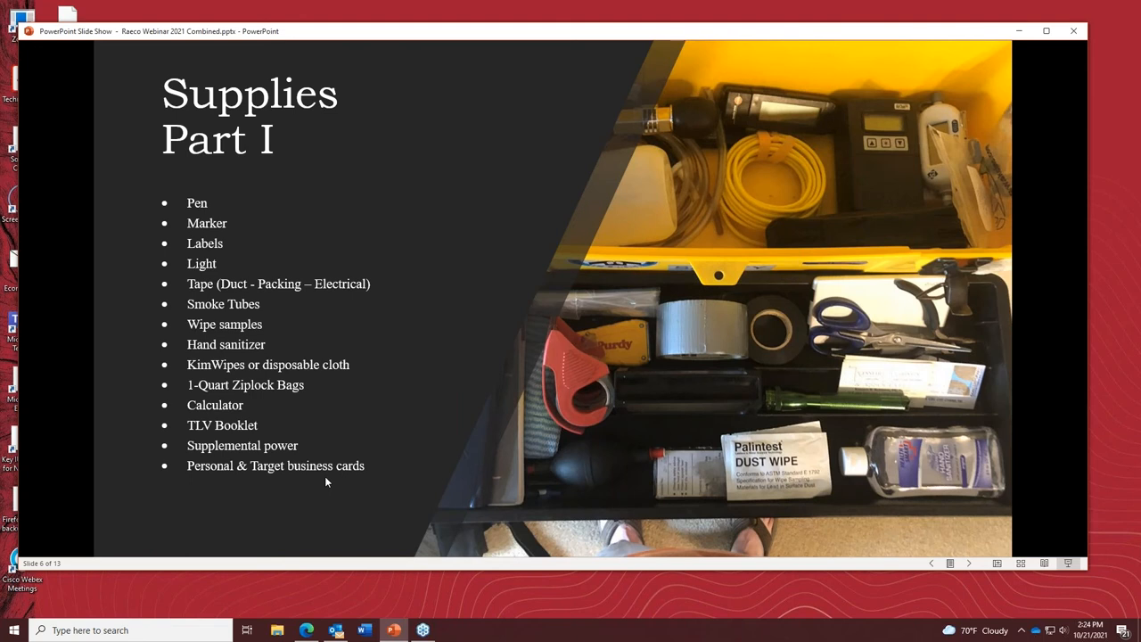
{"action": "mouse_move", "coordinate": [339, 435]}
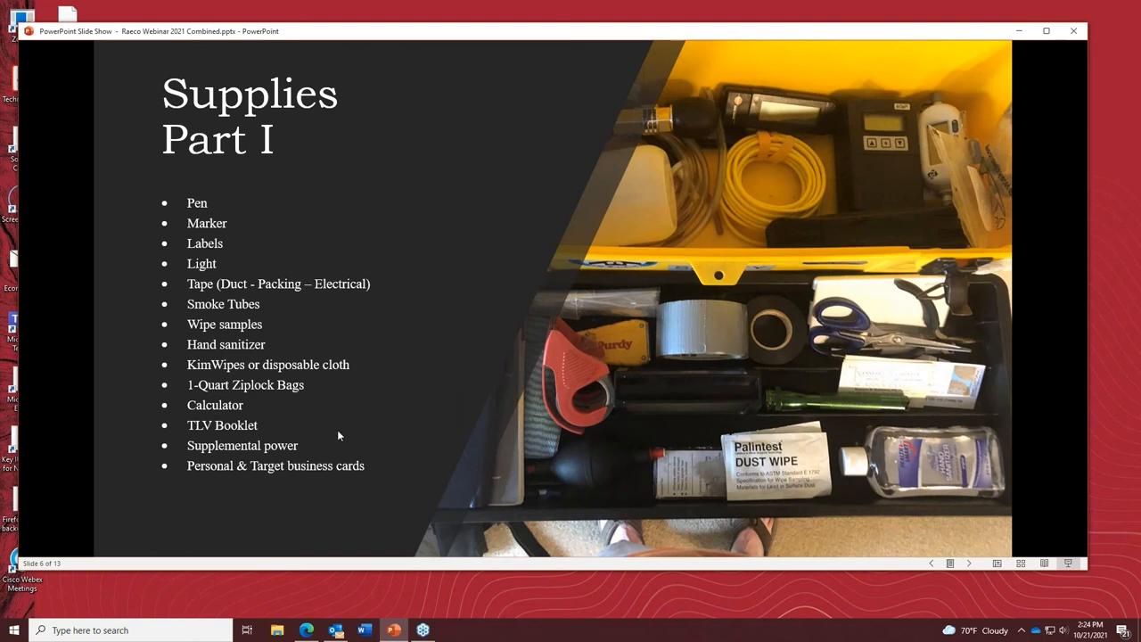
{"action": "mouse_move", "coordinate": [531, 464]}
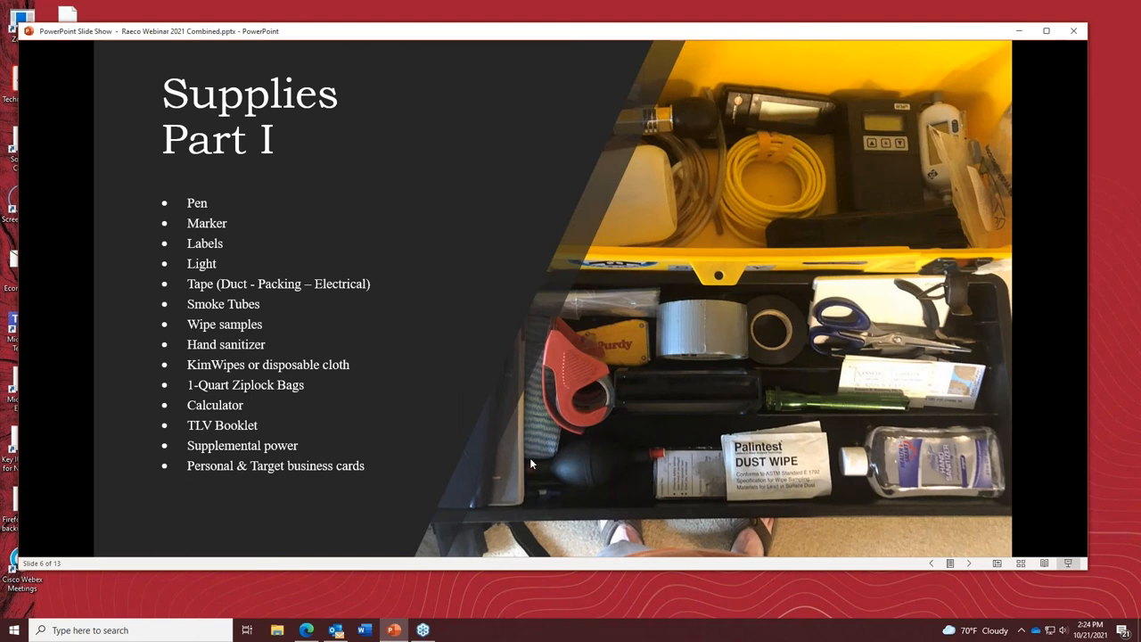
{"action": "mouse_move", "coordinate": [521, 449]}
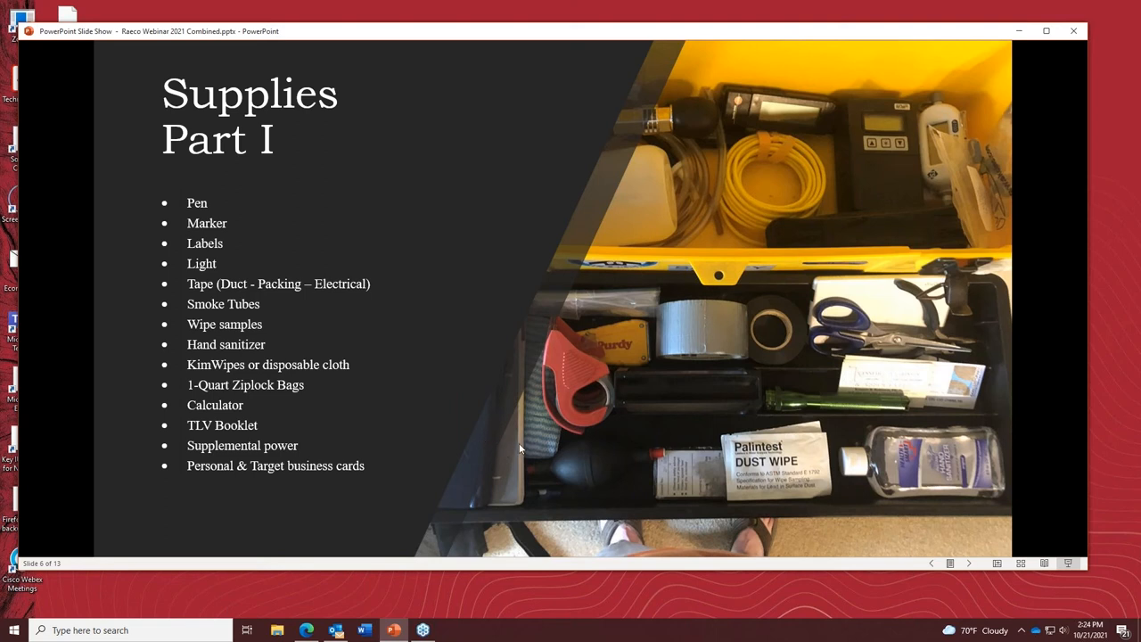
{"action": "mouse_move", "coordinate": [111, 438]}
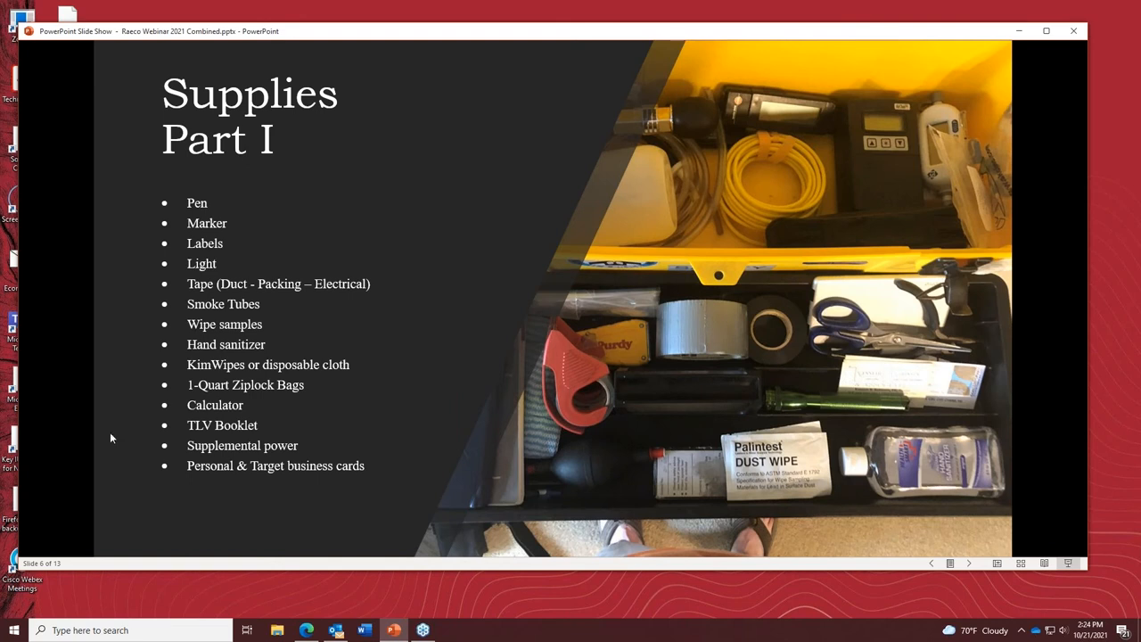
{"action": "mouse_move", "coordinate": [289, 456]}
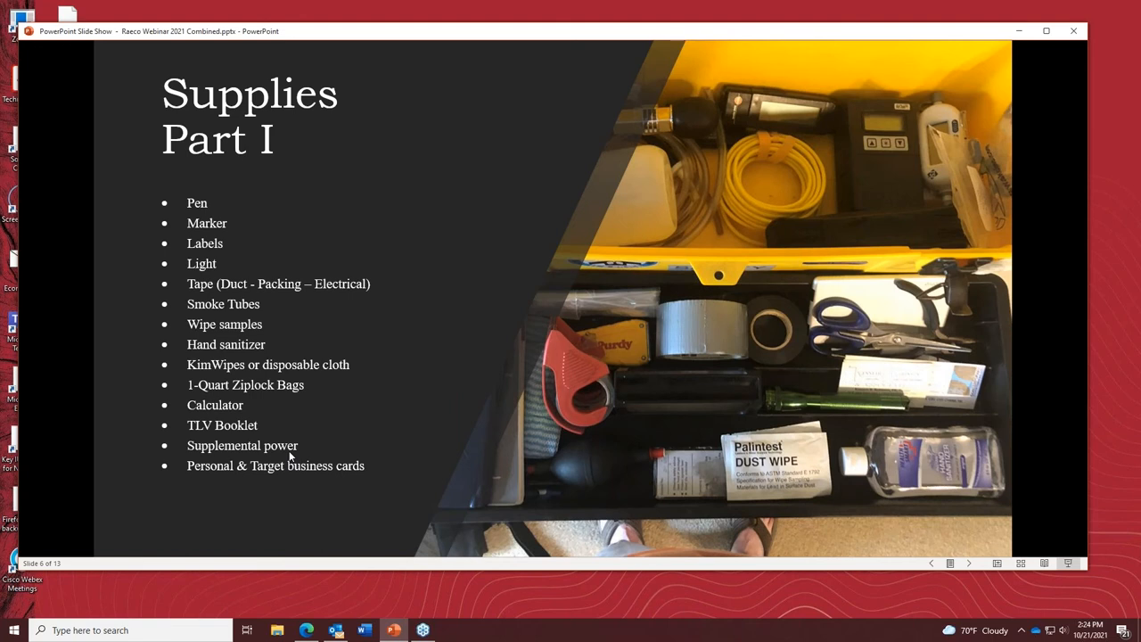
{"action": "mouse_move", "coordinate": [75, 413]}
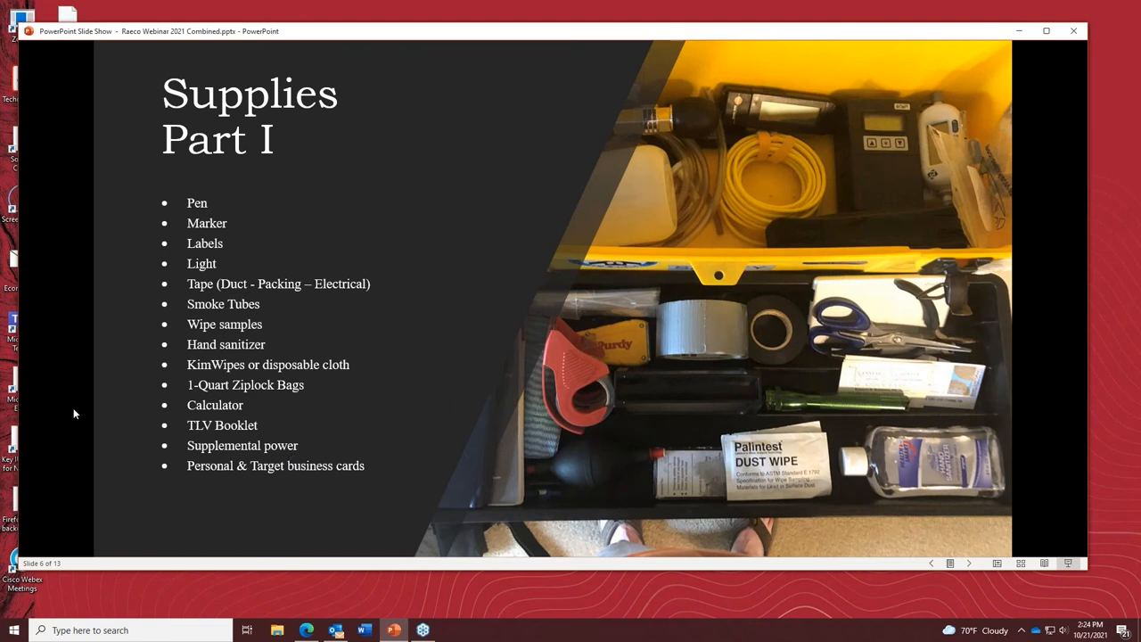
{"action": "mouse_move", "coordinate": [271, 490]}
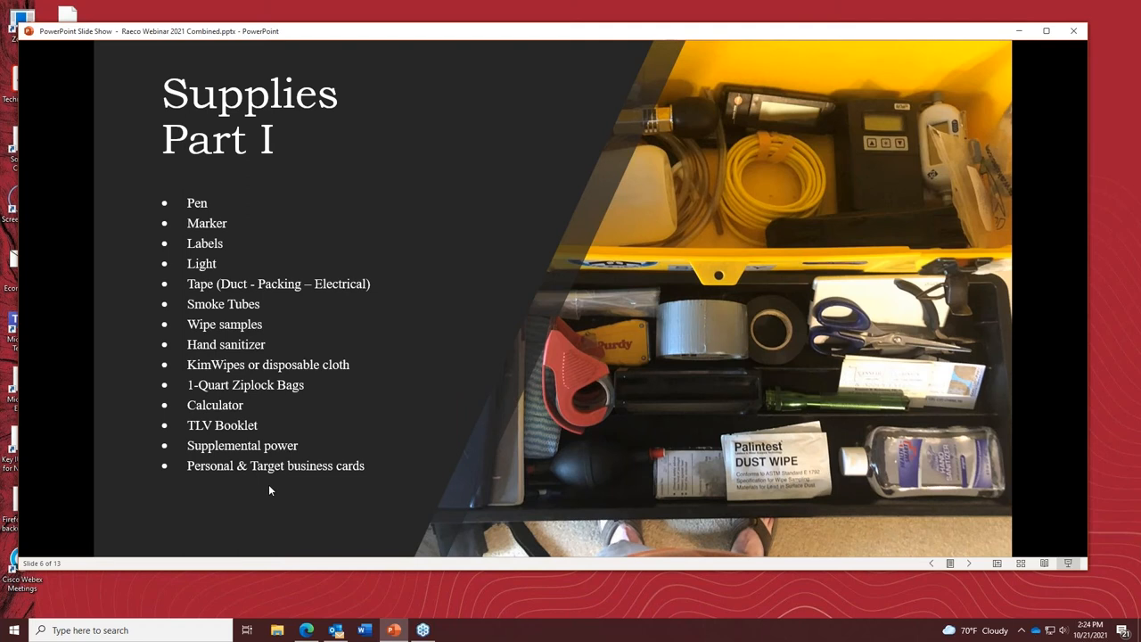
{"action": "mouse_move", "coordinate": [344, 477]}
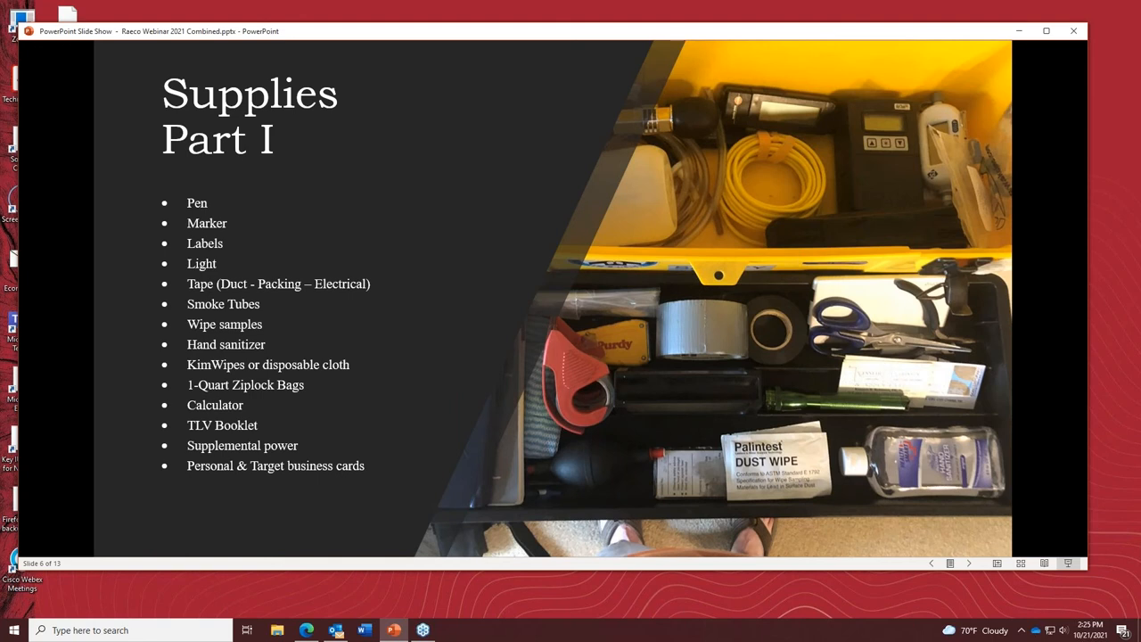
{"action": "mouse_move", "coordinate": [364, 492]}
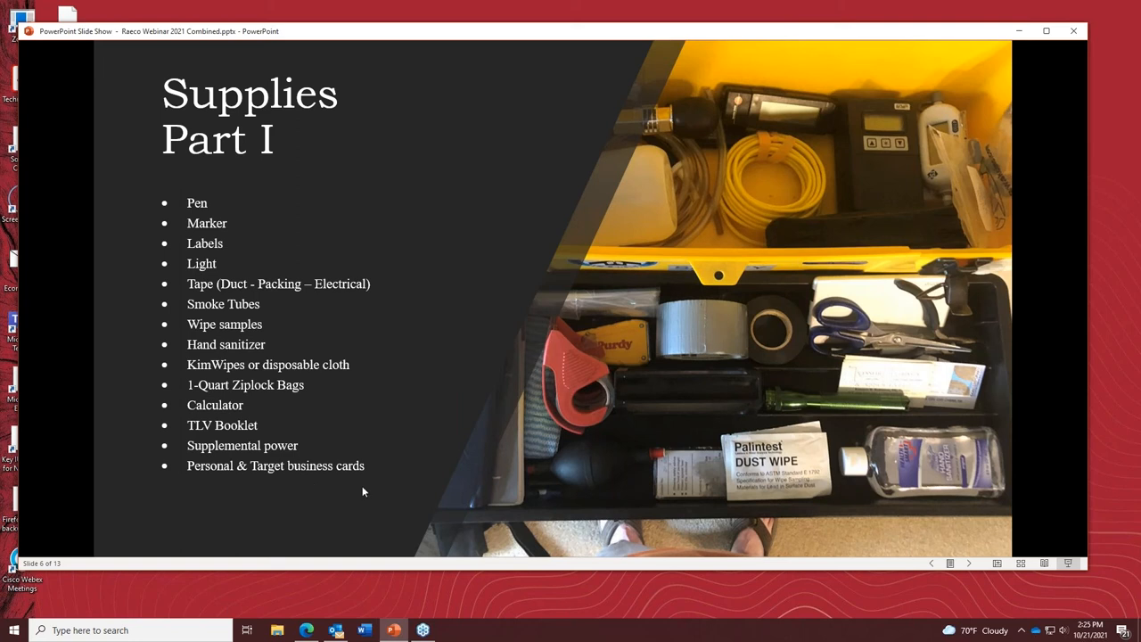
{"action": "mouse_move", "coordinate": [294, 481]}
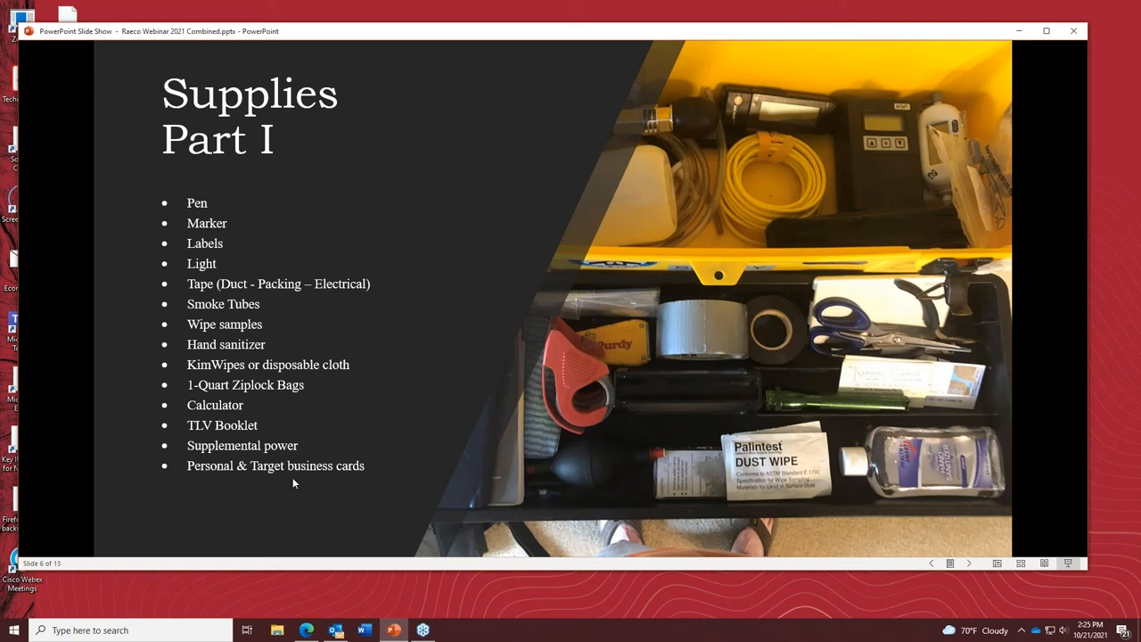
{"action": "mouse_move", "coordinate": [325, 495]}
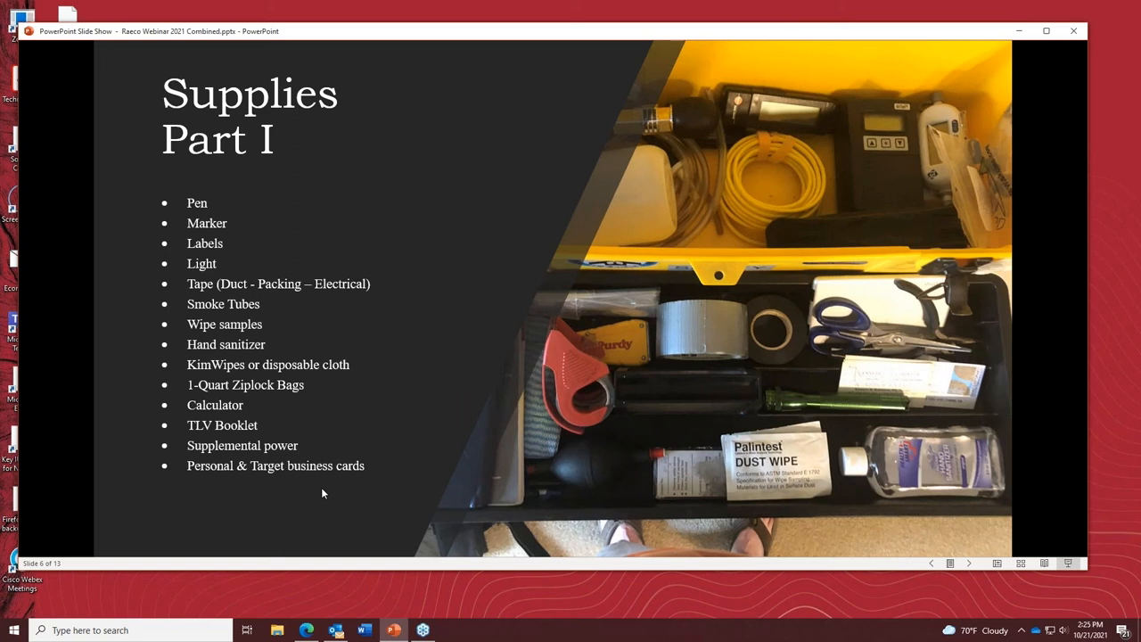
{"action": "mouse_move", "coordinate": [317, 426]}
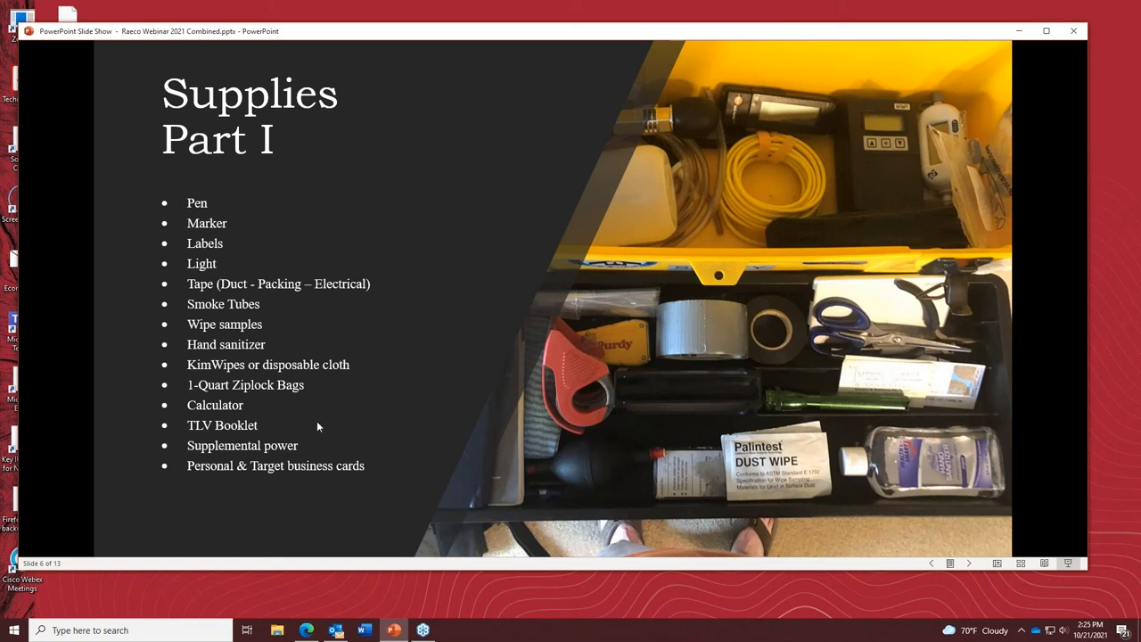
{"action": "mouse_move", "coordinate": [324, 405]}
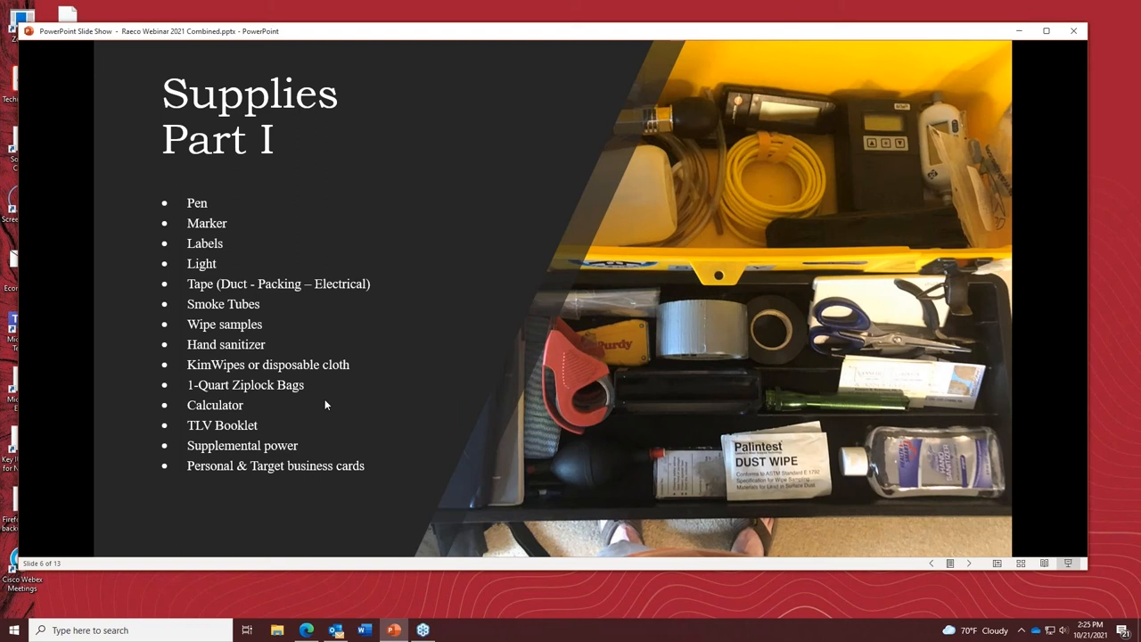
{"action": "mouse_move", "coordinate": [834, 367]}
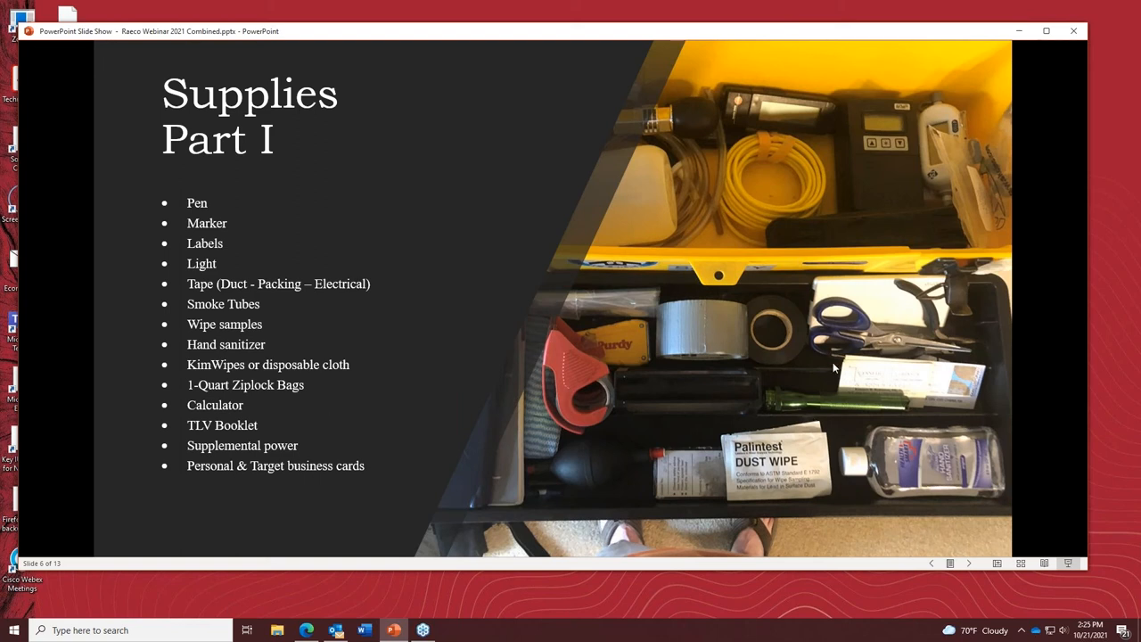
{"action": "mouse_move", "coordinate": [314, 521]}
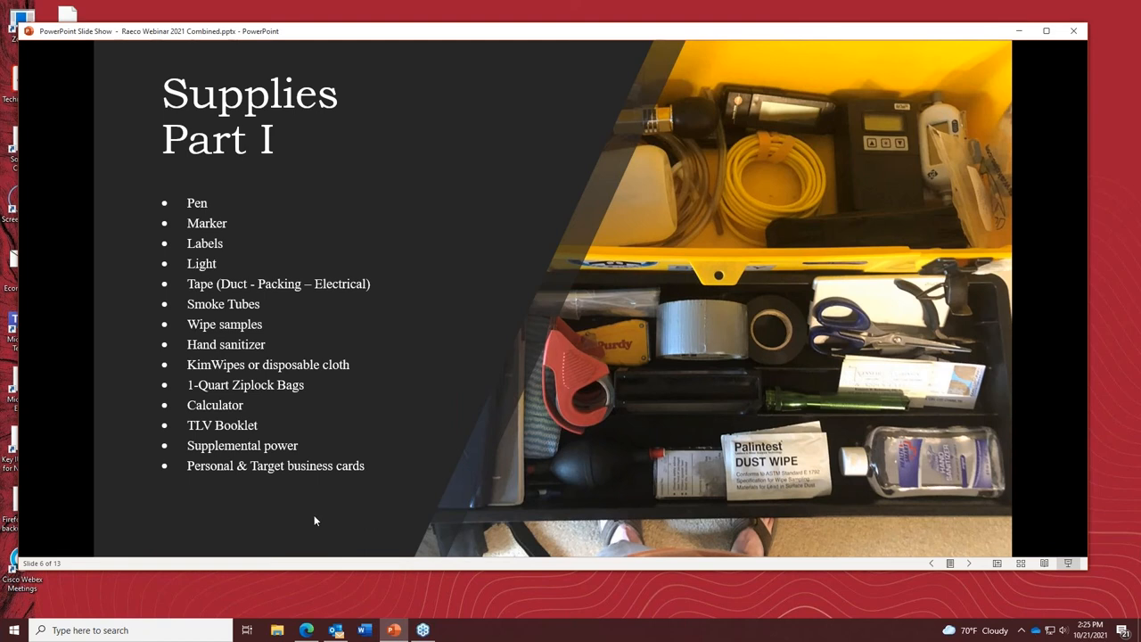
{"action": "mouse_move", "coordinate": [310, 485]}
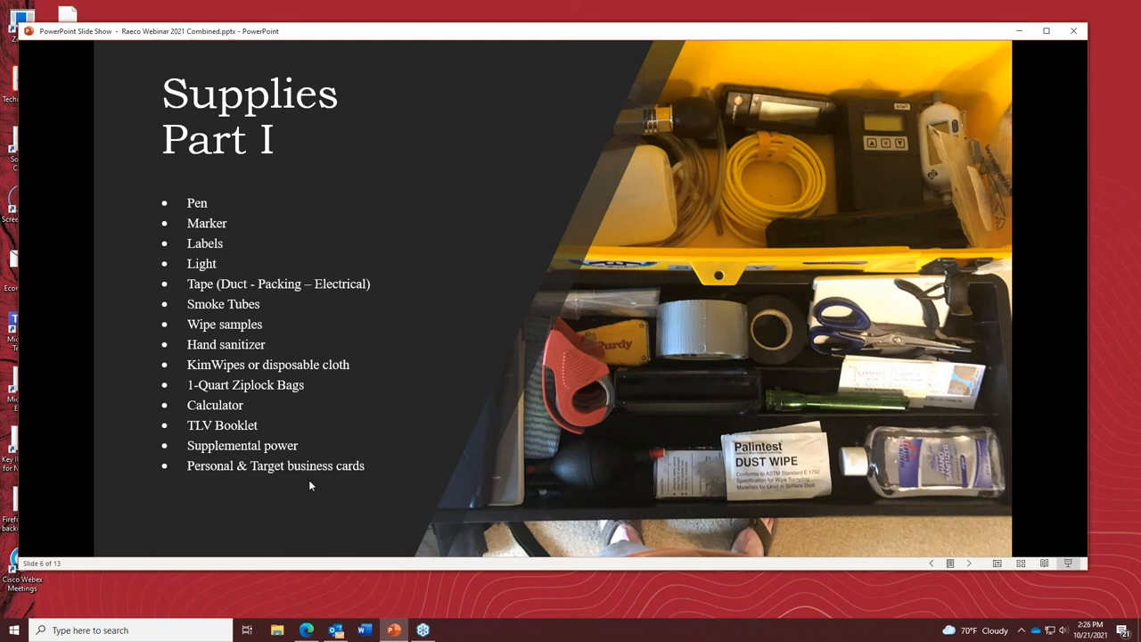
{"action": "mouse_move", "coordinate": [283, 369]}
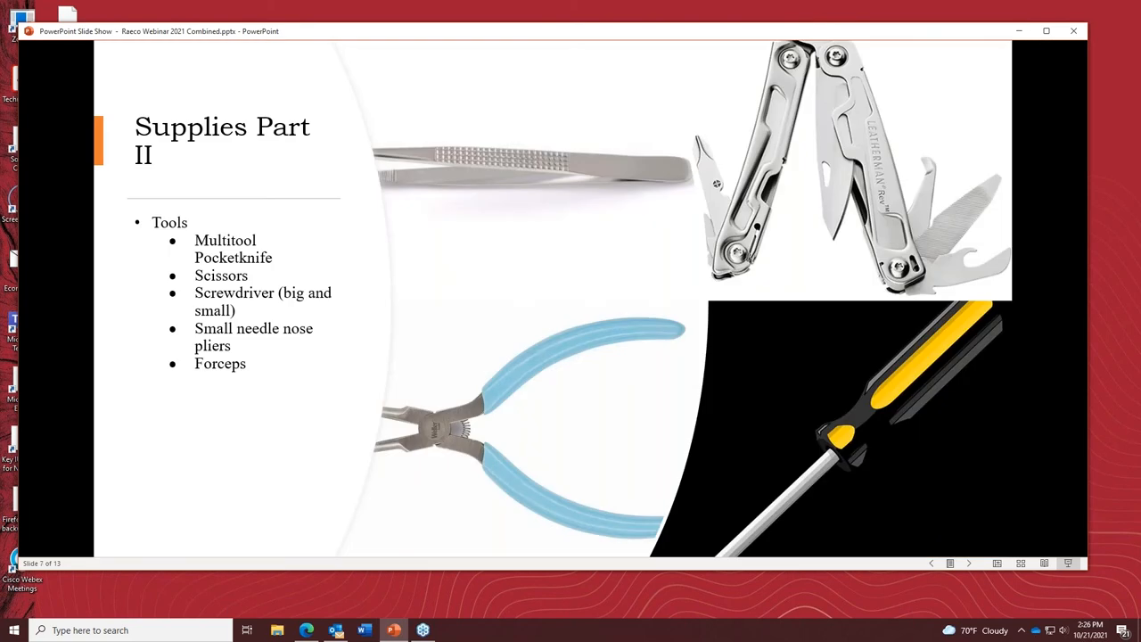
{"action": "mouse_move", "coordinate": [376, 143]}
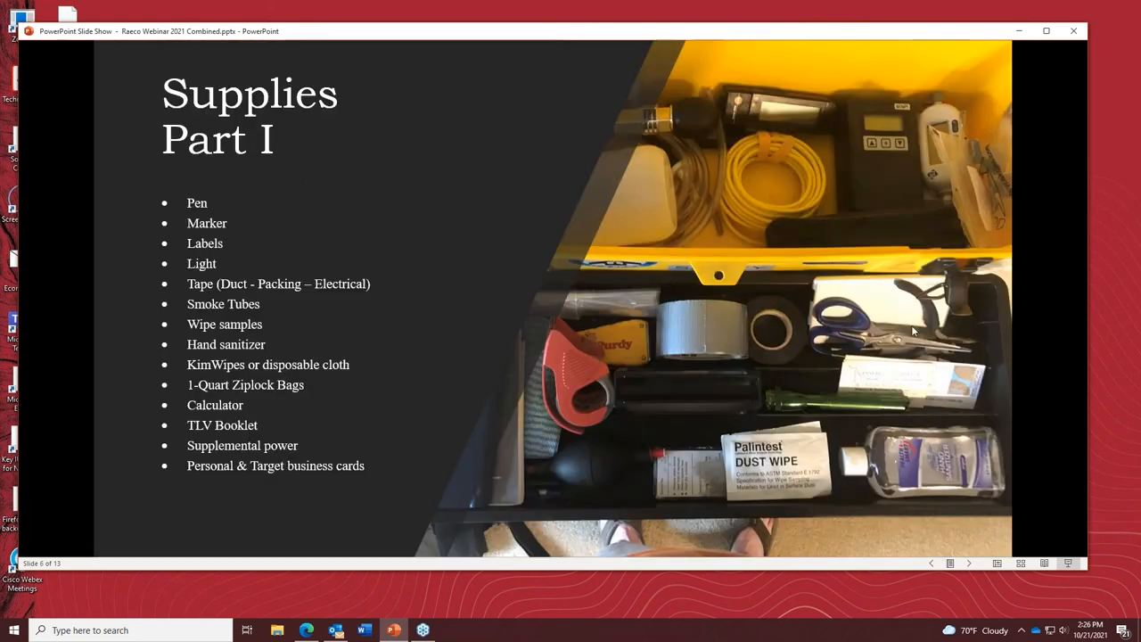
{"action": "mouse_move", "coordinate": [765, 388]}
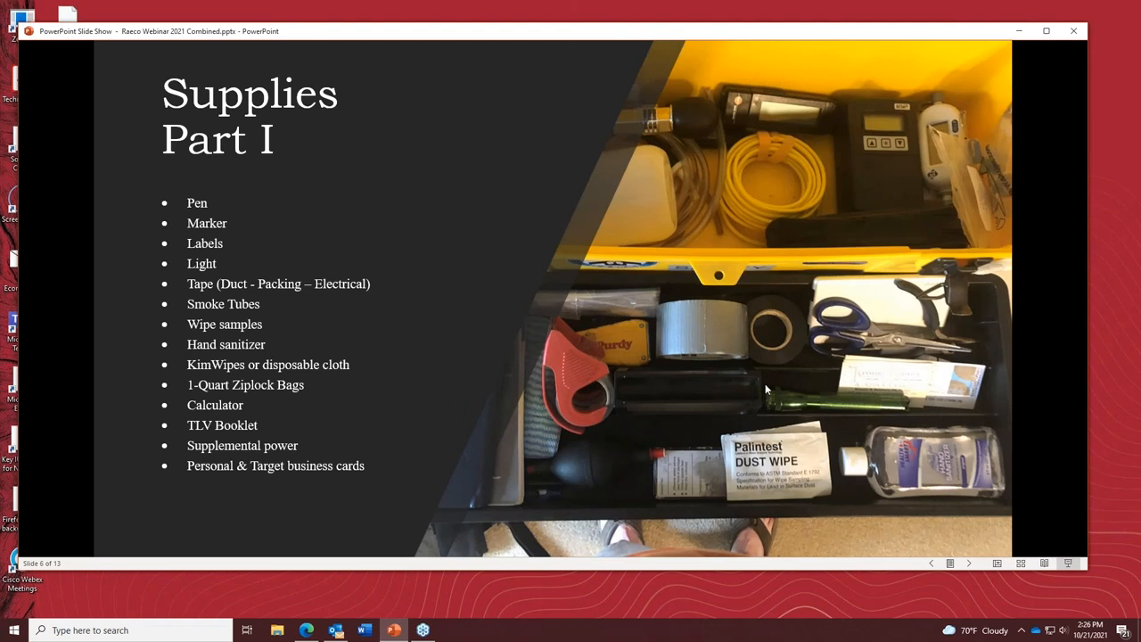
{"action": "mouse_move", "coordinate": [632, 348]}
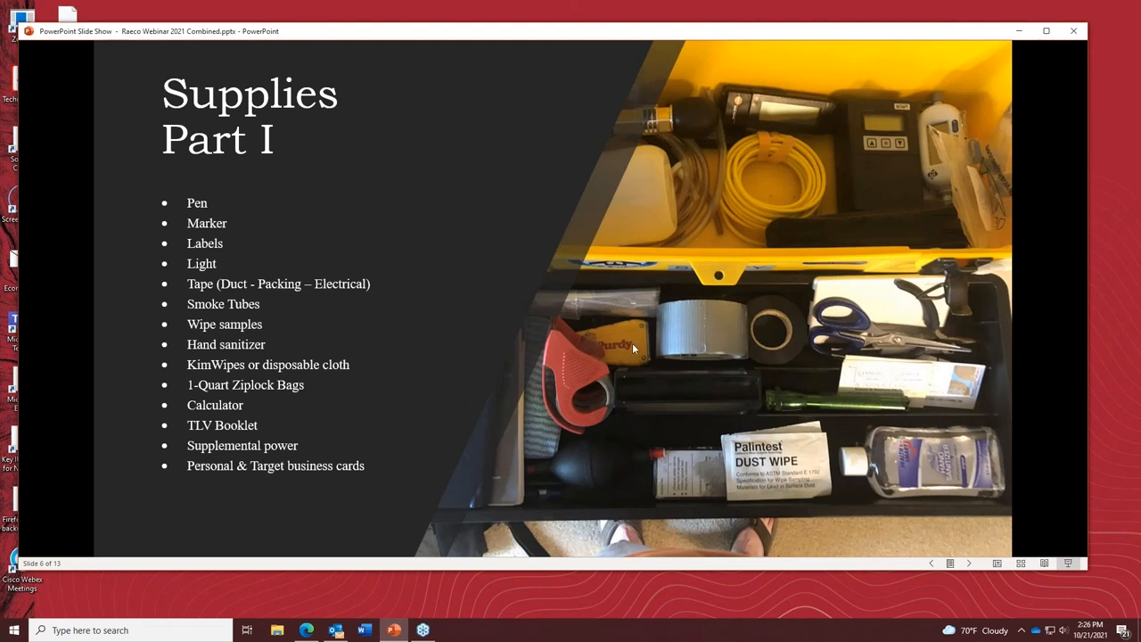
{"action": "mouse_move", "coordinate": [595, 462]}
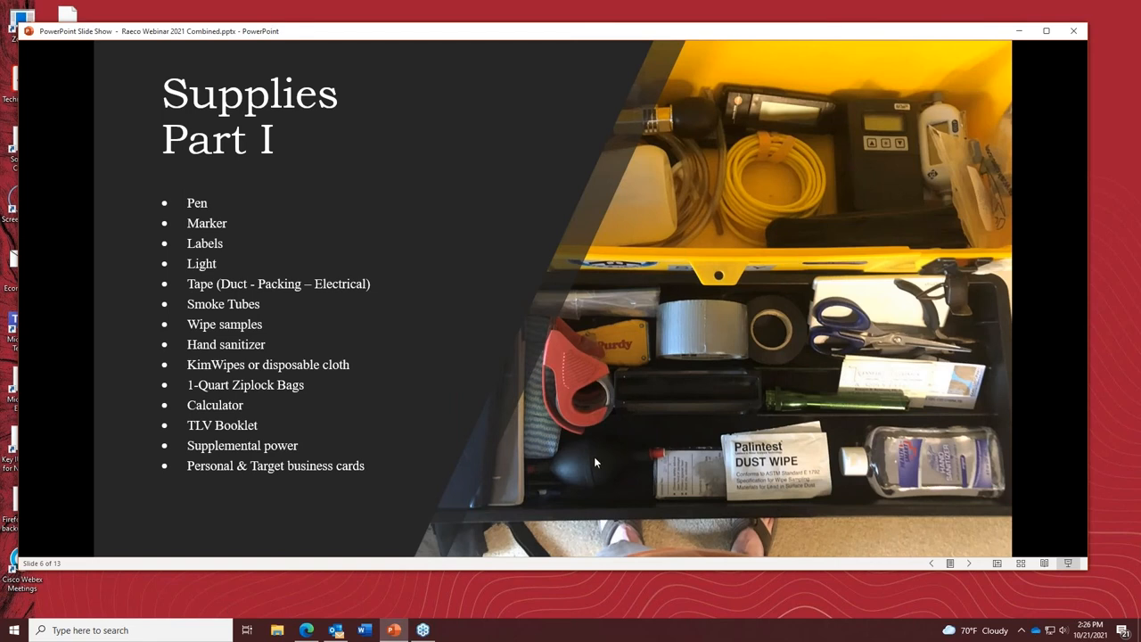
{"action": "mouse_move", "coordinate": [800, 399]}
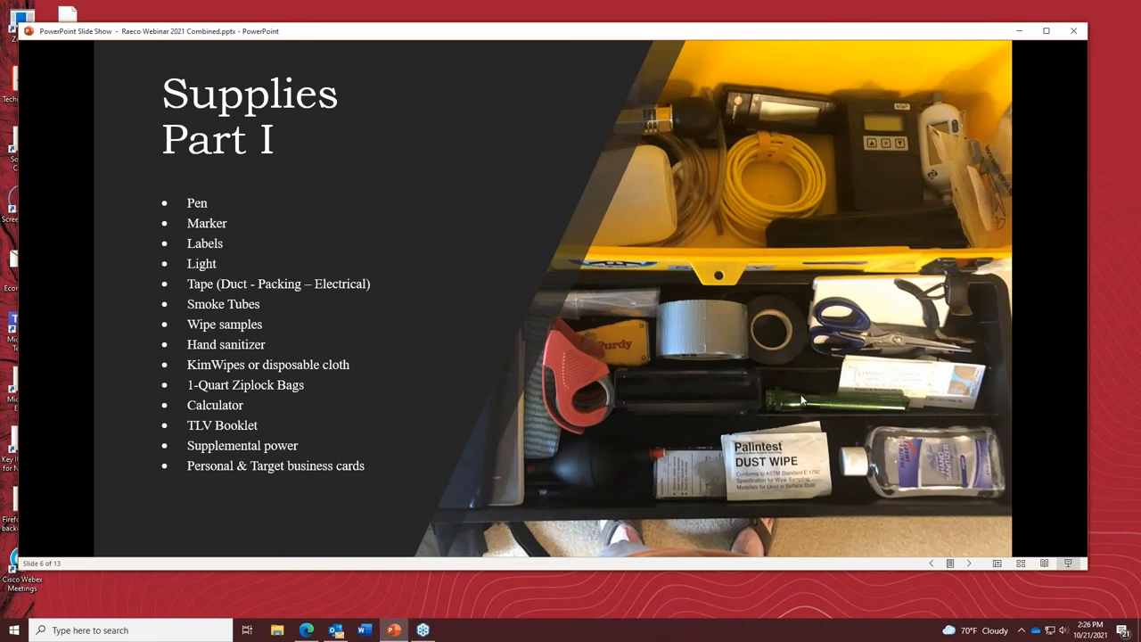
{"action": "mouse_move", "coordinate": [431, 233]}
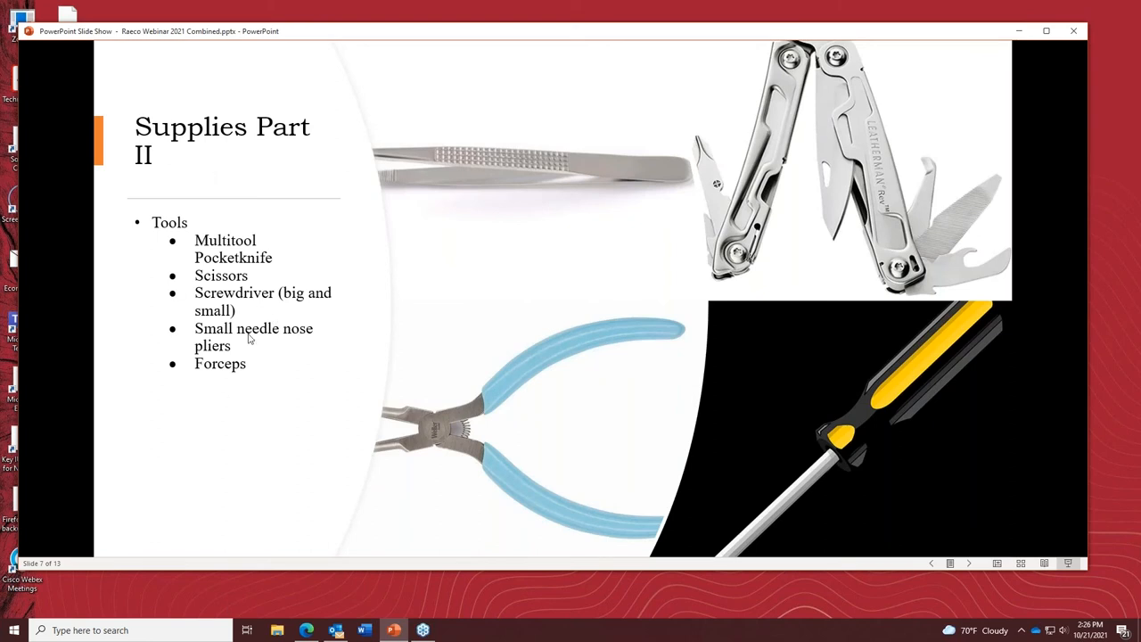
{"action": "mouse_move", "coordinate": [855, 118]}
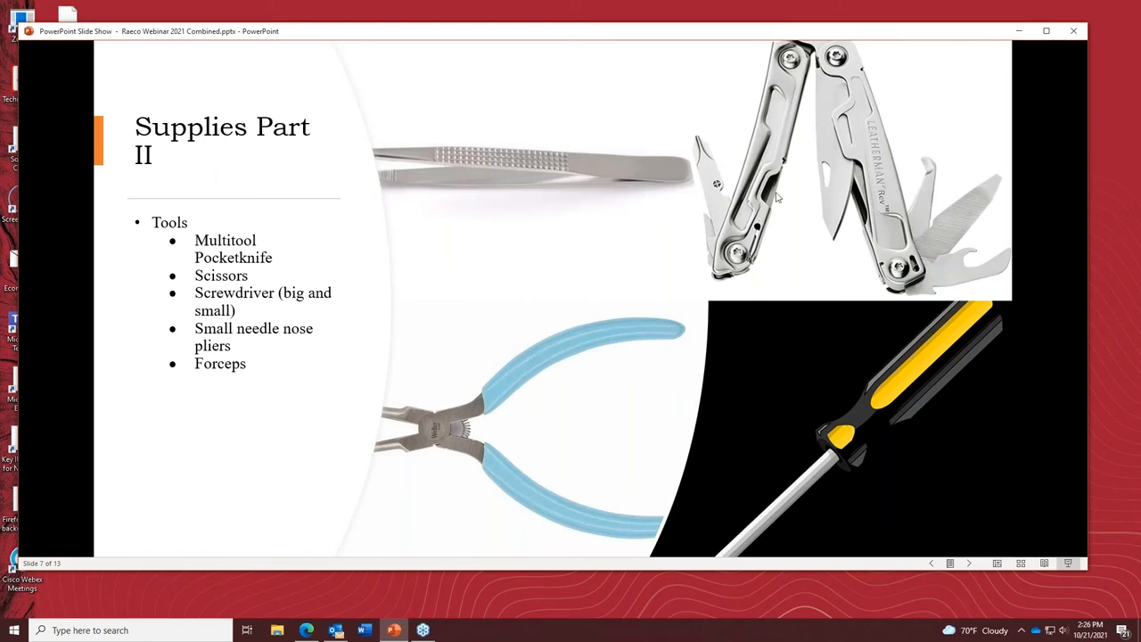
{"action": "mouse_move", "coordinate": [776, 170]}
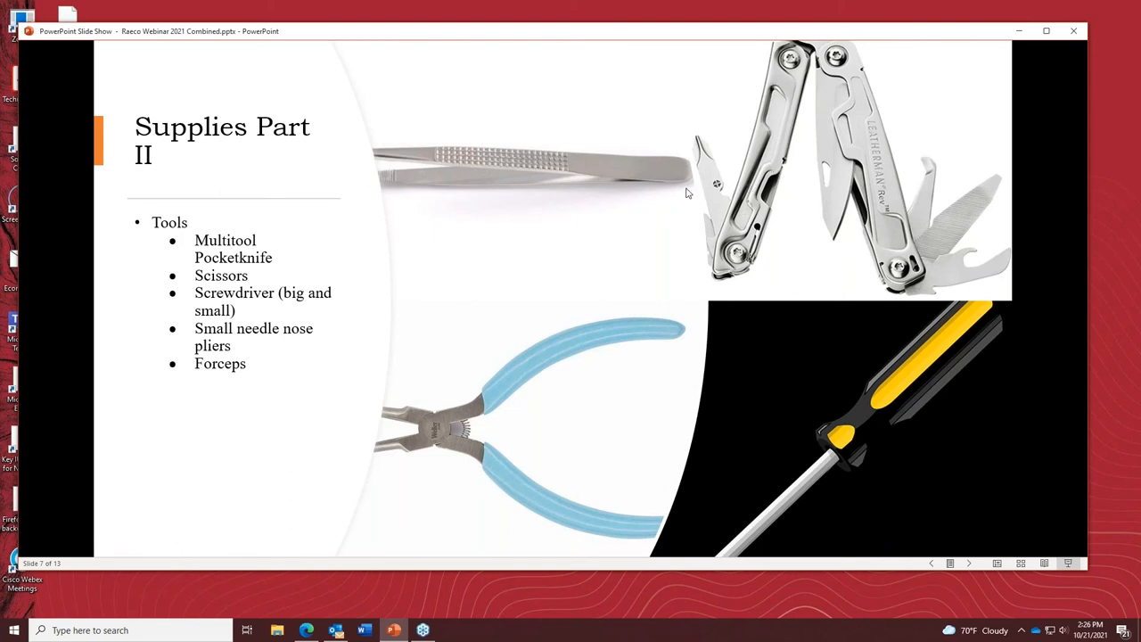
{"action": "mouse_move", "coordinate": [453, 438]}
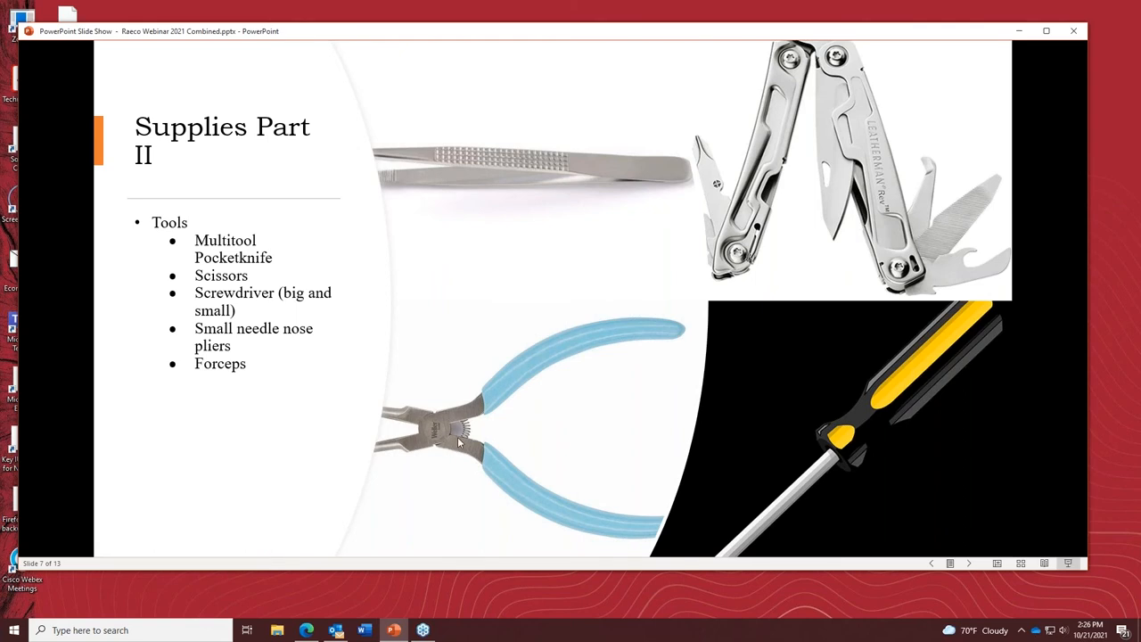
{"action": "mouse_move", "coordinate": [471, 467]}
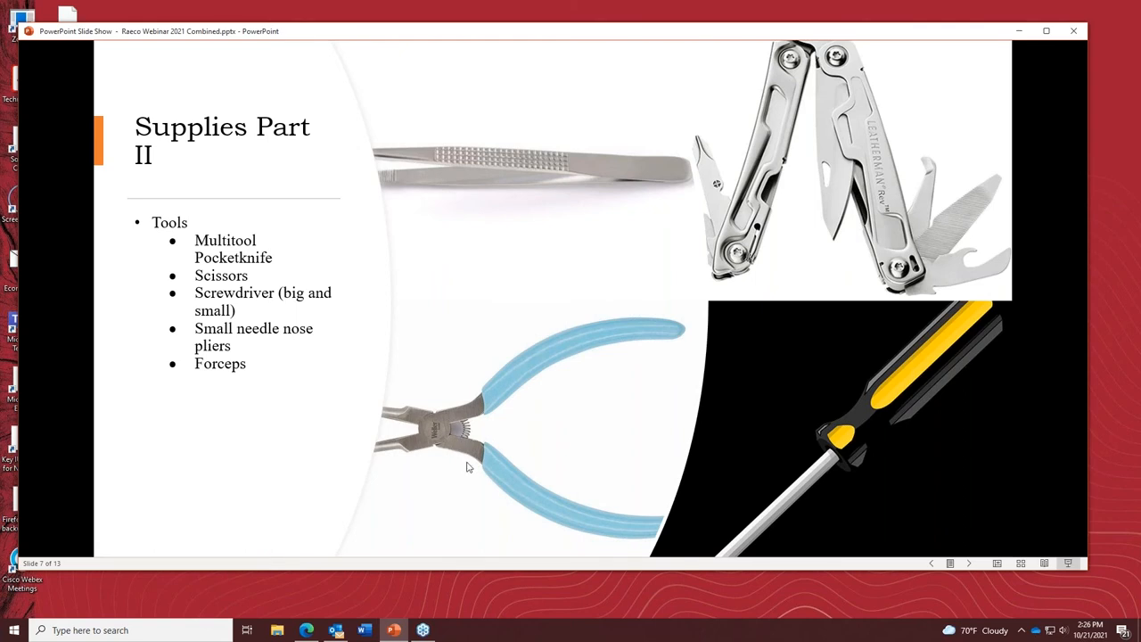
{"action": "mouse_move", "coordinate": [460, 198]}
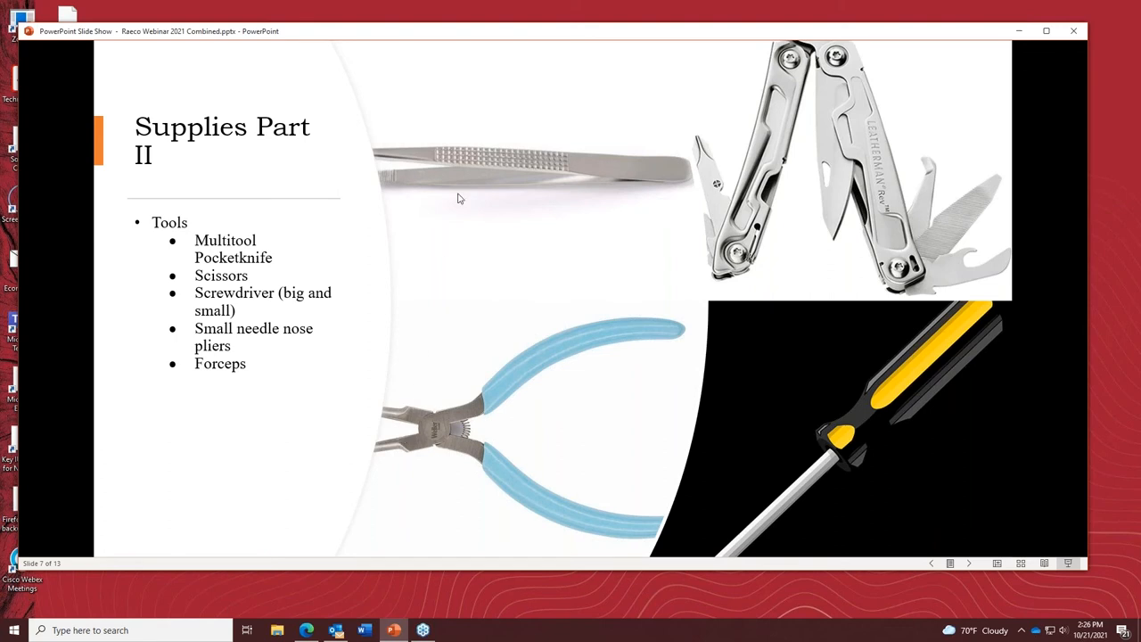
{"action": "mouse_move", "coordinate": [533, 259]}
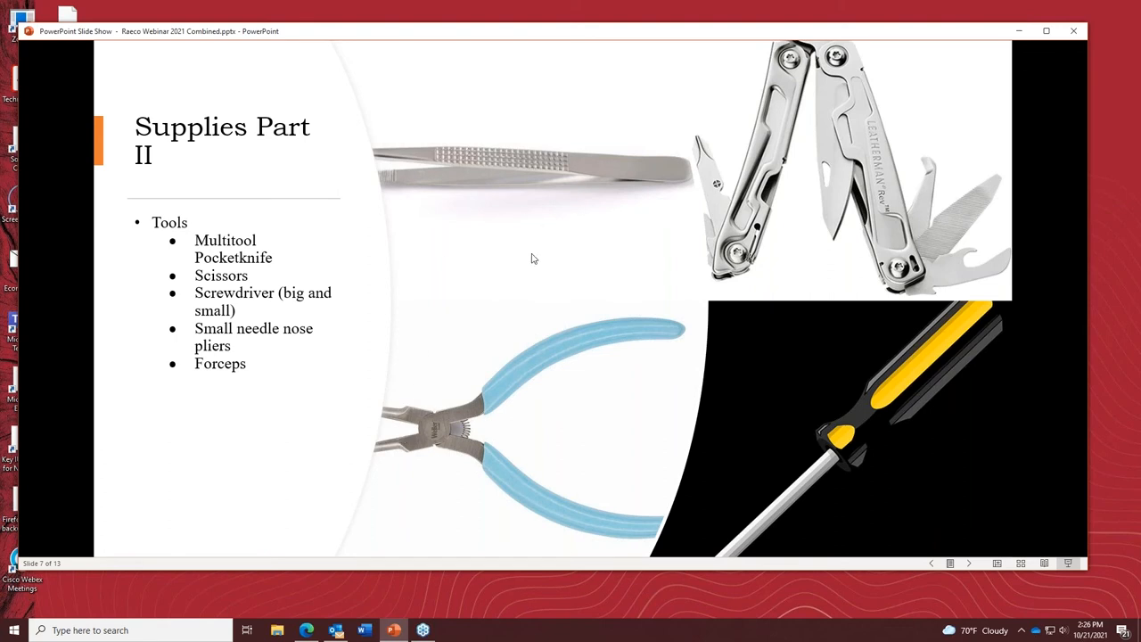
{"action": "mouse_move", "coordinate": [503, 304]}
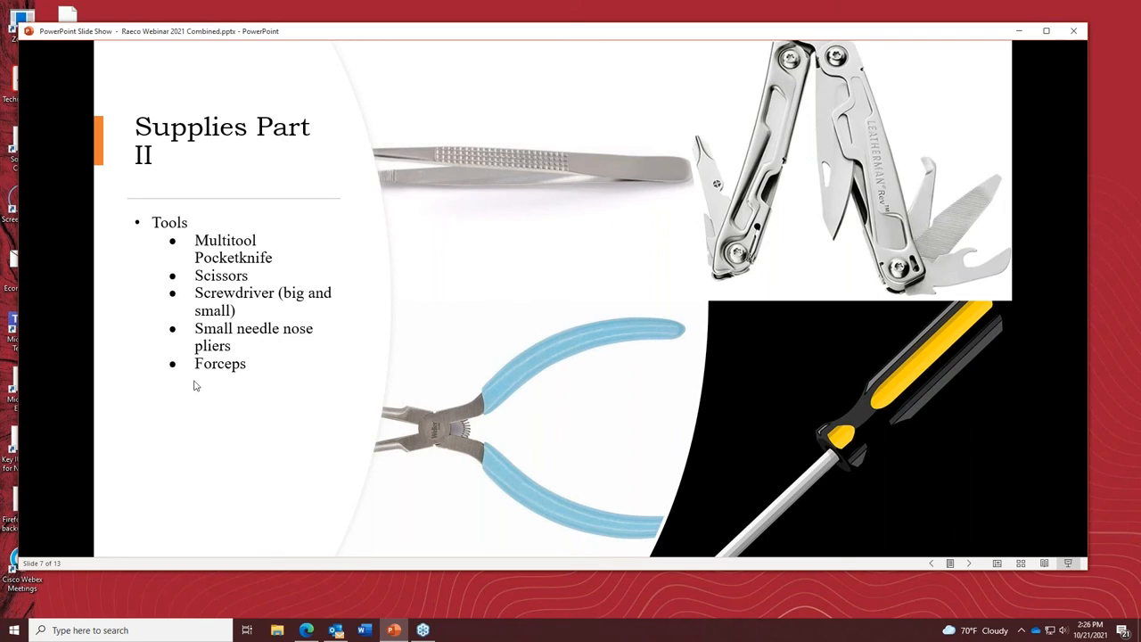
{"action": "mouse_move", "coordinate": [242, 400]}
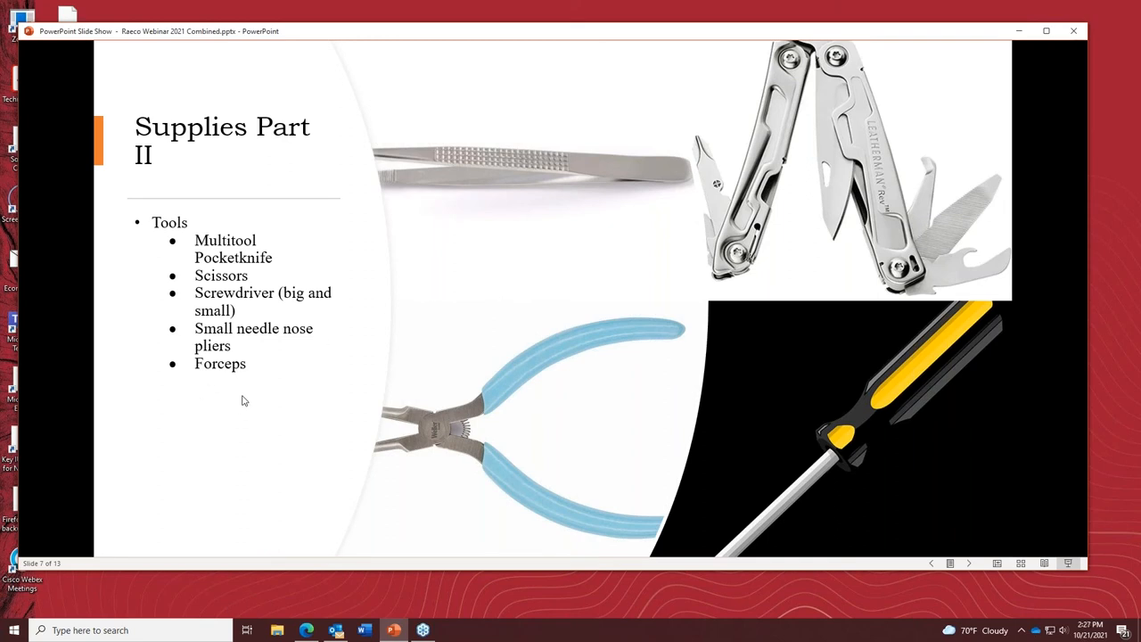
{"action": "mouse_move", "coordinate": [236, 392]}
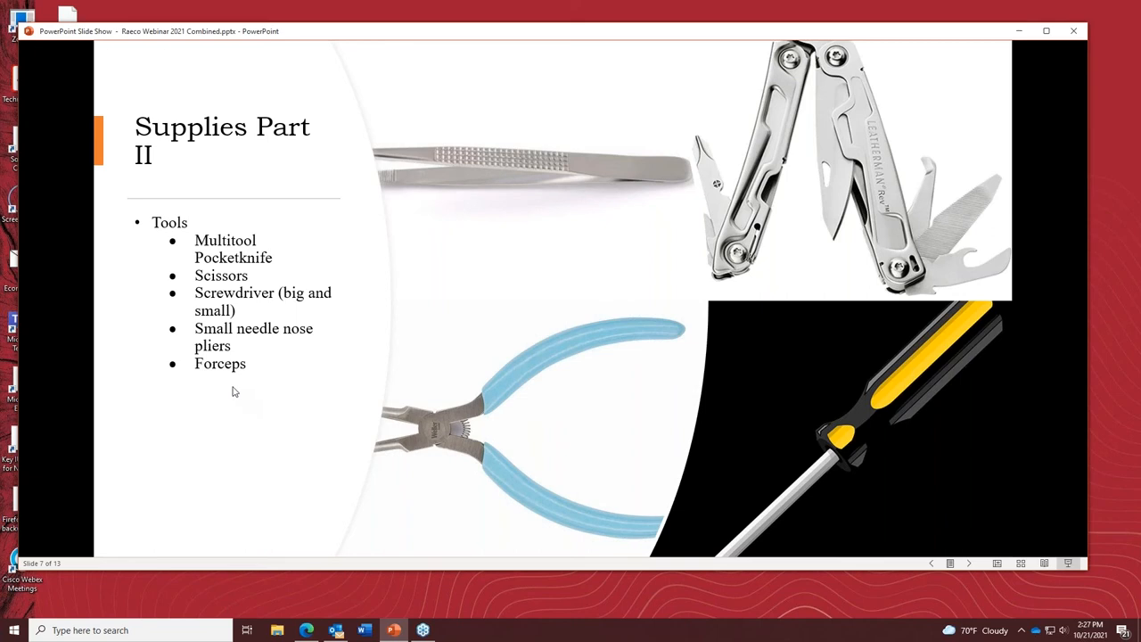
{"action": "mouse_move", "coordinate": [510, 396]}
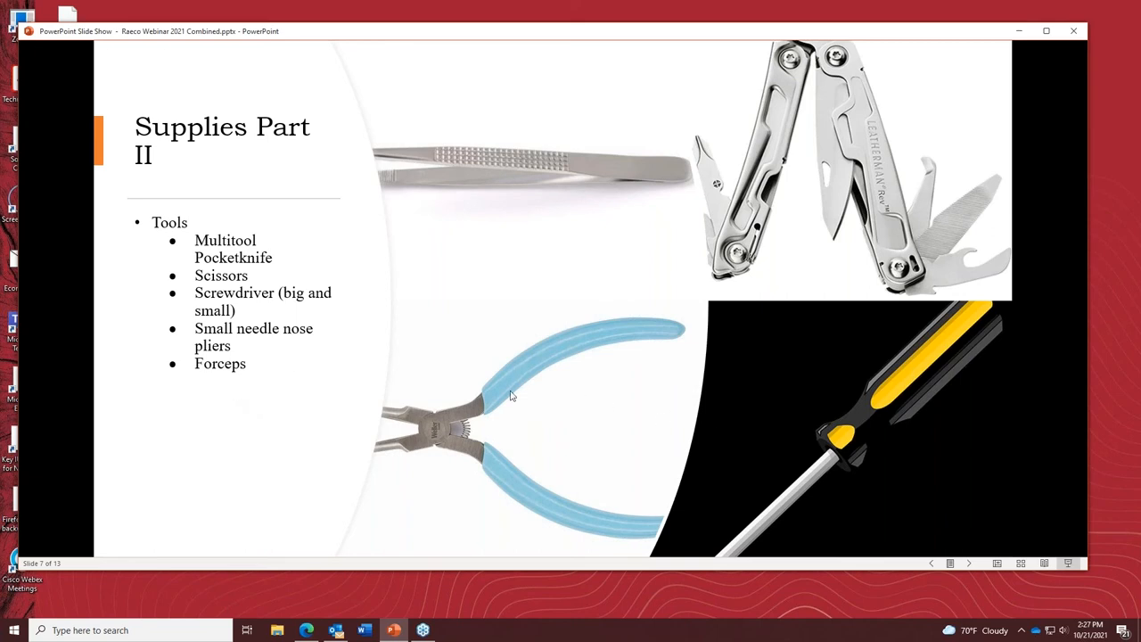
{"action": "mouse_move", "coordinate": [731, 552]}
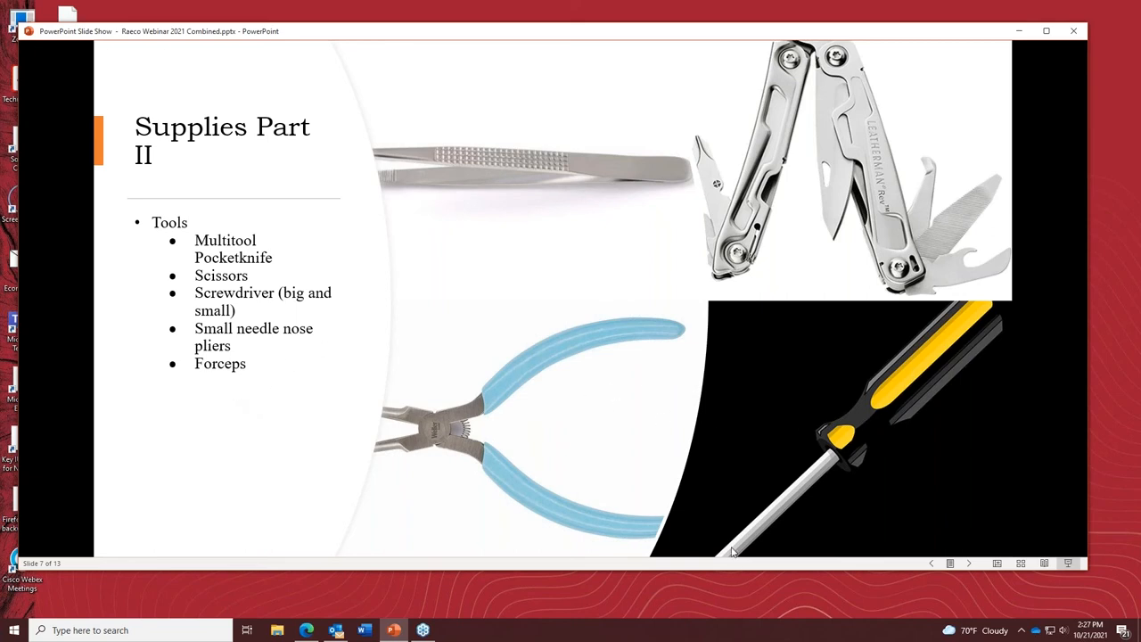
{"action": "mouse_move", "coordinate": [407, 357]}
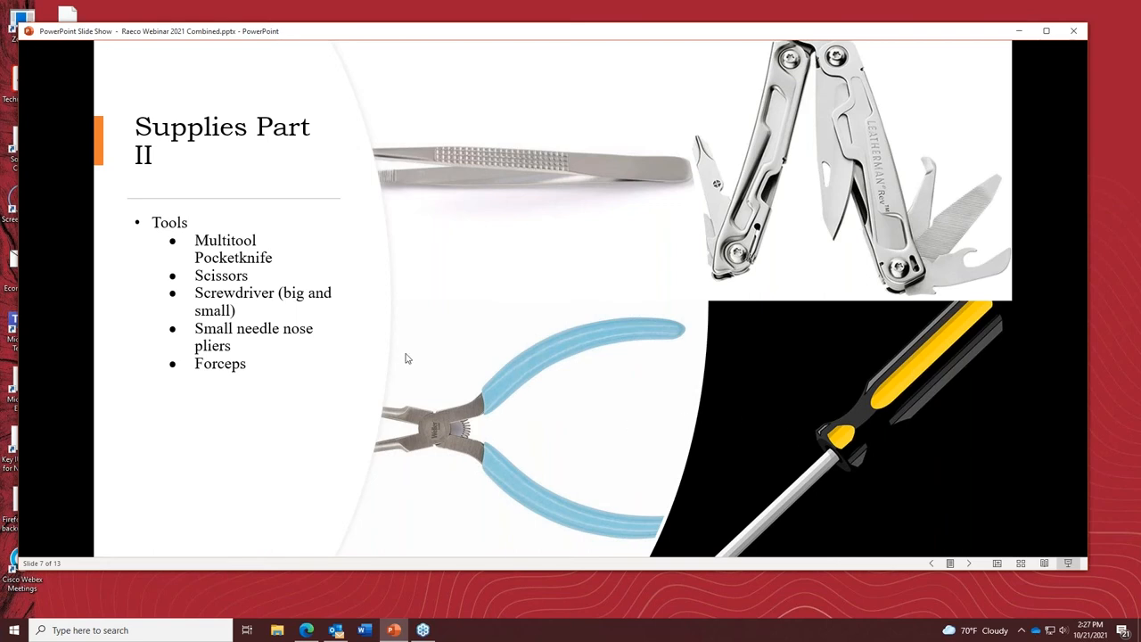
{"action": "mouse_move", "coordinate": [285, 338]}
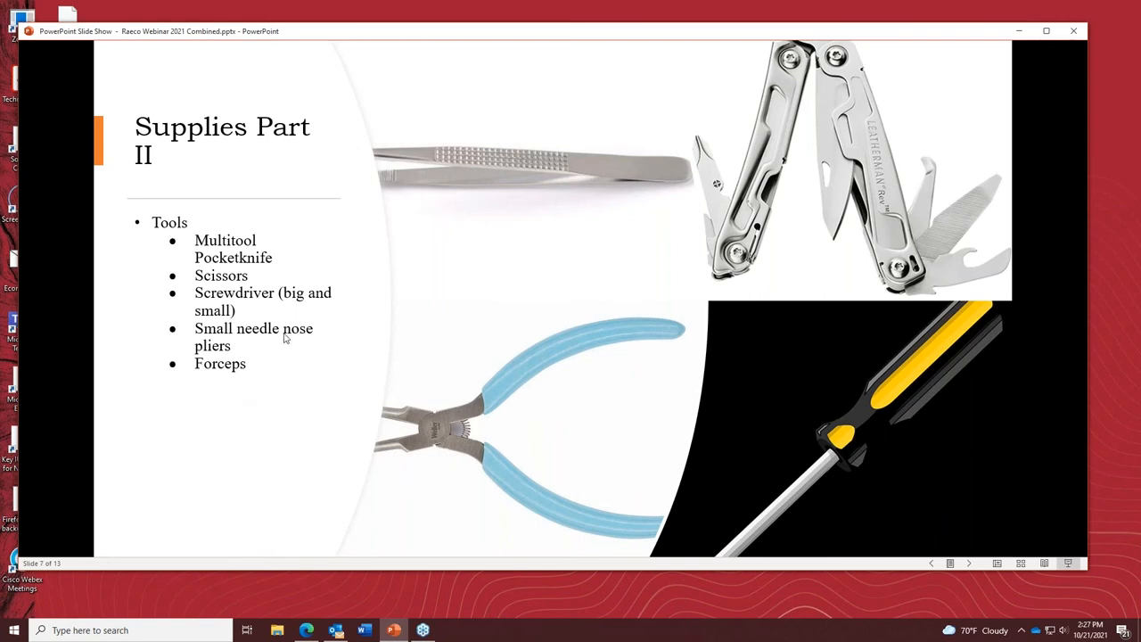
{"action": "mouse_move", "coordinate": [232, 385]}
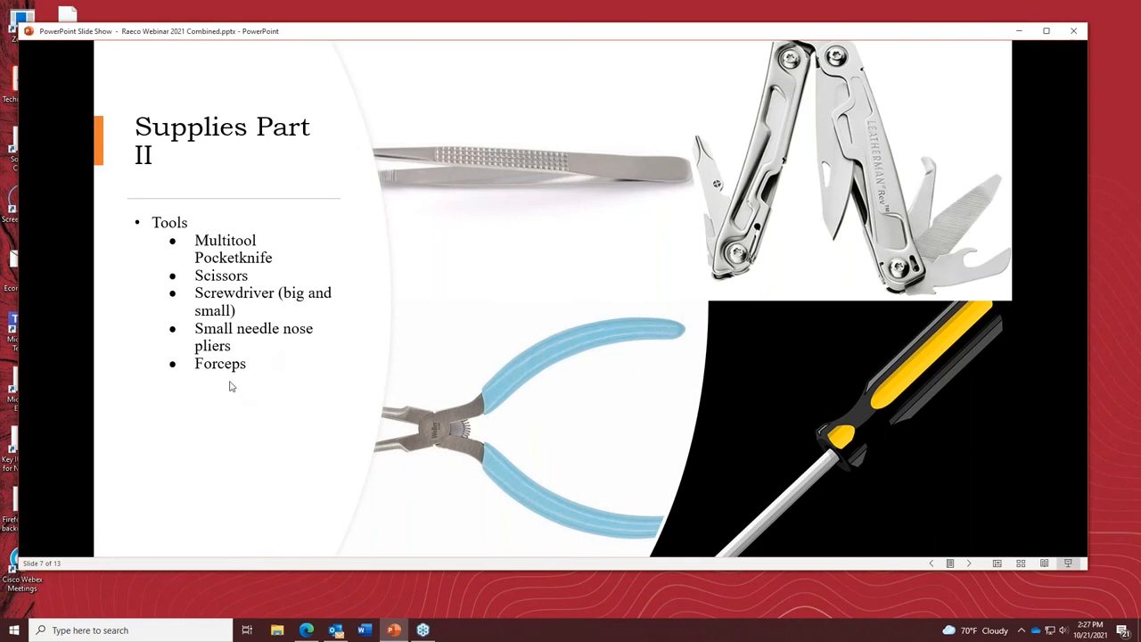
{"action": "mouse_move", "coordinate": [228, 381]}
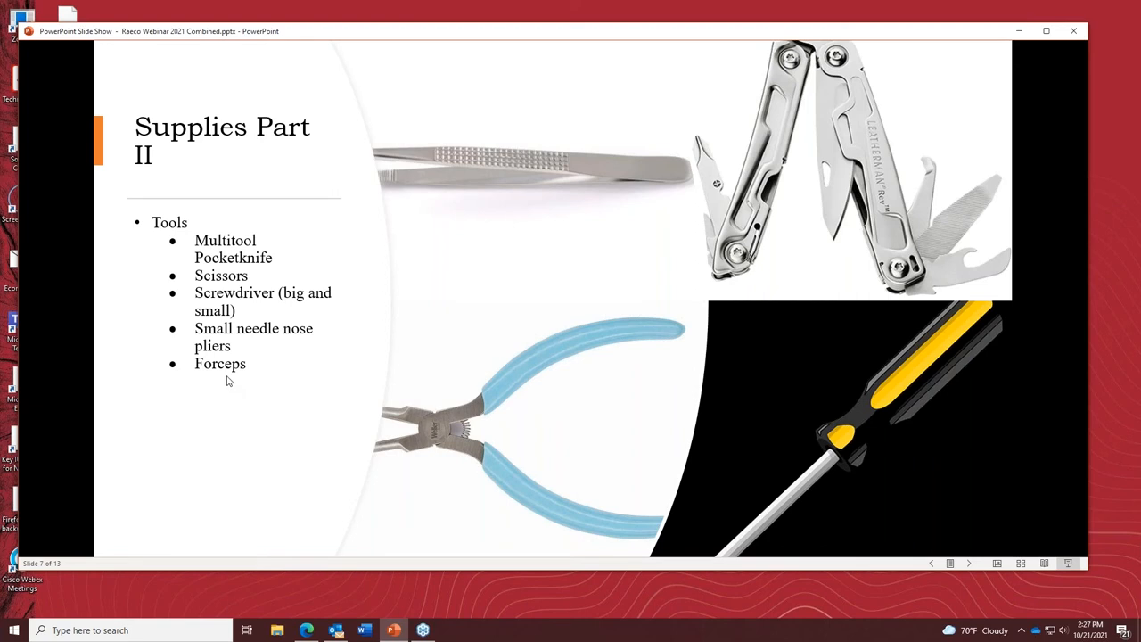
{"action": "mouse_move", "coordinate": [221, 349]}
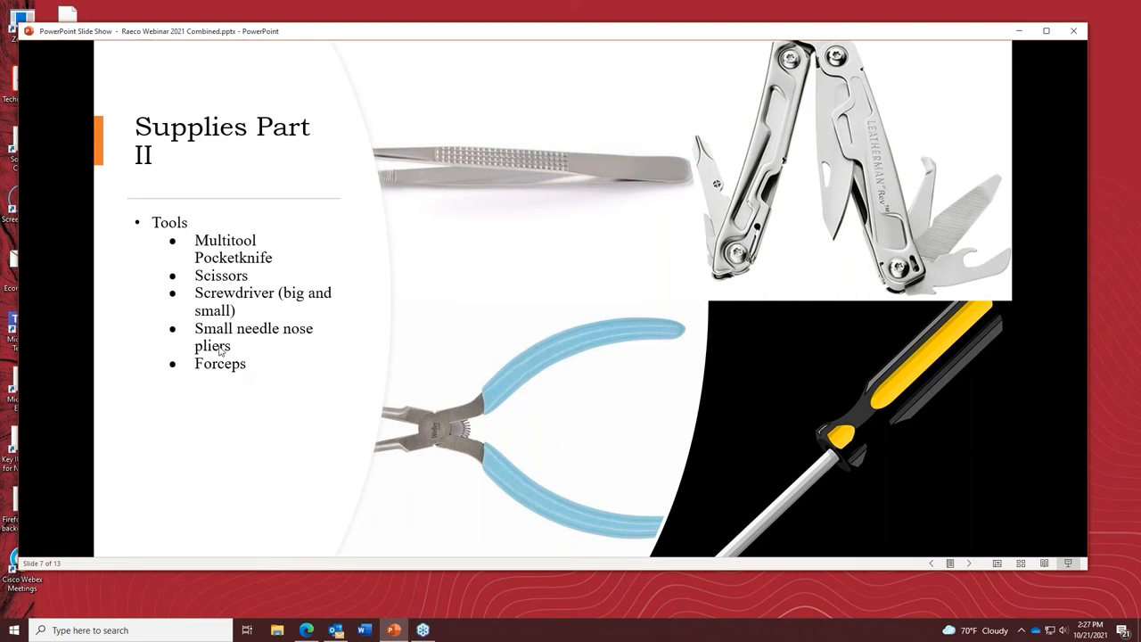
{"action": "mouse_move", "coordinate": [199, 352]}
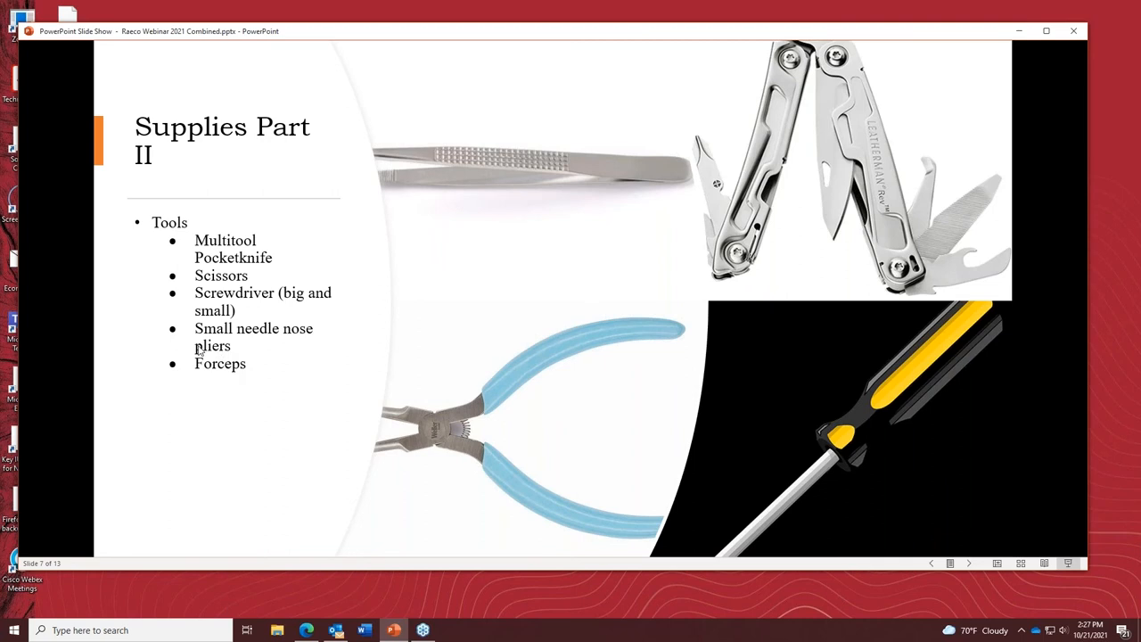
{"action": "mouse_move", "coordinate": [239, 372]}
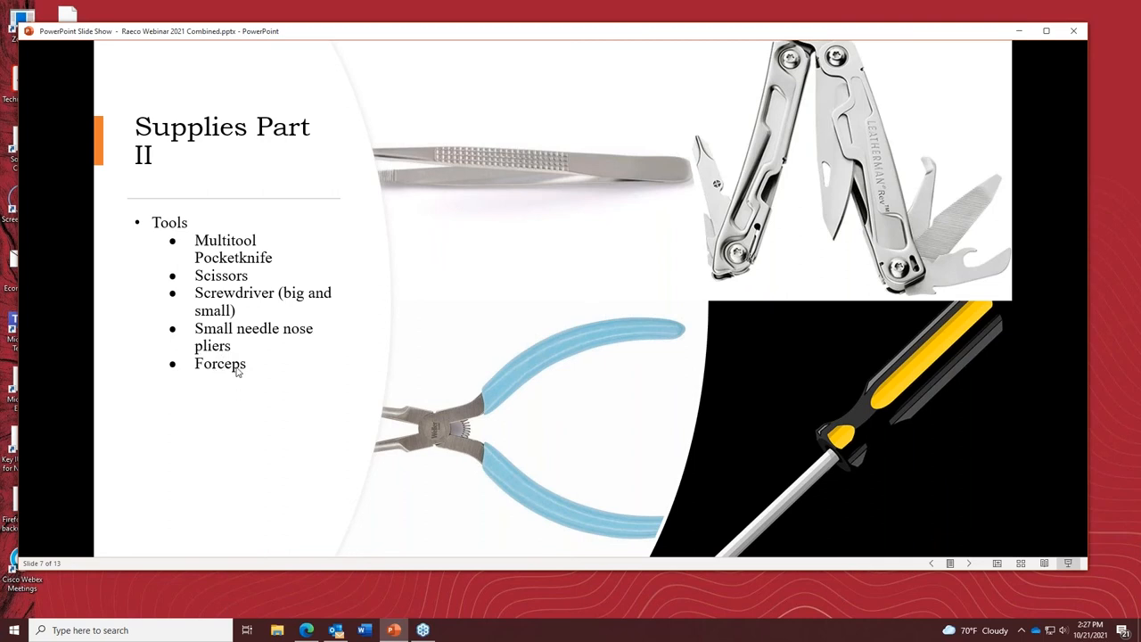
{"action": "mouse_move", "coordinate": [246, 353]}
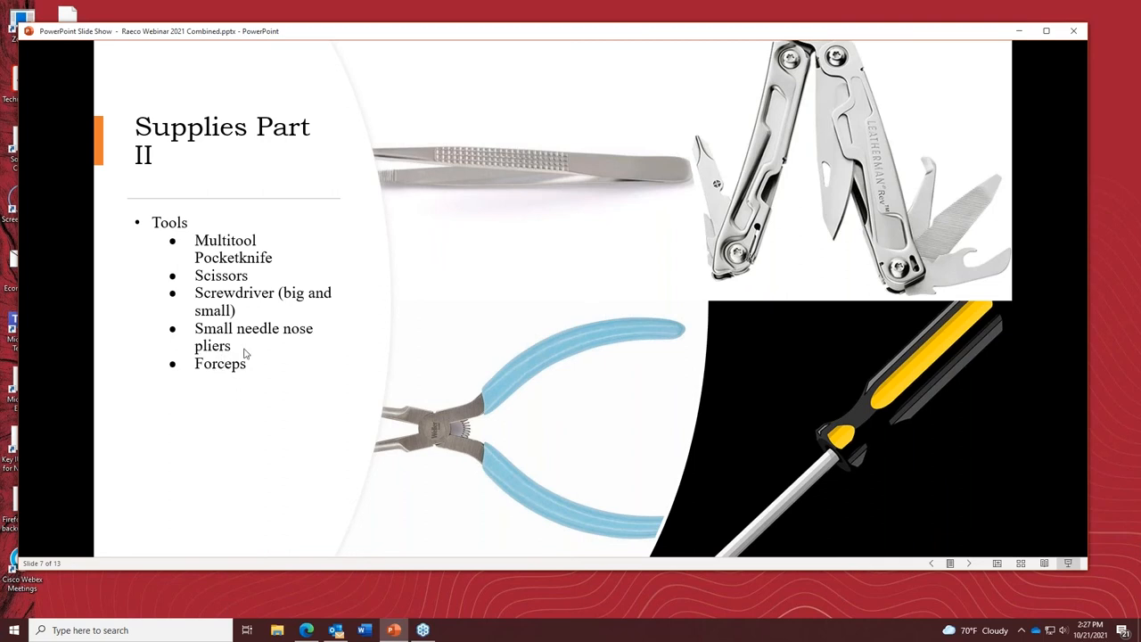
{"action": "mouse_move", "coordinate": [216, 256]}
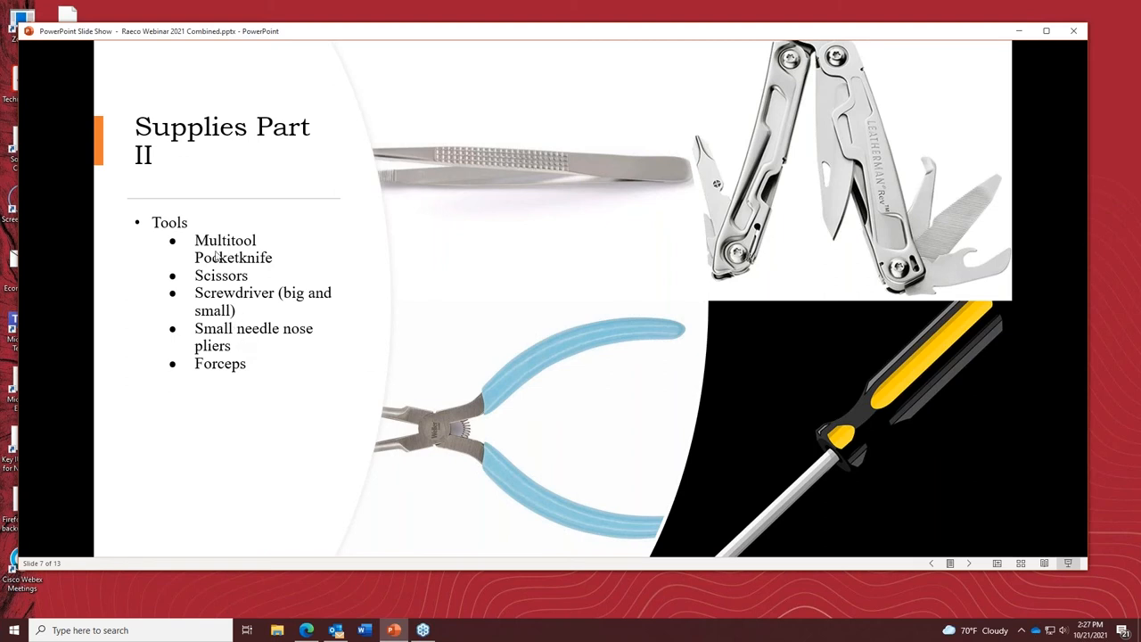
{"action": "mouse_move", "coordinate": [216, 396]}
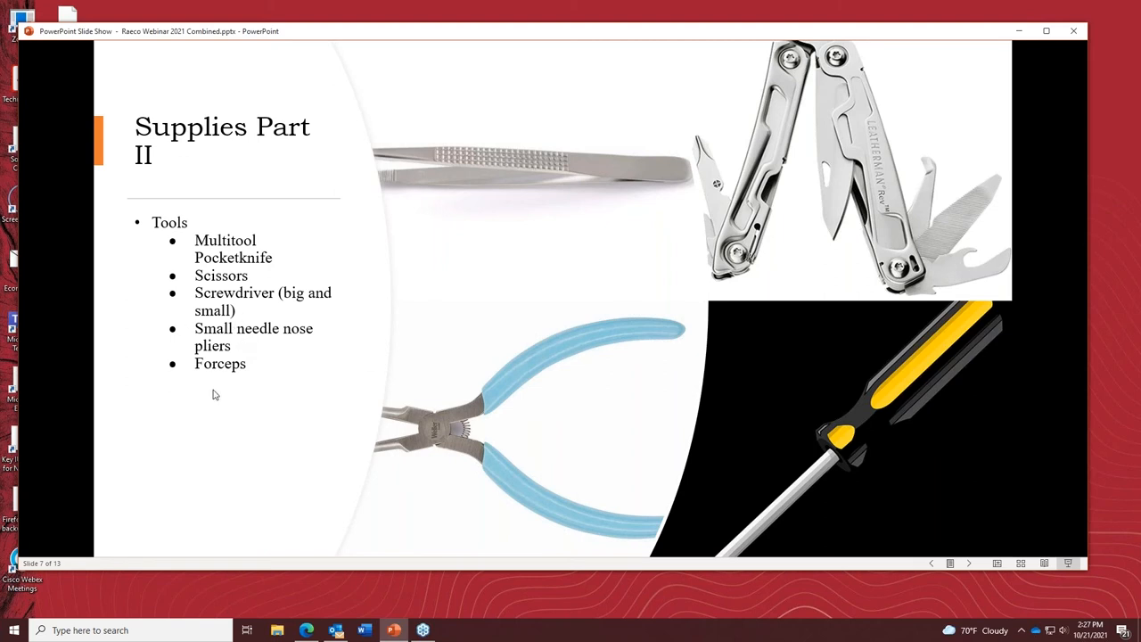
{"action": "mouse_move", "coordinate": [312, 335]}
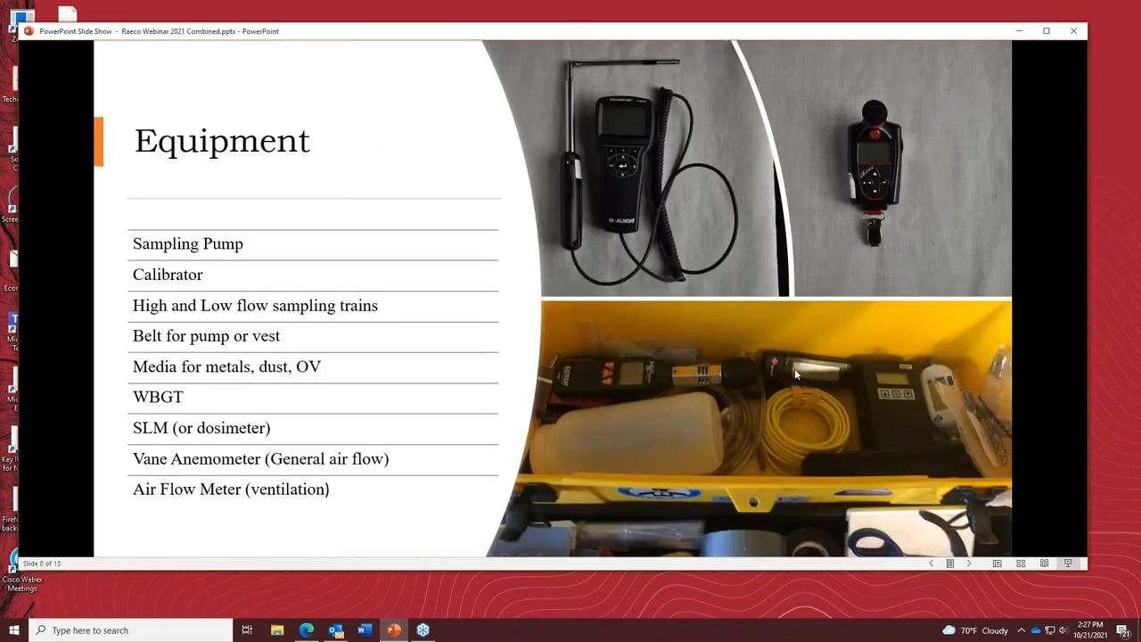
{"action": "mouse_move", "coordinate": [771, 372]}
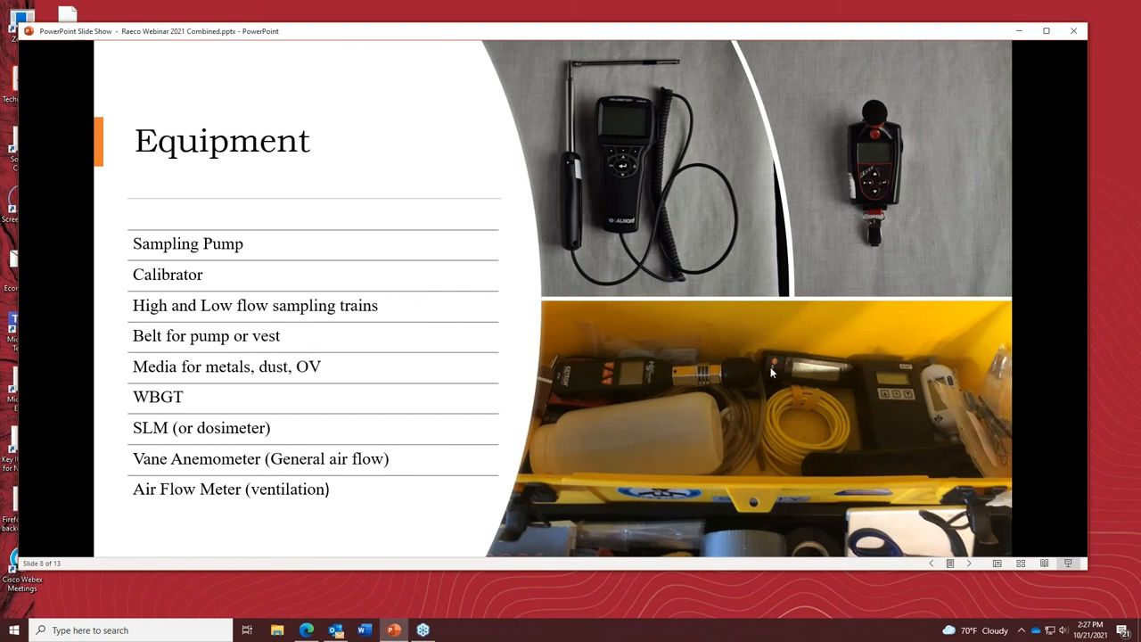
{"action": "mouse_move", "coordinate": [223, 264]}
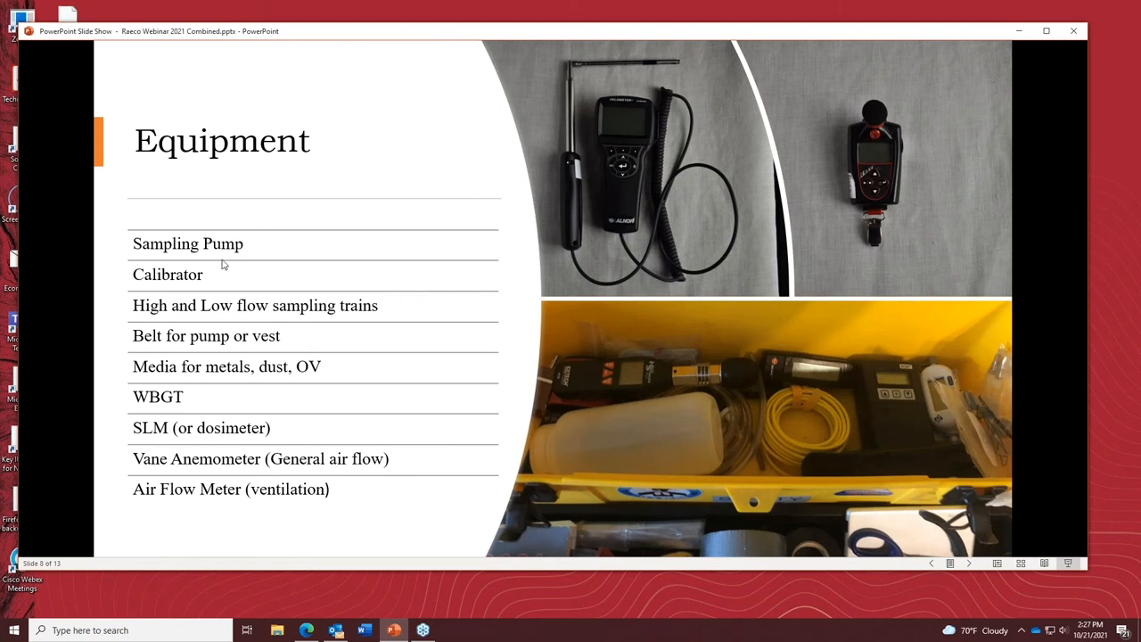
{"action": "mouse_move", "coordinate": [260, 259]}
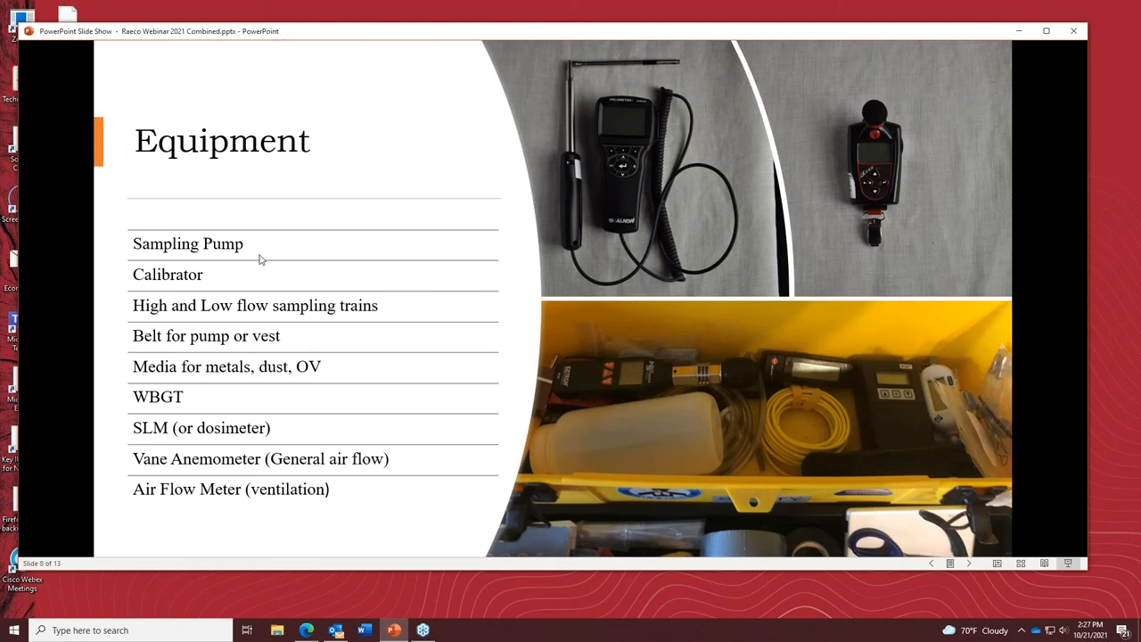
{"action": "mouse_move", "coordinate": [856, 298]}
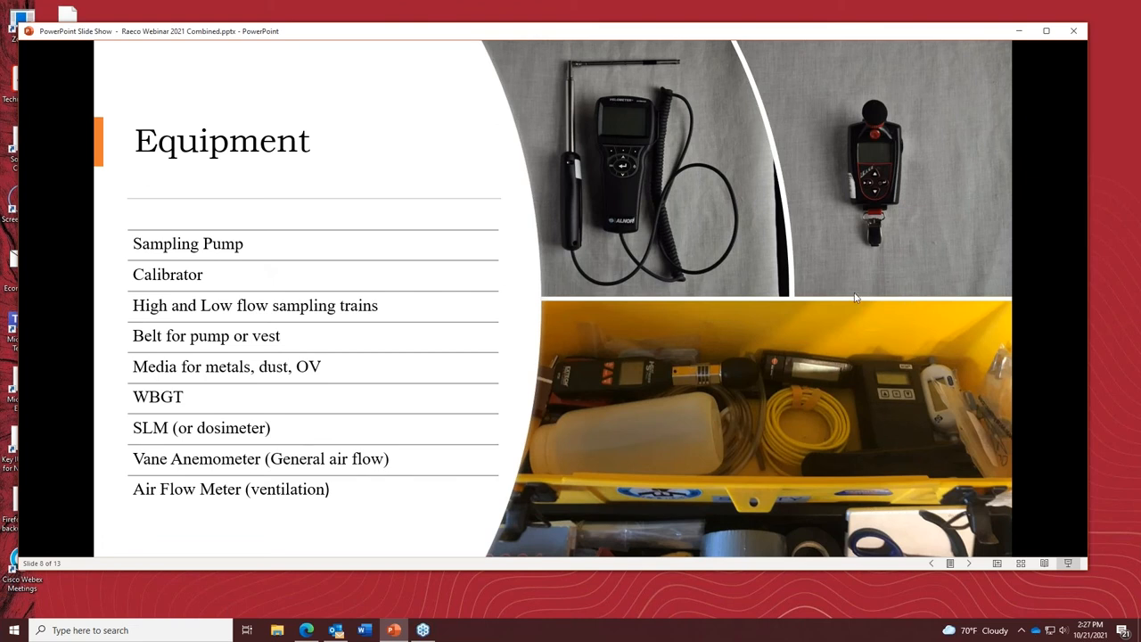
{"action": "mouse_move", "coordinate": [822, 364]}
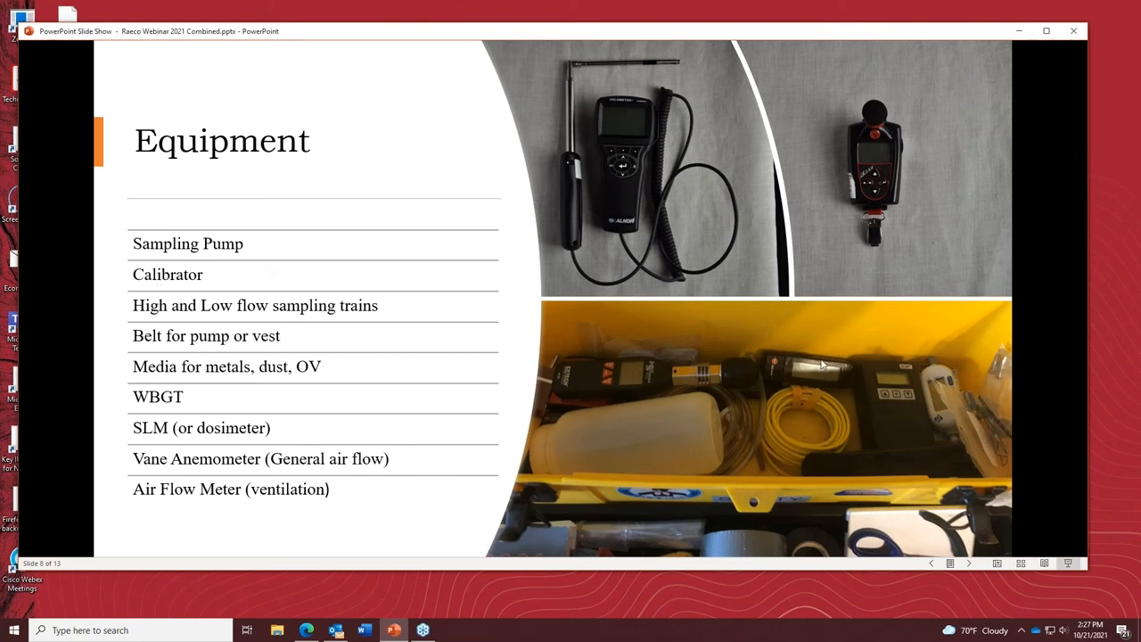
{"action": "mouse_move", "coordinate": [932, 385]}
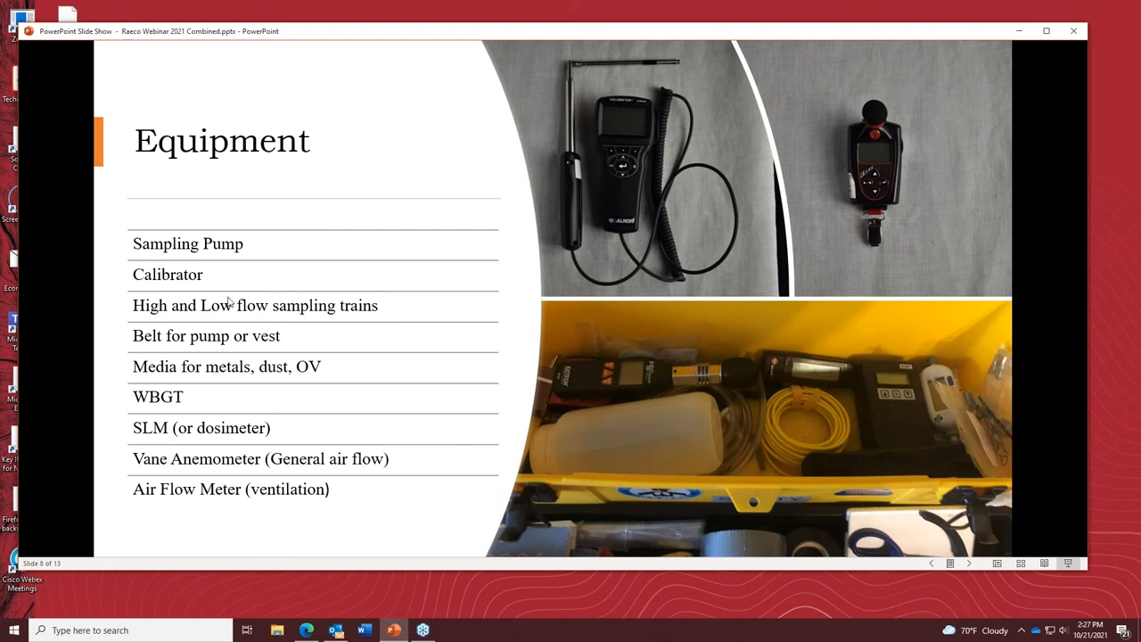
{"action": "mouse_move", "coordinate": [182, 296]}
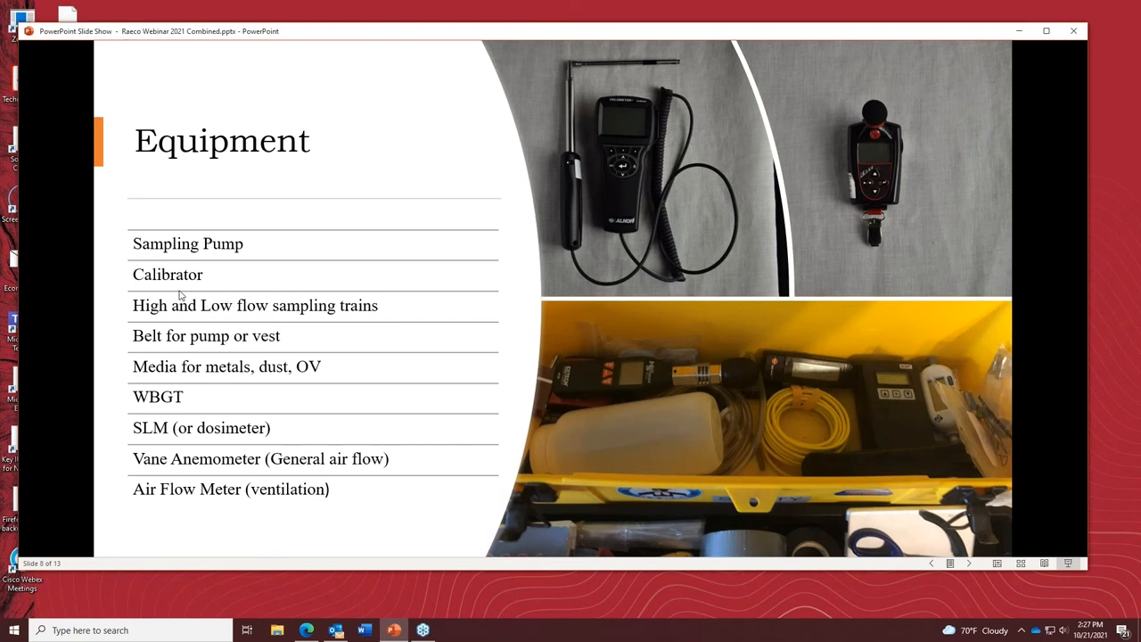
{"action": "mouse_move", "coordinate": [827, 407]}
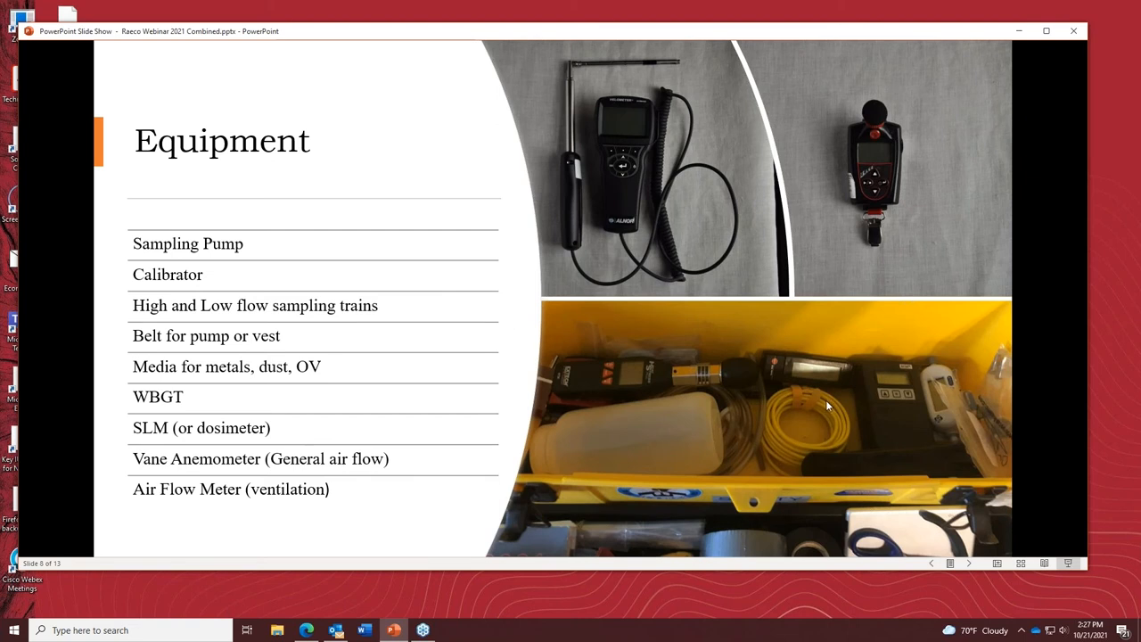
{"action": "mouse_move", "coordinate": [662, 430]}
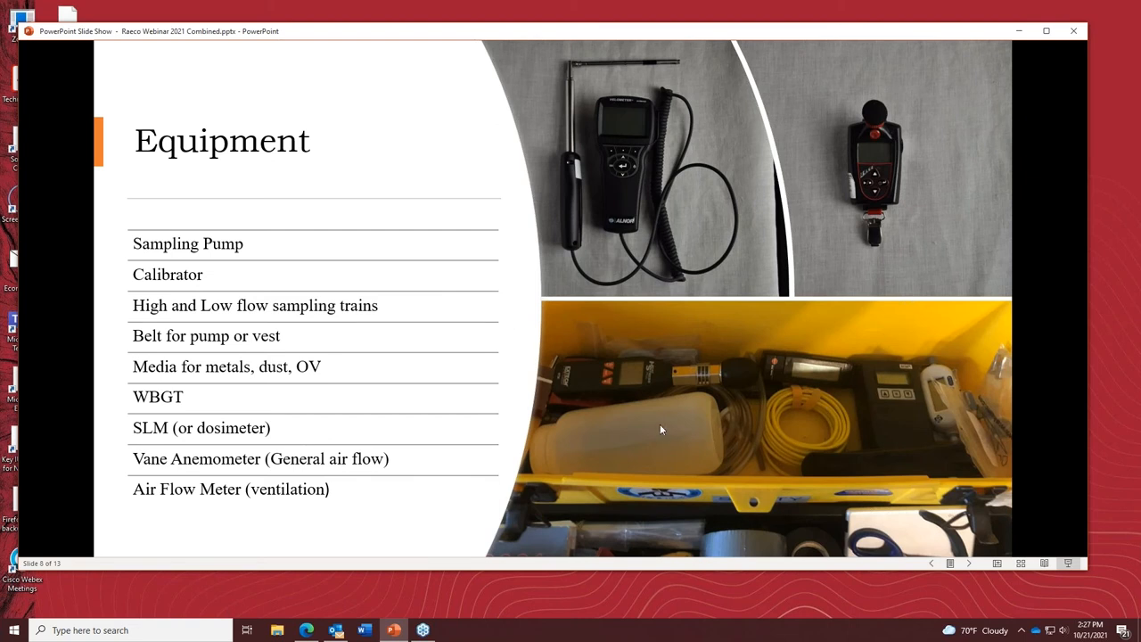
{"action": "mouse_move", "coordinate": [699, 417]}
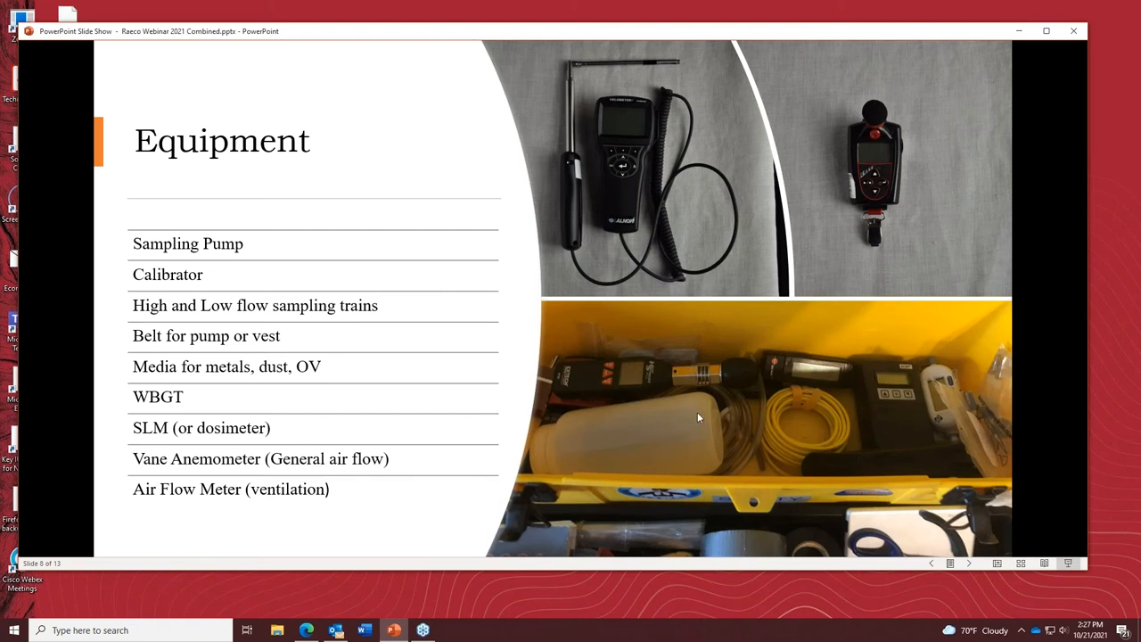
{"action": "mouse_move", "coordinate": [918, 360]}
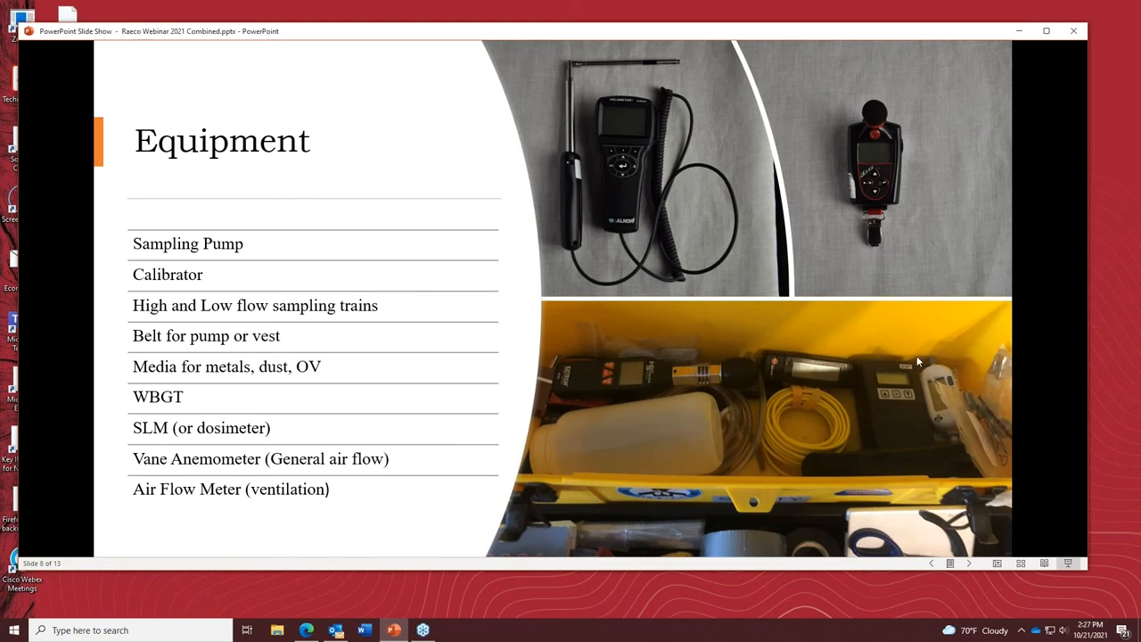
{"action": "mouse_move", "coordinate": [236, 335]}
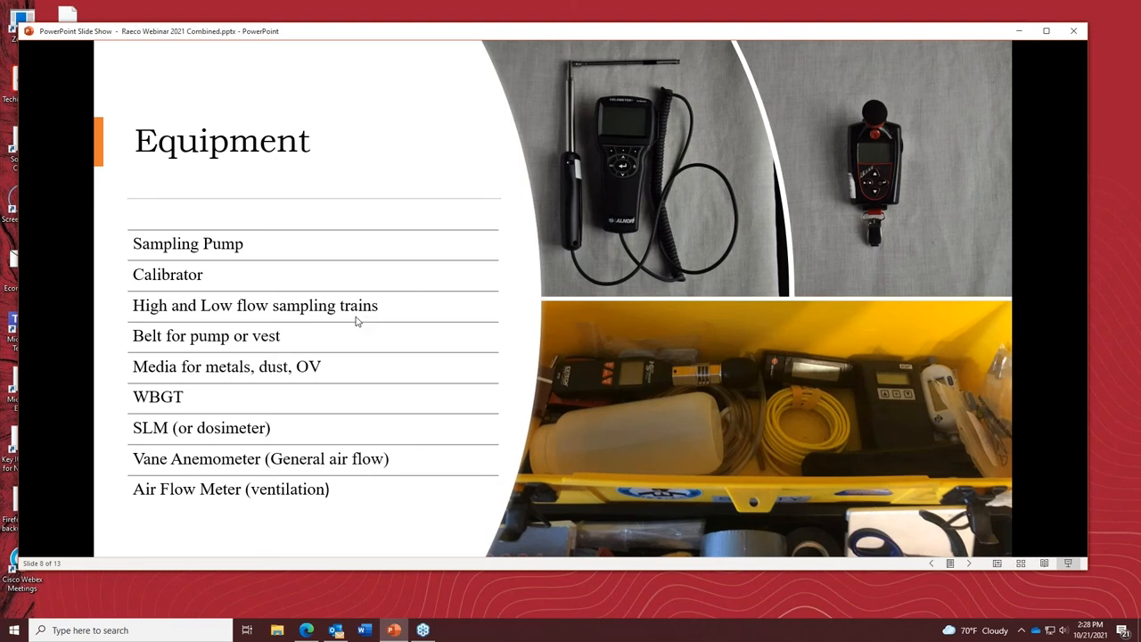
{"action": "mouse_move", "coordinate": [257, 367]}
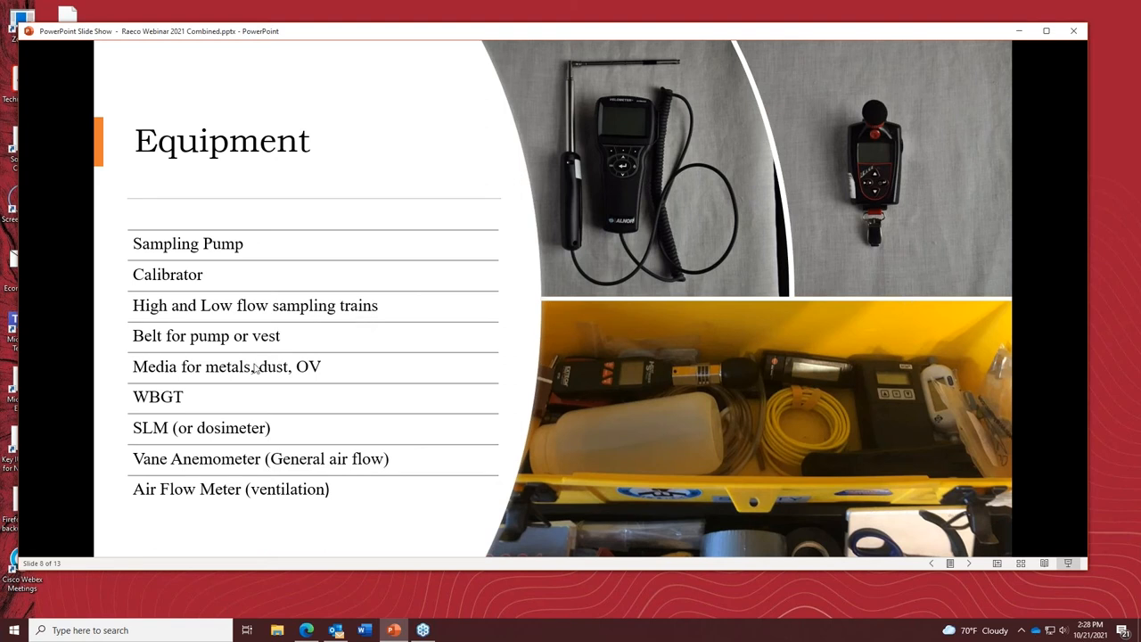
{"action": "mouse_move", "coordinate": [574, 419]}
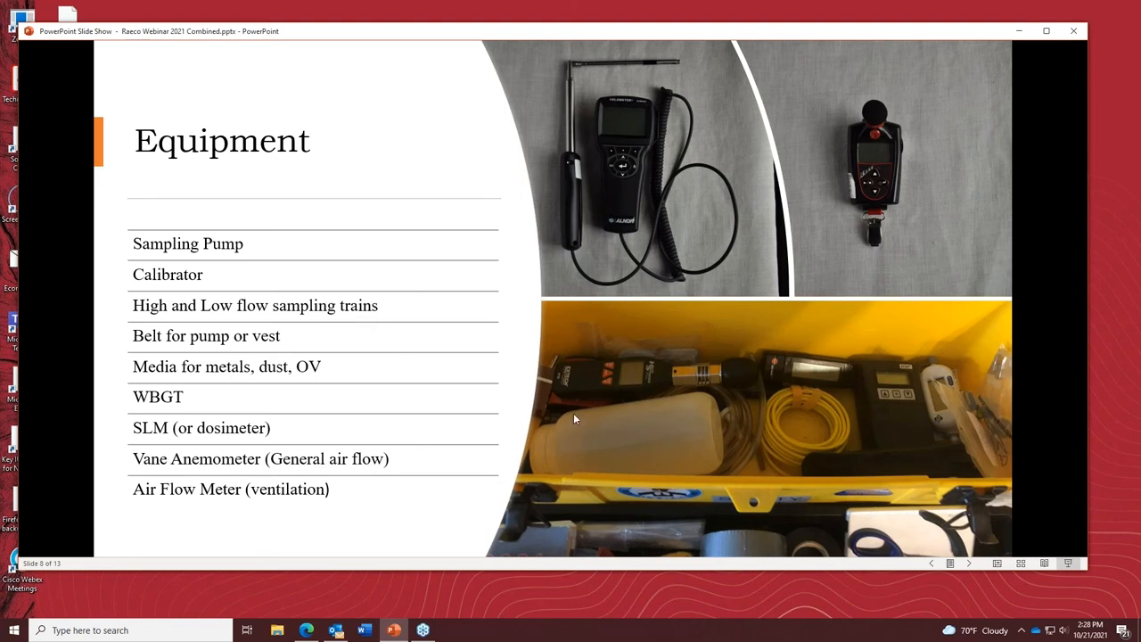
{"action": "mouse_move", "coordinate": [848, 470]}
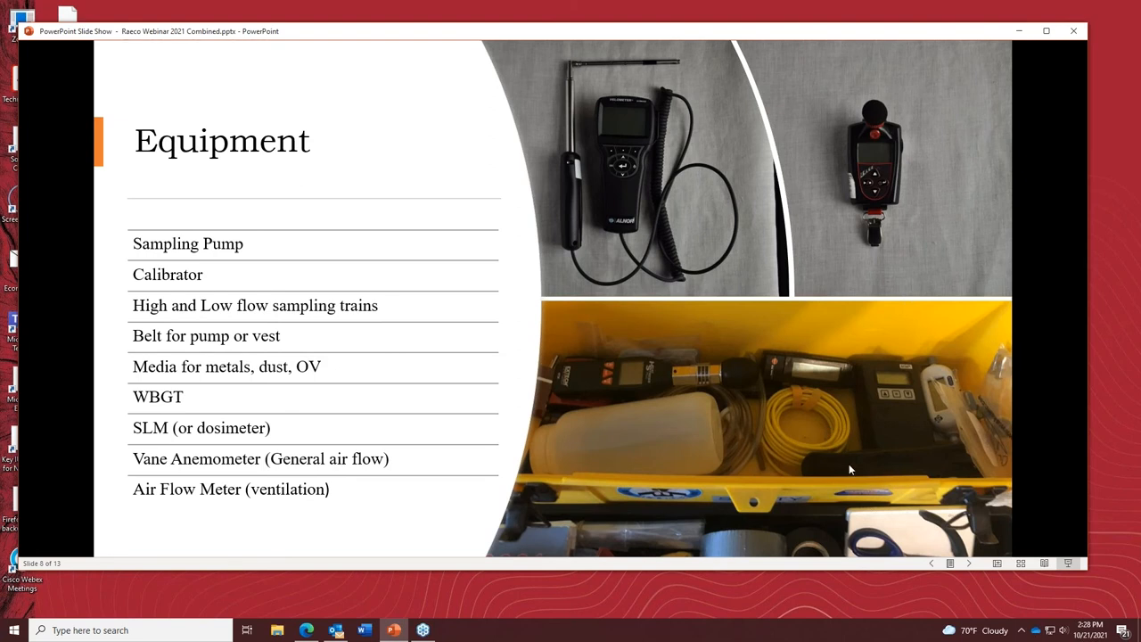
{"action": "mouse_move", "coordinate": [916, 406]}
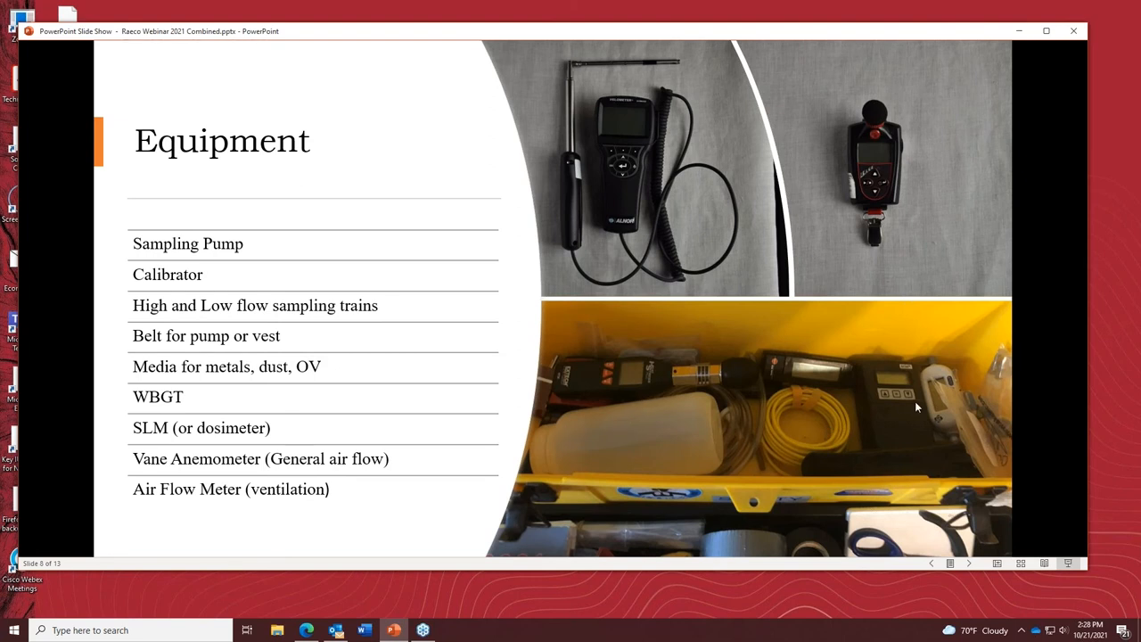
{"action": "mouse_move", "coordinate": [157, 402]}
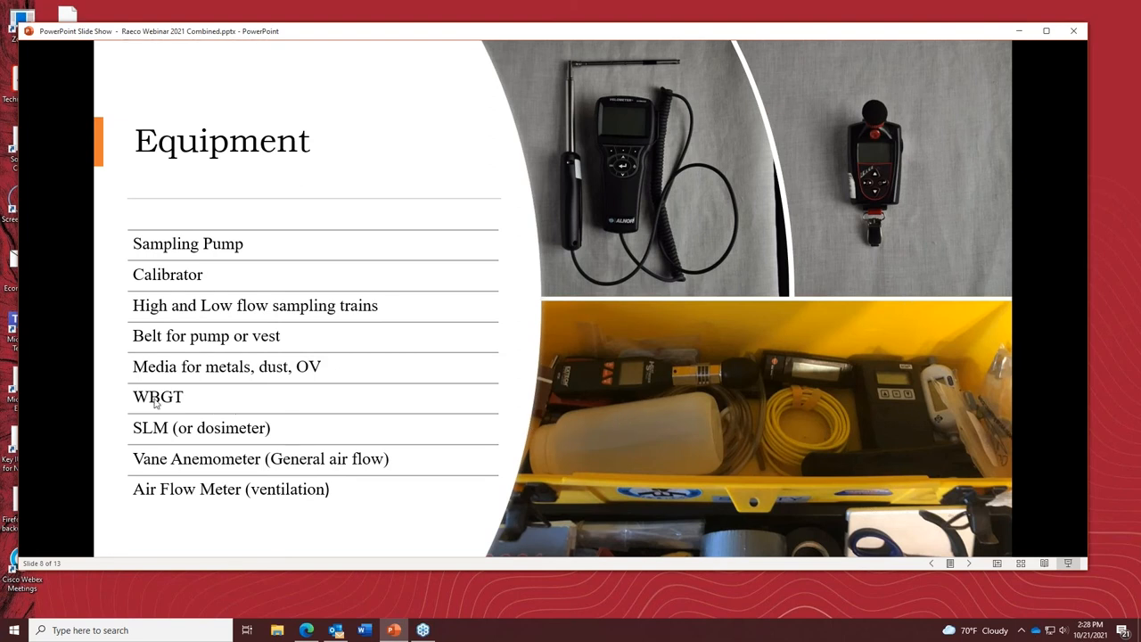
{"action": "mouse_move", "coordinate": [303, 352]}
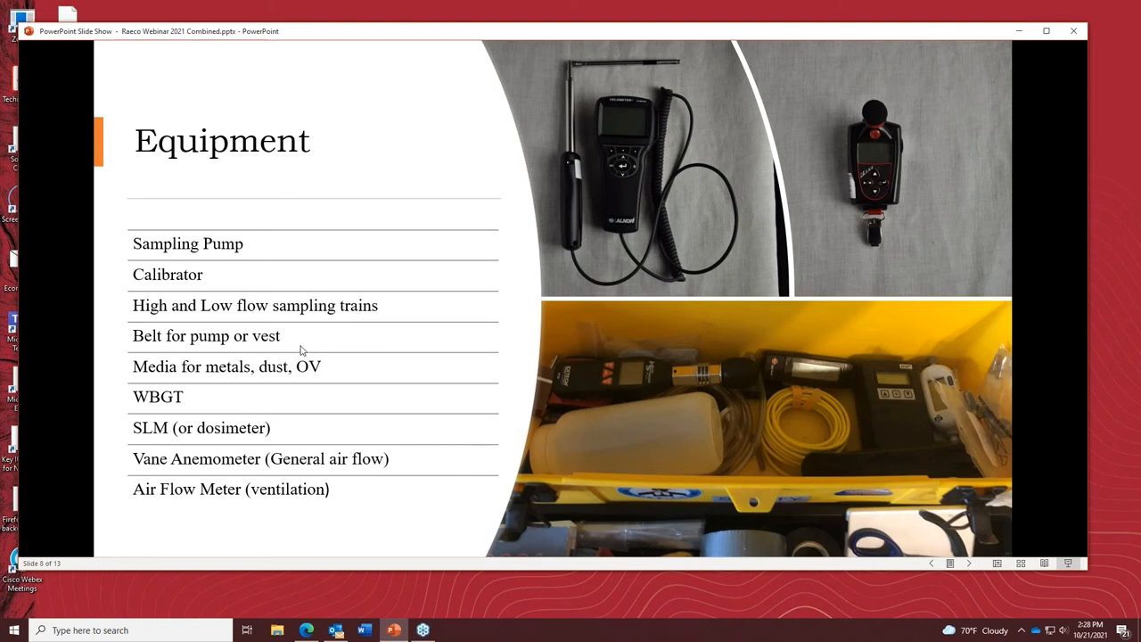
{"action": "mouse_move", "coordinate": [275, 353]}
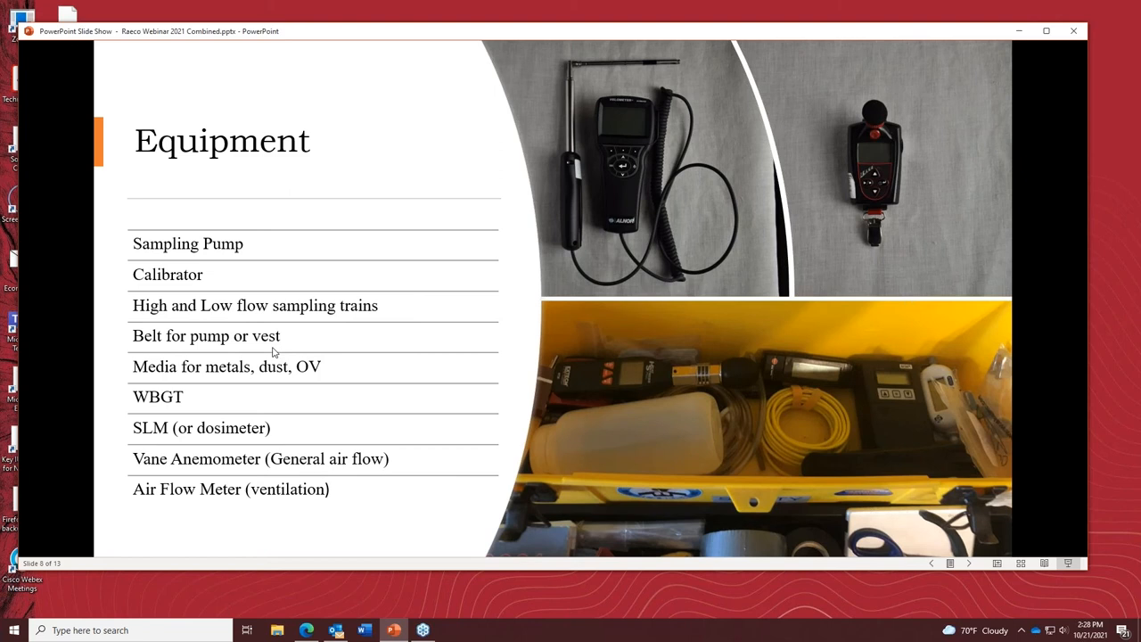
{"action": "mouse_move", "coordinate": [321, 342]}
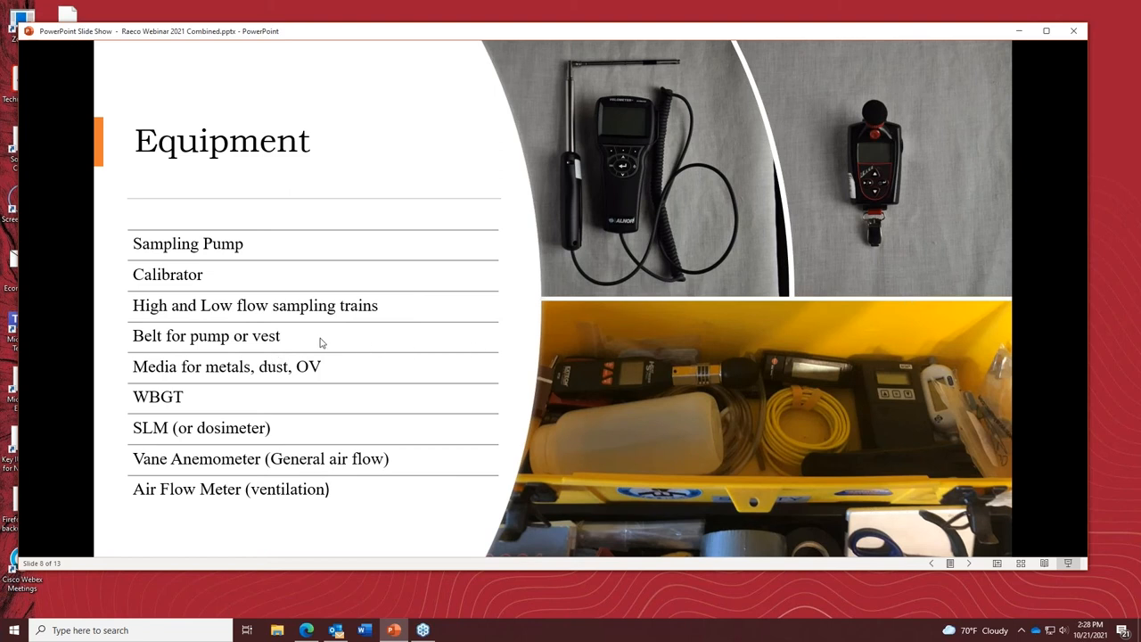
{"action": "mouse_move", "coordinate": [271, 358]}
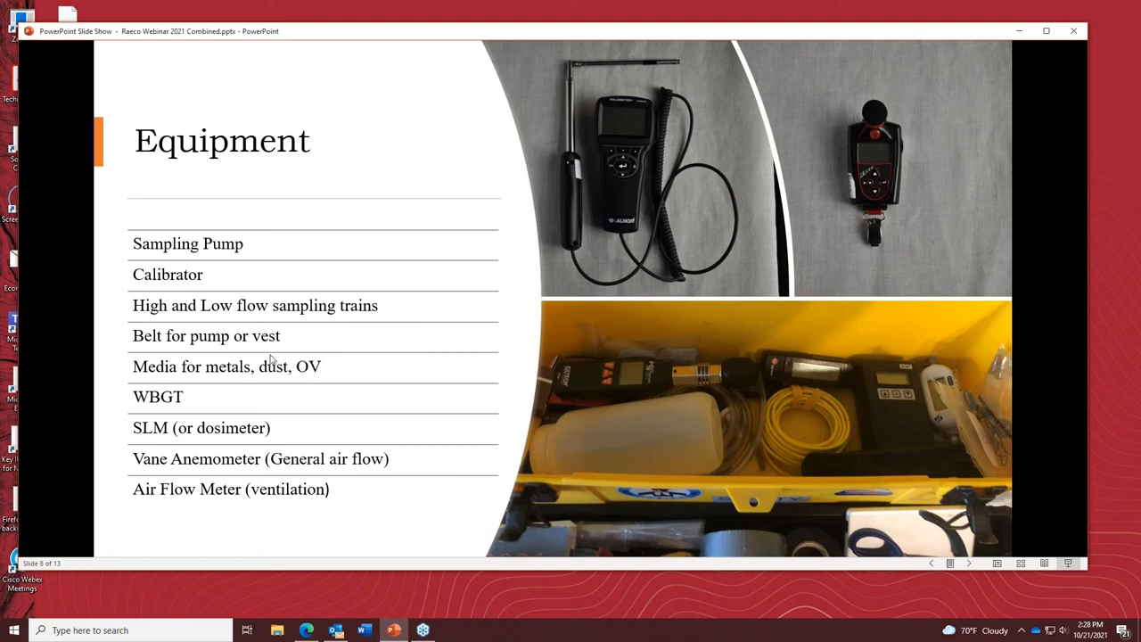
{"action": "mouse_move", "coordinate": [171, 372]}
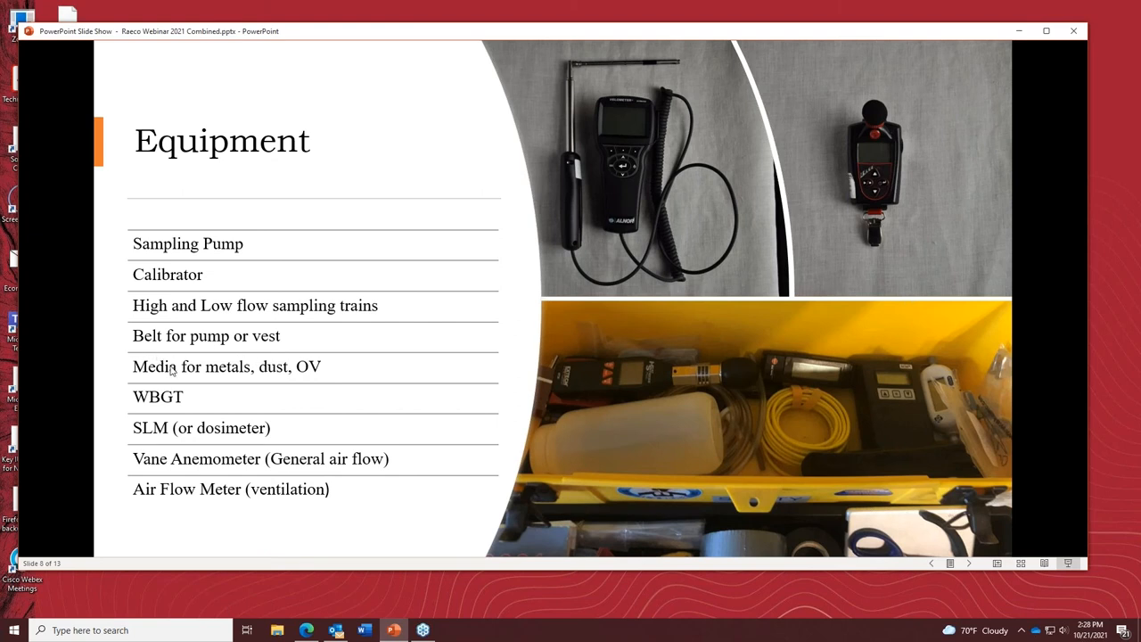
{"action": "mouse_move", "coordinate": [264, 359]}
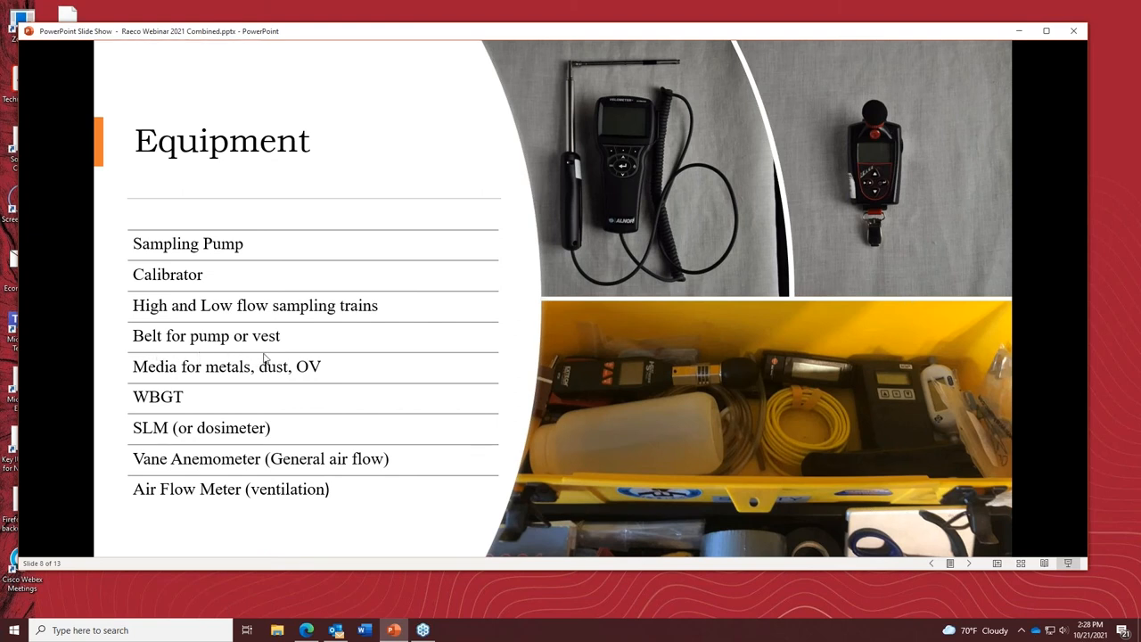
{"action": "mouse_move", "coordinate": [221, 351]}
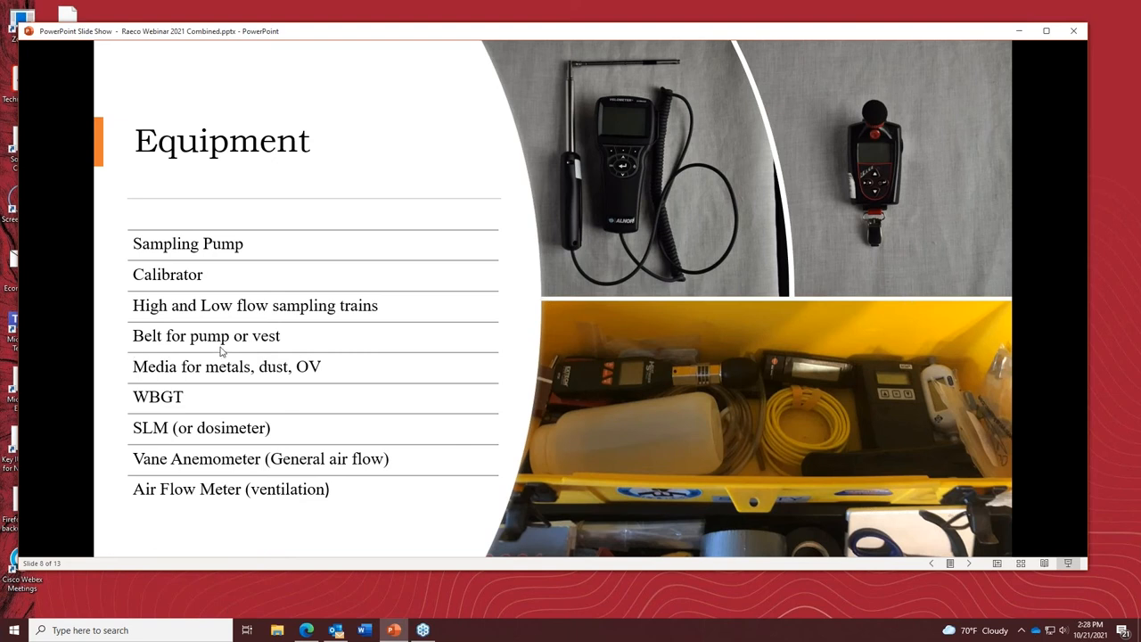
{"action": "mouse_move", "coordinate": [189, 342]}
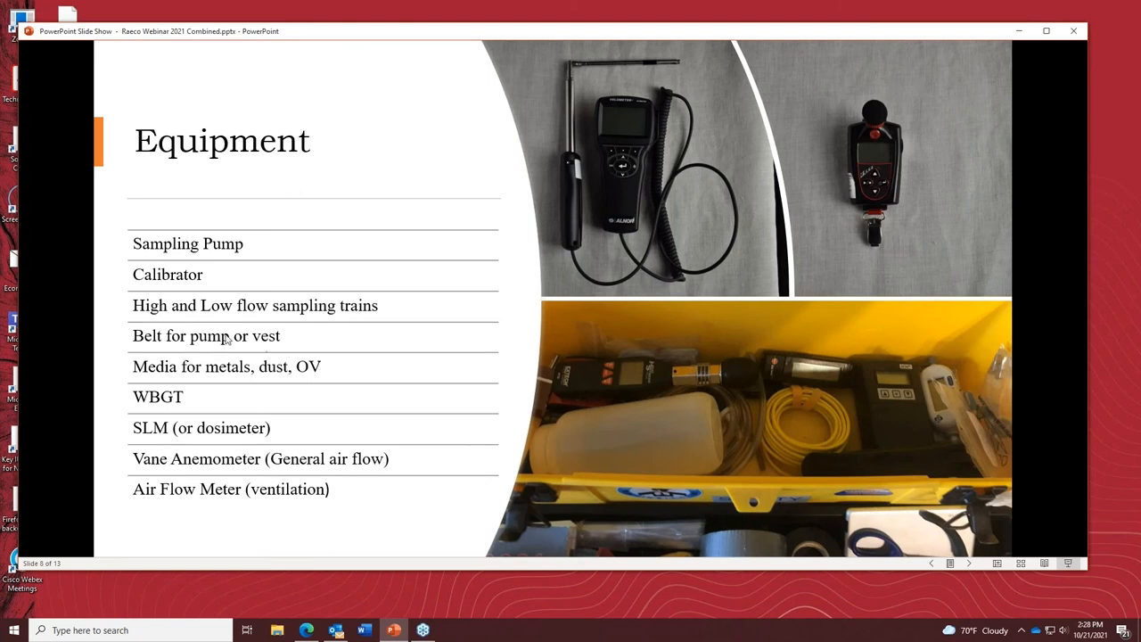
{"action": "mouse_move", "coordinate": [143, 342]}
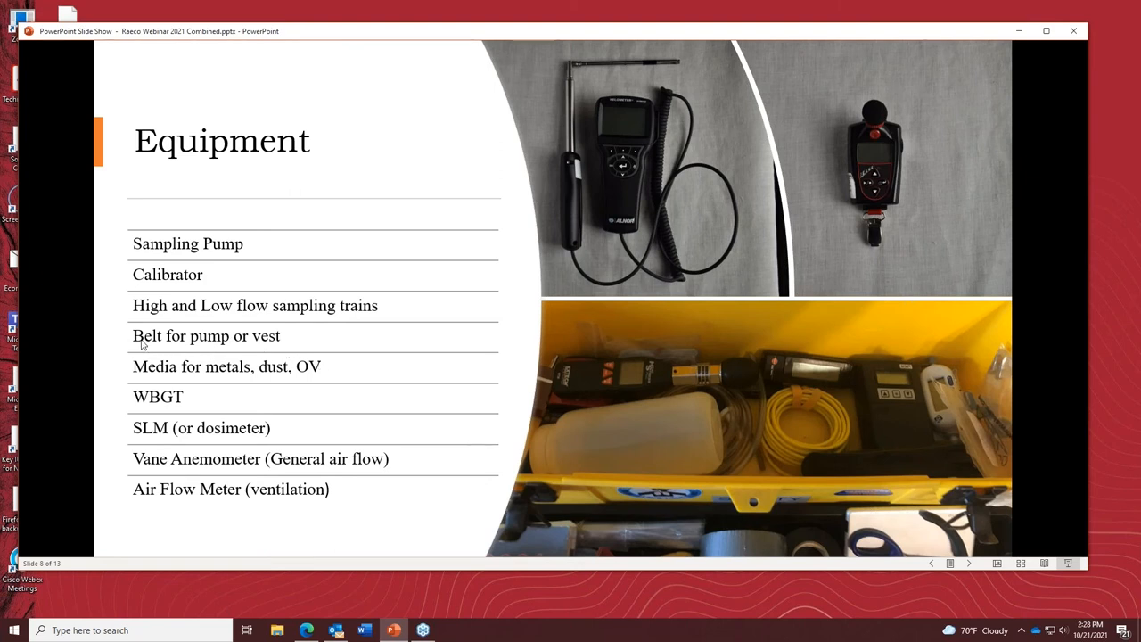
{"action": "mouse_move", "coordinate": [345, 350]}
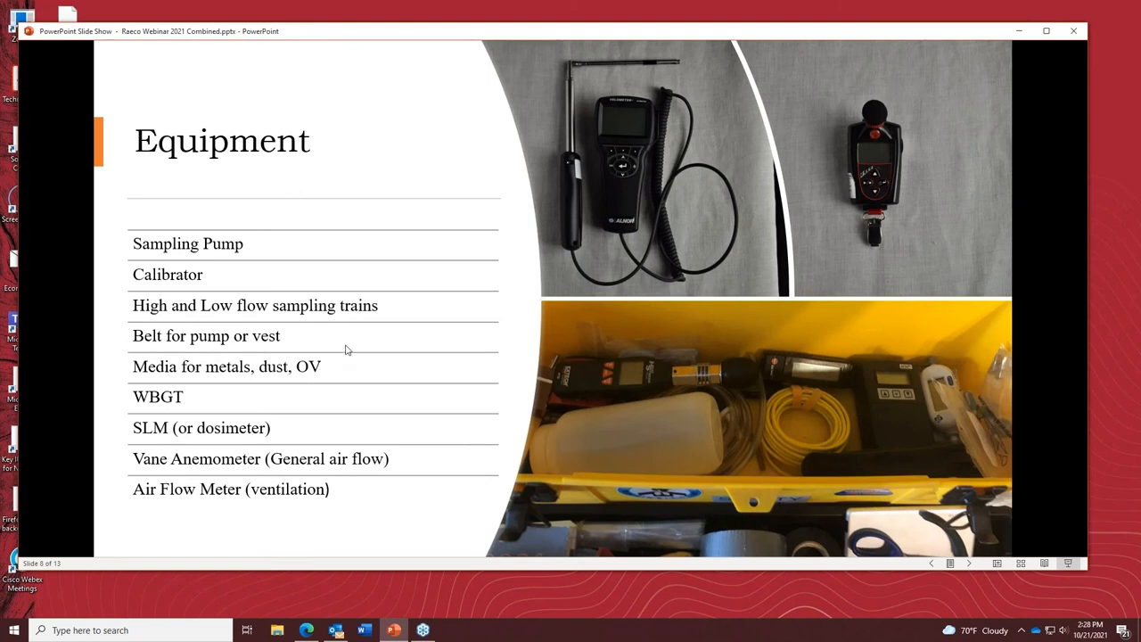
{"action": "mouse_move", "coordinate": [425, 350]}
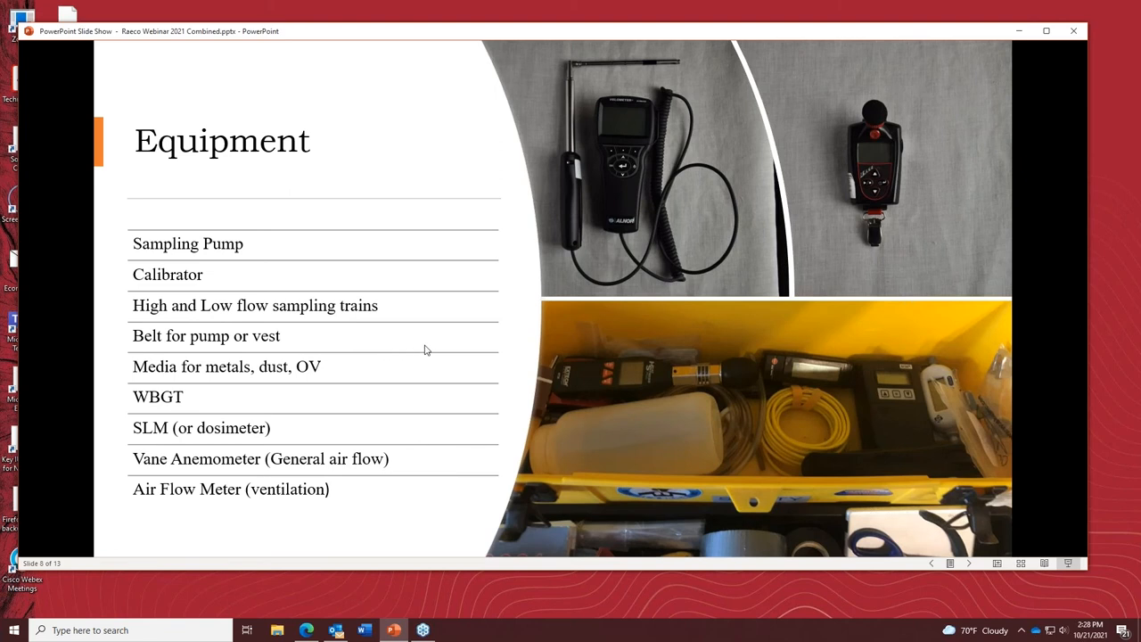
{"action": "mouse_move", "coordinate": [133, 346]}
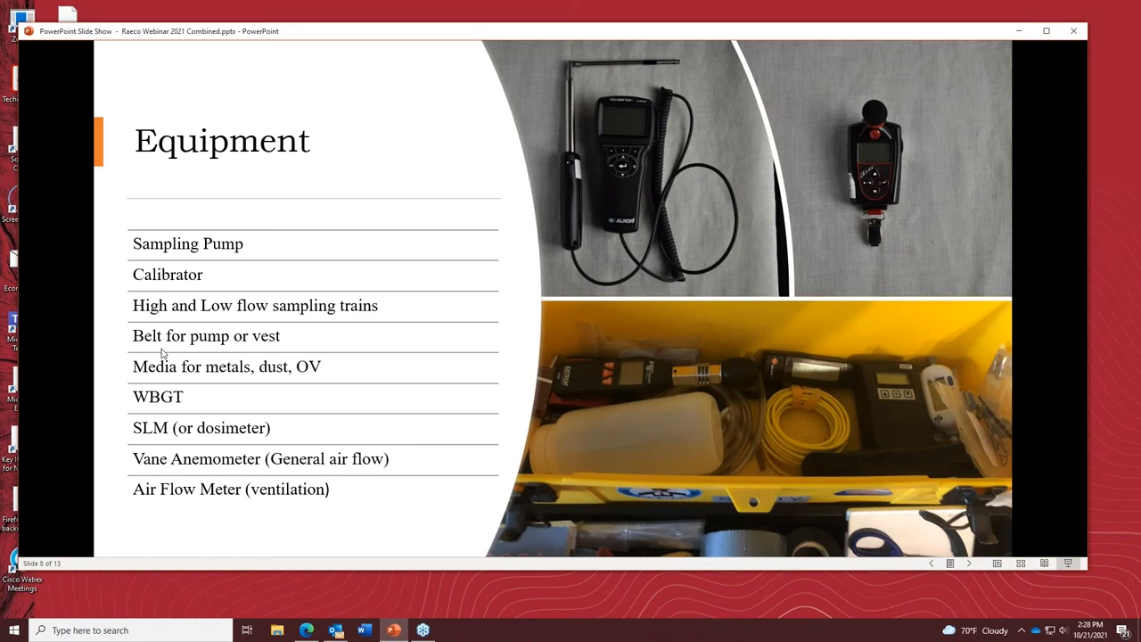
{"action": "mouse_move", "coordinate": [278, 360]}
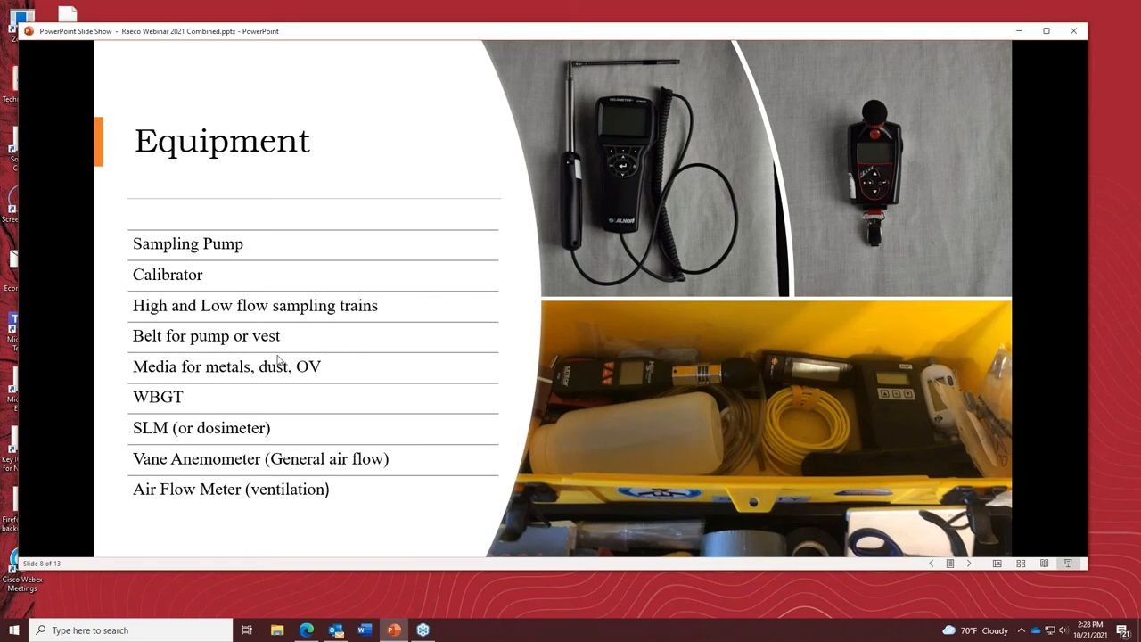
{"action": "mouse_move", "coordinate": [321, 348]}
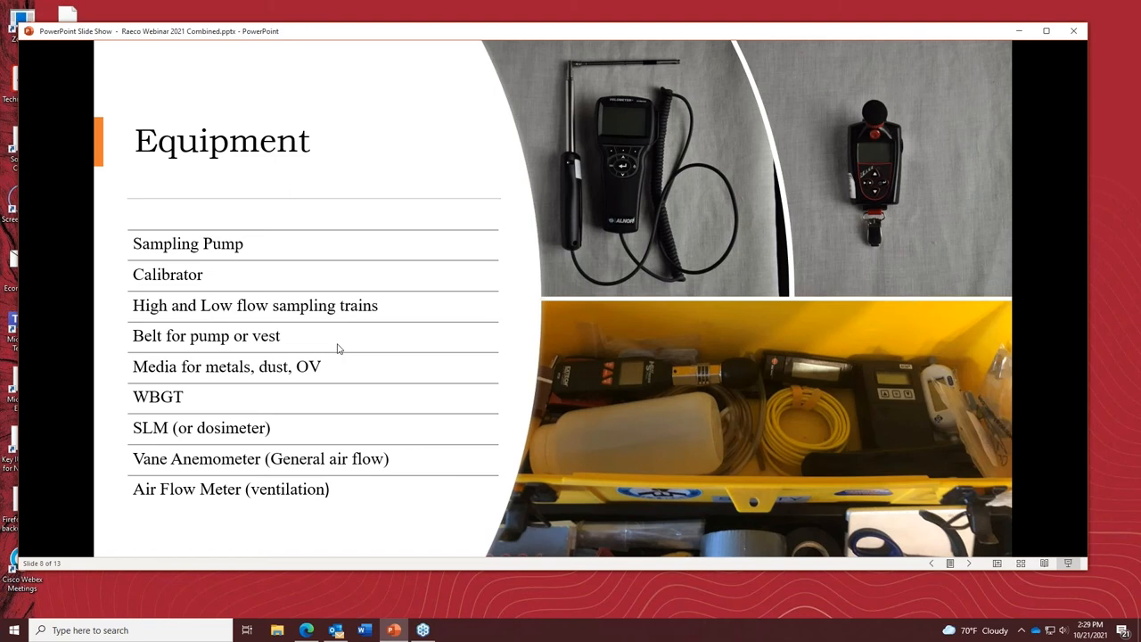
{"action": "mouse_move", "coordinate": [342, 340]}
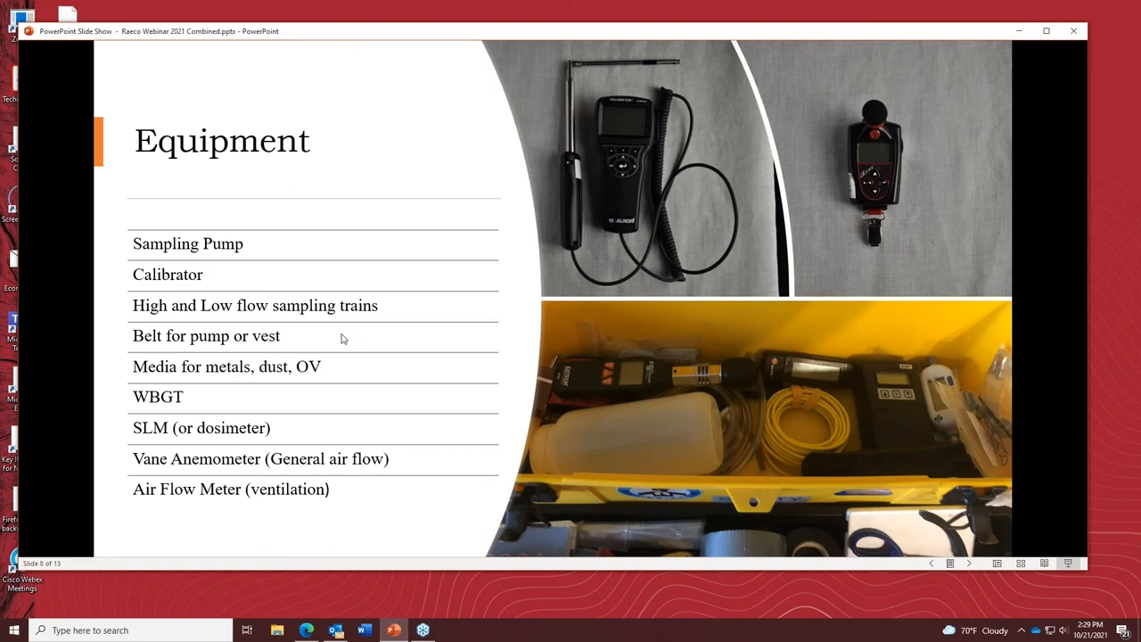
{"action": "mouse_move", "coordinate": [186, 366]}
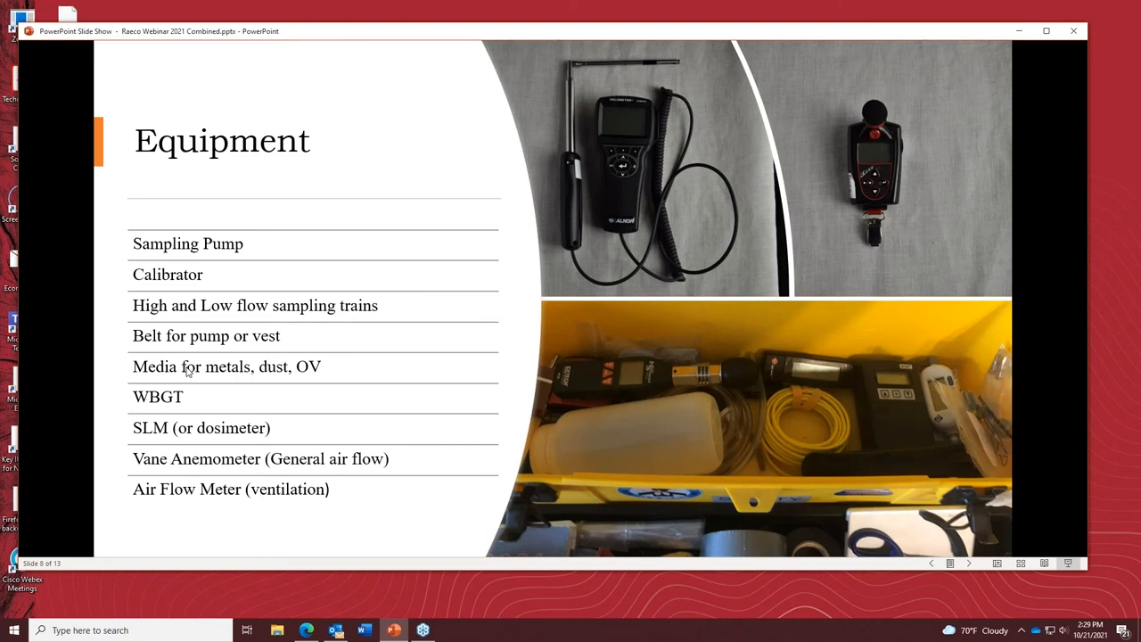
{"action": "mouse_move", "coordinate": [150, 346]}
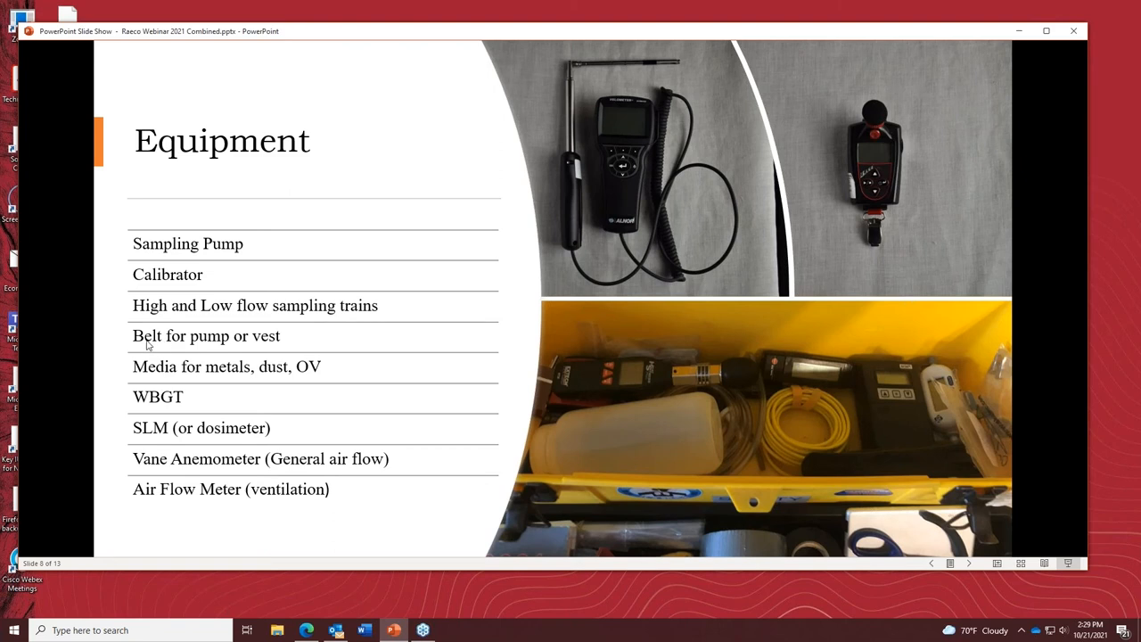
{"action": "mouse_move", "coordinate": [189, 348]}
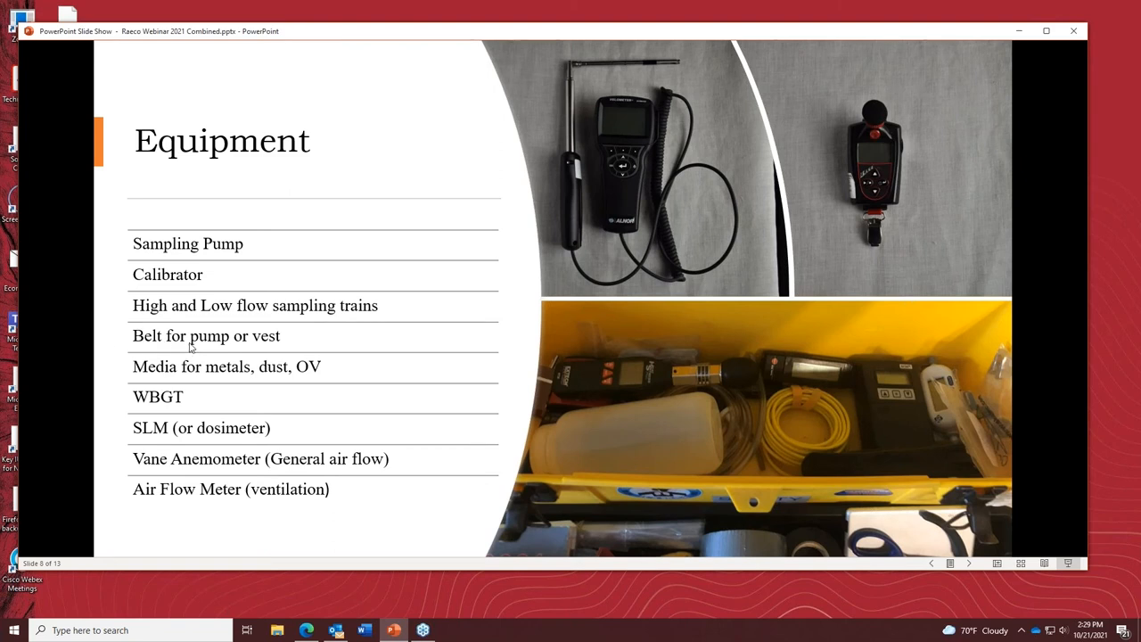
{"action": "mouse_move", "coordinate": [182, 397]}
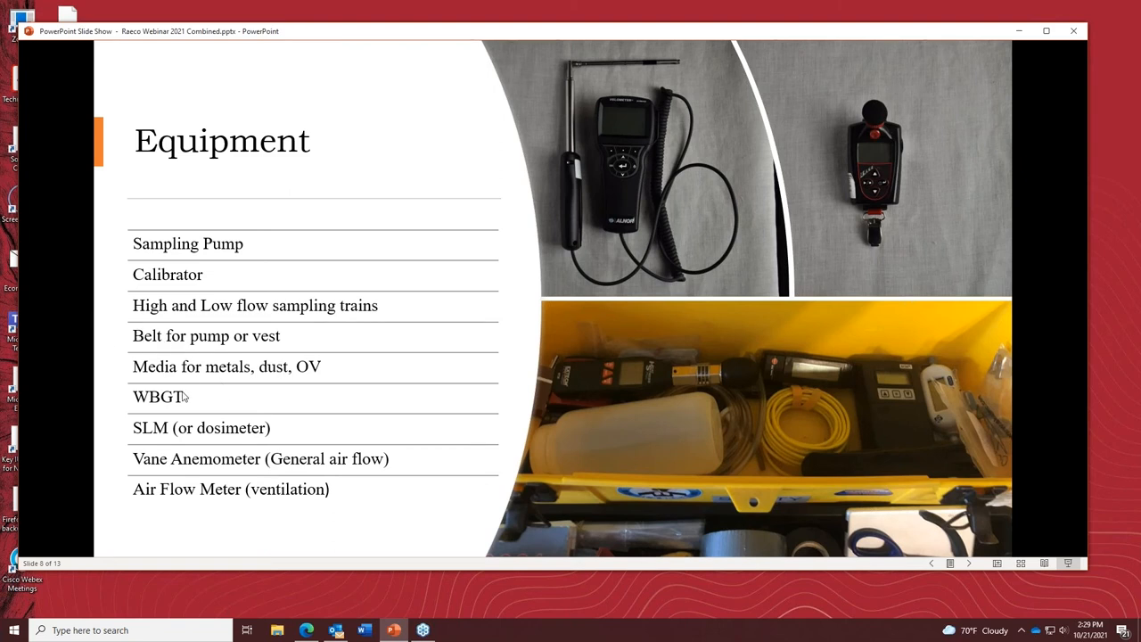
{"action": "mouse_move", "coordinate": [154, 367]}
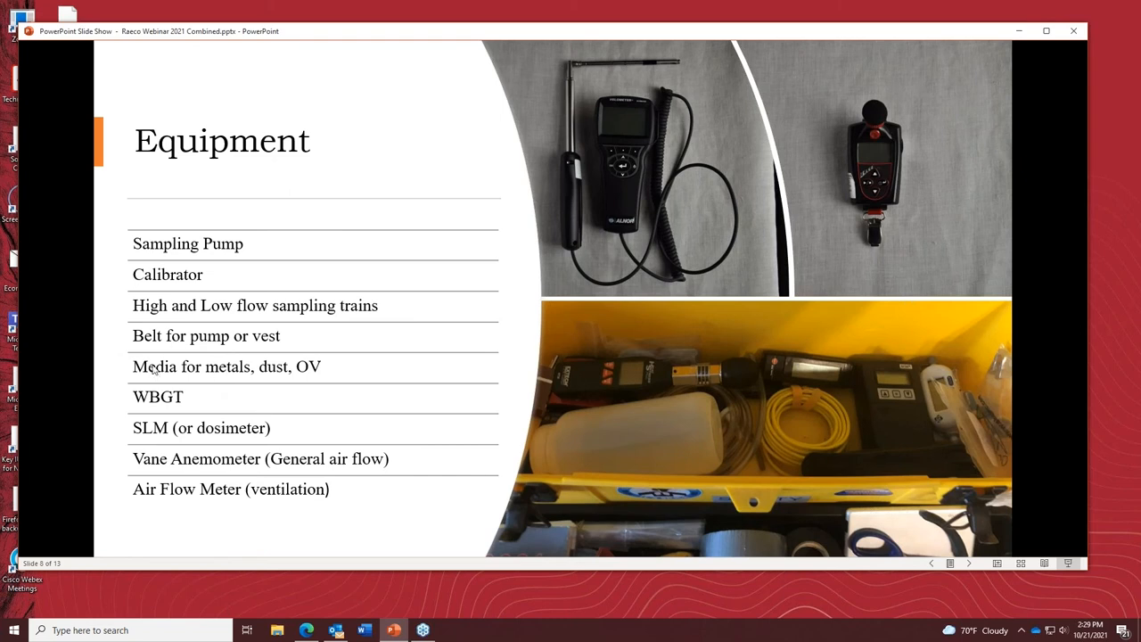
{"action": "mouse_move", "coordinate": [232, 396]}
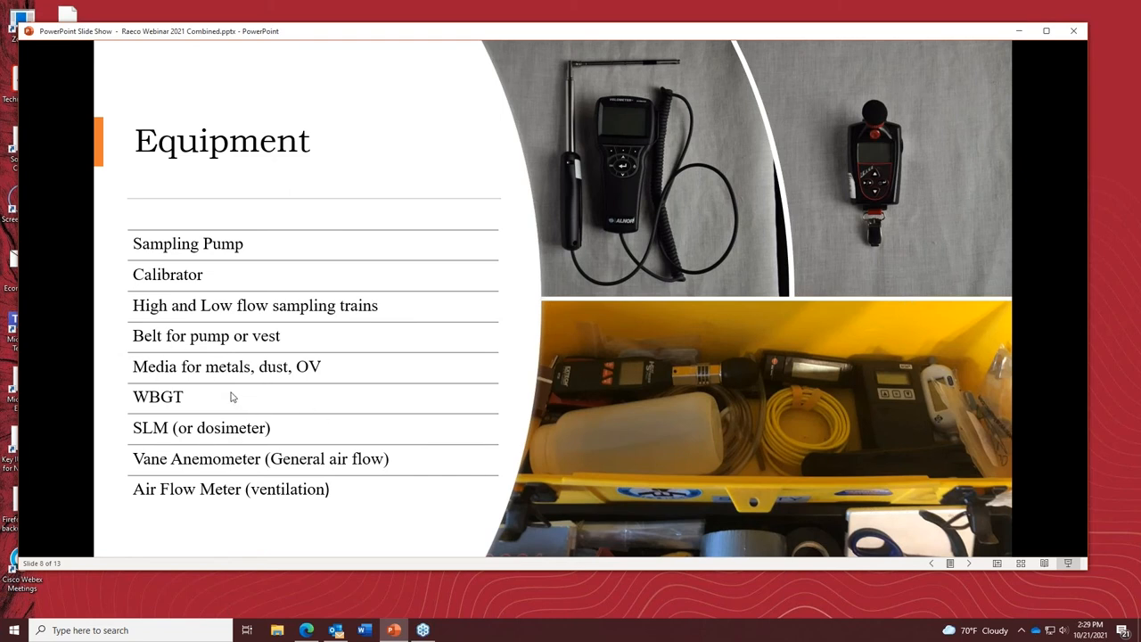
{"action": "mouse_move", "coordinate": [193, 348]}
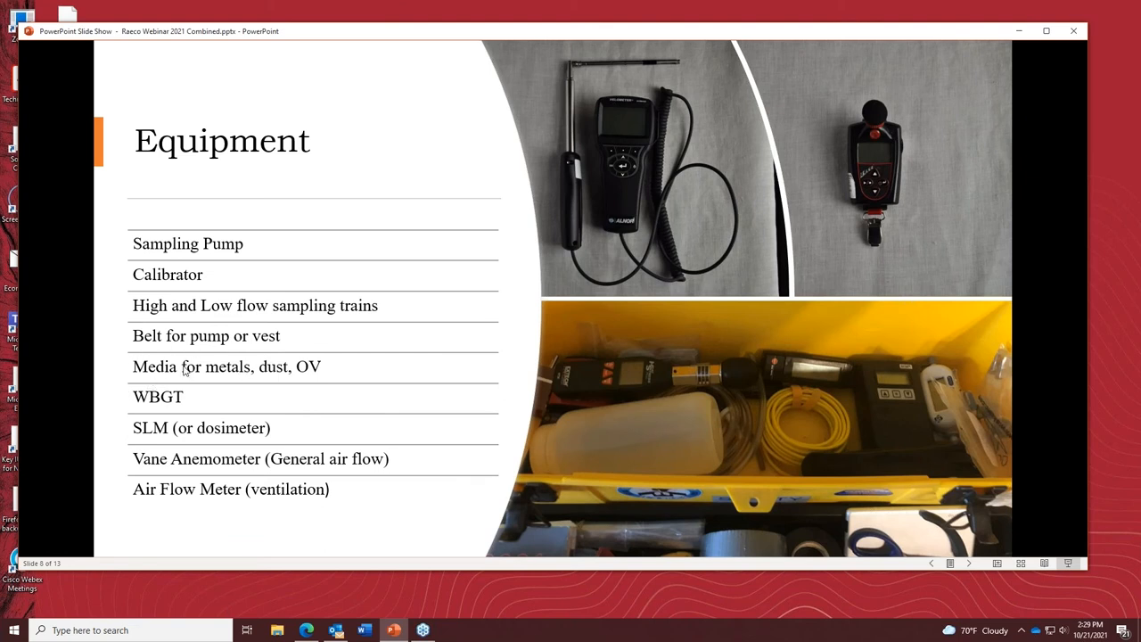
{"action": "mouse_move", "coordinate": [213, 345]}
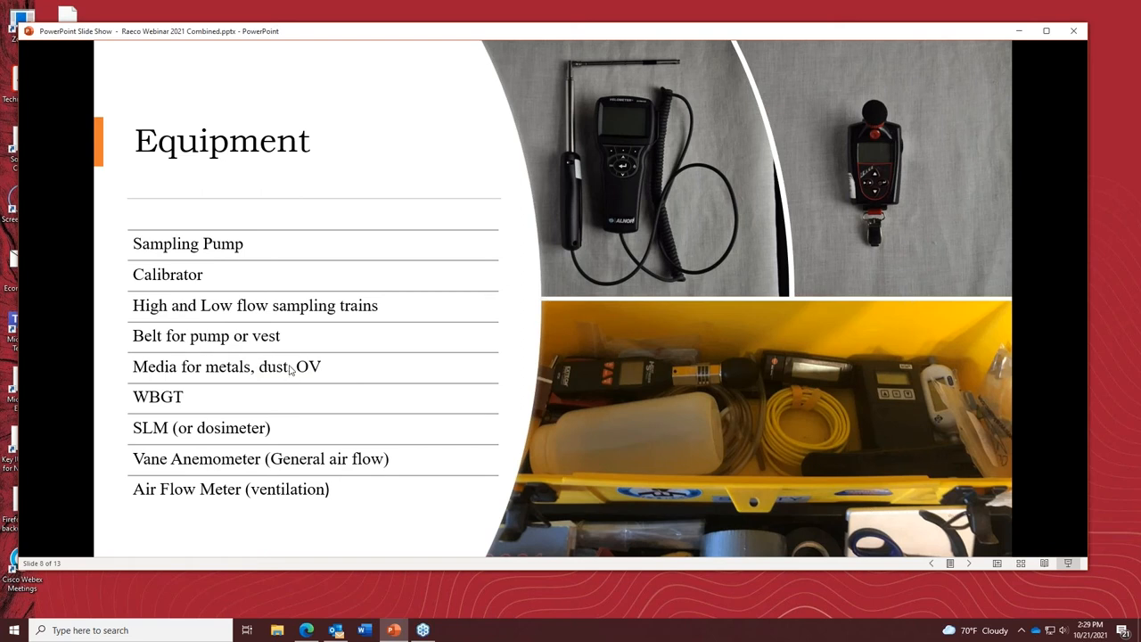
{"action": "mouse_move", "coordinate": [503, 250]}
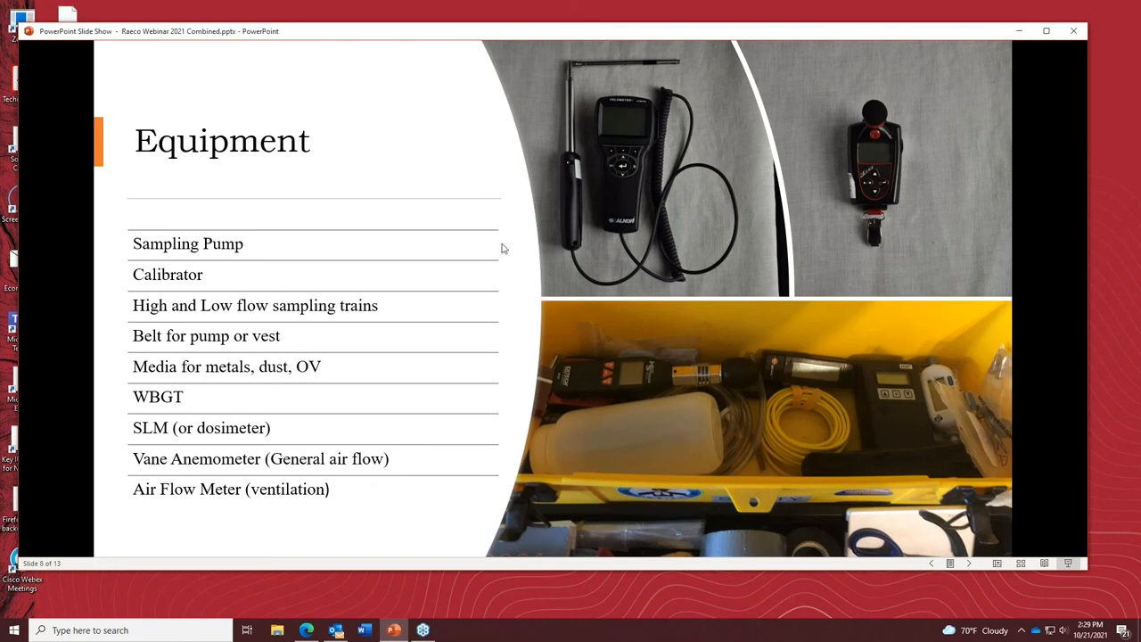
{"action": "mouse_move", "coordinate": [230, 403]}
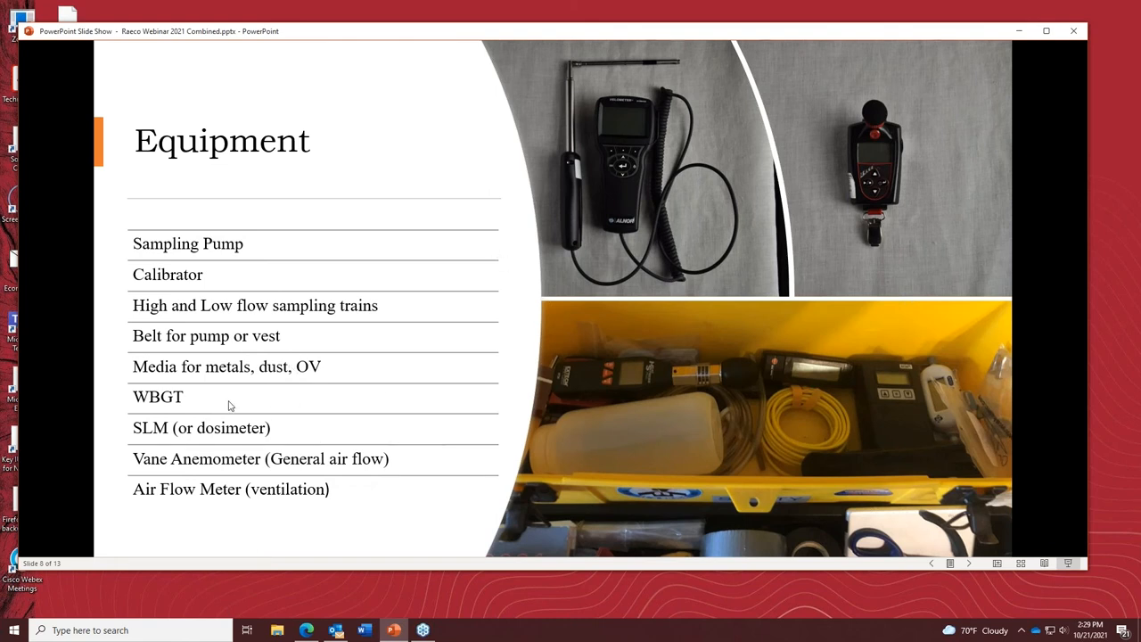
{"action": "mouse_move", "coordinate": [213, 368]}
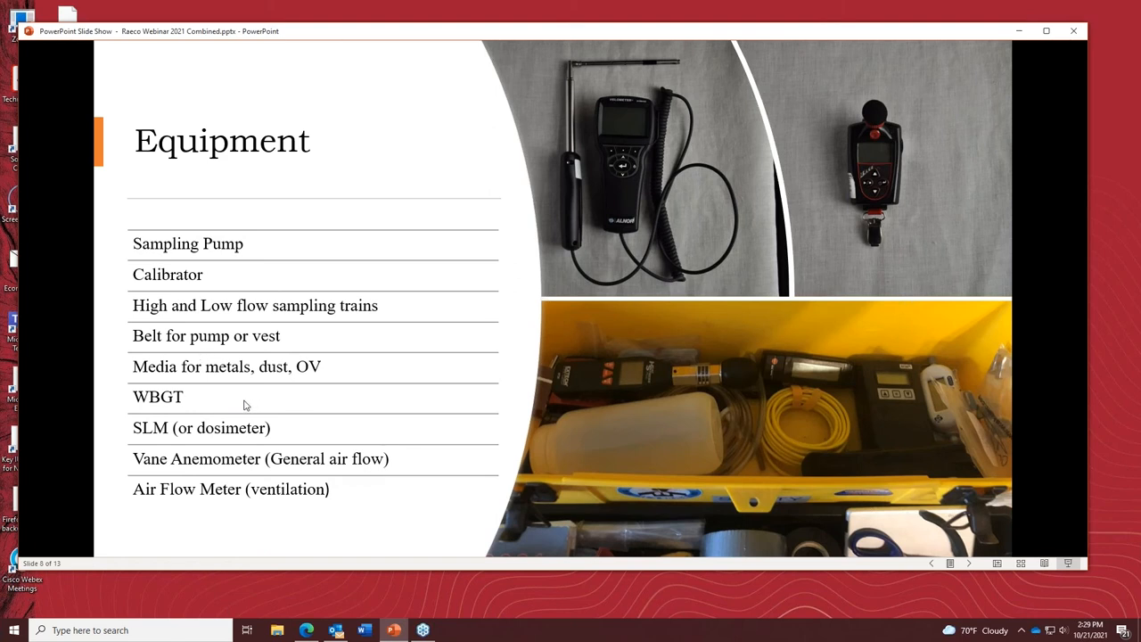
{"action": "mouse_move", "coordinate": [240, 394]}
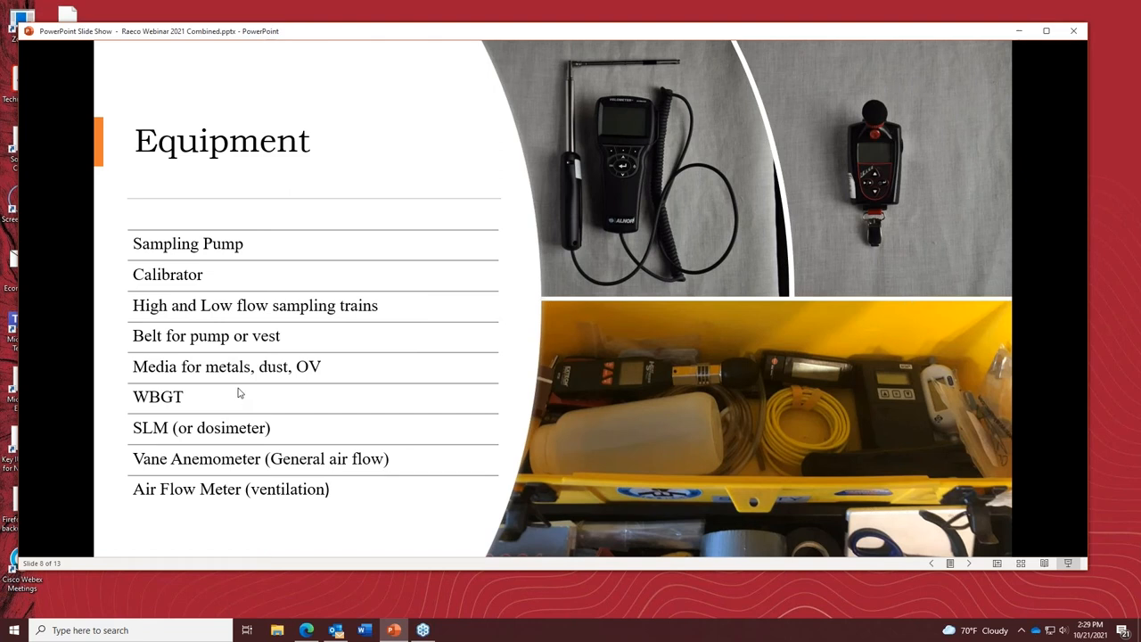
{"action": "mouse_move", "coordinate": [239, 403]}
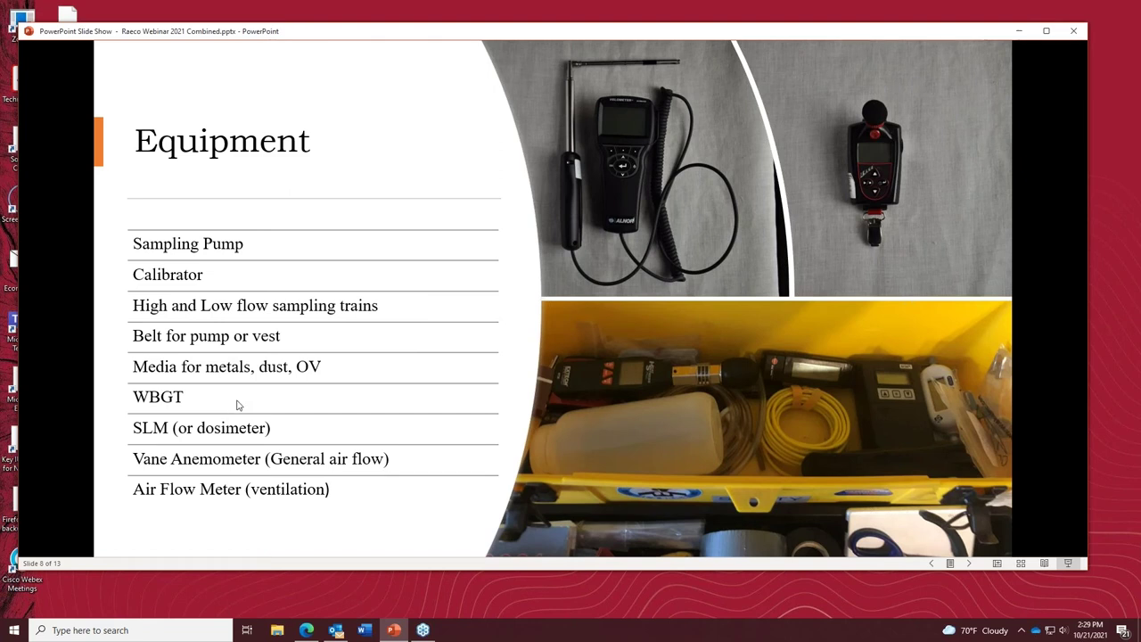
{"action": "mouse_move", "coordinate": [230, 383]}
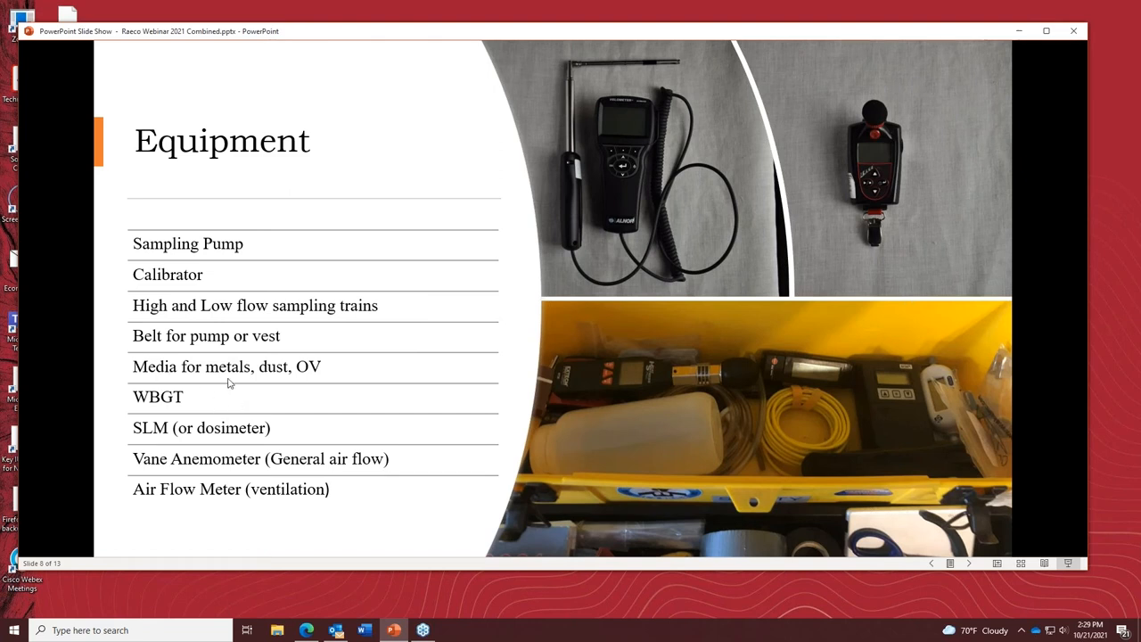
{"action": "mouse_move", "coordinate": [196, 360]}
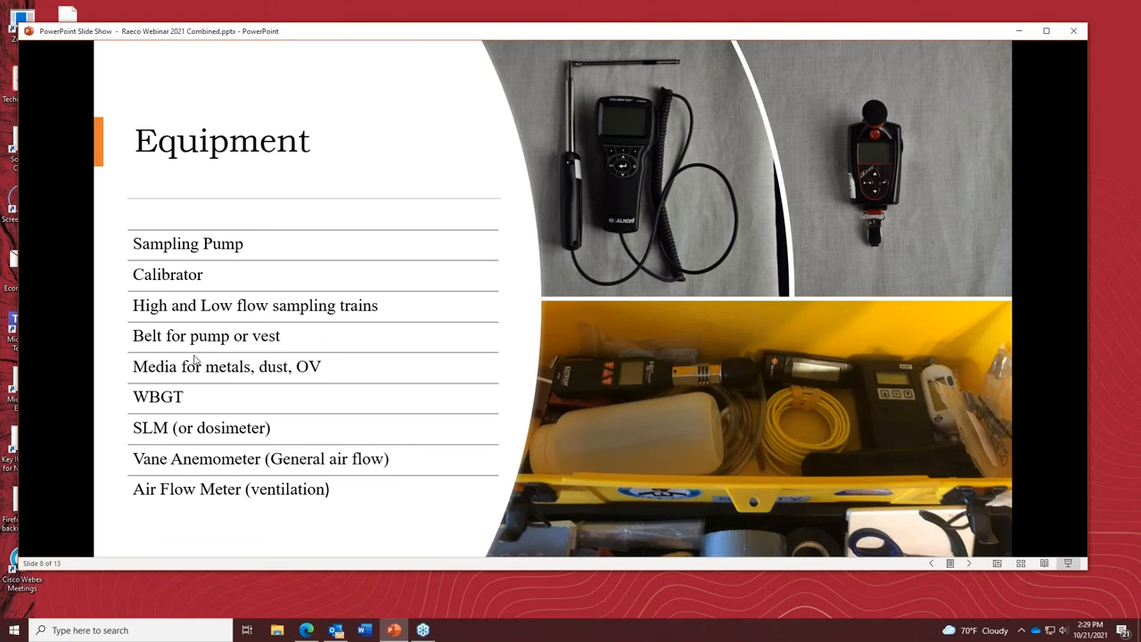
{"action": "mouse_move", "coordinate": [298, 323]}
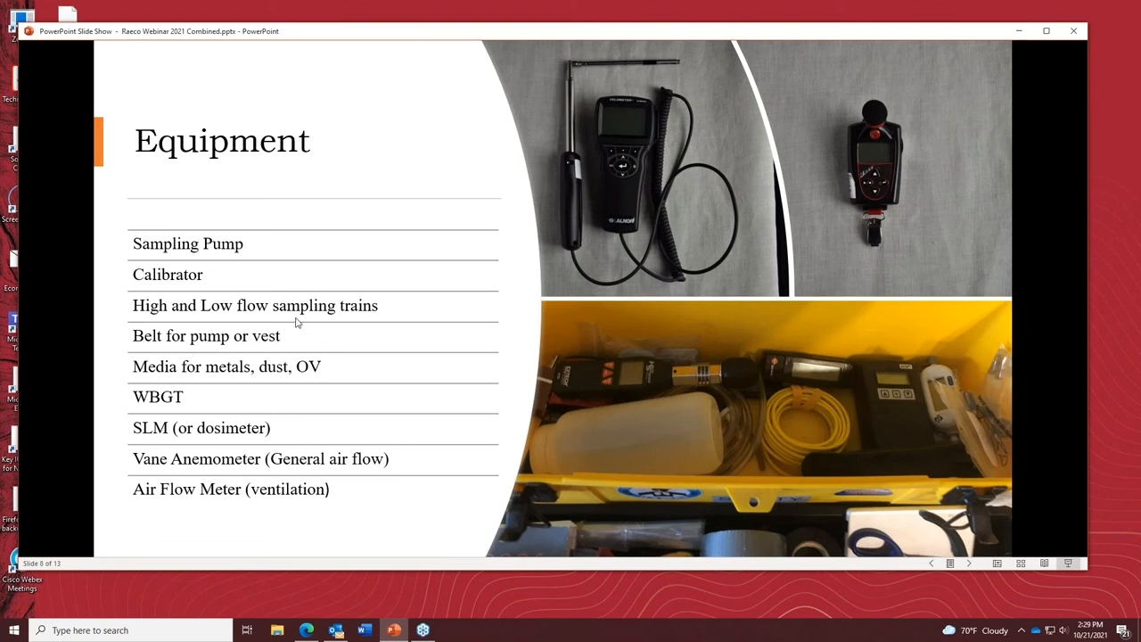
{"action": "mouse_move", "coordinate": [274, 412]}
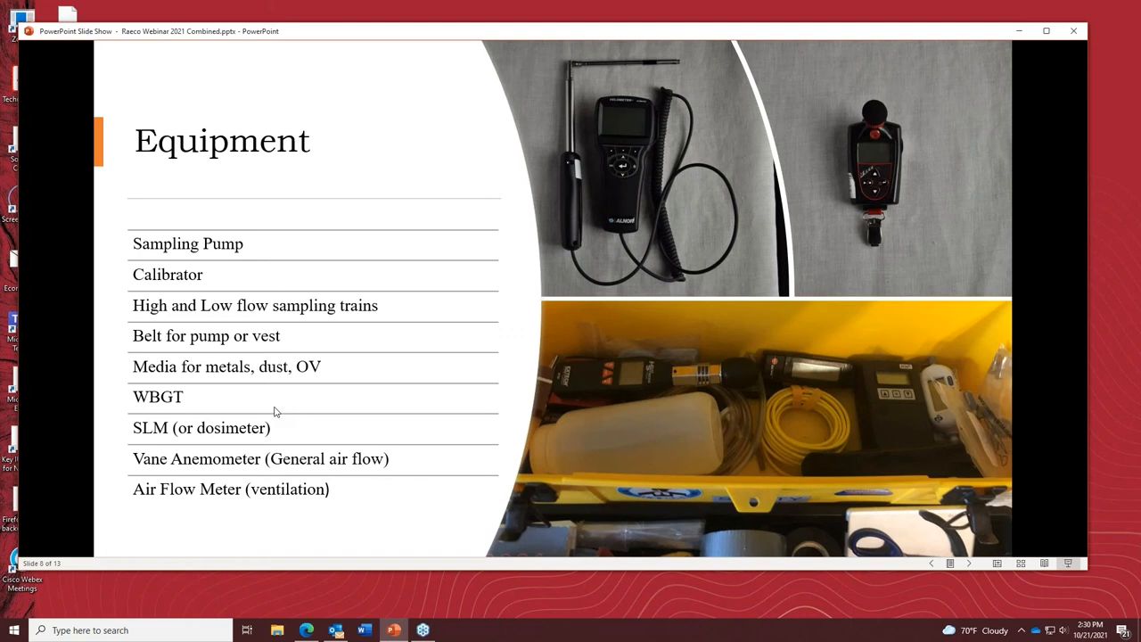
{"action": "mouse_move", "coordinate": [283, 383]}
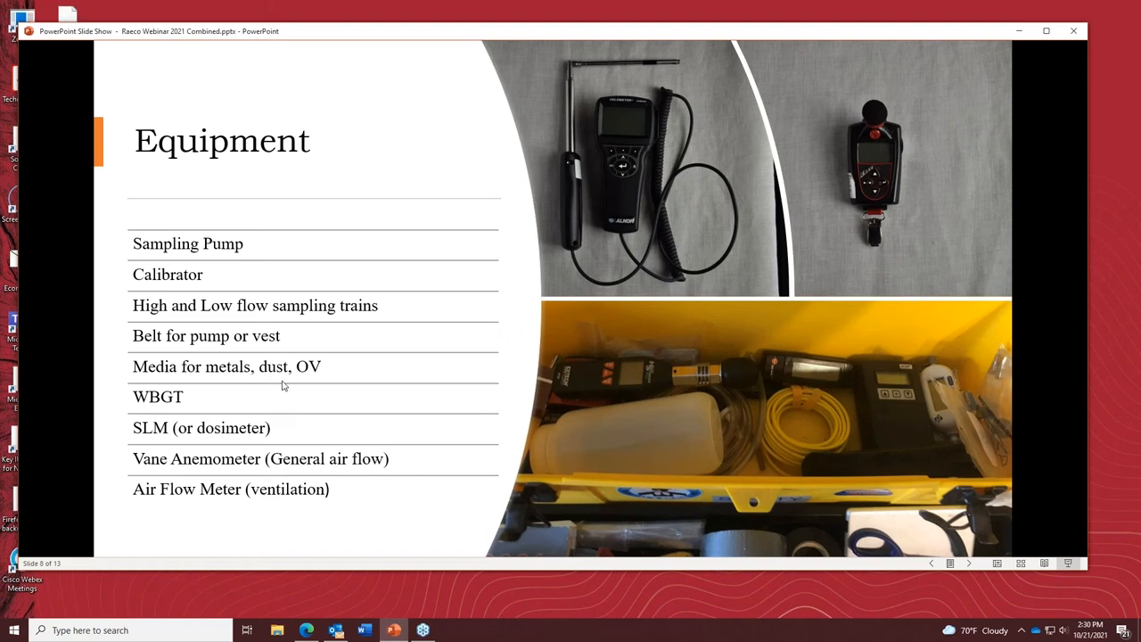
{"action": "mouse_move", "coordinate": [278, 390]}
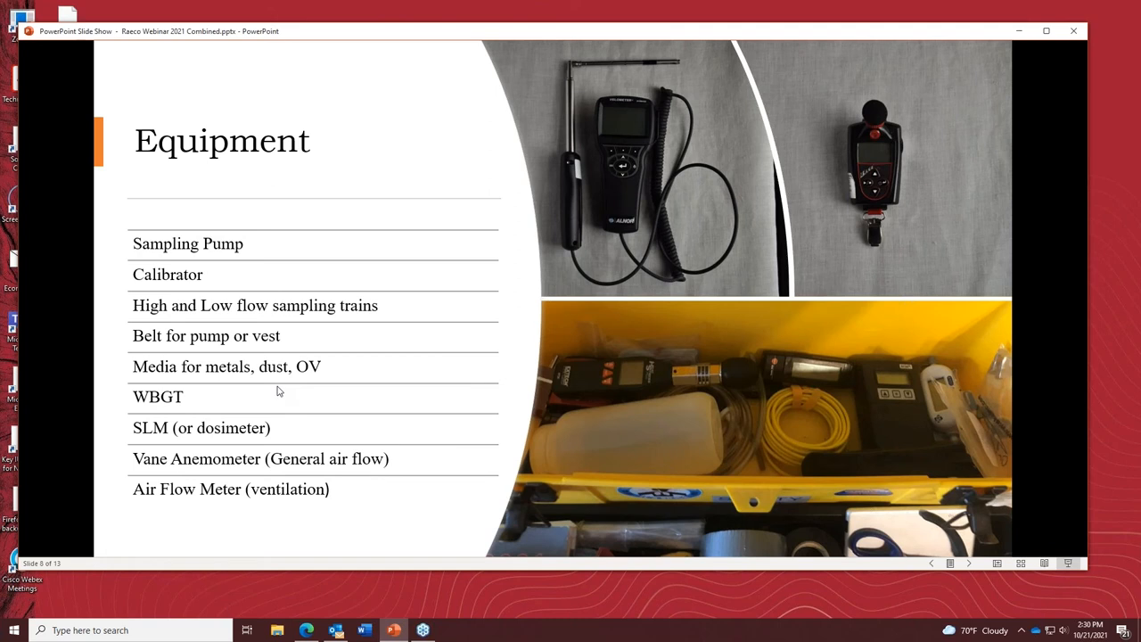
{"action": "mouse_move", "coordinate": [740, 452]}
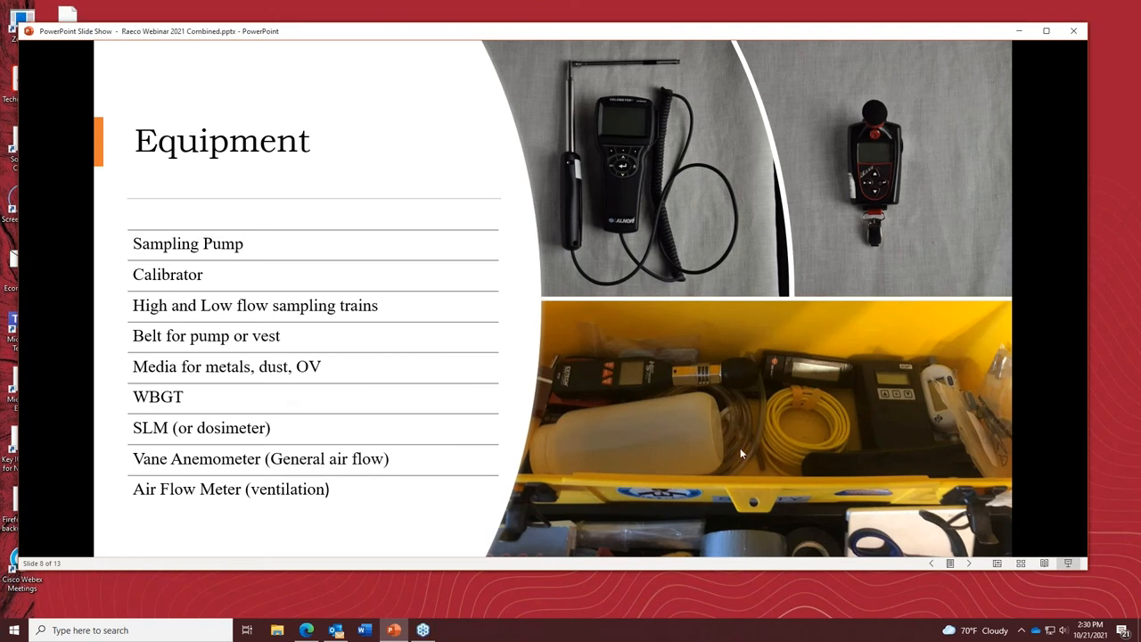
{"action": "mouse_move", "coordinate": [599, 385]}
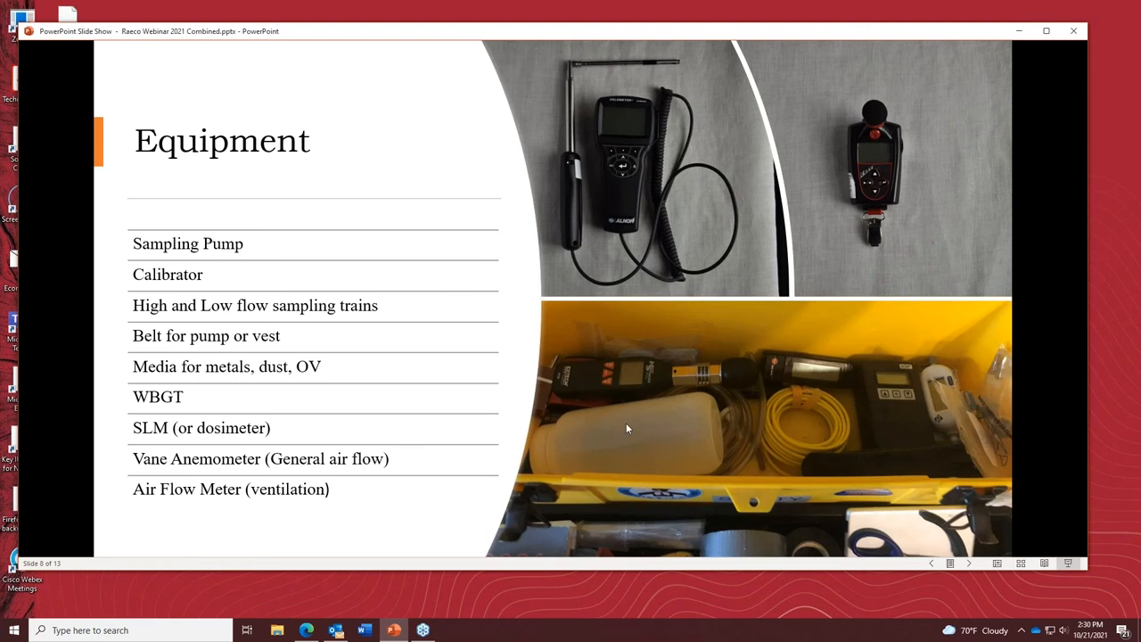
{"action": "mouse_move", "coordinate": [310, 367]}
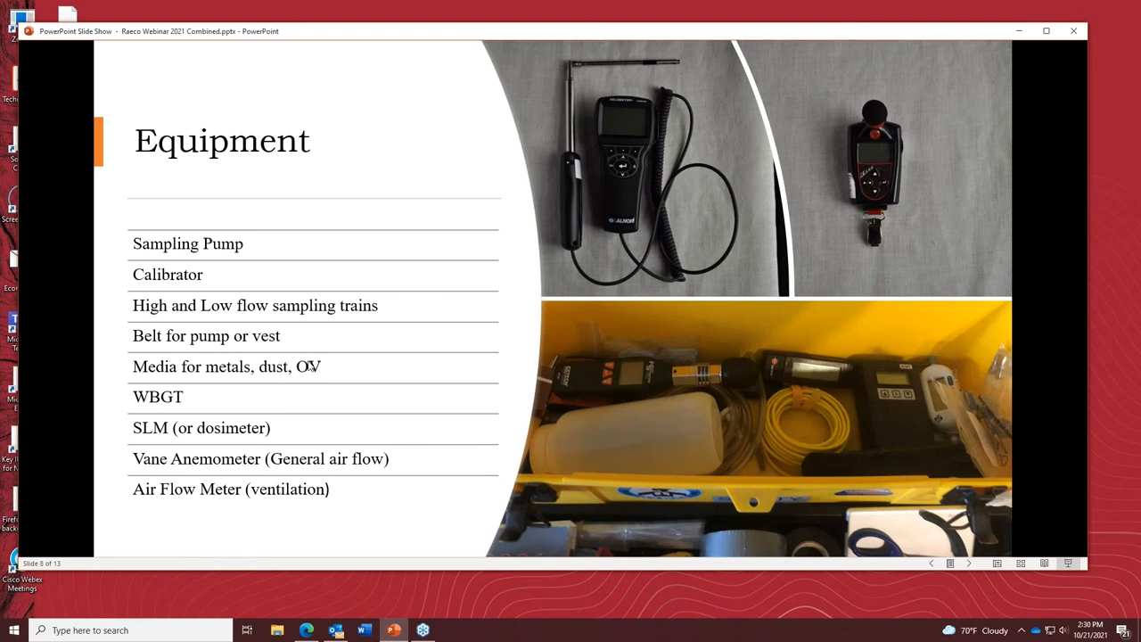
{"action": "mouse_move", "coordinate": [638, 378]}
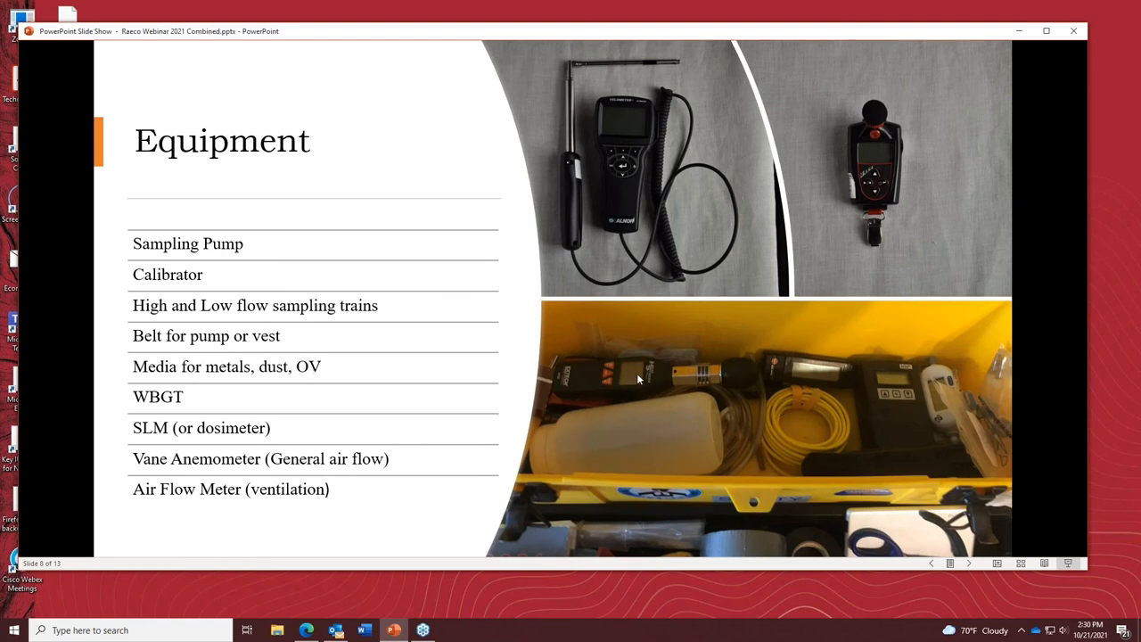
{"action": "mouse_move", "coordinate": [143, 391]}
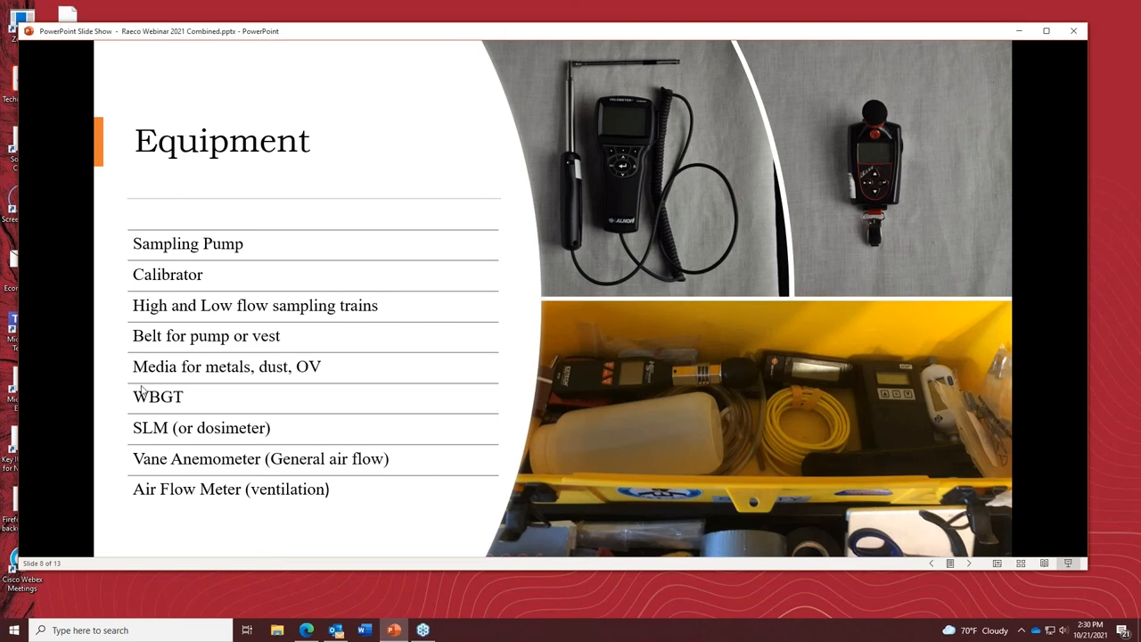
{"action": "mouse_move", "coordinate": [285, 416]}
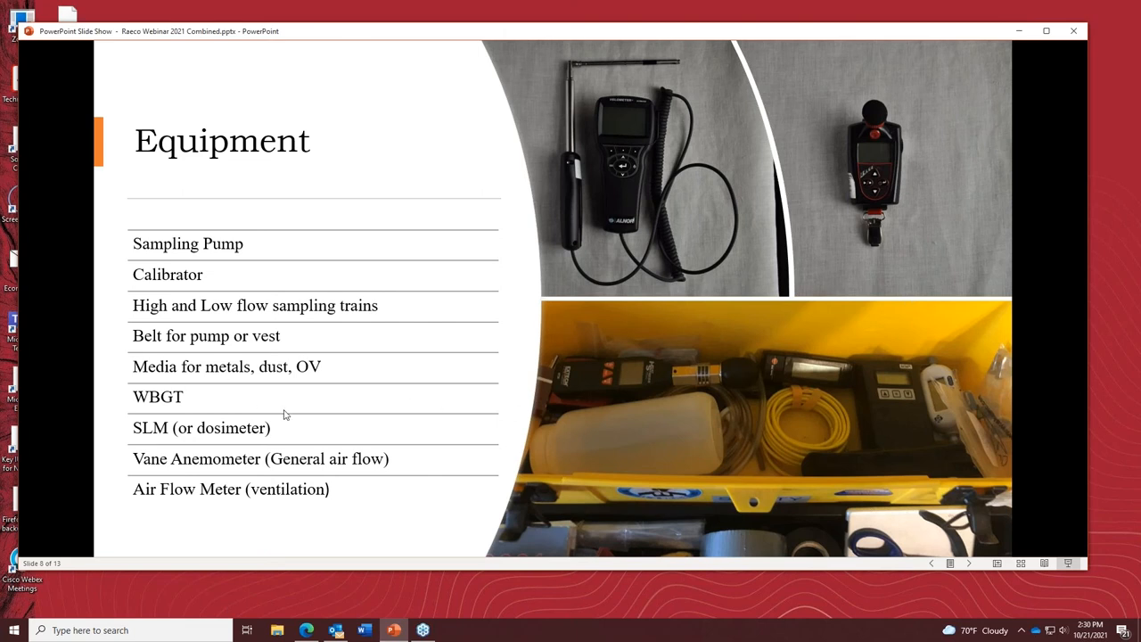
{"action": "mouse_move", "coordinate": [579, 381]}
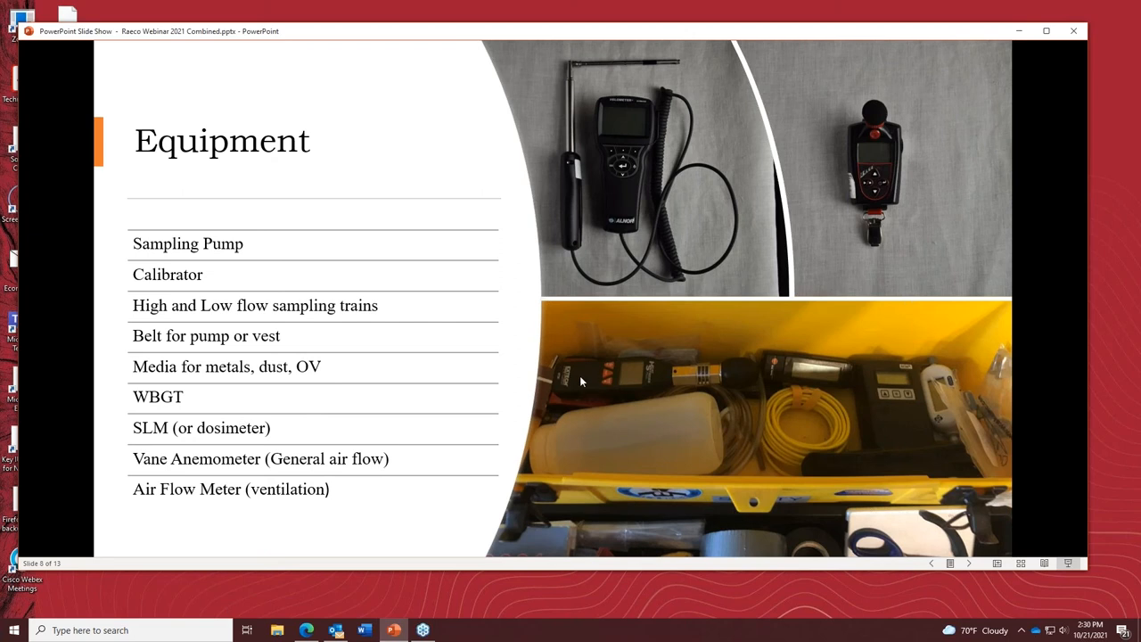
{"action": "mouse_move", "coordinate": [678, 389]}
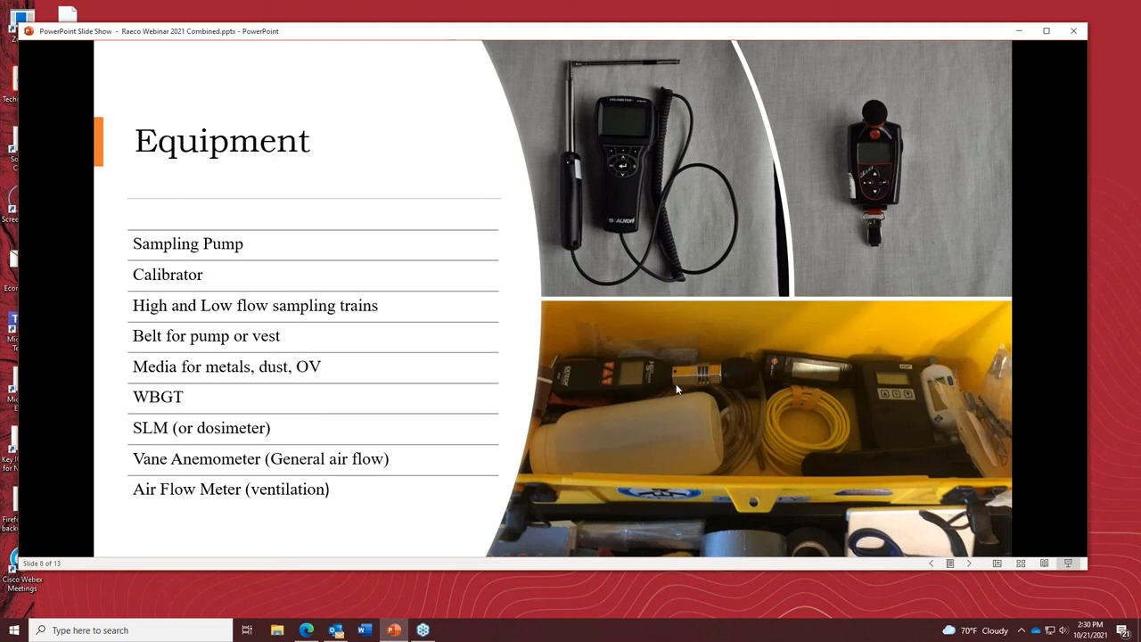
{"action": "mouse_move", "coordinate": [604, 394]}
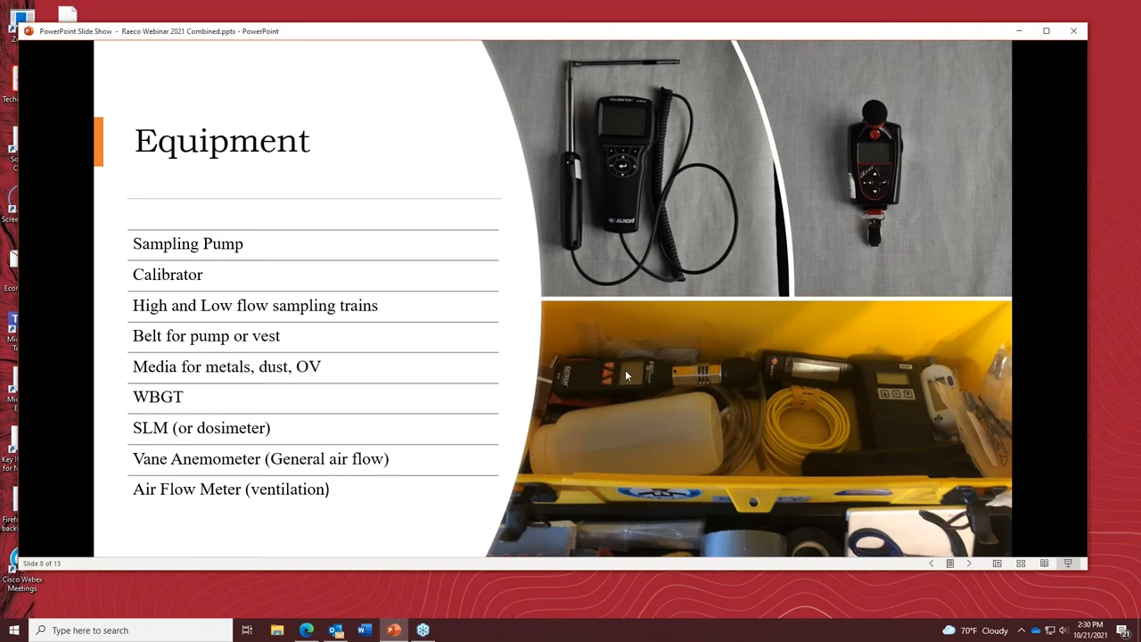
{"action": "mouse_move", "coordinate": [604, 383]}
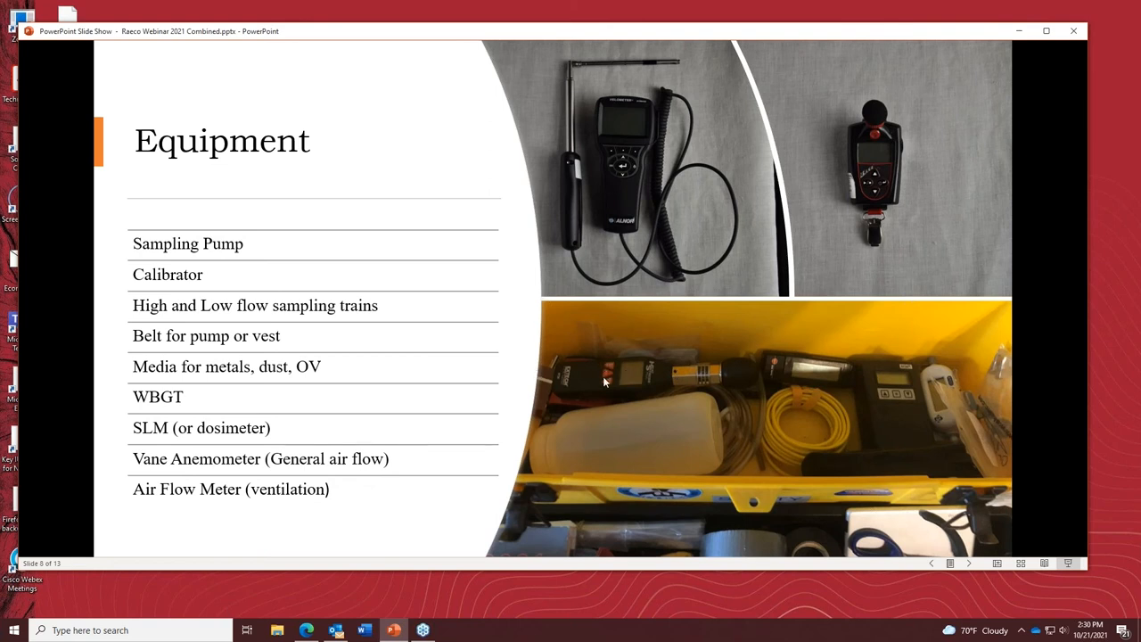
{"action": "mouse_move", "coordinate": [561, 382]}
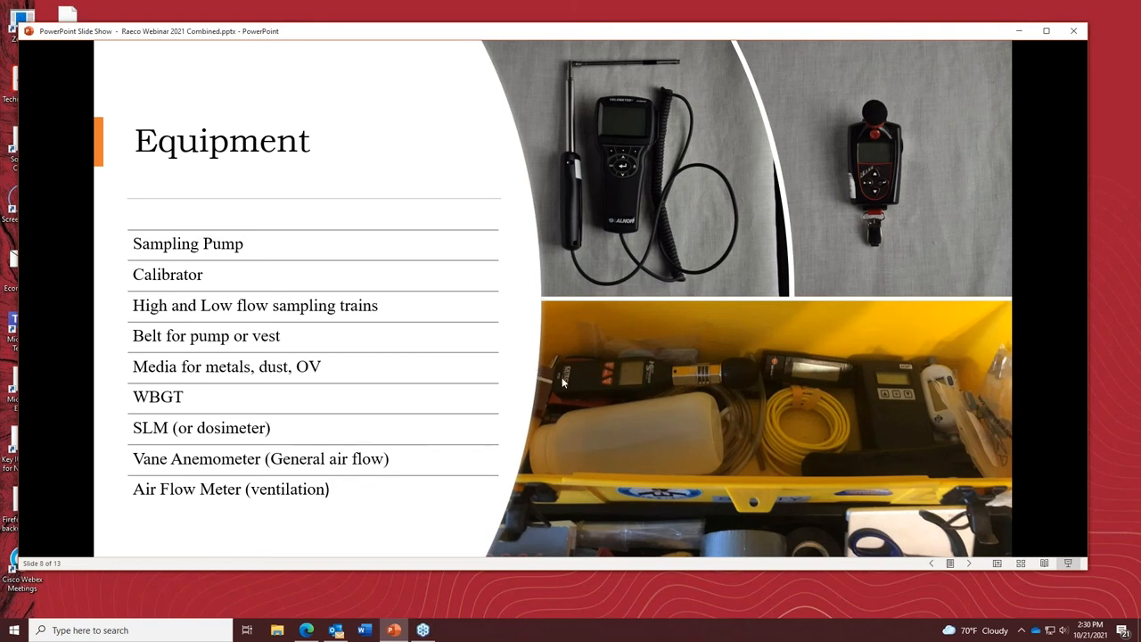
{"action": "mouse_move", "coordinate": [535, 353]}
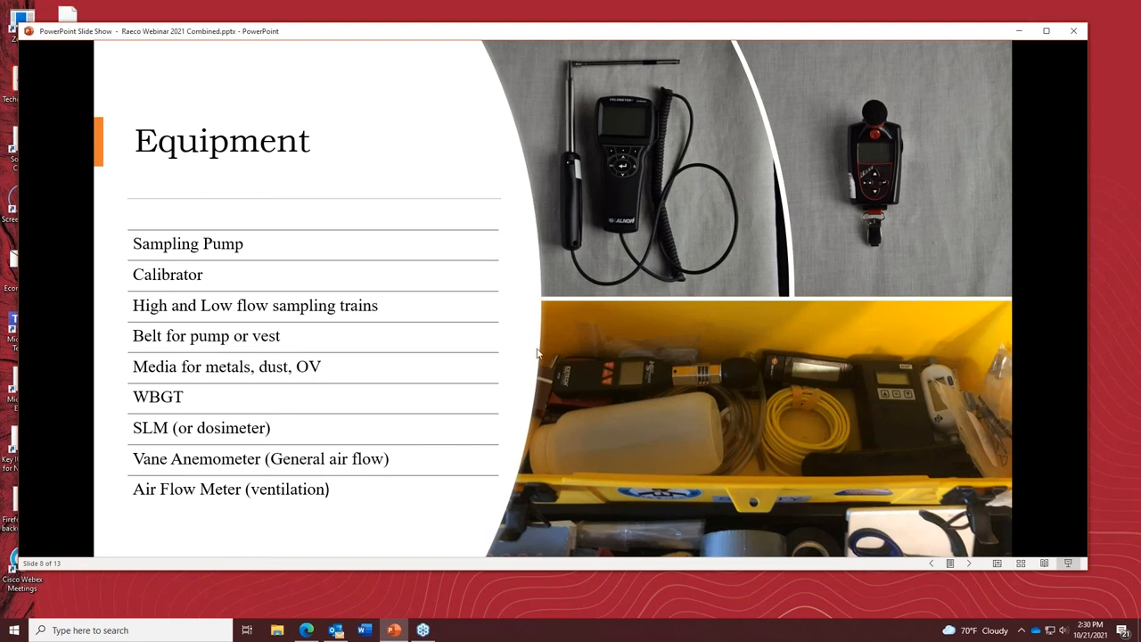
{"action": "mouse_move", "coordinate": [675, 380]}
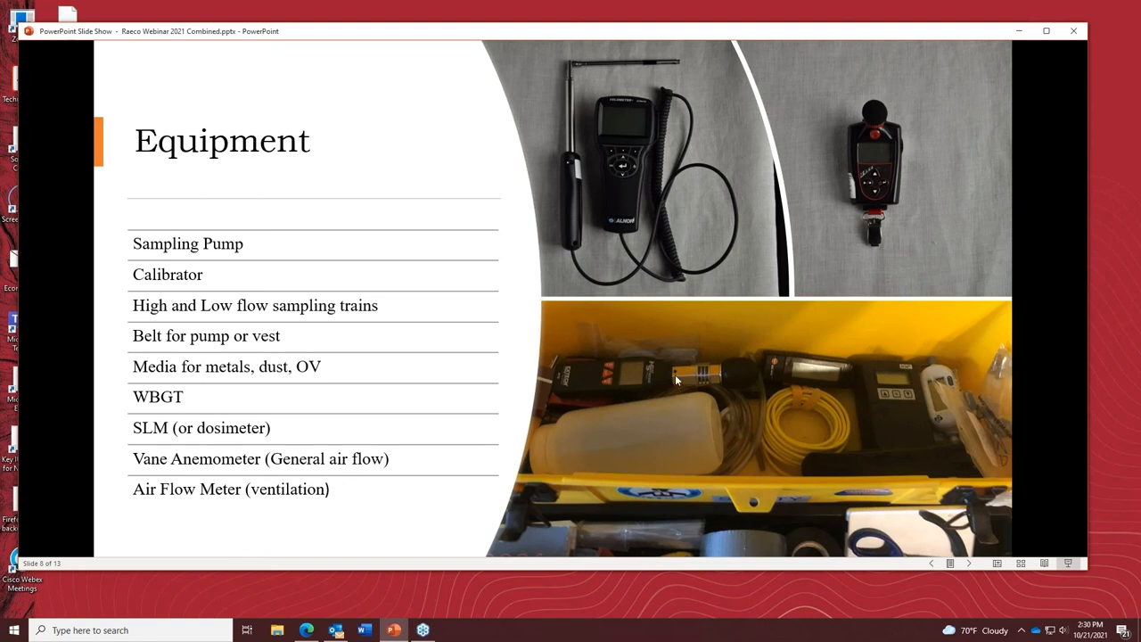
{"action": "mouse_move", "coordinate": [624, 401]}
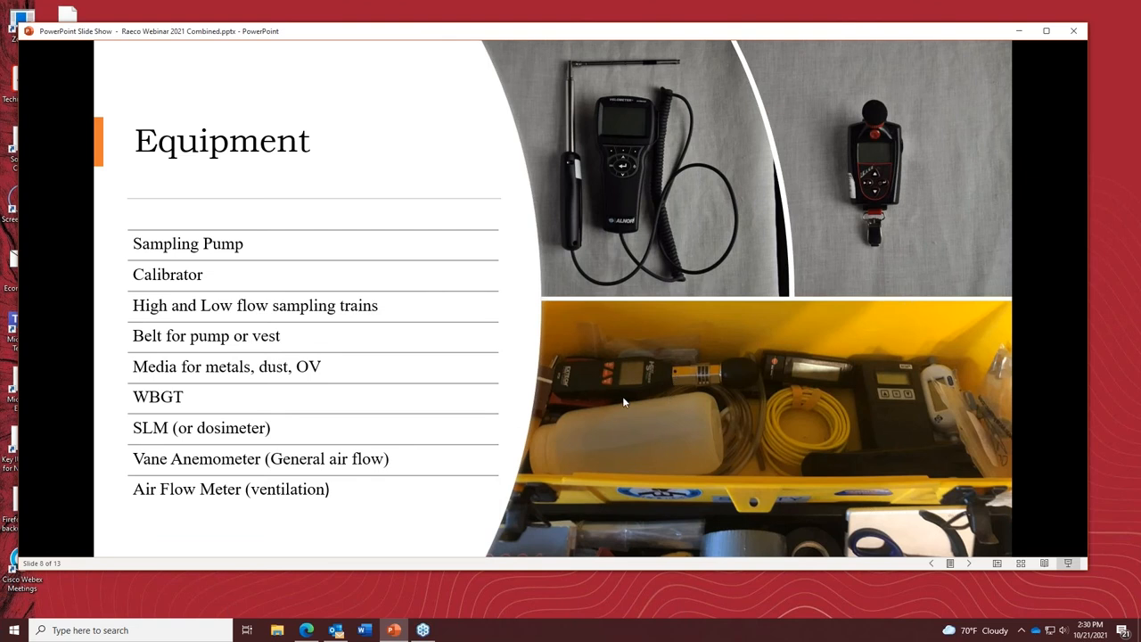
{"action": "mouse_move", "coordinate": [549, 394]}
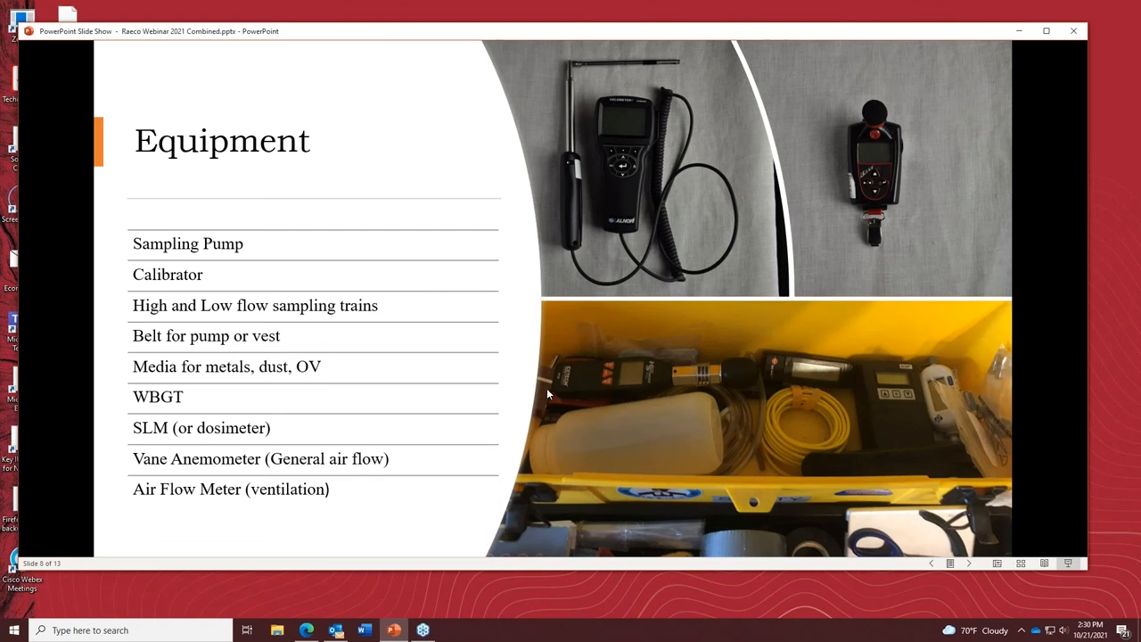
{"action": "mouse_move", "coordinate": [634, 369]}
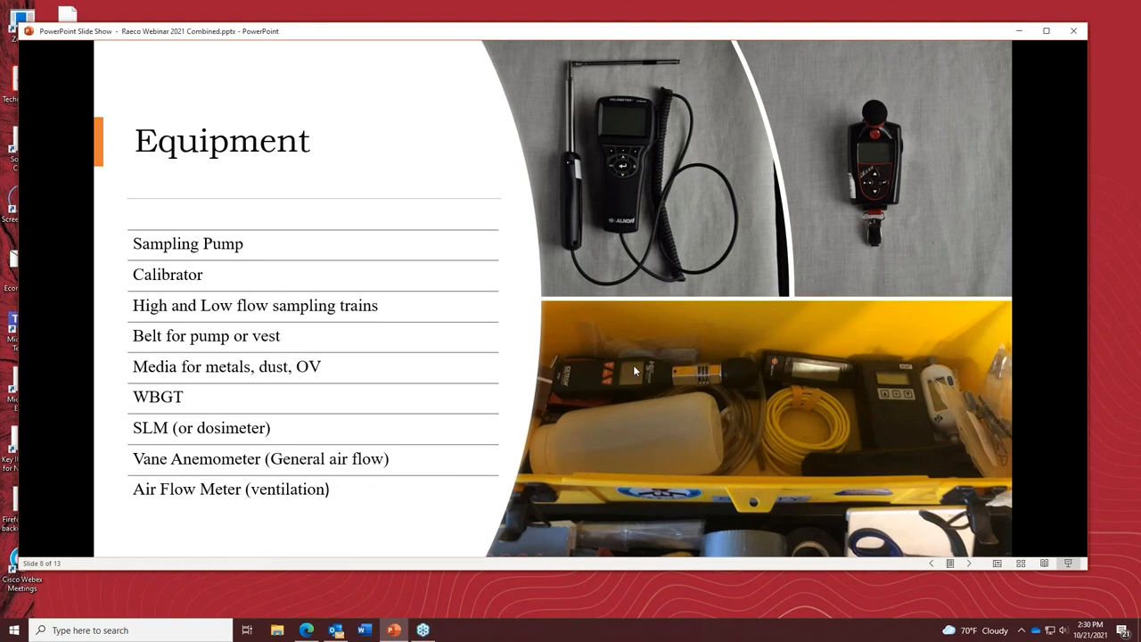
{"action": "mouse_move", "coordinate": [675, 357]}
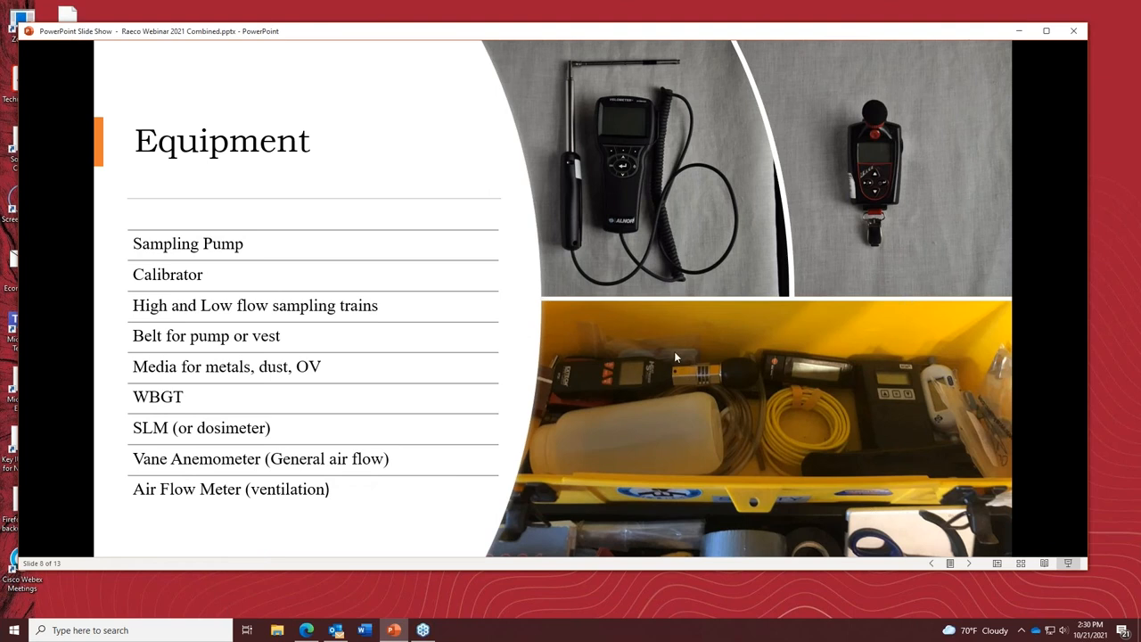
{"action": "mouse_move", "coordinate": [492, 388]}
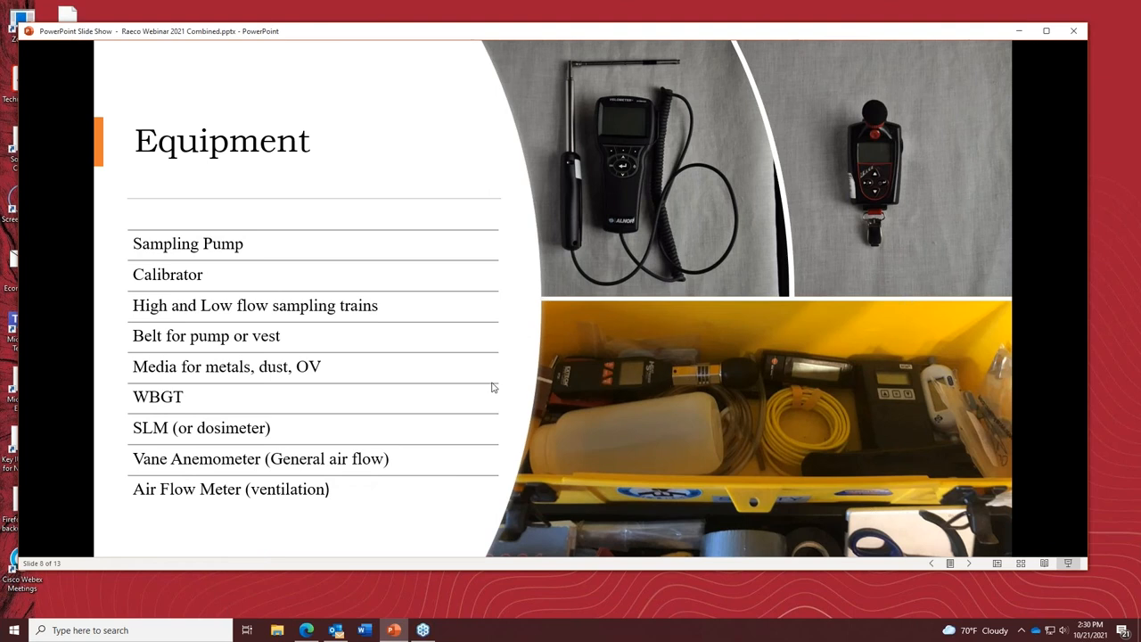
{"action": "mouse_move", "coordinate": [713, 385]}
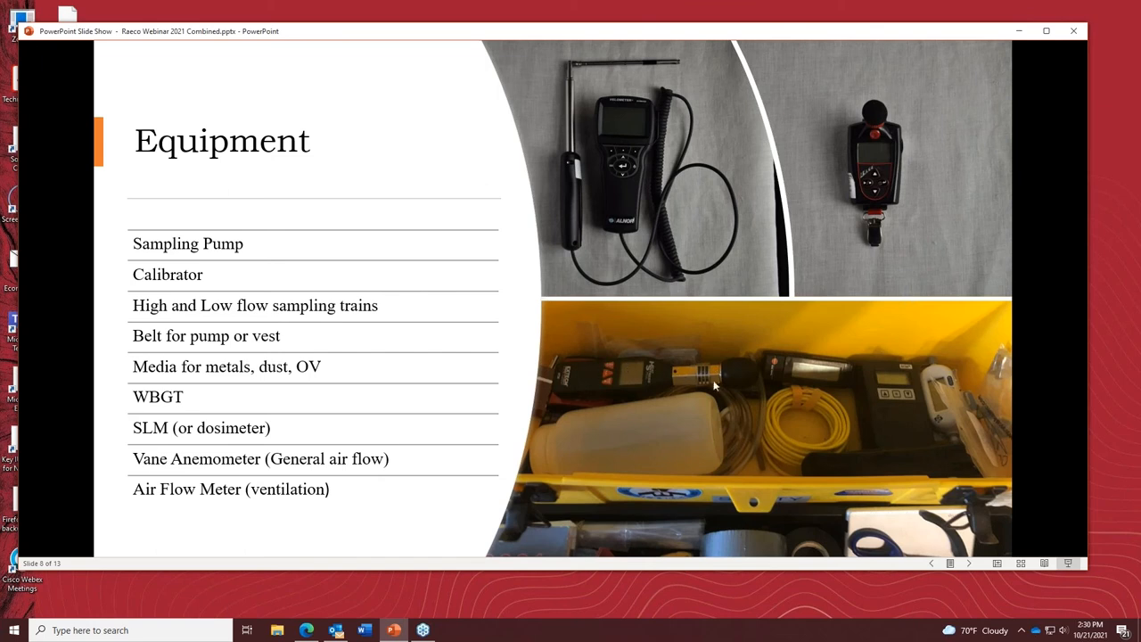
{"action": "mouse_move", "coordinate": [649, 407]}
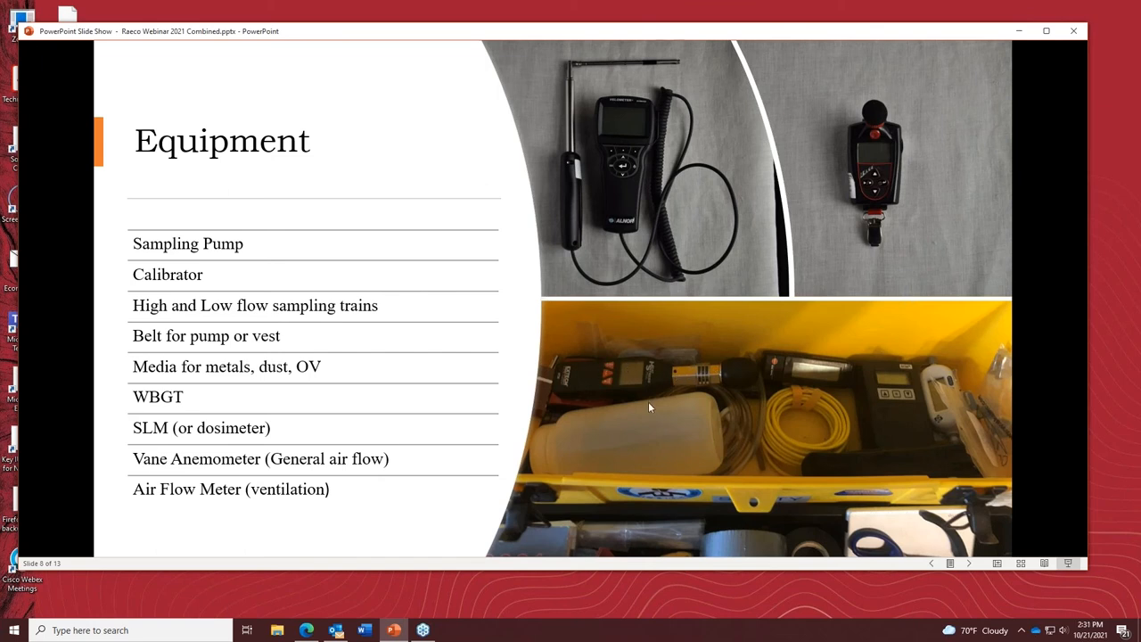
{"action": "mouse_move", "coordinate": [602, 383]}
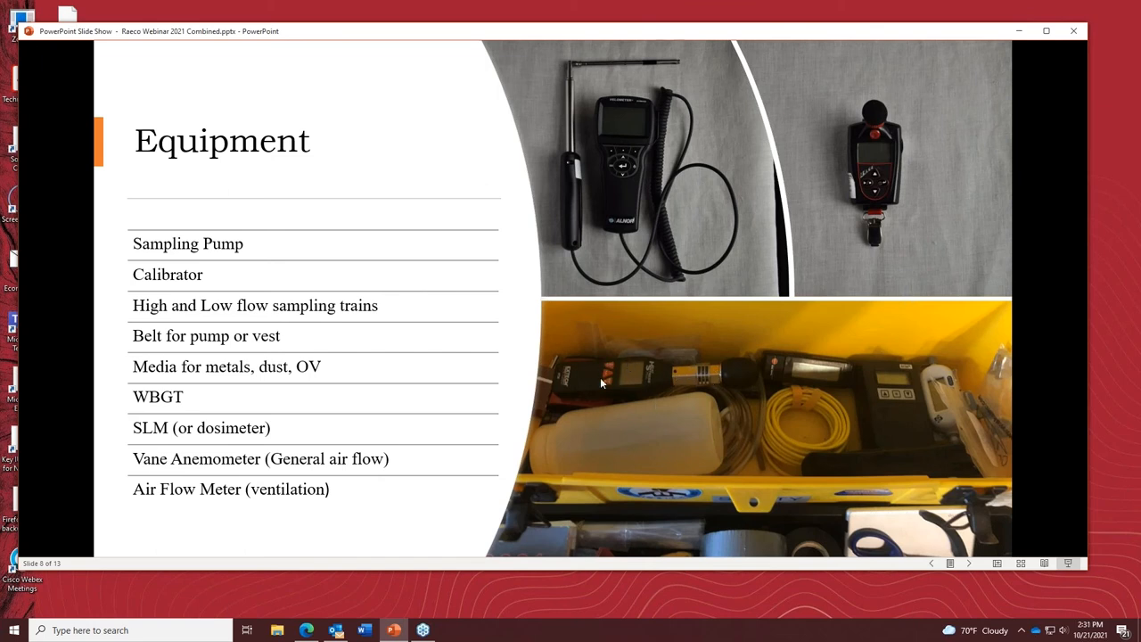
{"action": "mouse_move", "coordinate": [678, 383]}
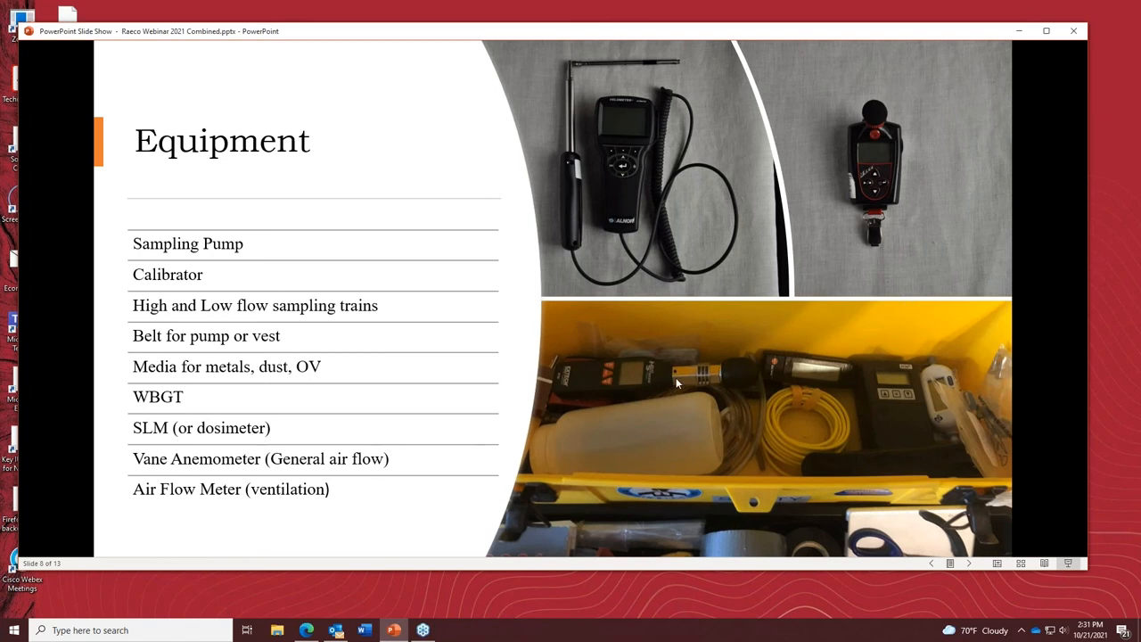
{"action": "mouse_move", "coordinate": [716, 378]}
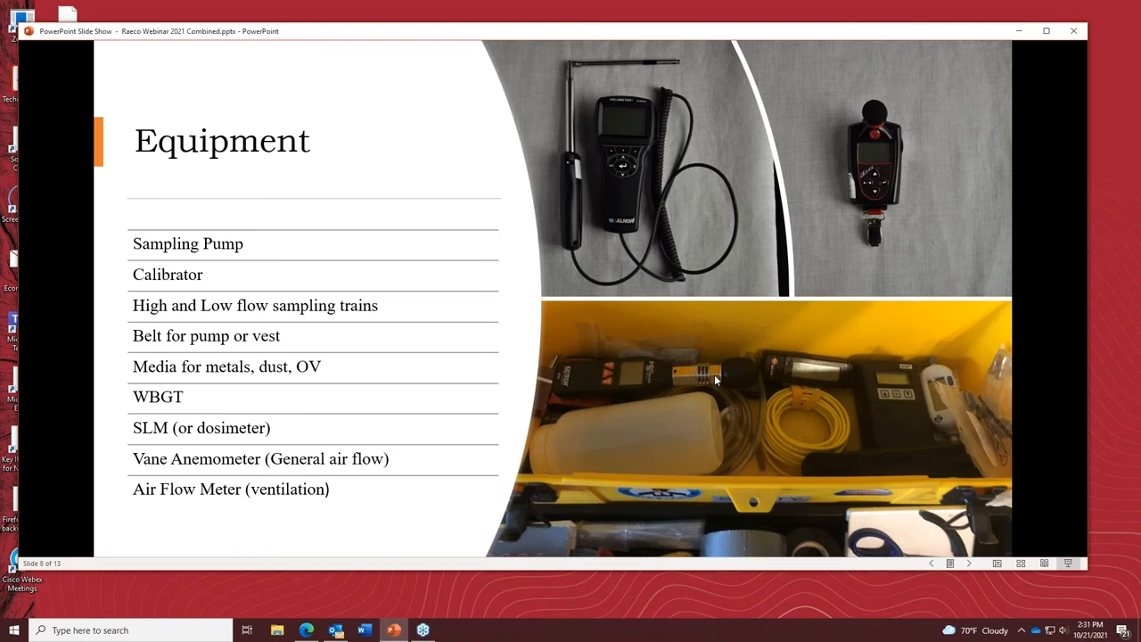
{"action": "mouse_move", "coordinate": [221, 436]}
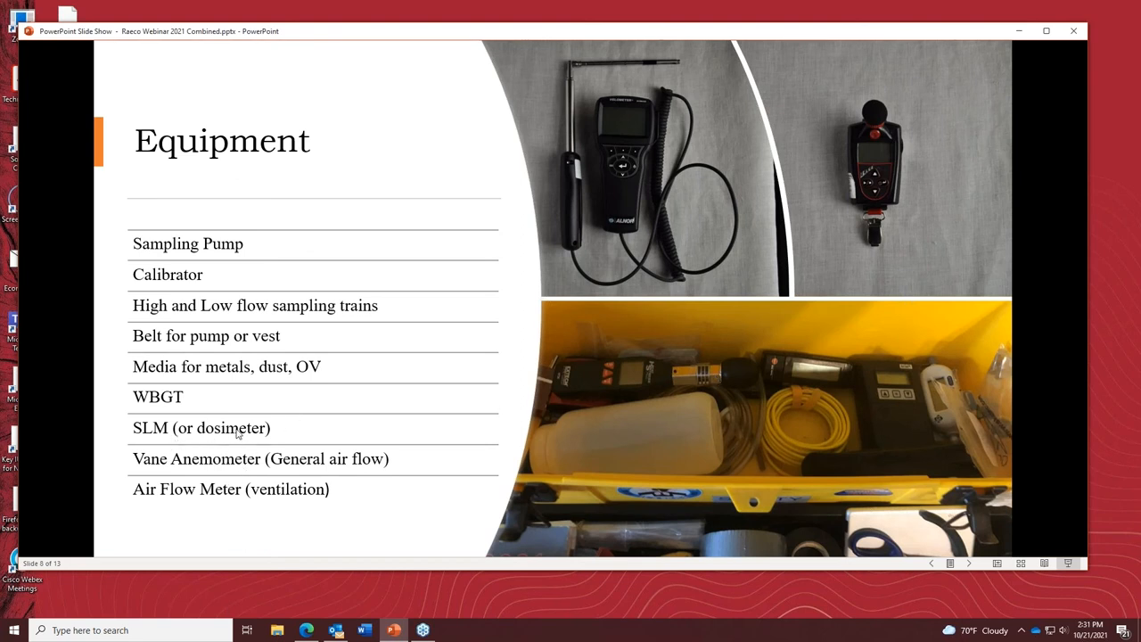
{"action": "mouse_move", "coordinate": [357, 428]}
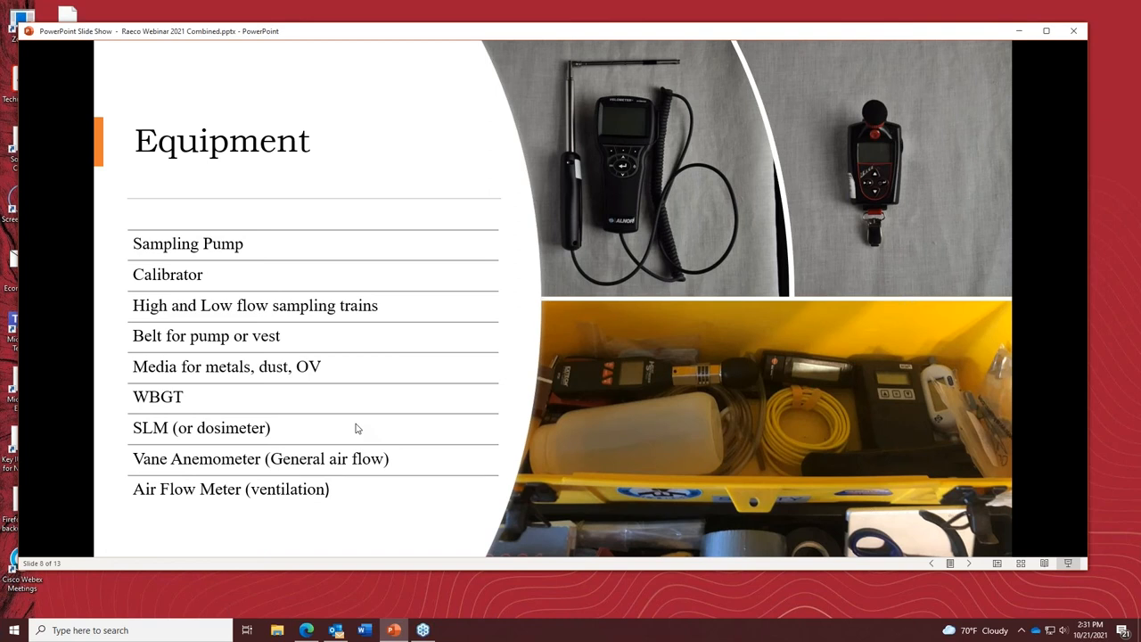
{"action": "mouse_move", "coordinate": [952, 118]}
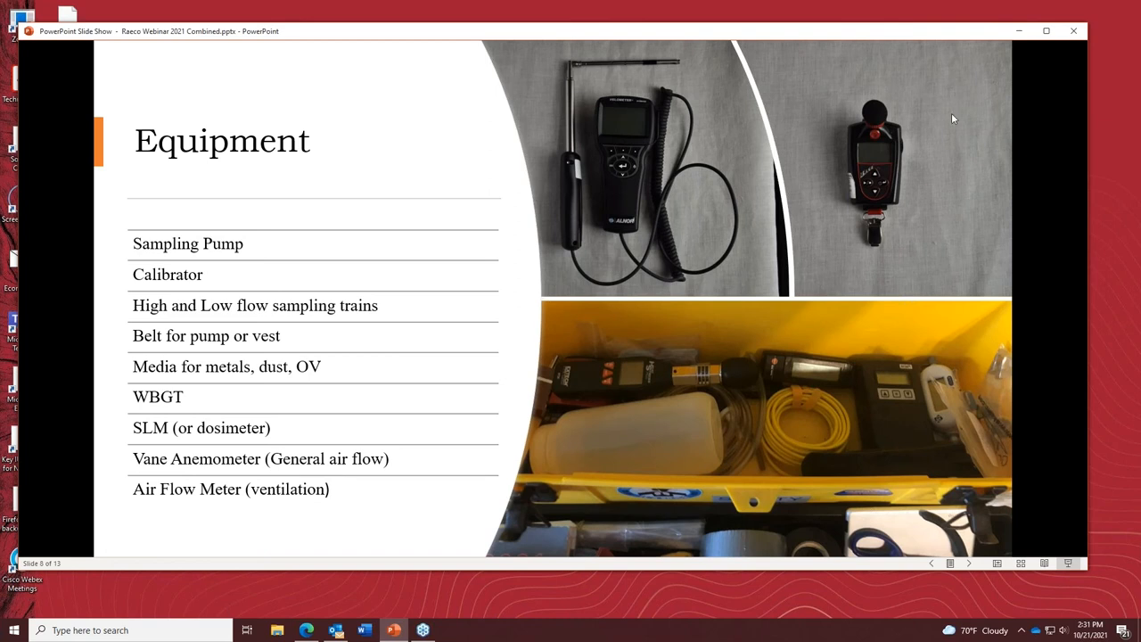
{"action": "mouse_move", "coordinate": [854, 132]}
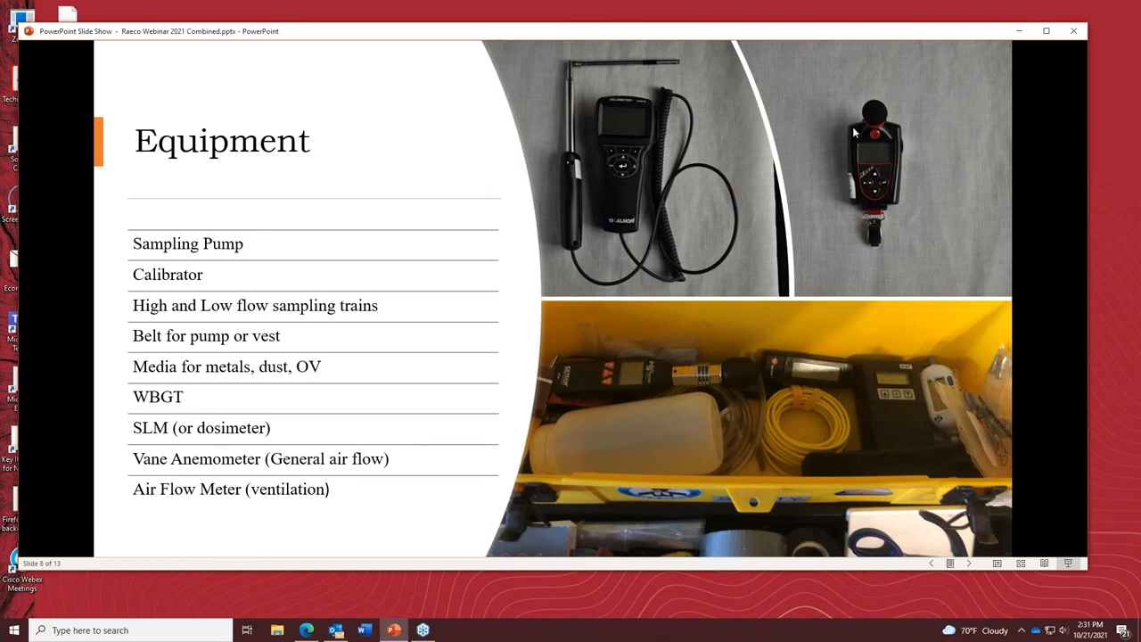
{"action": "mouse_move", "coordinate": [854, 205]}
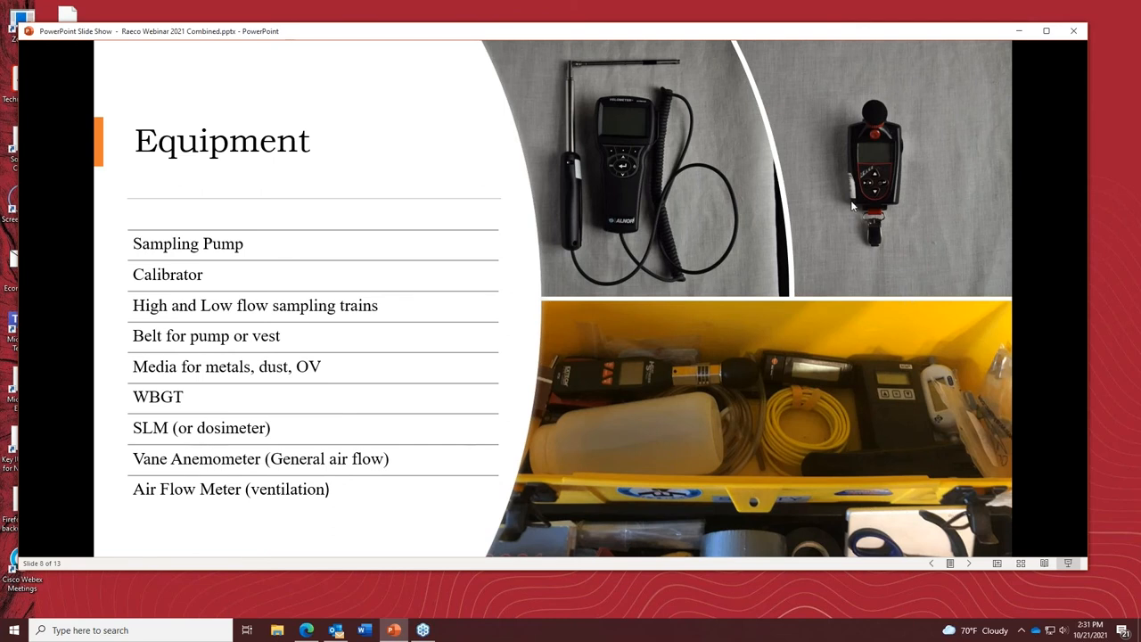
{"action": "mouse_move", "coordinate": [848, 259]}
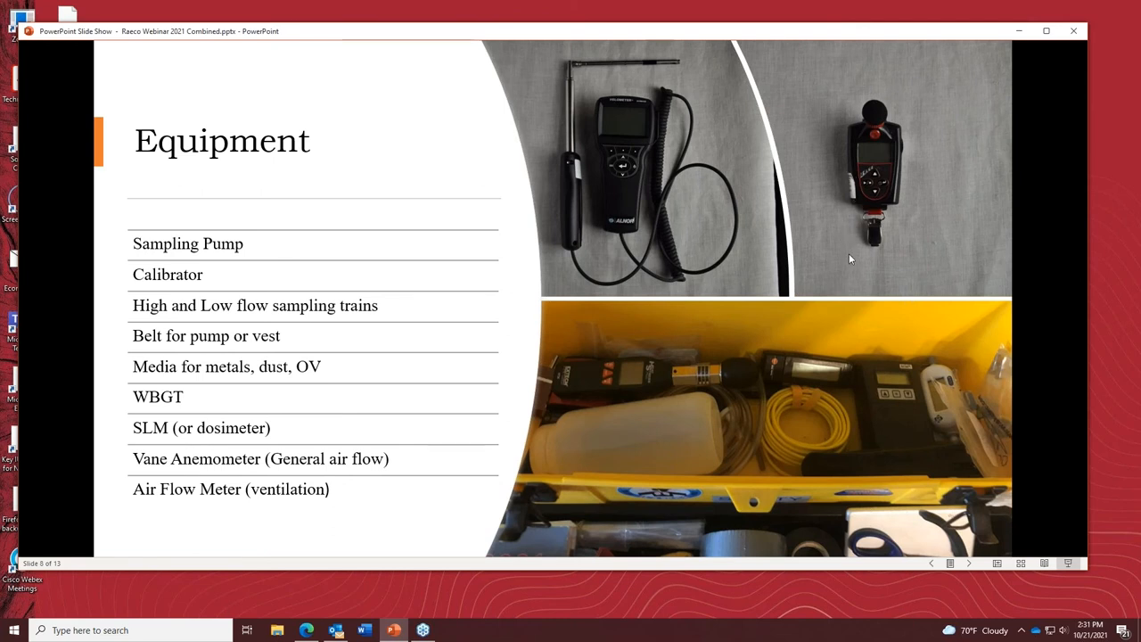
{"action": "mouse_move", "coordinate": [820, 221]}
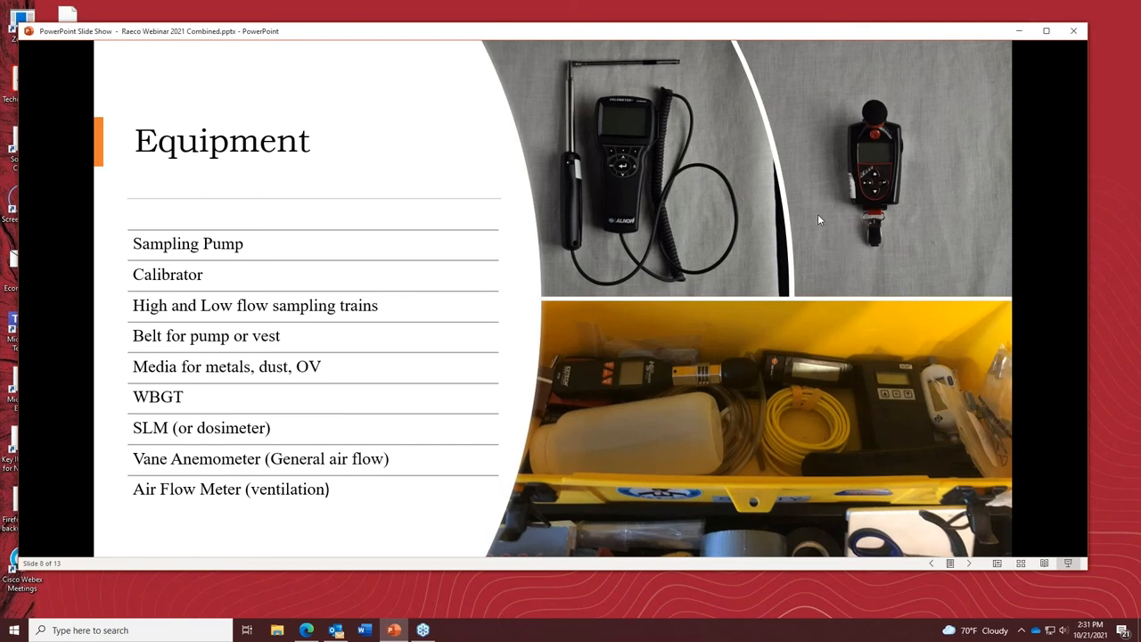
{"action": "mouse_move", "coordinate": [846, 249]}
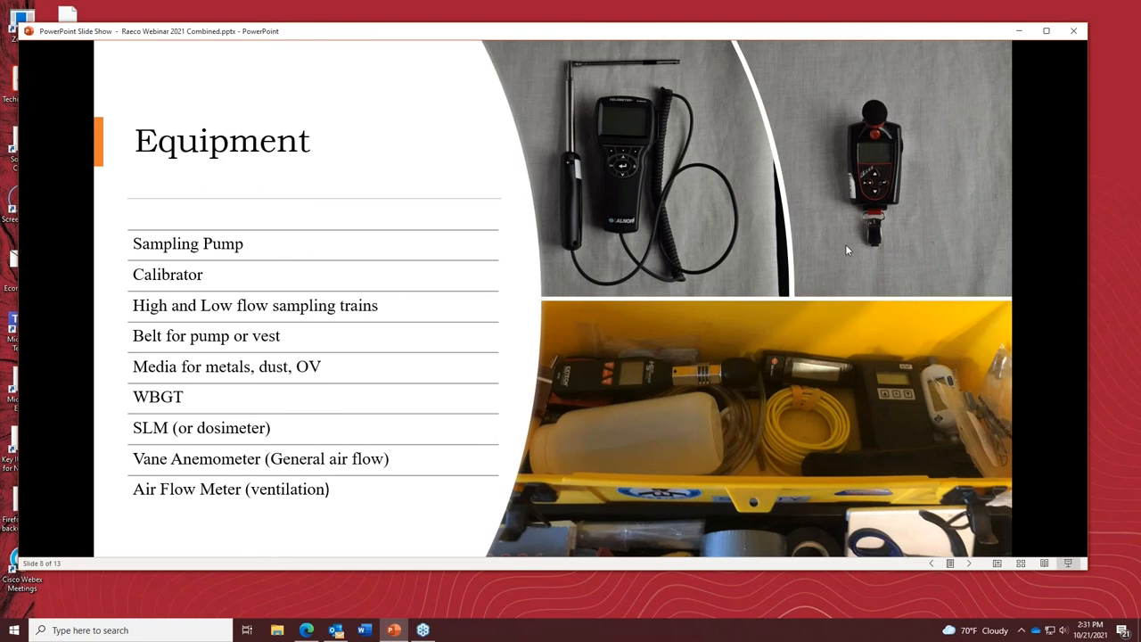
{"action": "mouse_move", "coordinate": [864, 151]}
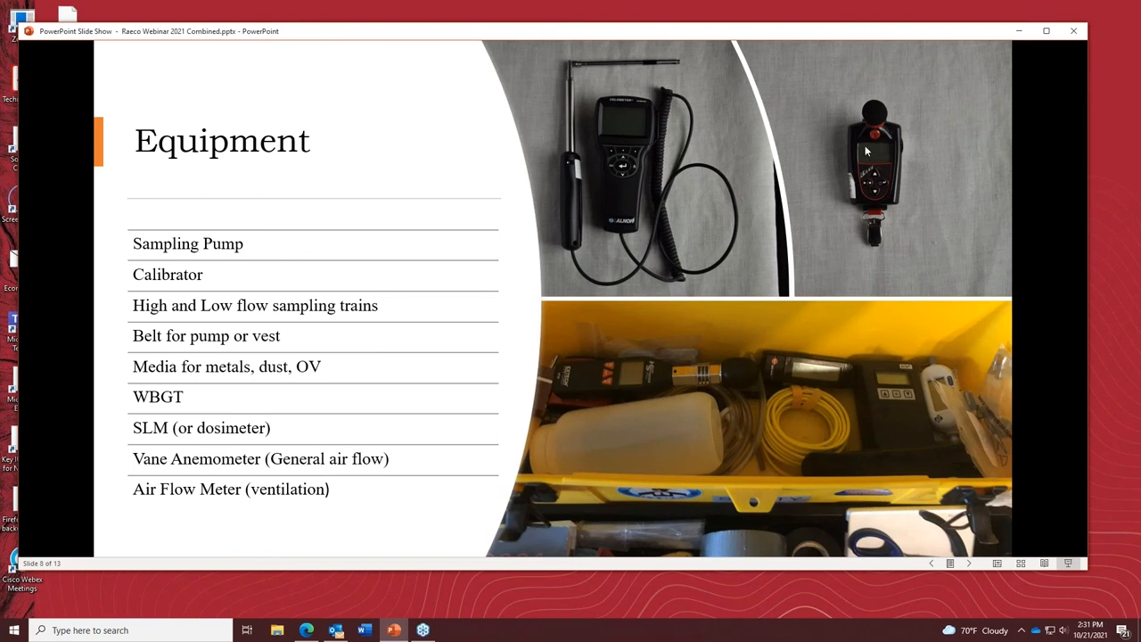
{"action": "mouse_move", "coordinate": [870, 252]}
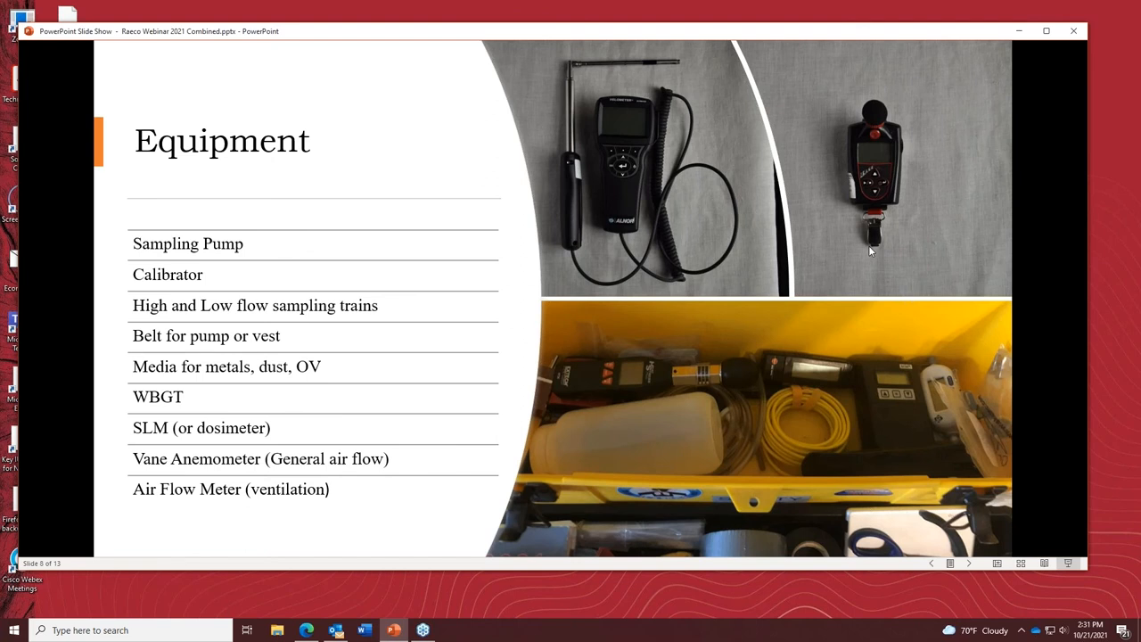
{"action": "mouse_move", "coordinate": [870, 238]}
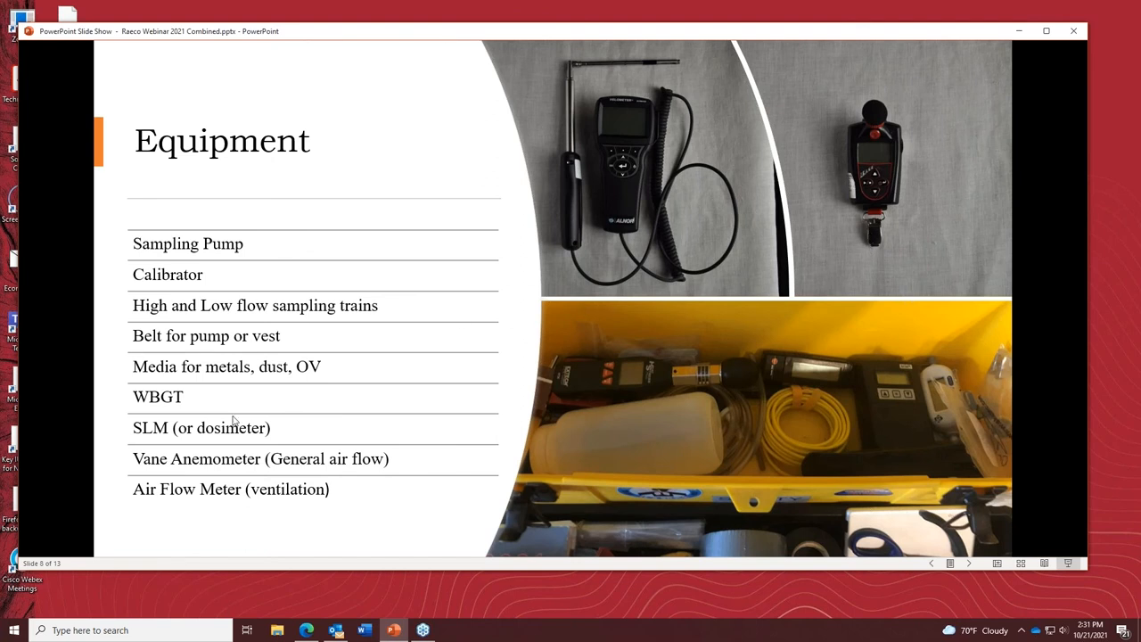
{"action": "mouse_move", "coordinate": [933, 480]}
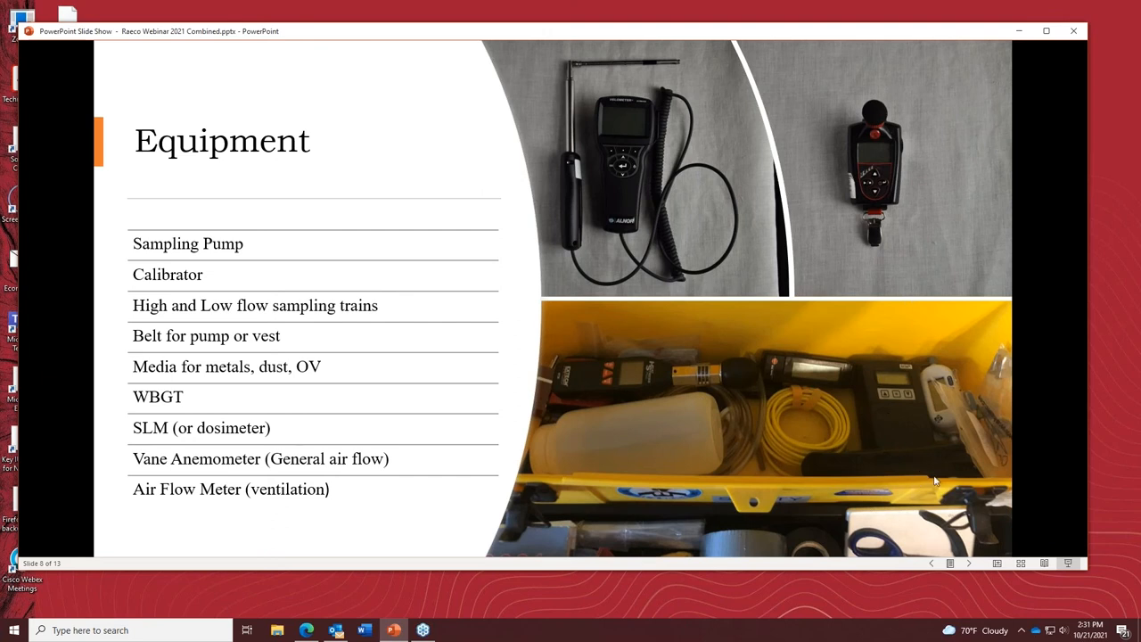
{"action": "mouse_move", "coordinate": [884, 490]}
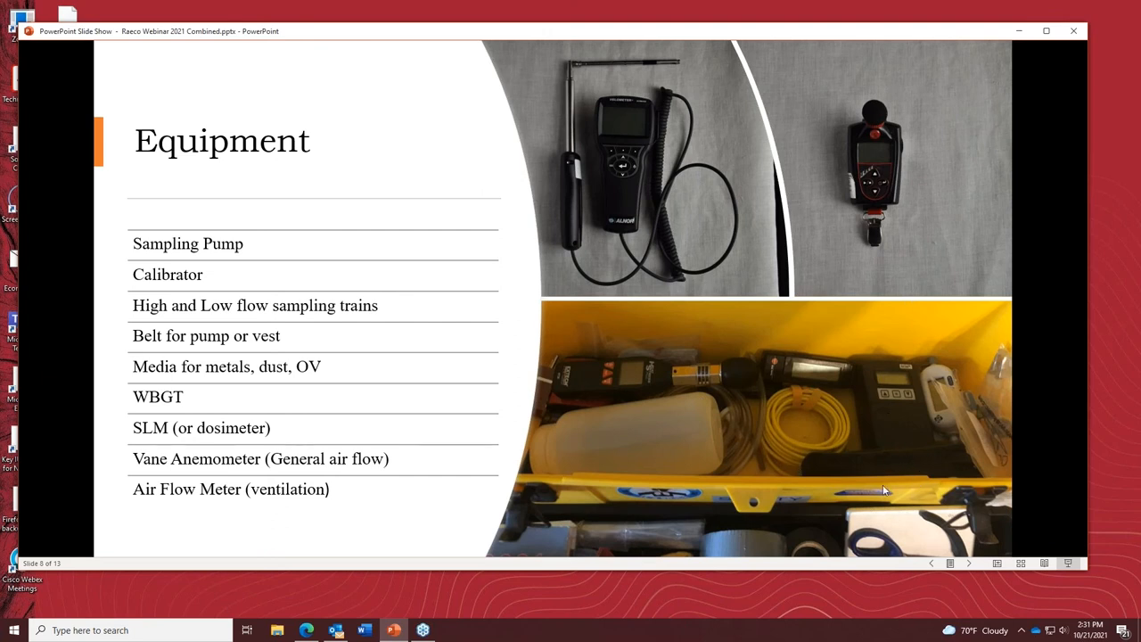
{"action": "mouse_move", "coordinate": [881, 474]}
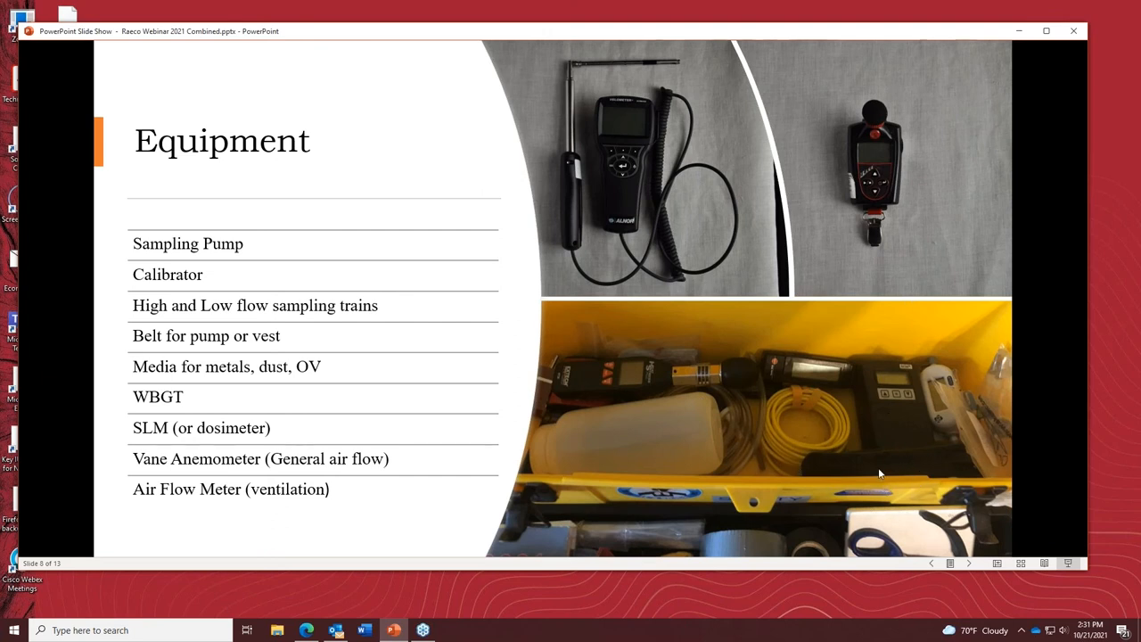
{"action": "mouse_move", "coordinate": [927, 466]}
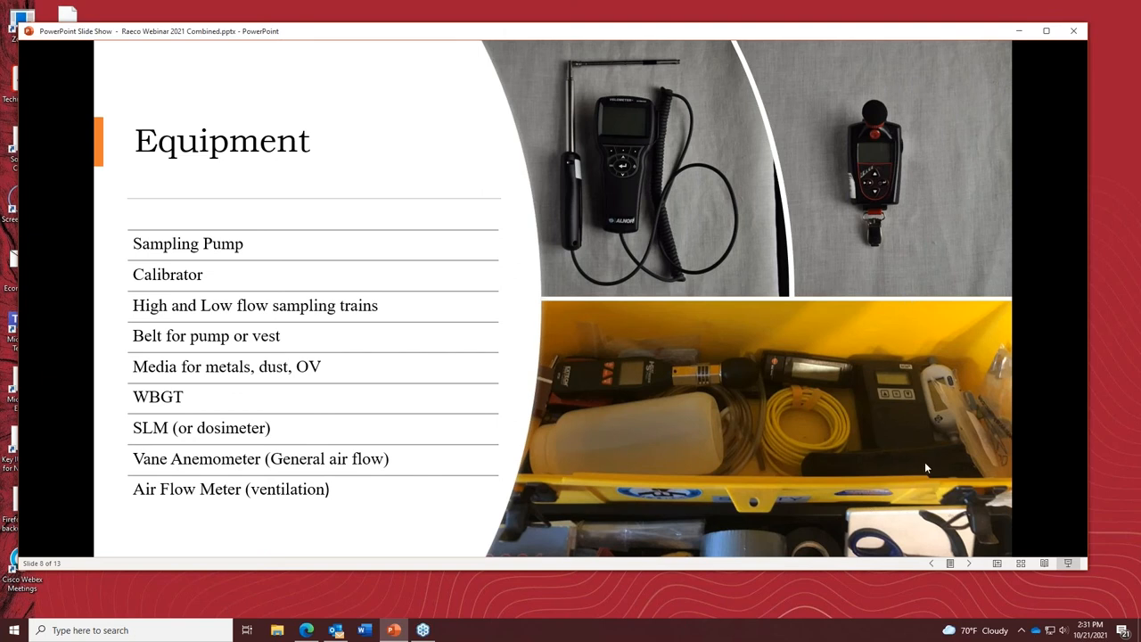
{"action": "mouse_move", "coordinate": [859, 442]}
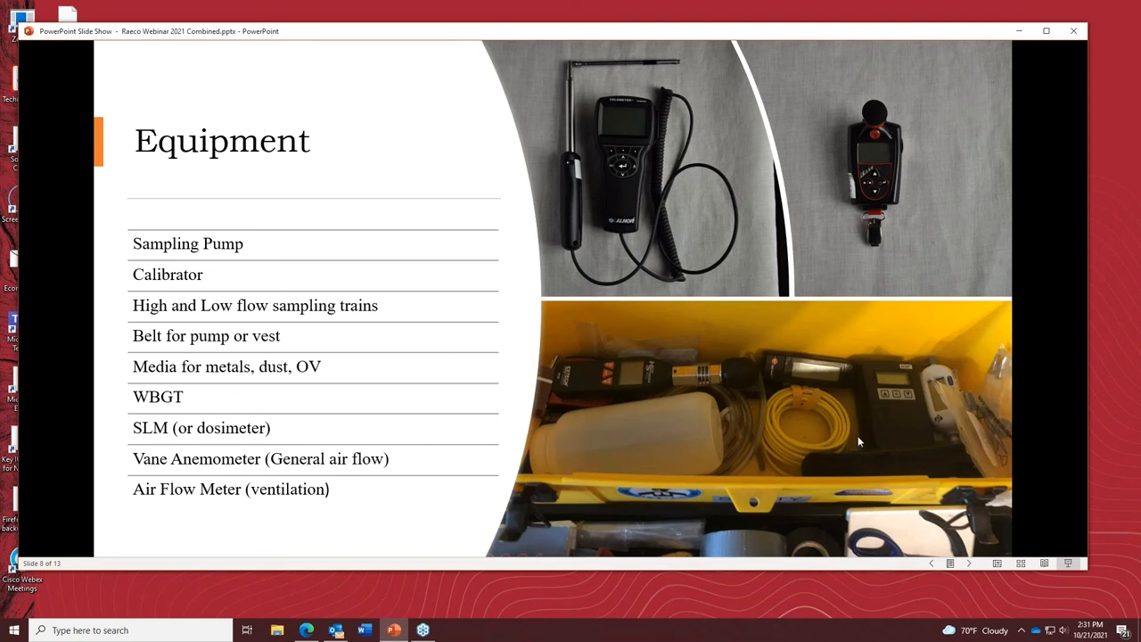
{"action": "mouse_move", "coordinate": [845, 477]}
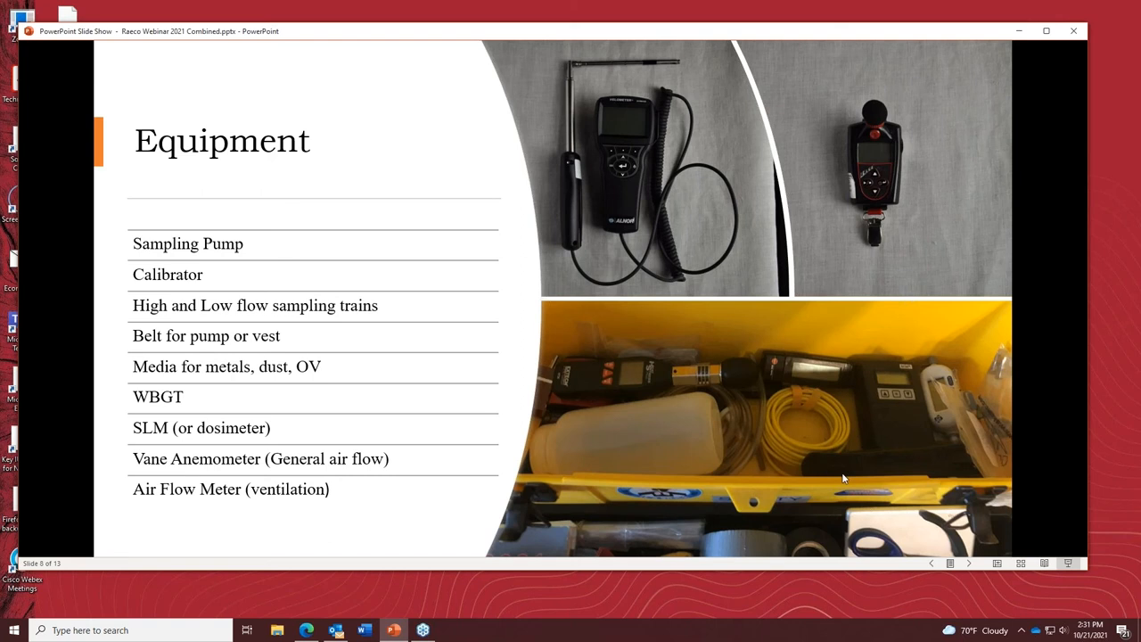
{"action": "mouse_move", "coordinate": [888, 449]}
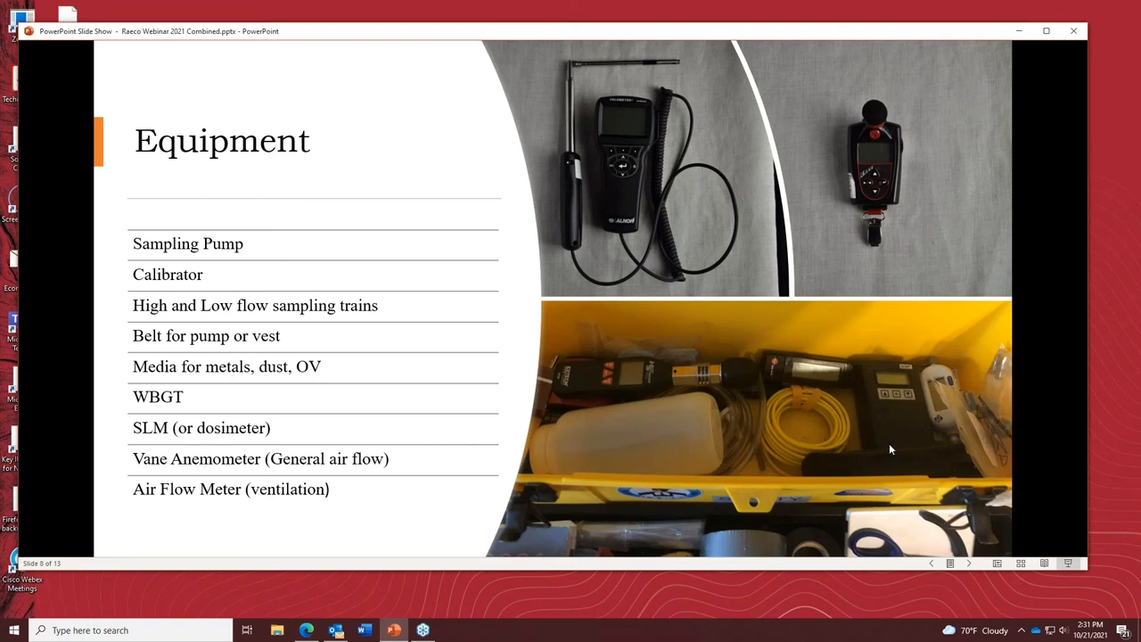
{"action": "mouse_move", "coordinate": [713, 357]}
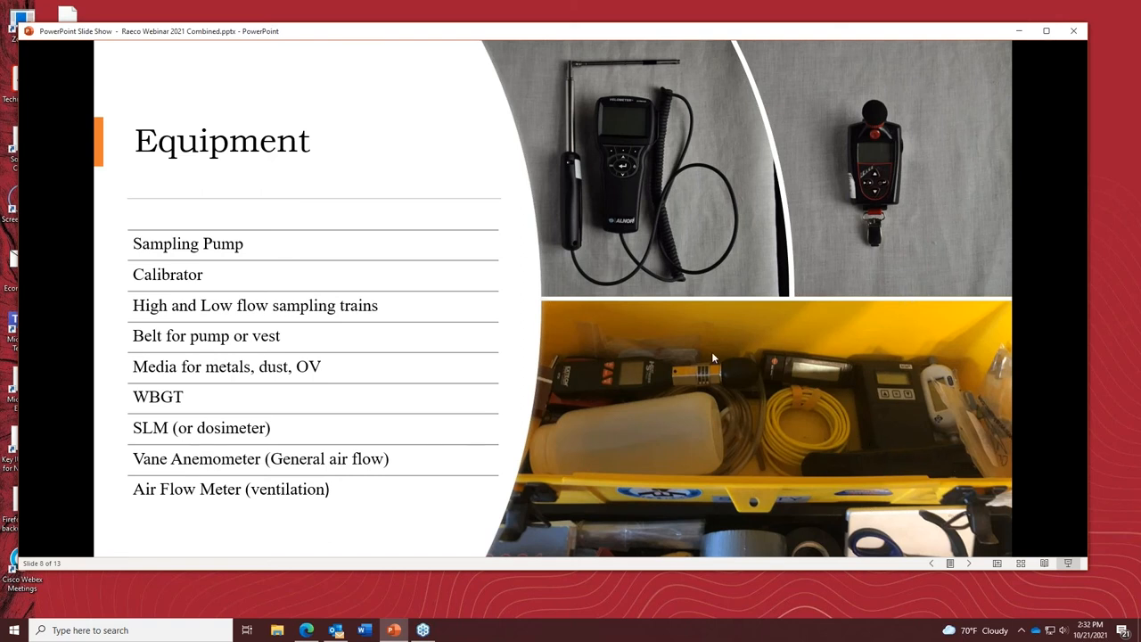
{"action": "mouse_move", "coordinate": [663, 139]}
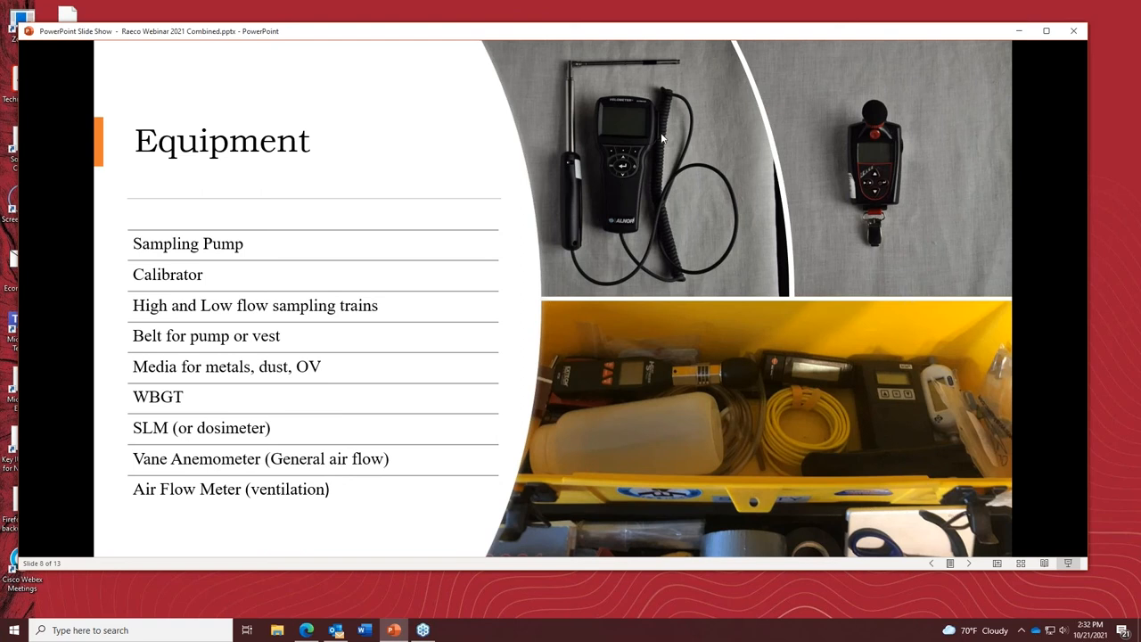
{"action": "mouse_move", "coordinate": [635, 212]}
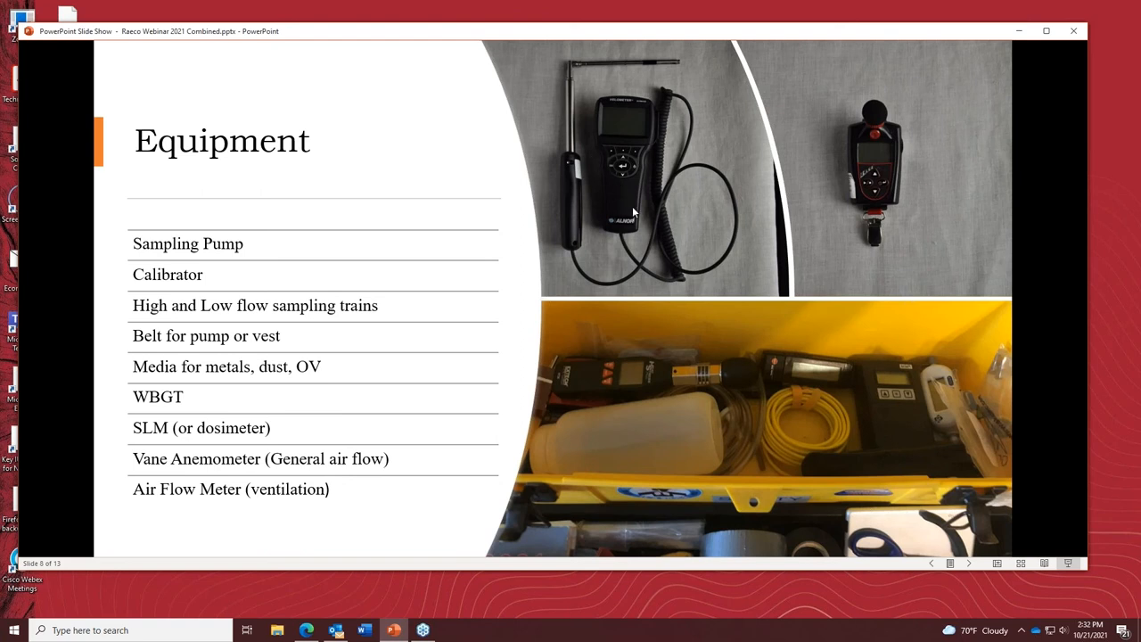
{"action": "mouse_move", "coordinate": [615, 207]}
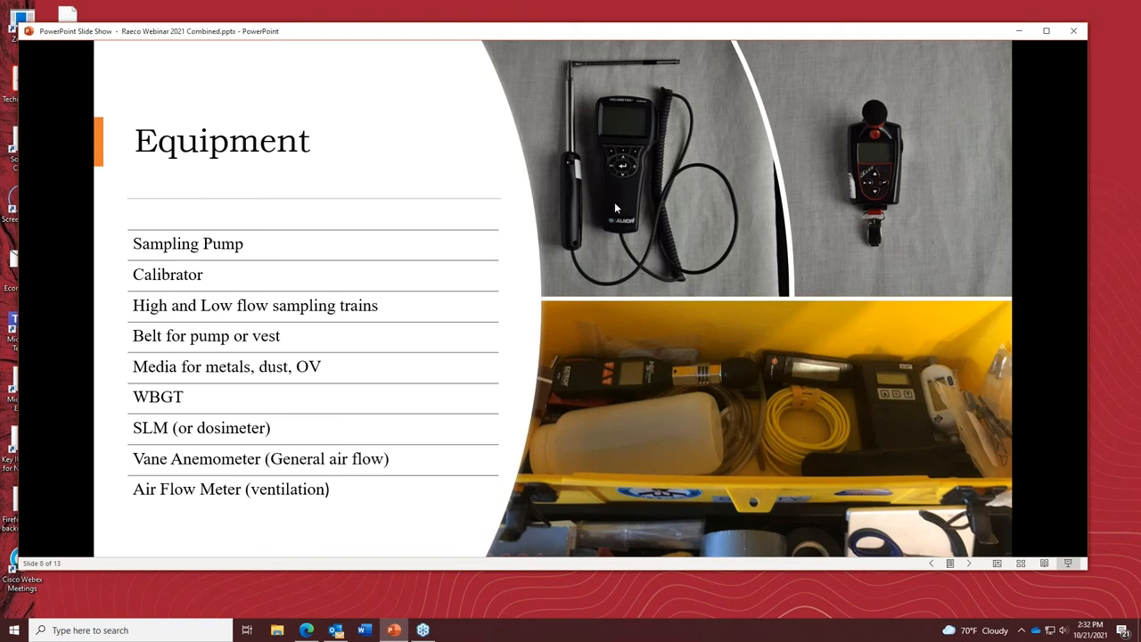
{"action": "mouse_move", "coordinate": [613, 160]}
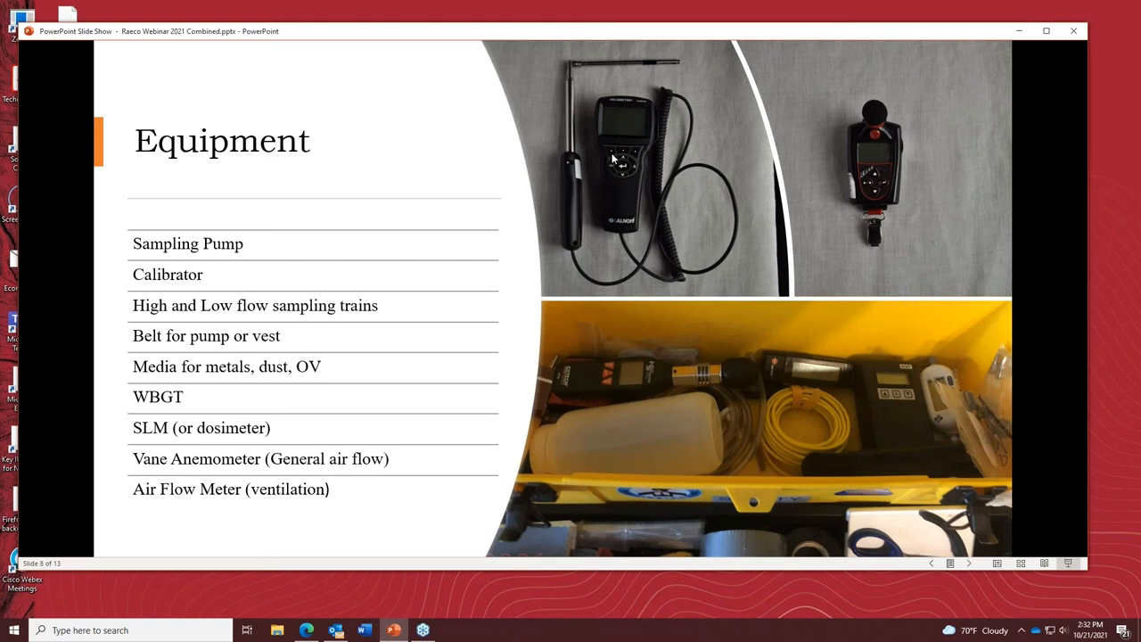
{"action": "mouse_move", "coordinate": [643, 193]}
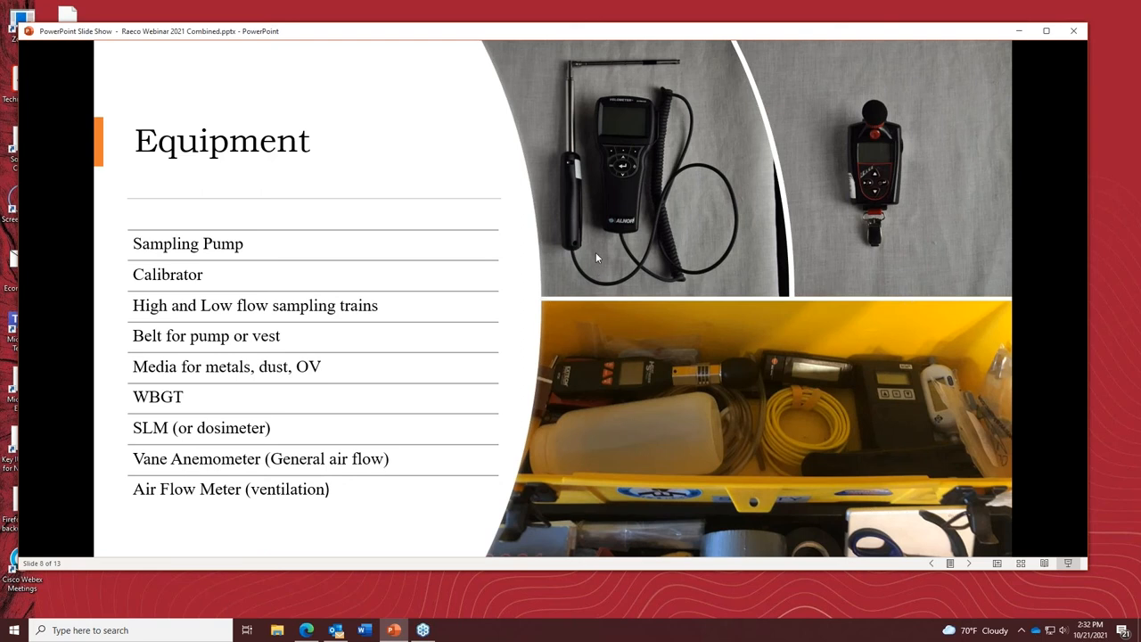
{"action": "mouse_move", "coordinate": [564, 221]}
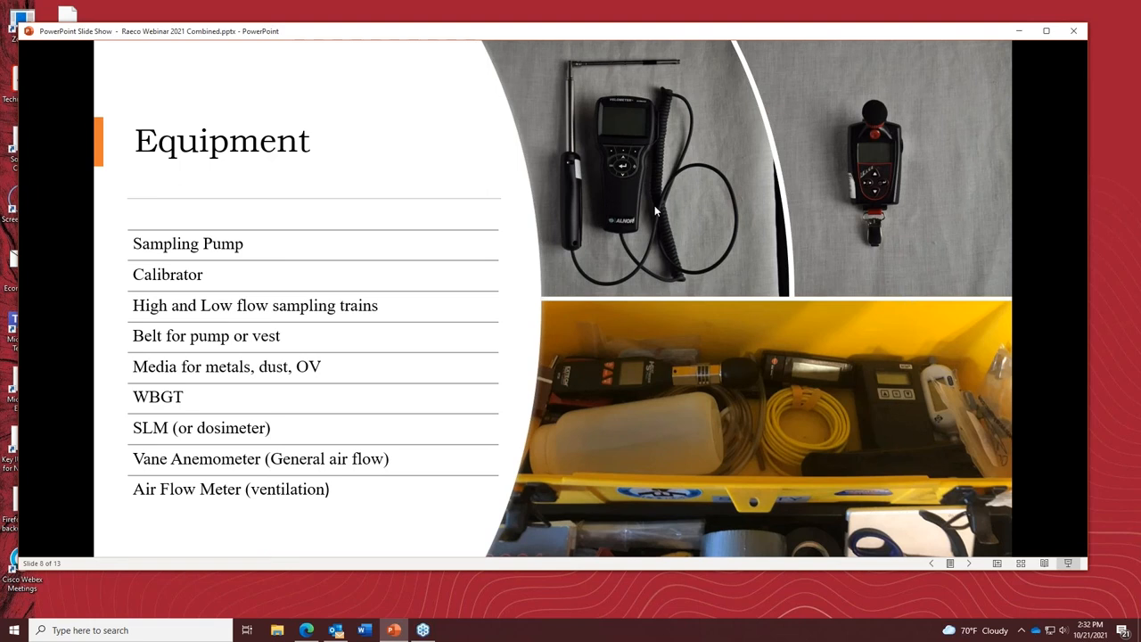
{"action": "mouse_move", "coordinate": [577, 178]}
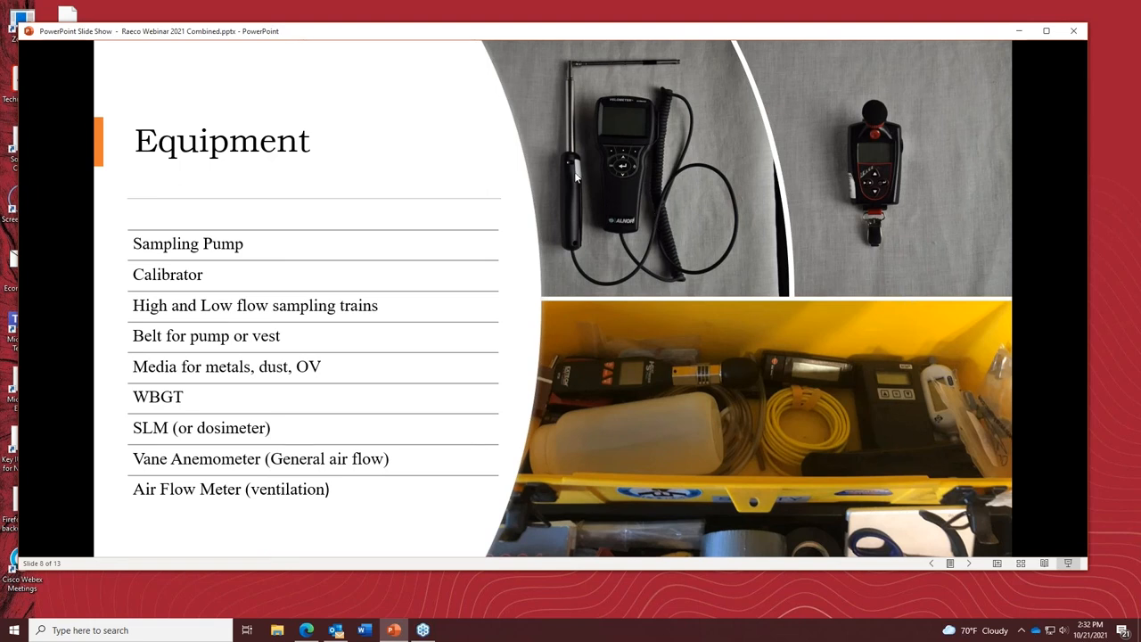
{"action": "mouse_move", "coordinate": [603, 88]}
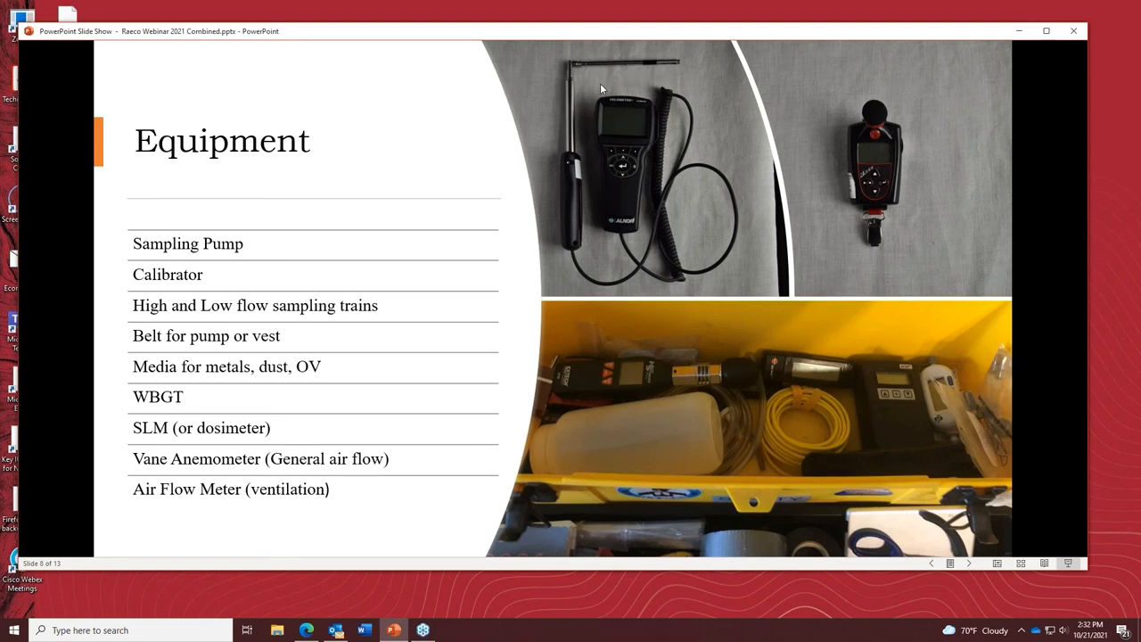
{"action": "mouse_move", "coordinate": [612, 235]}
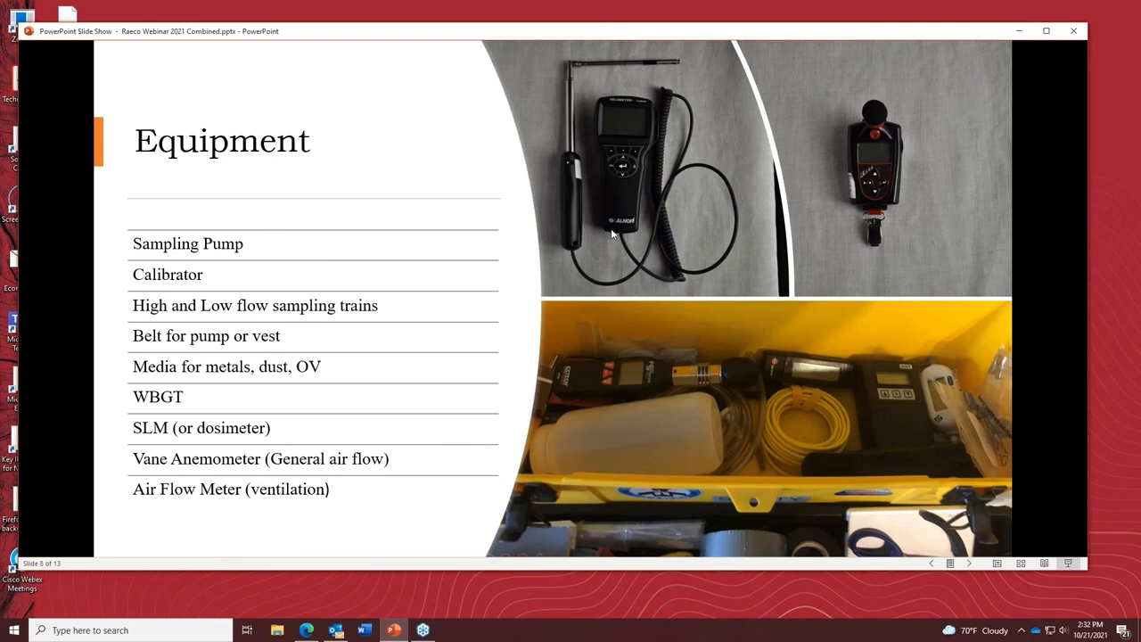
{"action": "mouse_move", "coordinate": [640, 224]}
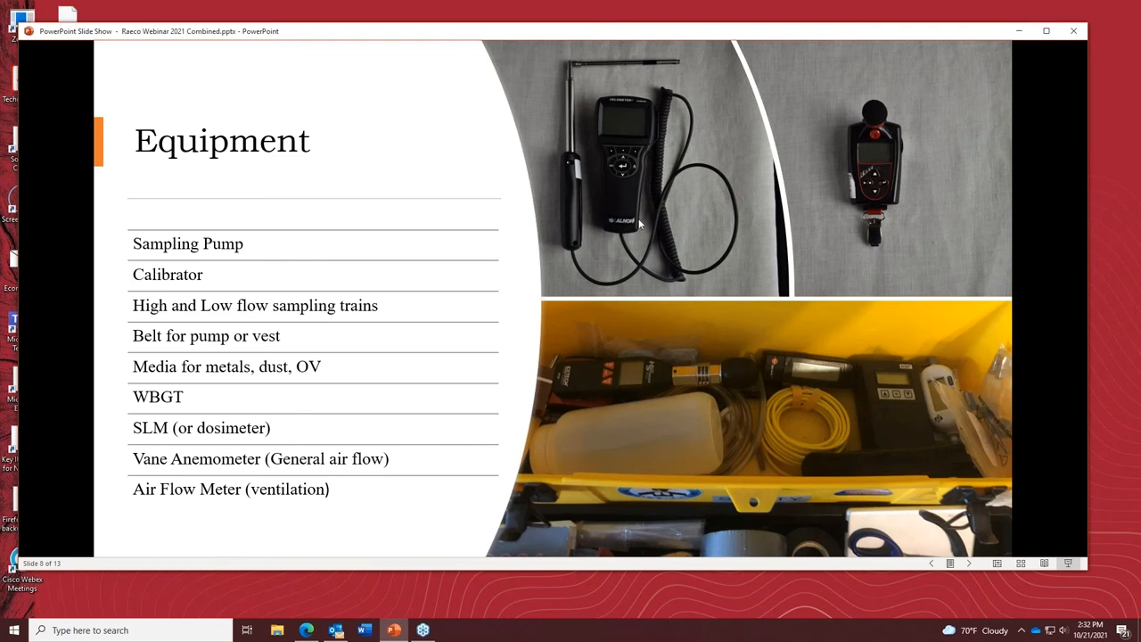
{"action": "mouse_move", "coordinate": [628, 171]}
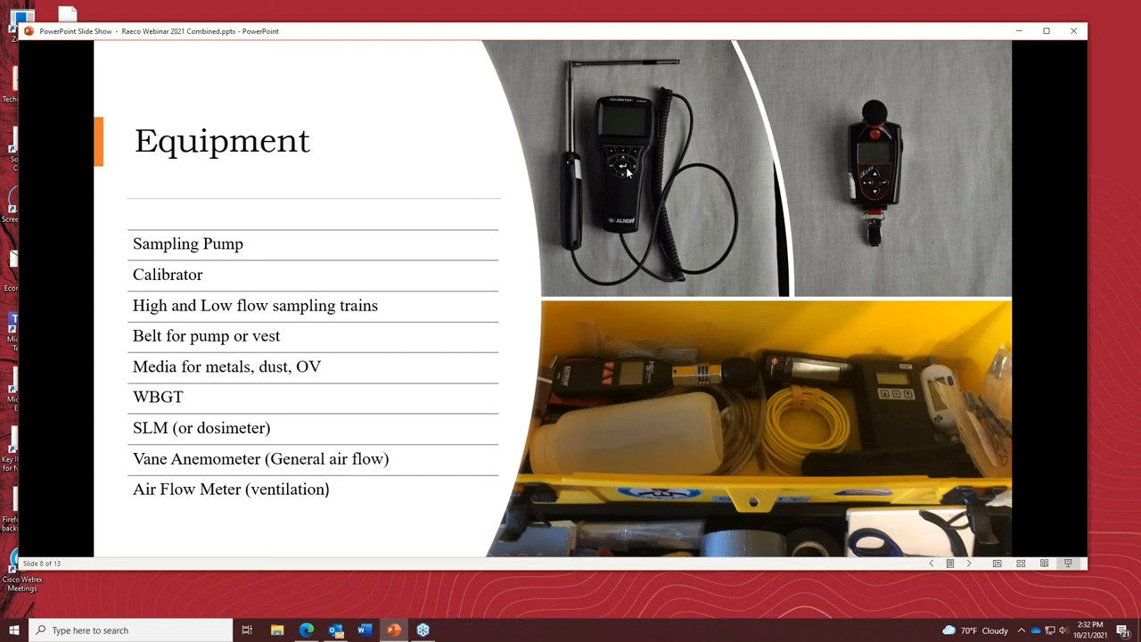
{"action": "mouse_move", "coordinate": [673, 360]}
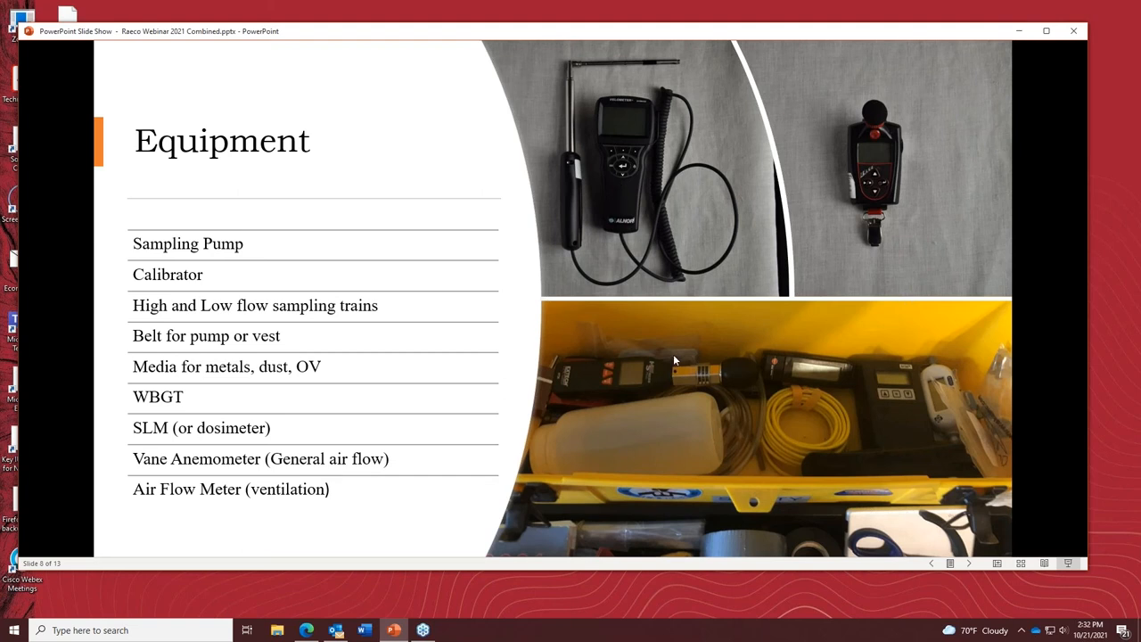
{"action": "mouse_move", "coordinate": [749, 449]}
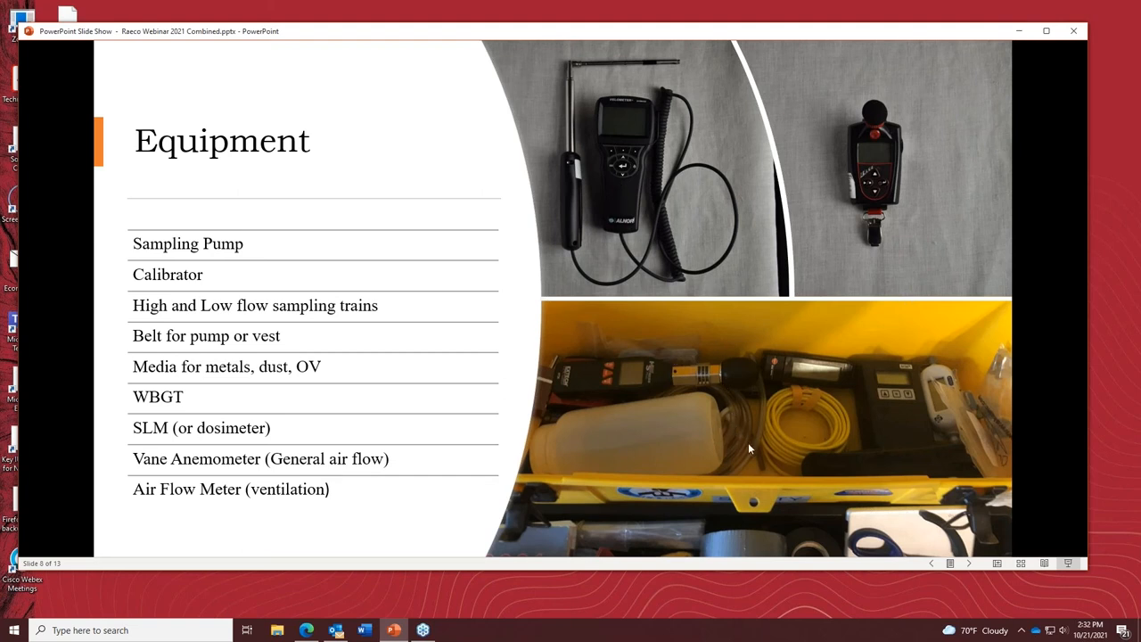
{"action": "mouse_move", "coordinate": [923, 363]}
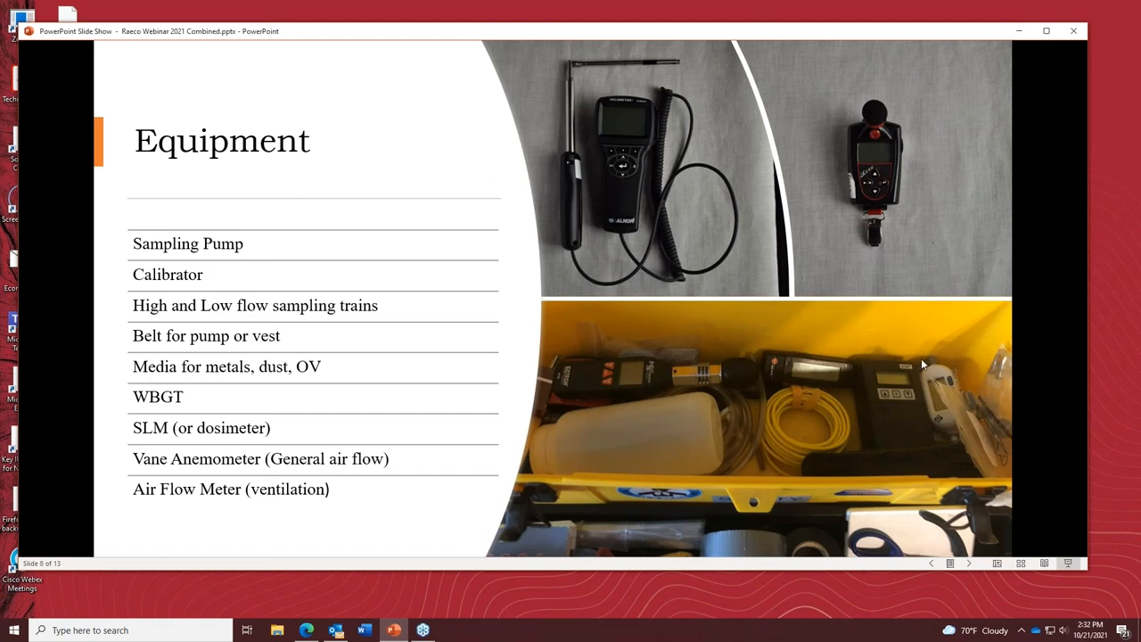
{"action": "mouse_move", "coordinate": [566, 393]}
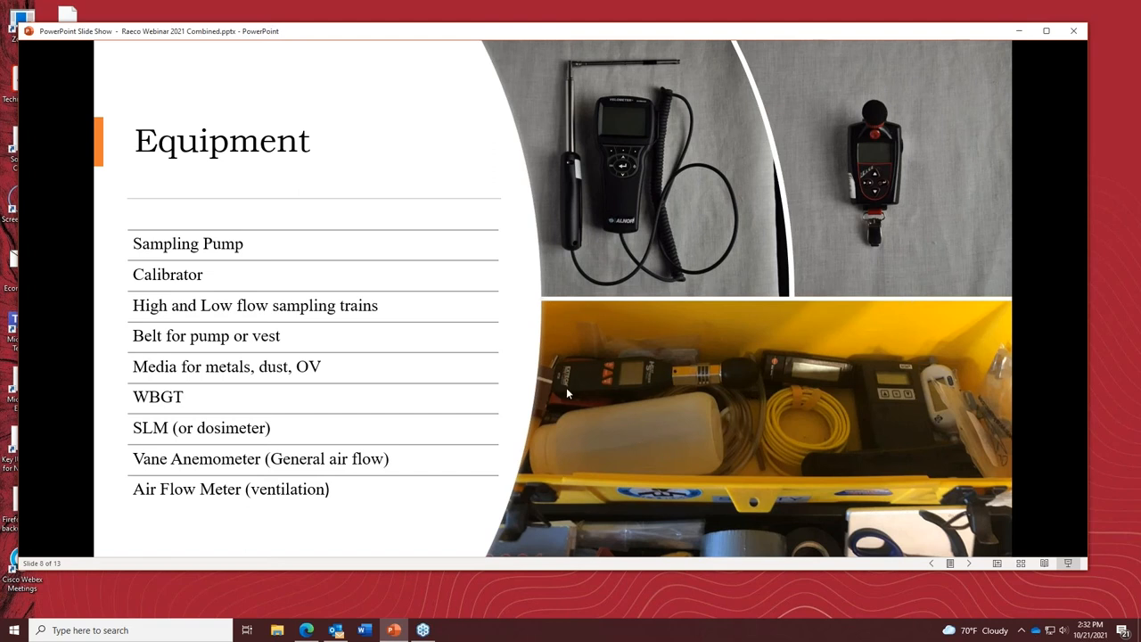
{"action": "mouse_move", "coordinate": [579, 381]}
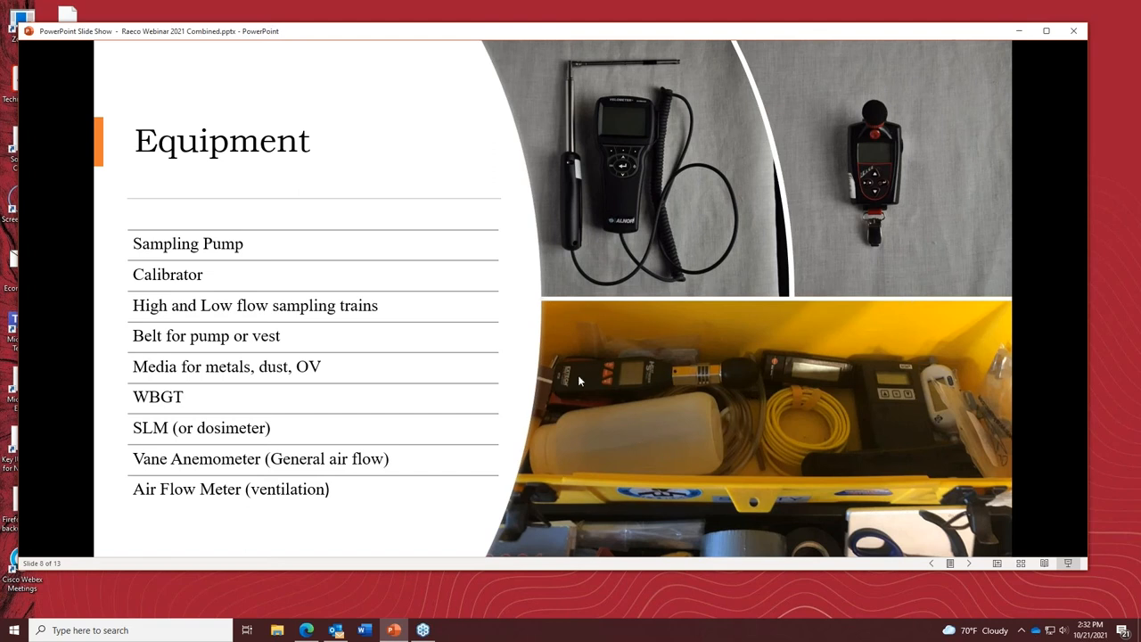
{"action": "mouse_move", "coordinate": [649, 435]}
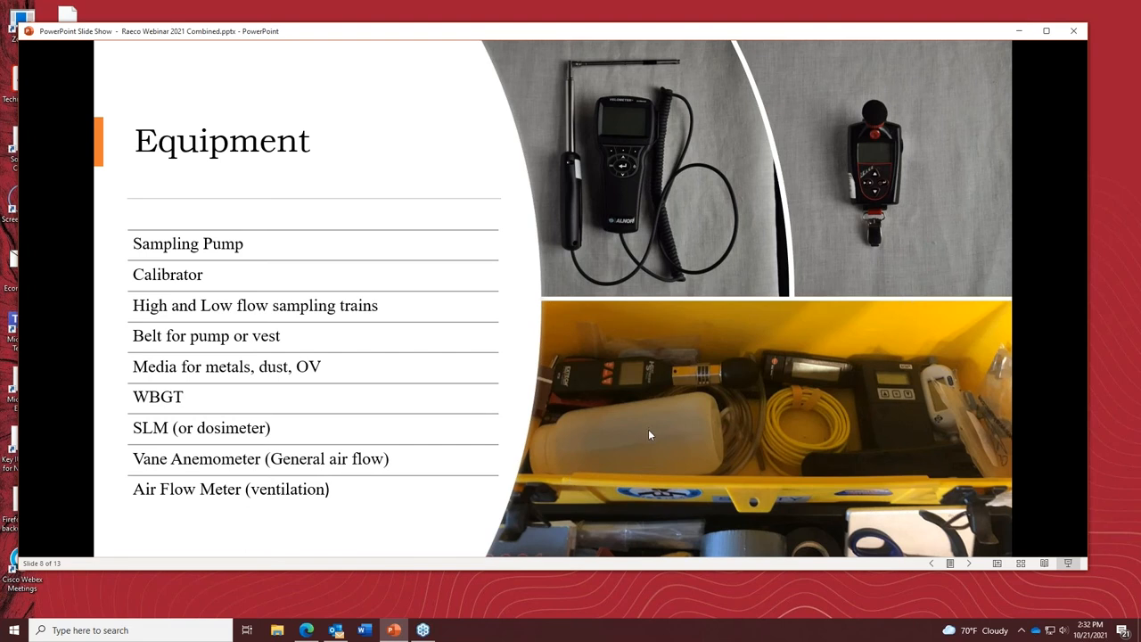
{"action": "mouse_move", "coordinate": [684, 460]}
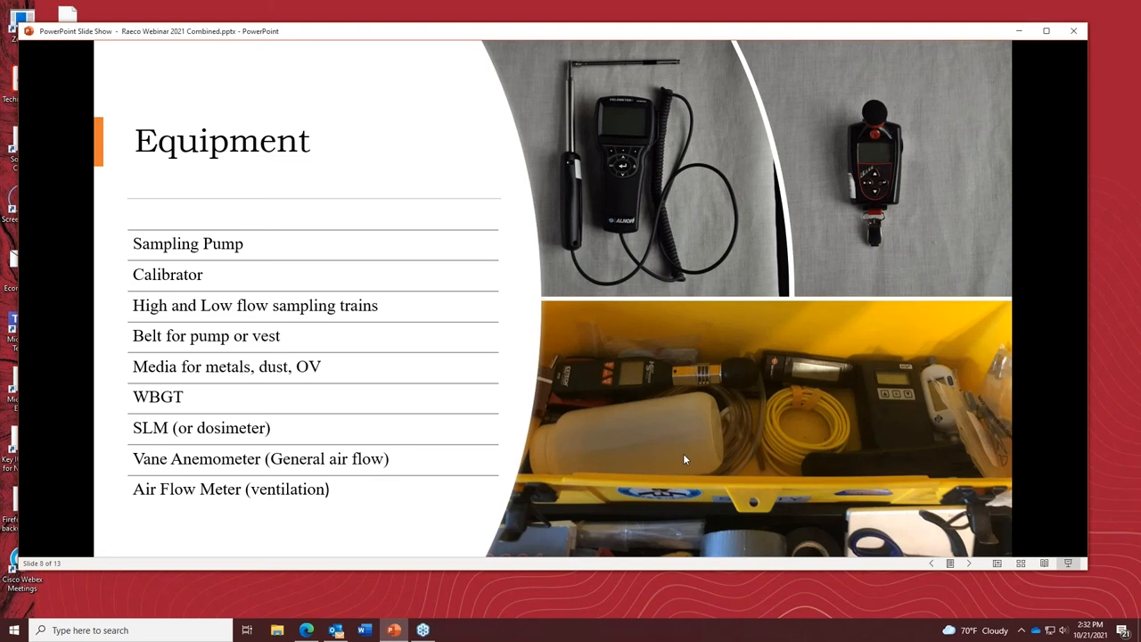
{"action": "mouse_move", "coordinate": [720, 431]}
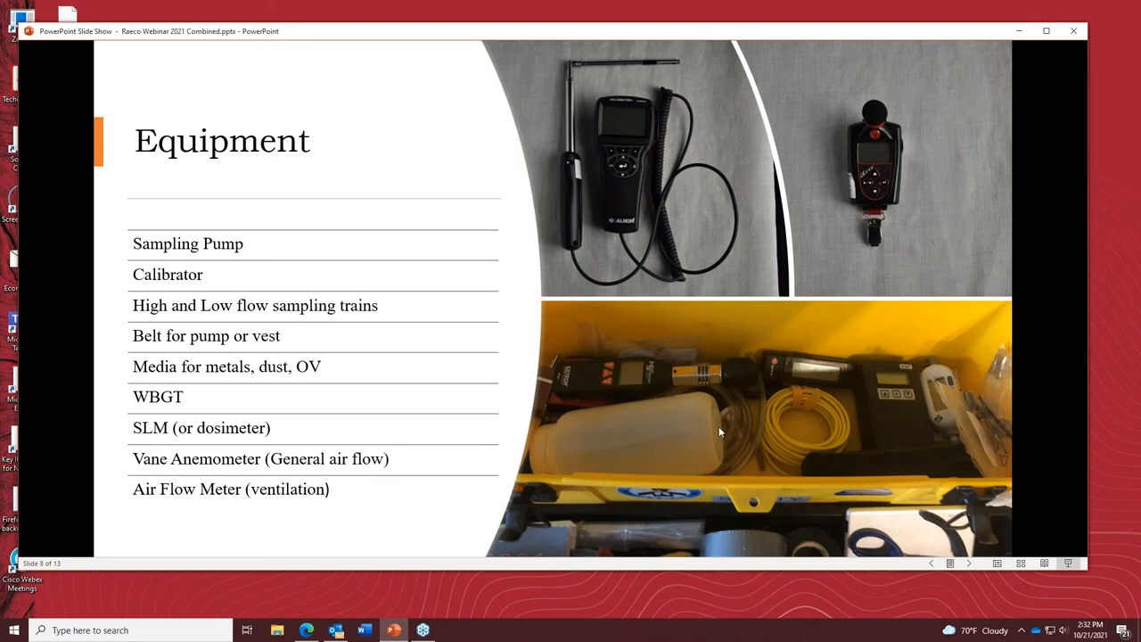
{"action": "mouse_move", "coordinate": [666, 437]}
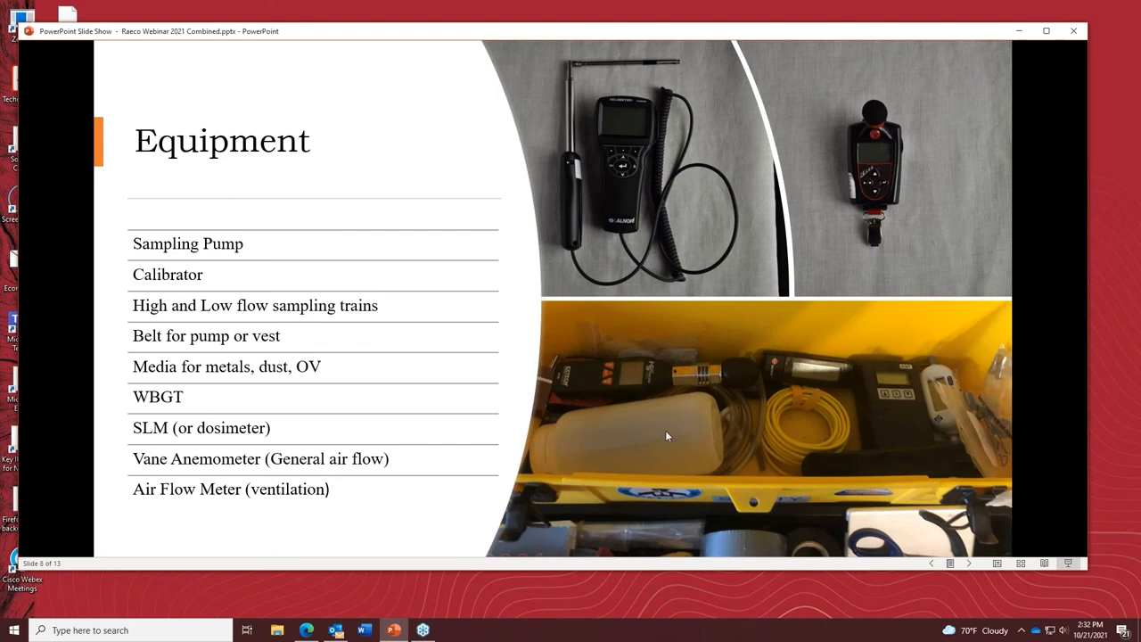
{"action": "mouse_move", "coordinate": [642, 459]}
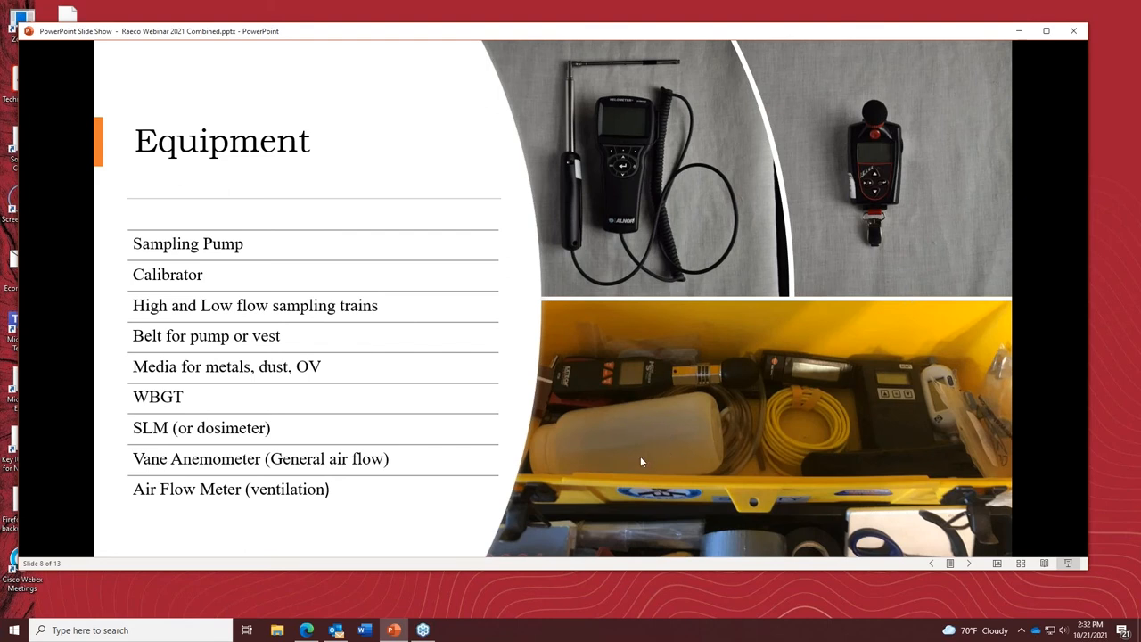
{"action": "mouse_move", "coordinate": [610, 406]}
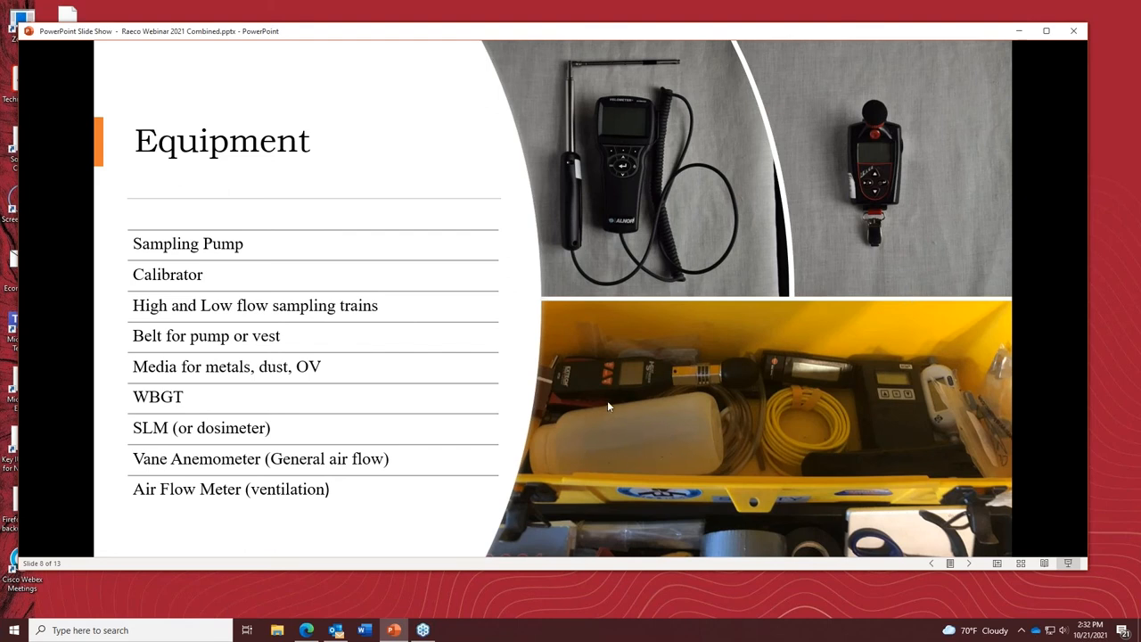
{"action": "mouse_move", "coordinate": [709, 431]}
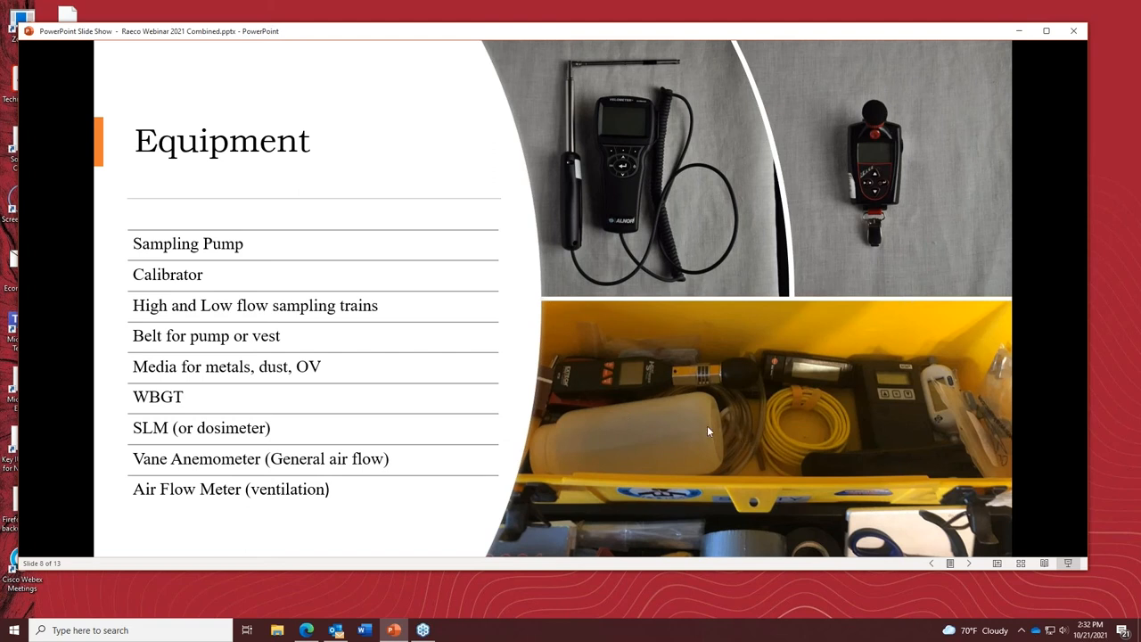
{"action": "mouse_move", "coordinate": [777, 392]}
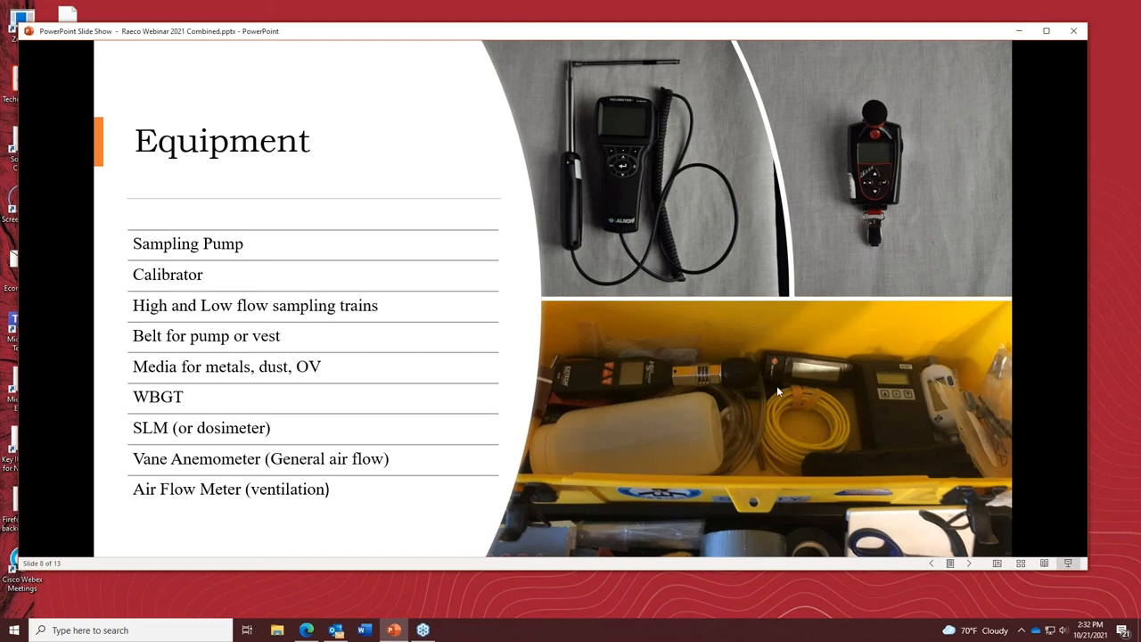
{"action": "mouse_move", "coordinate": [765, 437]}
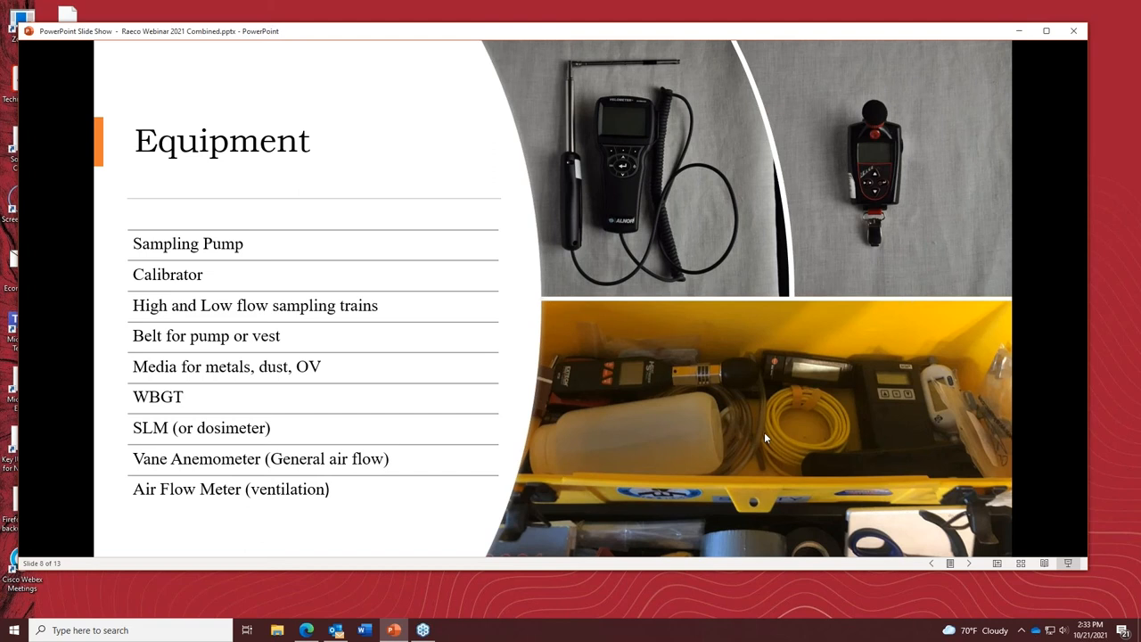
{"action": "mouse_move", "coordinate": [784, 463]}
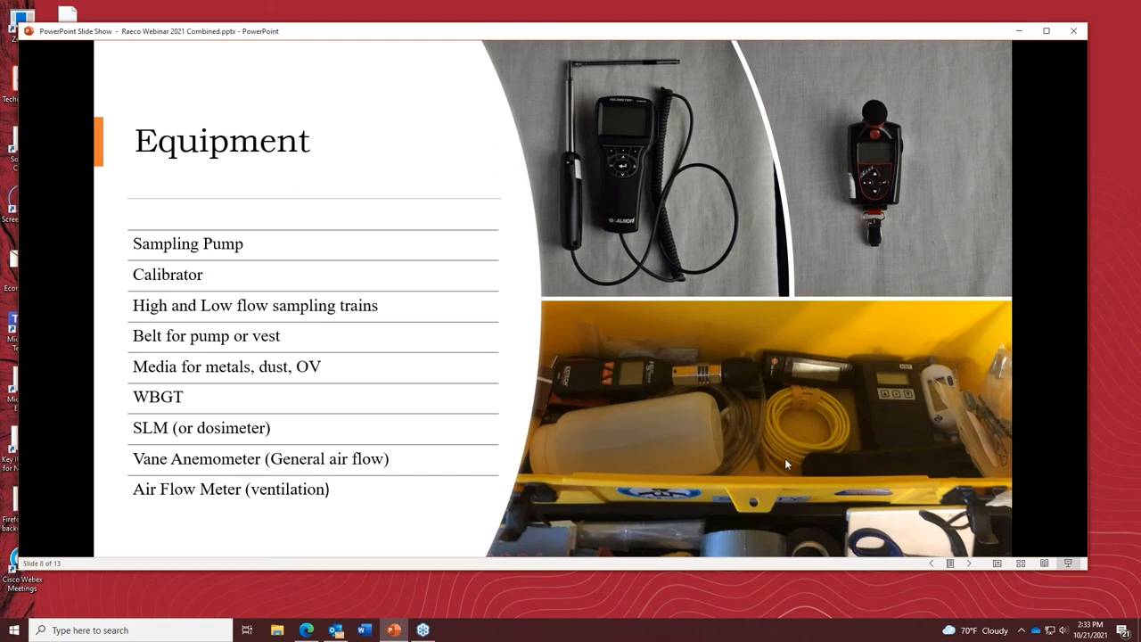
{"action": "mouse_move", "coordinate": [816, 451]}
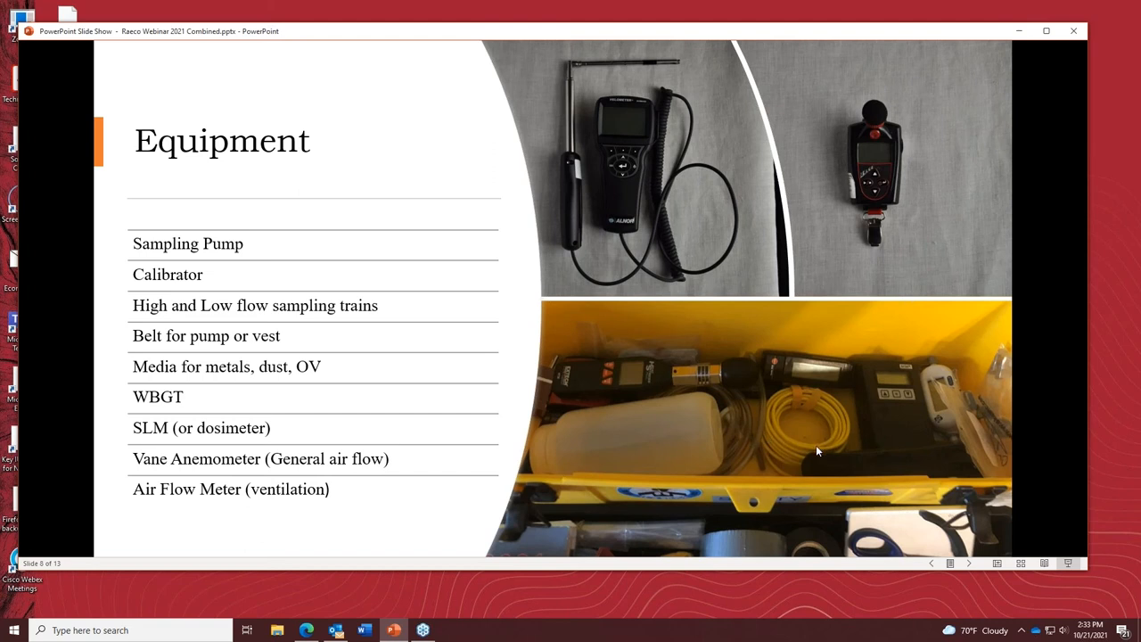
{"action": "mouse_move", "coordinate": [777, 457]}
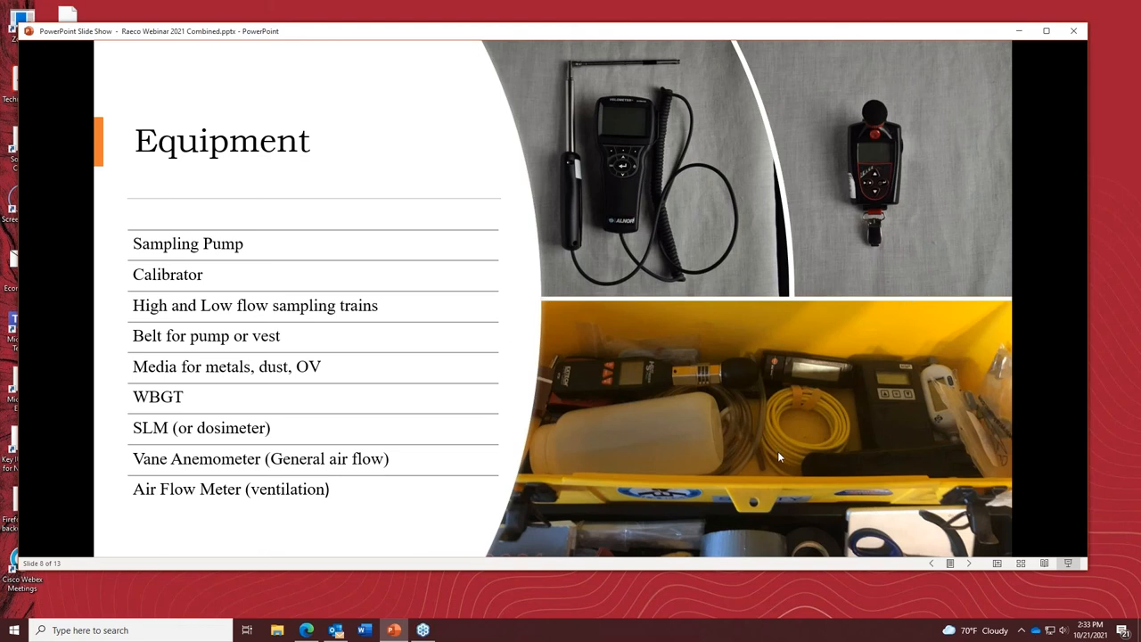
{"action": "mouse_move", "coordinate": [747, 463]}
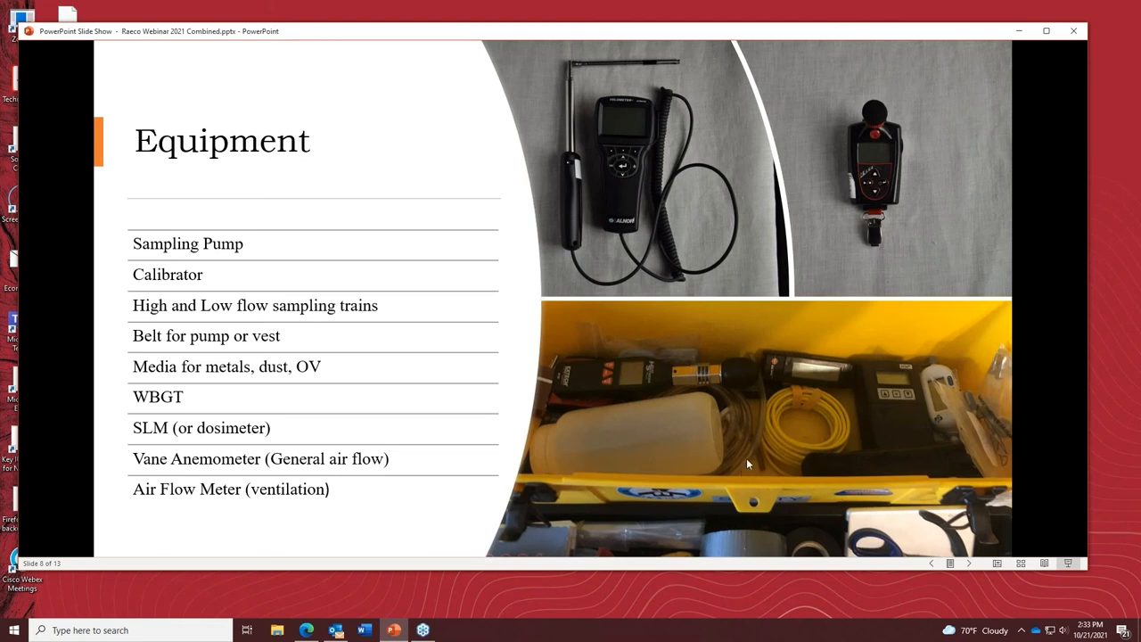
{"action": "mouse_move", "coordinate": [801, 442]}
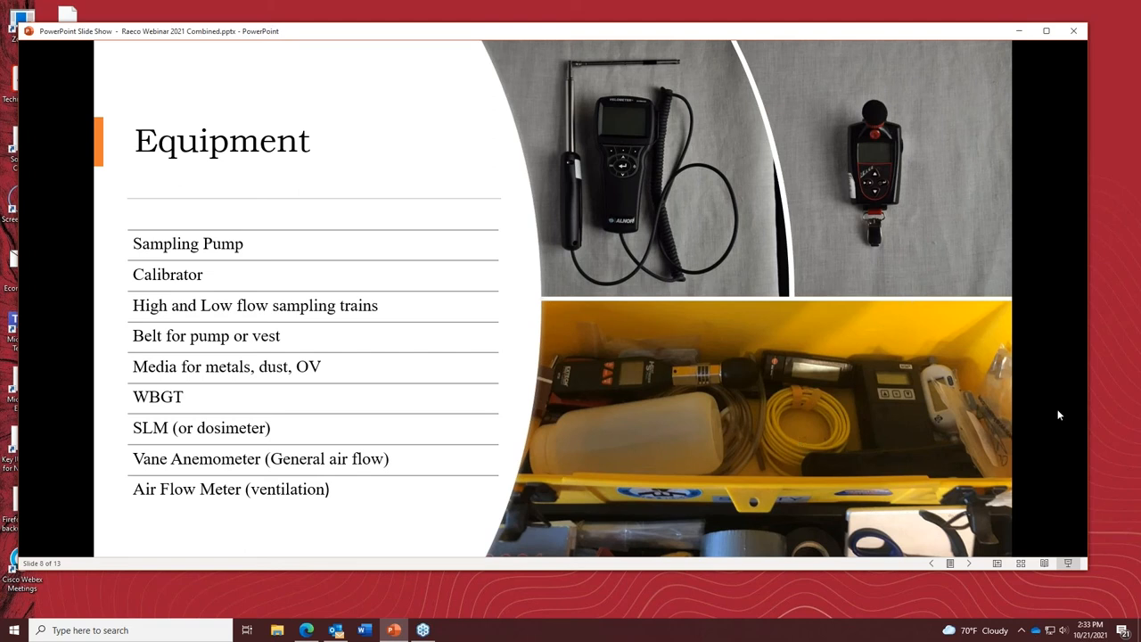
{"action": "mouse_move", "coordinate": [767, 453]}
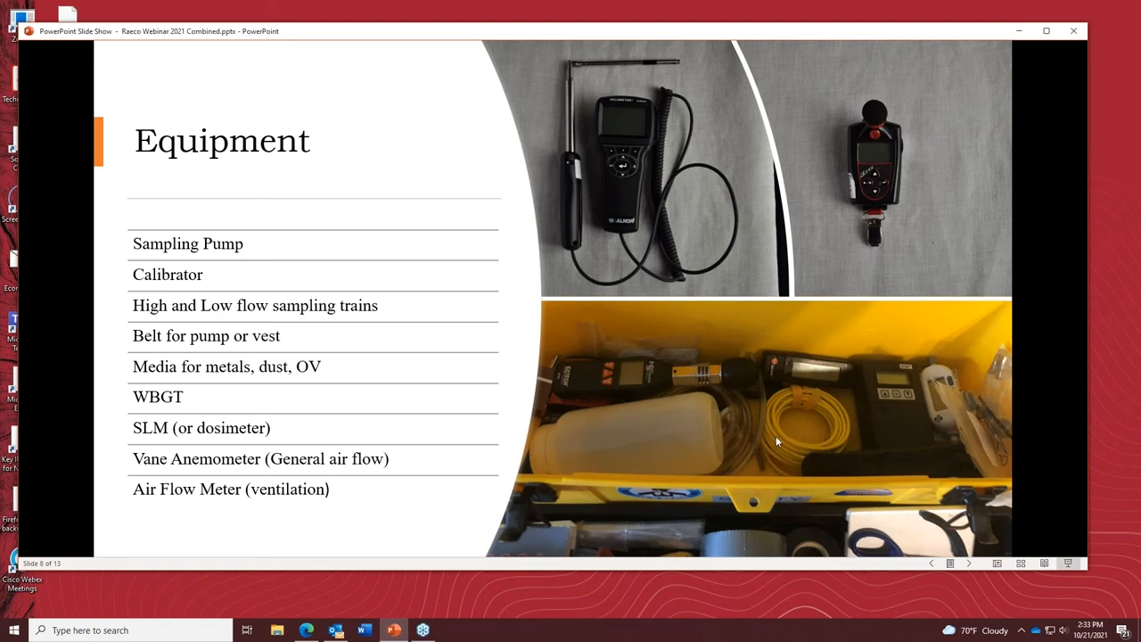
{"action": "mouse_move", "coordinate": [805, 435]}
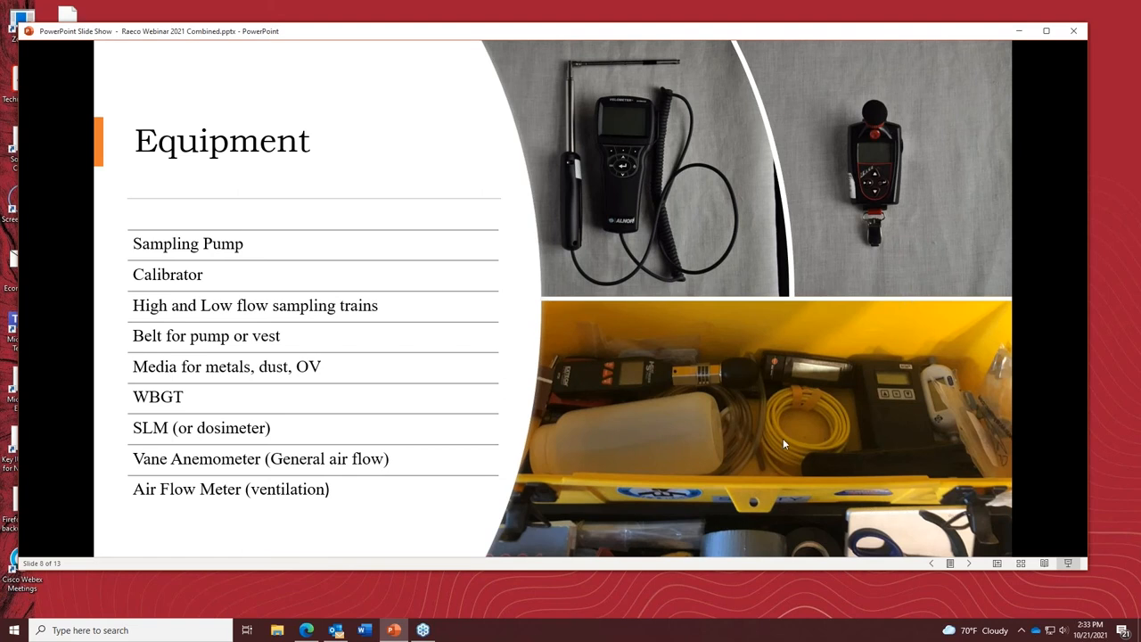
{"action": "mouse_move", "coordinate": [799, 419]}
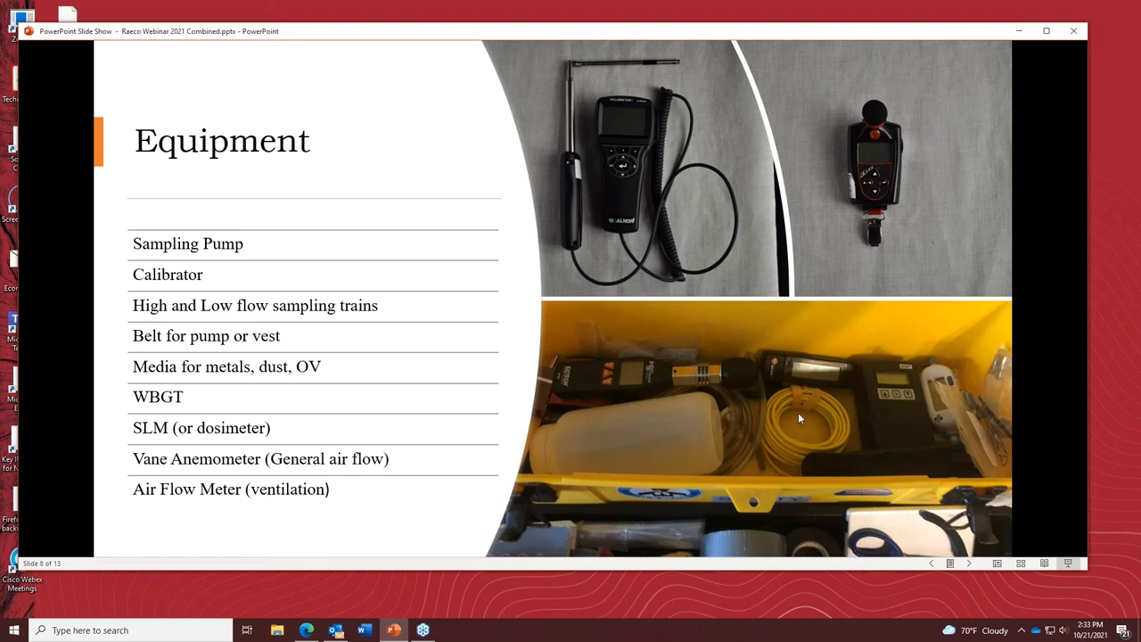
{"action": "mouse_move", "coordinate": [784, 445]}
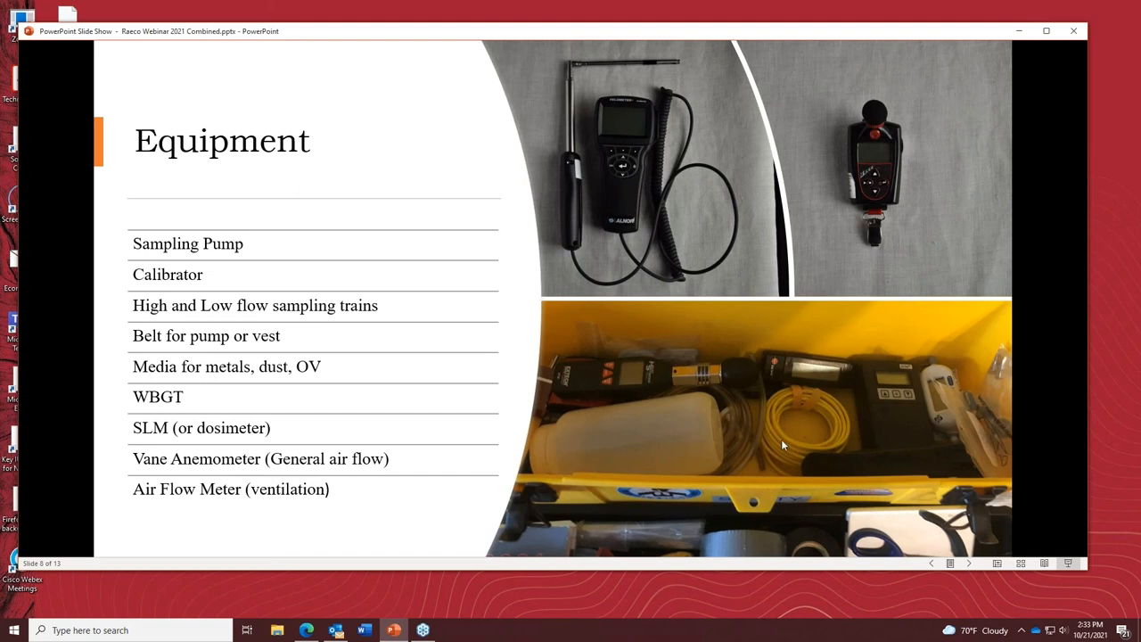
{"action": "mouse_move", "coordinate": [774, 449]}
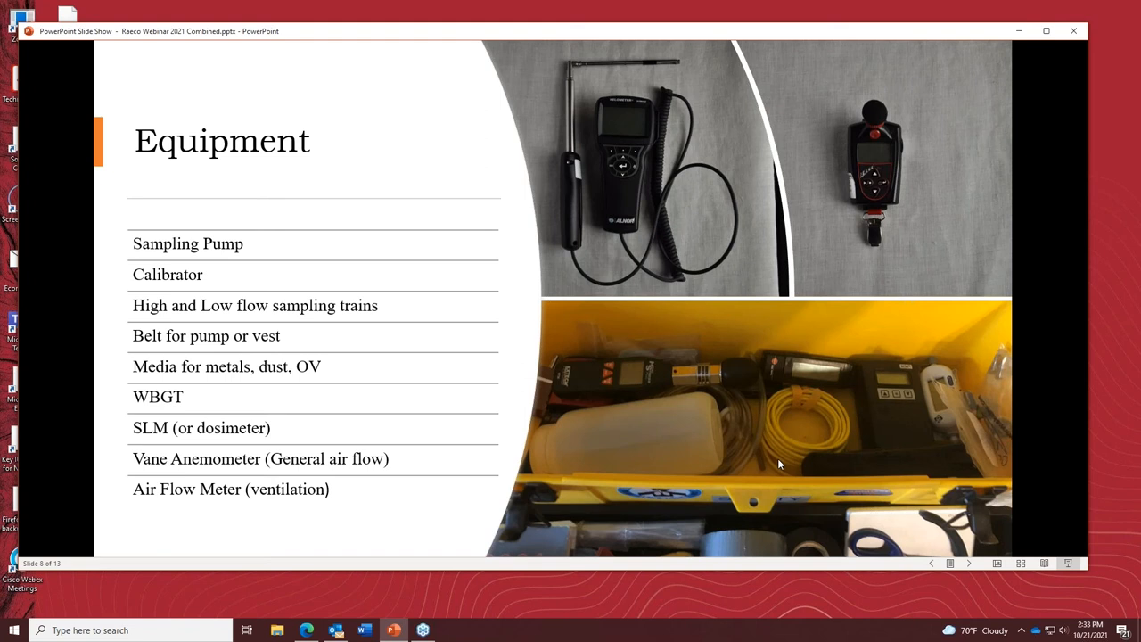
{"action": "mouse_move", "coordinate": [786, 442]}
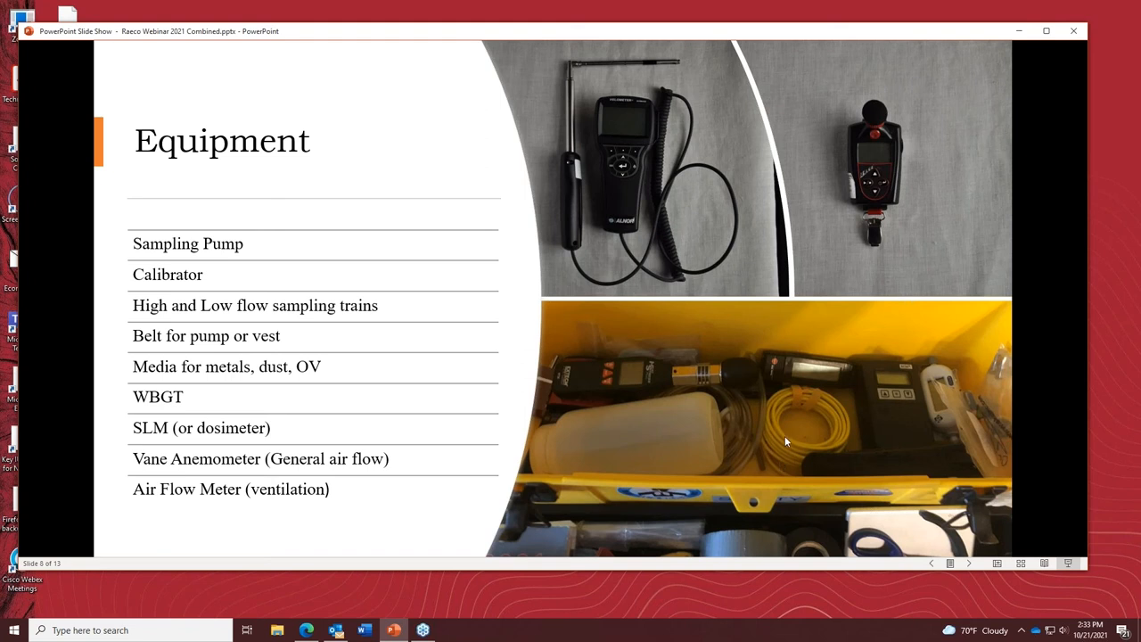
{"action": "mouse_move", "coordinate": [802, 412]}
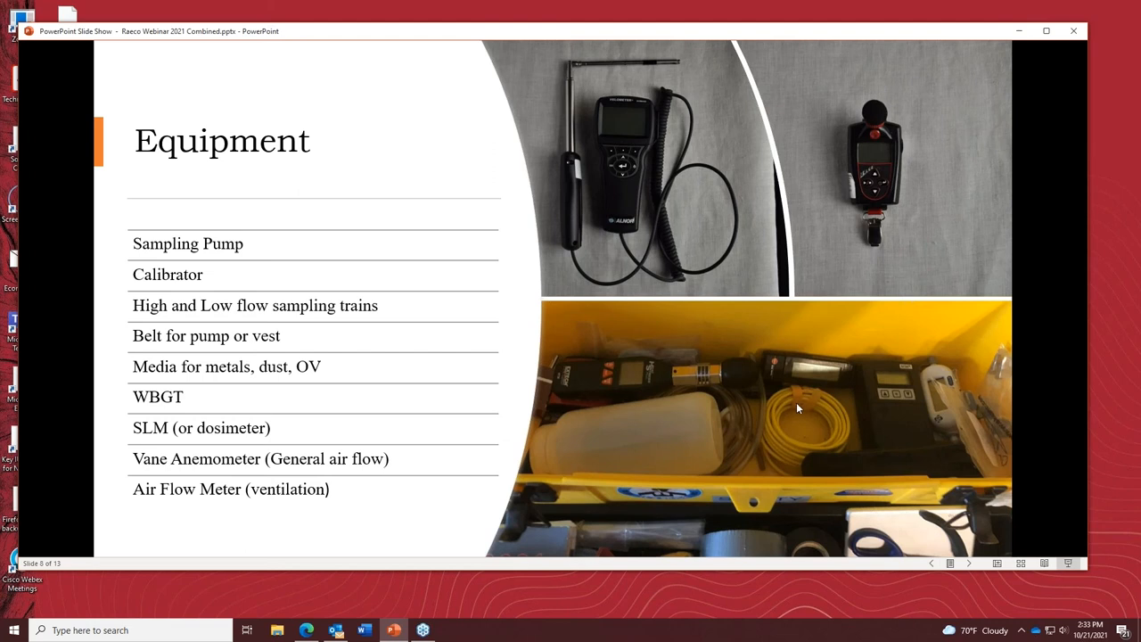
{"action": "mouse_move", "coordinate": [842, 419]}
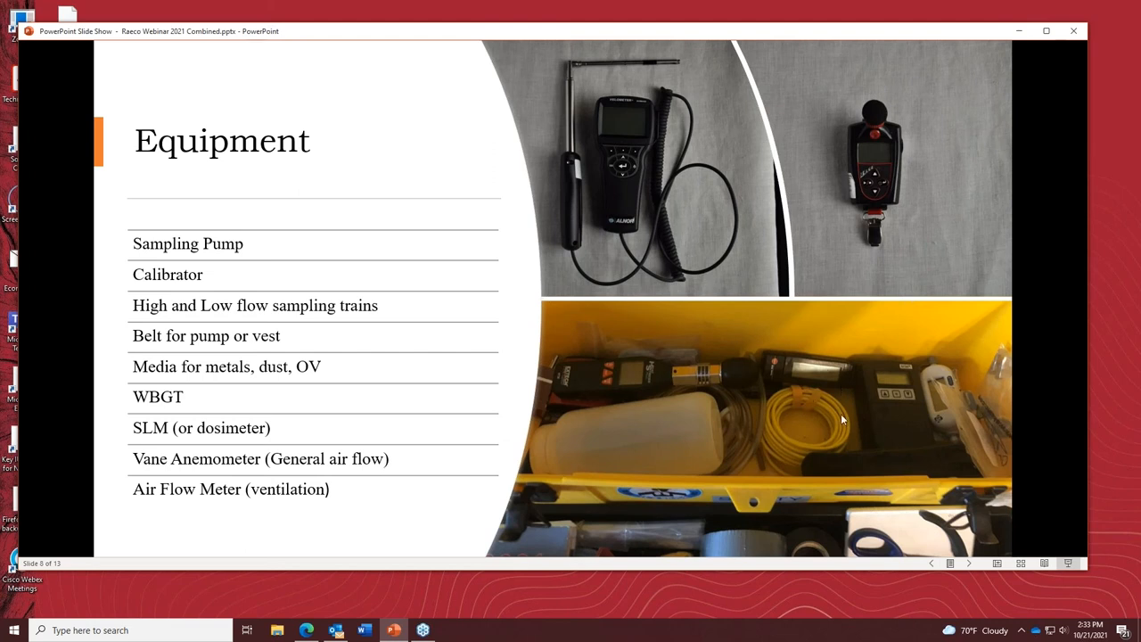
{"action": "mouse_move", "coordinate": [775, 457]}
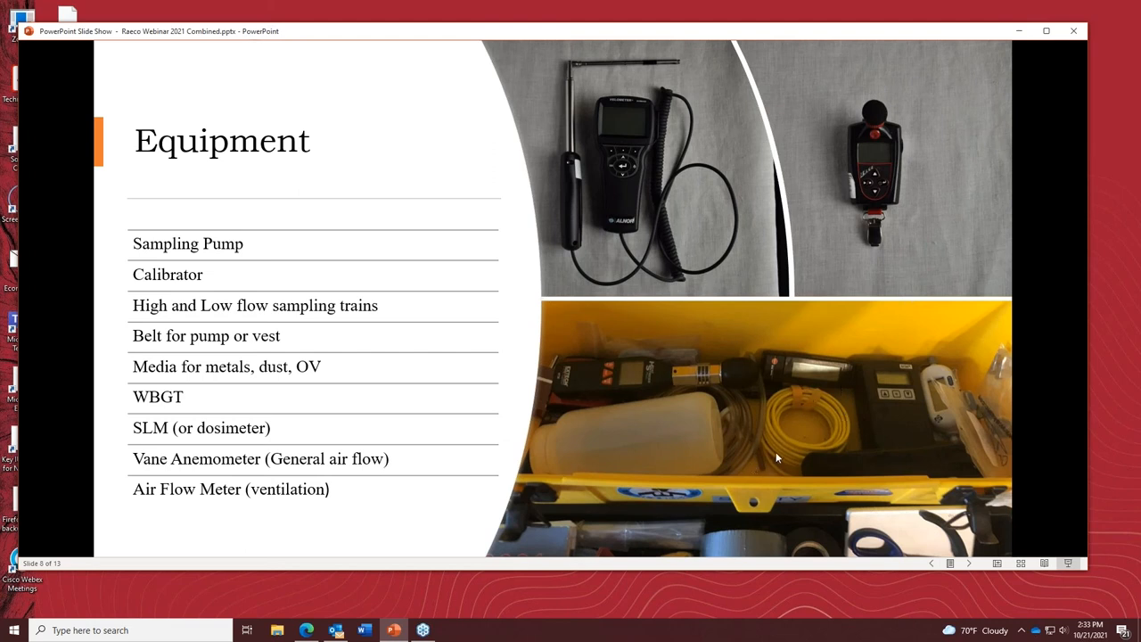
{"action": "mouse_move", "coordinate": [827, 378]}
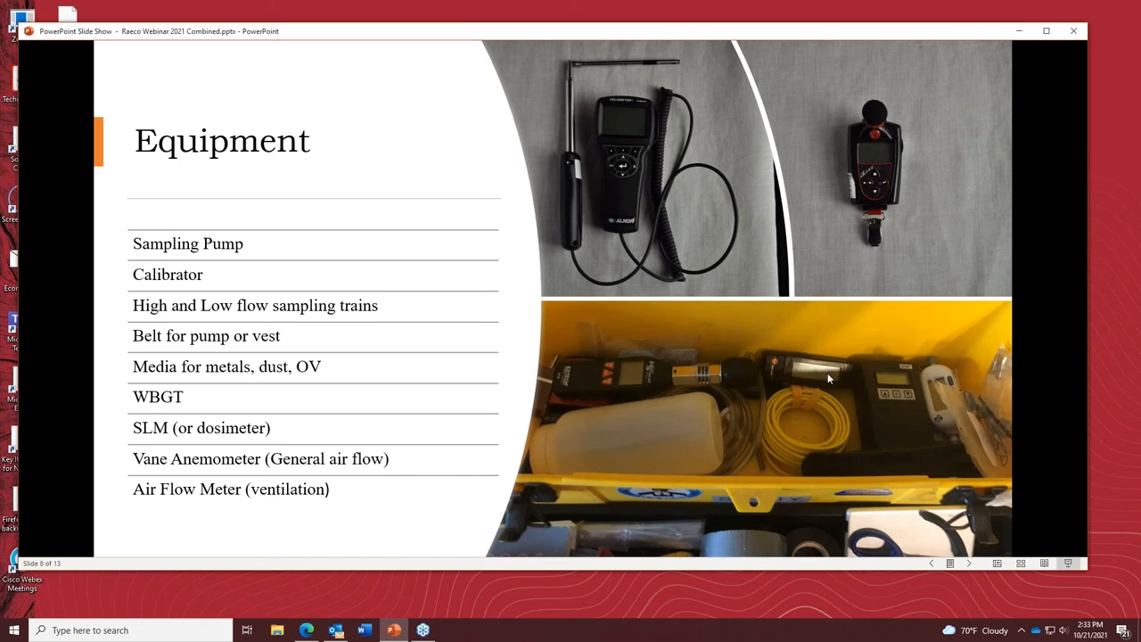
{"action": "mouse_move", "coordinate": [785, 463]}
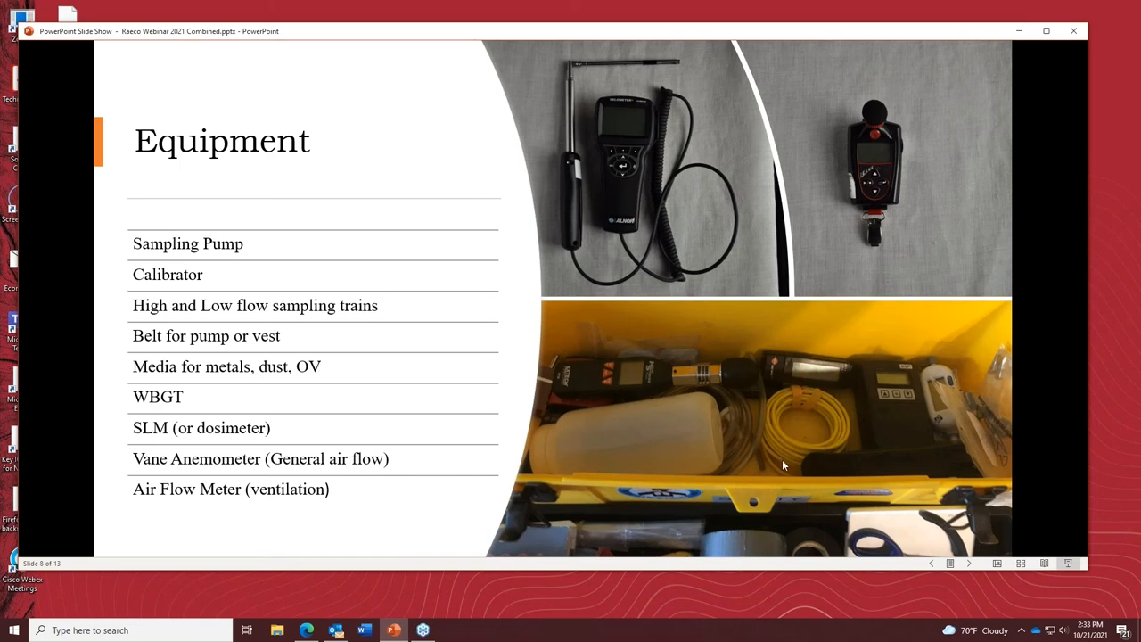
{"action": "mouse_move", "coordinate": [788, 397]}
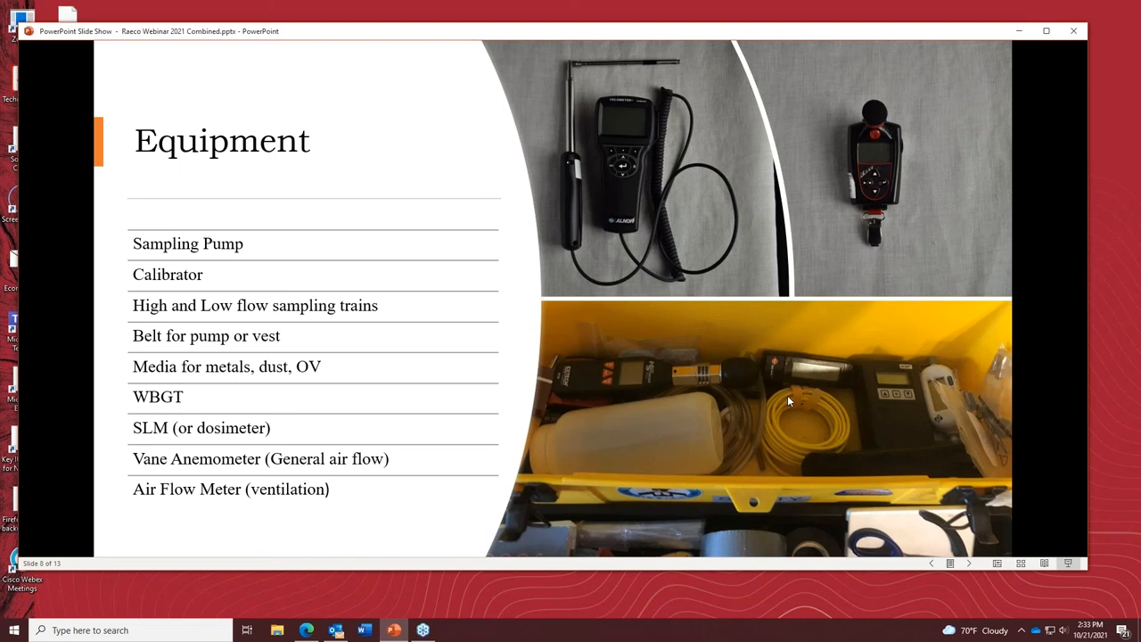
{"action": "mouse_move", "coordinate": [324, 319]}
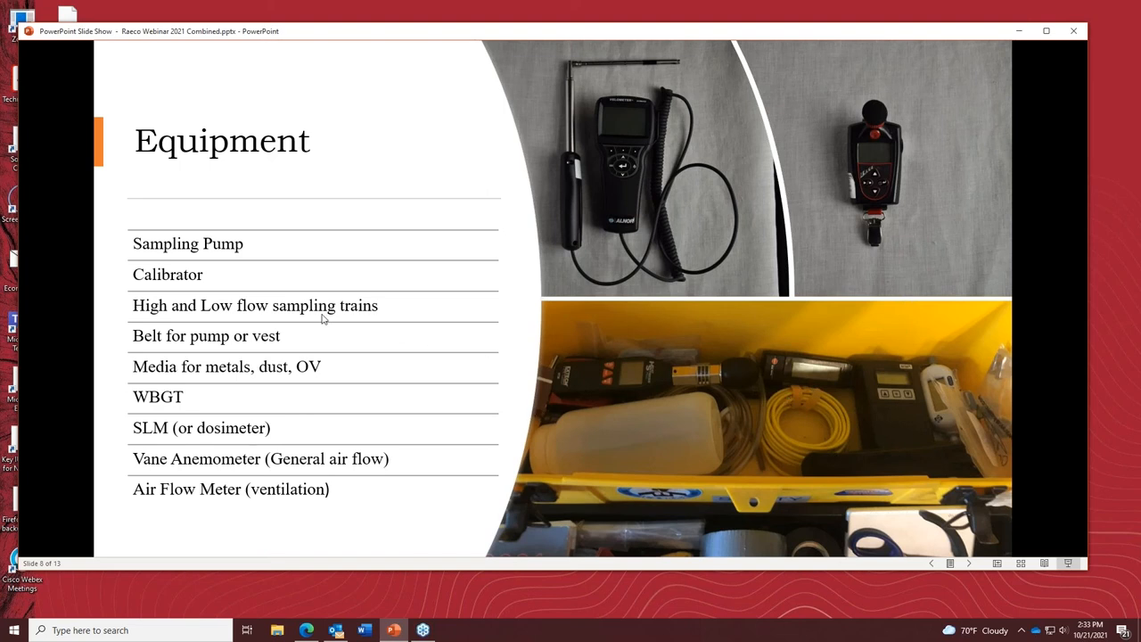
{"action": "mouse_move", "coordinate": [829, 463]}
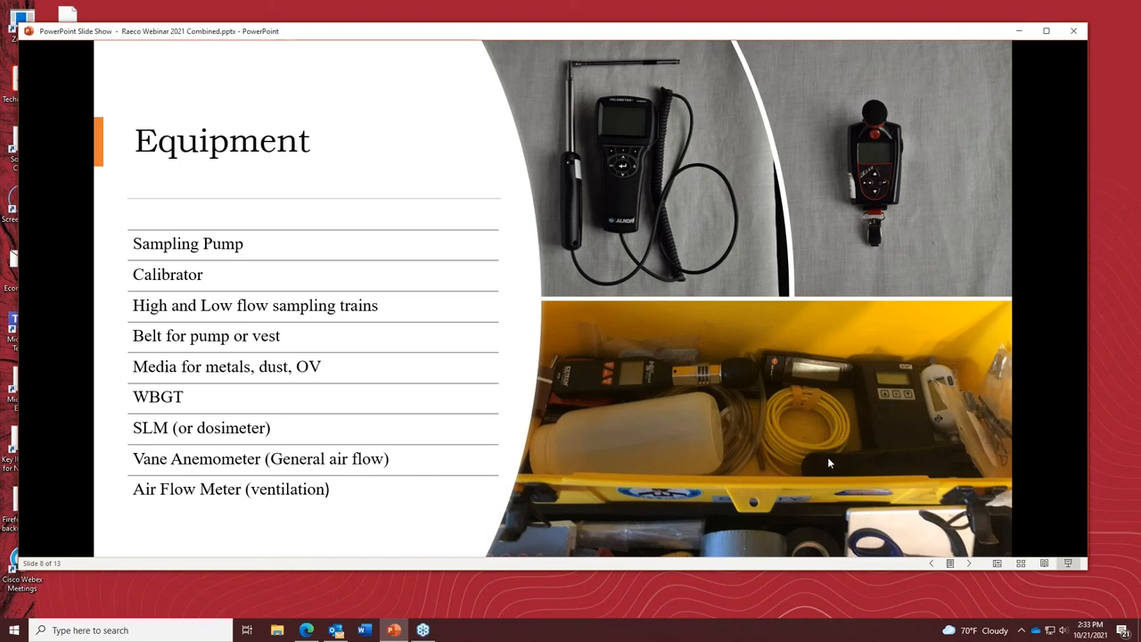
{"action": "mouse_move", "coordinate": [688, 294]}
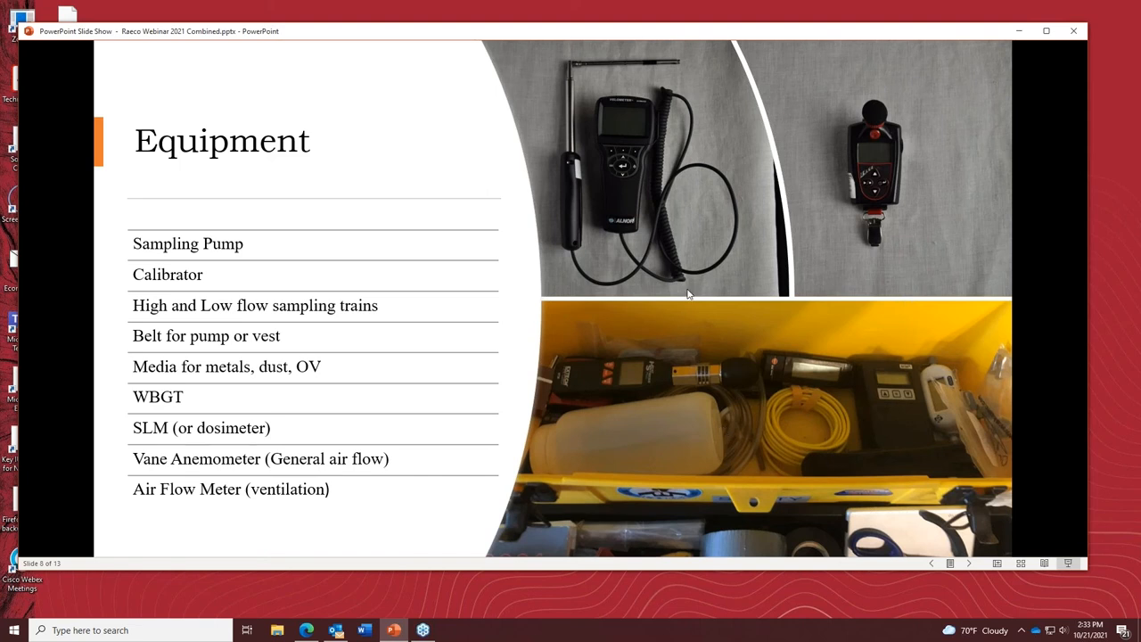
{"action": "mouse_move", "coordinate": [485, 275]}
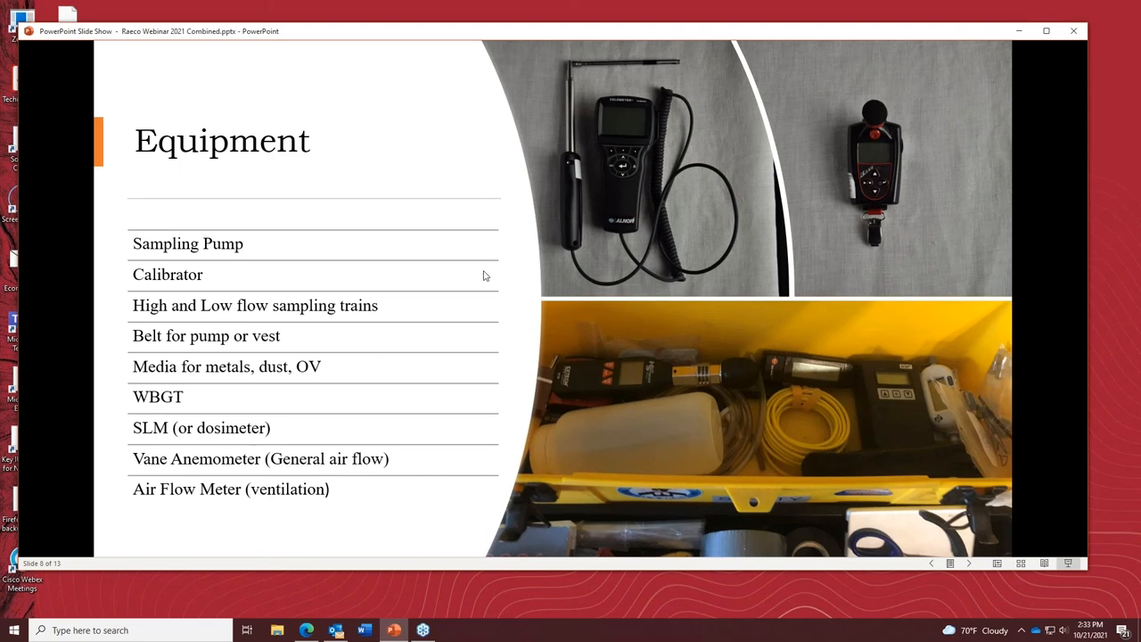
{"action": "mouse_move", "coordinate": [445, 355]}
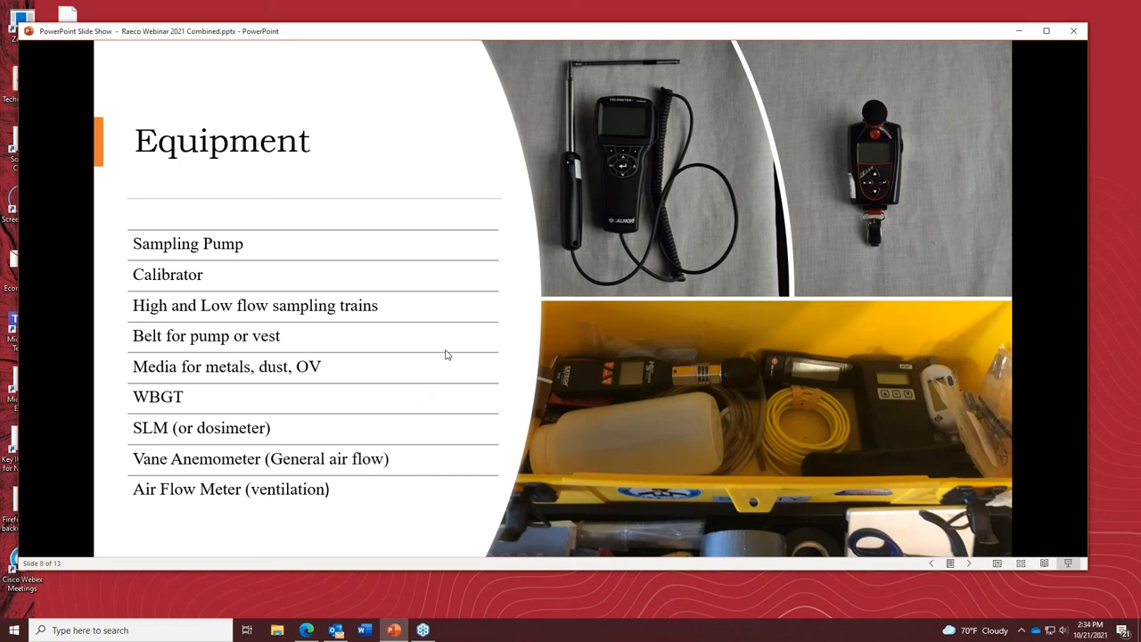
{"action": "mouse_move", "coordinate": [378, 381]}
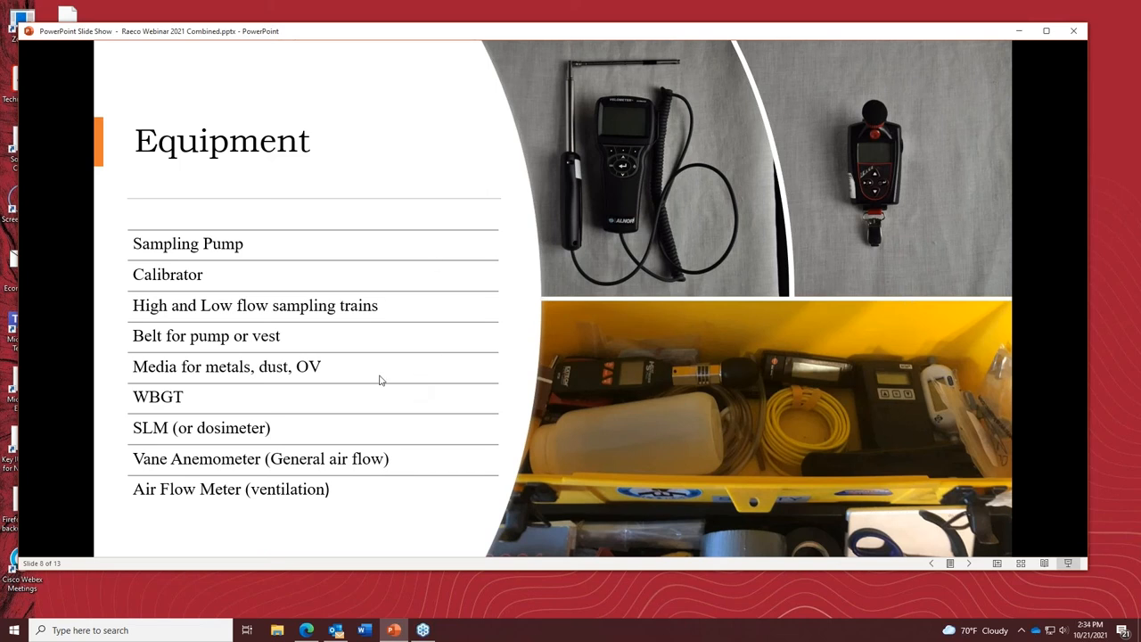
{"action": "mouse_move", "coordinate": [400, 488]}
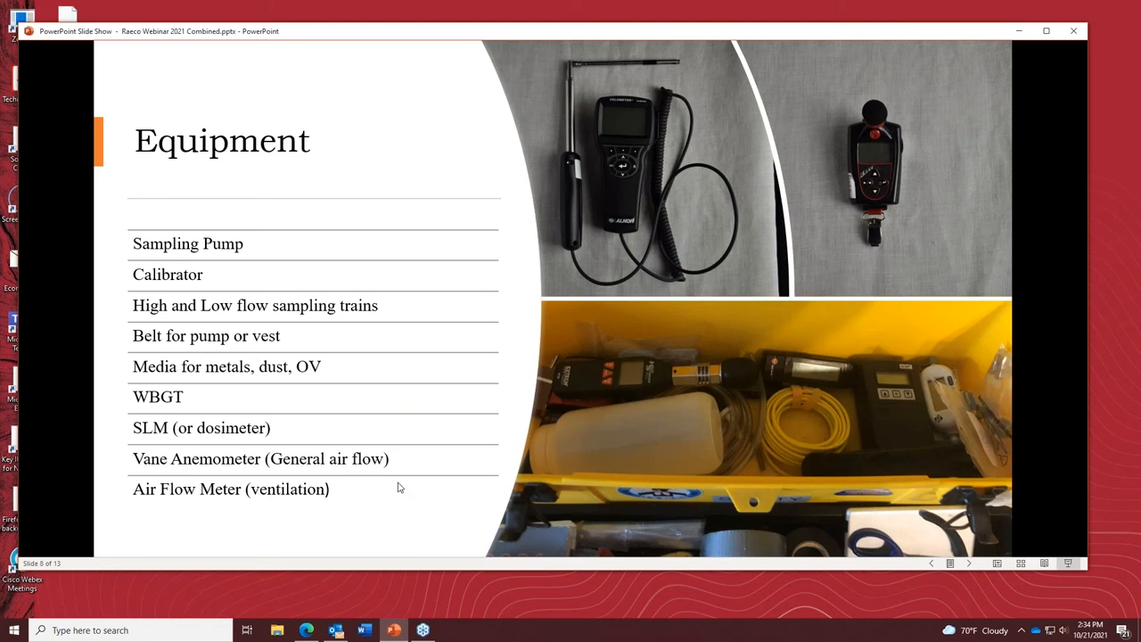
{"action": "mouse_move", "coordinate": [390, 264]}
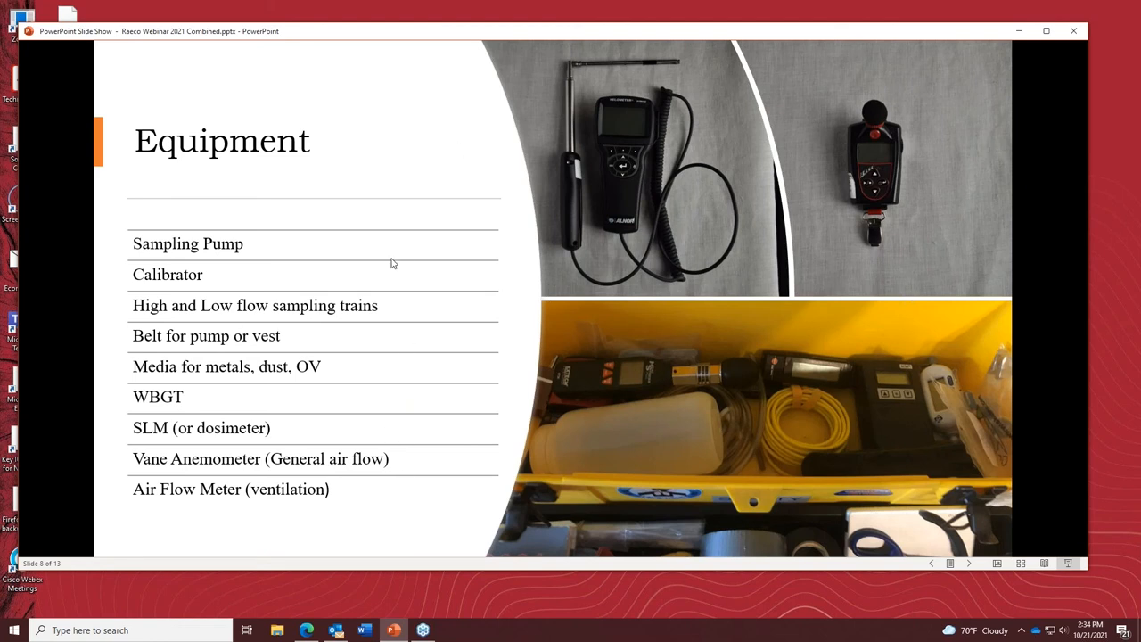
{"action": "mouse_move", "coordinate": [378, 312]}
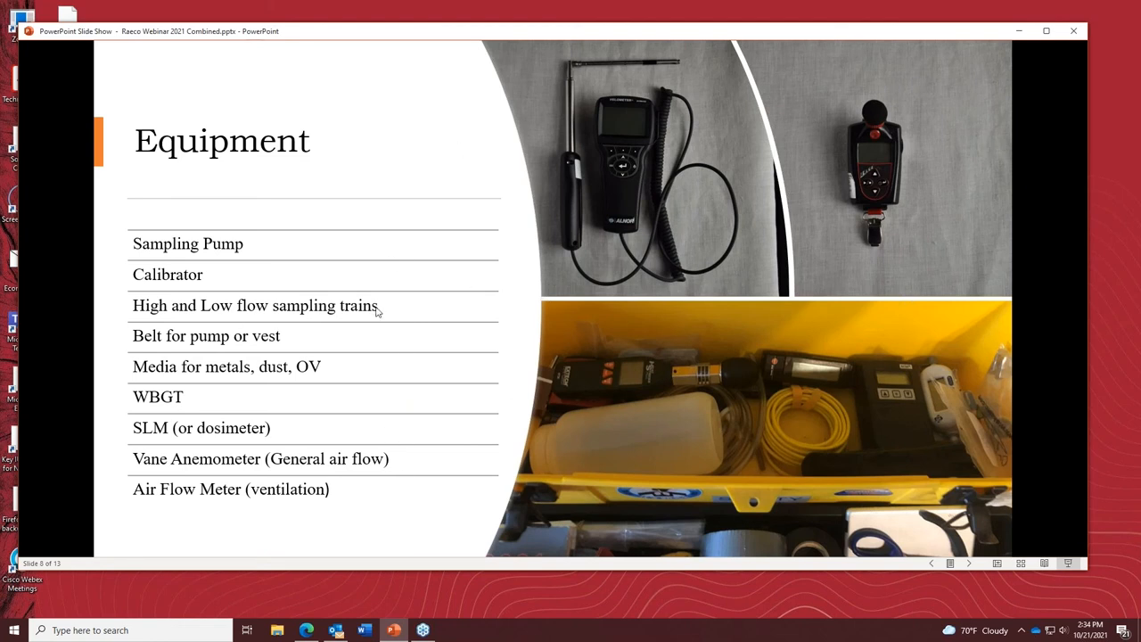
{"action": "mouse_move", "coordinate": [775, 446]}
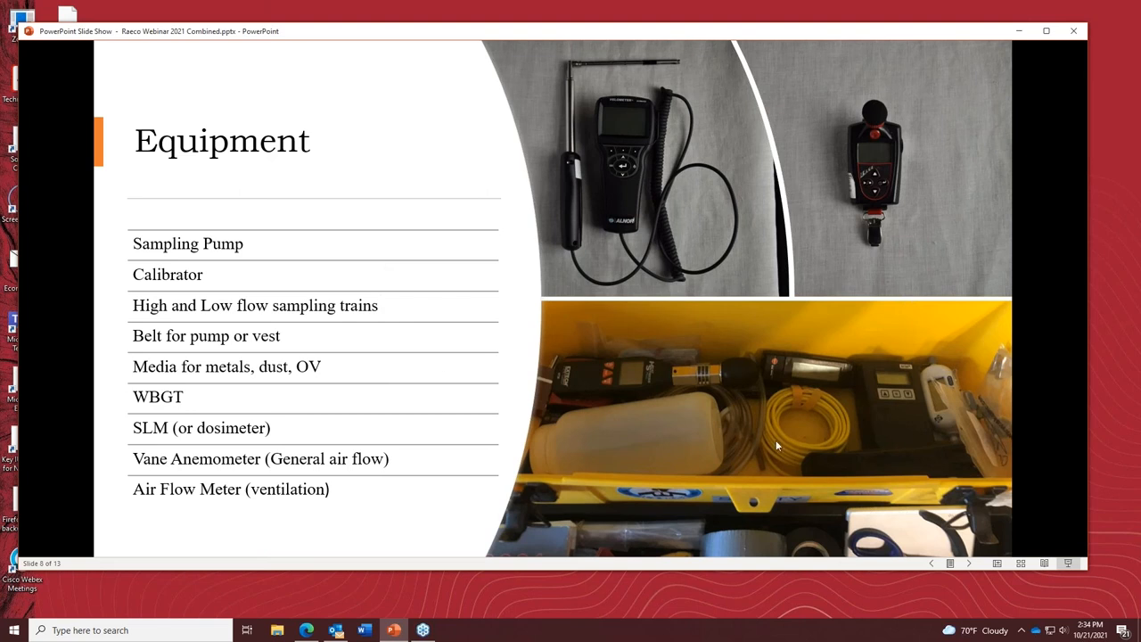
{"action": "mouse_move", "coordinate": [895, 269]}
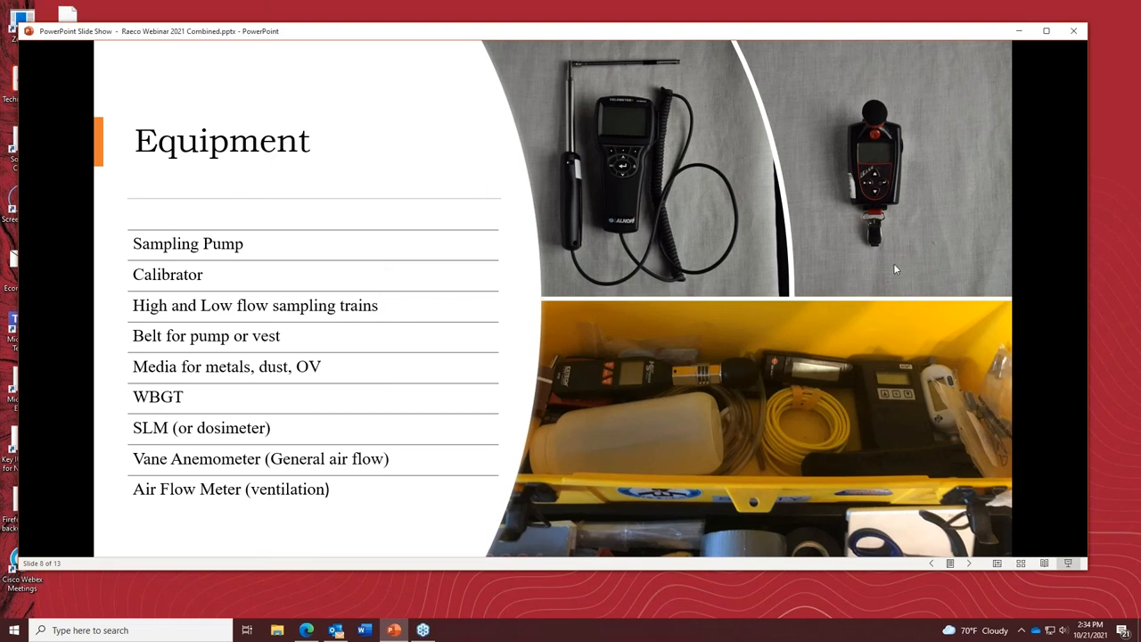
{"action": "mouse_move", "coordinate": [313, 278]}
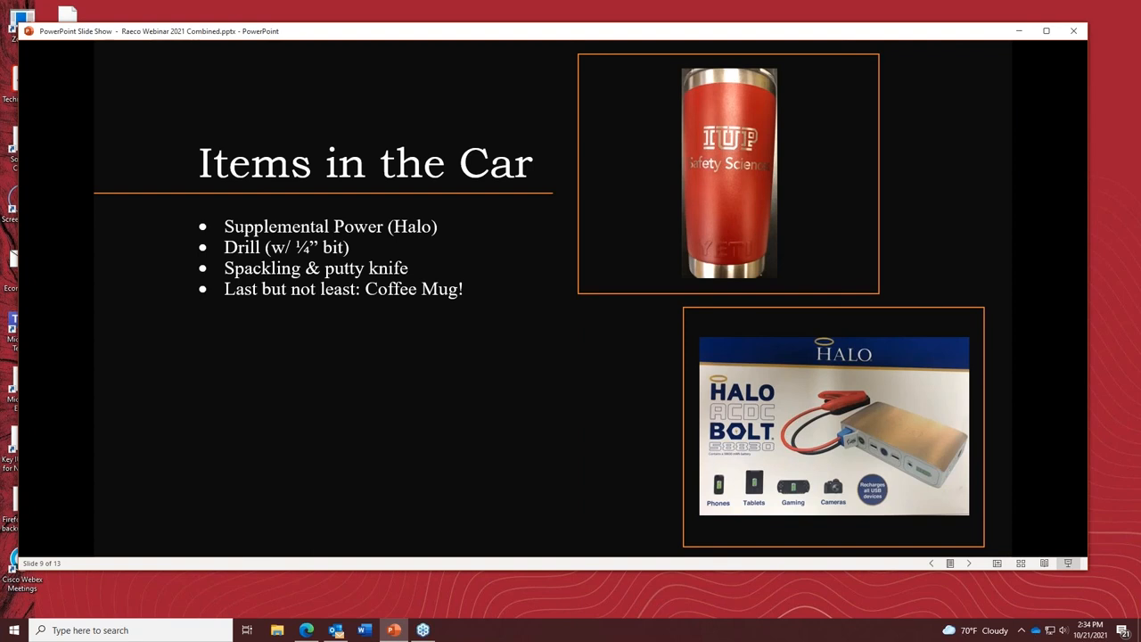
{"action": "mouse_move", "coordinate": [435, 394]}
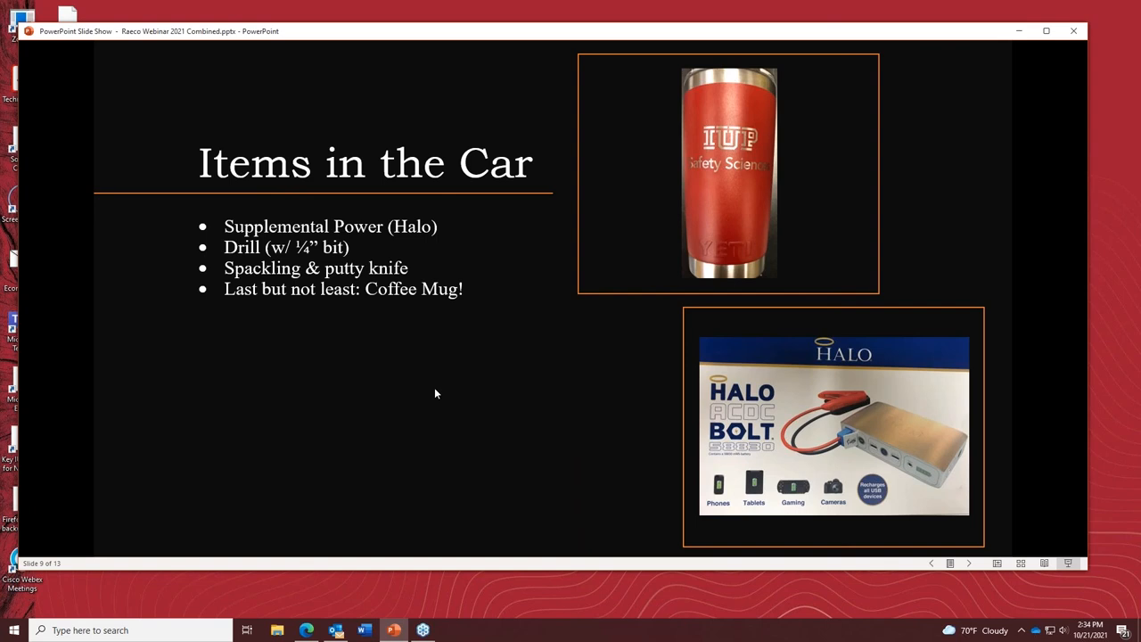
{"action": "mouse_move", "coordinate": [408, 272]}
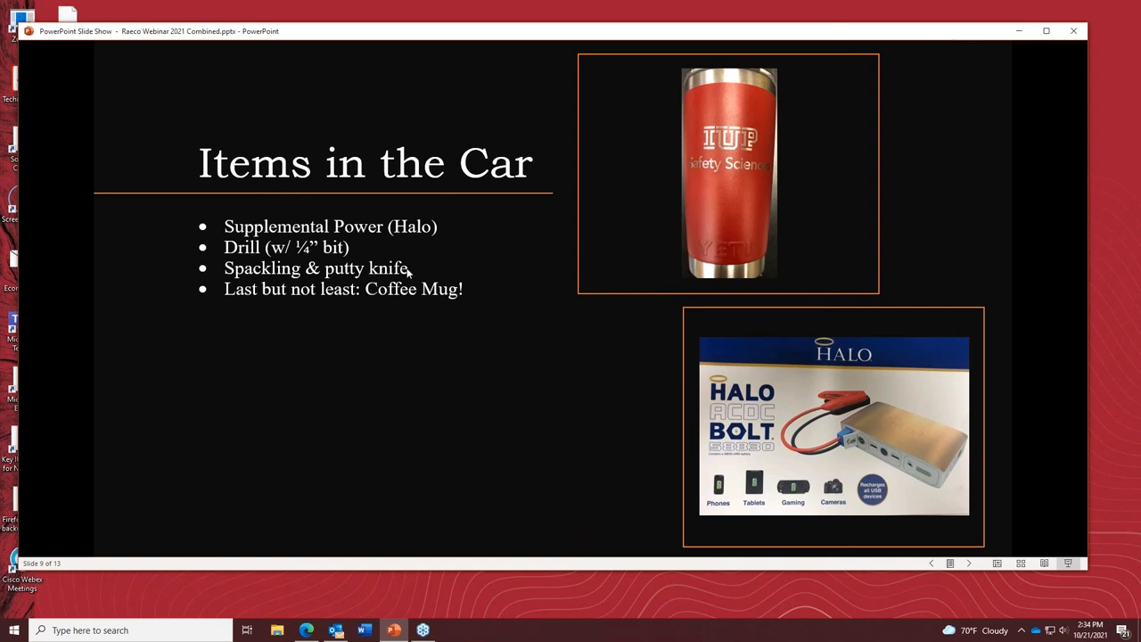
{"action": "mouse_move", "coordinate": [409, 356]}
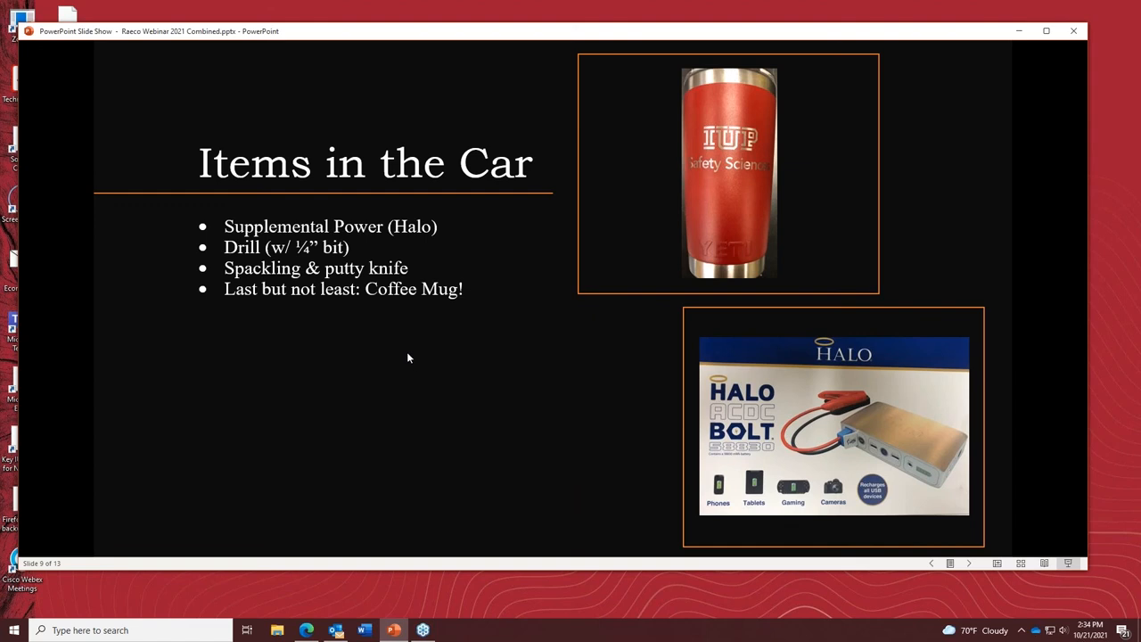
{"action": "mouse_move", "coordinate": [364, 449]}
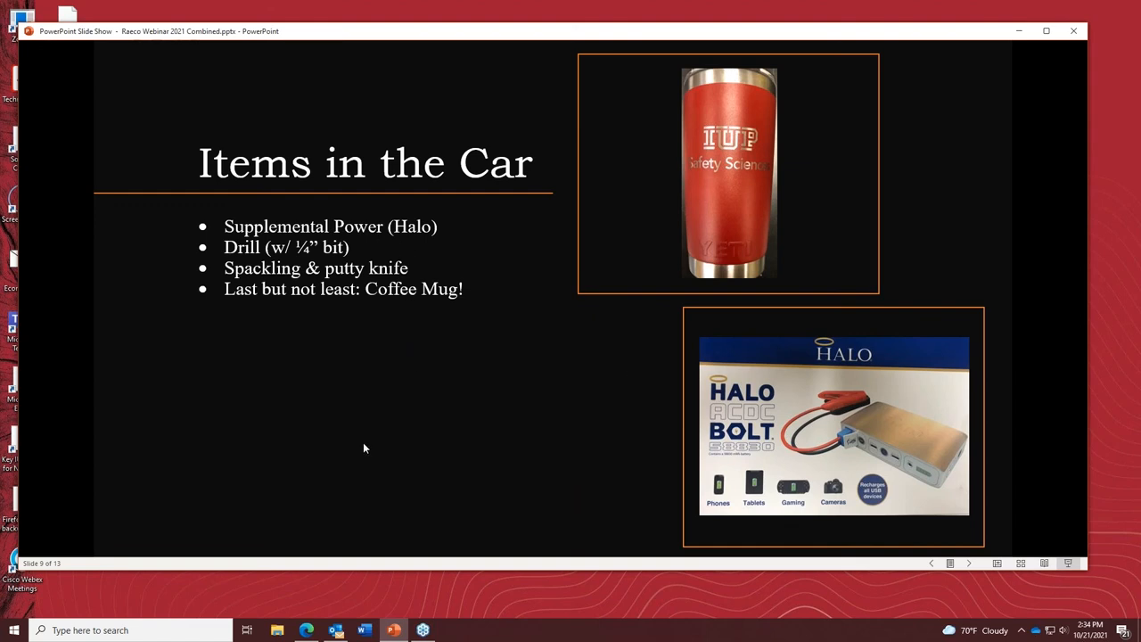
{"action": "mouse_move", "coordinate": [328, 394]}
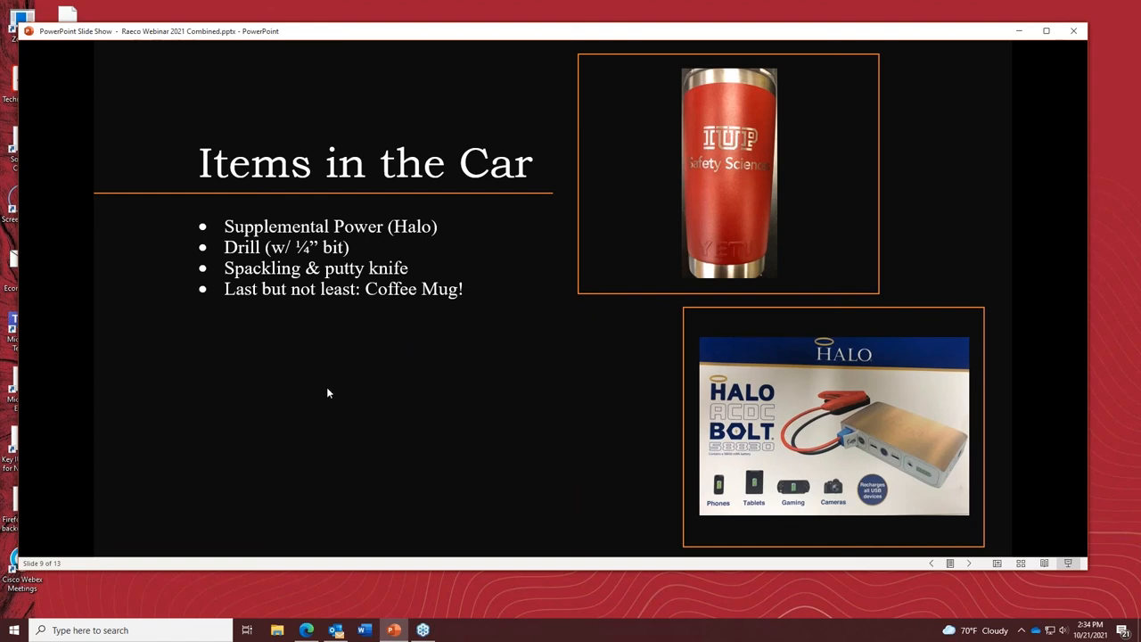
{"action": "mouse_move", "coordinate": [387, 243]}
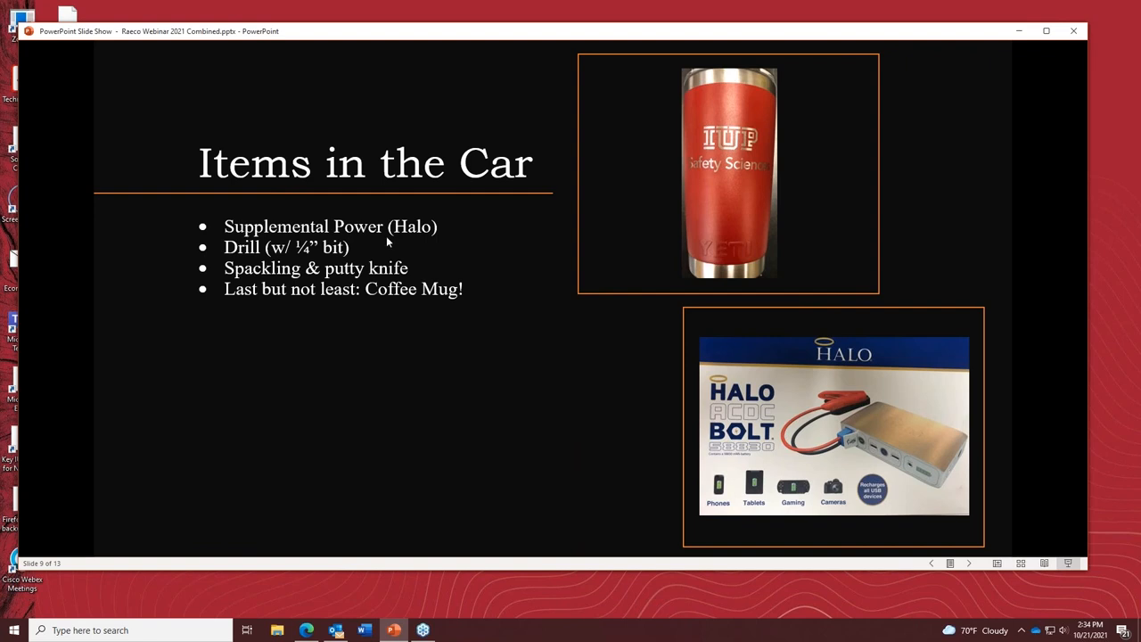
{"action": "mouse_move", "coordinate": [720, 348]}
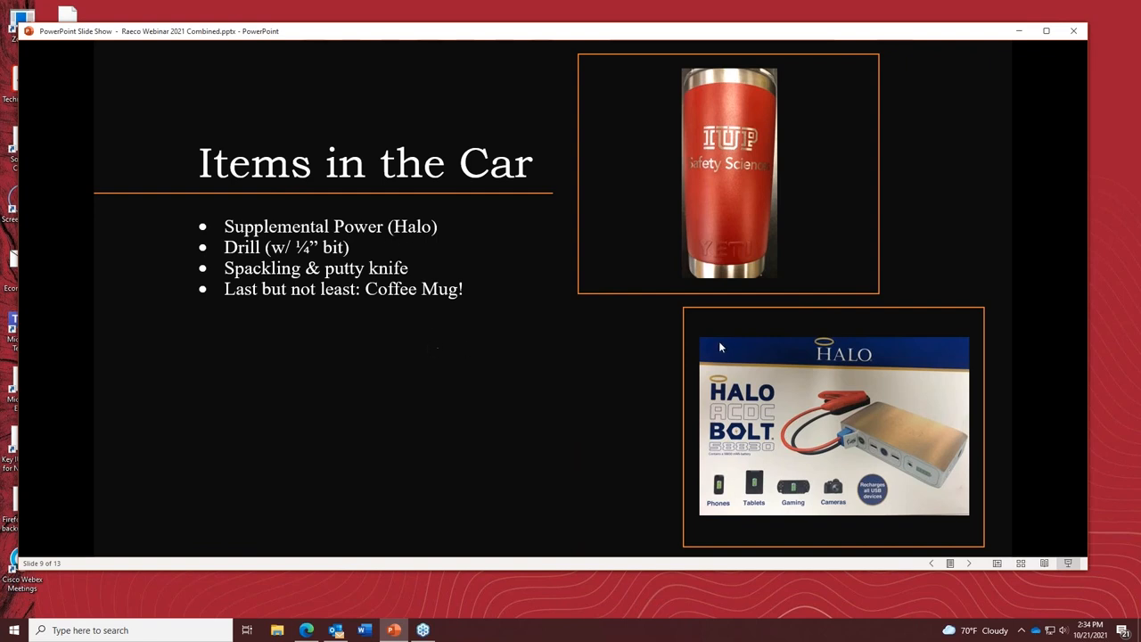
{"action": "mouse_move", "coordinate": [879, 442]}
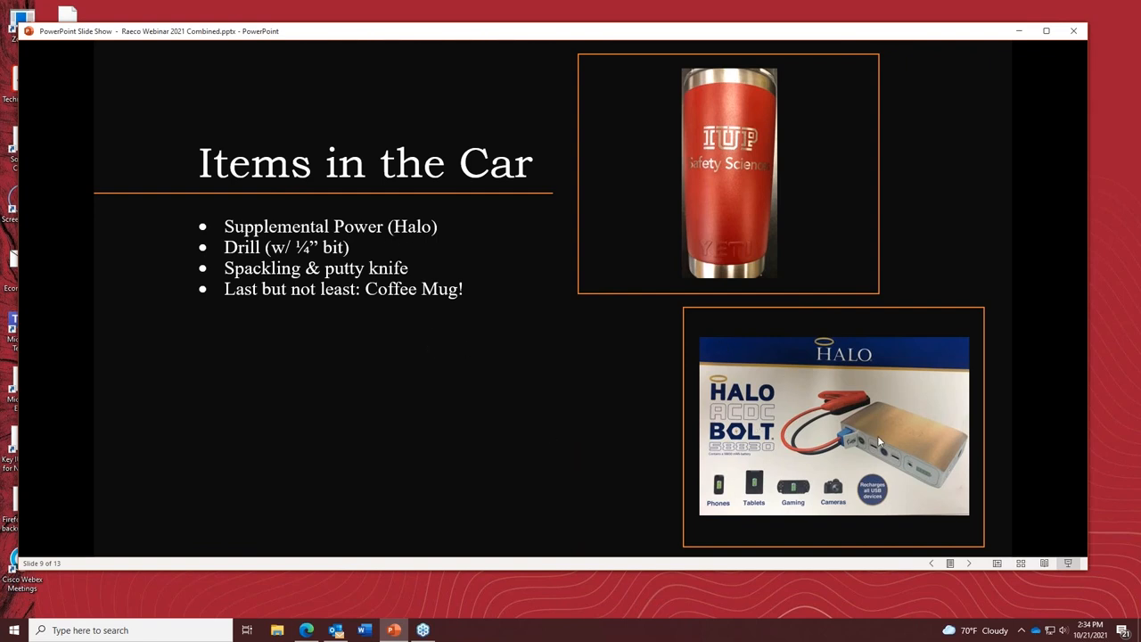
{"action": "mouse_move", "coordinate": [552, 419]}
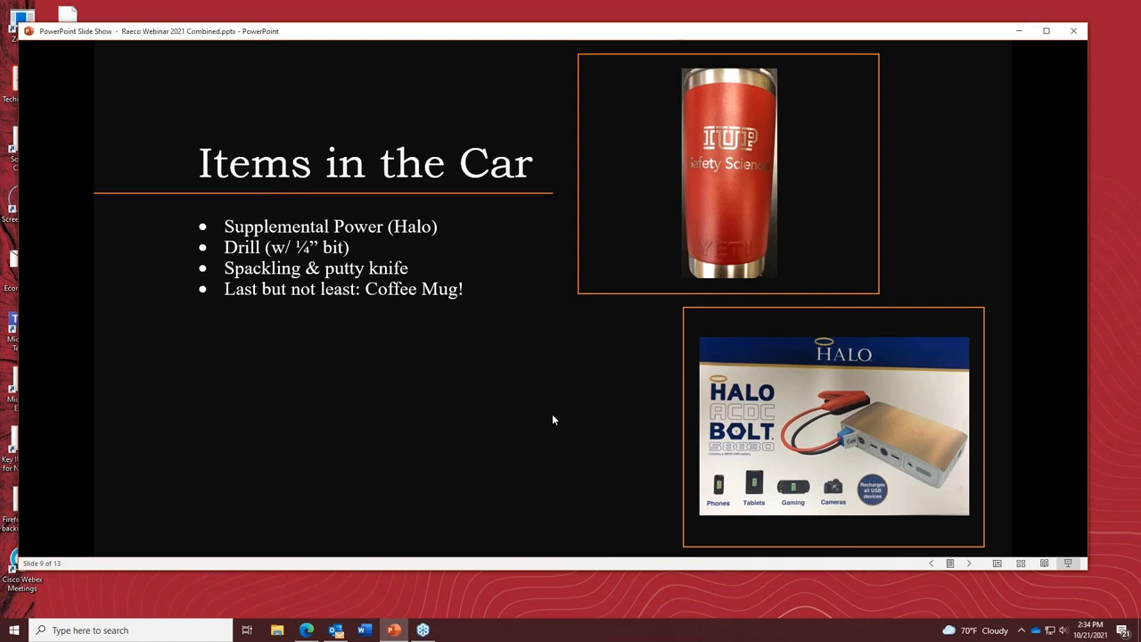
{"action": "mouse_move", "coordinate": [737, 419]}
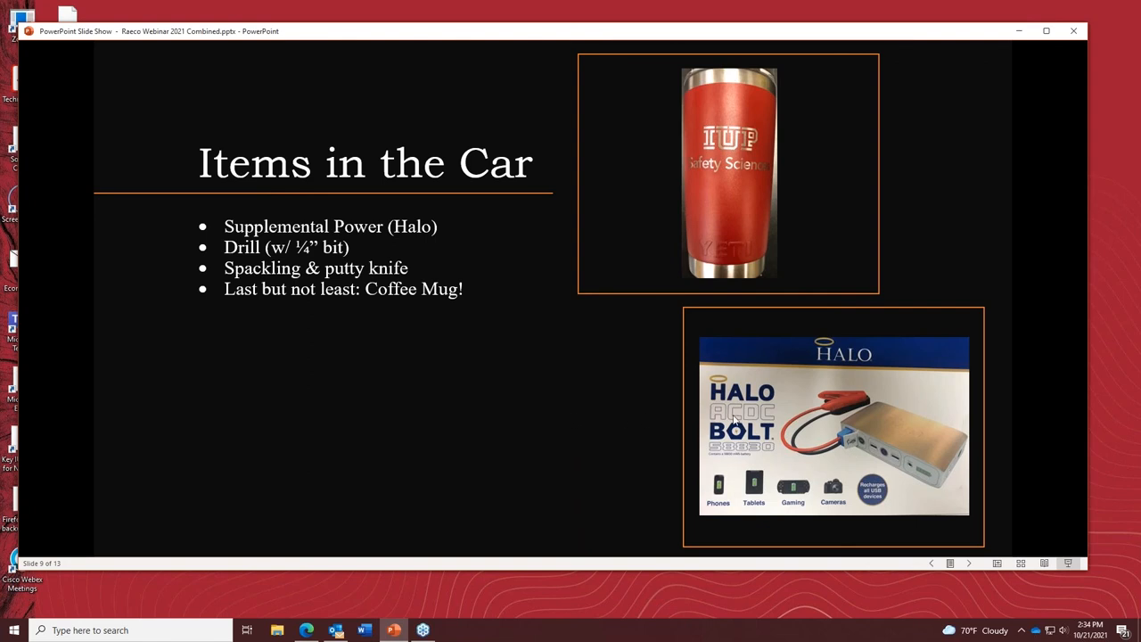
{"action": "mouse_move", "coordinate": [739, 470]}
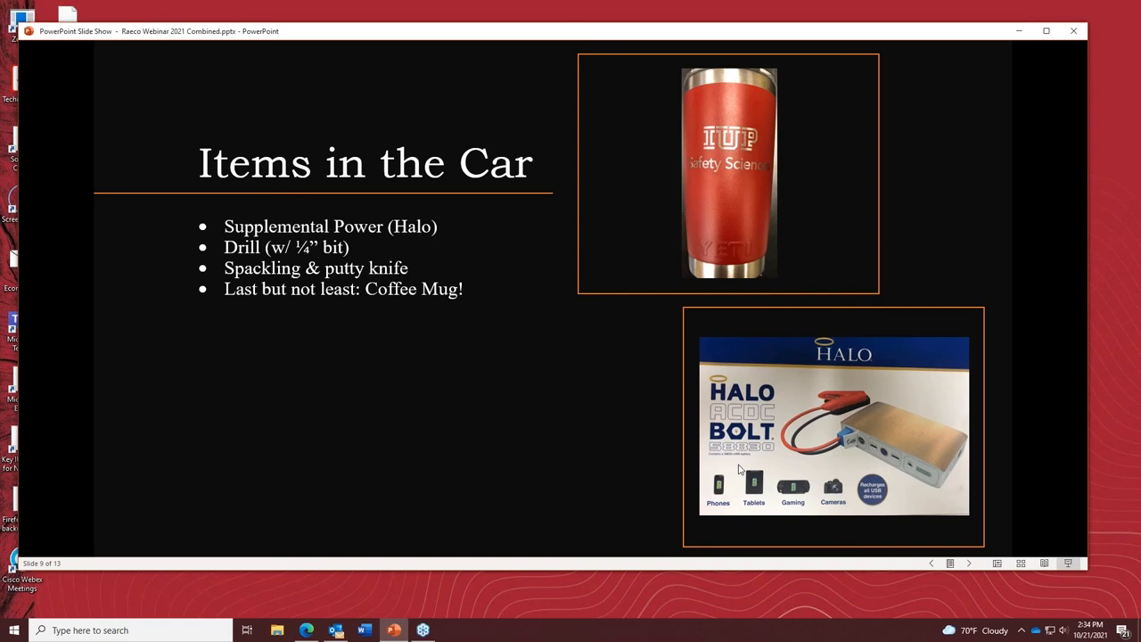
{"action": "mouse_move", "coordinate": [697, 470]}
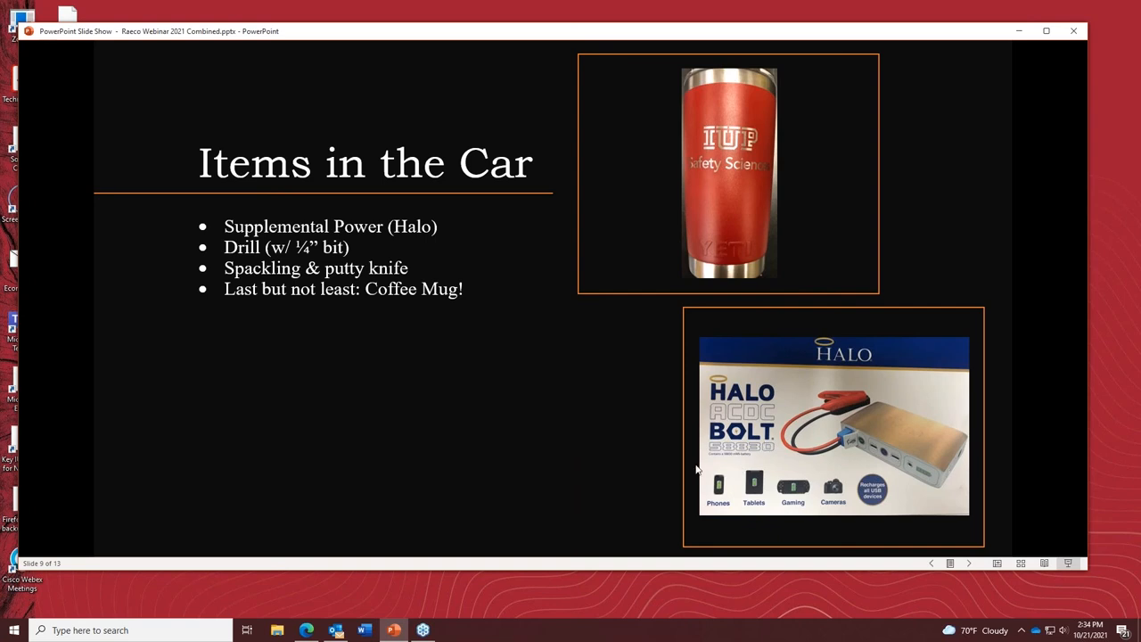
{"action": "mouse_move", "coordinate": [900, 456]}
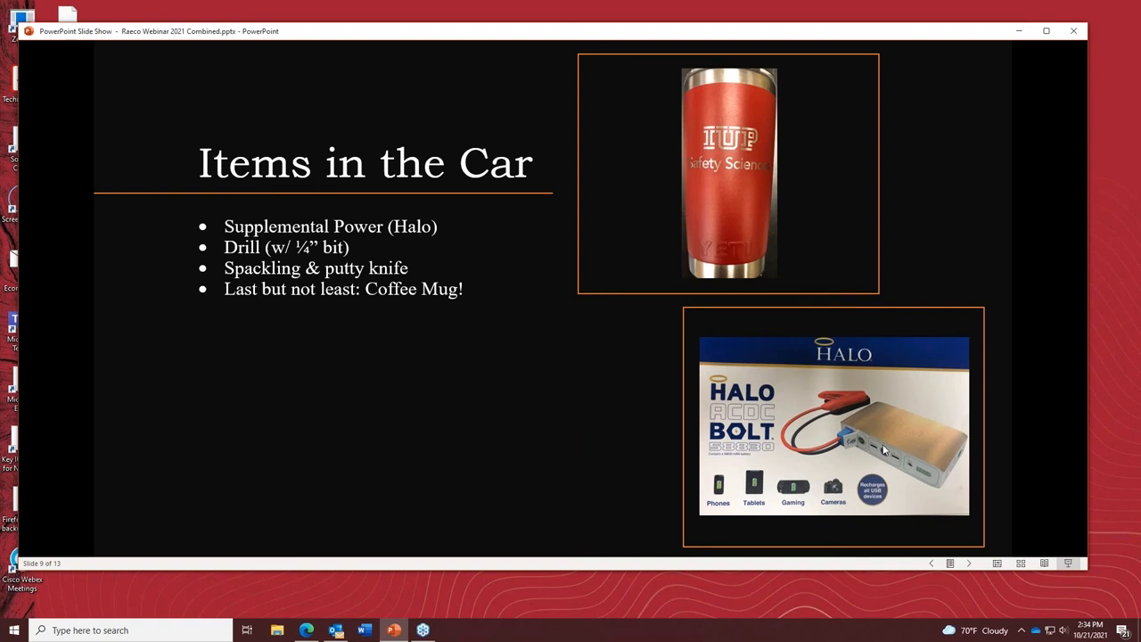
{"action": "mouse_move", "coordinate": [880, 463]}
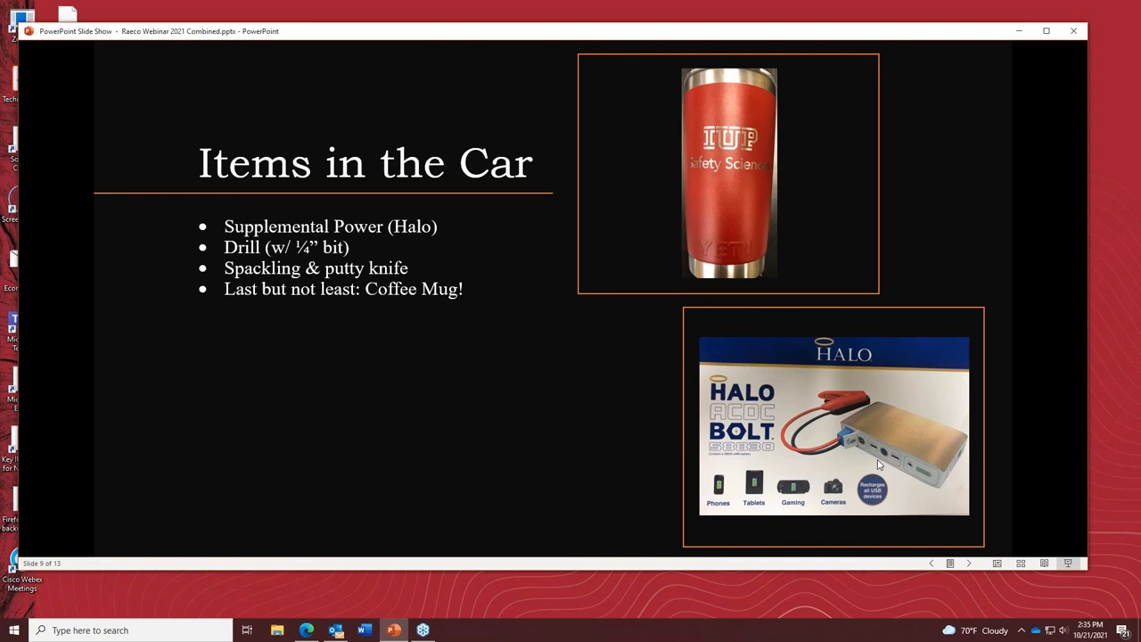
{"action": "mouse_move", "coordinate": [873, 474]}
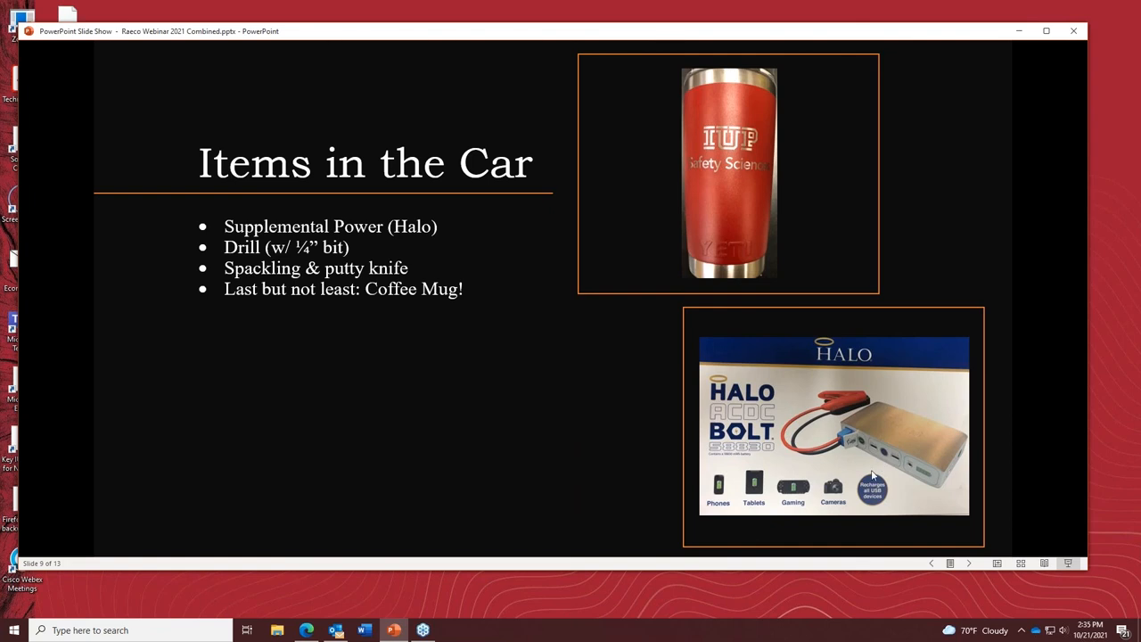
{"action": "mouse_move", "coordinate": [872, 472]}
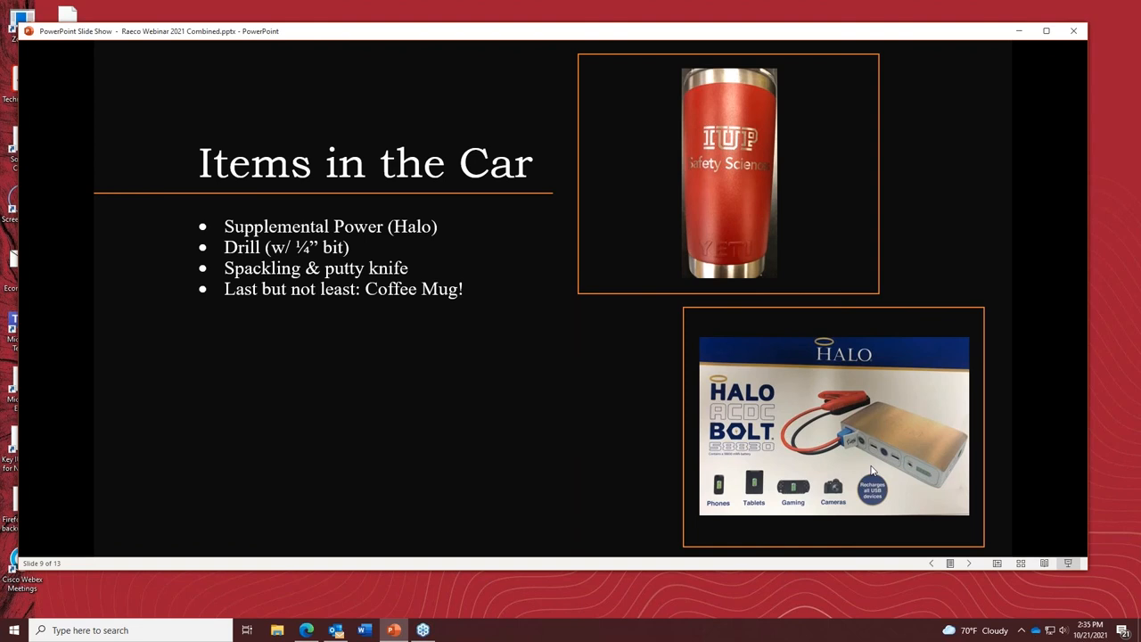
{"action": "mouse_move", "coordinate": [980, 421]}
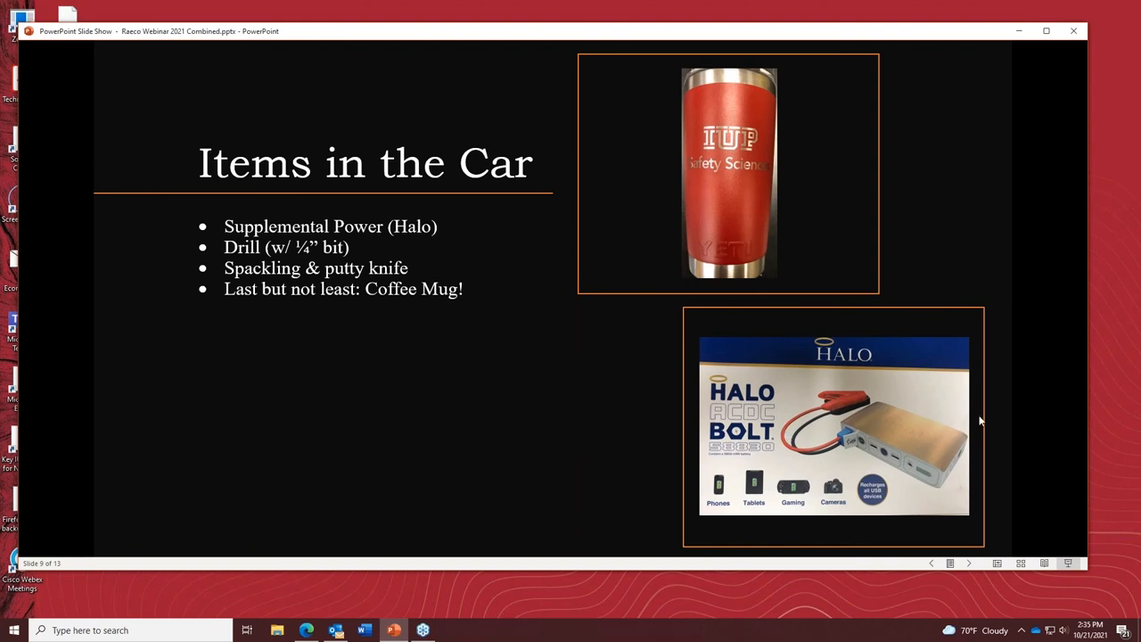
{"action": "mouse_move", "coordinate": [792, 406]}
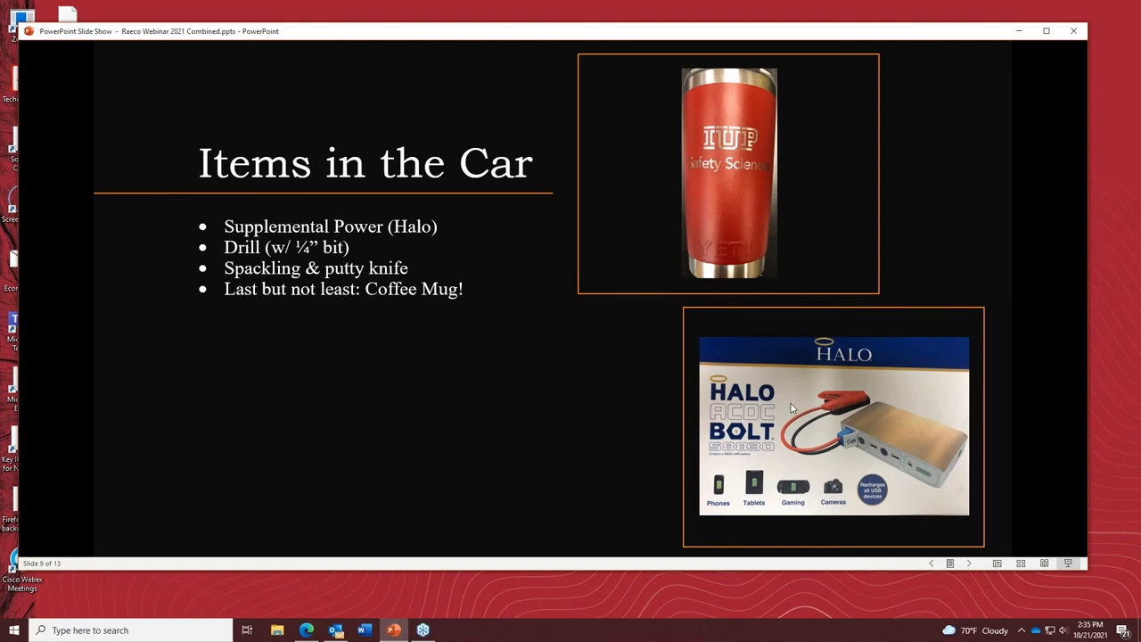
{"action": "mouse_move", "coordinate": [753, 477]}
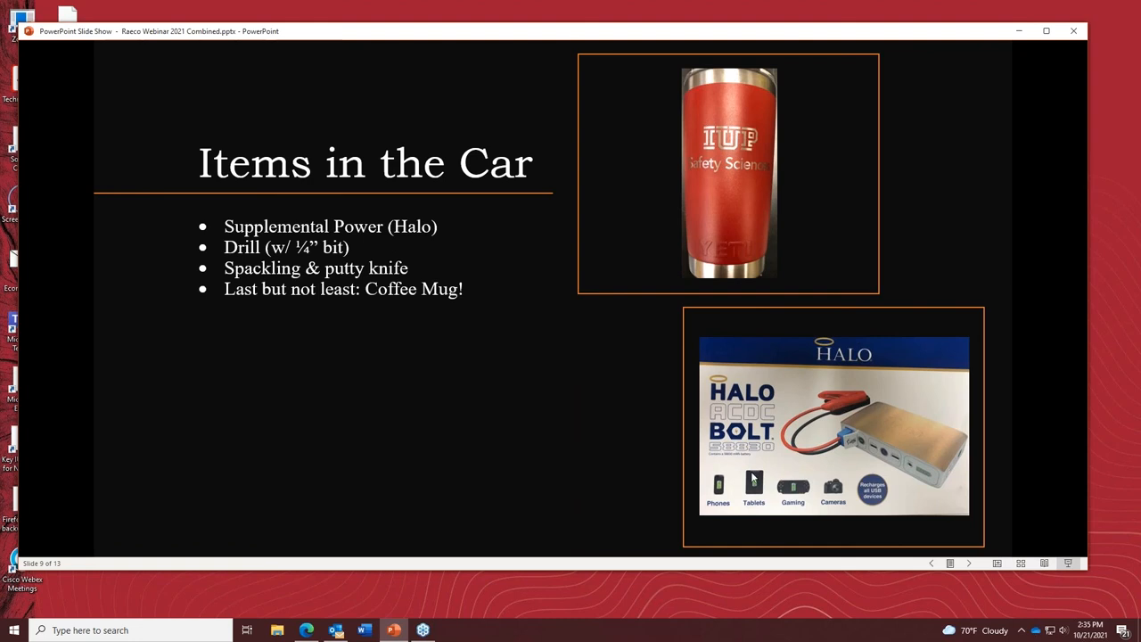
{"action": "mouse_move", "coordinate": [788, 403]}
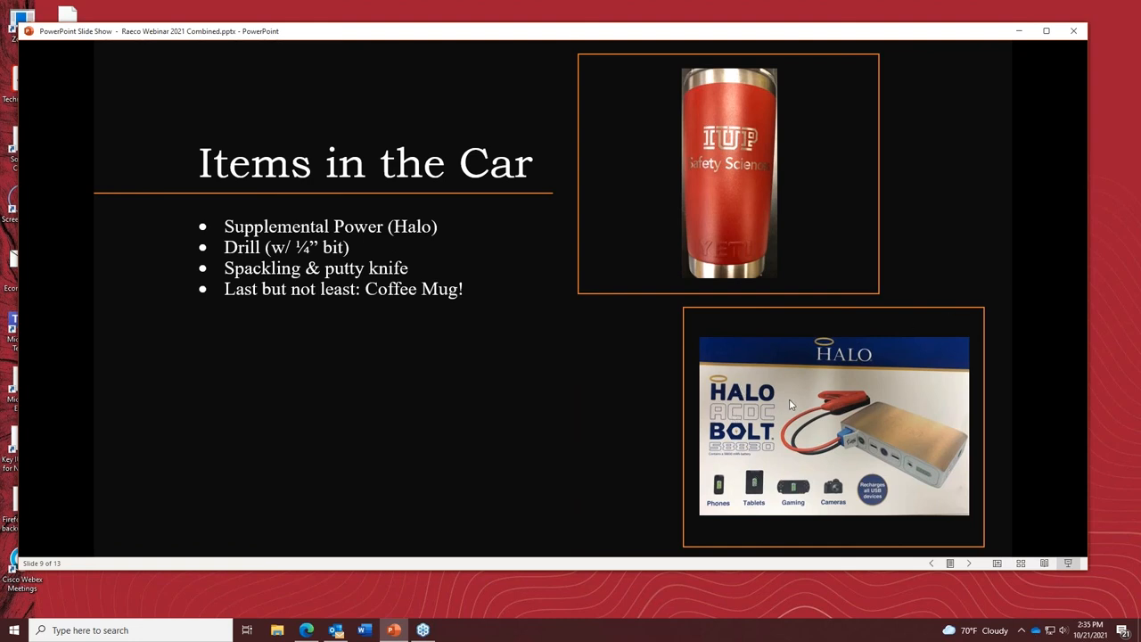
{"action": "mouse_move", "coordinate": [941, 464]}
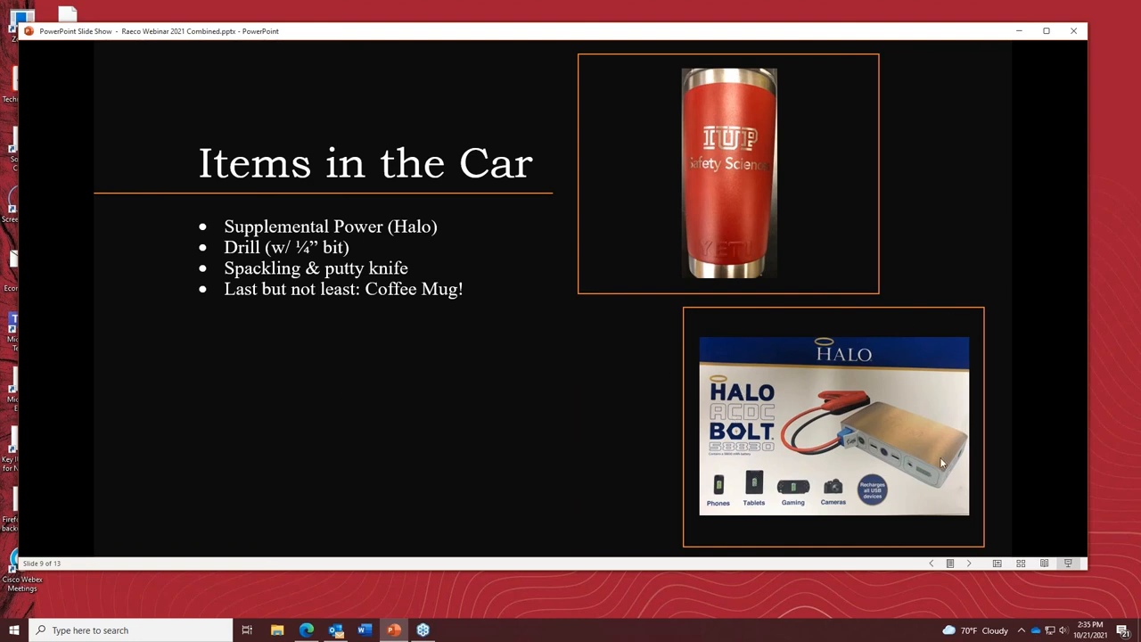
{"action": "mouse_move", "coordinate": [335, 425]}
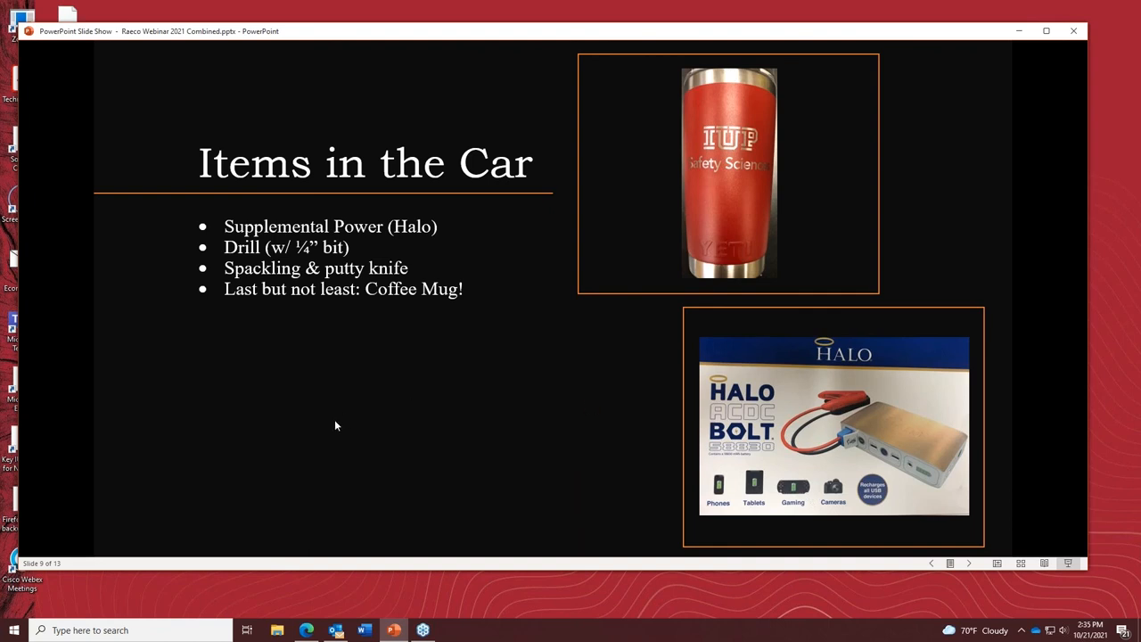
{"action": "mouse_move", "coordinate": [535, 346]}
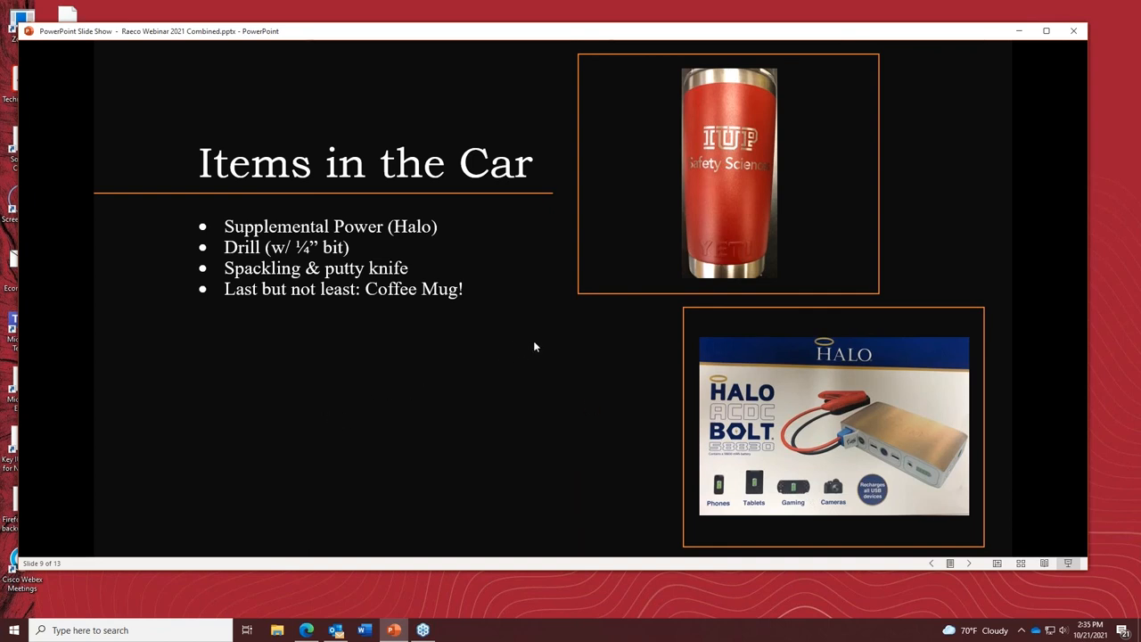
{"action": "mouse_move", "coordinate": [877, 484]}
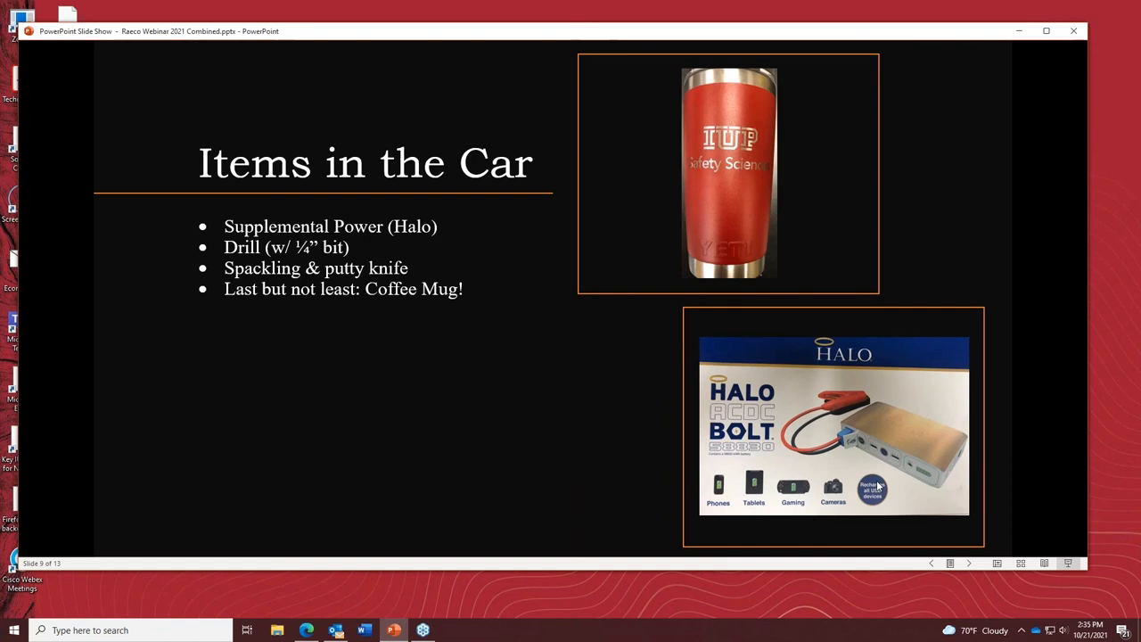
{"action": "mouse_move", "coordinate": [770, 385]}
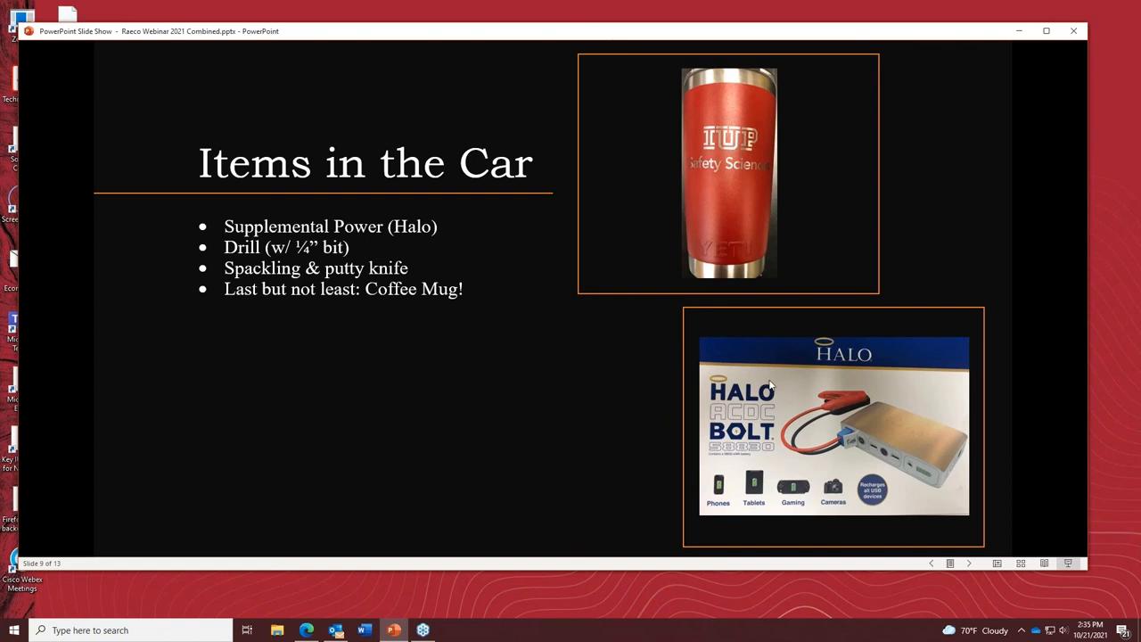
{"action": "mouse_move", "coordinate": [503, 442]}
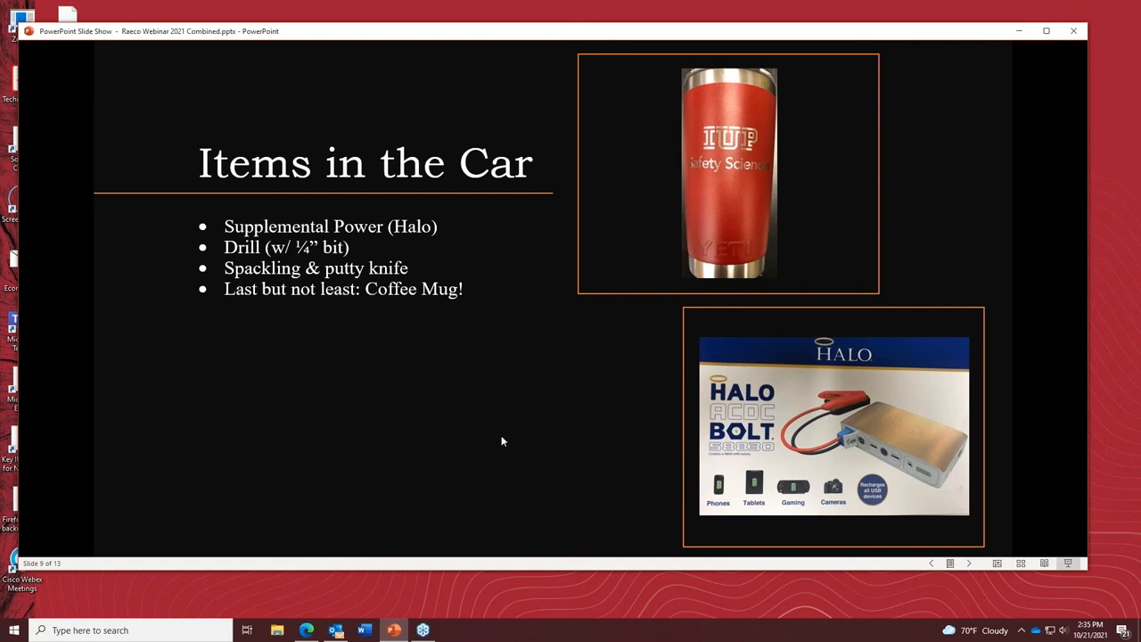
{"action": "mouse_move", "coordinate": [331, 324]}
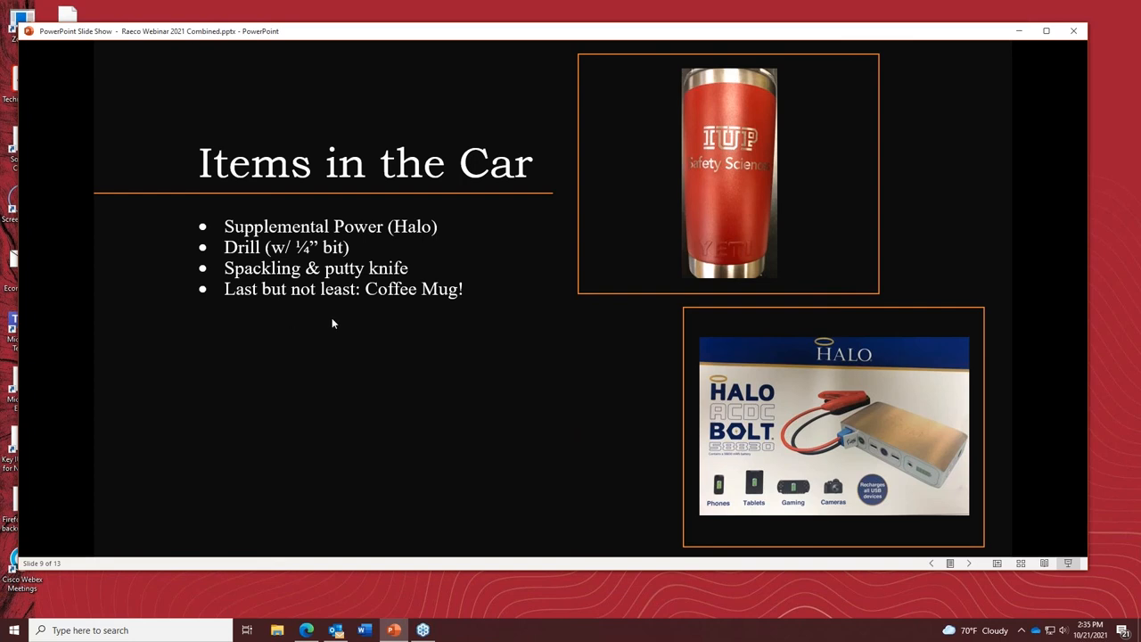
{"action": "mouse_move", "coordinate": [342, 253]}
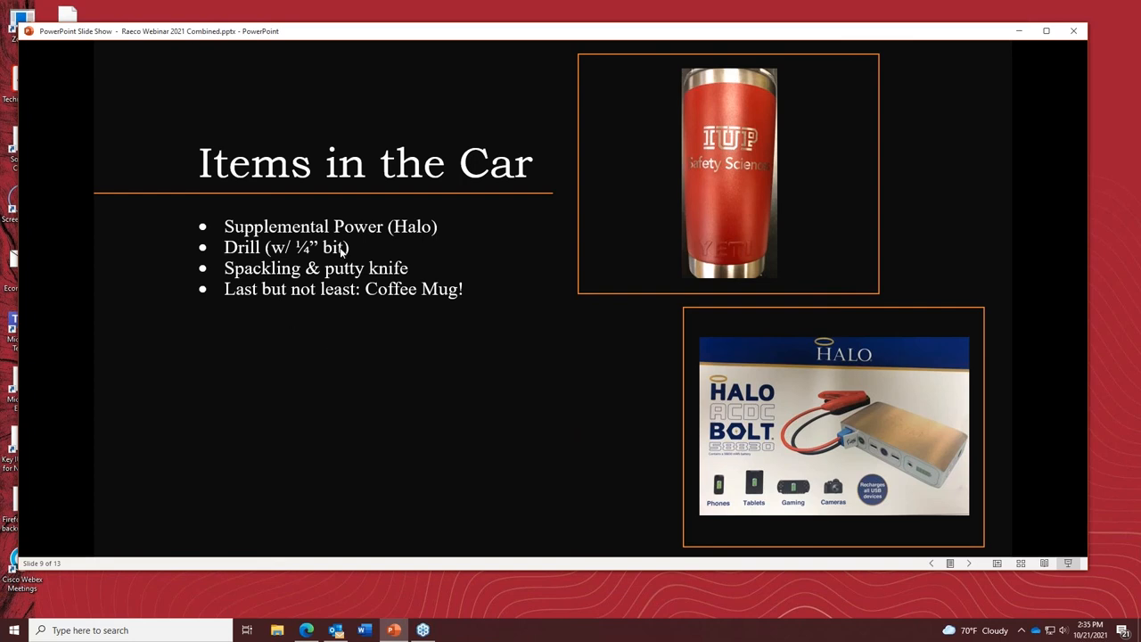
{"action": "mouse_move", "coordinate": [363, 445]}
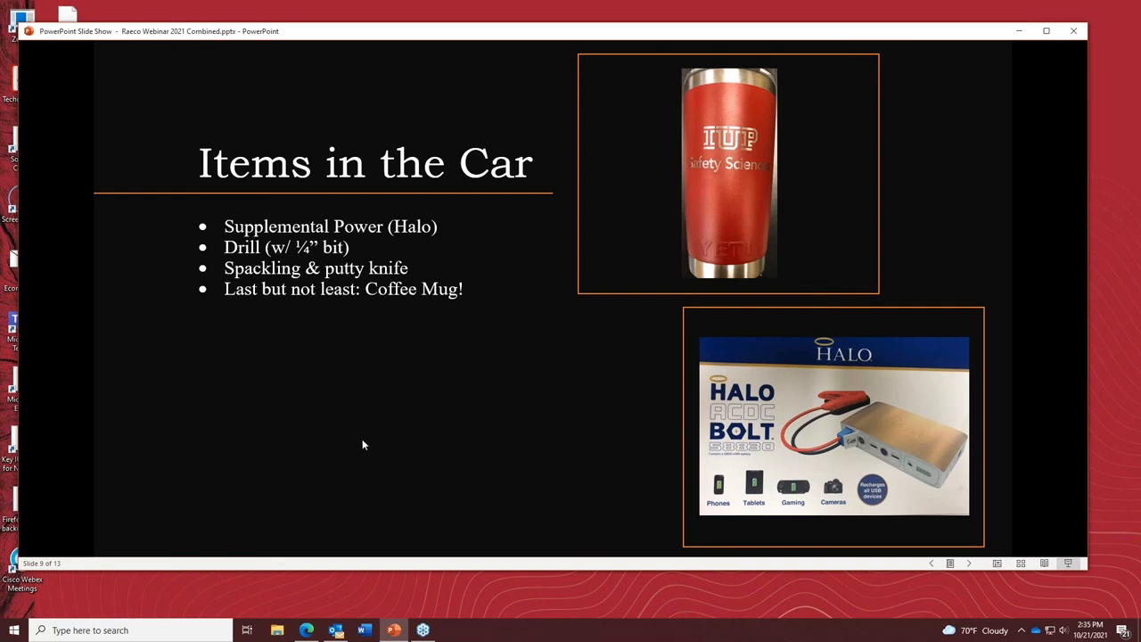
{"action": "mouse_move", "coordinate": [363, 353]}
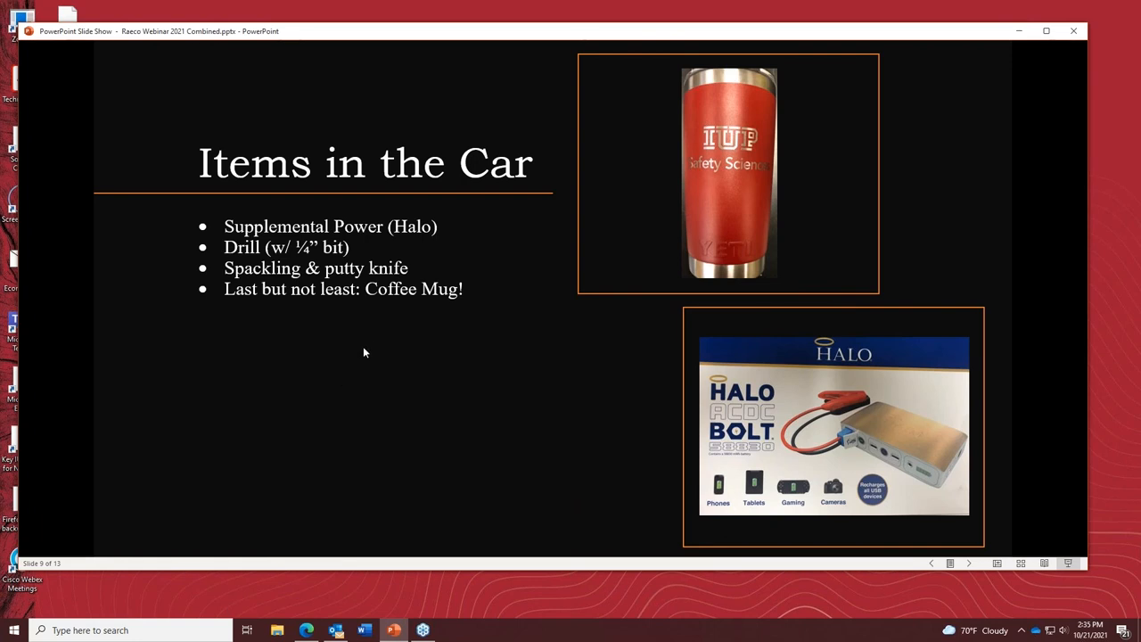
{"action": "mouse_move", "coordinate": [314, 307]}
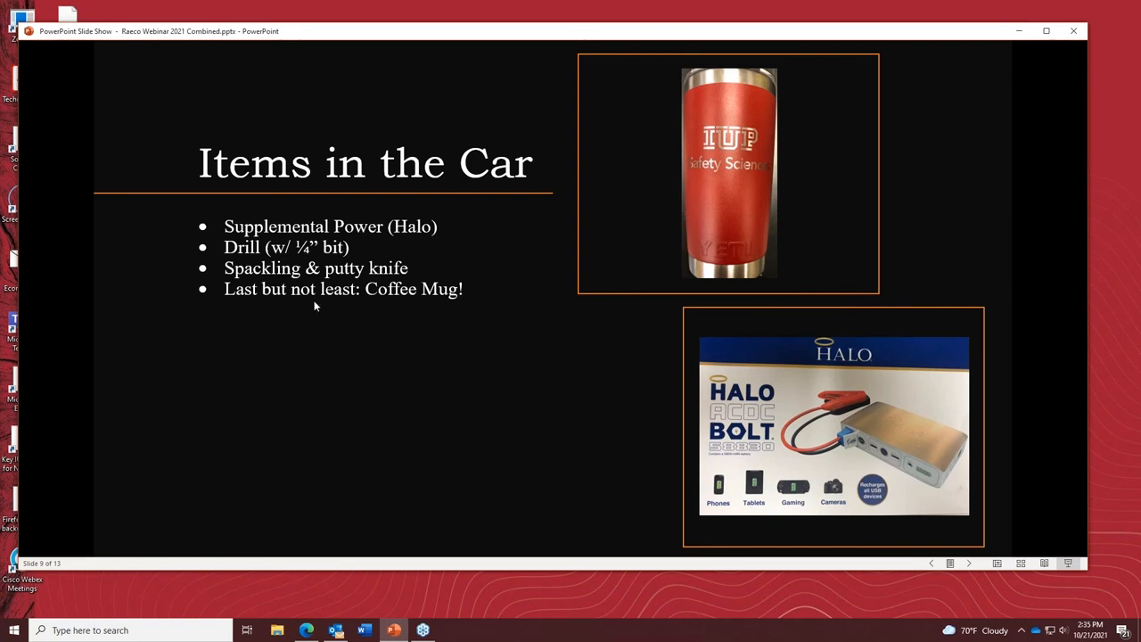
{"action": "mouse_move", "coordinate": [360, 298]}
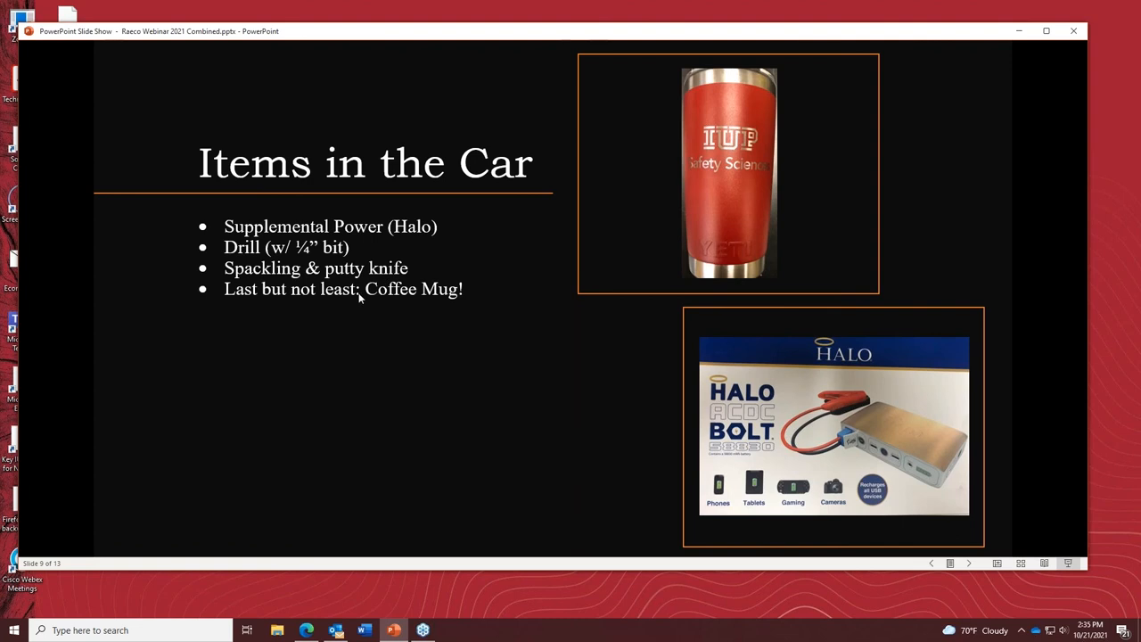
{"action": "mouse_move", "coordinate": [439, 388]}
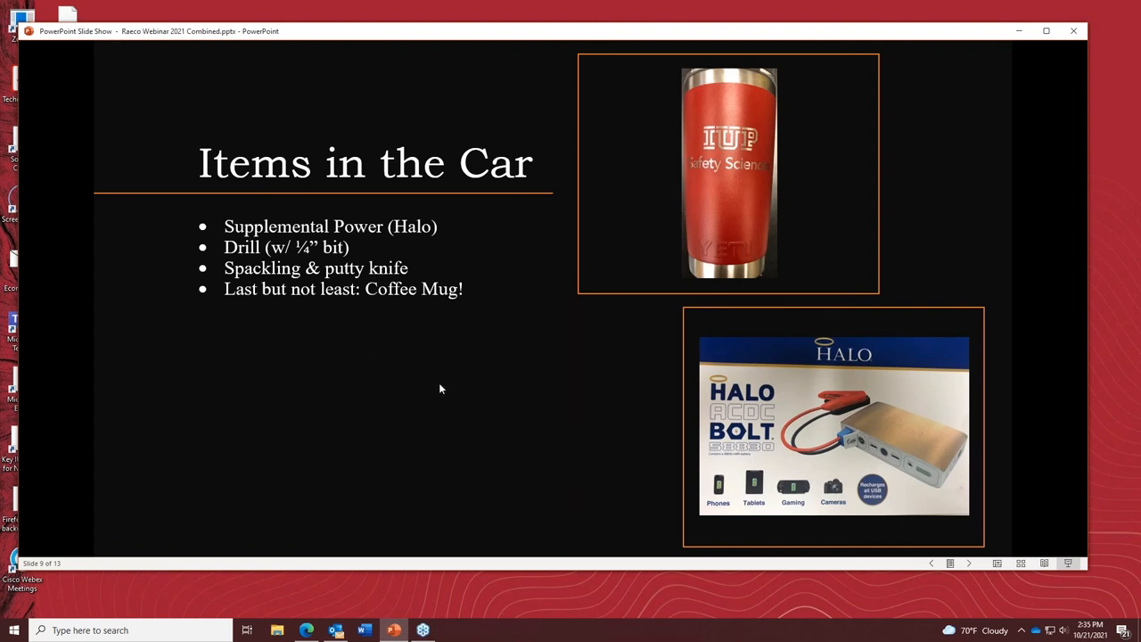
{"action": "mouse_move", "coordinate": [230, 268]}
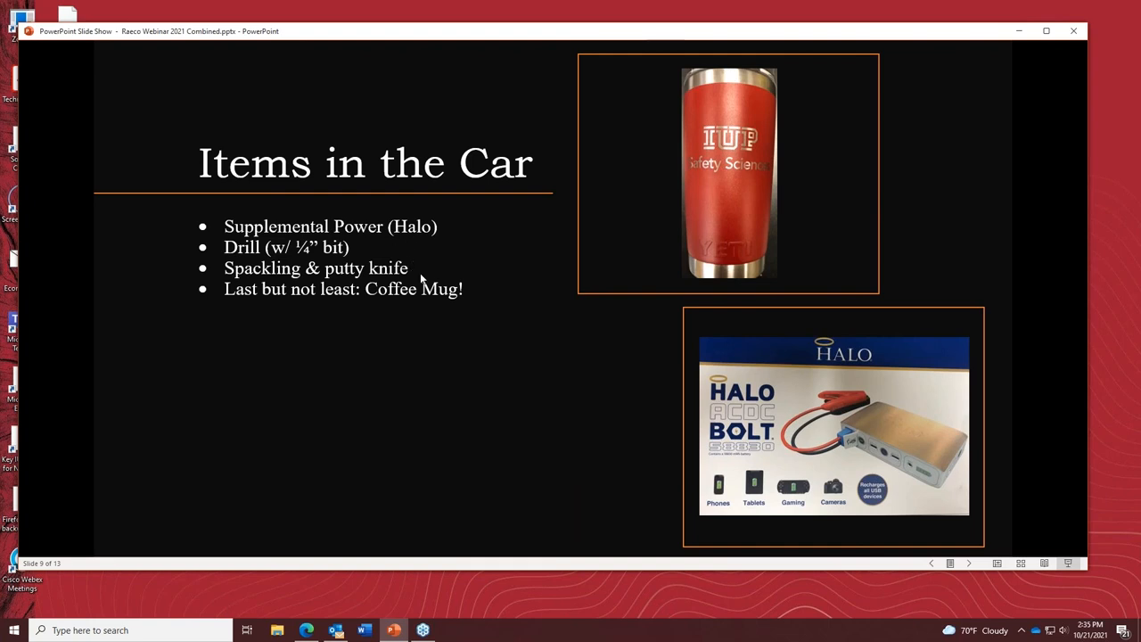
{"action": "mouse_move", "coordinate": [282, 289]}
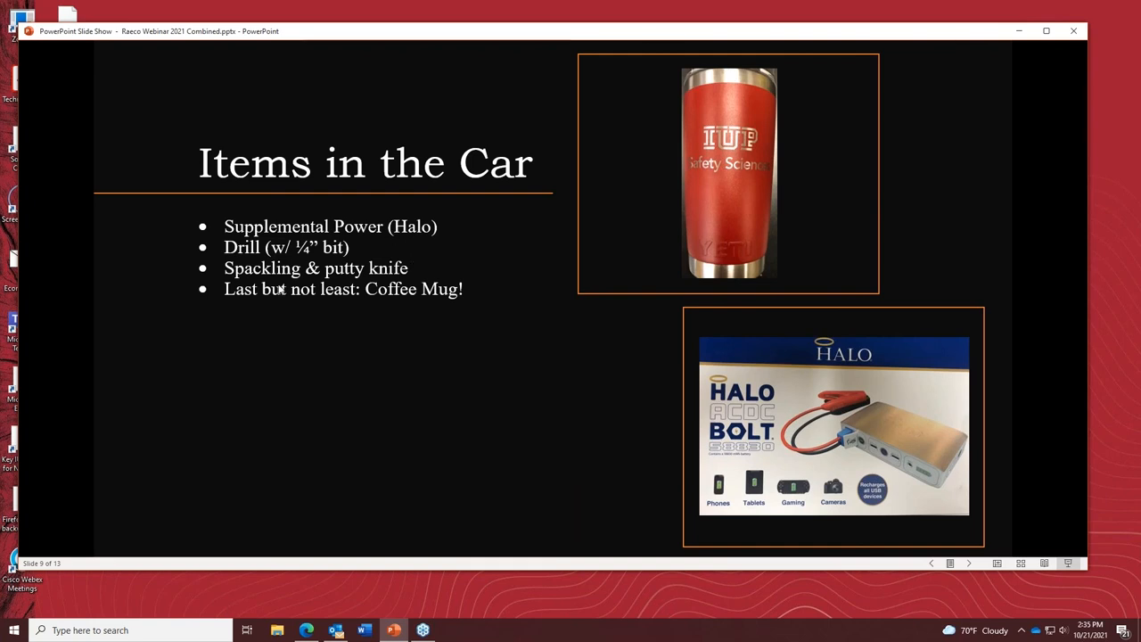
{"action": "mouse_move", "coordinate": [321, 342]}
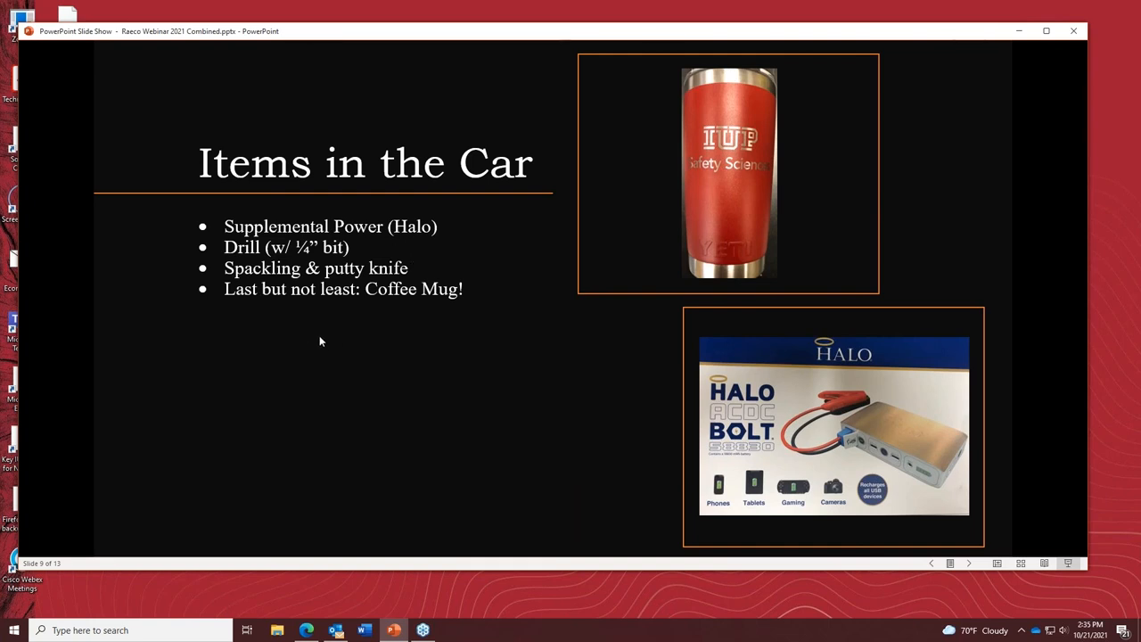
{"action": "mouse_move", "coordinate": [342, 317]}
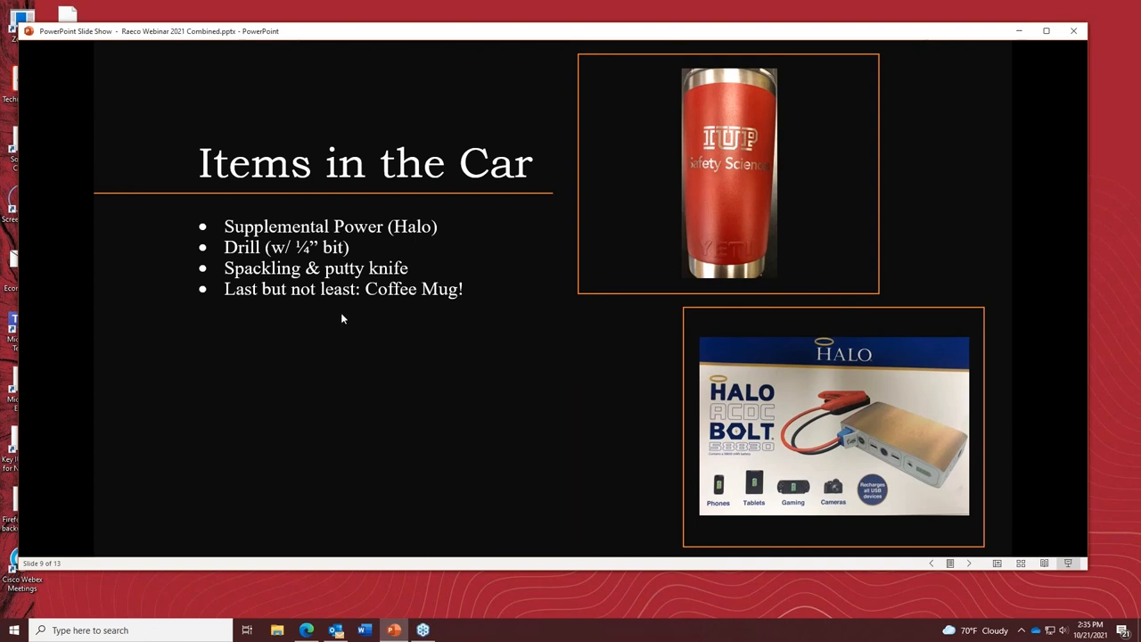
{"action": "mouse_move", "coordinate": [300, 324]}
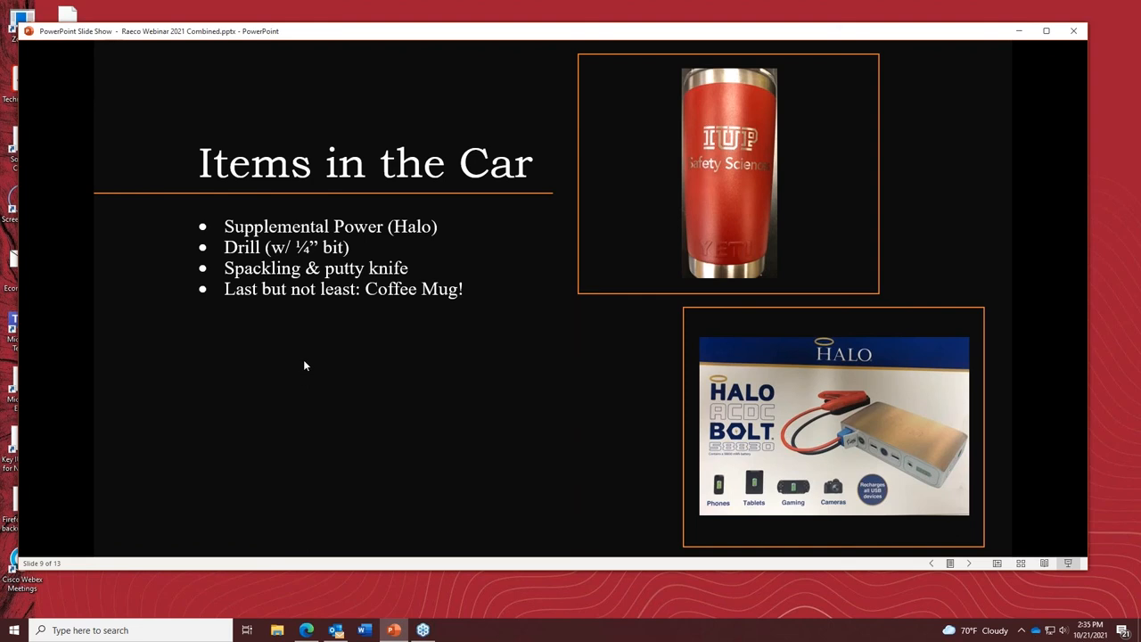
{"action": "mouse_move", "coordinate": [211, 350]}
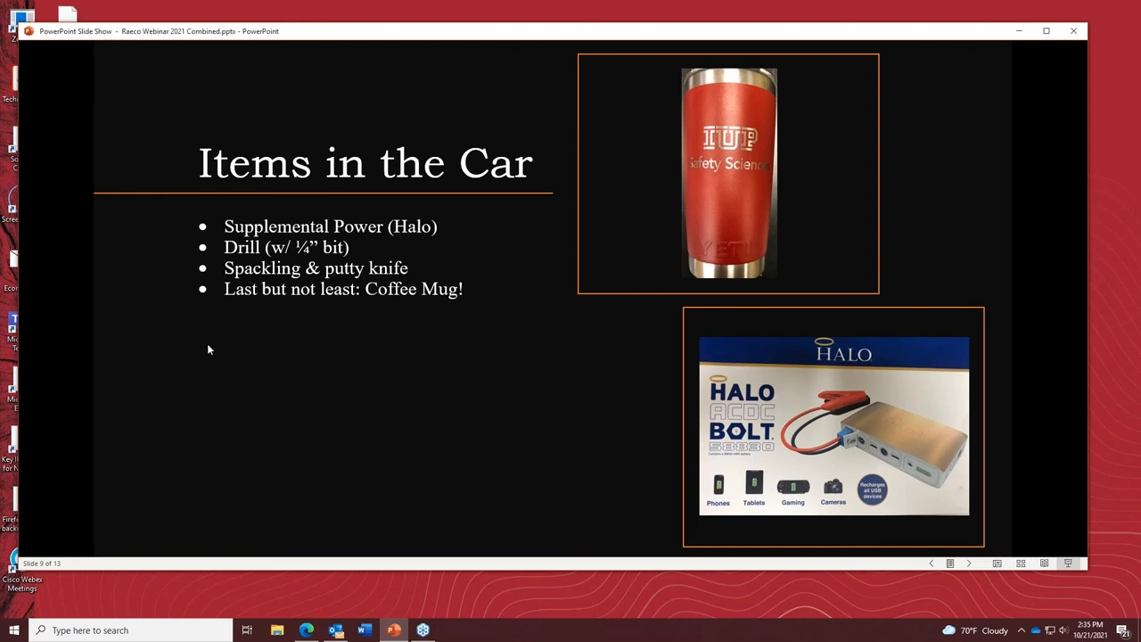
{"action": "mouse_move", "coordinate": [376, 354]}
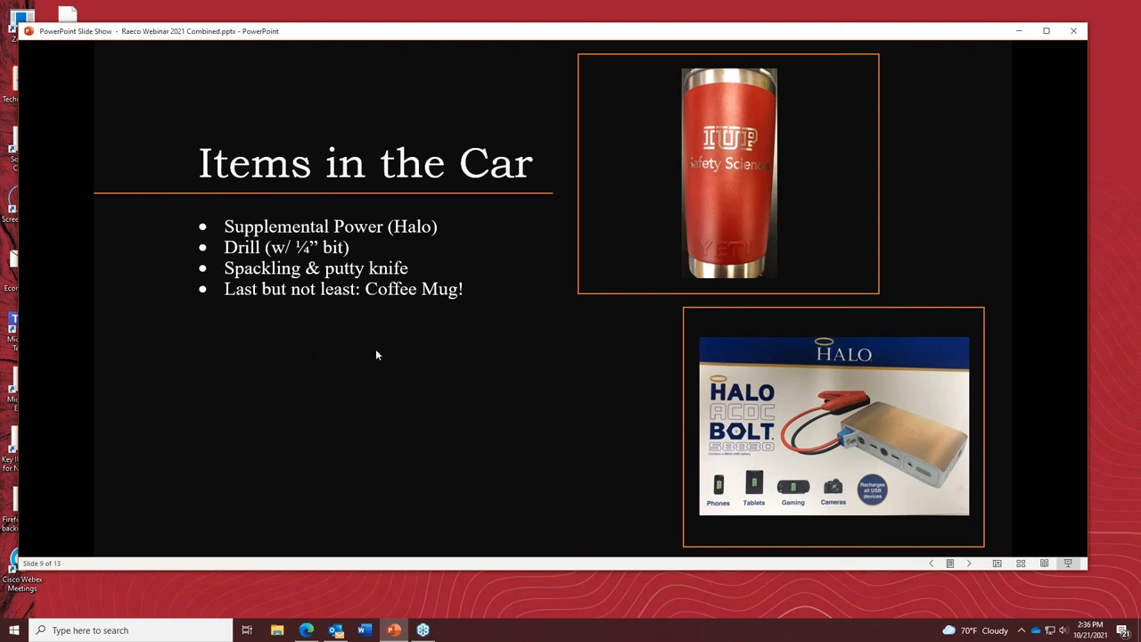
{"action": "mouse_move", "coordinate": [360, 318]}
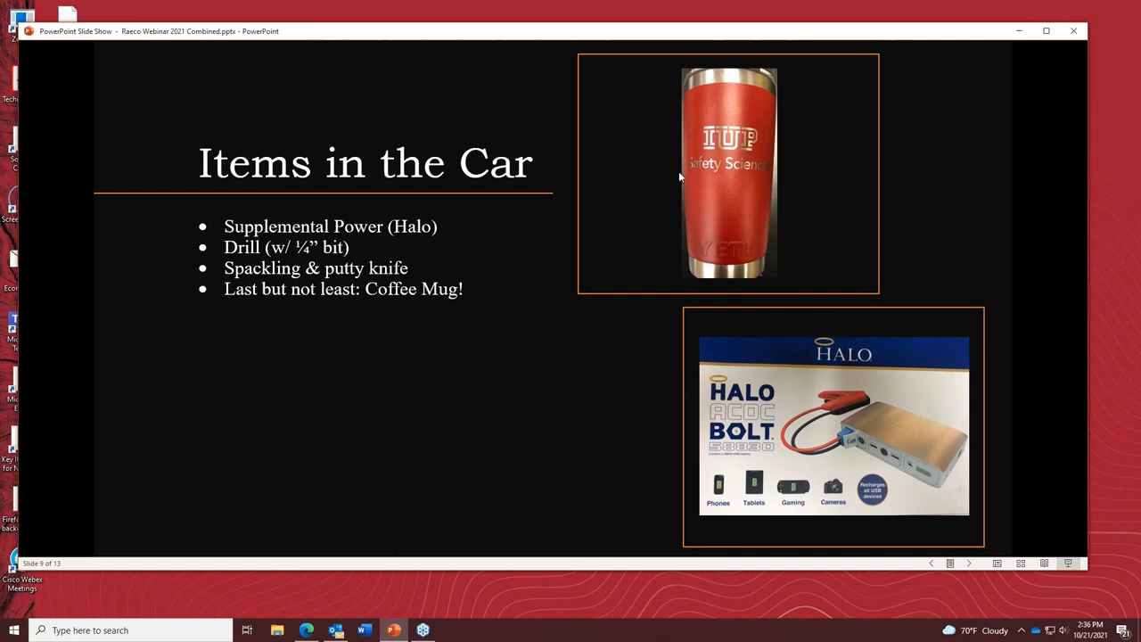
{"action": "mouse_move", "coordinate": [523, 424]}
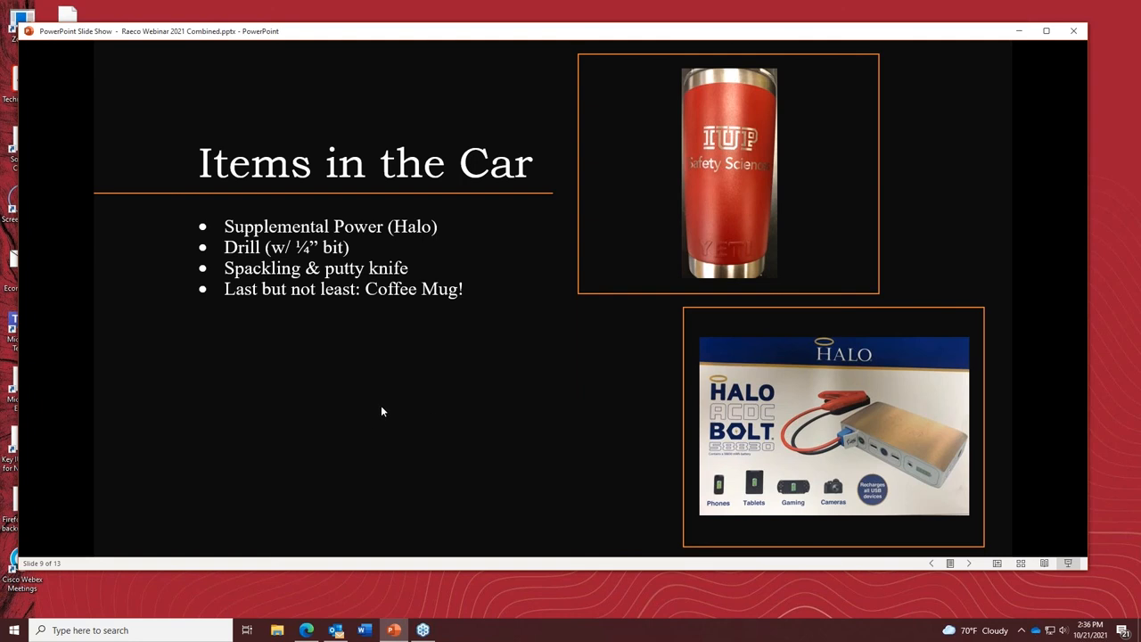
{"action": "mouse_move", "coordinate": [455, 394]}
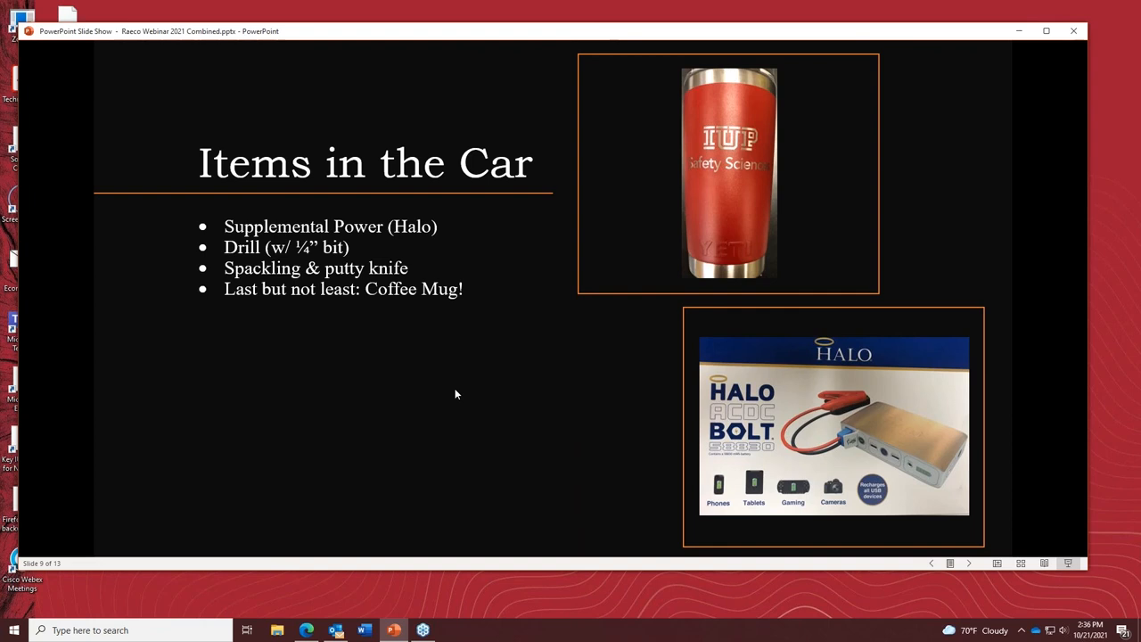
{"action": "mouse_move", "coordinate": [485, 435]}
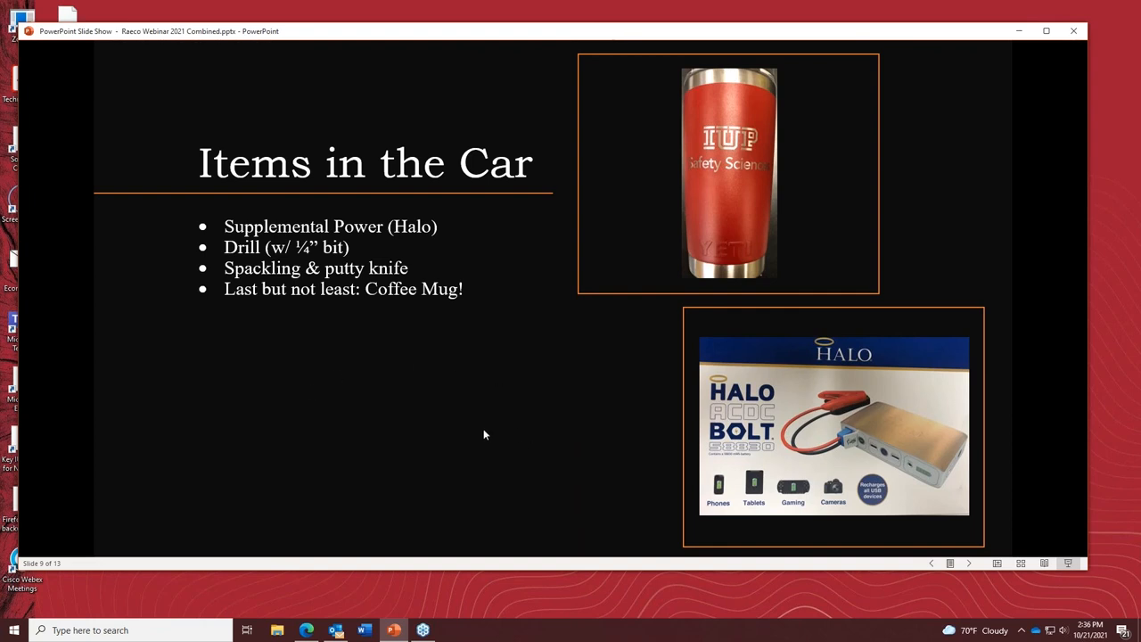
{"action": "mouse_move", "coordinate": [424, 447]}
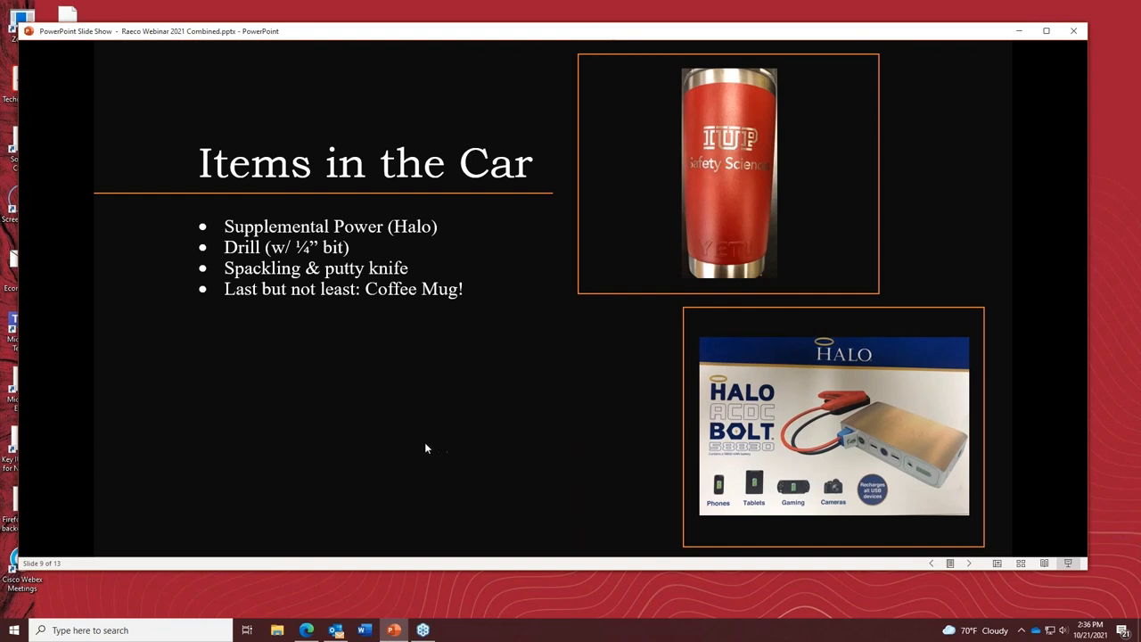
{"action": "mouse_move", "coordinate": [371, 449]}
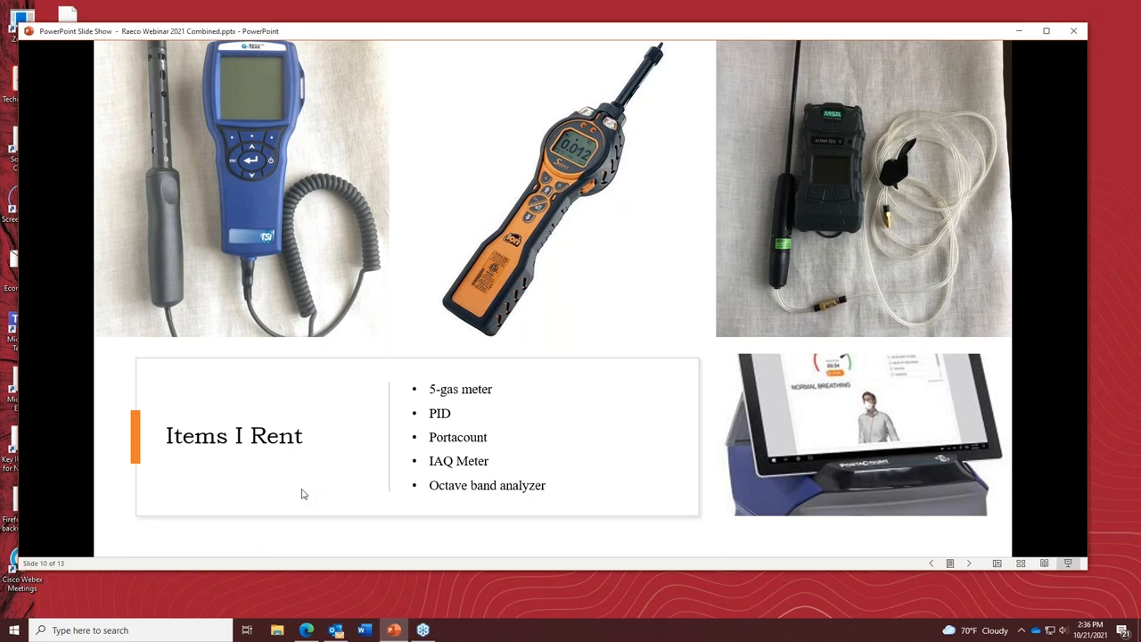
{"action": "mouse_move", "coordinate": [203, 294]}
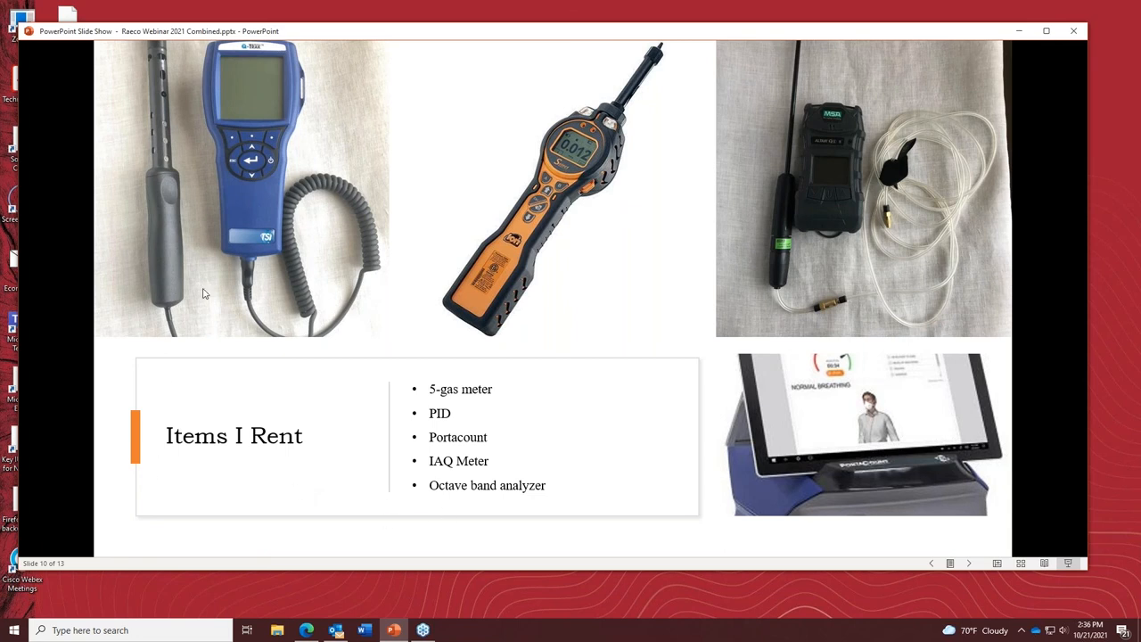
{"action": "mouse_move", "coordinate": [776, 269]}
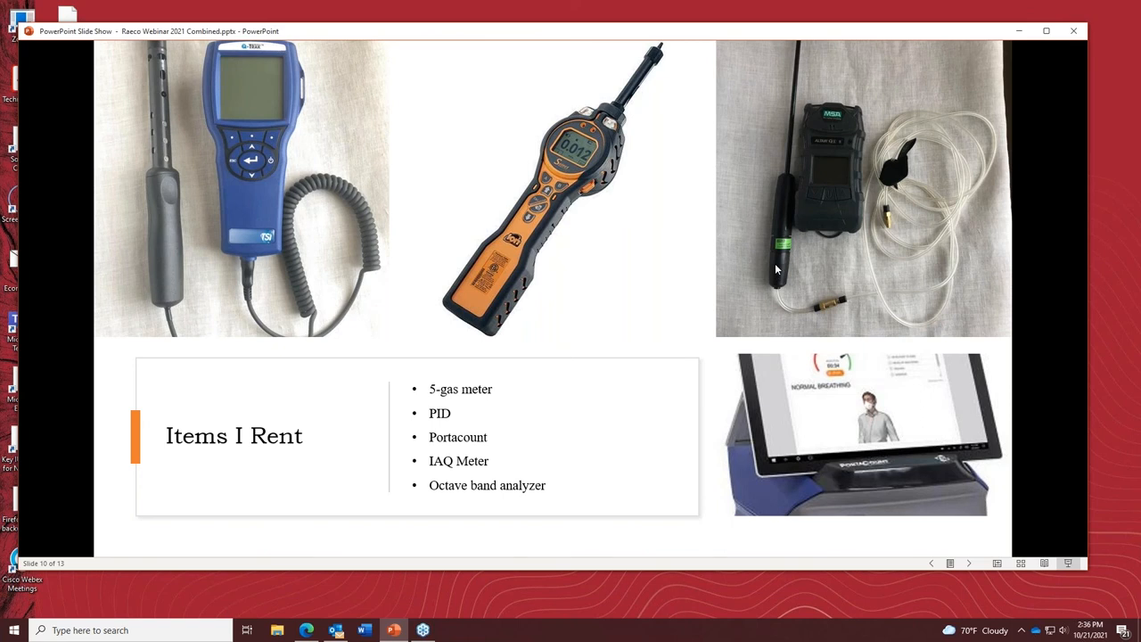
{"action": "mouse_move", "coordinate": [663, 199]}
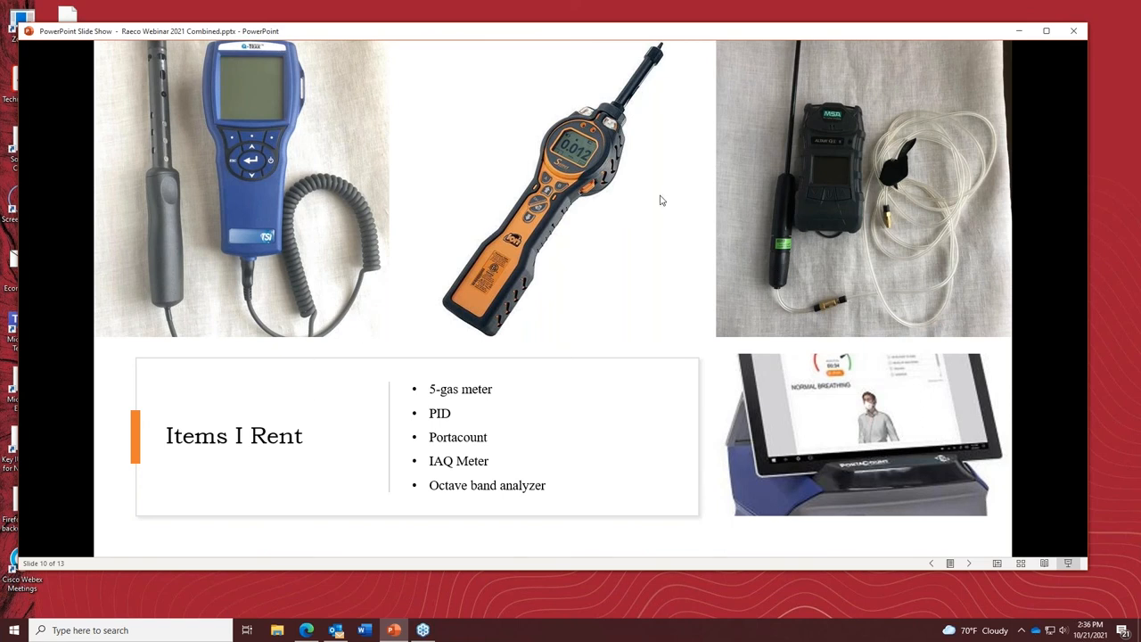
{"action": "mouse_move", "coordinate": [248, 506]}
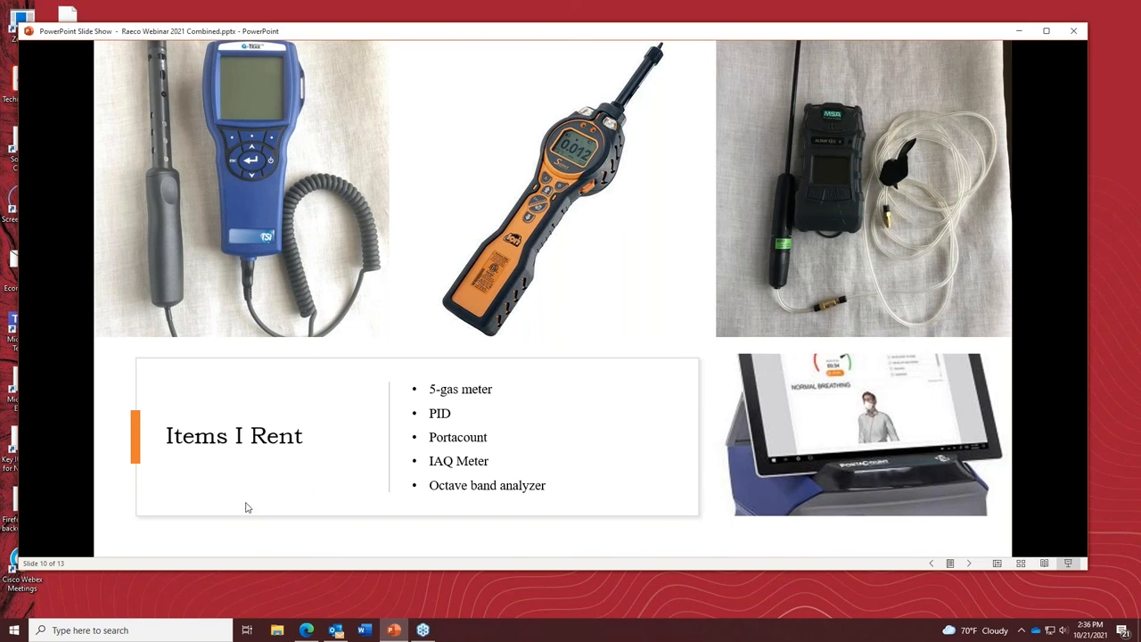
{"action": "mouse_move", "coordinate": [289, 492]}
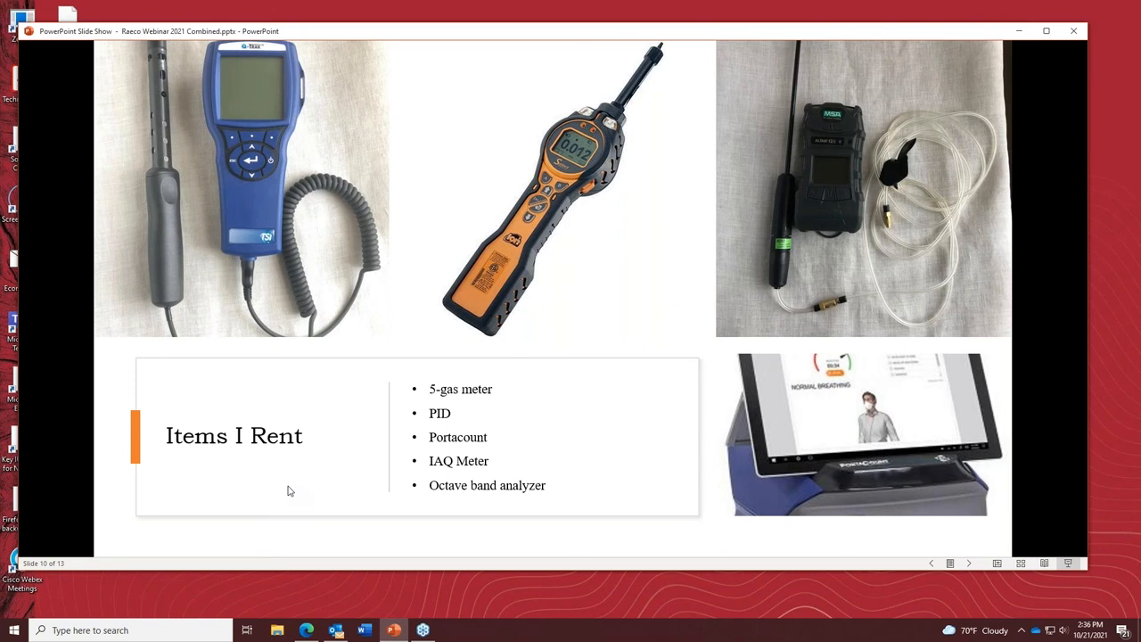
{"action": "mouse_move", "coordinate": [603, 356]}
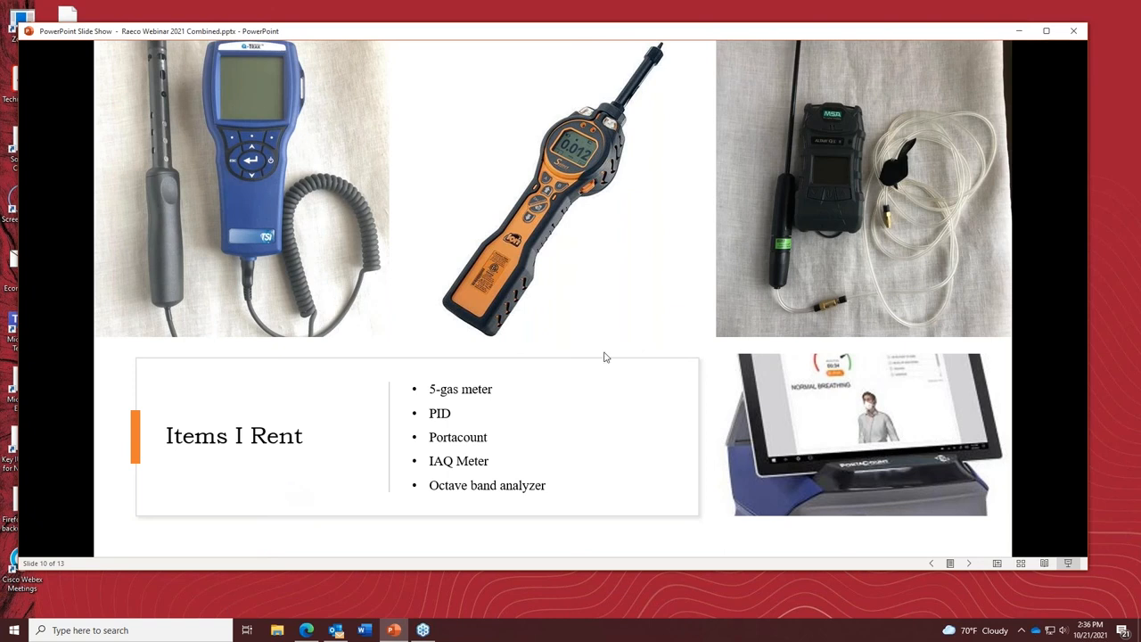
{"action": "mouse_move", "coordinate": [827, 200]}
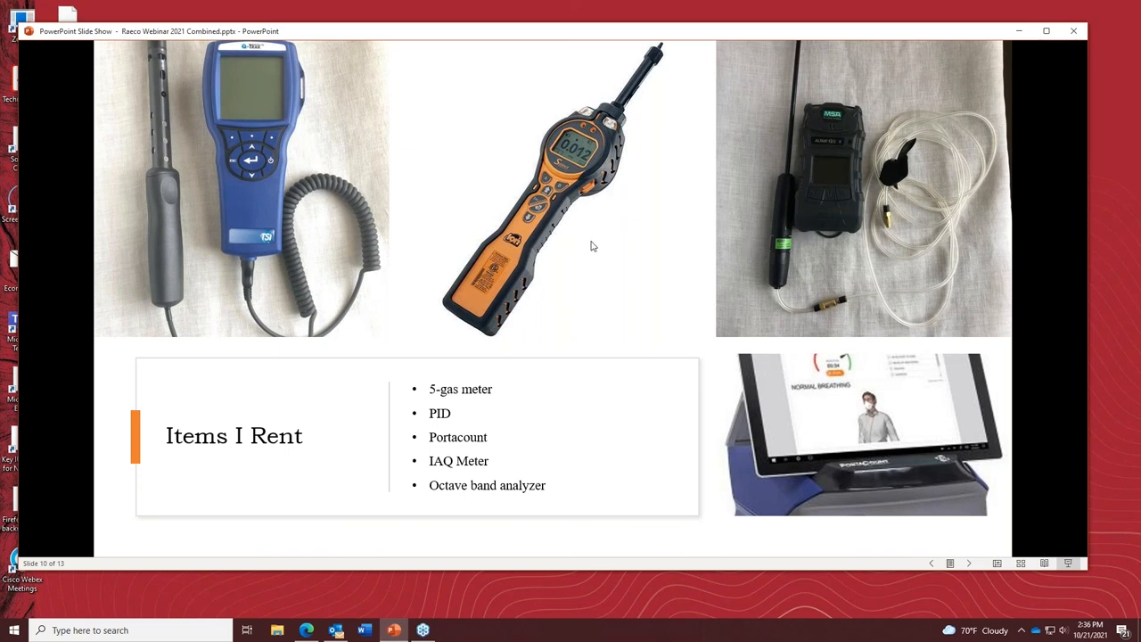
{"action": "mouse_move", "coordinate": [414, 278]}
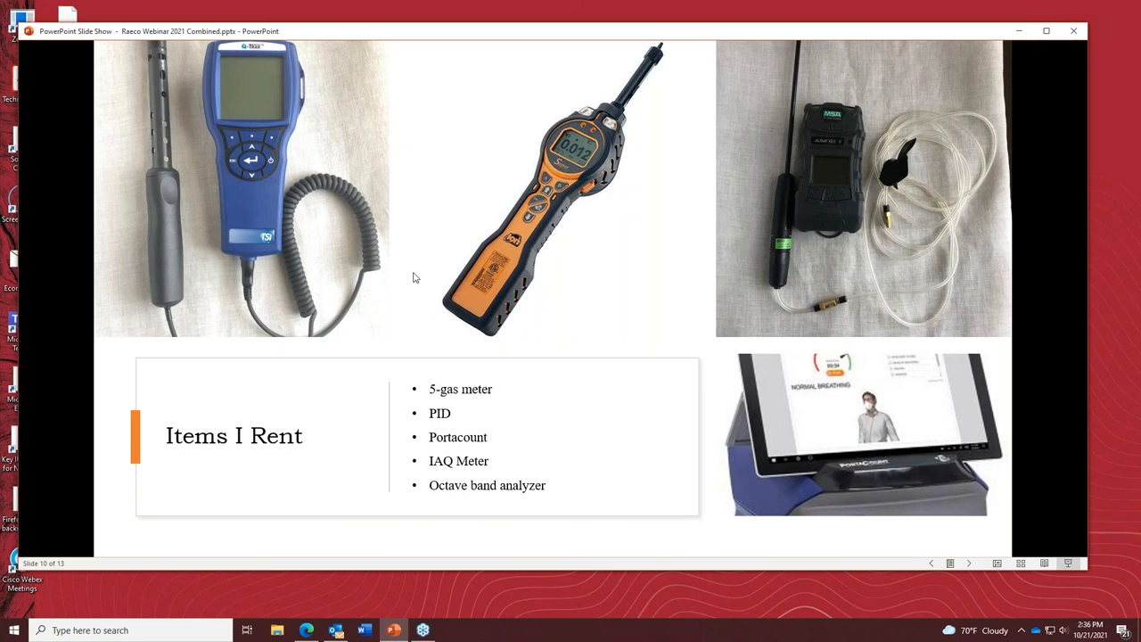
{"action": "mouse_move", "coordinate": [527, 268]}
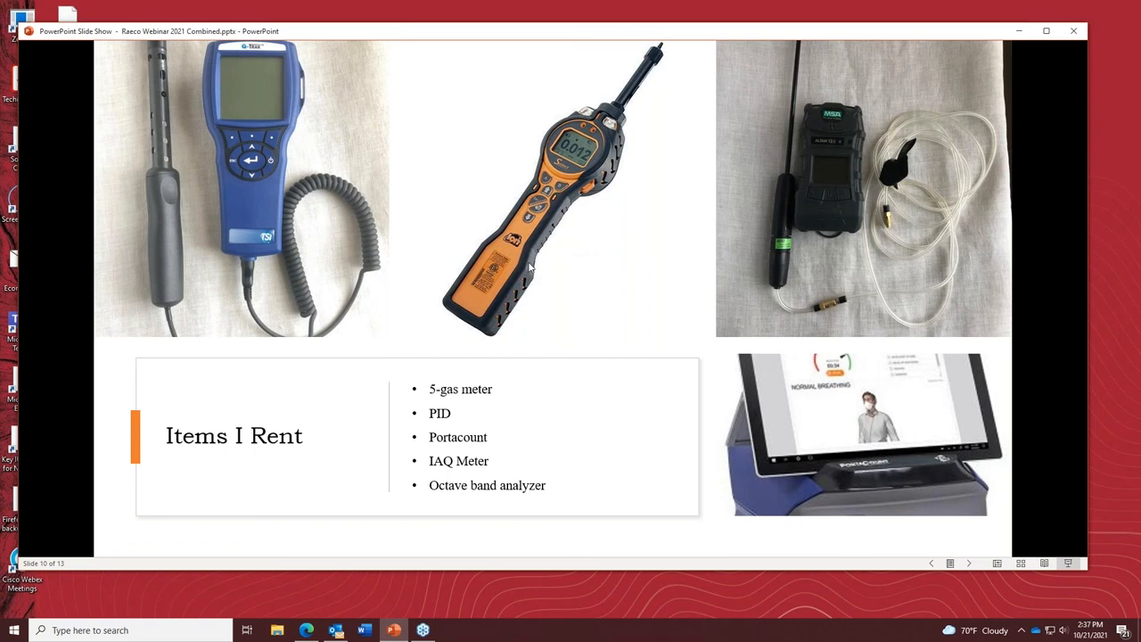
{"action": "mouse_move", "coordinate": [313, 517]}
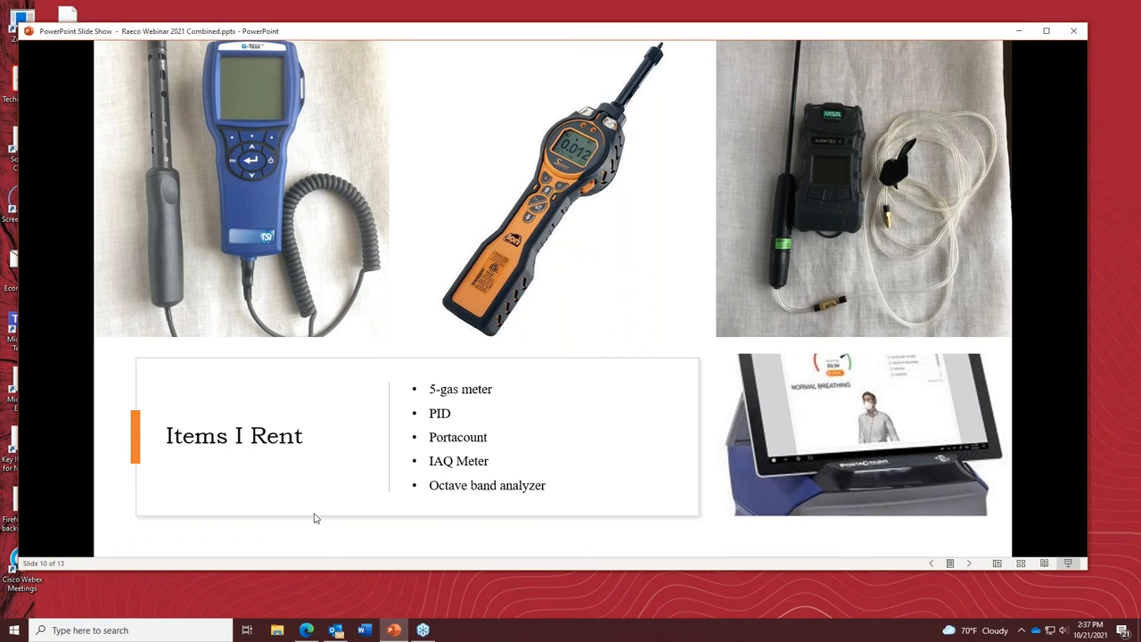
{"action": "mouse_move", "coordinate": [316, 464]}
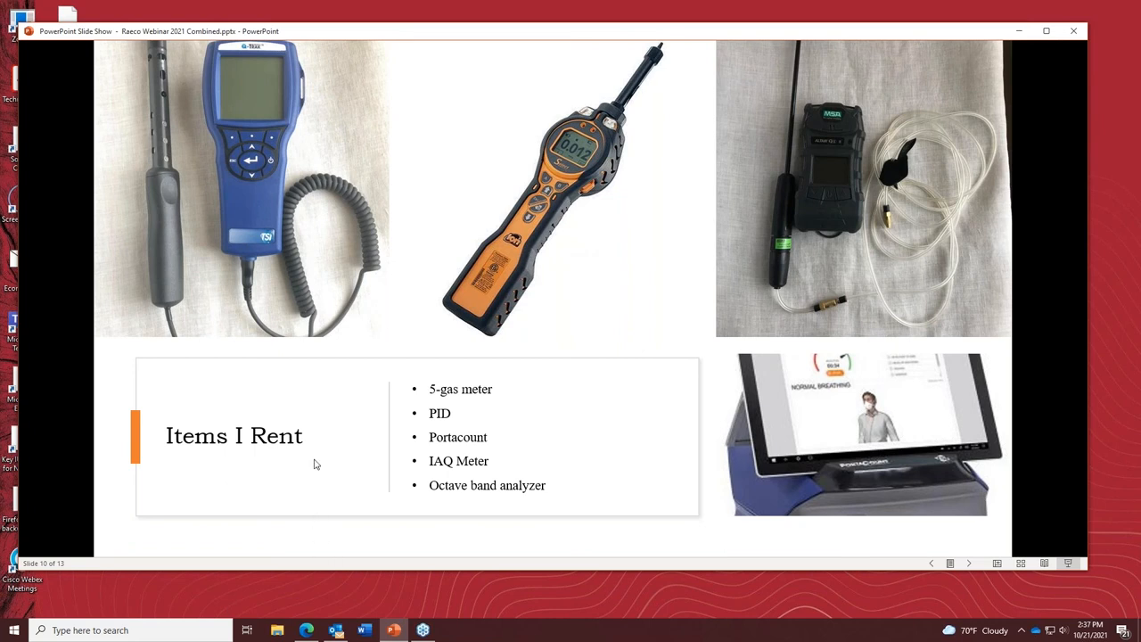
{"action": "mouse_move", "coordinate": [314, 474]}
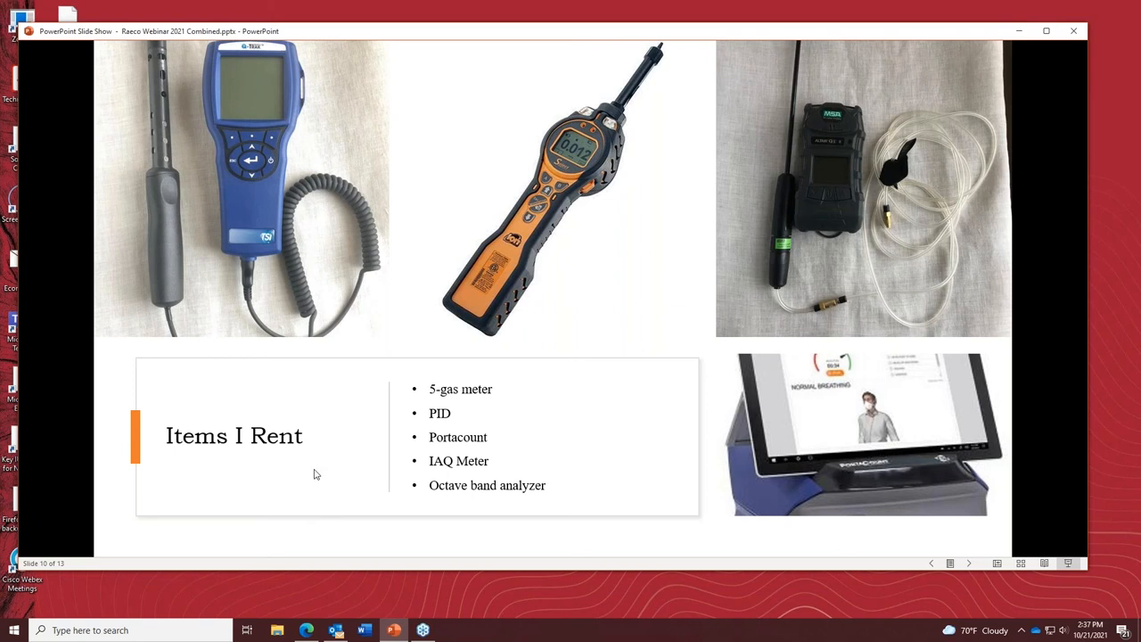
{"action": "mouse_move", "coordinate": [476, 456]}
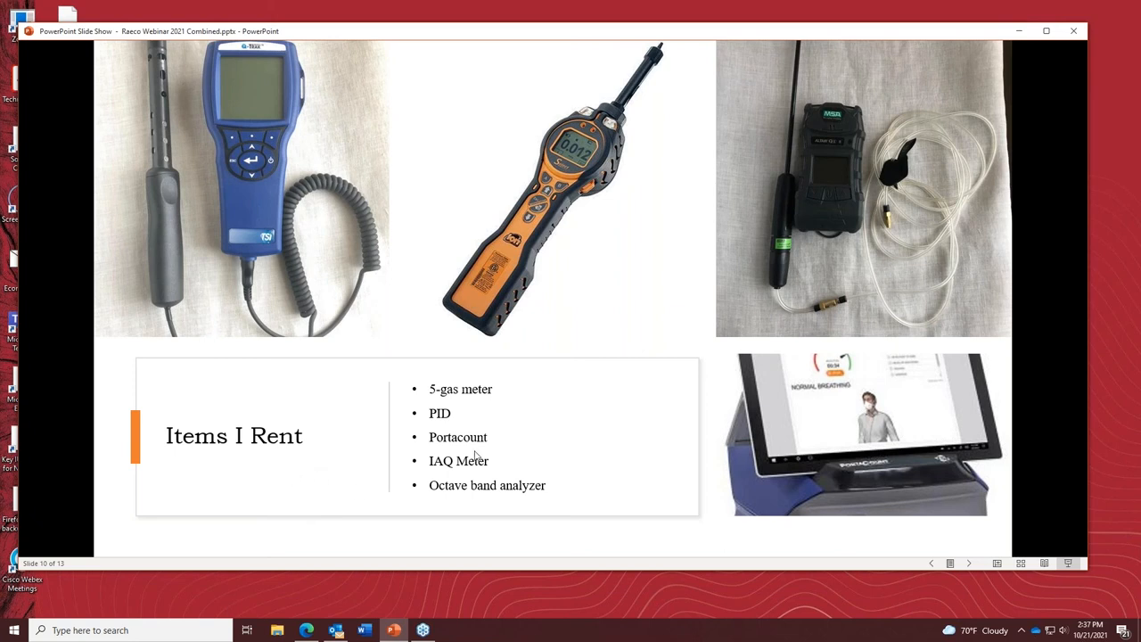
{"action": "mouse_move", "coordinate": [167, 230]}
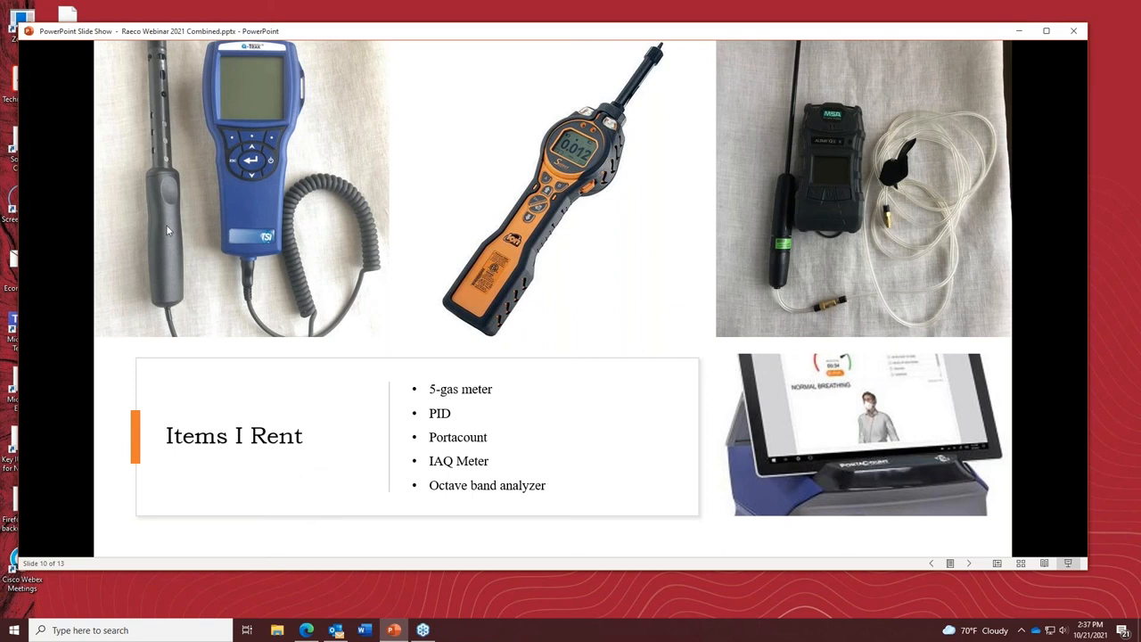
{"action": "mouse_move", "coordinate": [233, 182]}
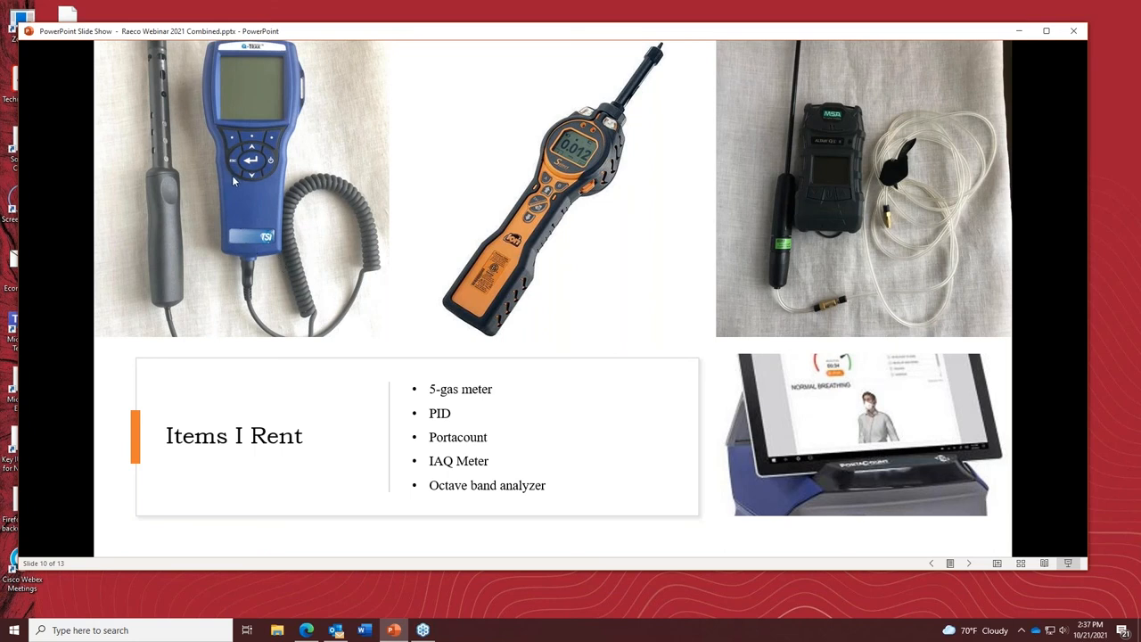
{"action": "mouse_move", "coordinate": [539, 221]}
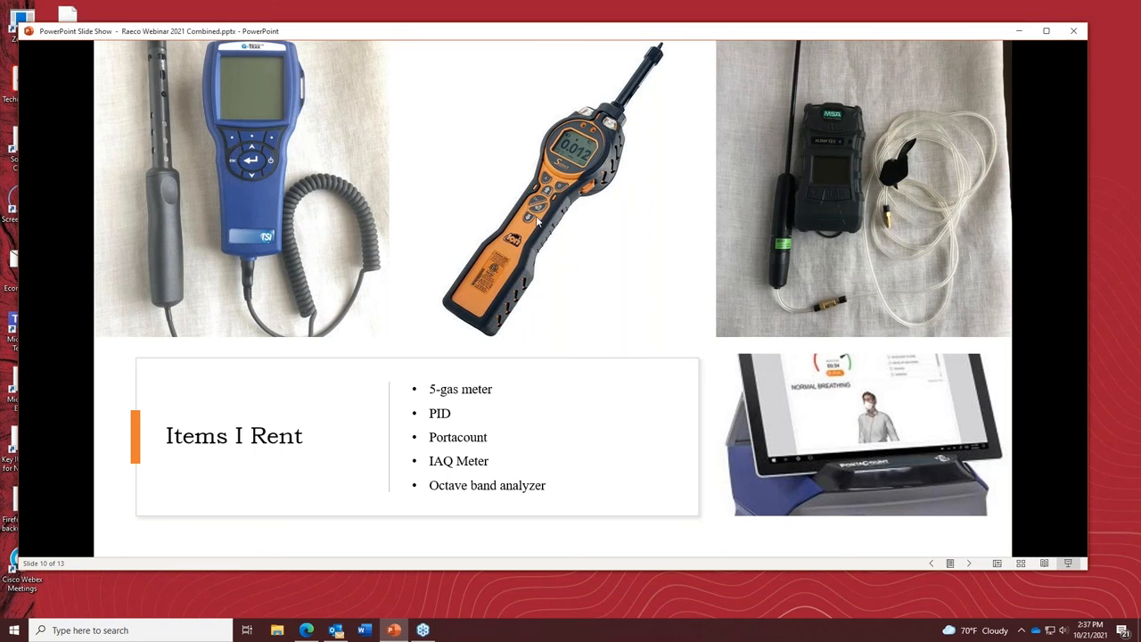
{"action": "mouse_move", "coordinate": [787, 217]}
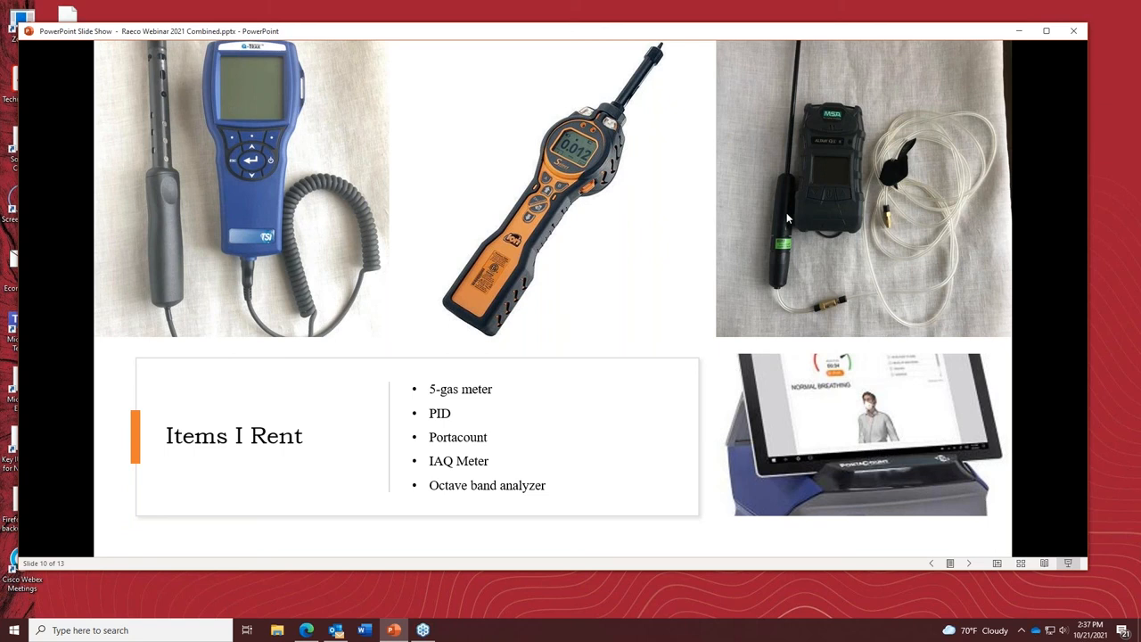
{"action": "mouse_move", "coordinate": [811, 224]}
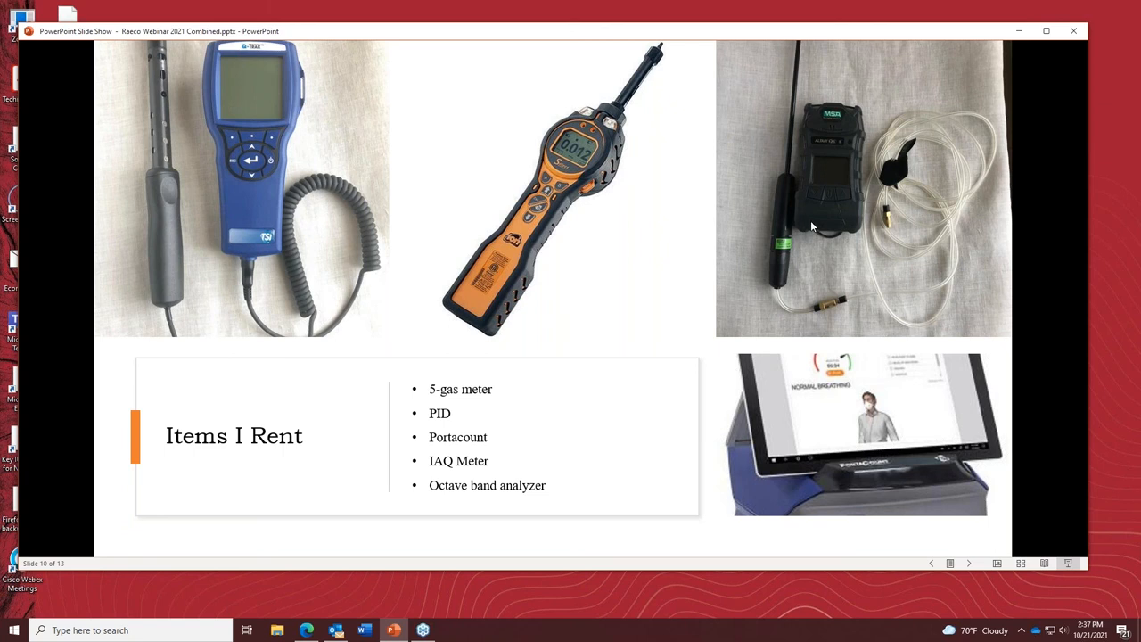
{"action": "mouse_move", "coordinate": [285, 216]}
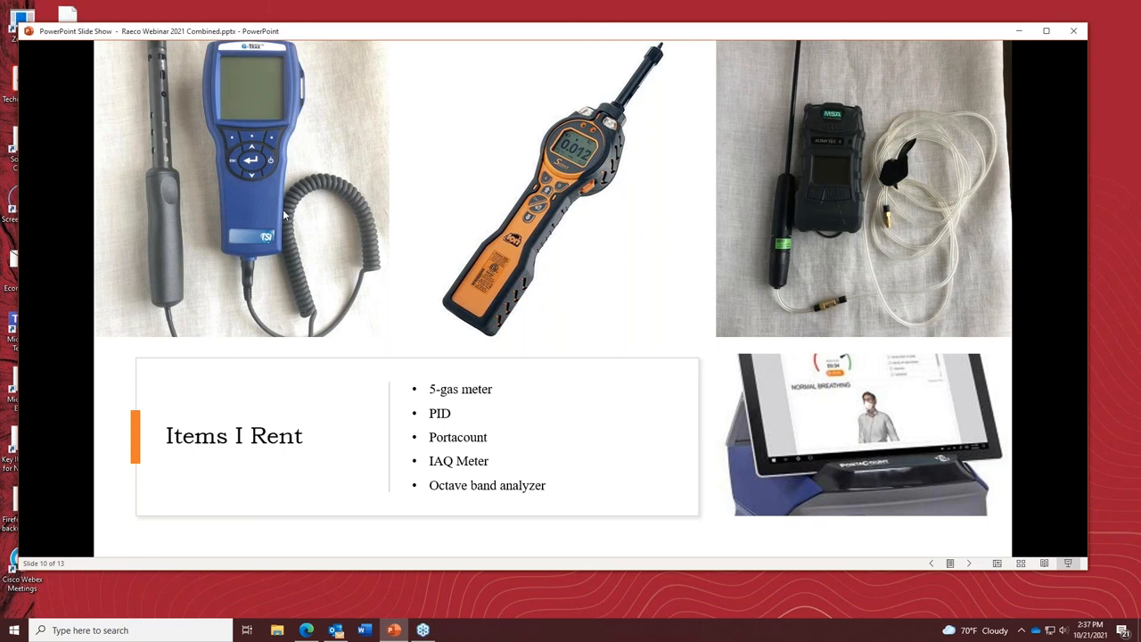
{"action": "mouse_move", "coordinate": [781, 283]}
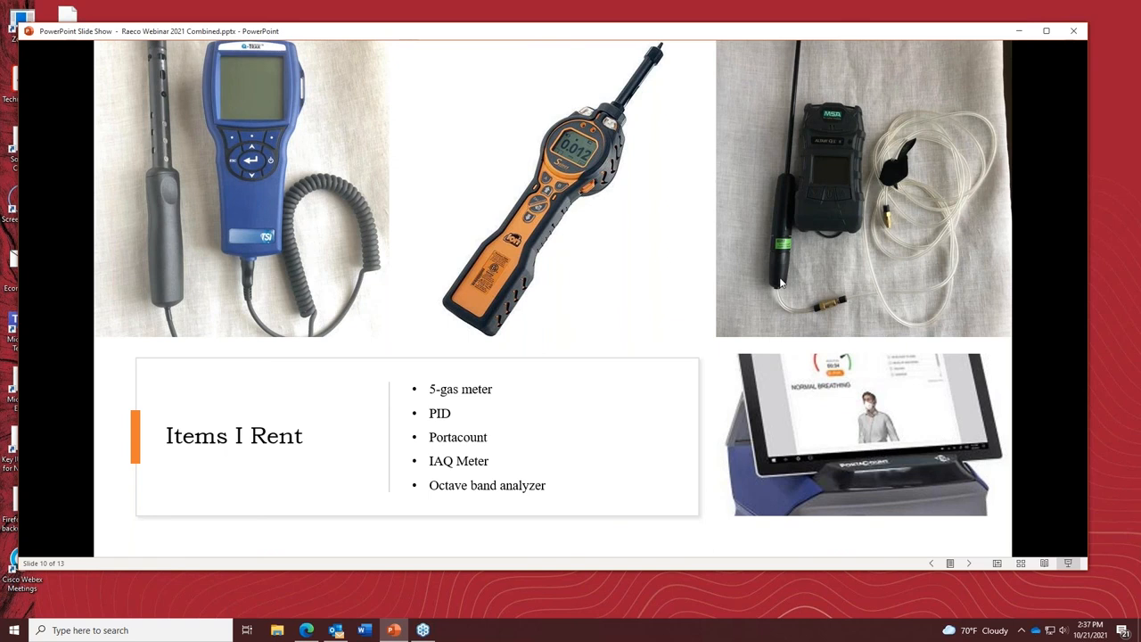
{"action": "mouse_move", "coordinate": [760, 278]}
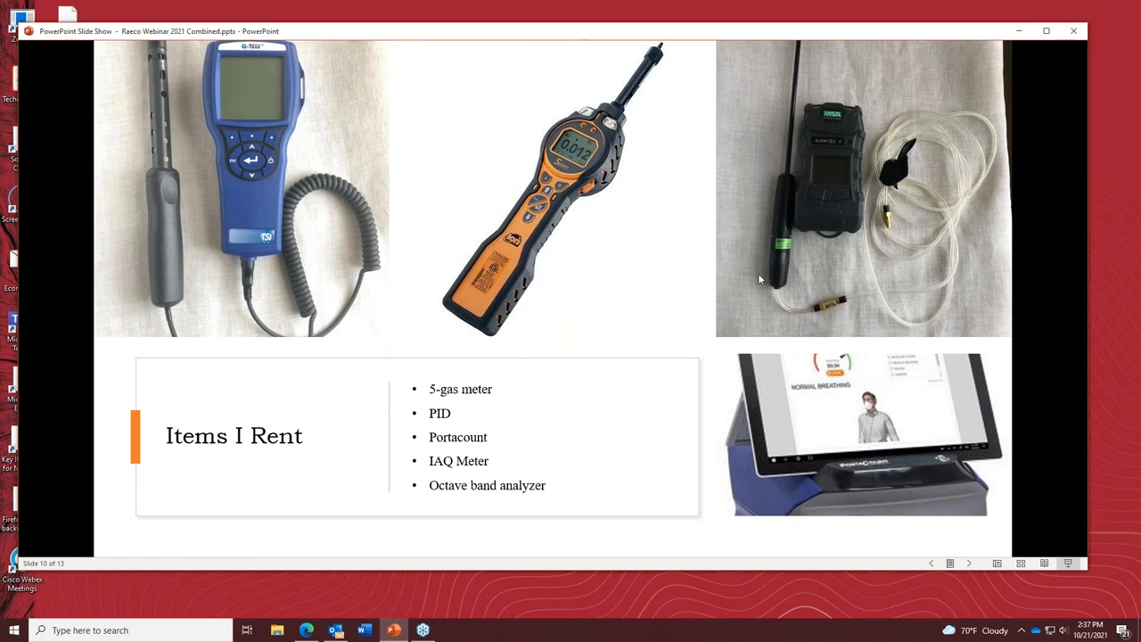
{"action": "mouse_move", "coordinate": [314, 346]}
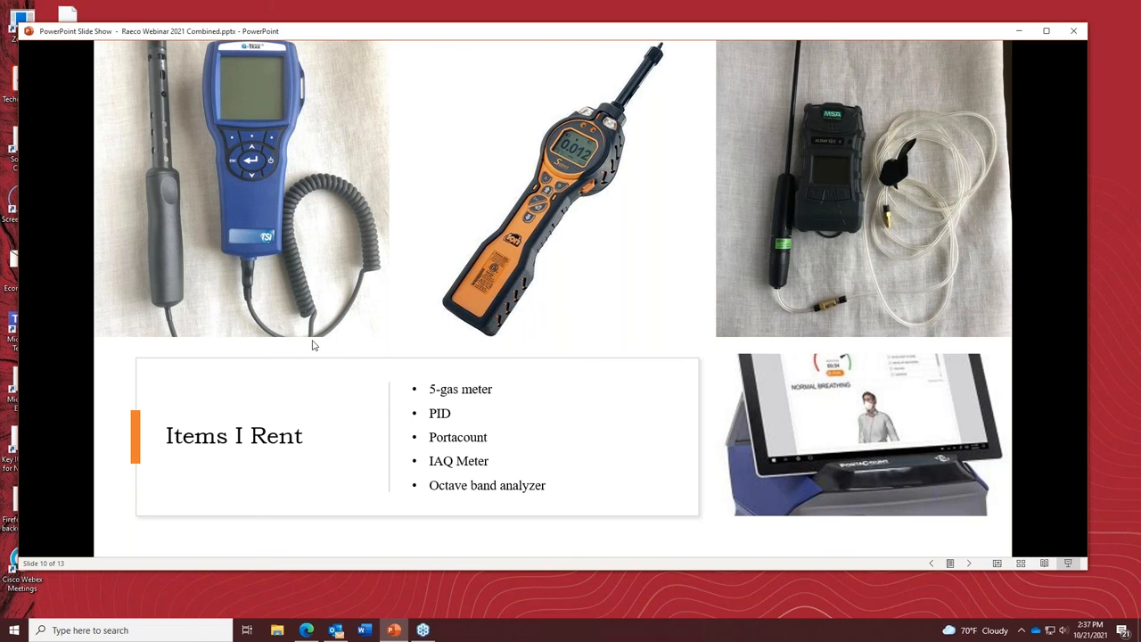
{"action": "mouse_move", "coordinate": [285, 363]}
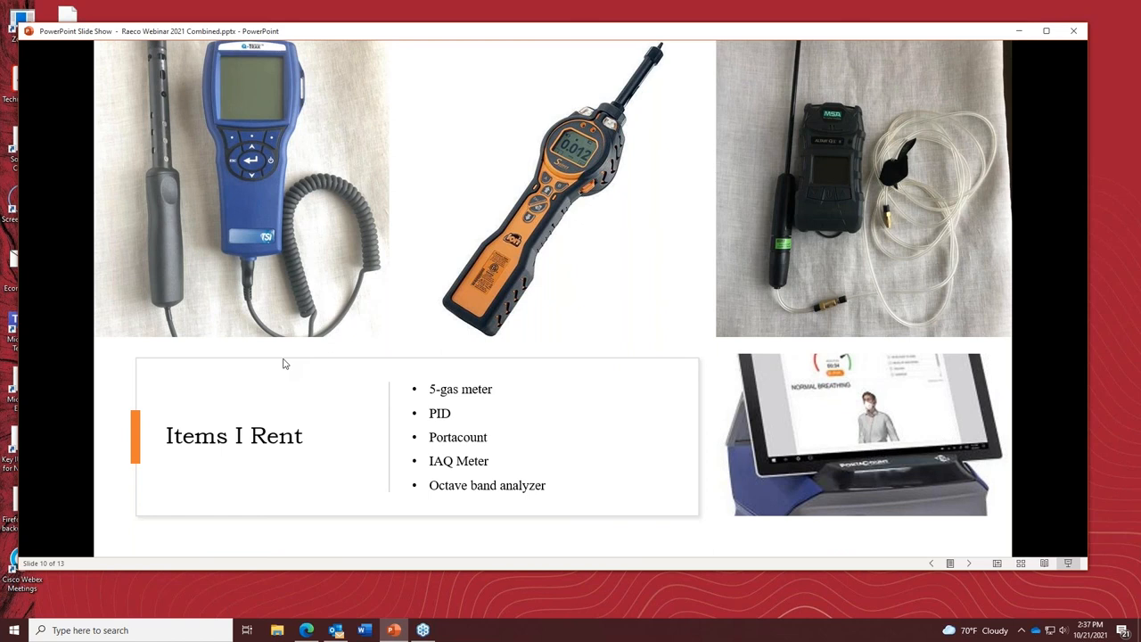
{"action": "mouse_move", "coordinate": [527, 275]}
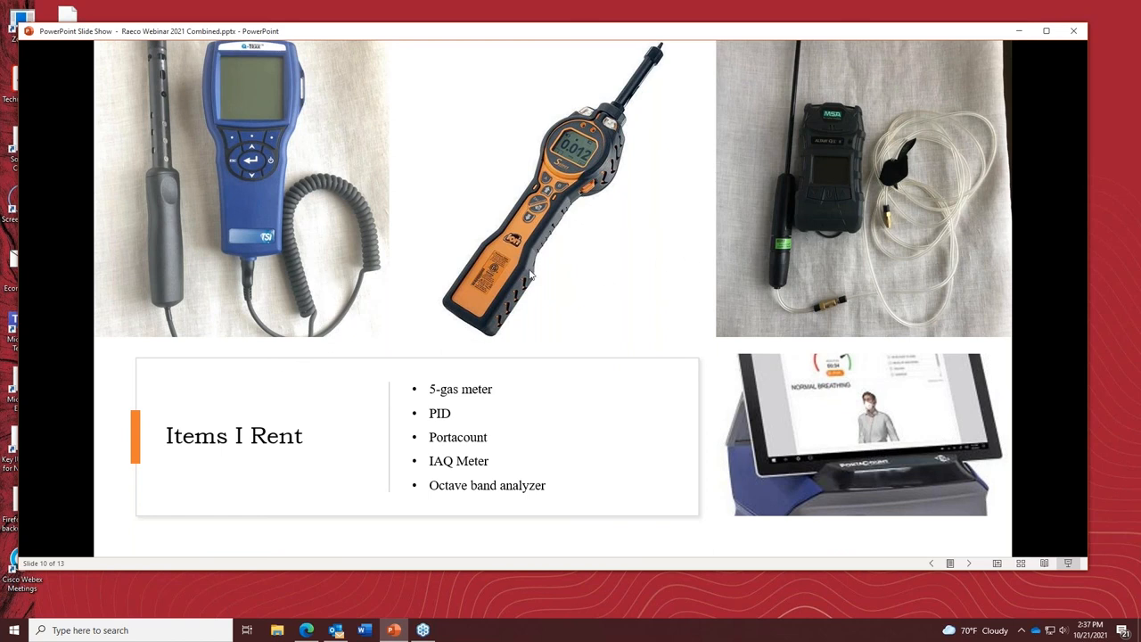
{"action": "mouse_move", "coordinate": [553, 266]}
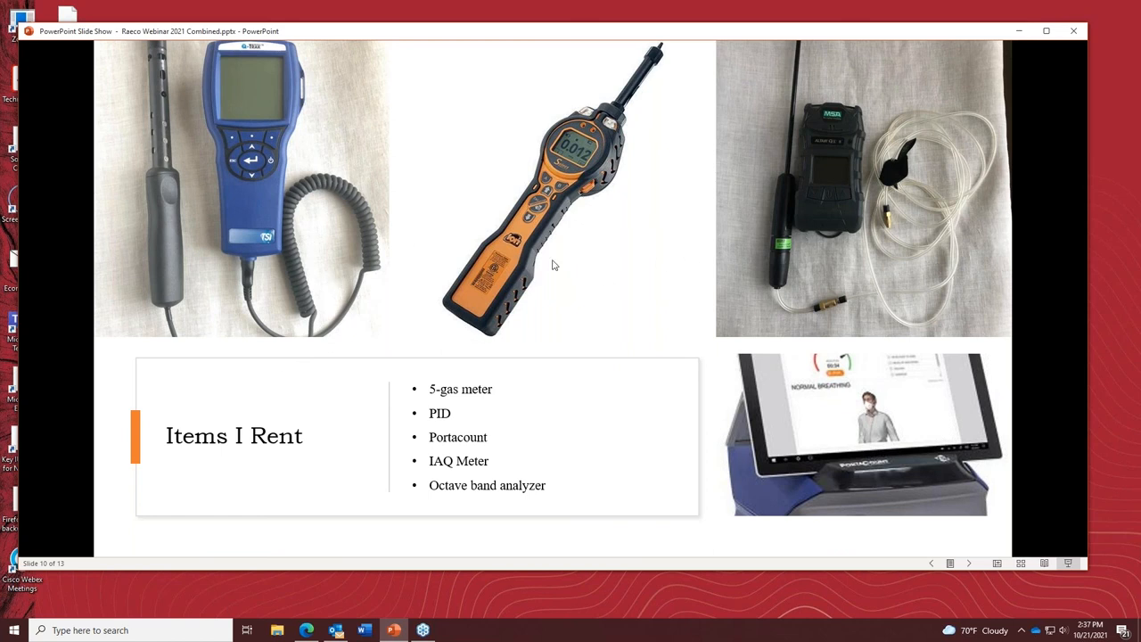
{"action": "mouse_move", "coordinate": [560, 260]}
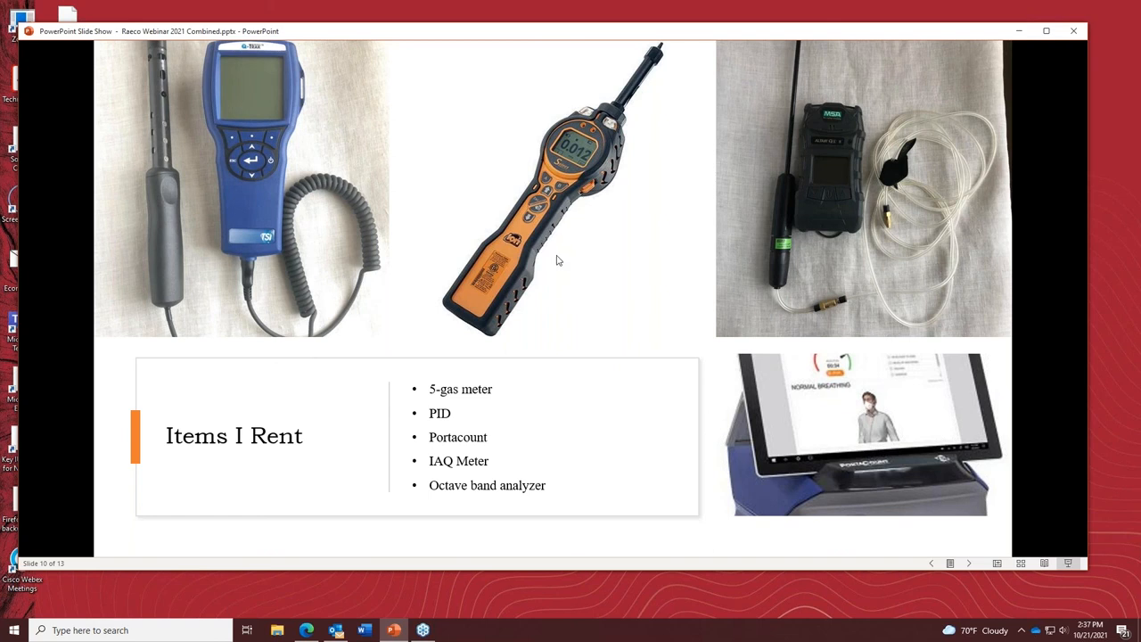
{"action": "mouse_move", "coordinate": [492, 411]}
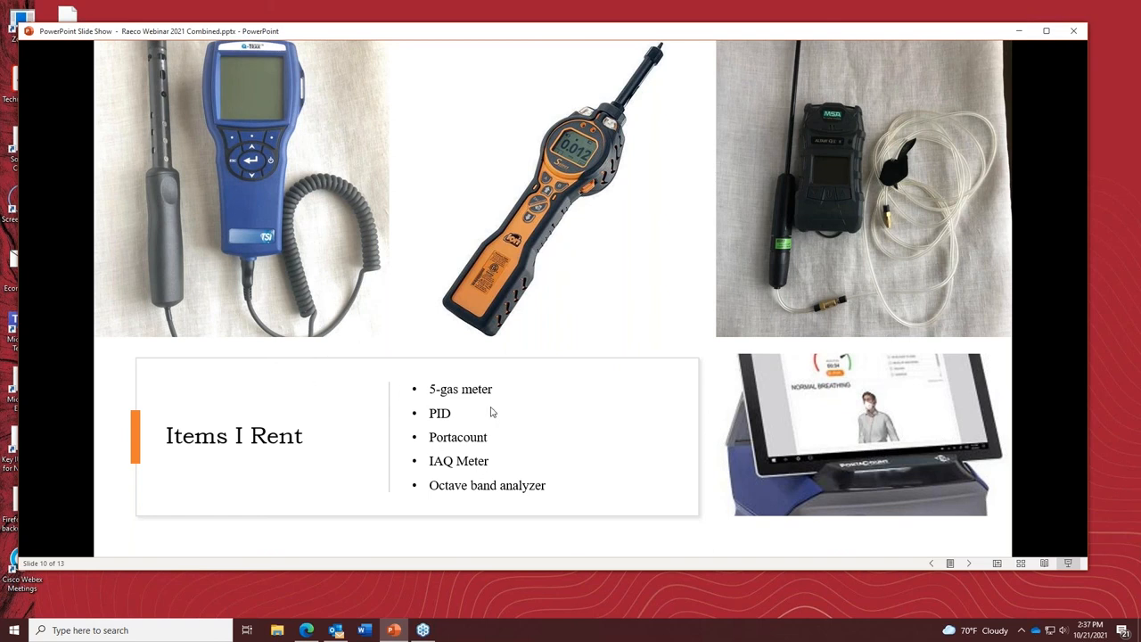
{"action": "mouse_move", "coordinate": [848, 113]}
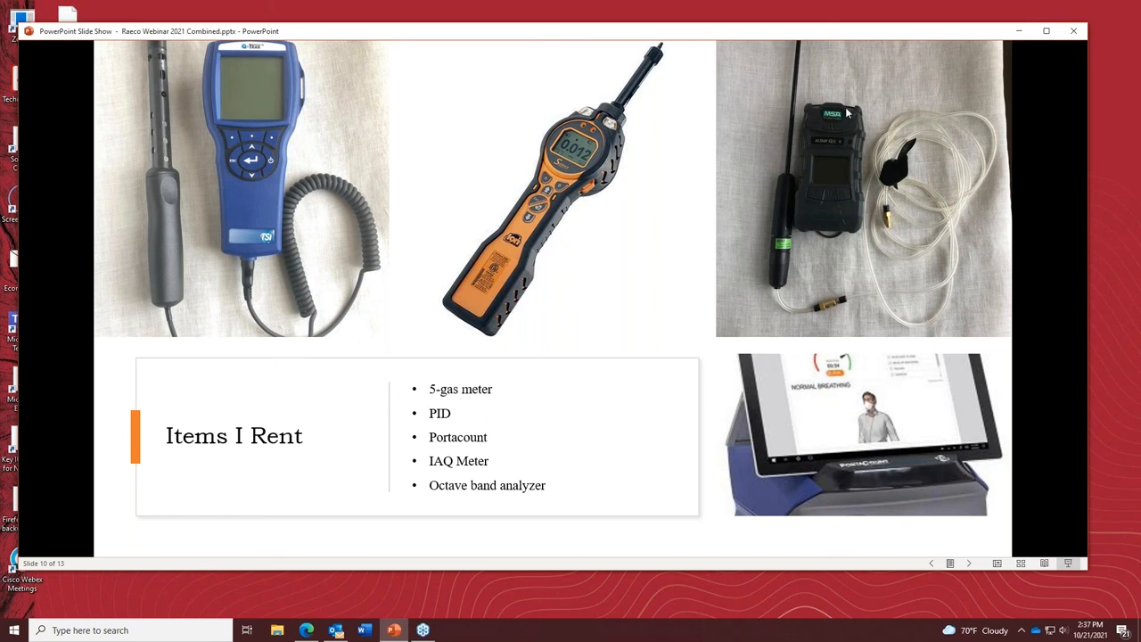
{"action": "mouse_move", "coordinate": [846, 175]}
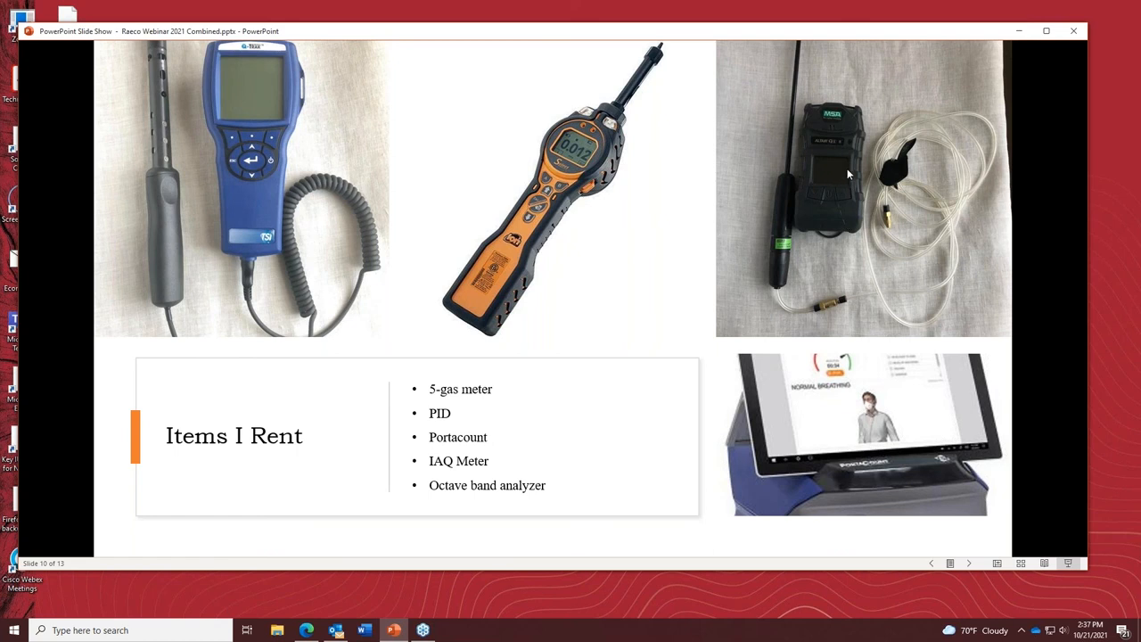
{"action": "mouse_move", "coordinate": [734, 299]}
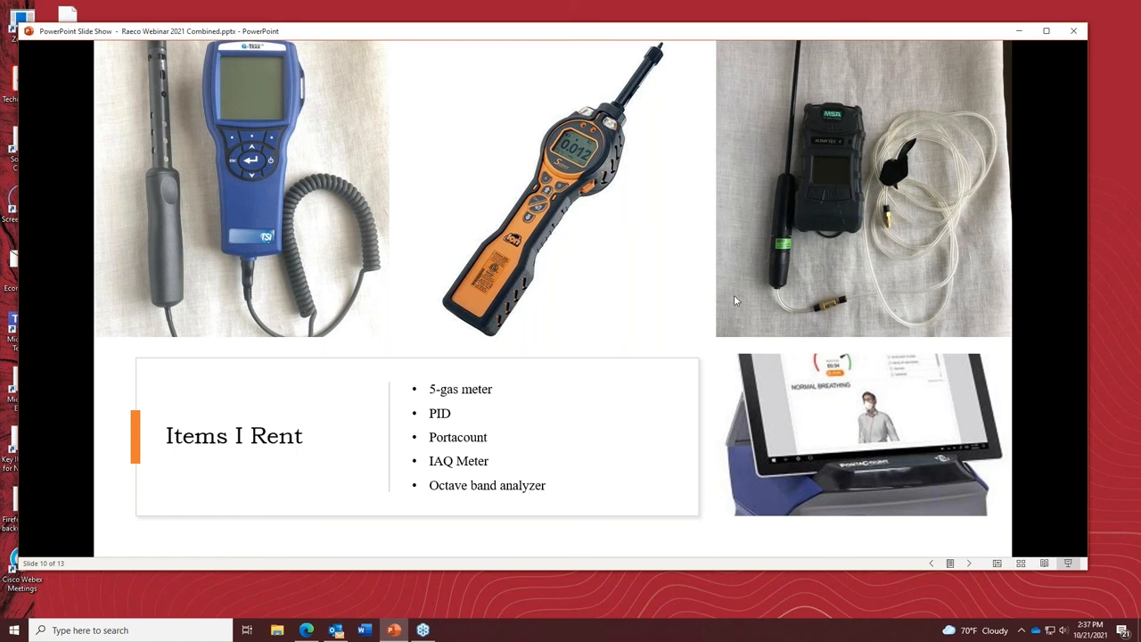
{"action": "mouse_move", "coordinate": [633, 164]}
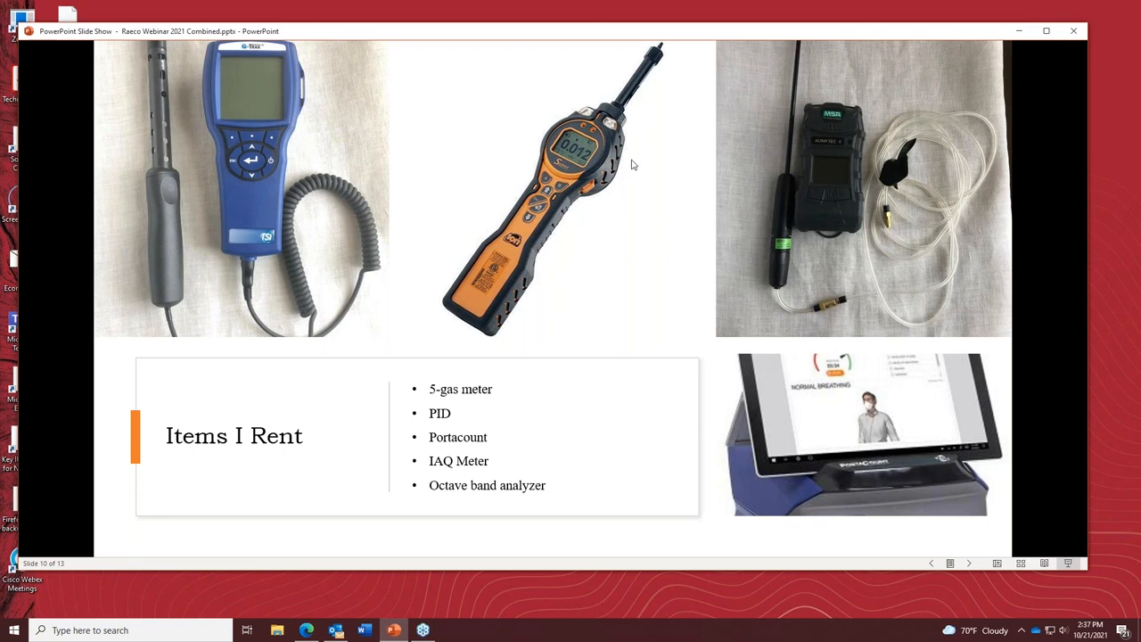
{"action": "mouse_move", "coordinate": [608, 189]}
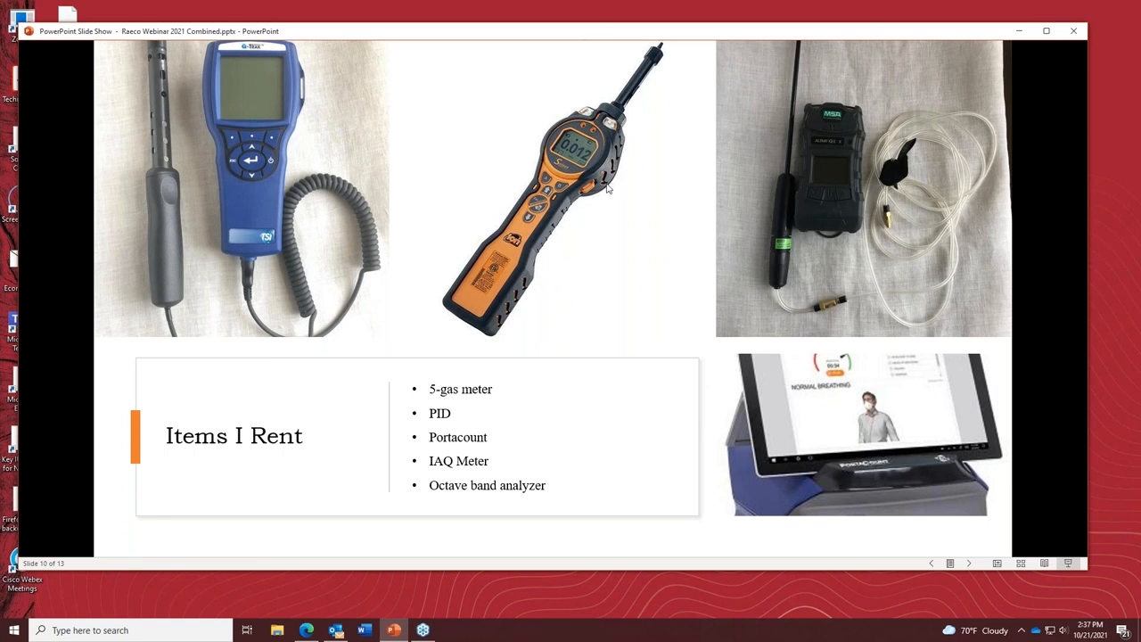
{"action": "mouse_move", "coordinate": [538, 335]}
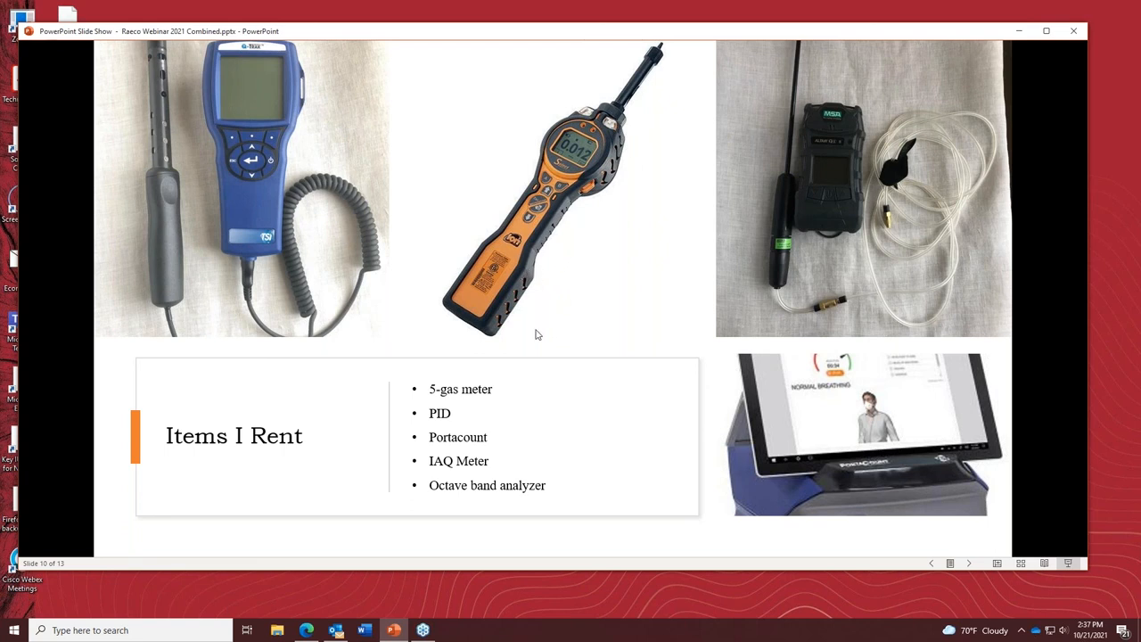
{"action": "mouse_move", "coordinate": [471, 454]}
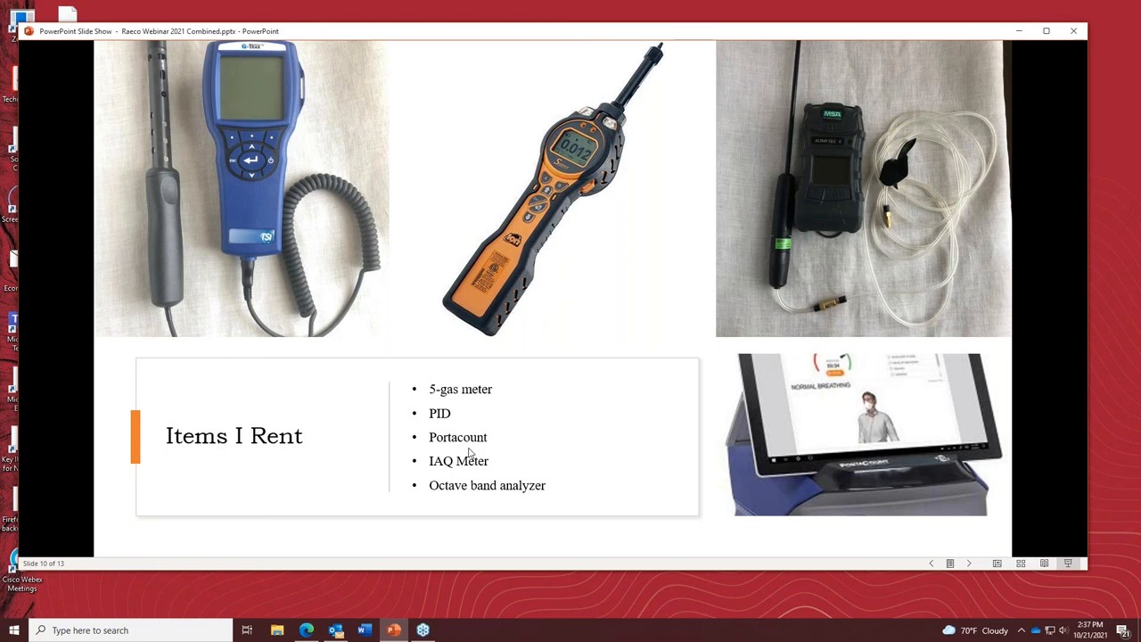
{"action": "mouse_move", "coordinate": [906, 492]}
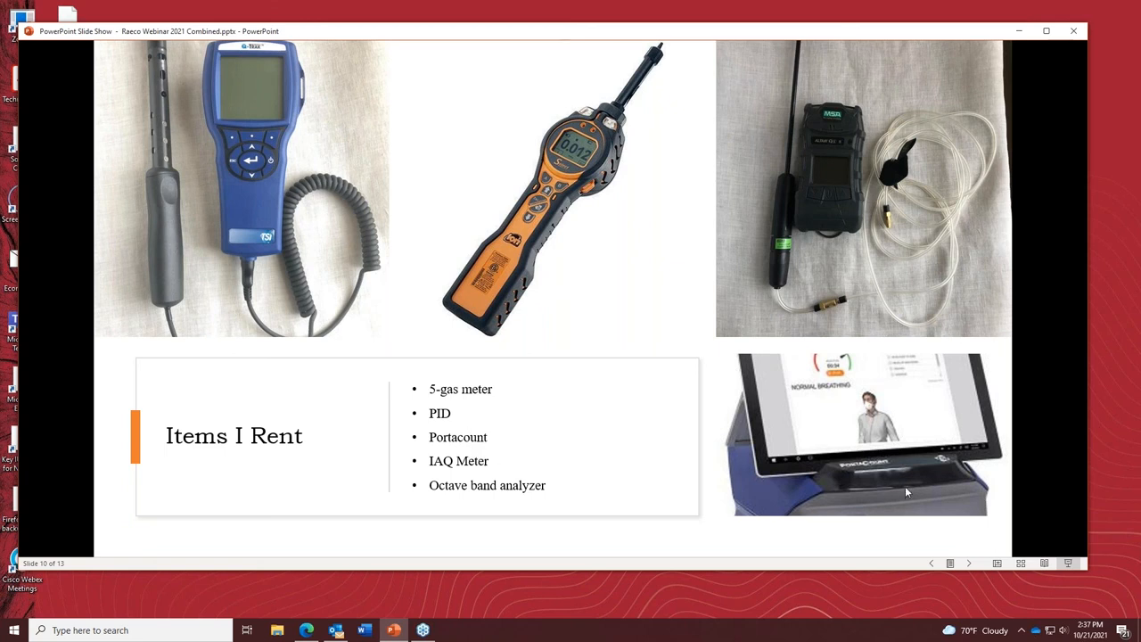
{"action": "mouse_move", "coordinate": [613, 413]}
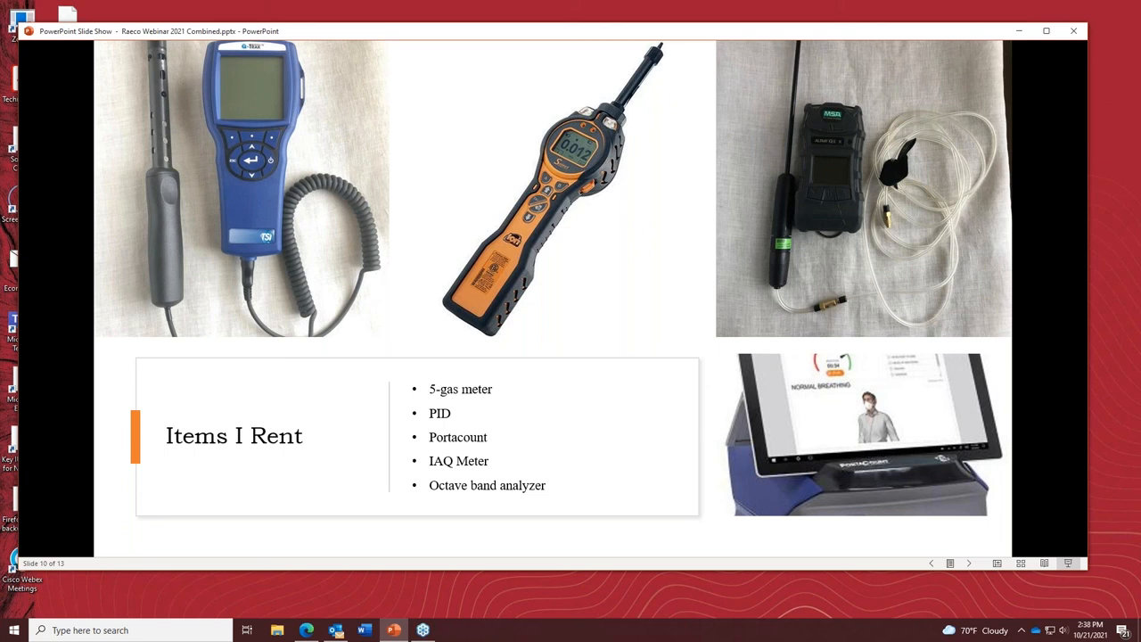
{"action": "mouse_move", "coordinate": [674, 427]}
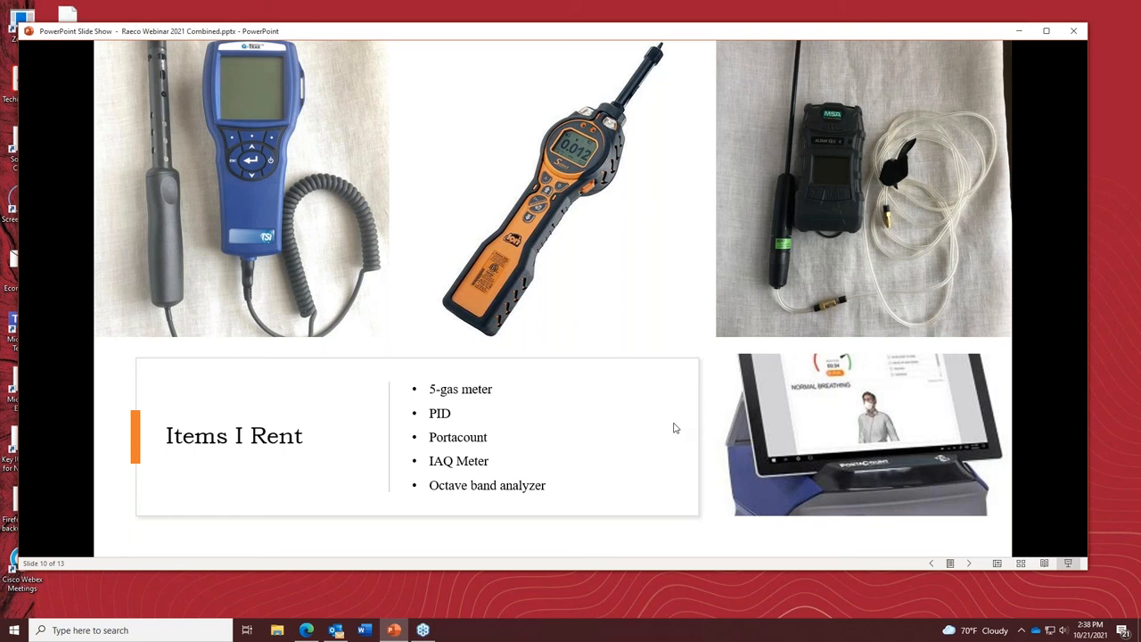
{"action": "mouse_move", "coordinate": [463, 457]}
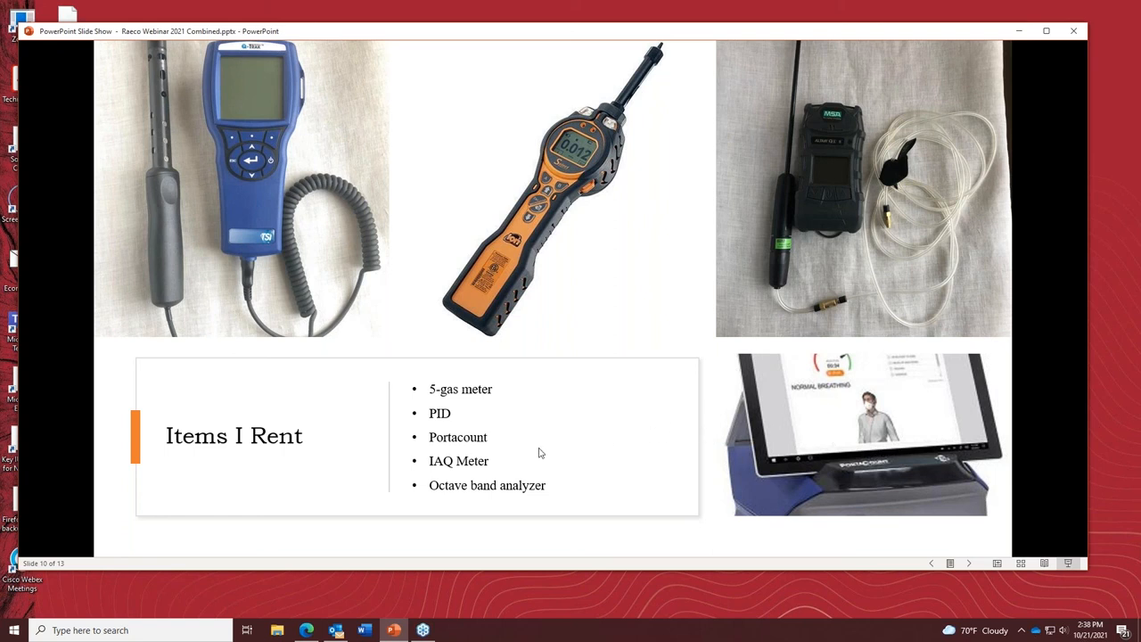
{"action": "mouse_move", "coordinate": [237, 150]}
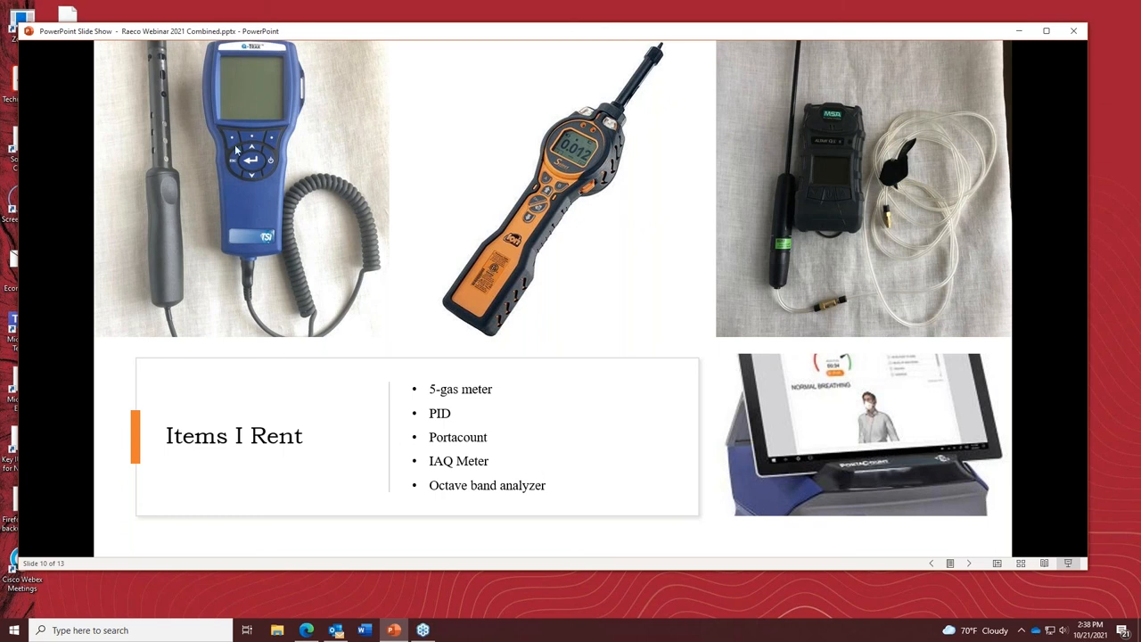
{"action": "mouse_move", "coordinate": [221, 166]}
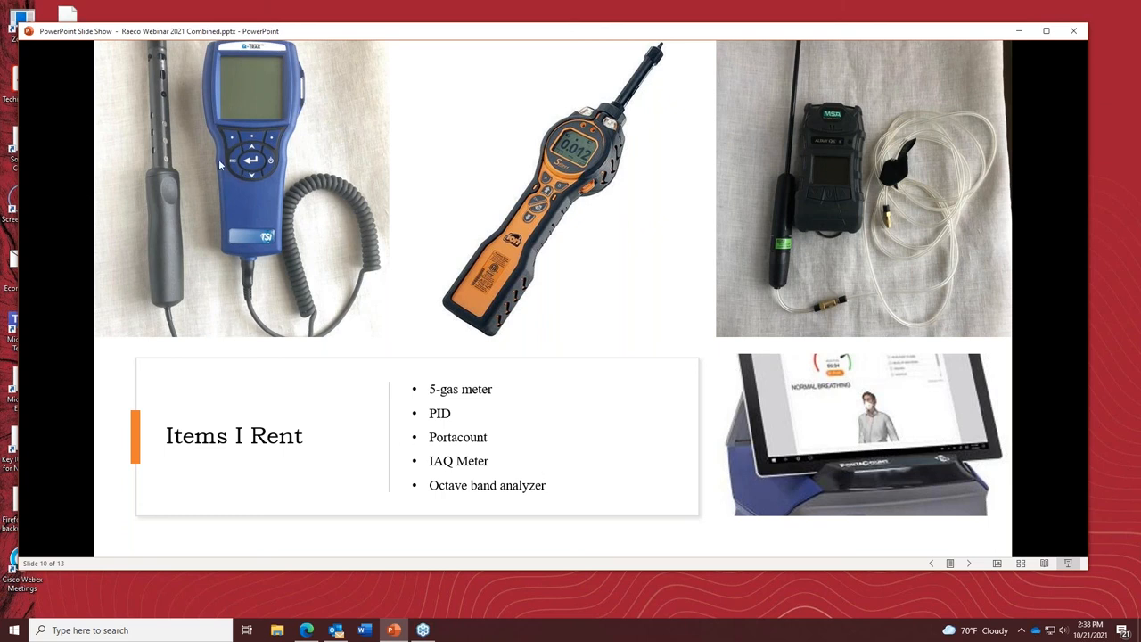
{"action": "mouse_move", "coordinate": [200, 200]}
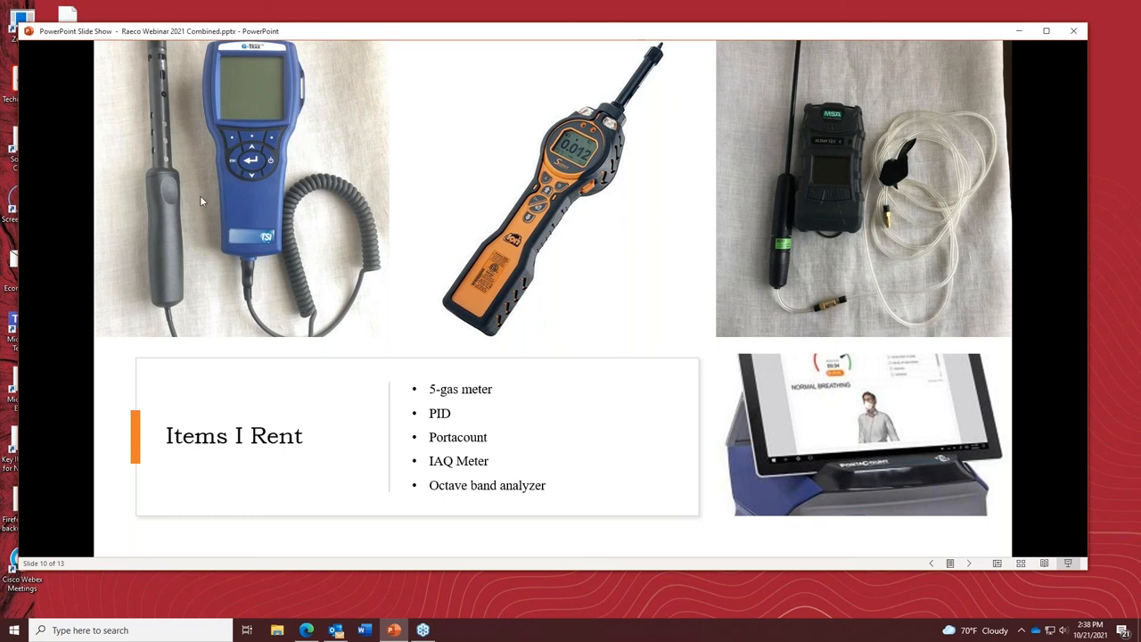
{"action": "mouse_move", "coordinate": [239, 203]}
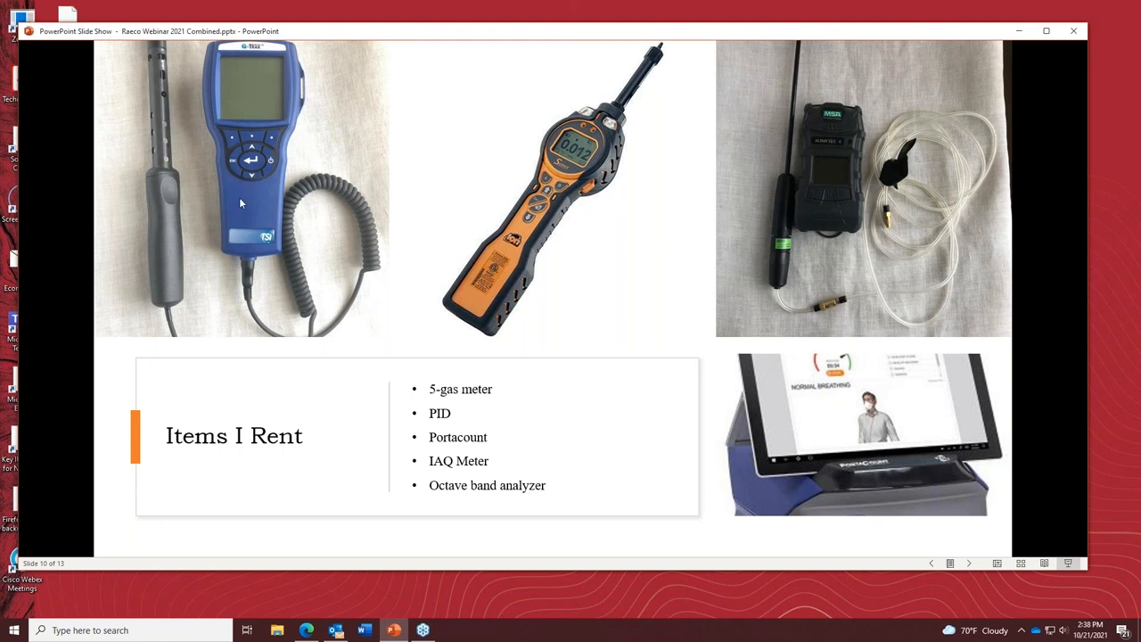
{"action": "mouse_move", "coordinate": [432, 325]}
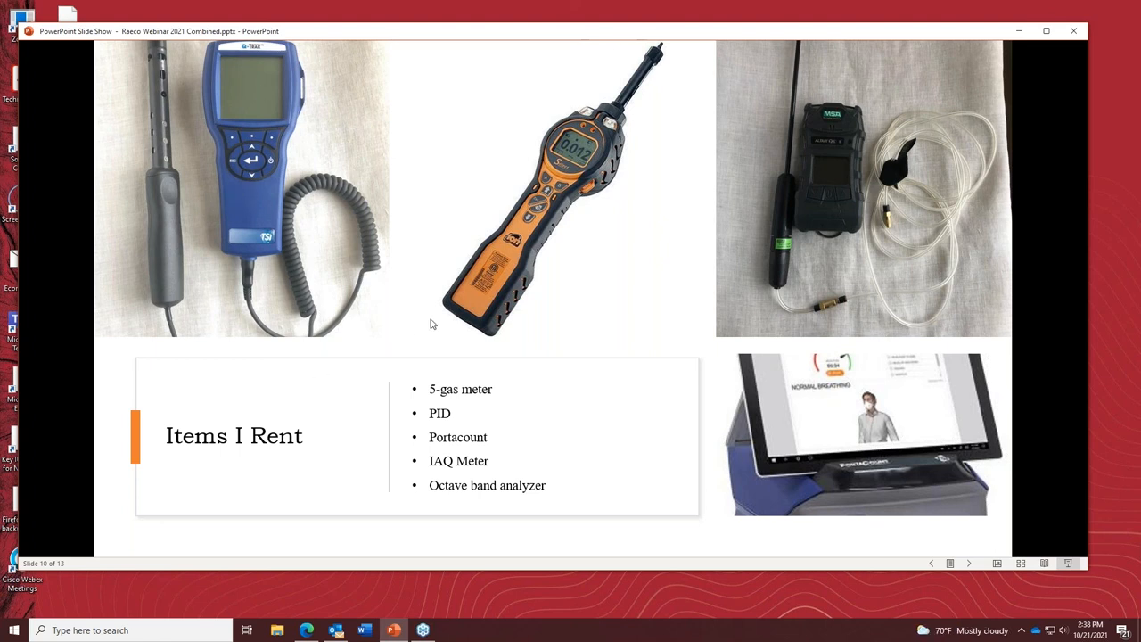
{"action": "mouse_move", "coordinate": [132, 258]}
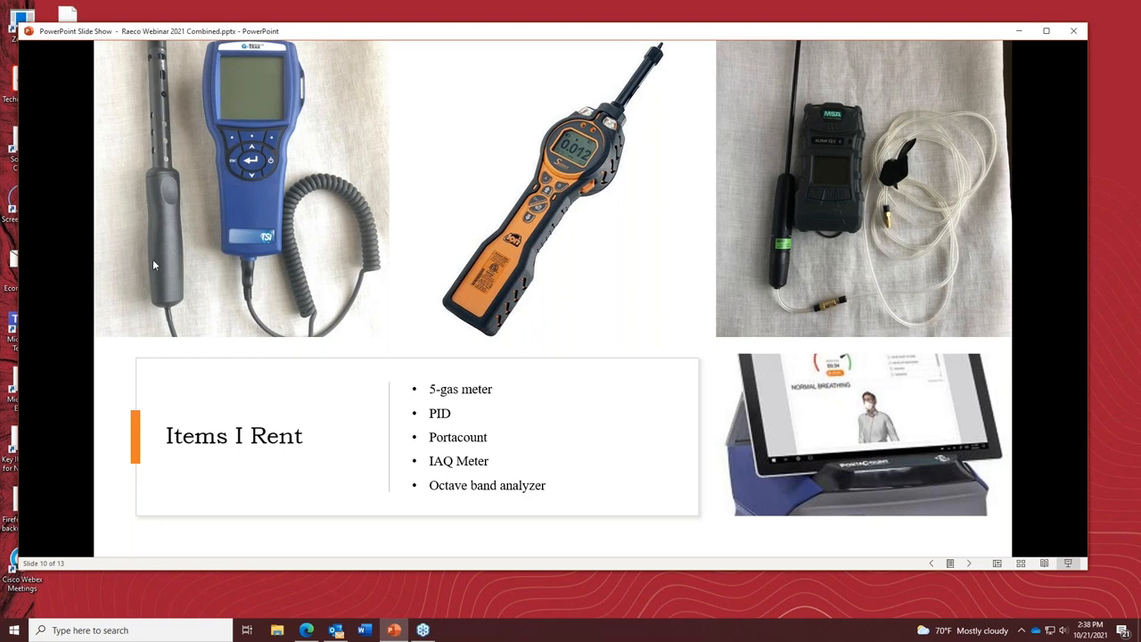
{"action": "mouse_move", "coordinate": [258, 286]}
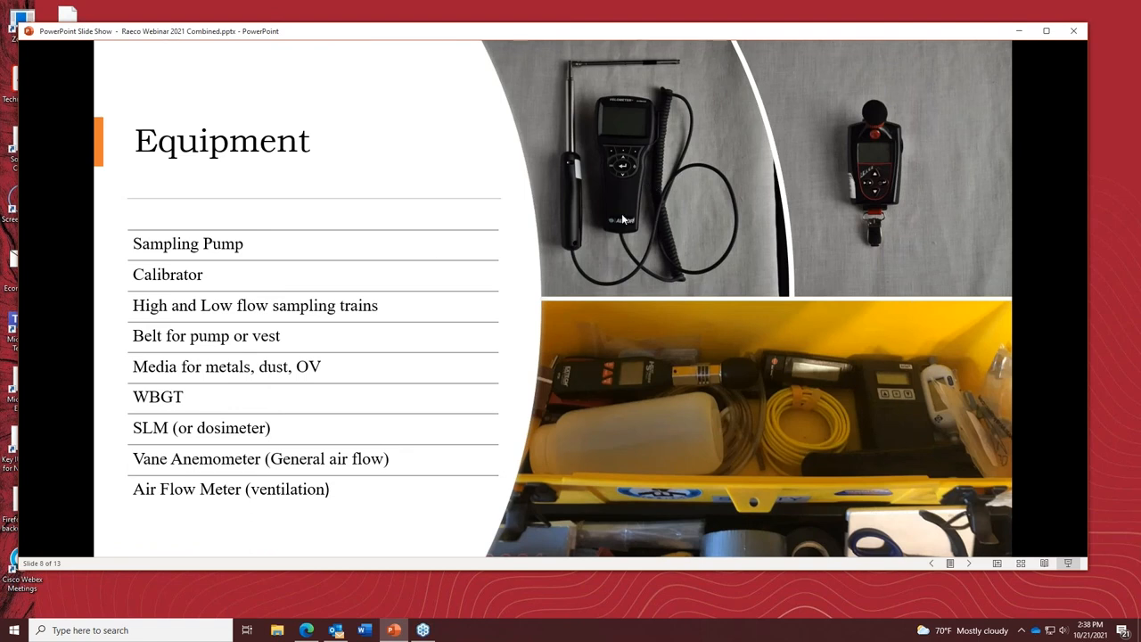
{"action": "mouse_move", "coordinate": [638, 207]}
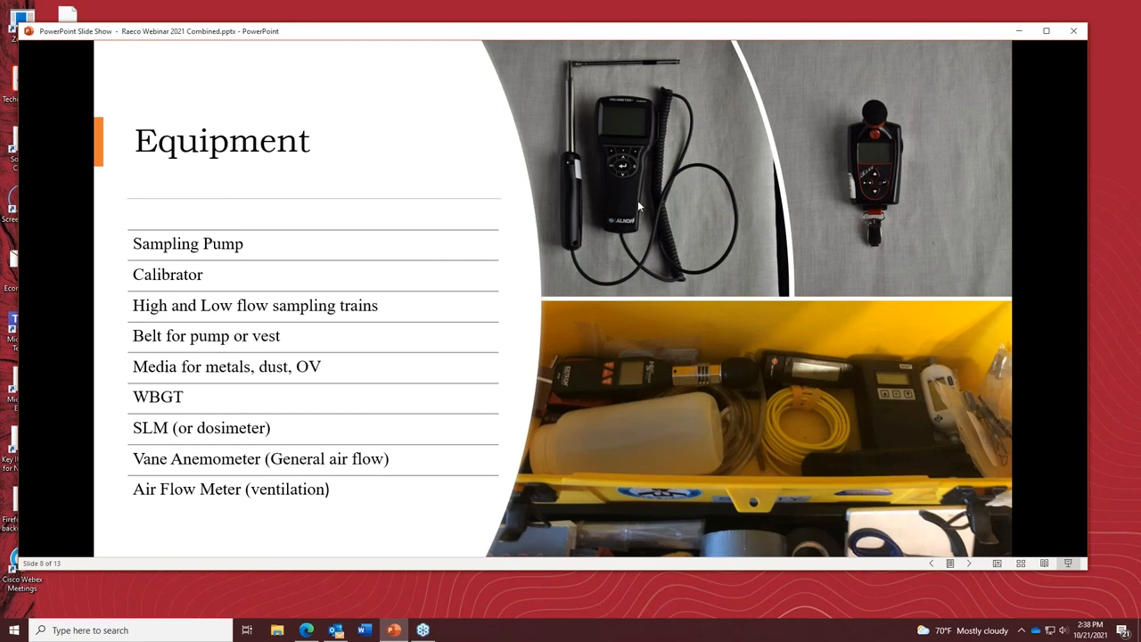
{"action": "mouse_move", "coordinate": [585, 132]}
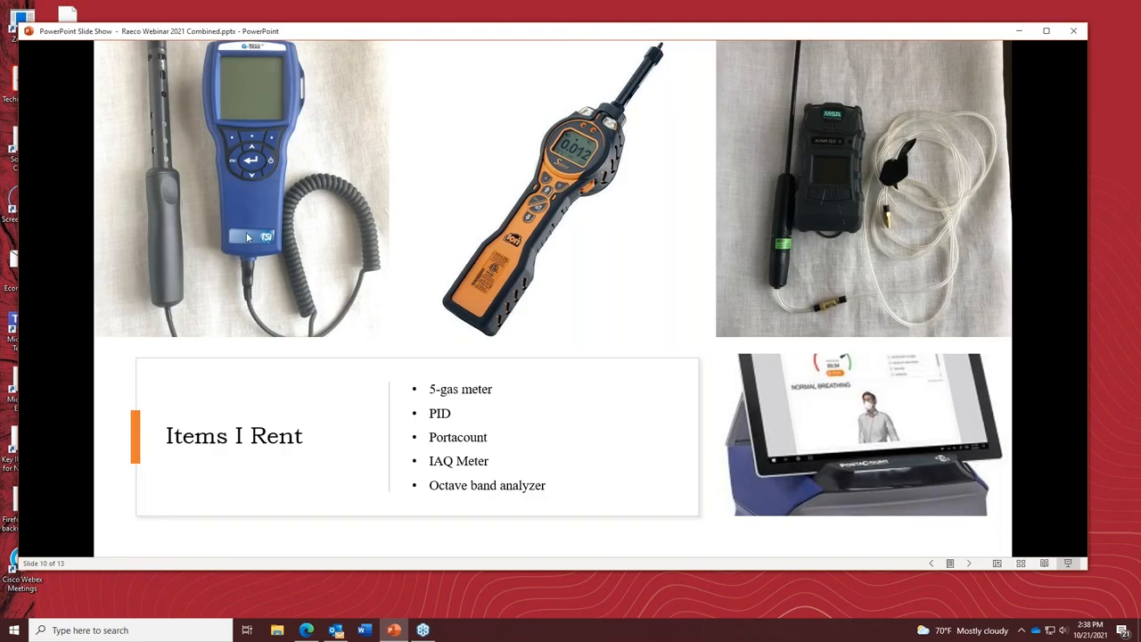
{"action": "mouse_move", "coordinate": [264, 196]}
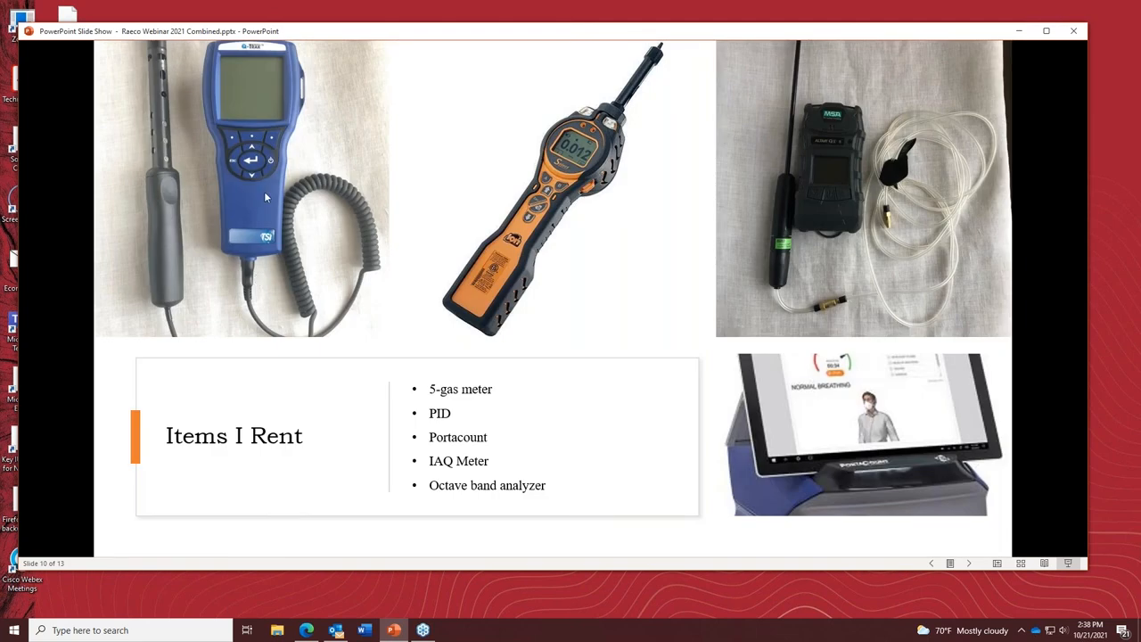
{"action": "mouse_move", "coordinate": [246, 267]}
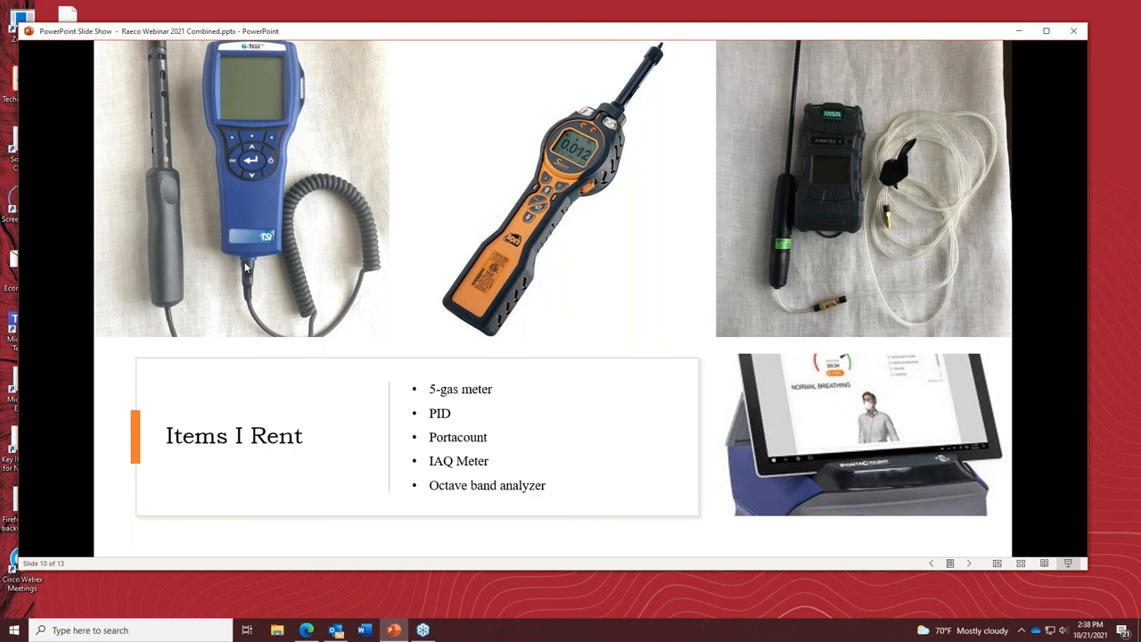
{"action": "mouse_move", "coordinate": [161, 143]}
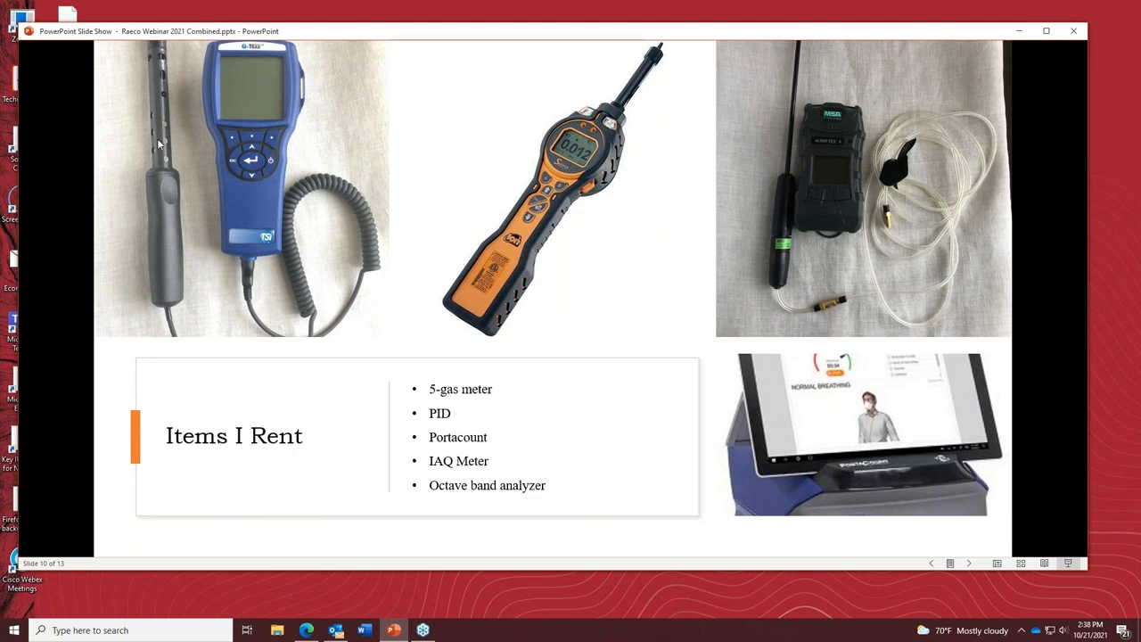
{"action": "mouse_move", "coordinate": [261, 224]}
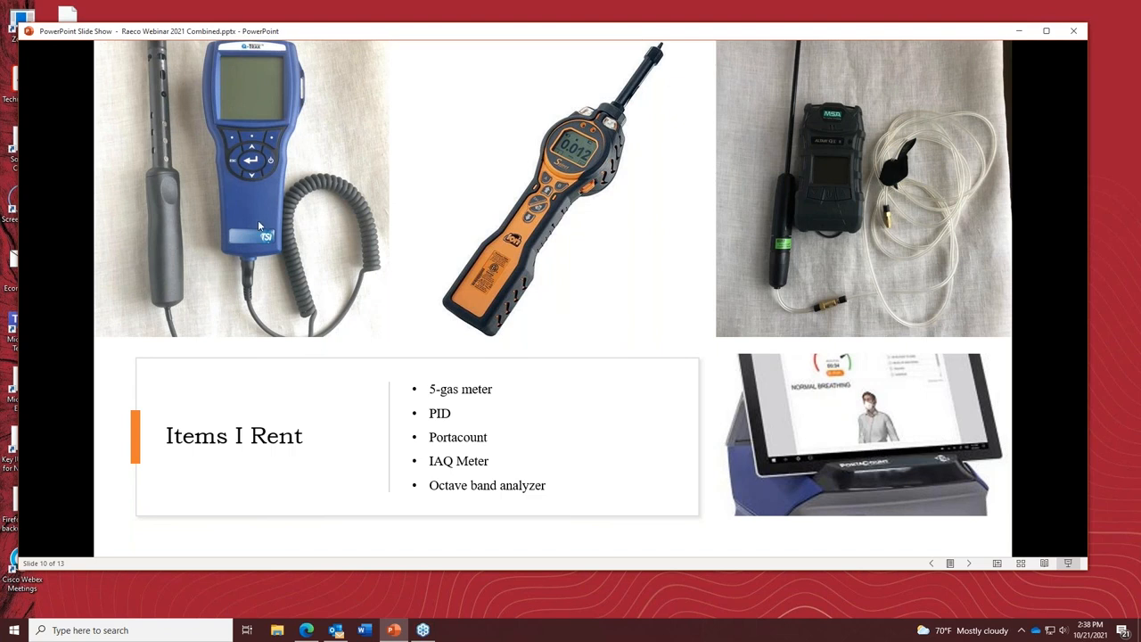
{"action": "mouse_move", "coordinate": [249, 221]}
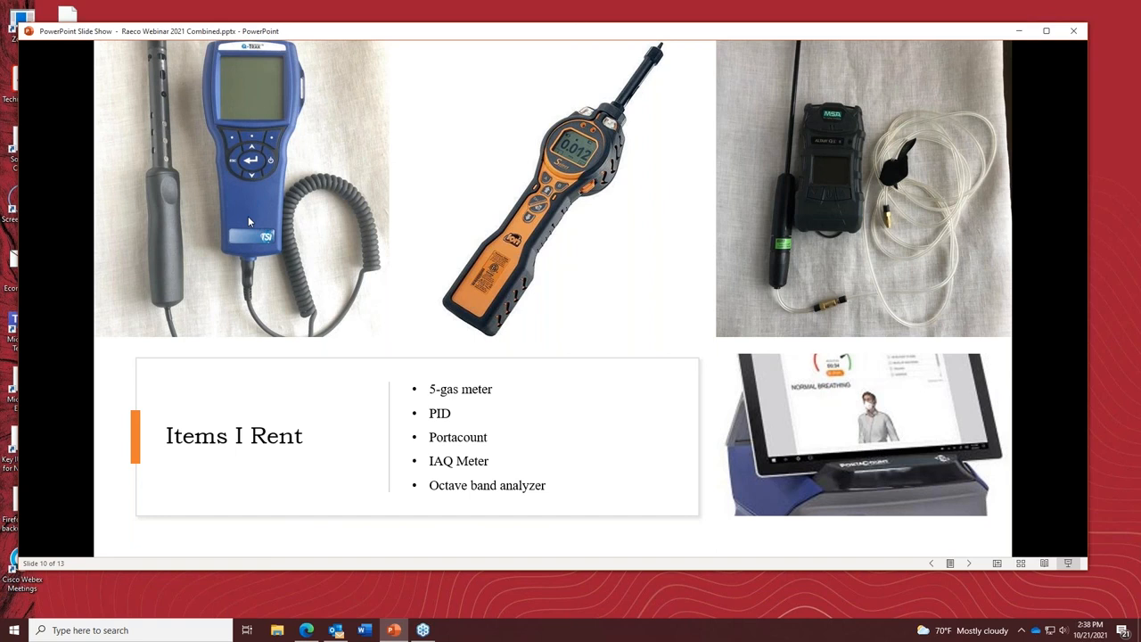
{"action": "mouse_move", "coordinate": [210, 276]}
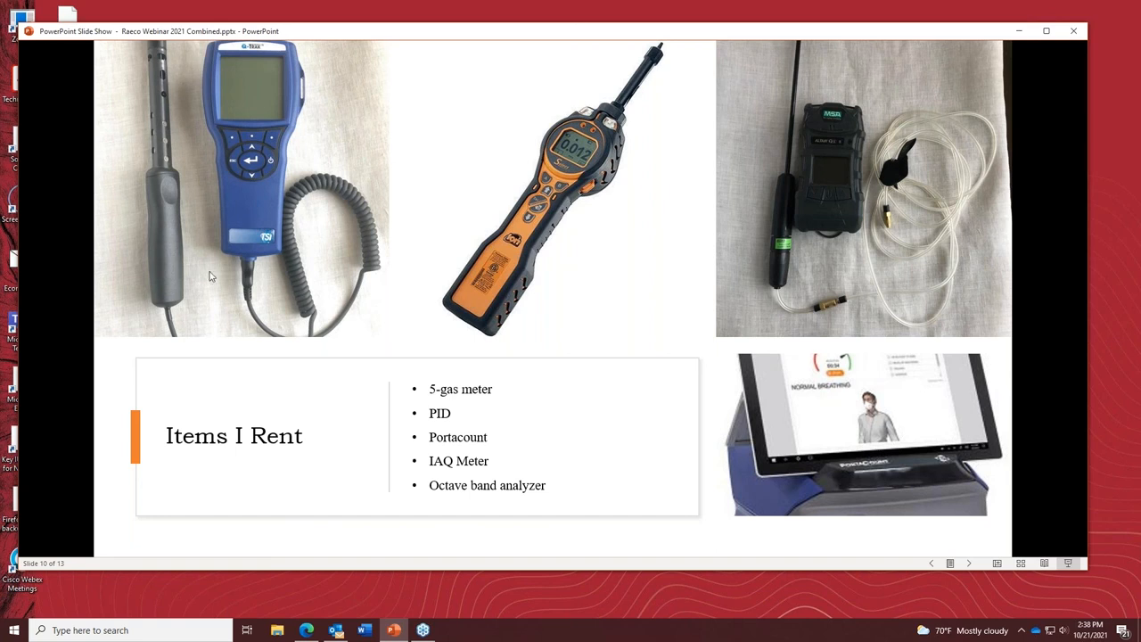
{"action": "mouse_move", "coordinate": [363, 361]}
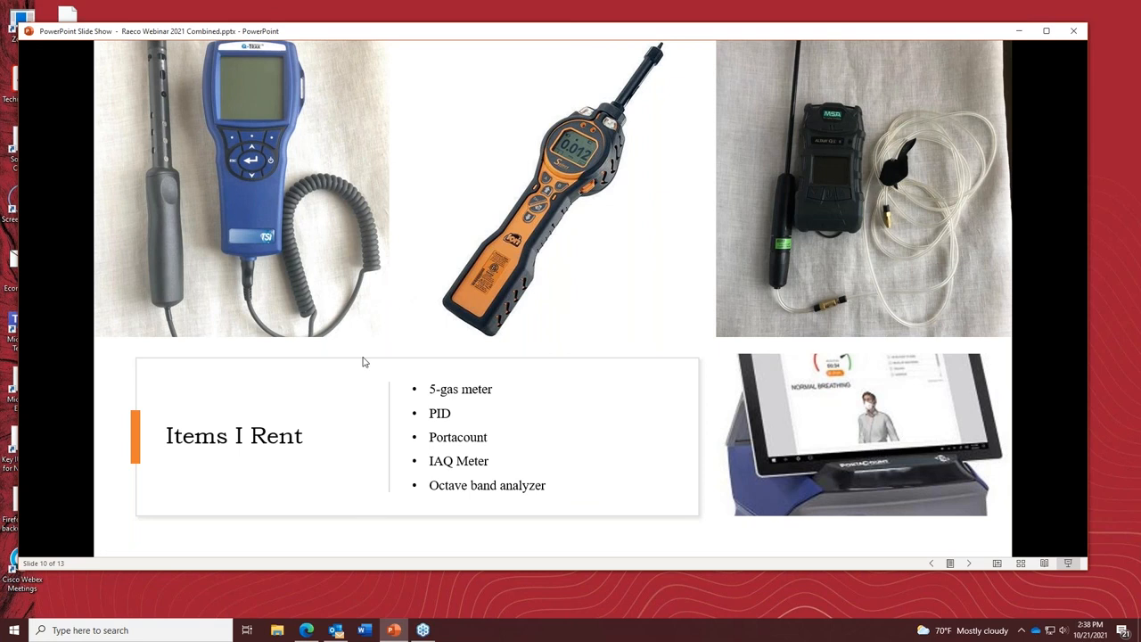
{"action": "mouse_move", "coordinate": [214, 114]}
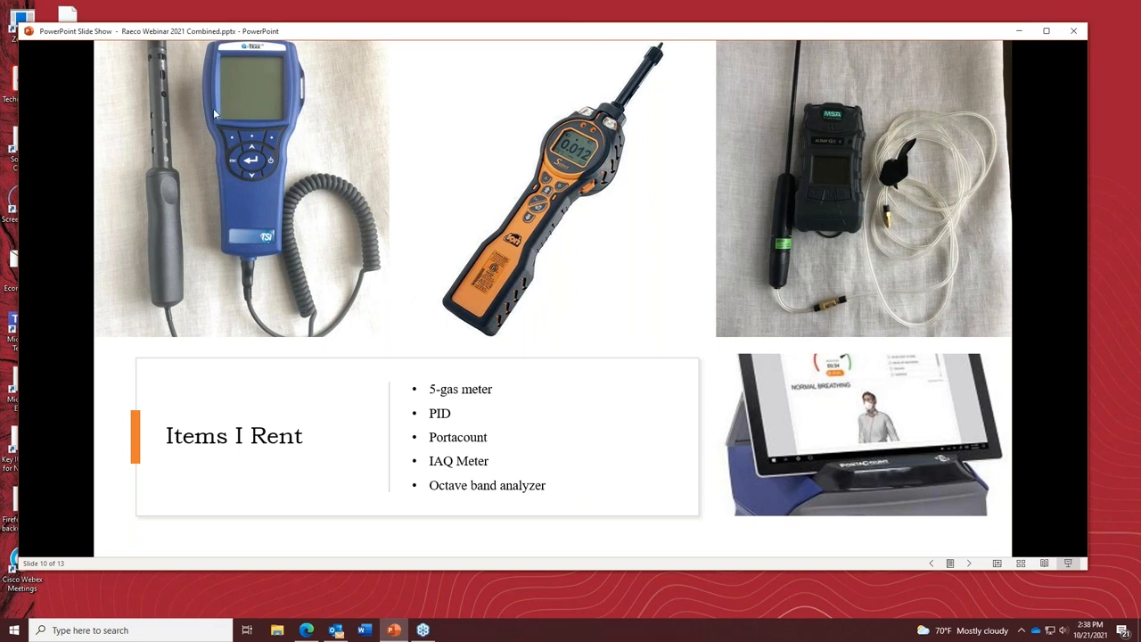
{"action": "mouse_move", "coordinate": [306, 362]}
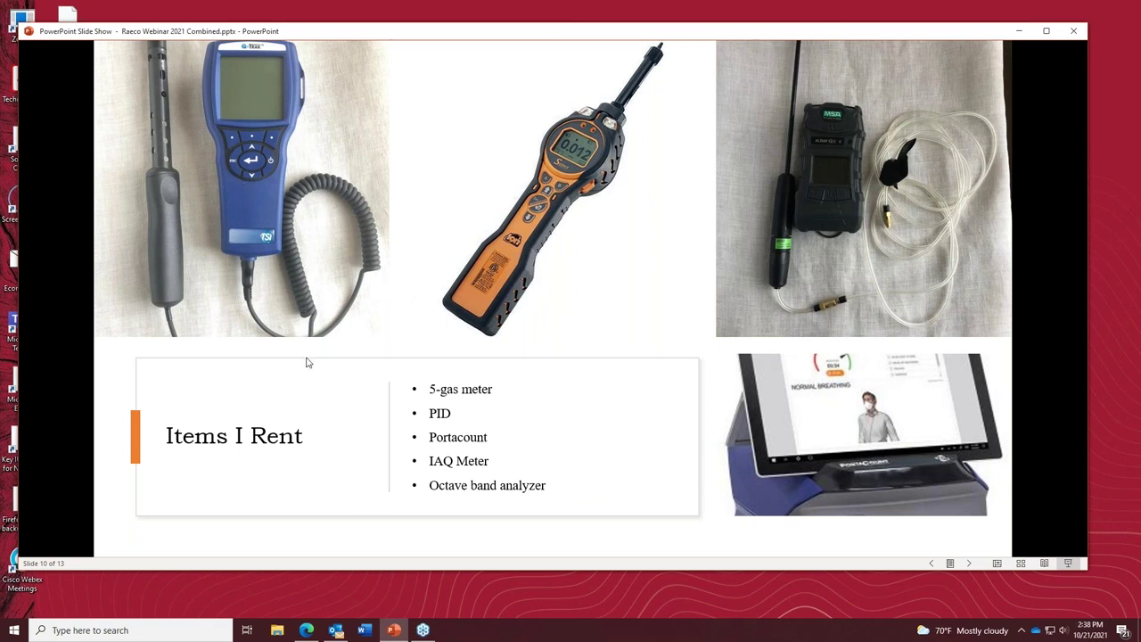
{"action": "mouse_move", "coordinate": [366, 439]}
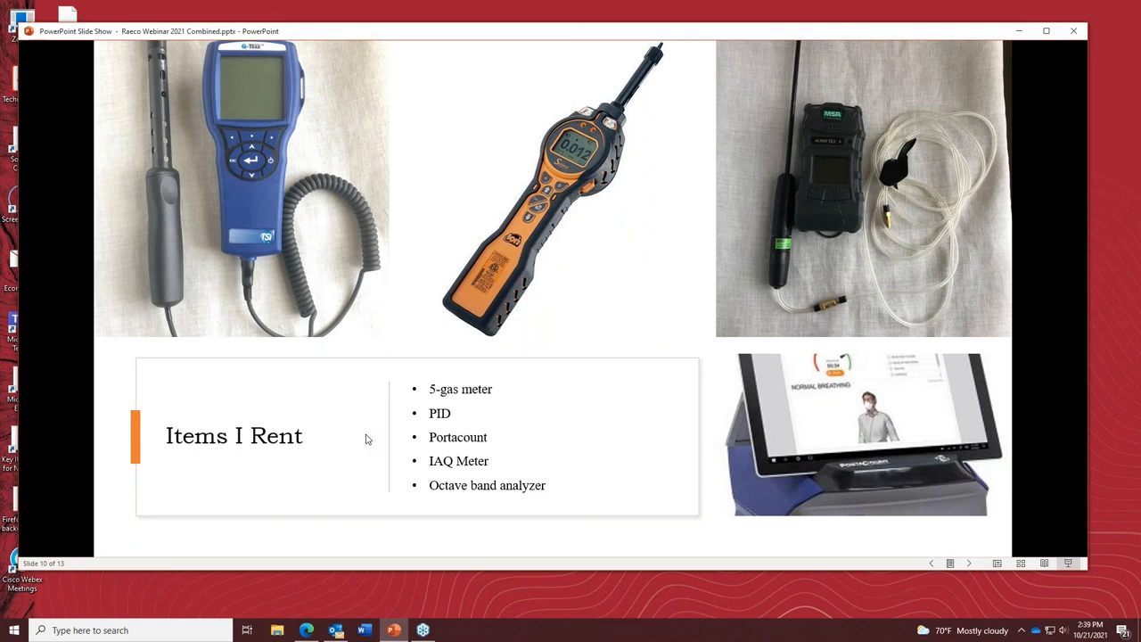
{"action": "mouse_move", "coordinate": [513, 477]}
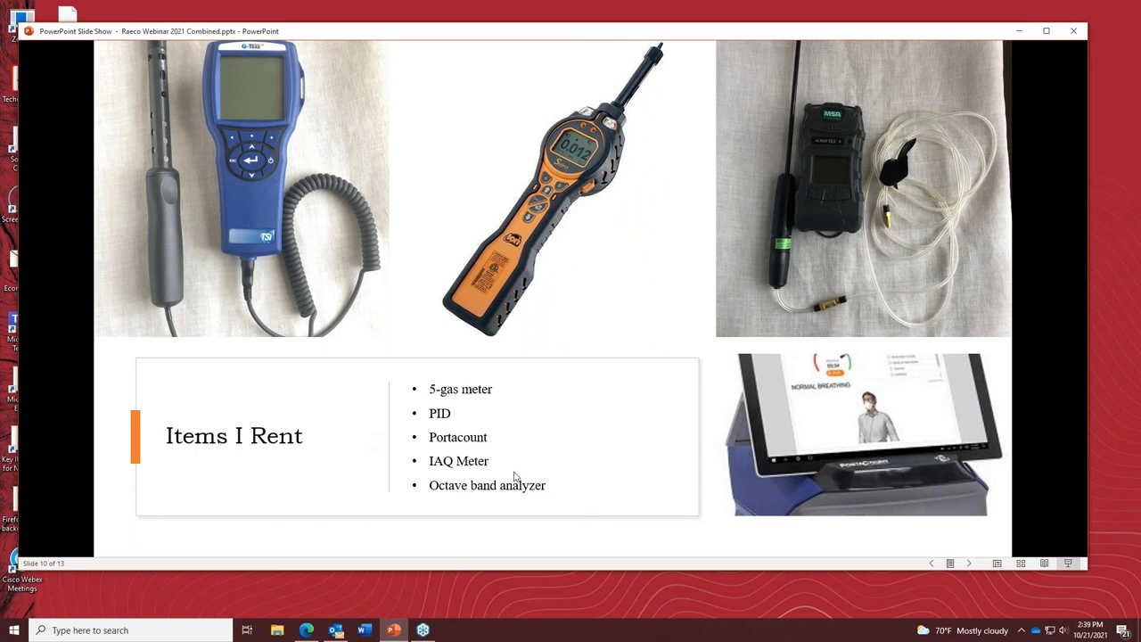
{"action": "mouse_move", "coordinate": [549, 497]}
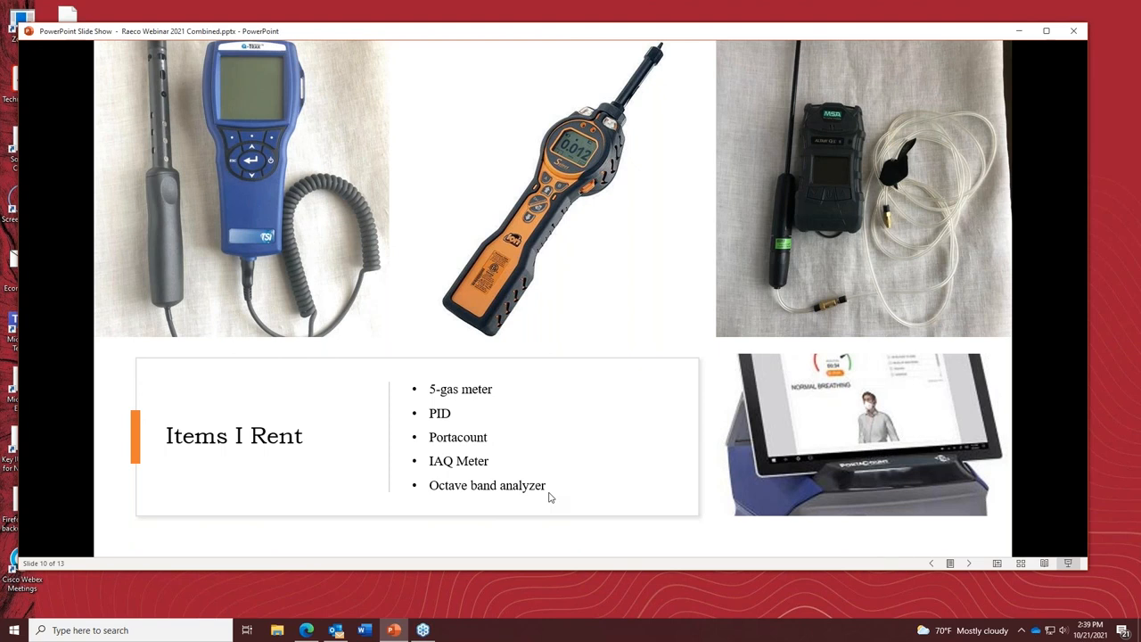
{"action": "mouse_move", "coordinate": [433, 451]}
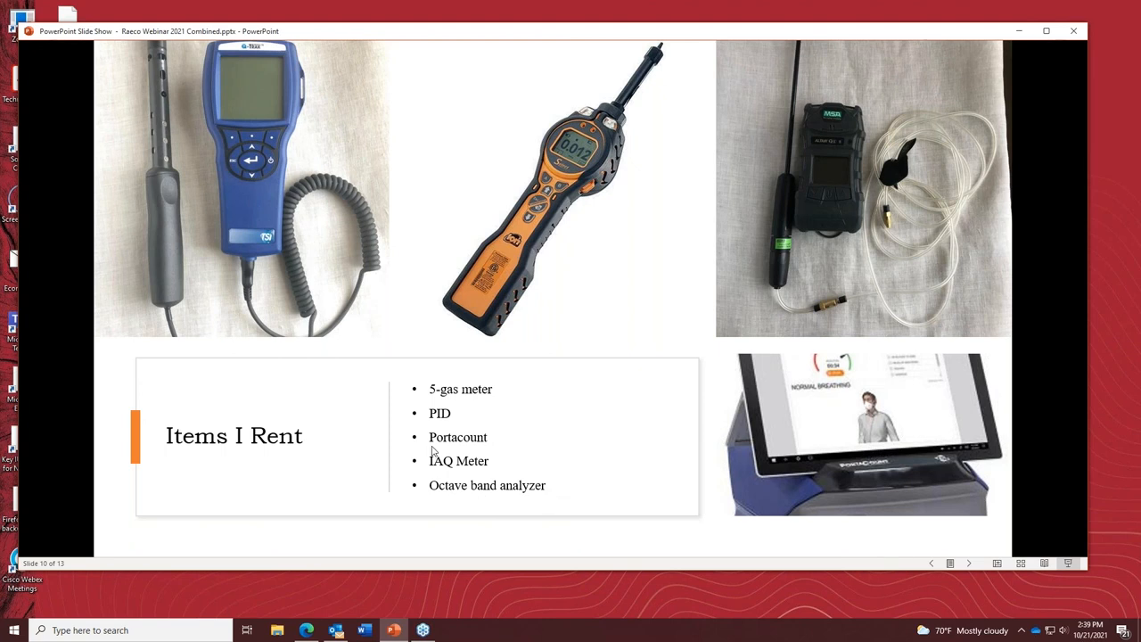
{"action": "mouse_move", "coordinate": [470, 480]}
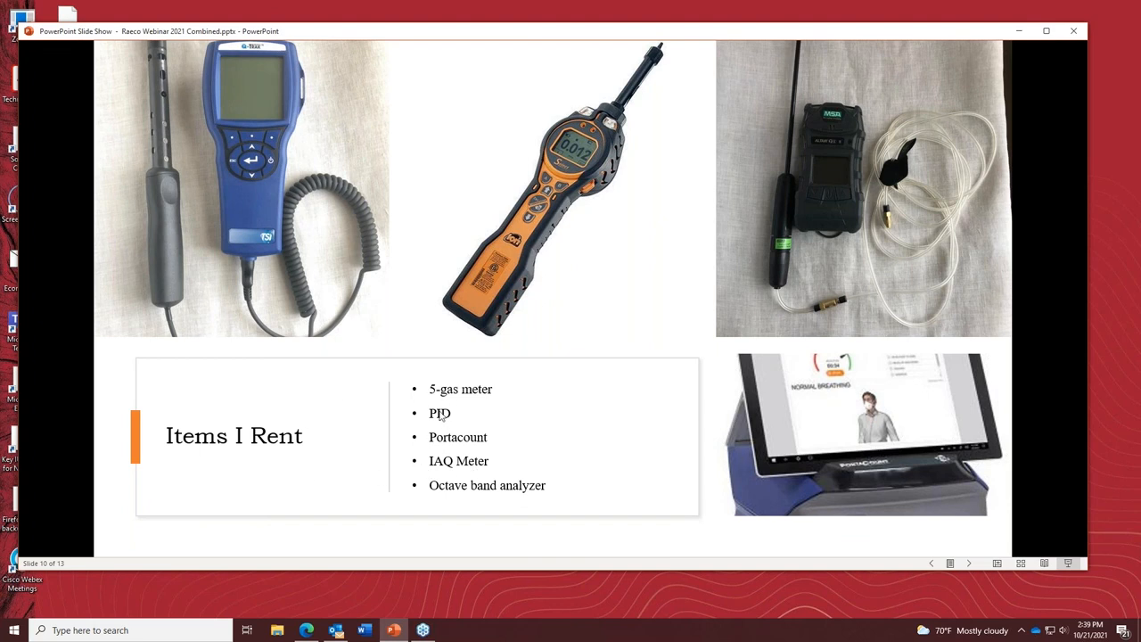
{"action": "mouse_move", "coordinate": [470, 487]}
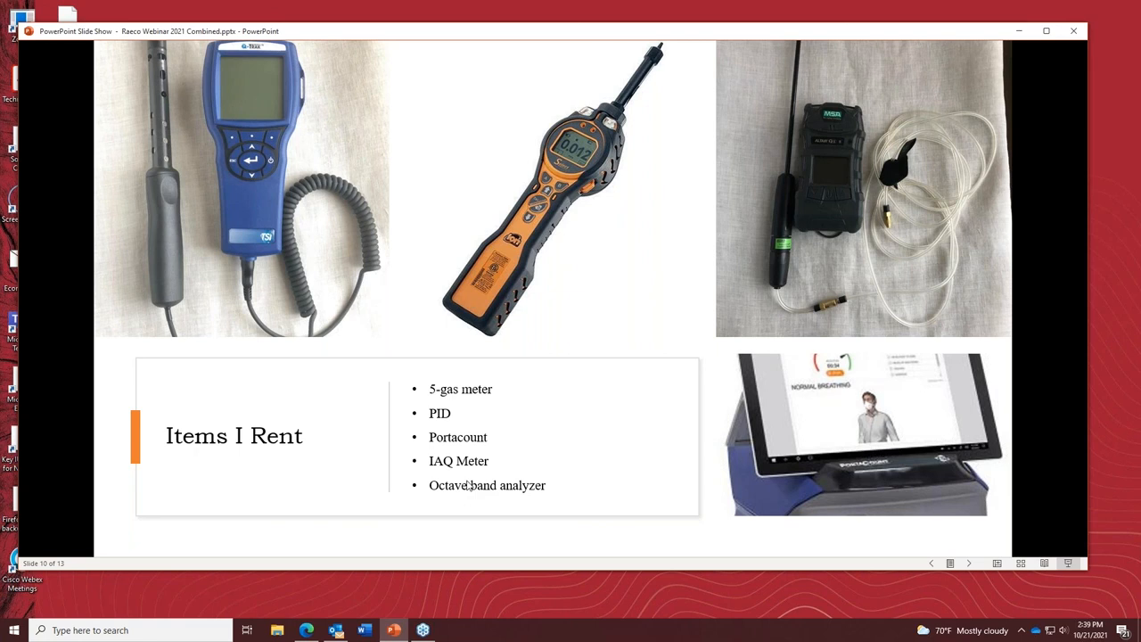
{"action": "mouse_move", "coordinate": [463, 474]}
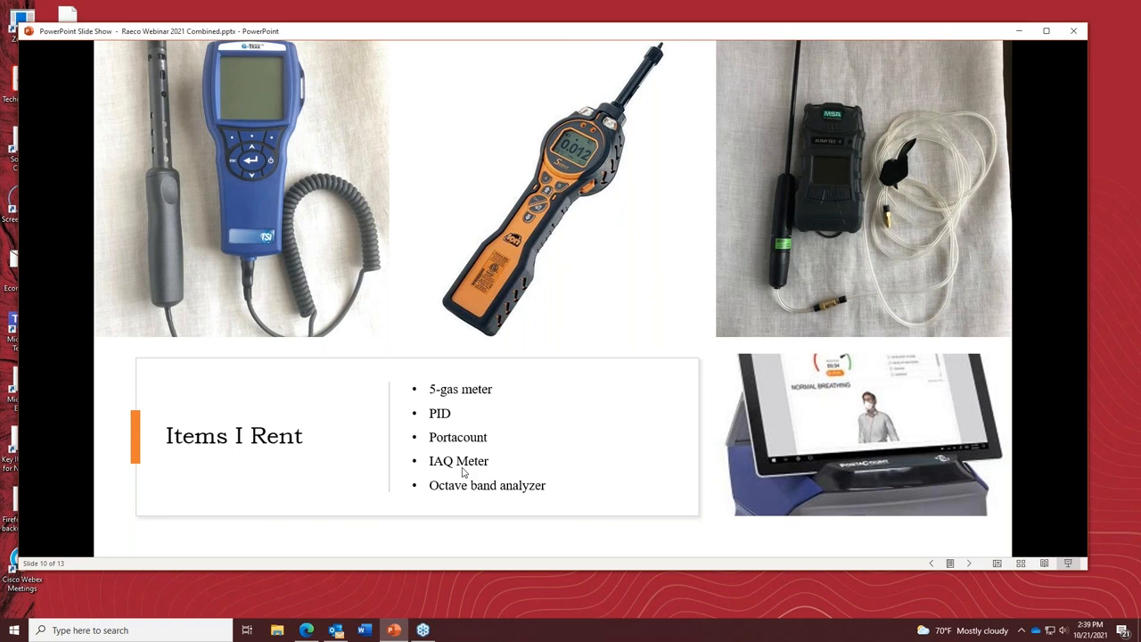
{"action": "mouse_move", "coordinate": [388, 378]}
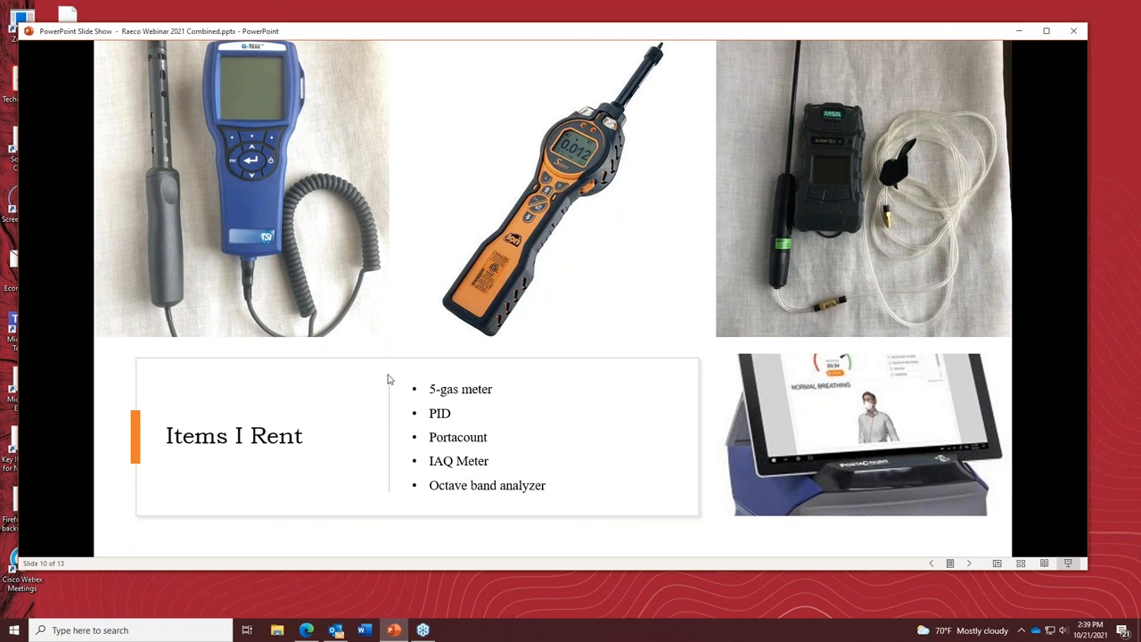
{"action": "mouse_move", "coordinate": [363, 467]}
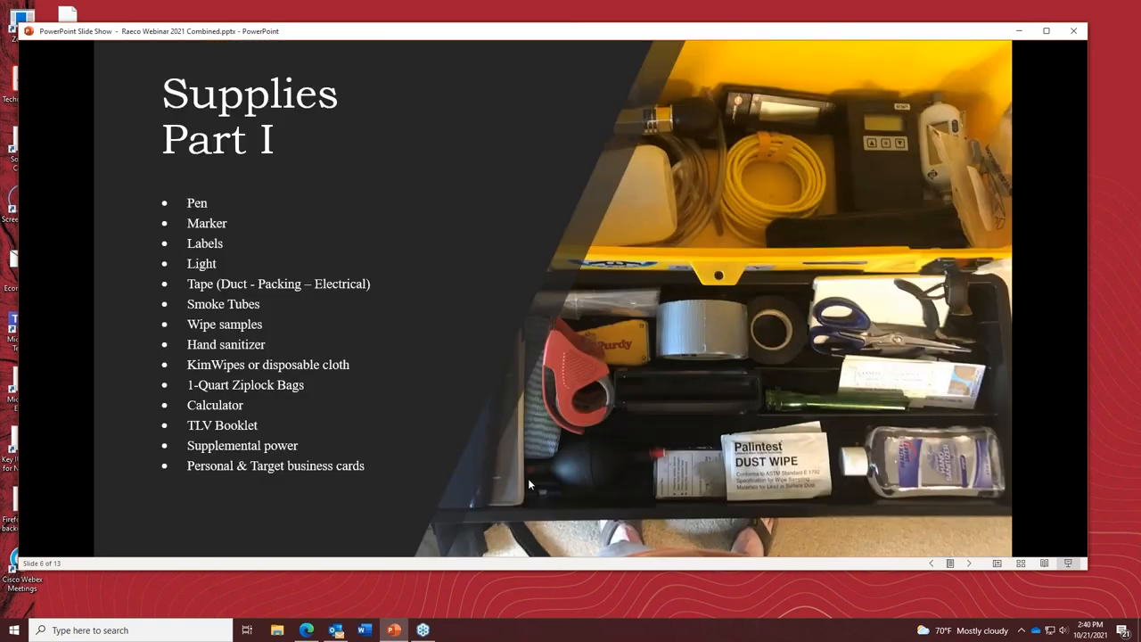
{"action": "mouse_move", "coordinate": [627, 502]}
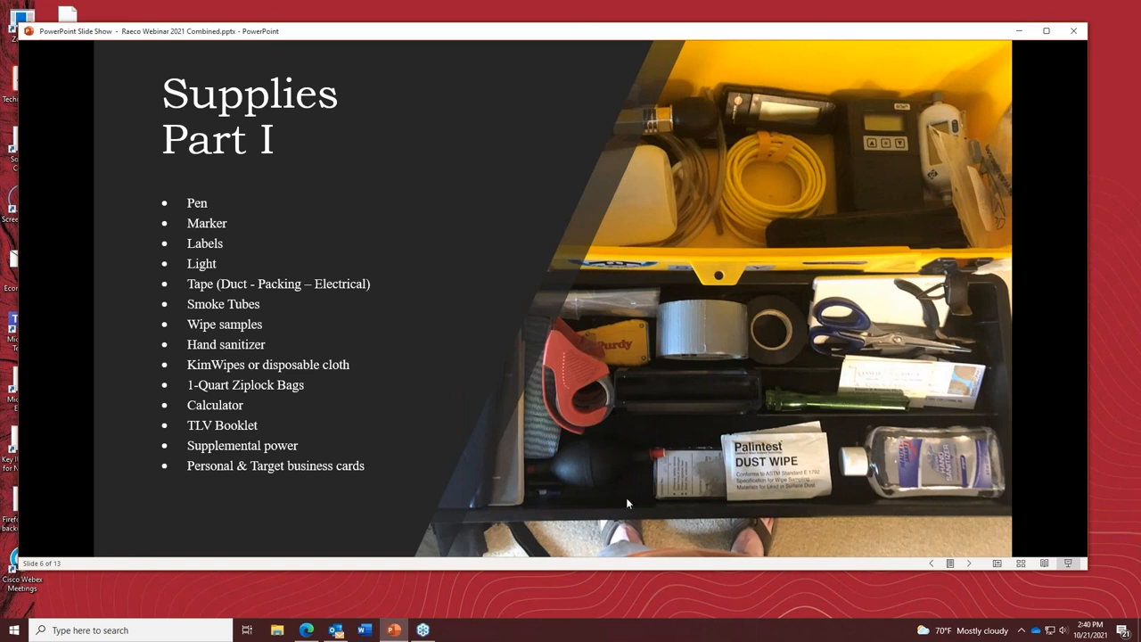
{"action": "mouse_move", "coordinate": [606, 438]}
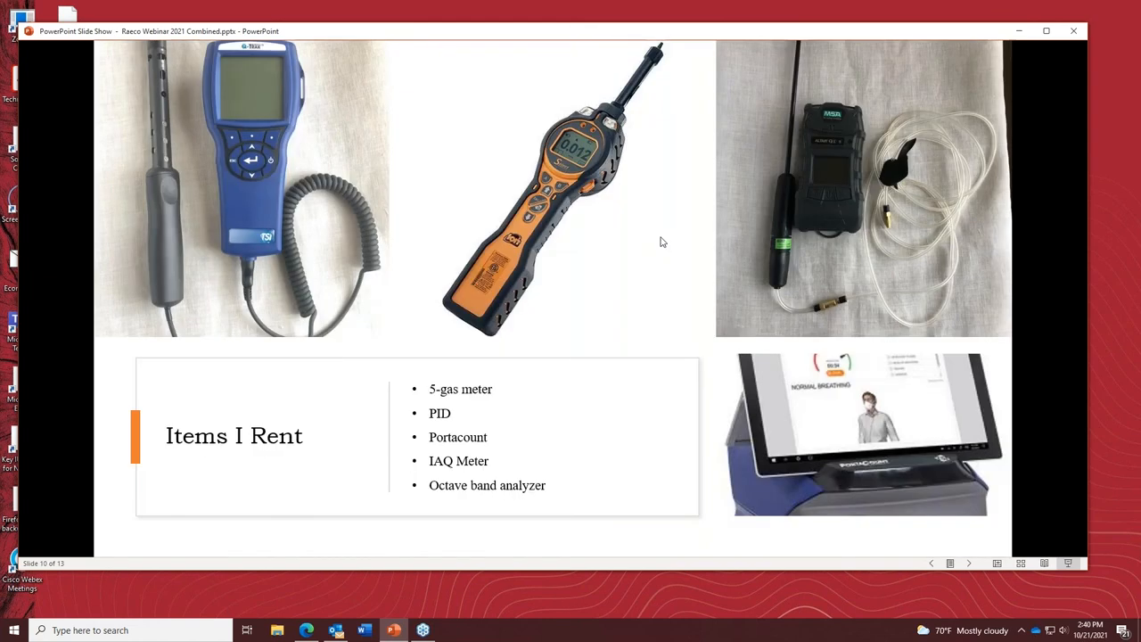
{"action": "mouse_move", "coordinate": [548, 442]}
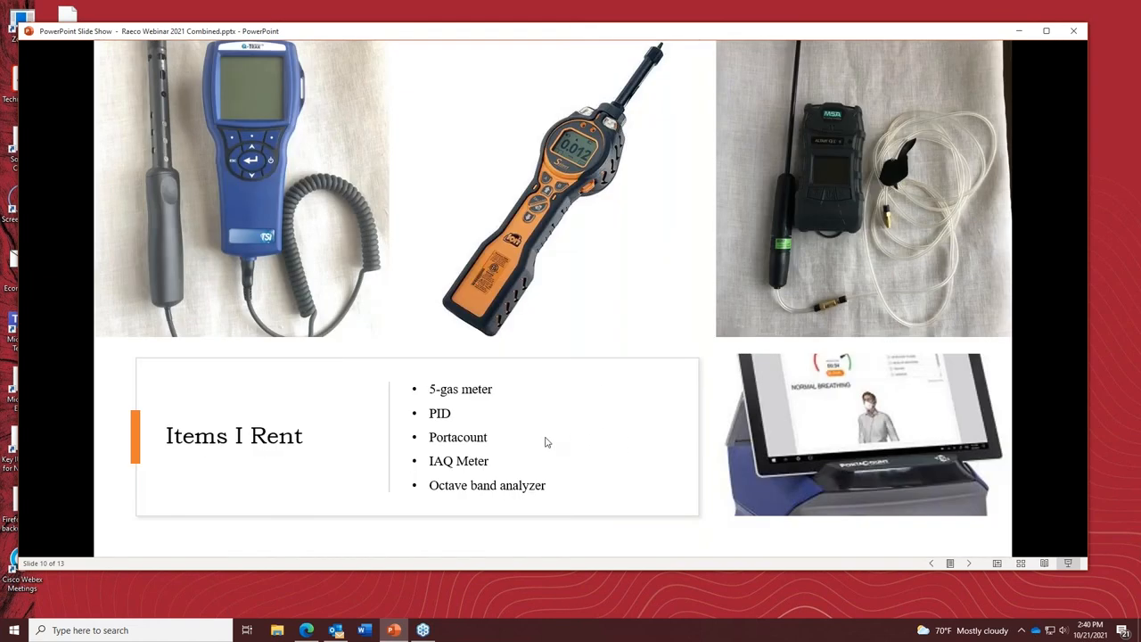
{"action": "mouse_move", "coordinate": [576, 421]}
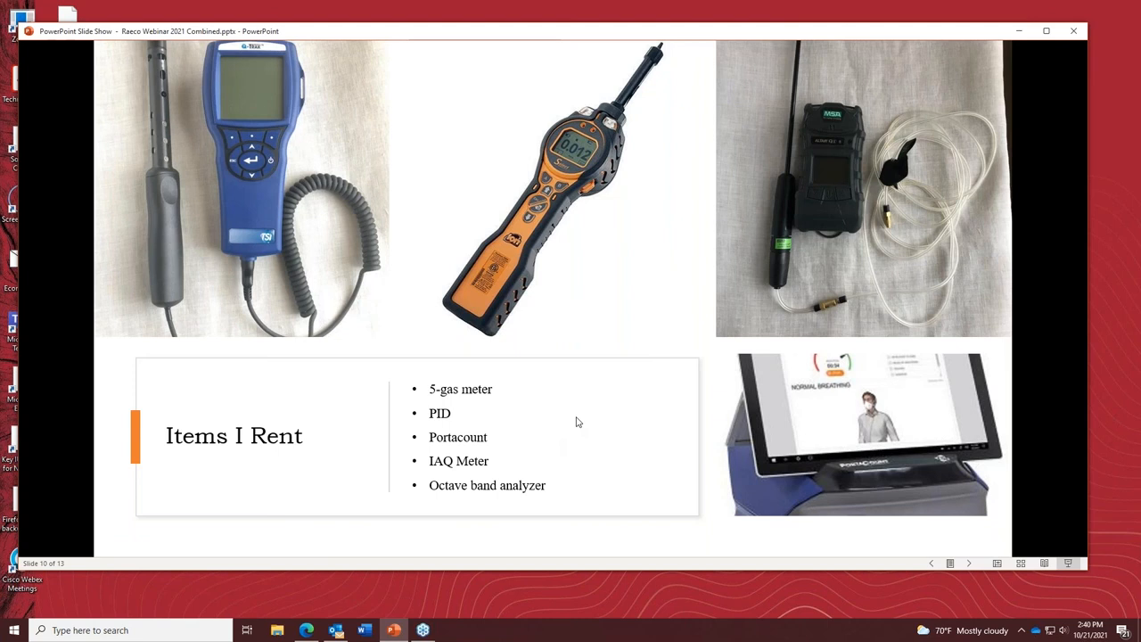
{"action": "mouse_move", "coordinate": [567, 446]}
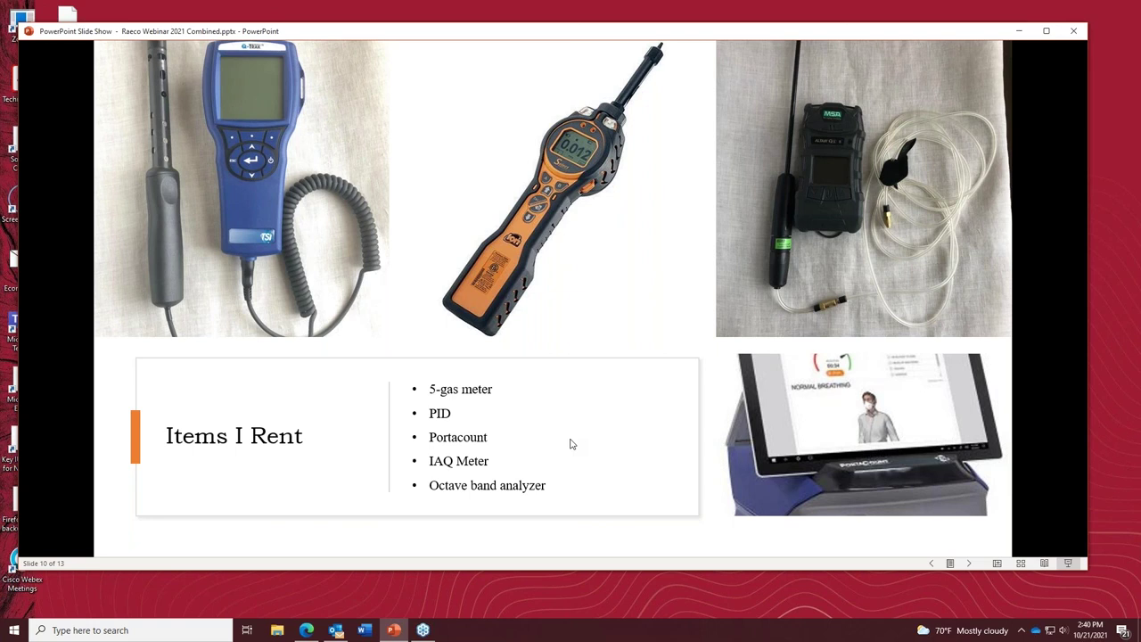
{"action": "mouse_move", "coordinate": [114, 281]}
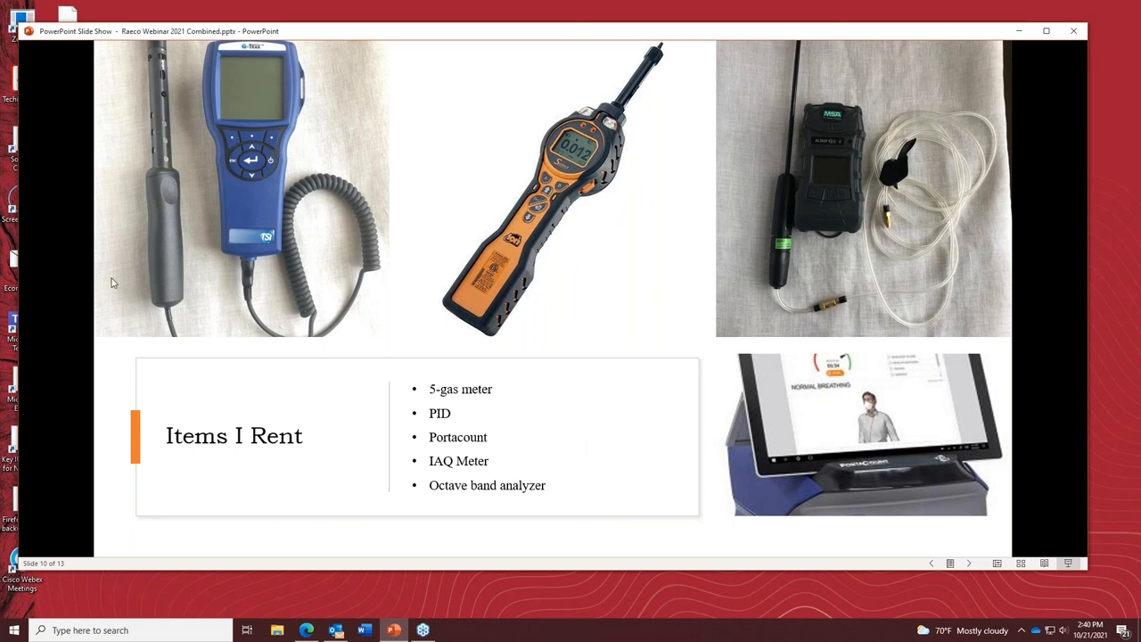
{"action": "mouse_move", "coordinate": [552, 372]}
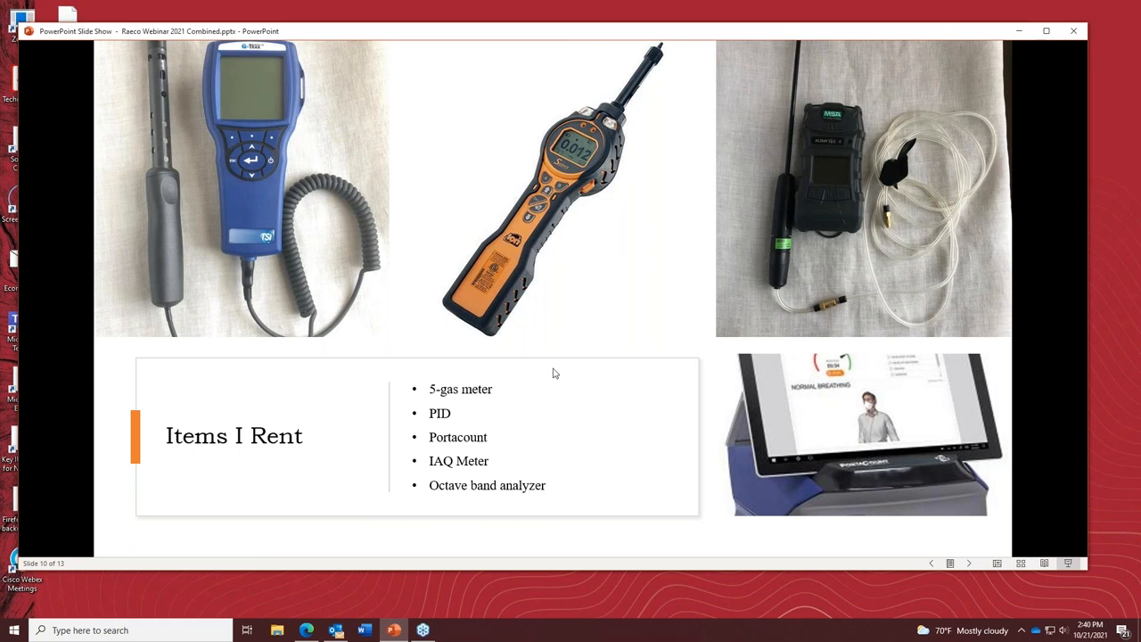
{"action": "mouse_move", "coordinate": [431, 408]}
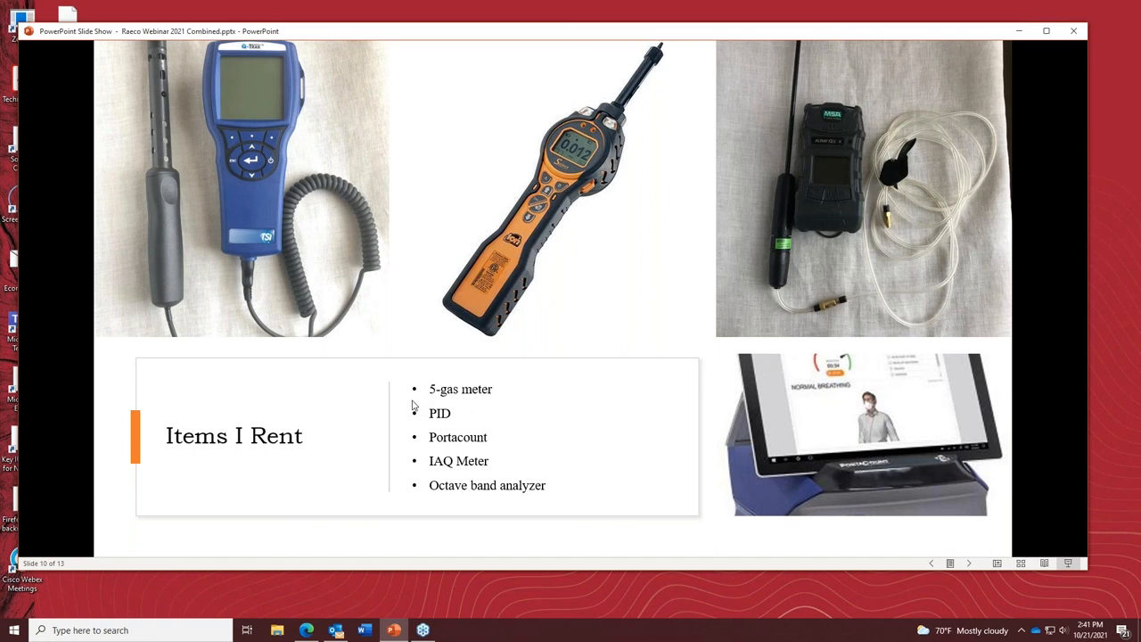
{"action": "mouse_move", "coordinate": [405, 385]}
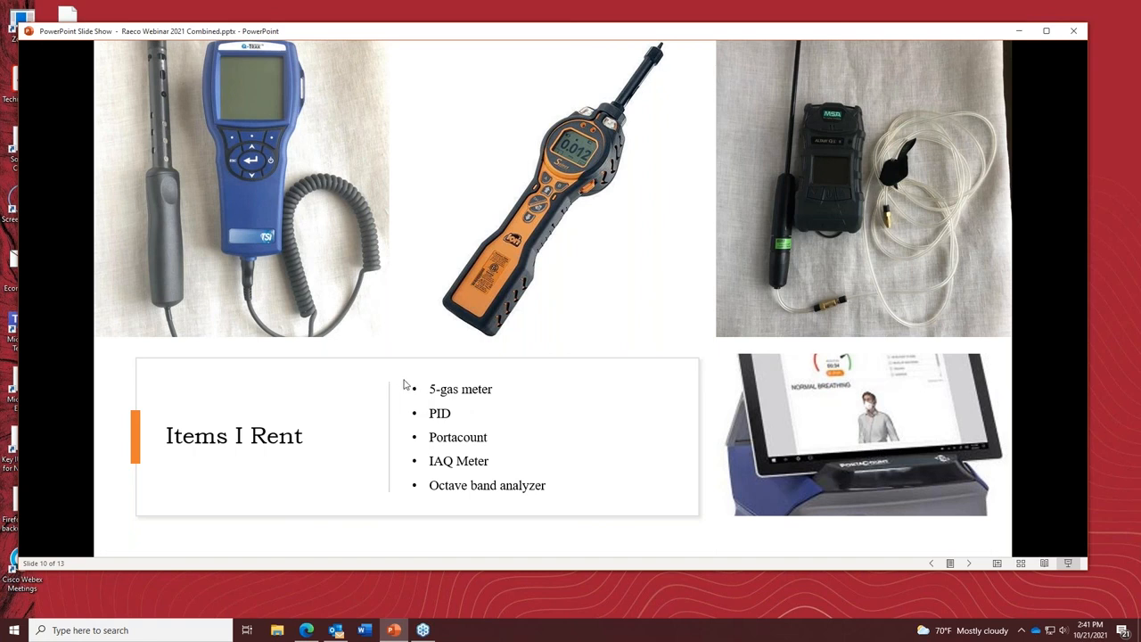
{"action": "mouse_move", "coordinate": [397, 410]}
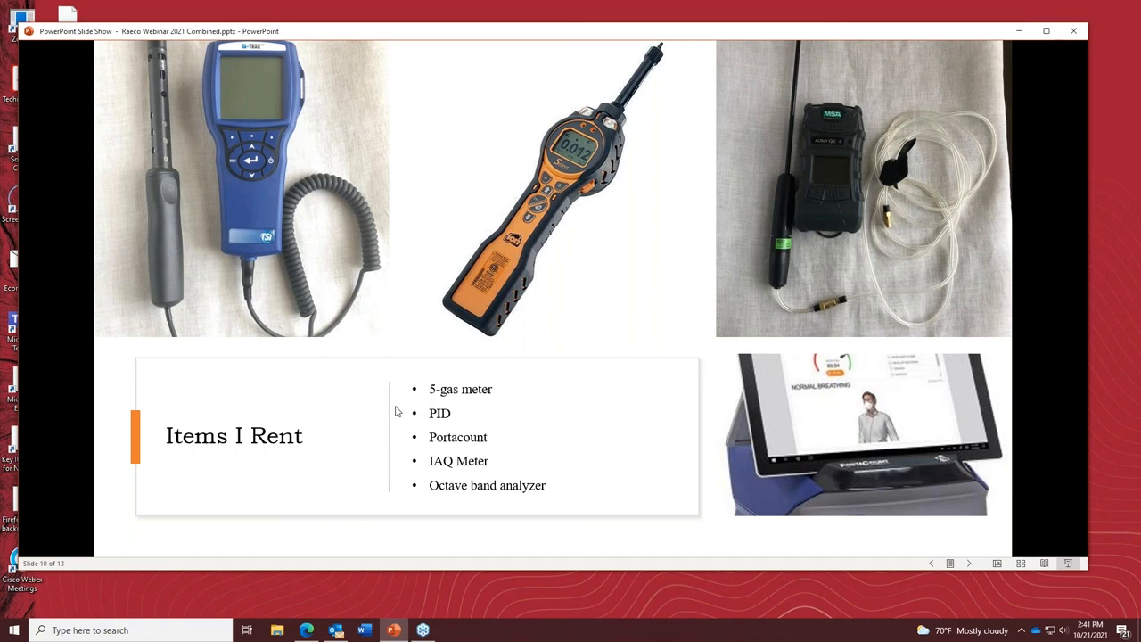
{"action": "mouse_move", "coordinate": [410, 415]}
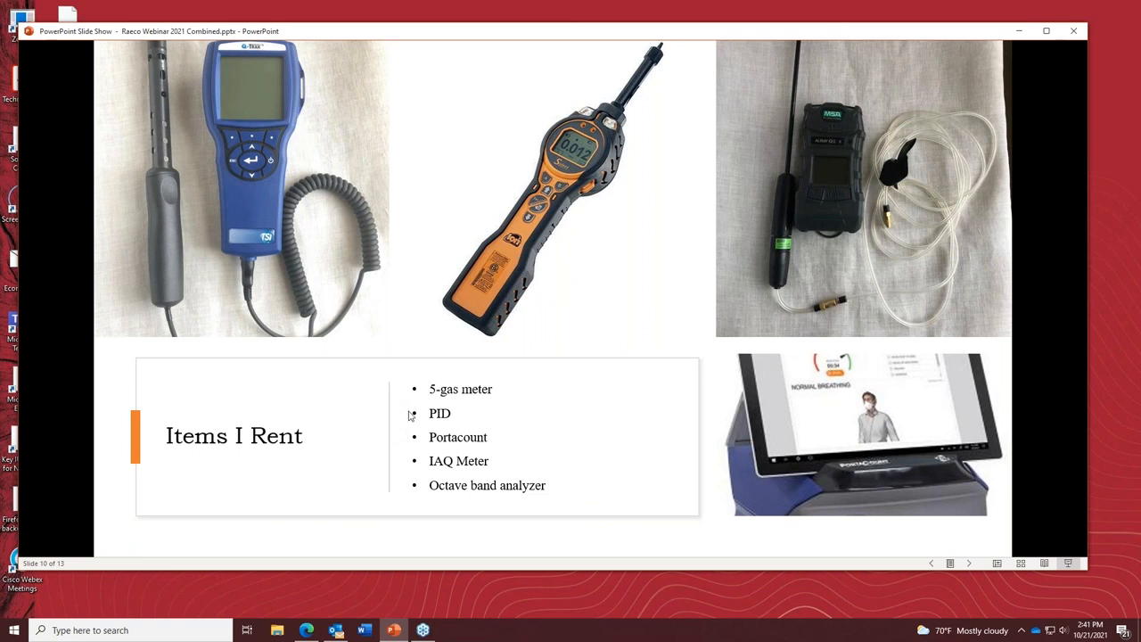
{"action": "mouse_move", "coordinate": [383, 396]}
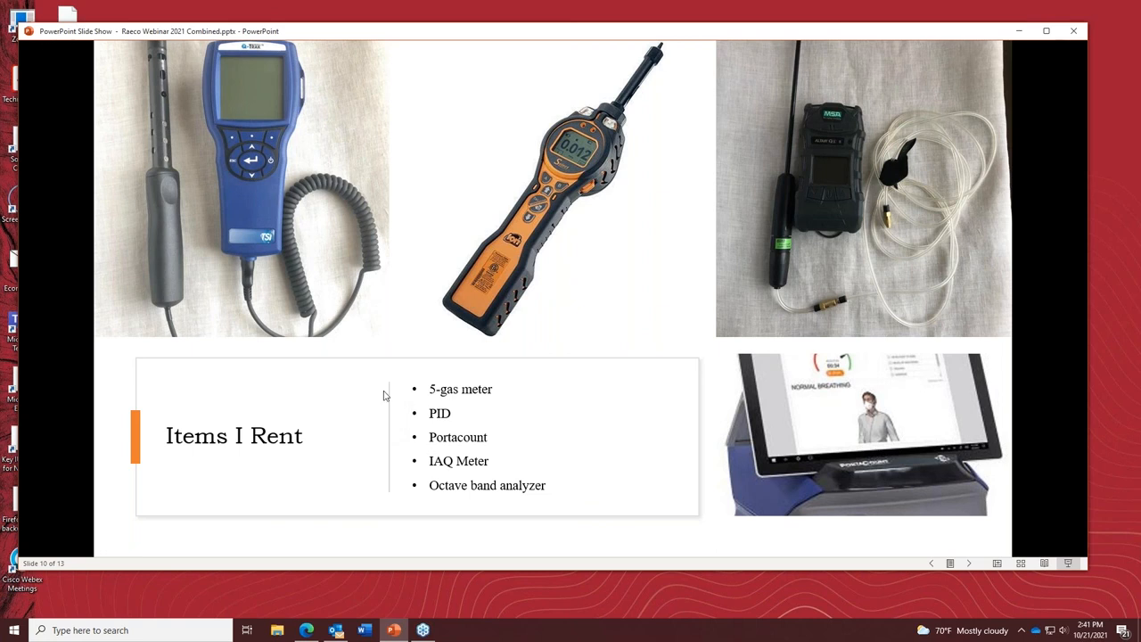
{"action": "mouse_move", "coordinate": [613, 449]}
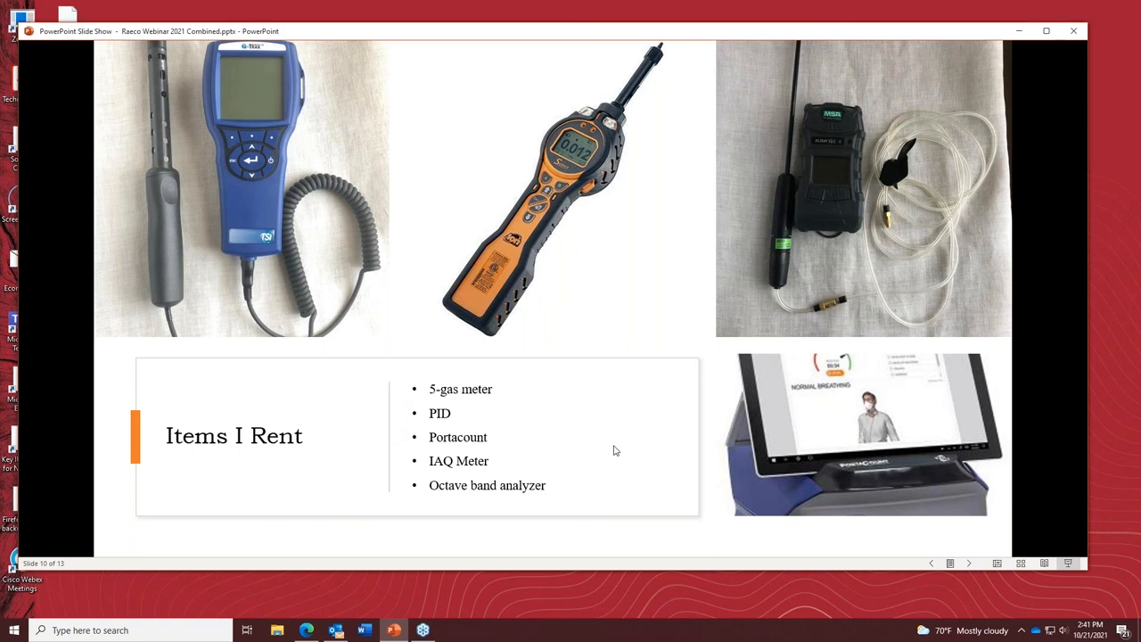
{"action": "mouse_move", "coordinate": [303, 508]}
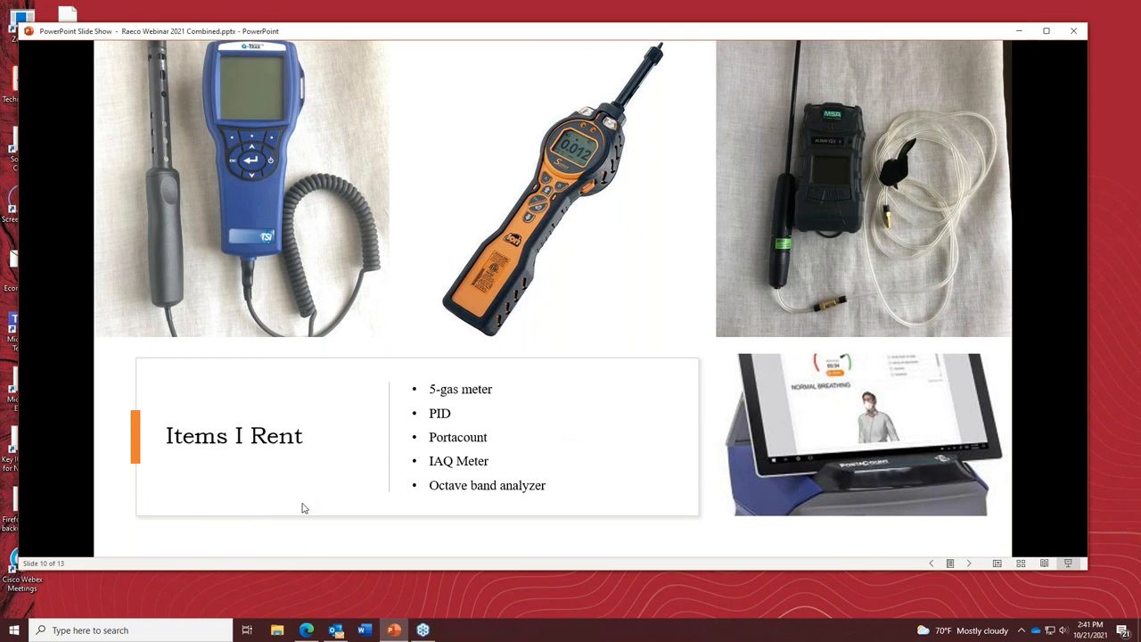
{"action": "mouse_move", "coordinate": [294, 427]}
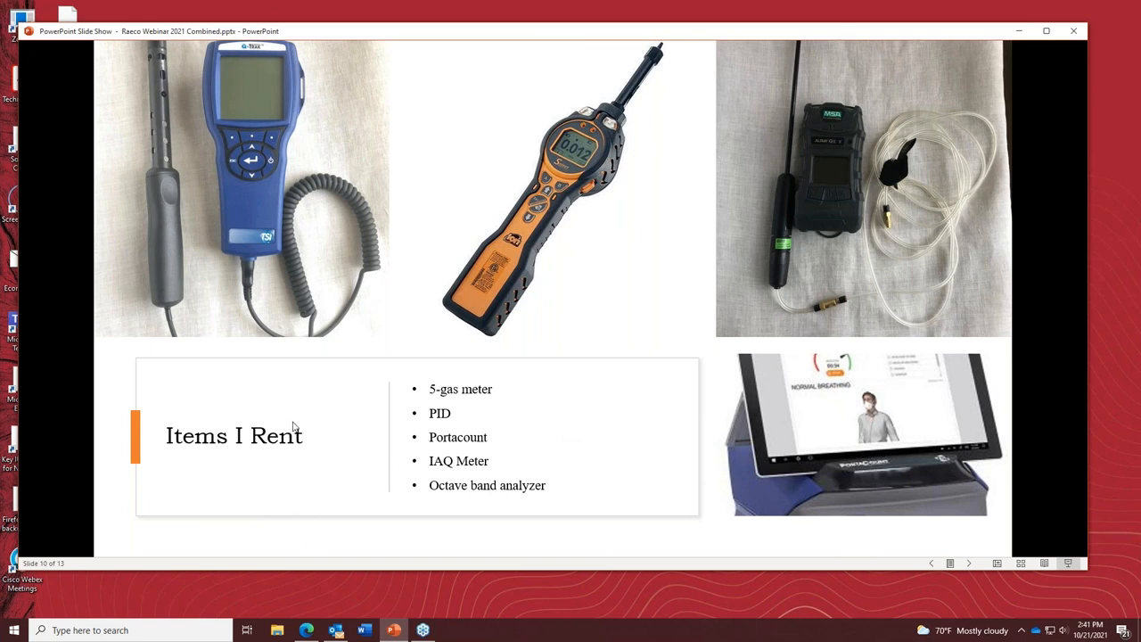
{"action": "mouse_move", "coordinate": [322, 394]}
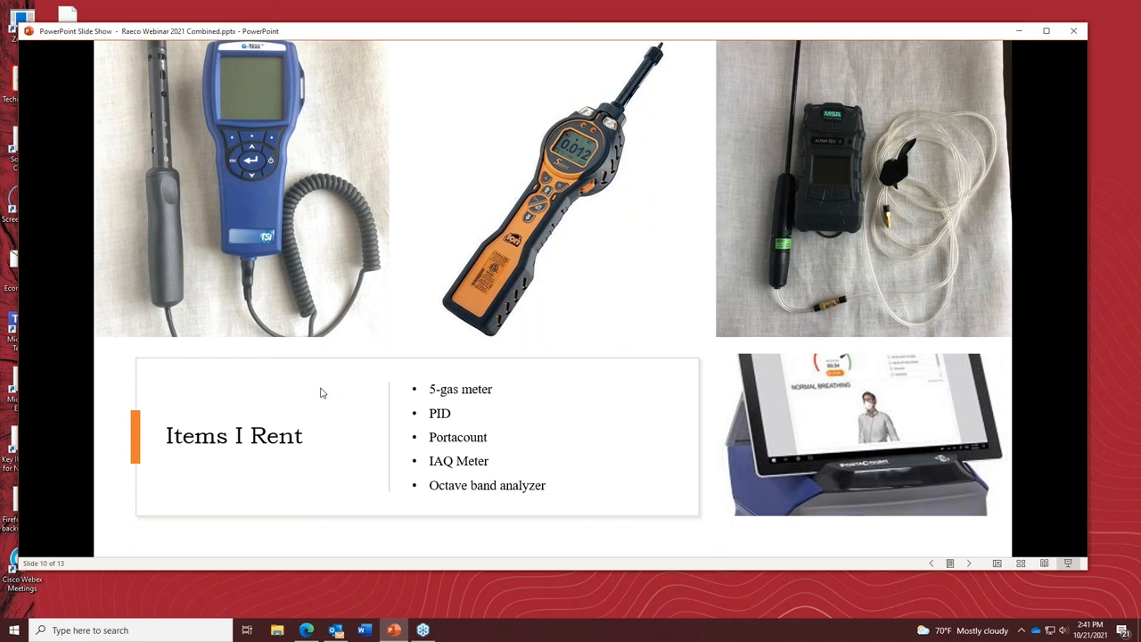
{"action": "mouse_move", "coordinate": [331, 357]}
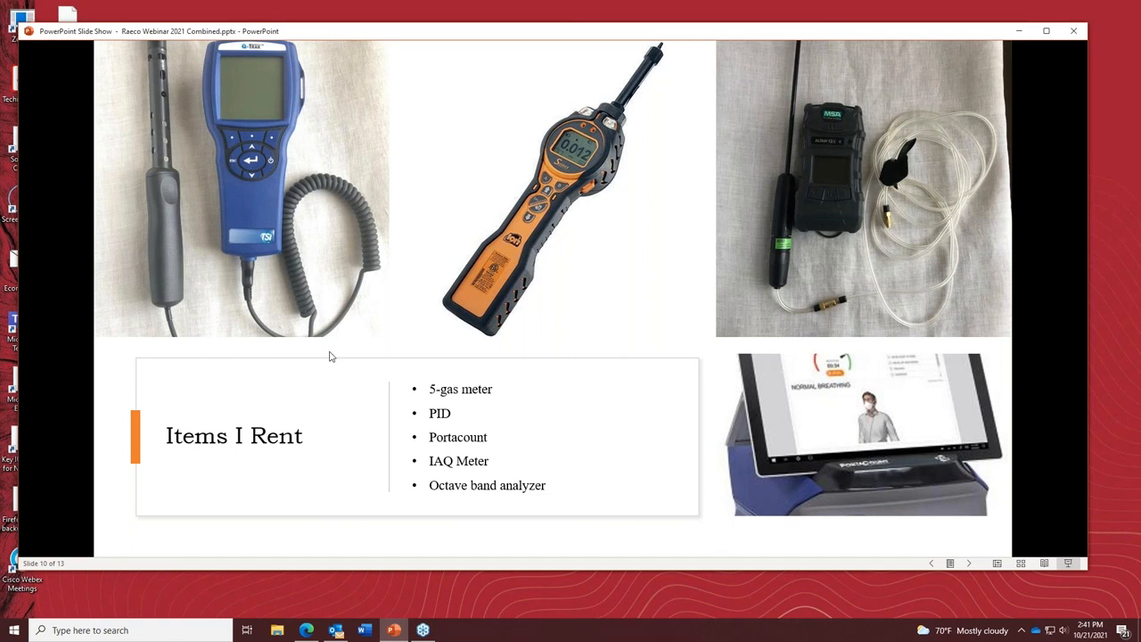
{"action": "mouse_move", "coordinate": [312, 338]}
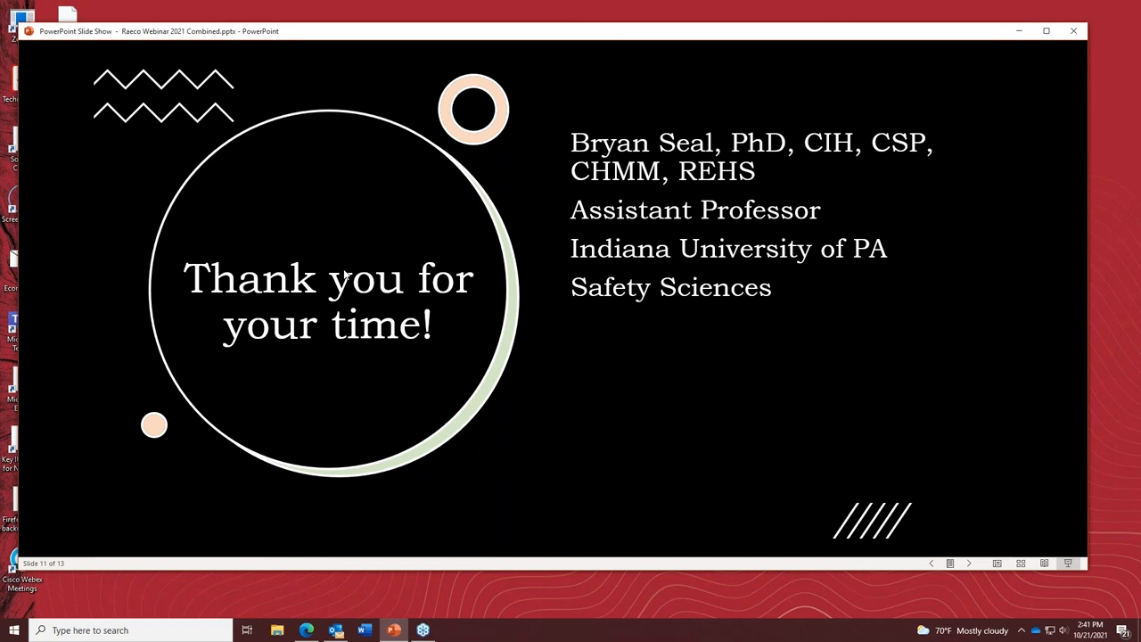
{"action": "mouse_move", "coordinate": [1032, 224]}
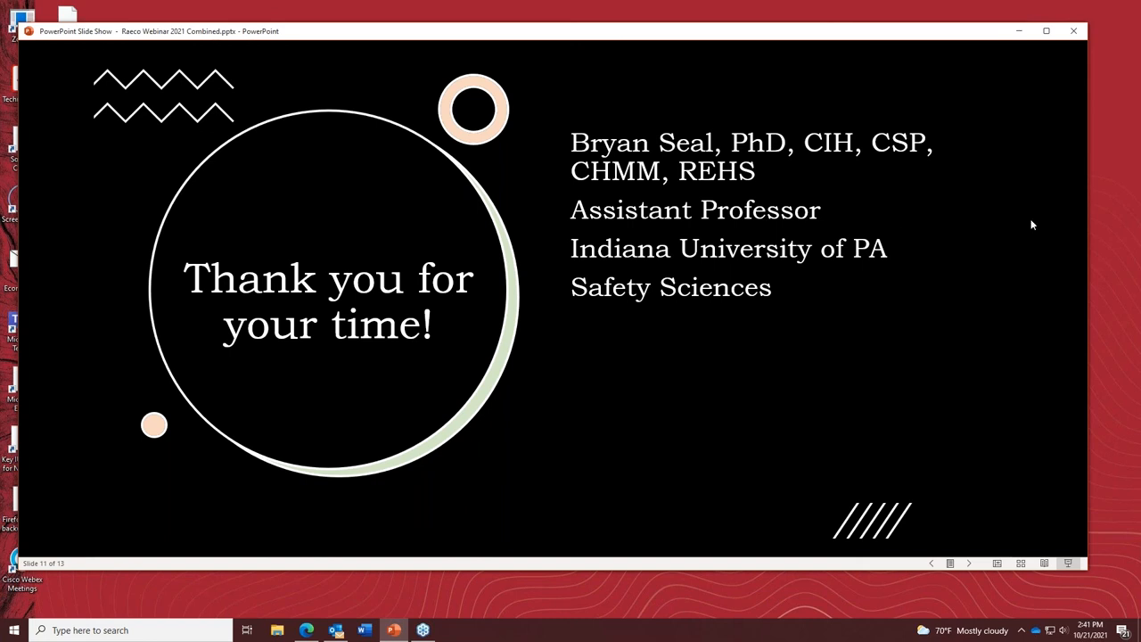
{"action": "mouse_move", "coordinate": [660, 439]}
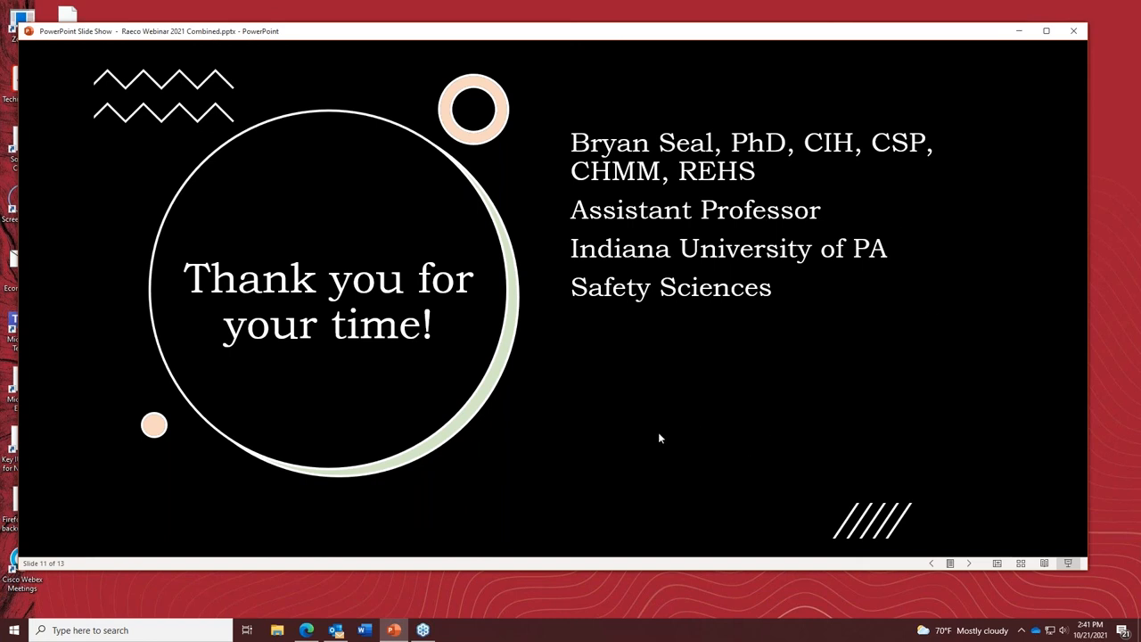
{"action": "mouse_move", "coordinate": [590, 459]}
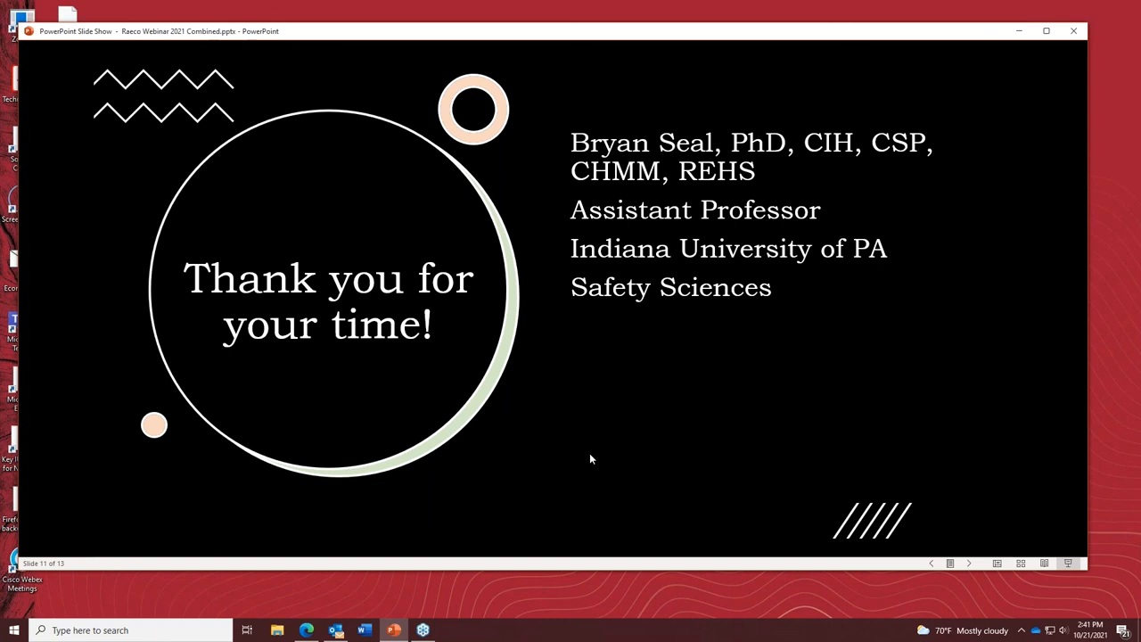
{"action": "mouse_move", "coordinate": [595, 433]}
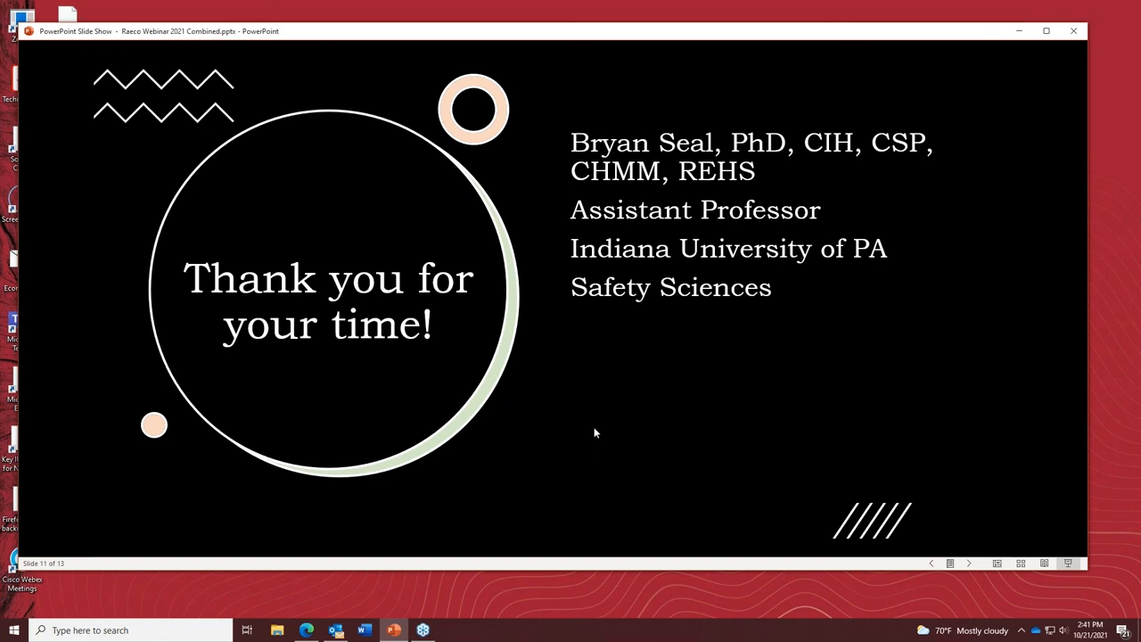
{"action": "mouse_move", "coordinate": [579, 424]}
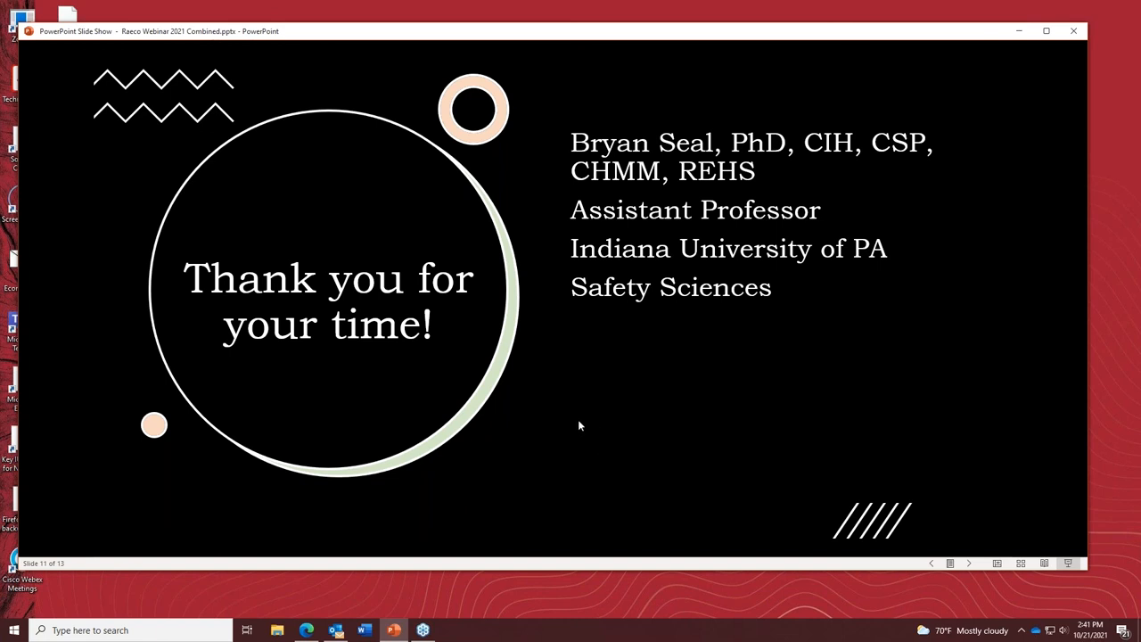
{"action": "mouse_move", "coordinate": [656, 430]}
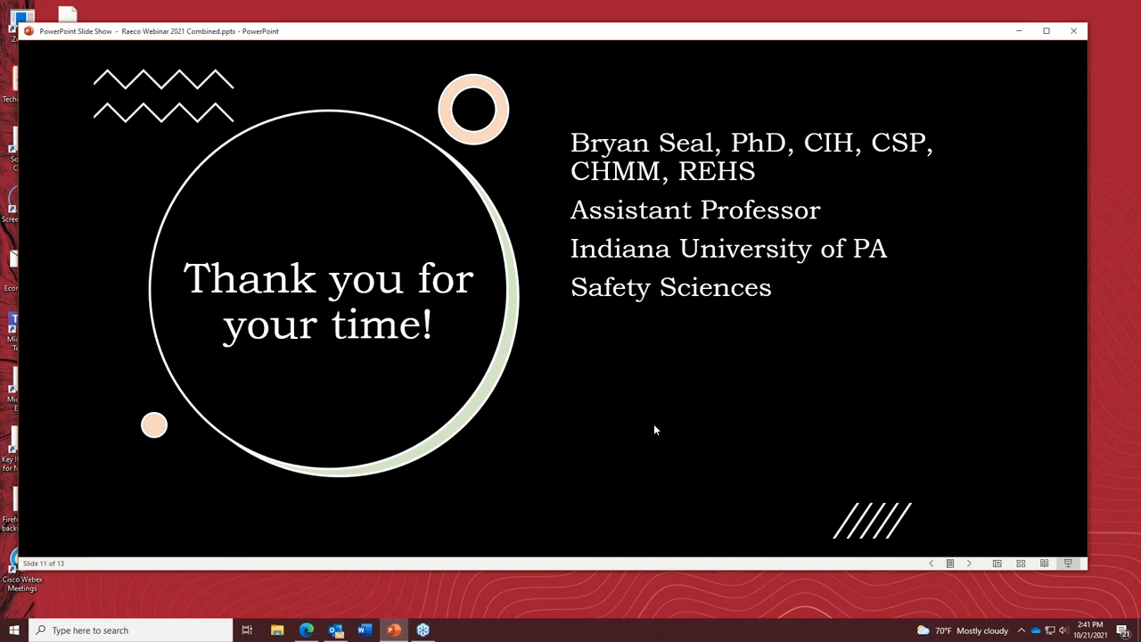
{"action": "mouse_move", "coordinate": [614, 456]}
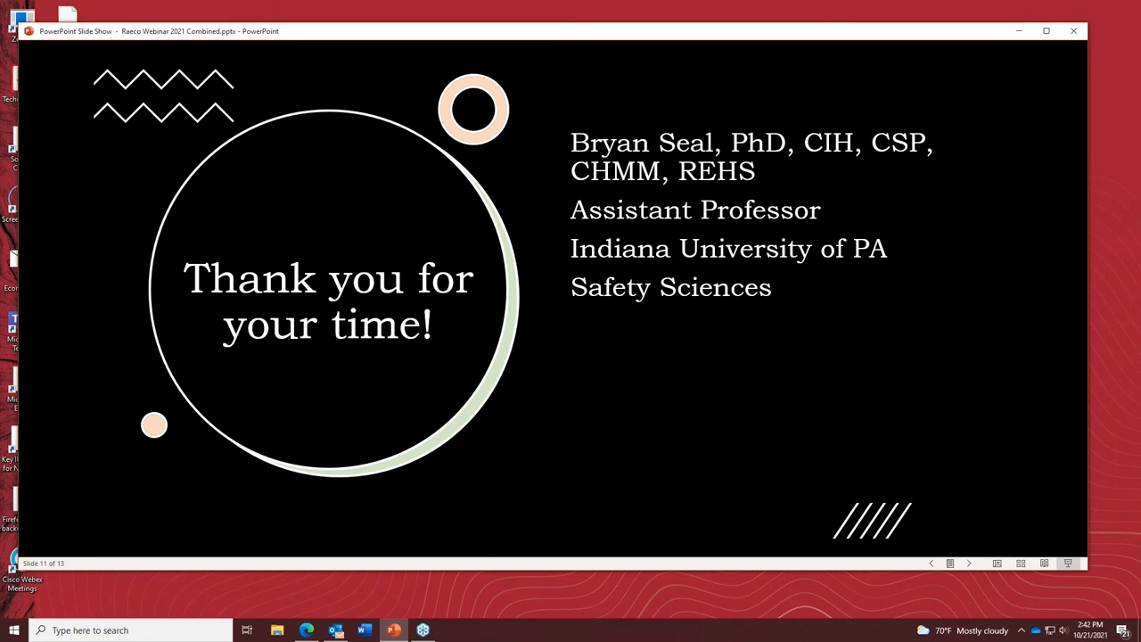
{"action": "mouse_move", "coordinate": [599, 372]}
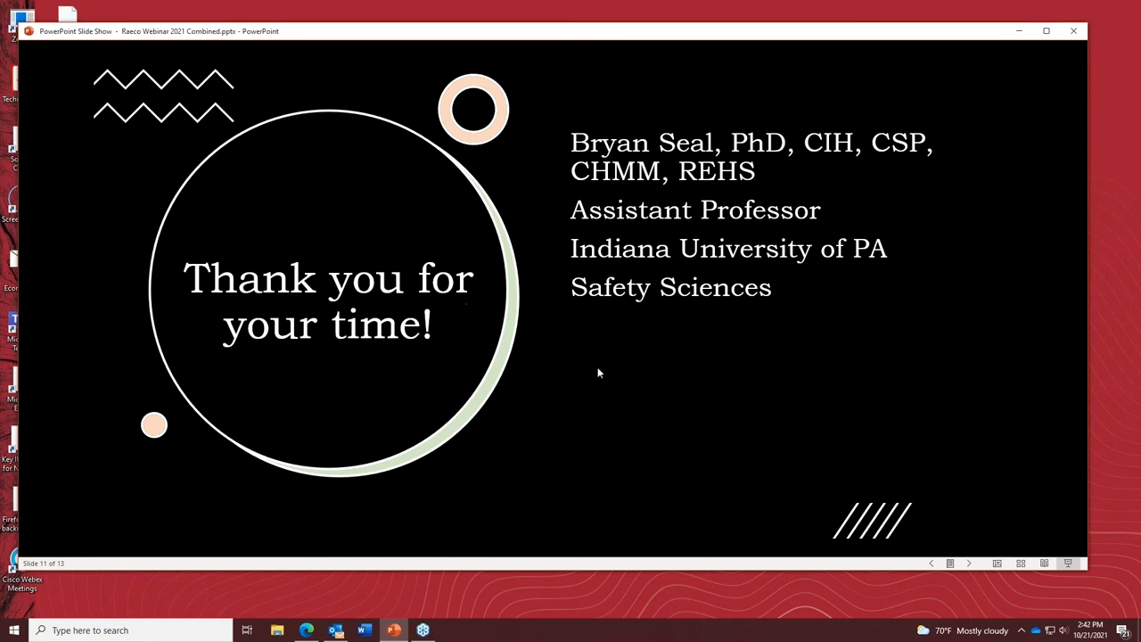
{"action": "mouse_move", "coordinate": [595, 396]}
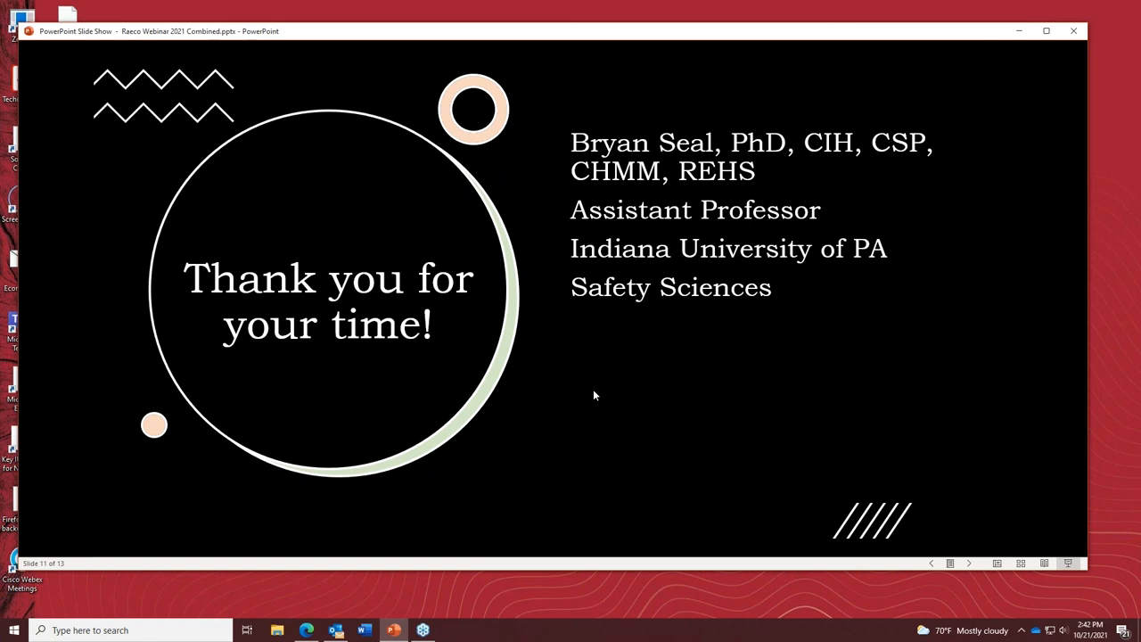
{"action": "mouse_move", "coordinate": [759, 407]}
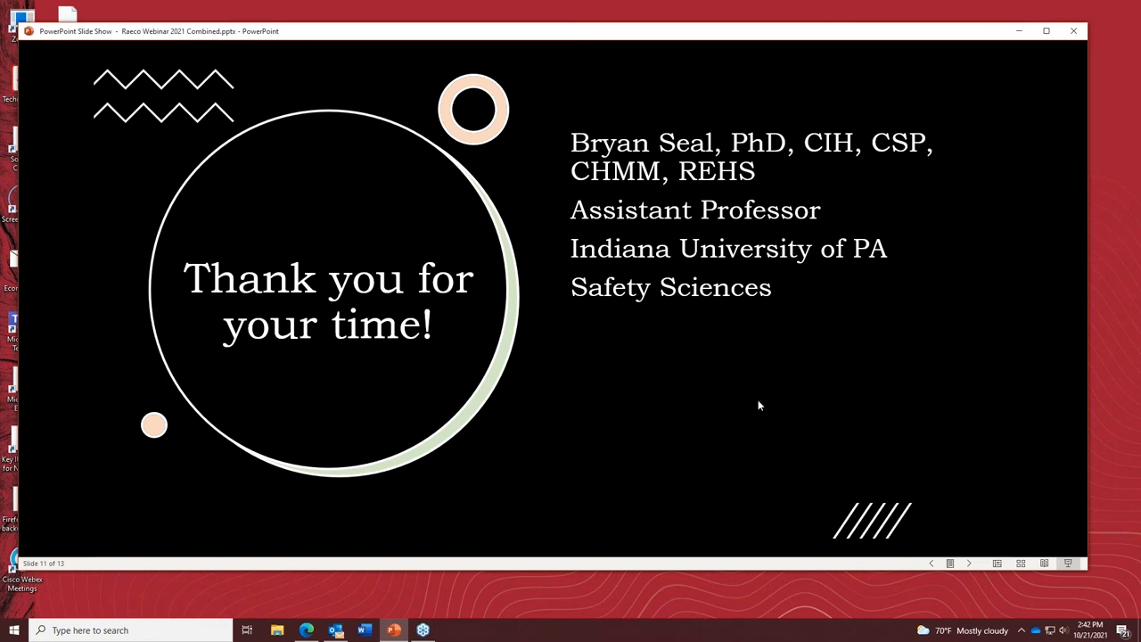
{"action": "mouse_move", "coordinate": [708, 410]}
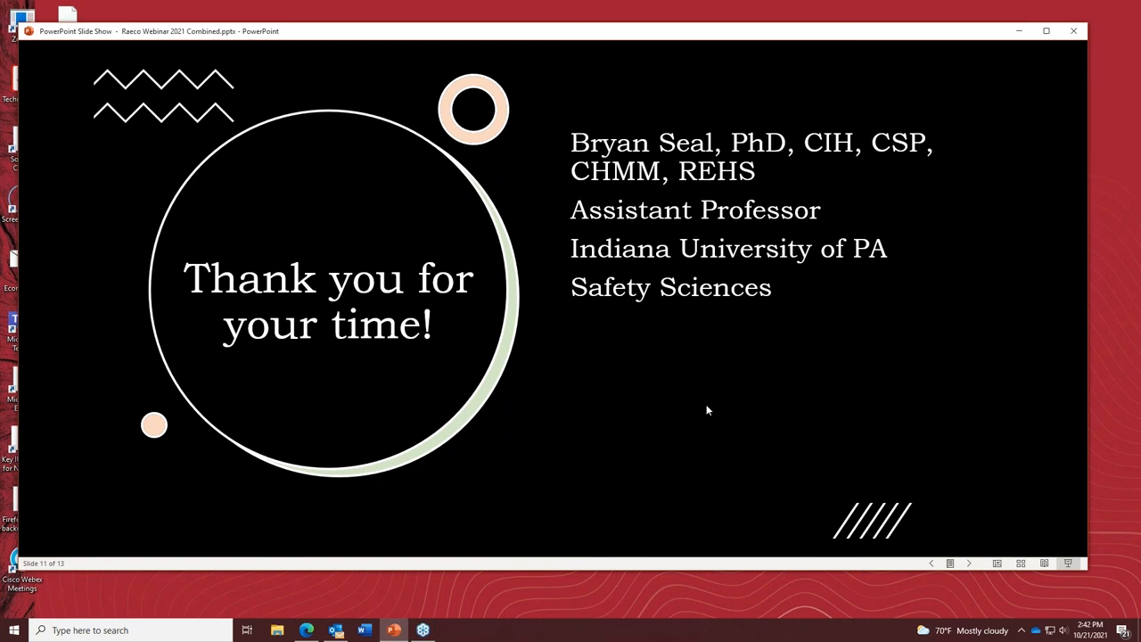
{"action": "mouse_move", "coordinate": [845, 208]}
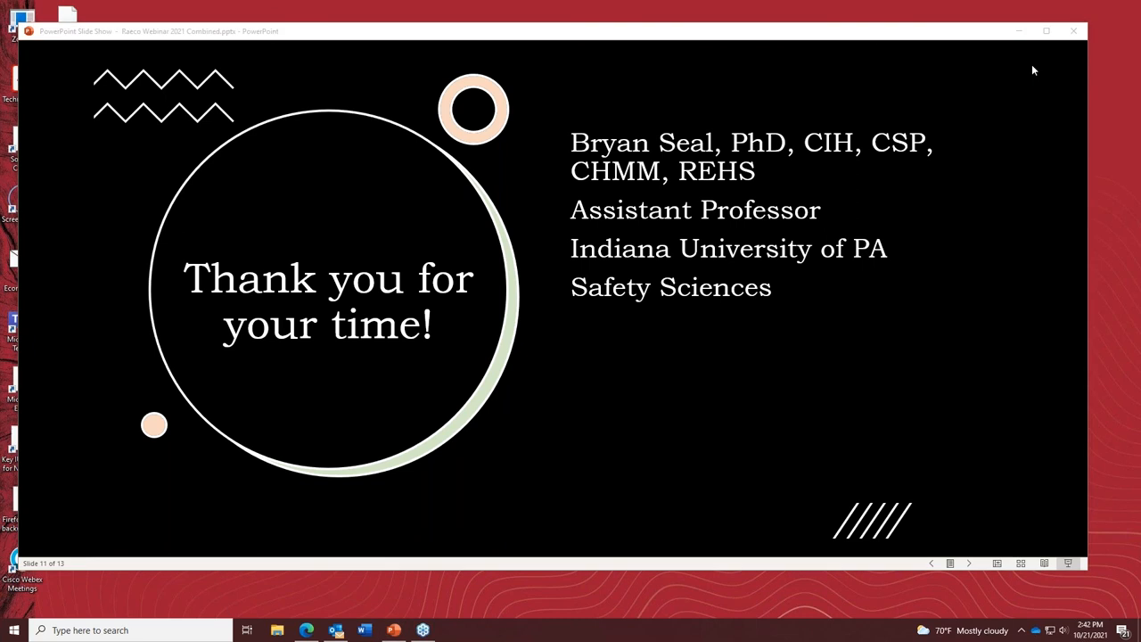
{"action": "mouse_move", "coordinate": [1030, 167]}
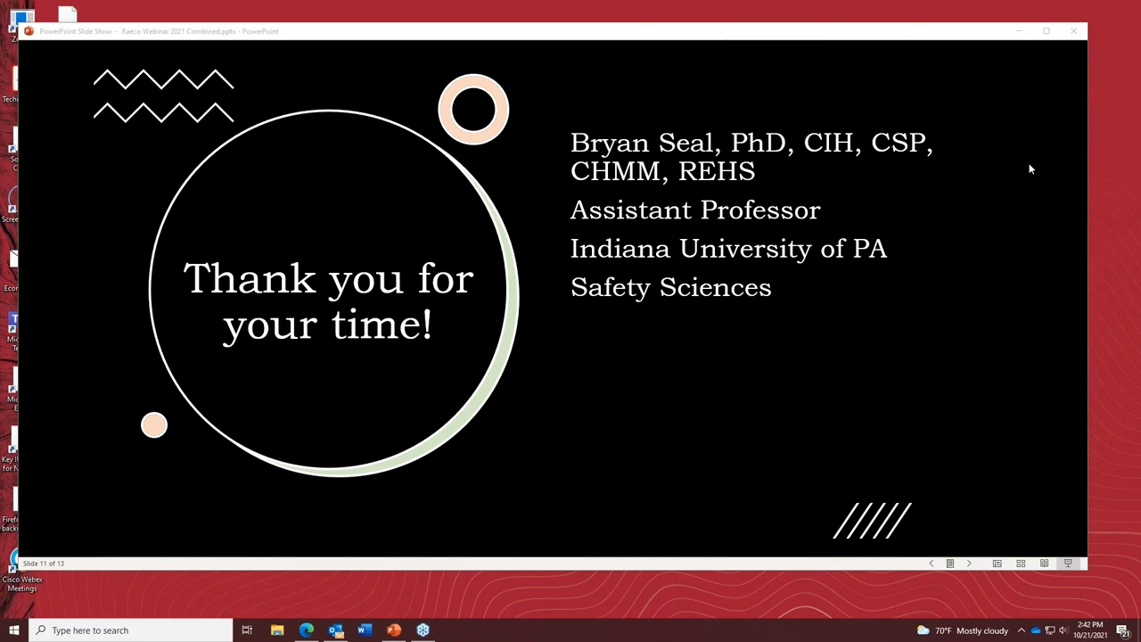
{"action": "mouse_move", "coordinate": [656, 314]}
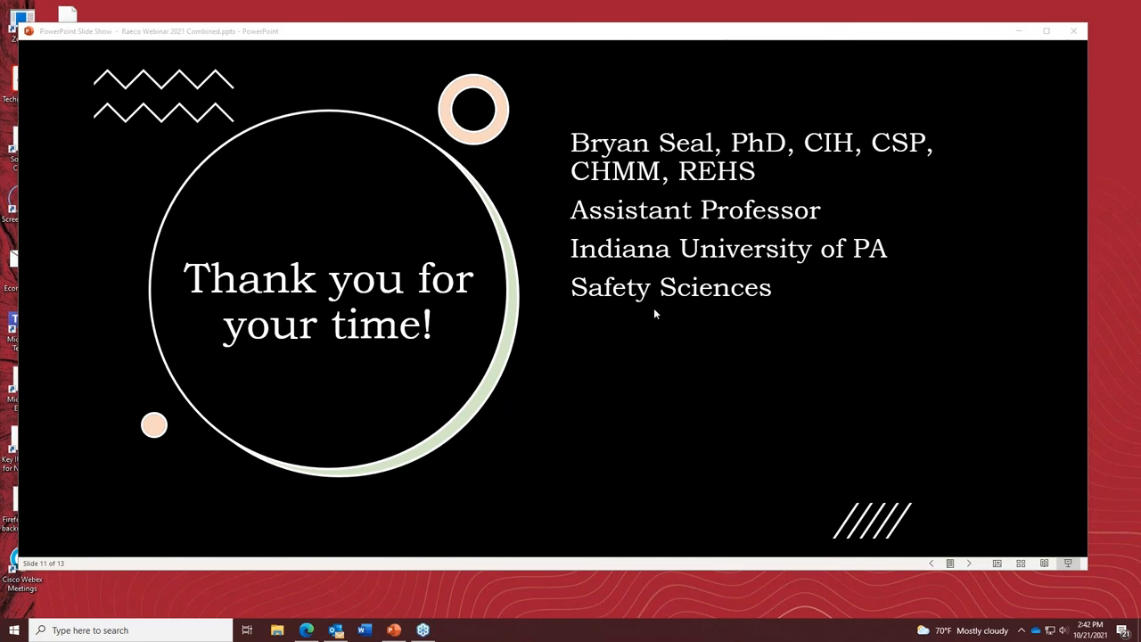
{"action": "mouse_move", "coordinate": [585, 378]}
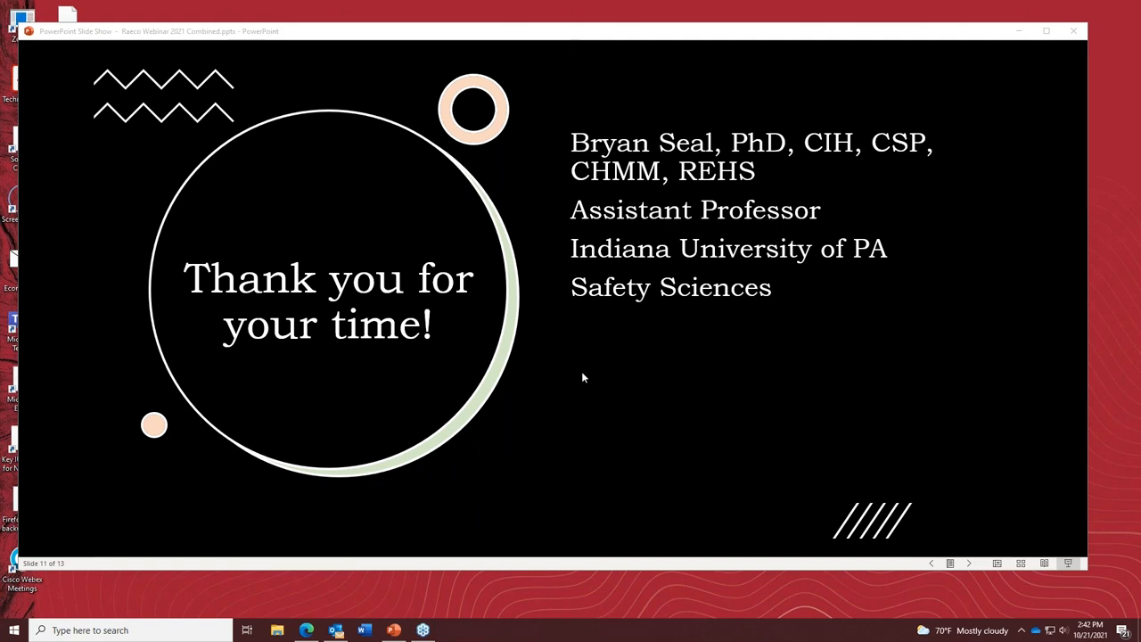
{"action": "mouse_move", "coordinate": [763, 431]}
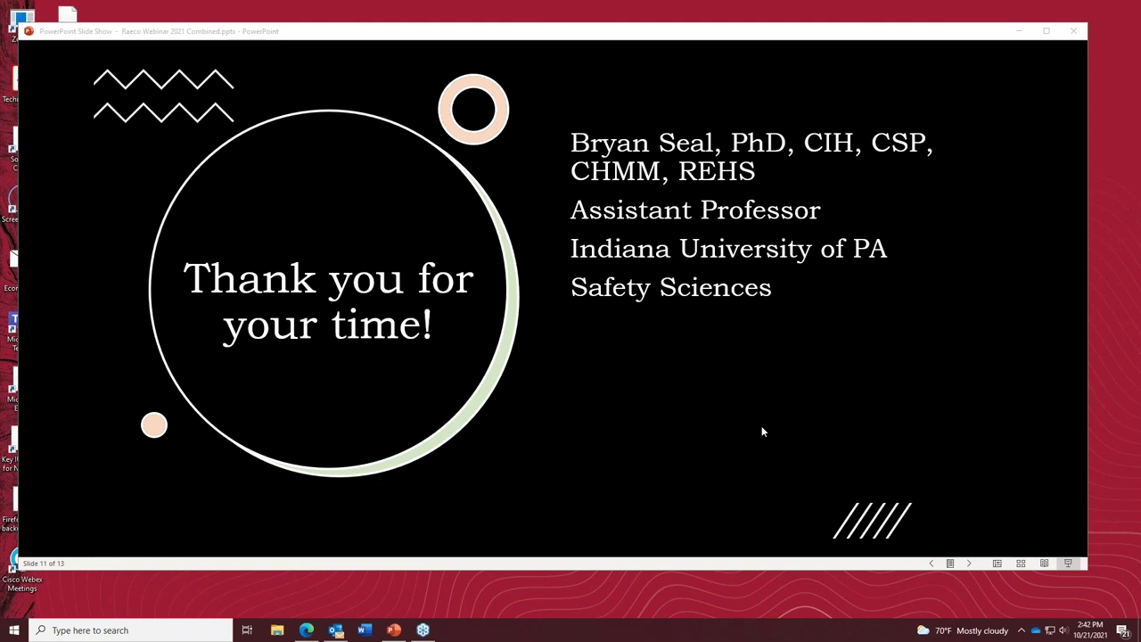
{"action": "mouse_move", "coordinate": [706, 351]}
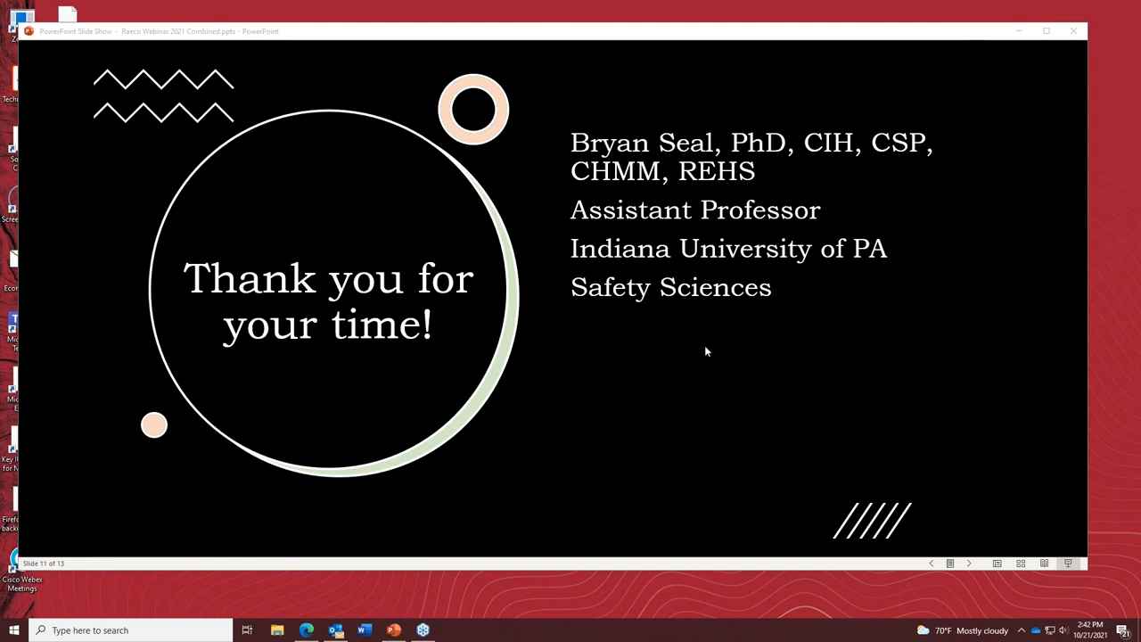
{"action": "mouse_move", "coordinate": [659, 374]}
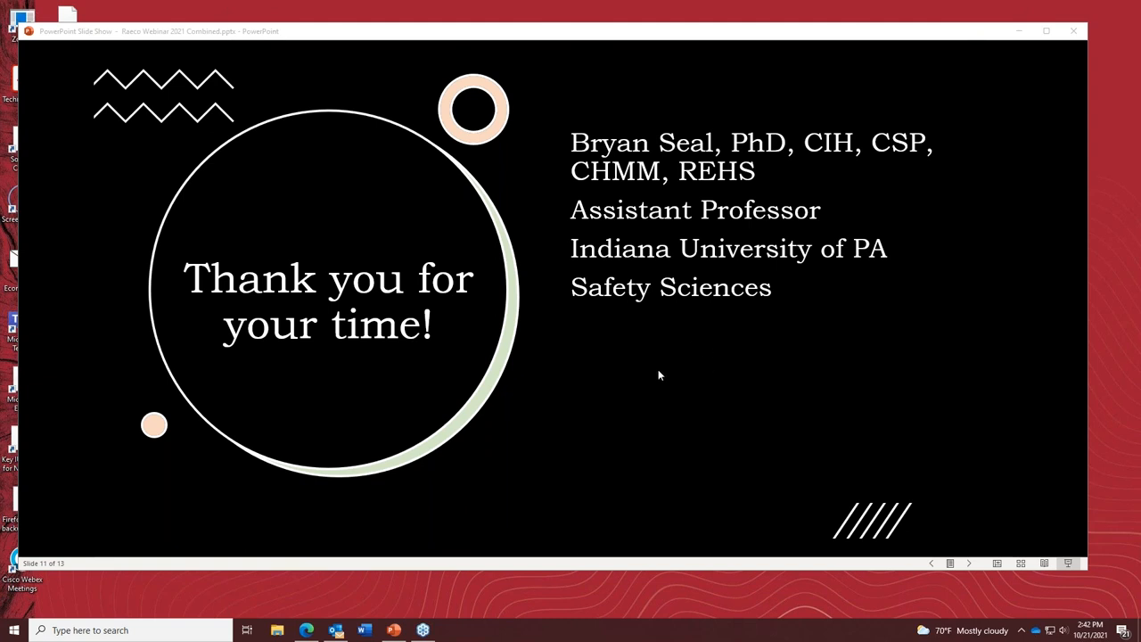
{"action": "mouse_move", "coordinate": [647, 353]}
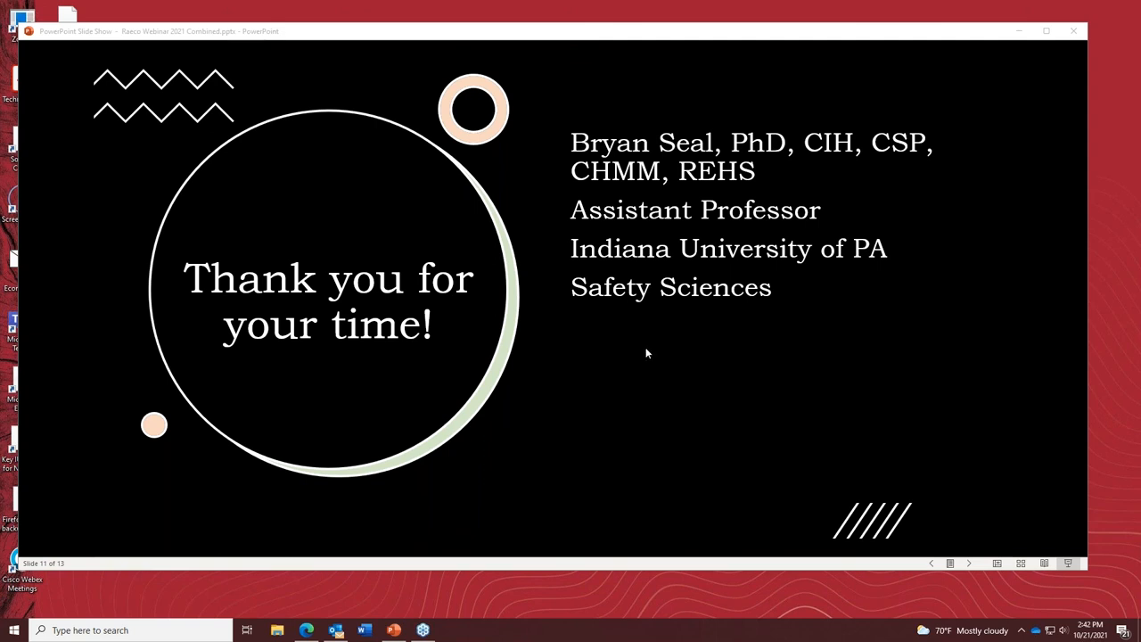
{"action": "mouse_move", "coordinate": [681, 389]}
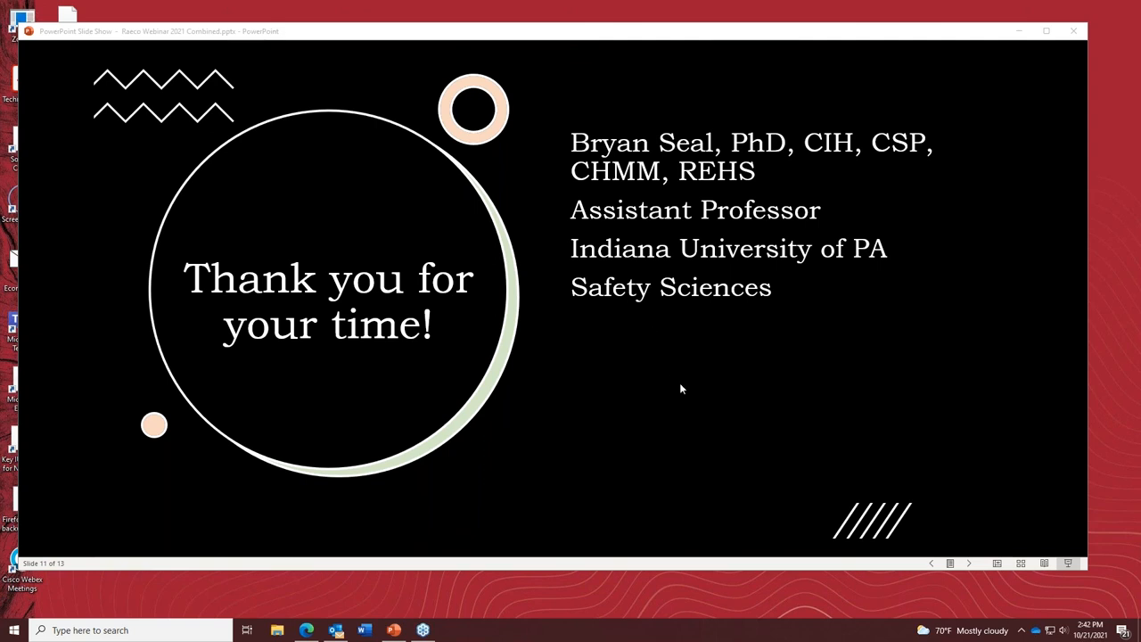
{"action": "mouse_move", "coordinate": [806, 338]}
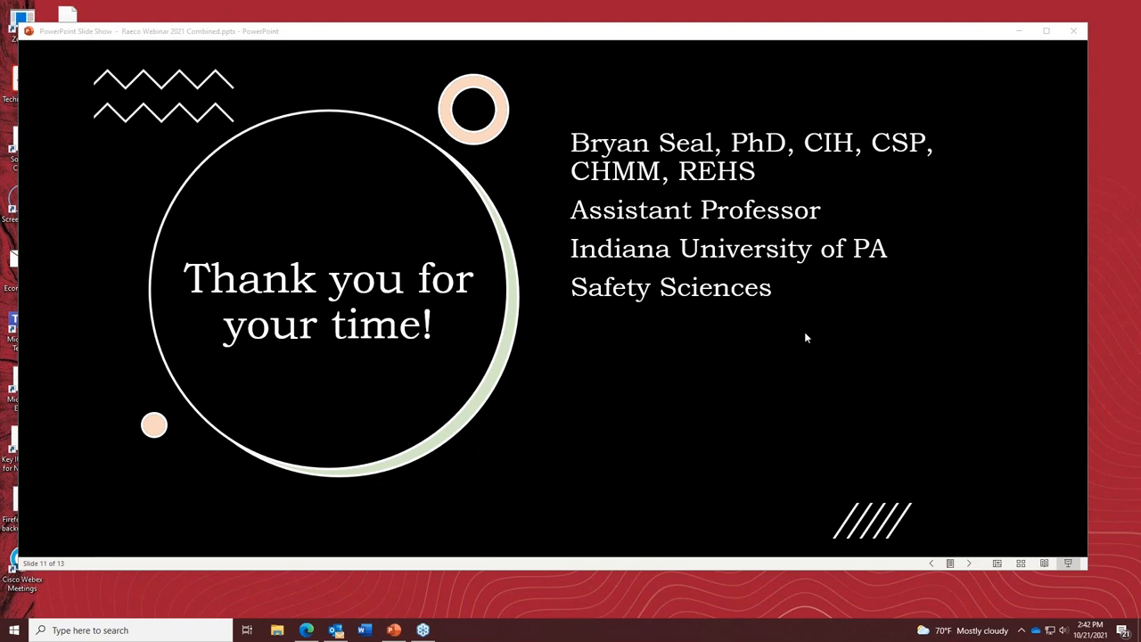
{"action": "mouse_move", "coordinate": [638, 424]}
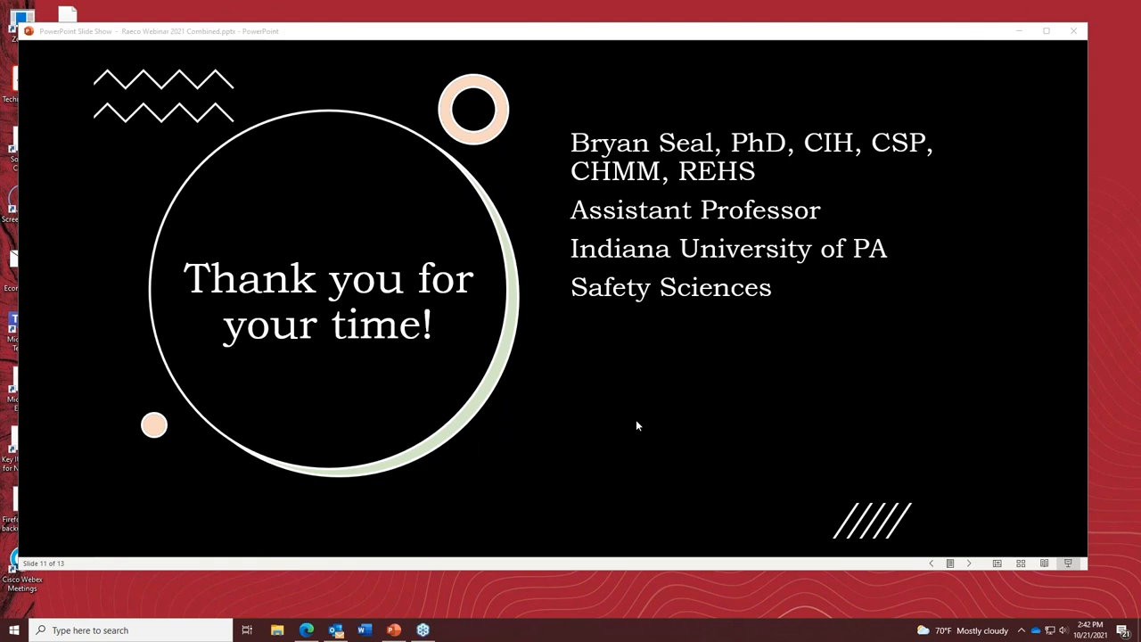
{"action": "mouse_move", "coordinate": [709, 394]}
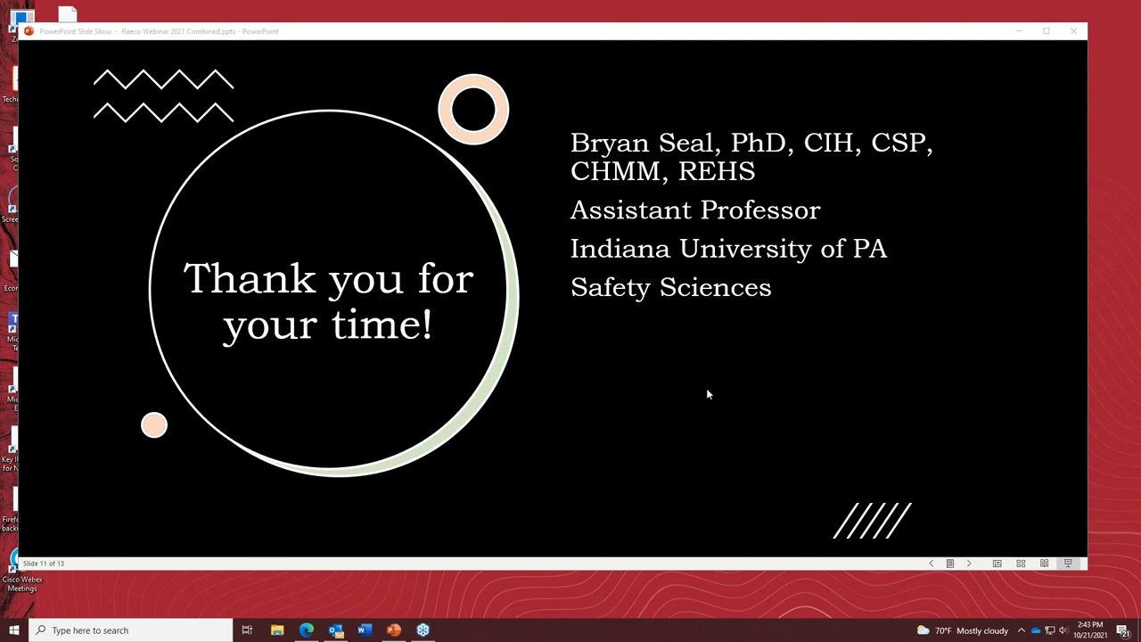
{"action": "mouse_move", "coordinate": [705, 442]}
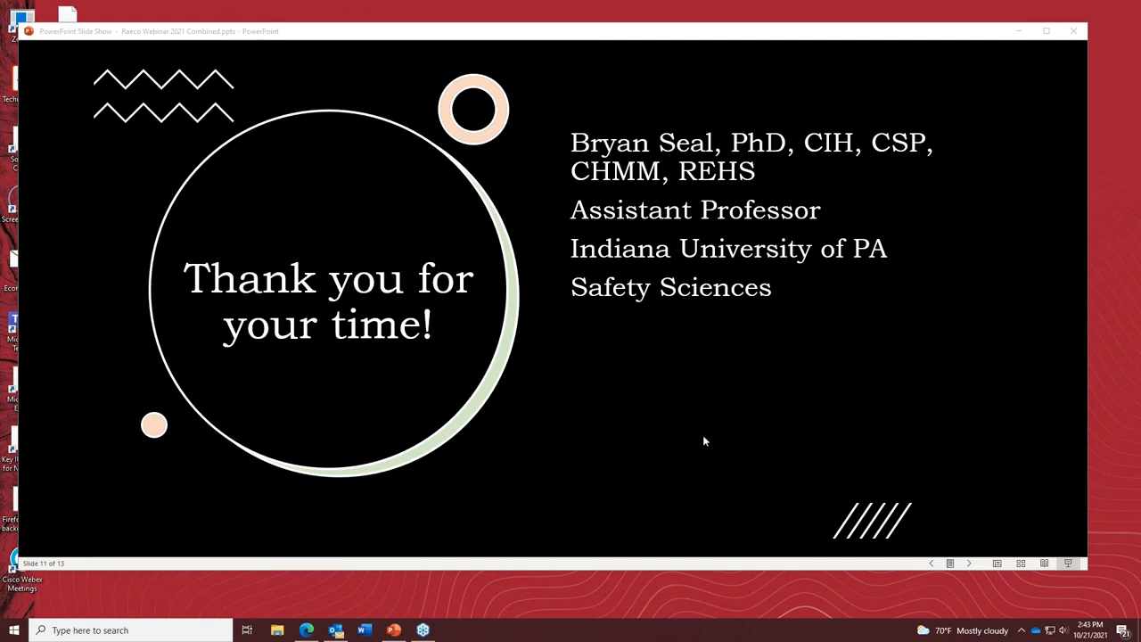
{"action": "mouse_move", "coordinate": [692, 428]}
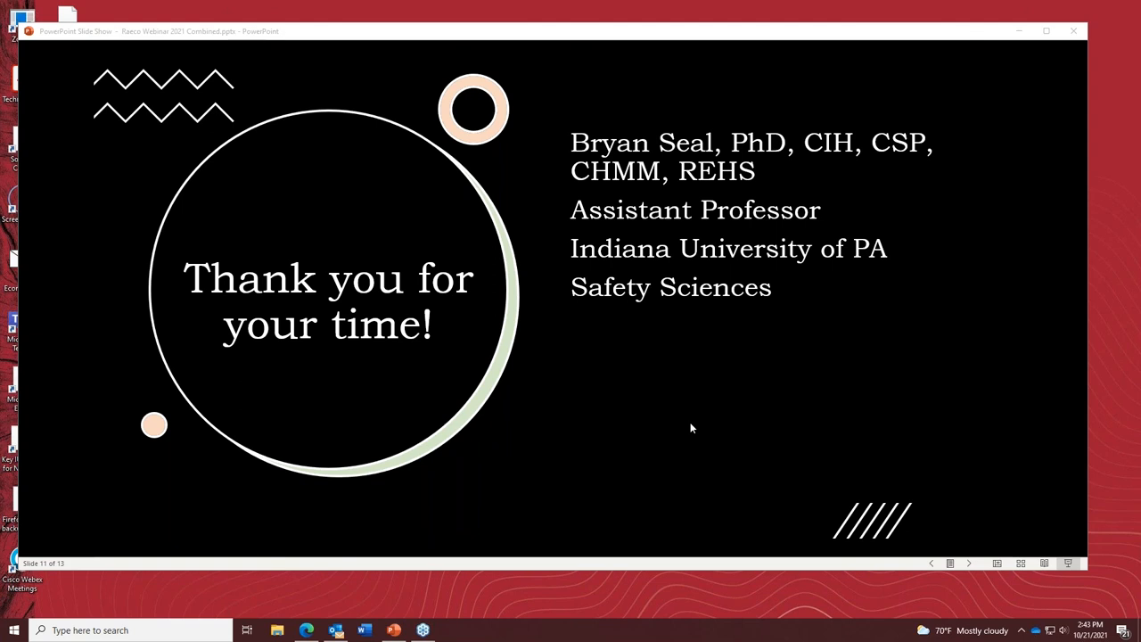
{"action": "mouse_move", "coordinate": [604, 407]}
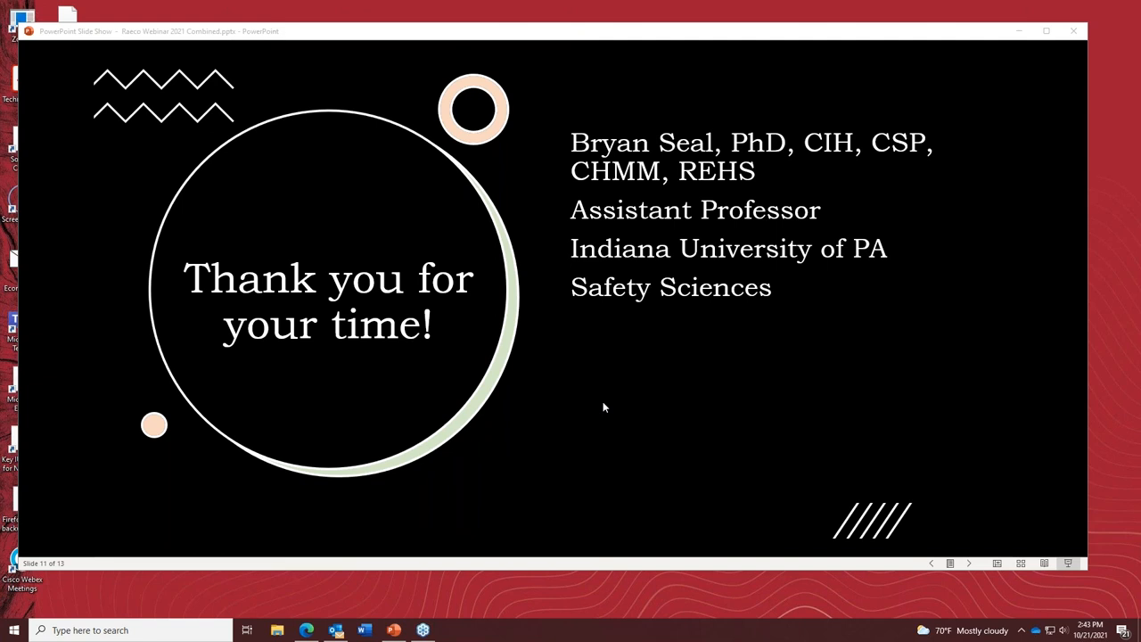
{"action": "mouse_move", "coordinate": [748, 394]}
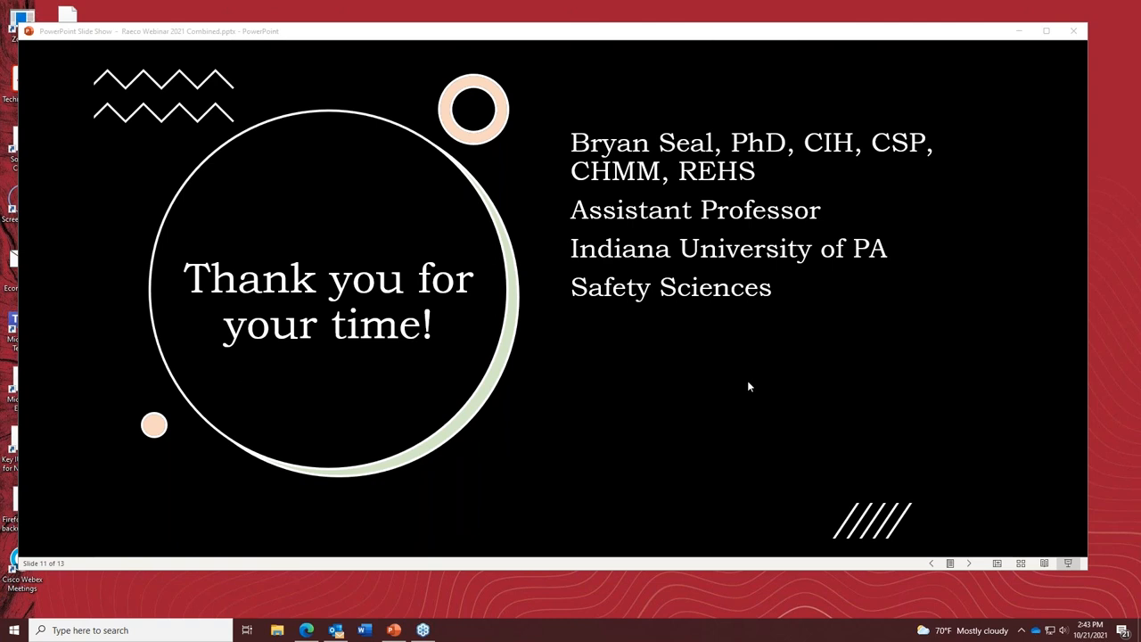
{"action": "mouse_move", "coordinate": [731, 373]}
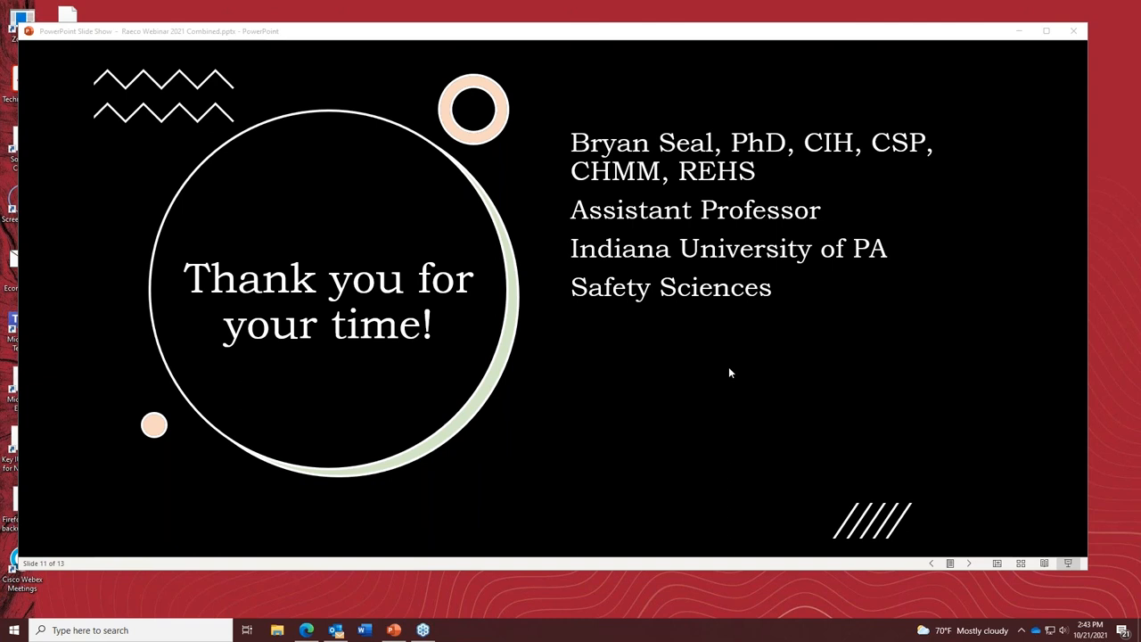
{"action": "mouse_move", "coordinate": [632, 349]}
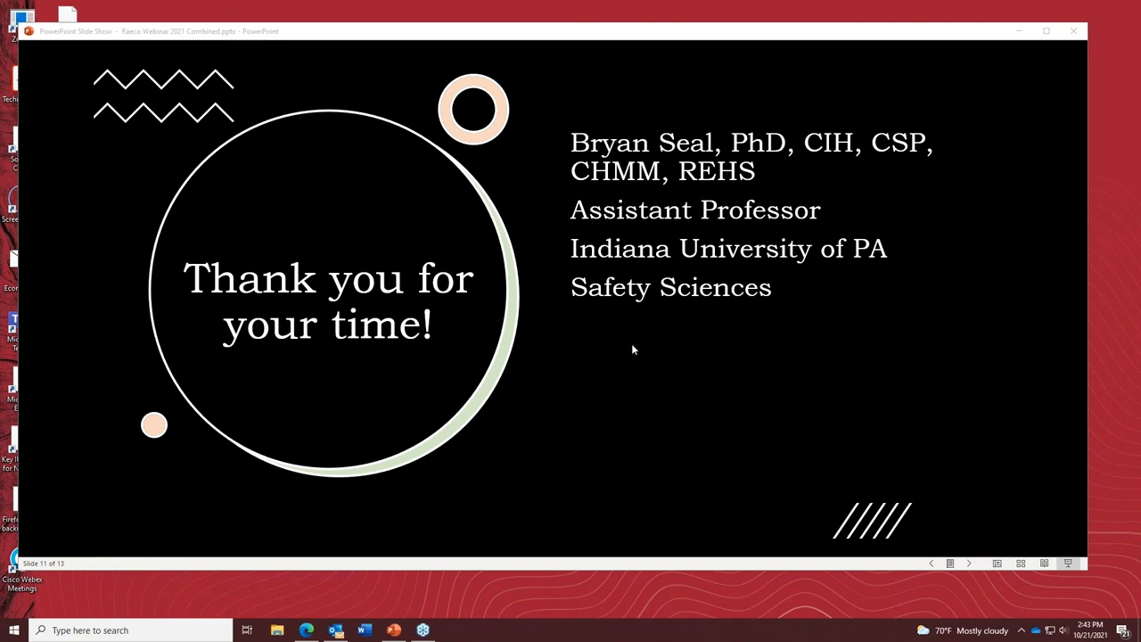
{"action": "mouse_move", "coordinate": [695, 419]}
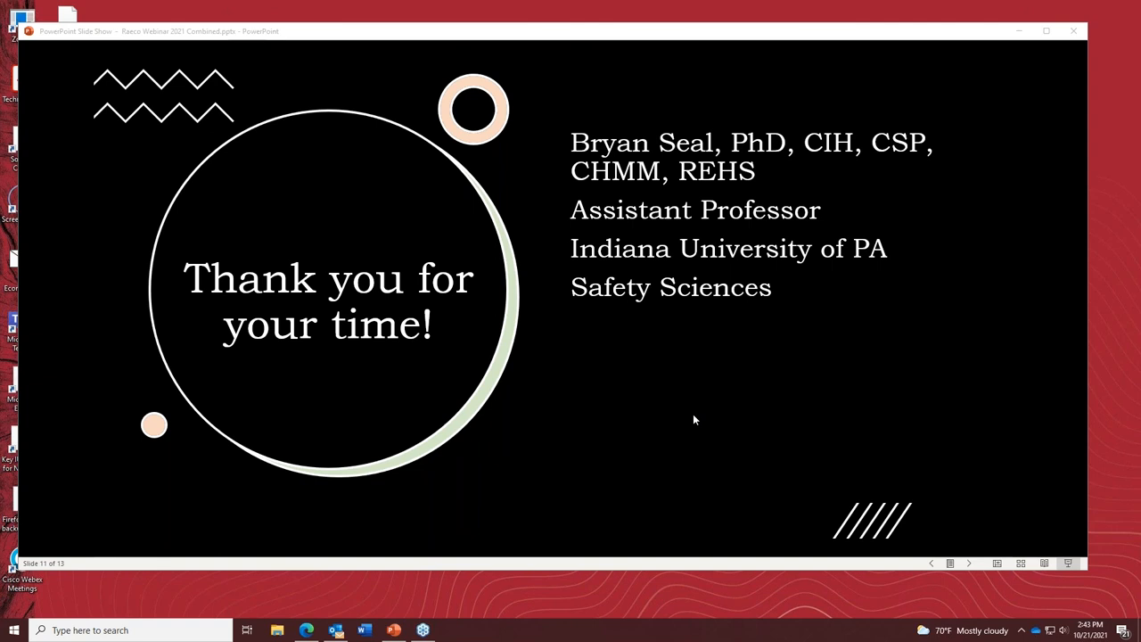
{"action": "mouse_move", "coordinate": [589, 374]}
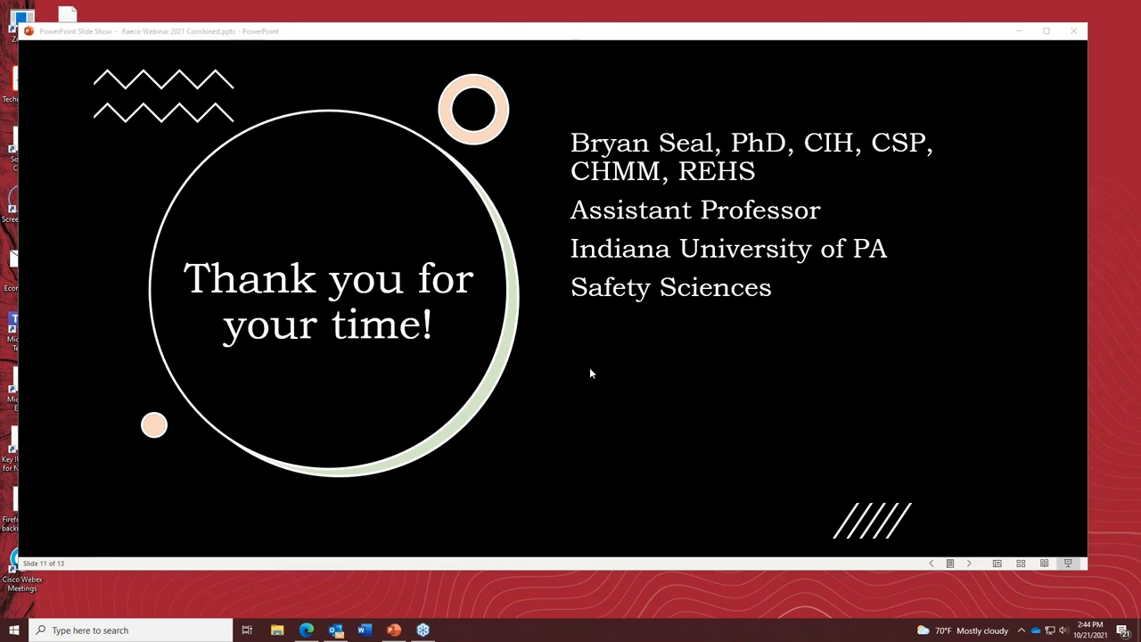
{"action": "mouse_move", "coordinate": [597, 424]}
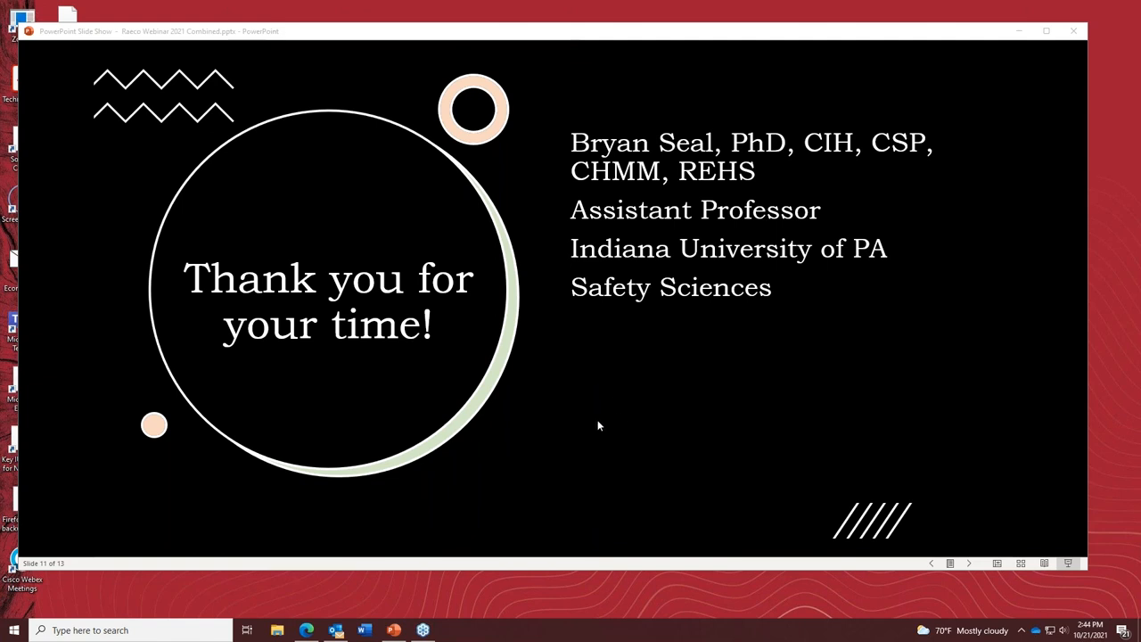
{"action": "mouse_move", "coordinate": [649, 438]}
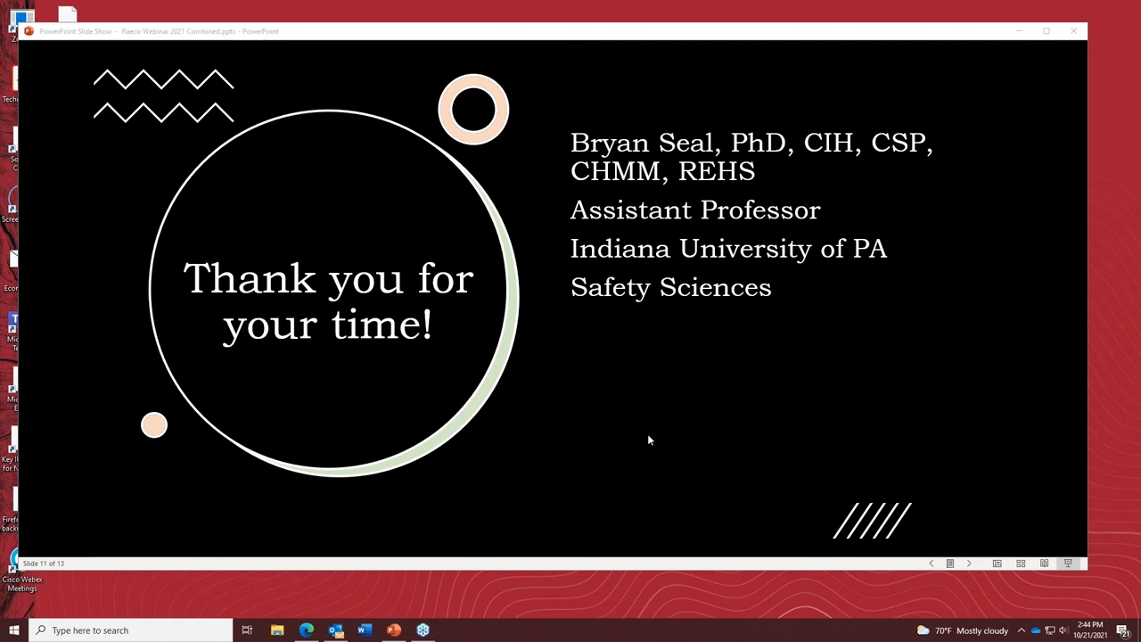
{"action": "mouse_move", "coordinate": [643, 435]}
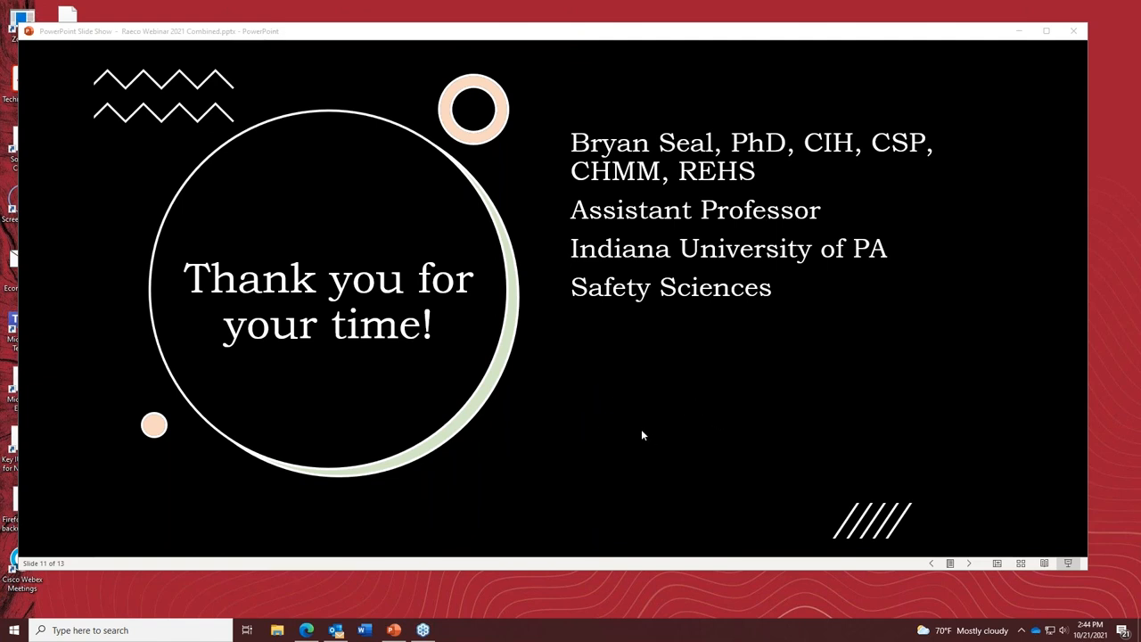
{"action": "mouse_move", "coordinate": [973, 346]}
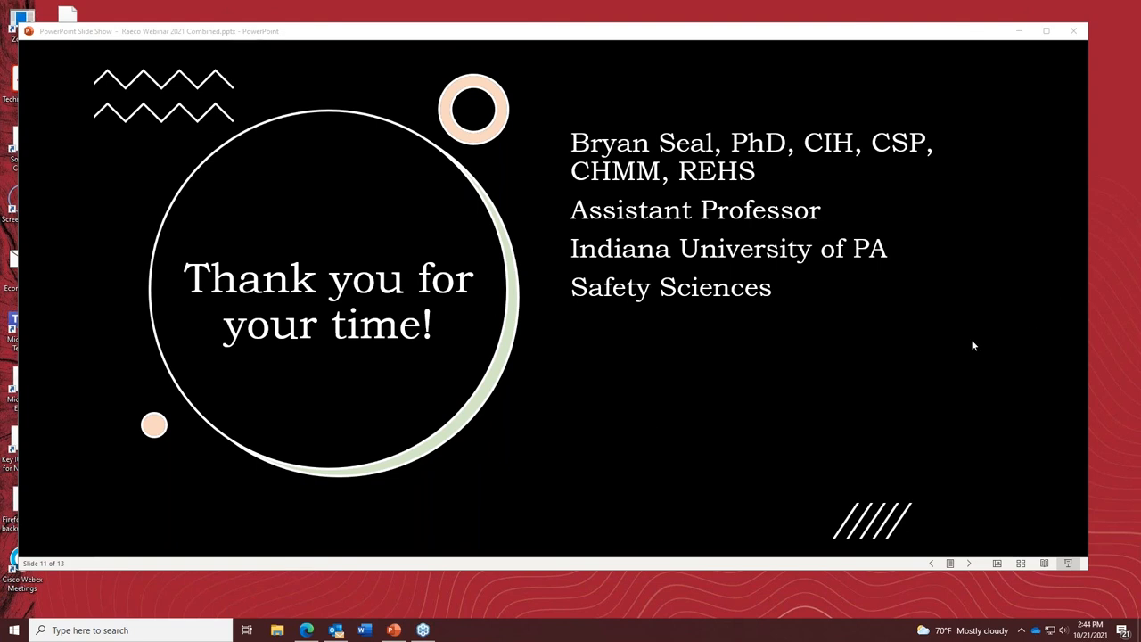
{"action": "mouse_move", "coordinate": [1030, 283]}
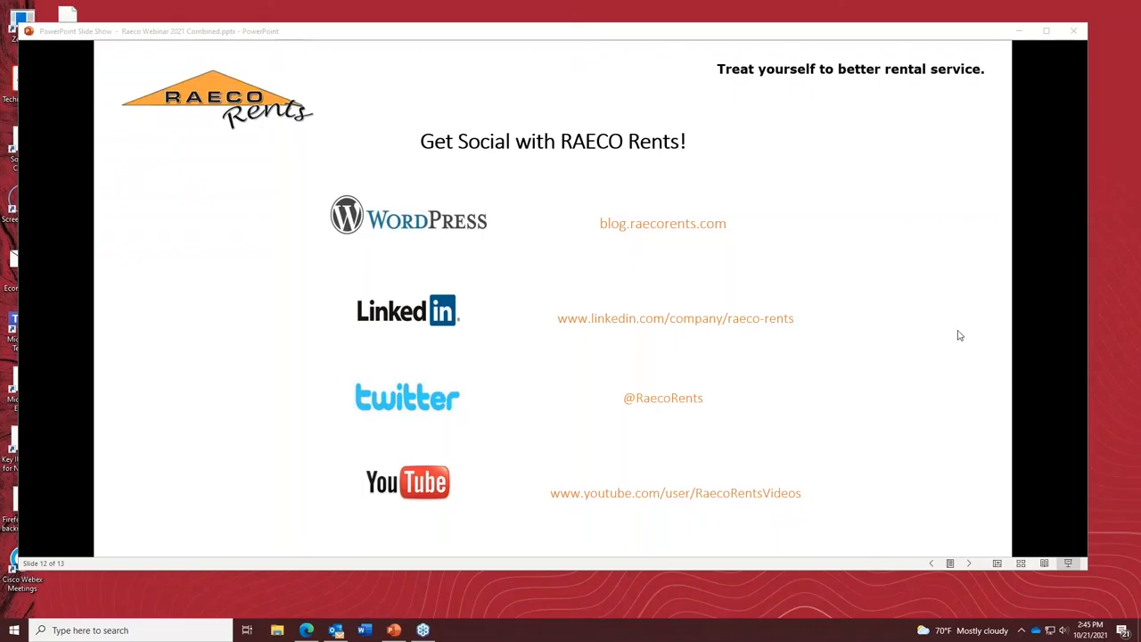
{"action": "mouse_move", "coordinate": [855, 392]}
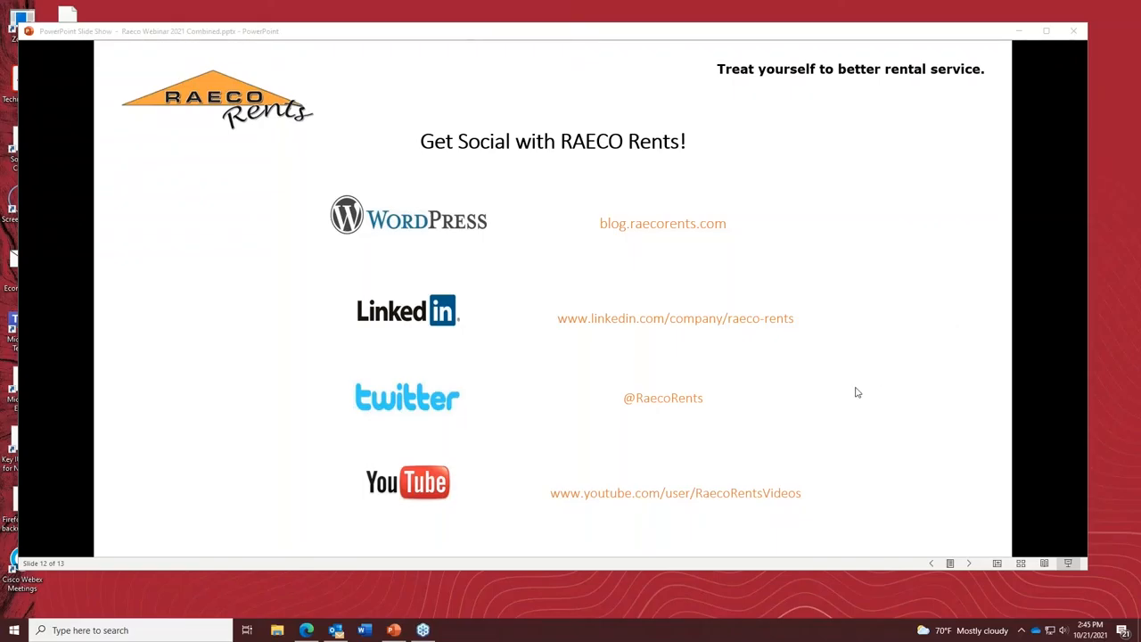
{"action": "mouse_move", "coordinate": [865, 385]}
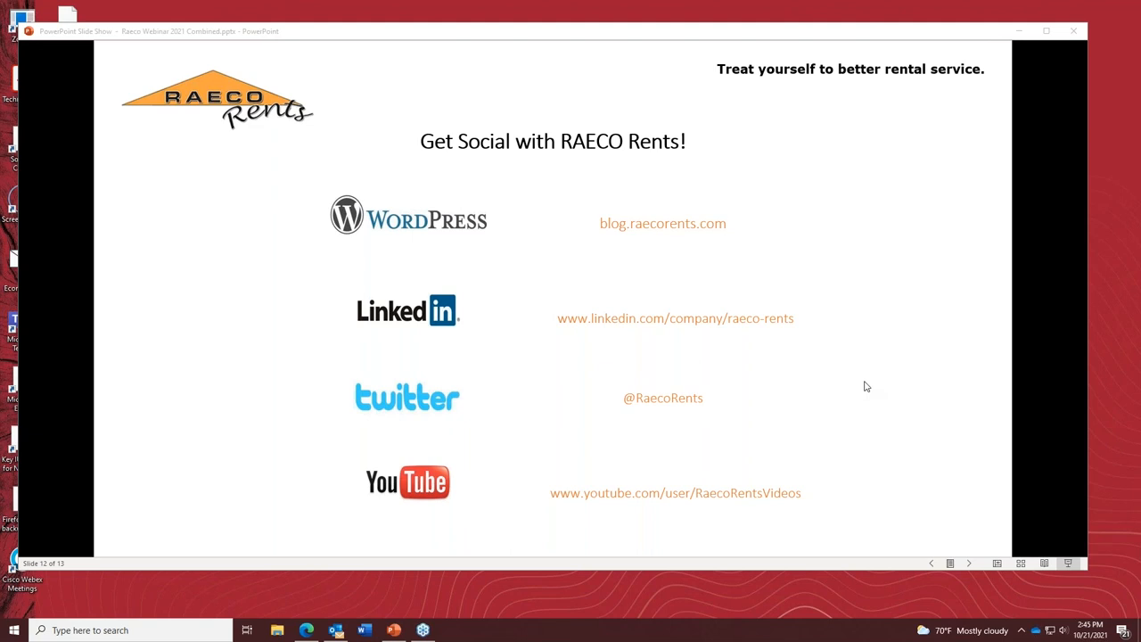
{"action": "mouse_move", "coordinate": [823, 394]}
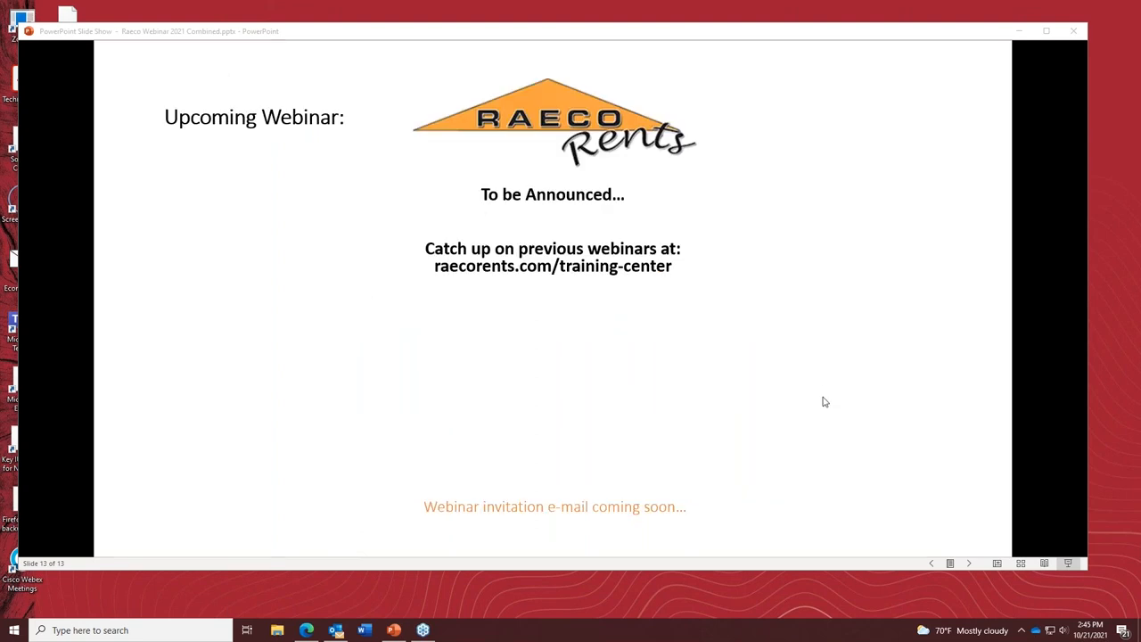
{"action": "mouse_move", "coordinate": [813, 414]}
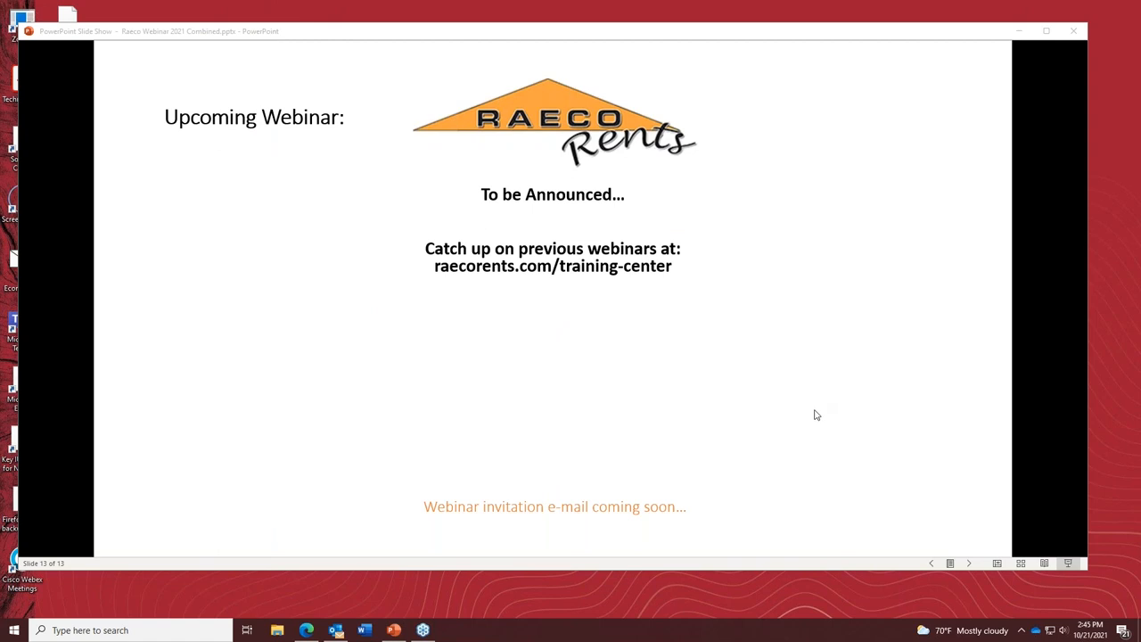
{"action": "mouse_move", "coordinate": [788, 467]}
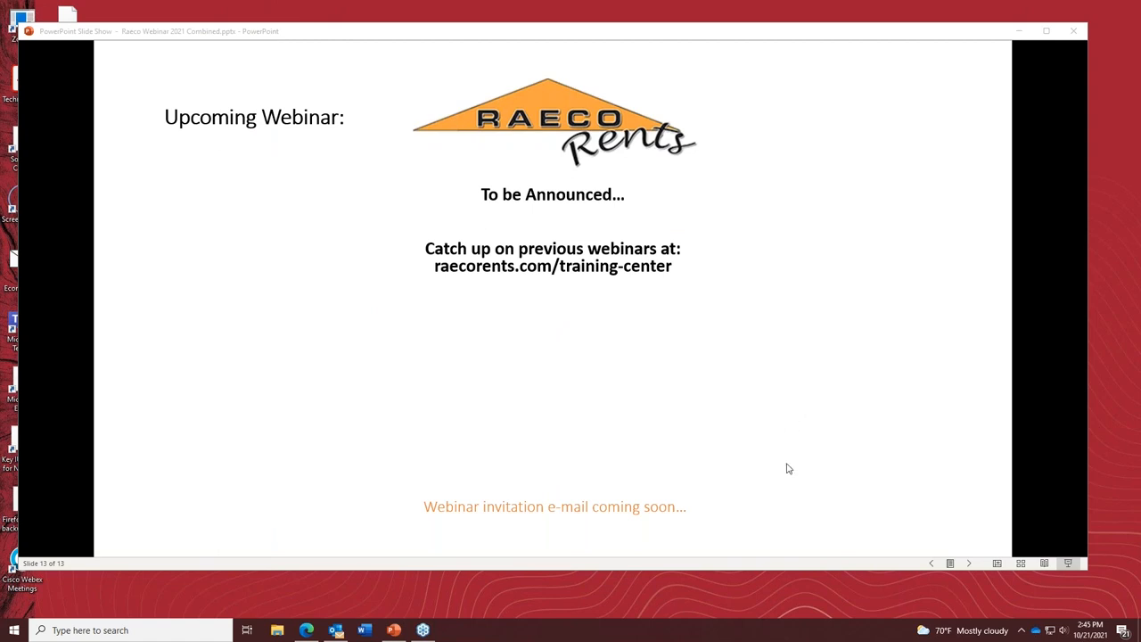
{"action": "mouse_move", "coordinate": [1016, 449]}
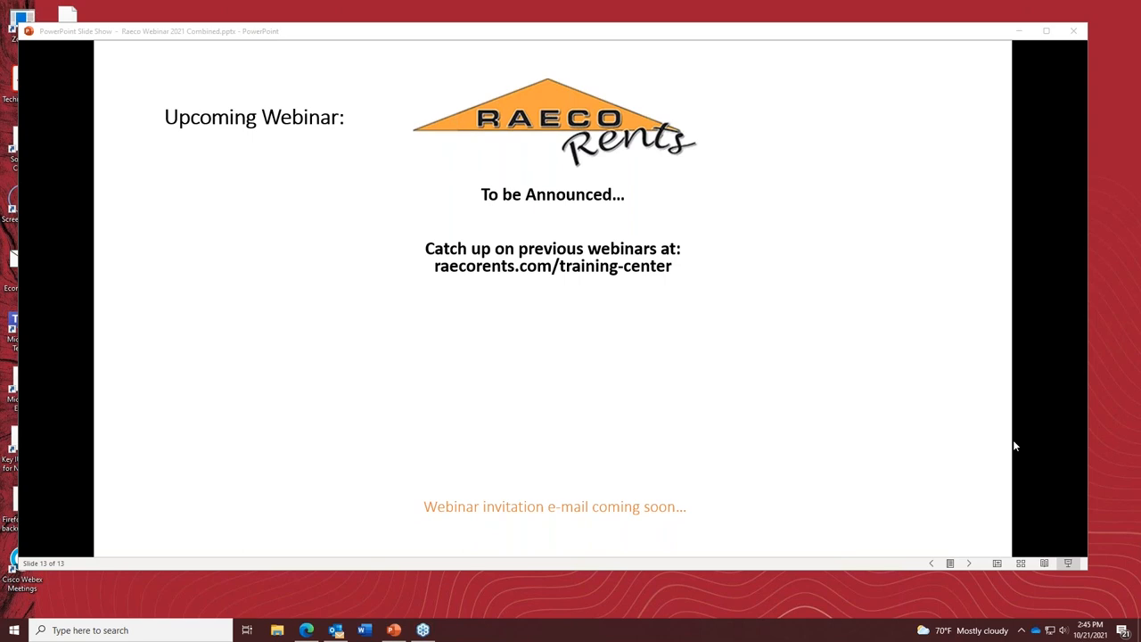
{"action": "mouse_move", "coordinate": [738, 460]}
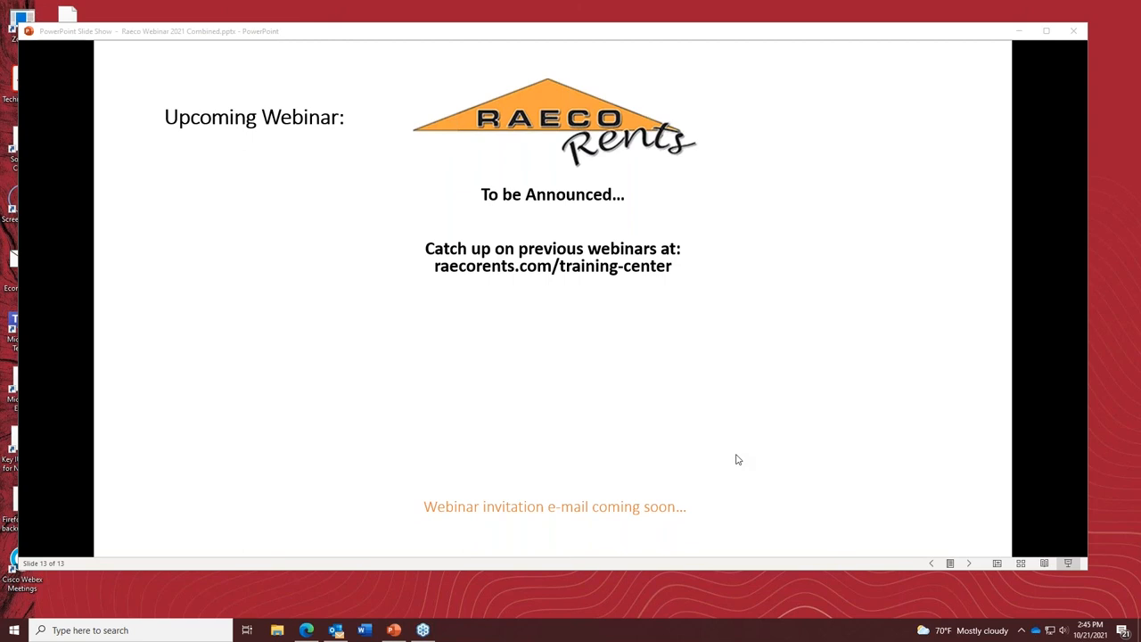
{"action": "mouse_move", "coordinate": [847, 388]}
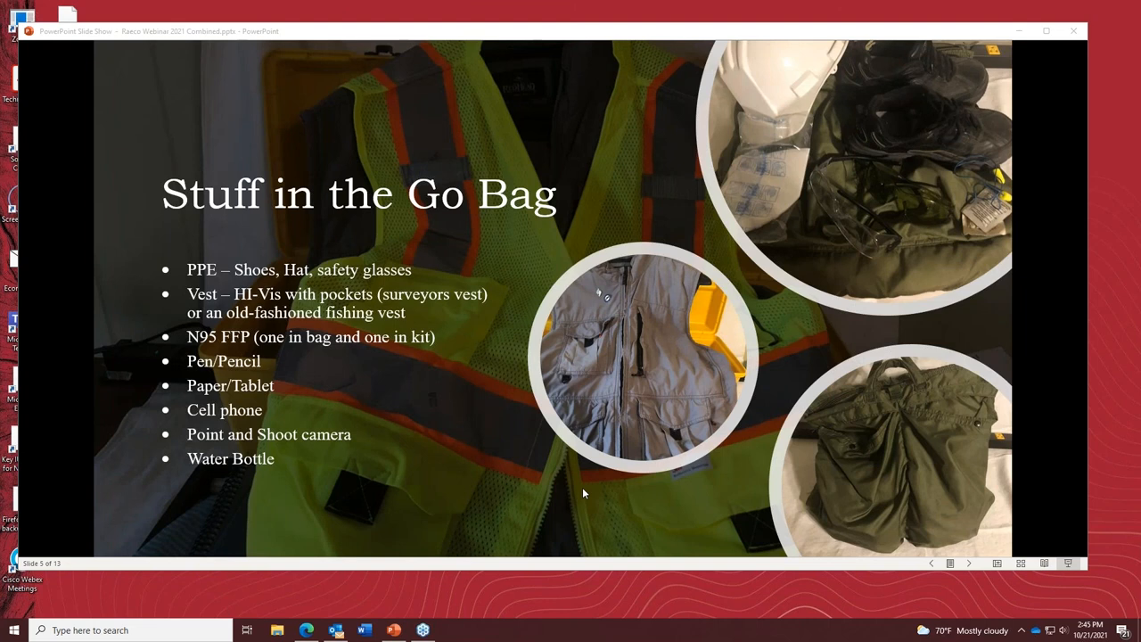
{"action": "mouse_move", "coordinate": [615, 521]}
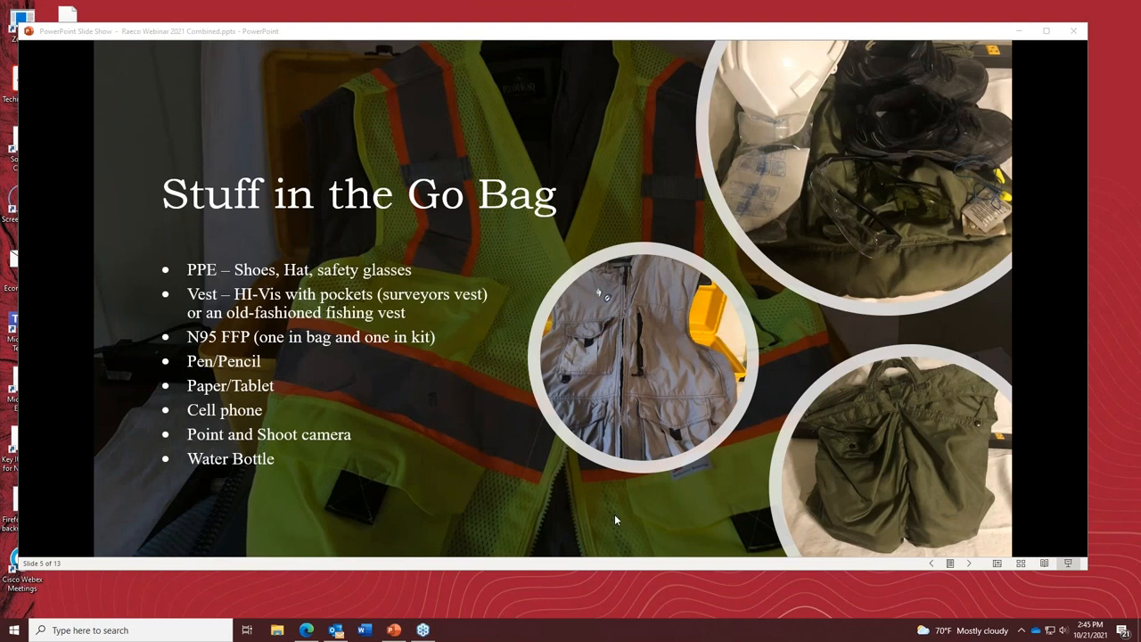
{"action": "mouse_move", "coordinate": [706, 508]}
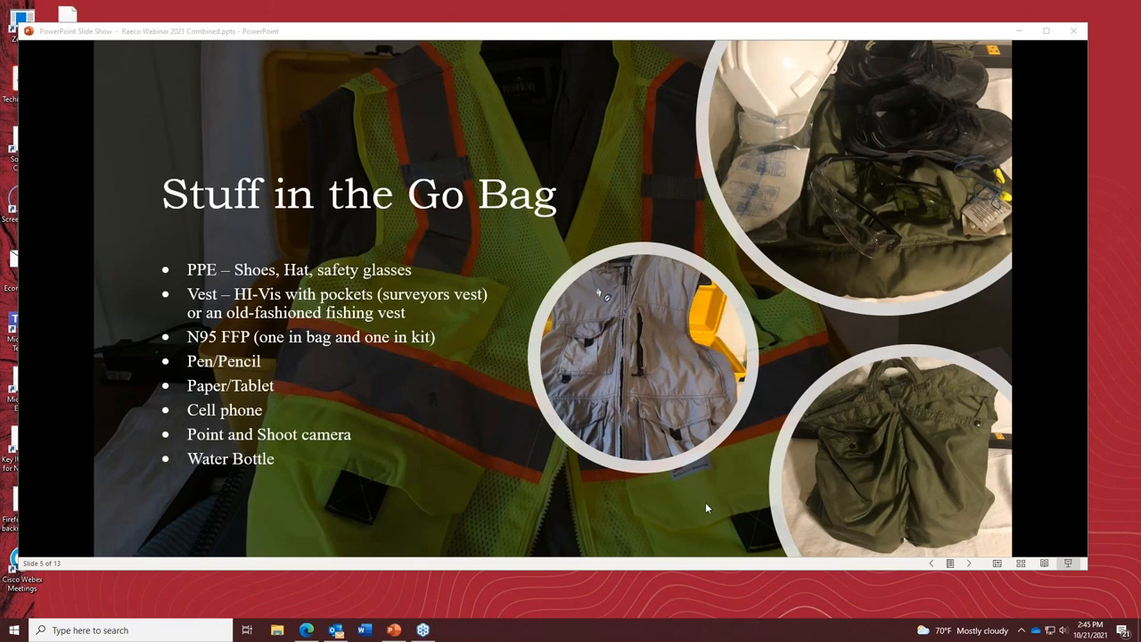
{"action": "mouse_move", "coordinate": [1126, 488]}
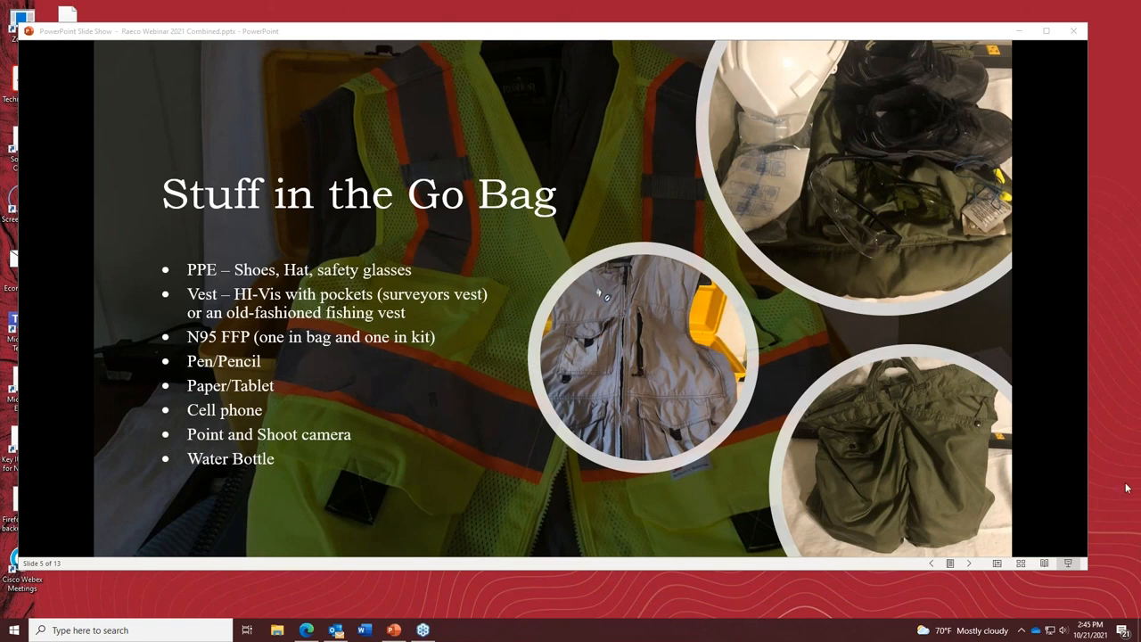
{"action": "mouse_move", "coordinate": [747, 503]}
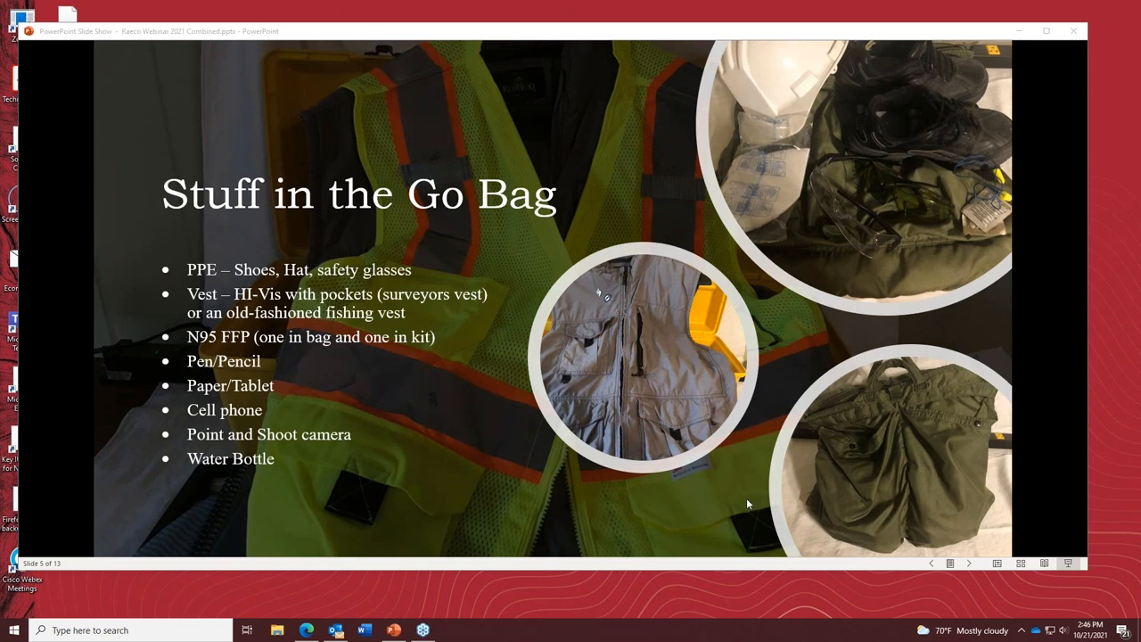
{"action": "mouse_move", "coordinate": [652, 524]}
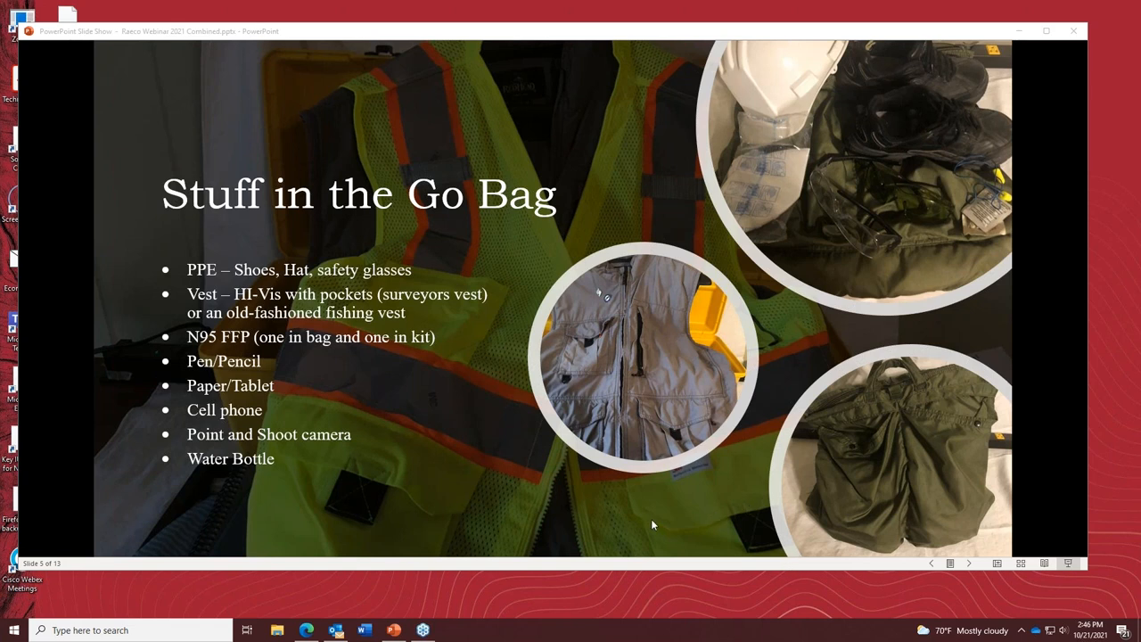
{"action": "mouse_move", "coordinate": [435, 470]}
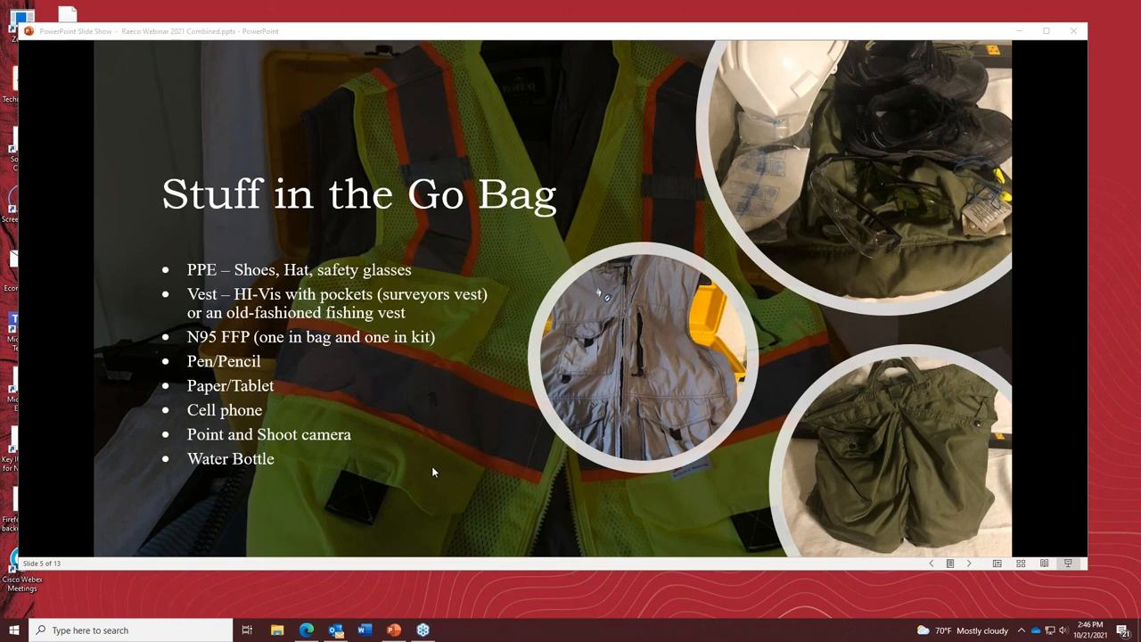
{"action": "mouse_move", "coordinate": [406, 457]}
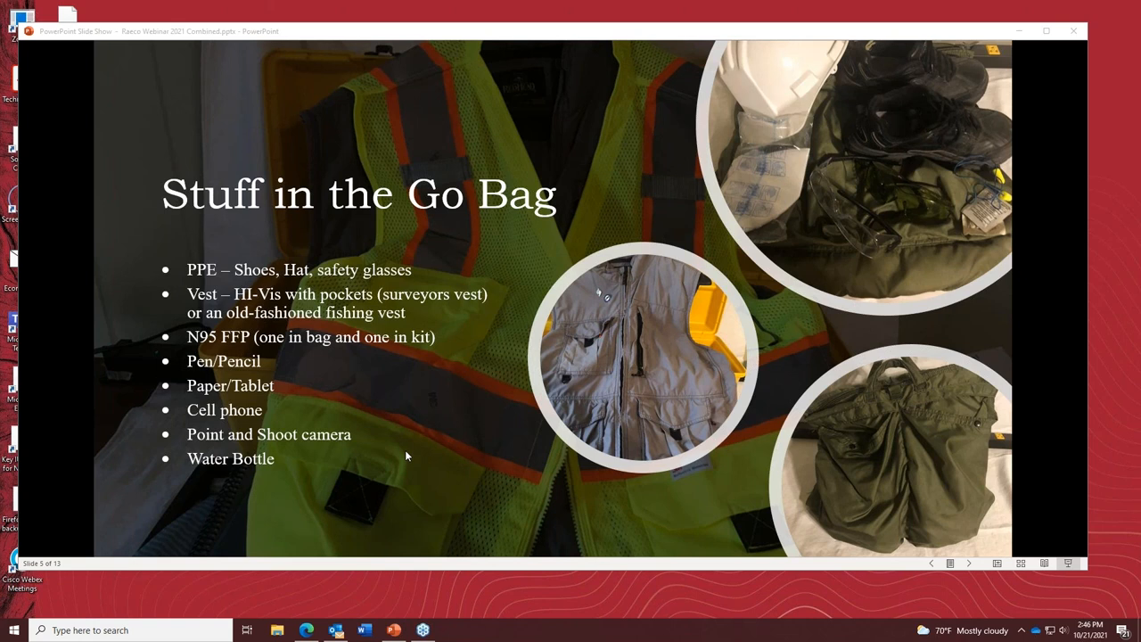
{"action": "mouse_move", "coordinate": [446, 464]}
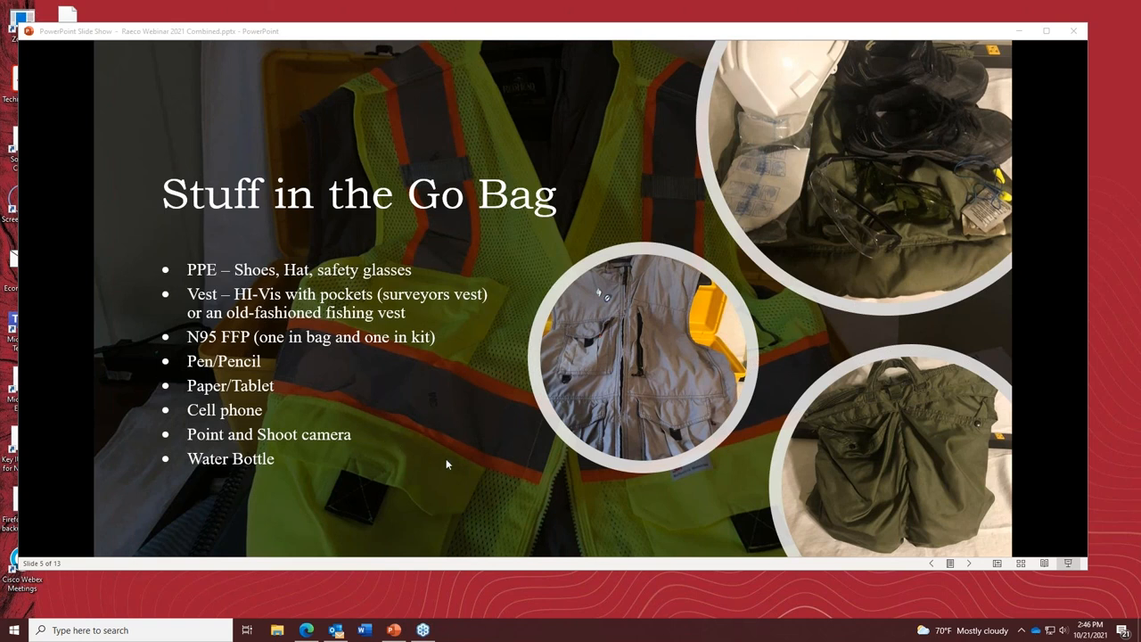
{"action": "mouse_move", "coordinate": [472, 485]}
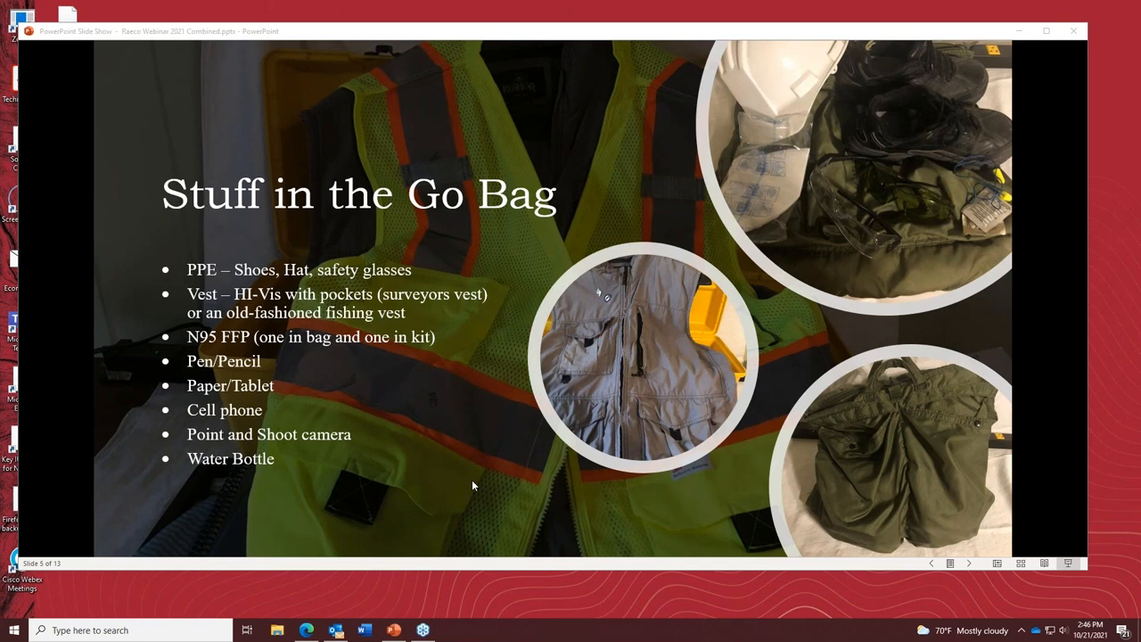
{"action": "mouse_move", "coordinate": [464, 465]}
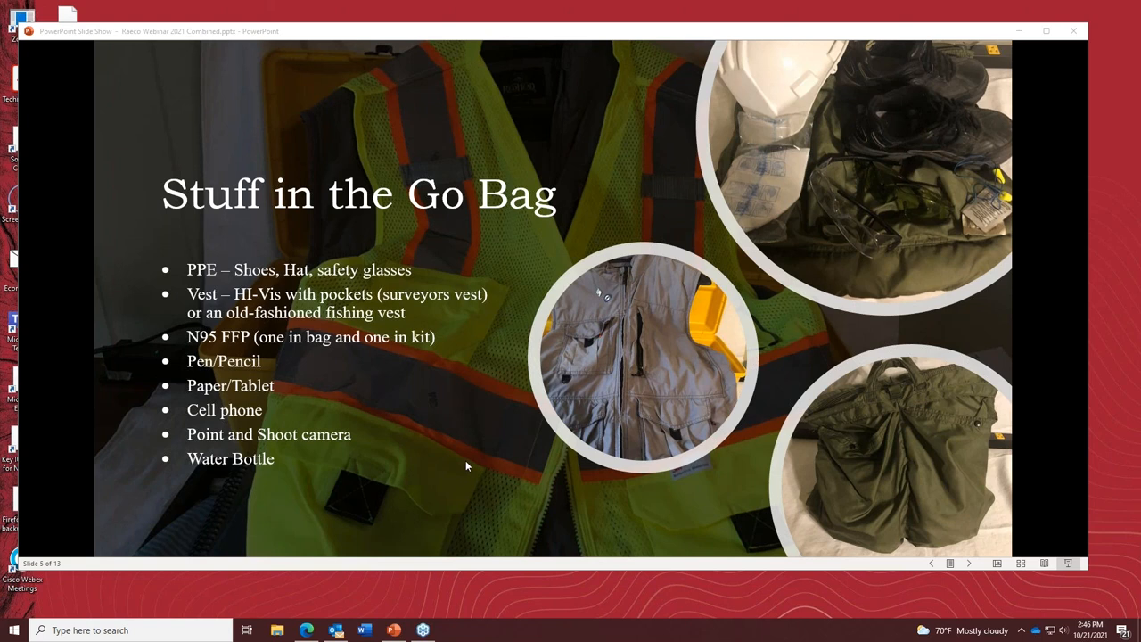
{"action": "mouse_move", "coordinate": [396, 478]}
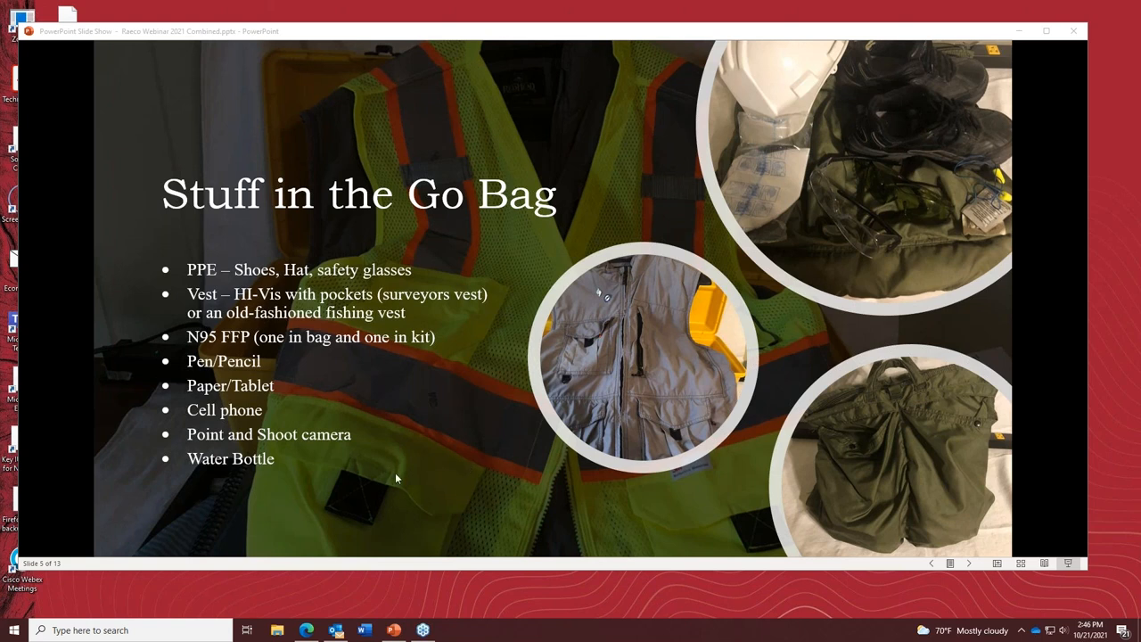
{"action": "mouse_move", "coordinate": [453, 499]}
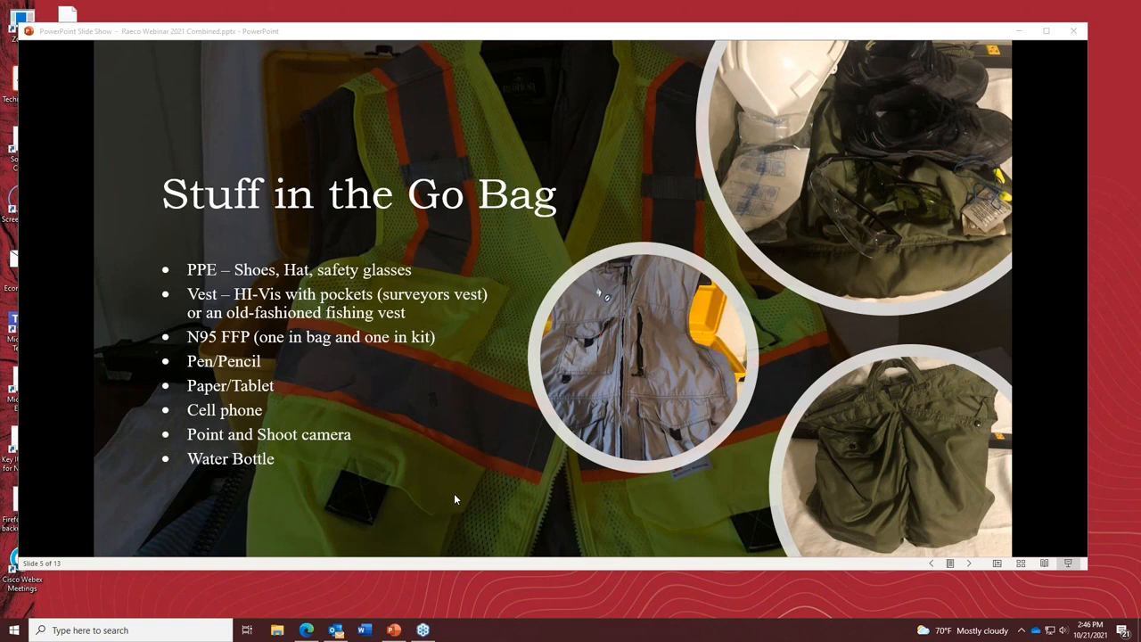
{"action": "mouse_move", "coordinate": [484, 456]}
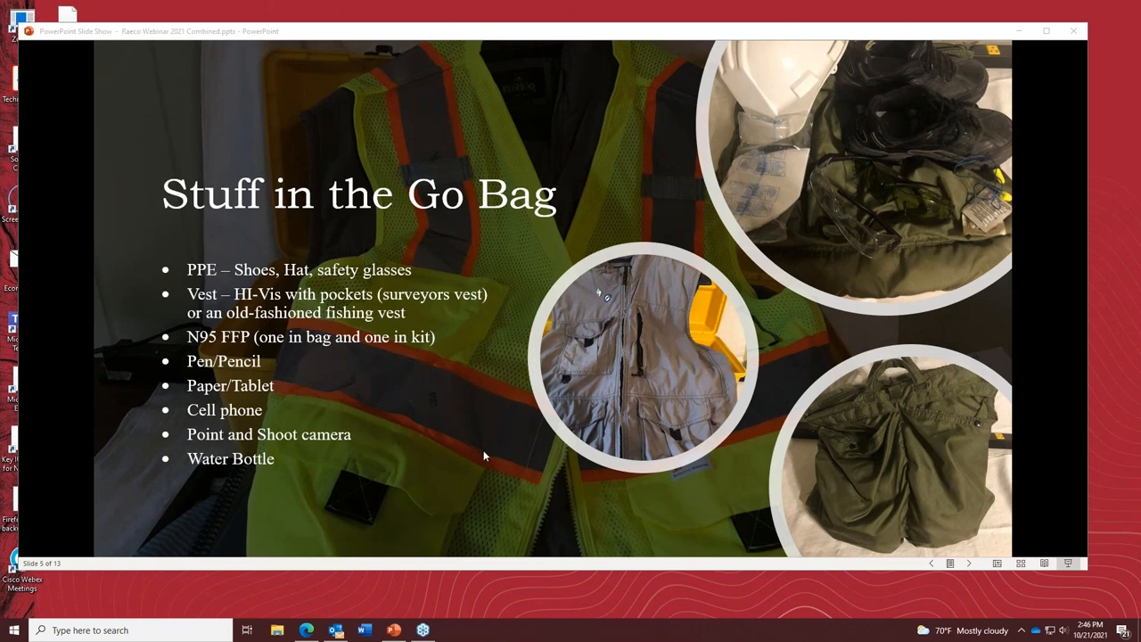
{"action": "mouse_move", "coordinate": [521, 485]}
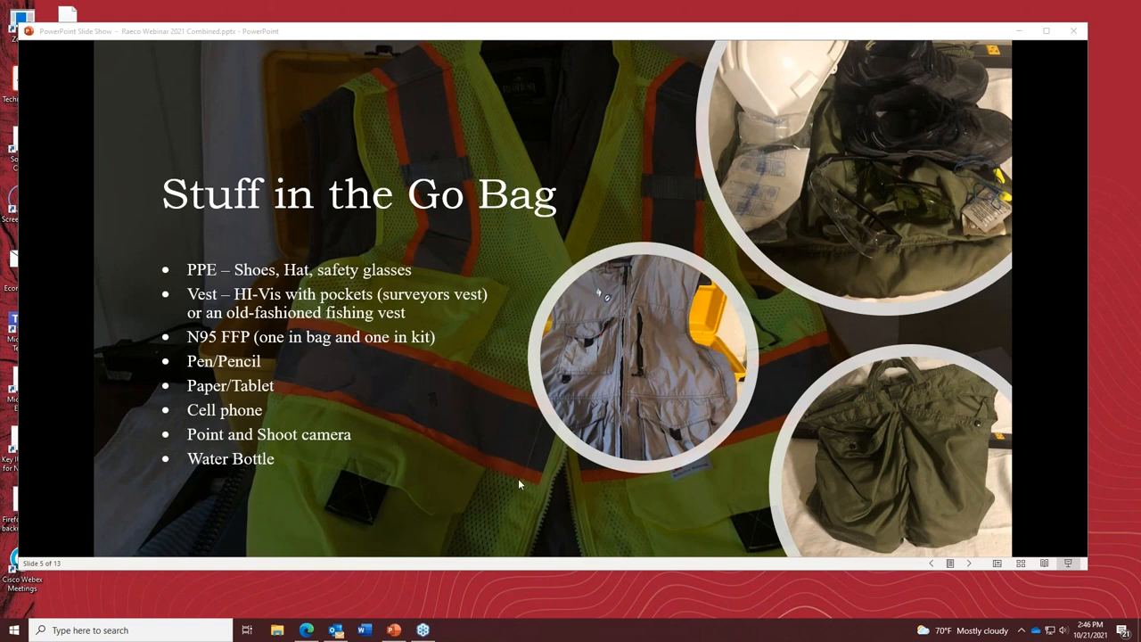
{"action": "mouse_move", "coordinate": [500, 496]}
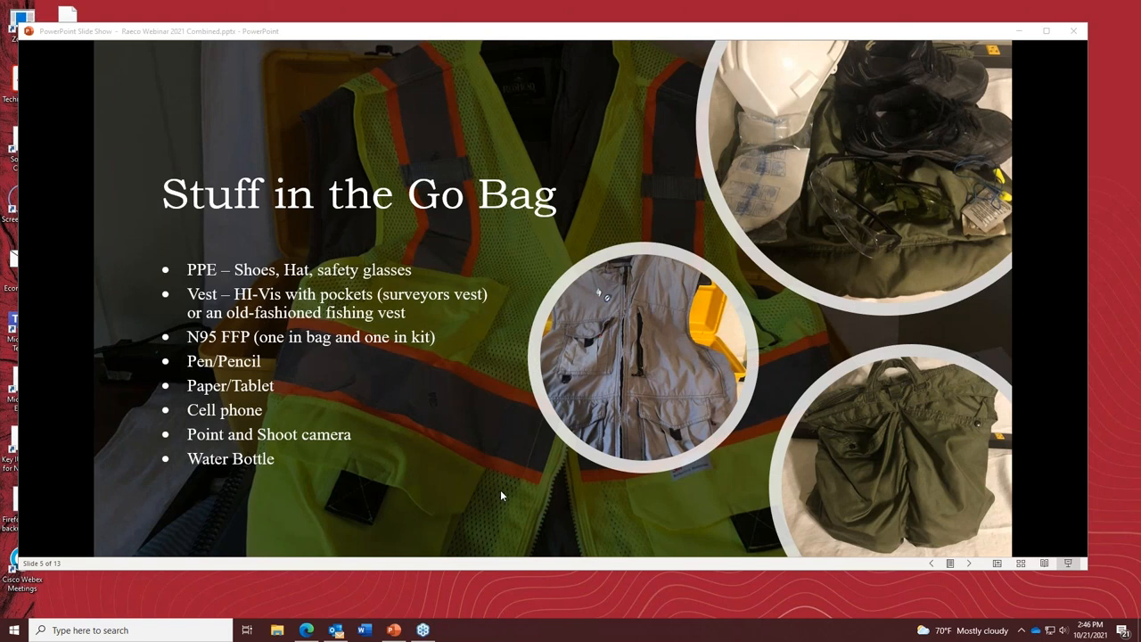
{"action": "mouse_move", "coordinate": [497, 492]}
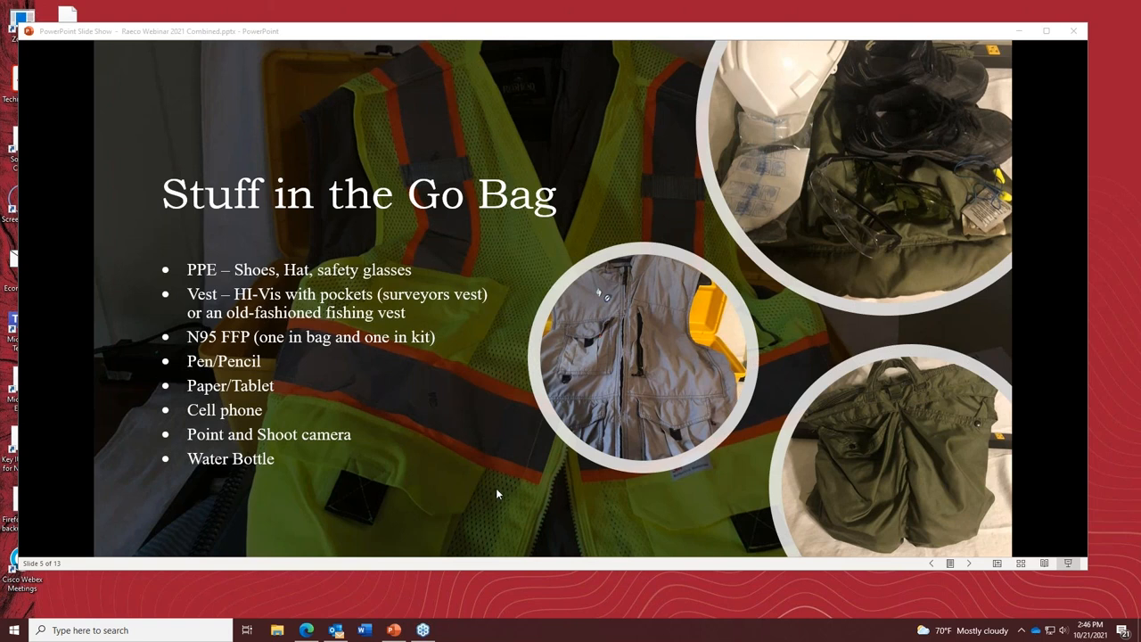
{"action": "mouse_move", "coordinate": [401, 474]}
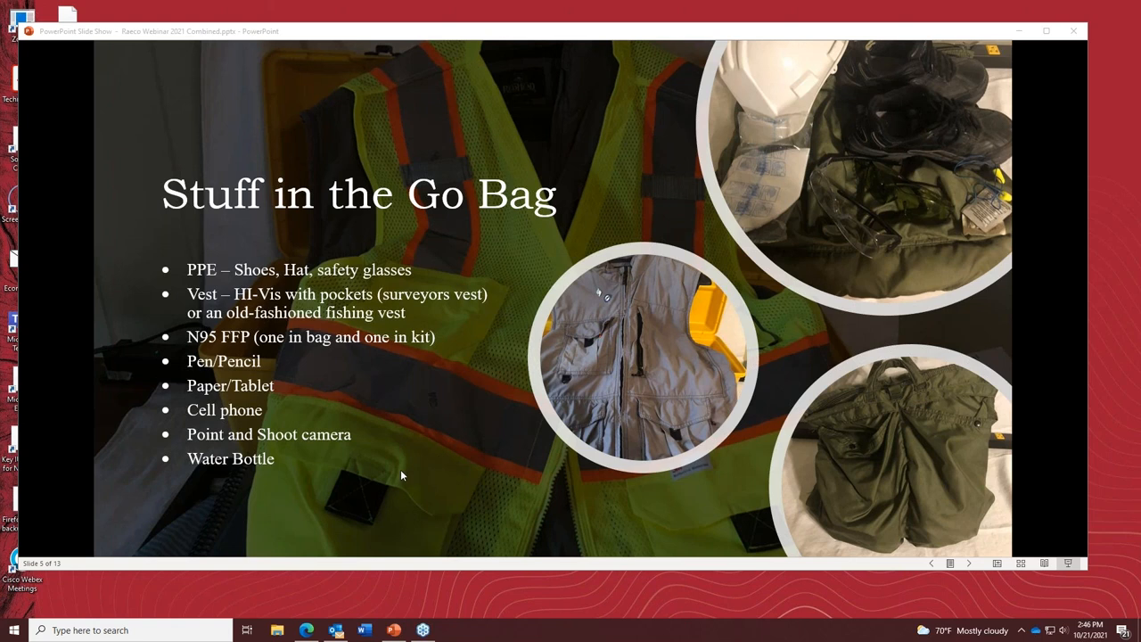
{"action": "mouse_move", "coordinate": [449, 502]}
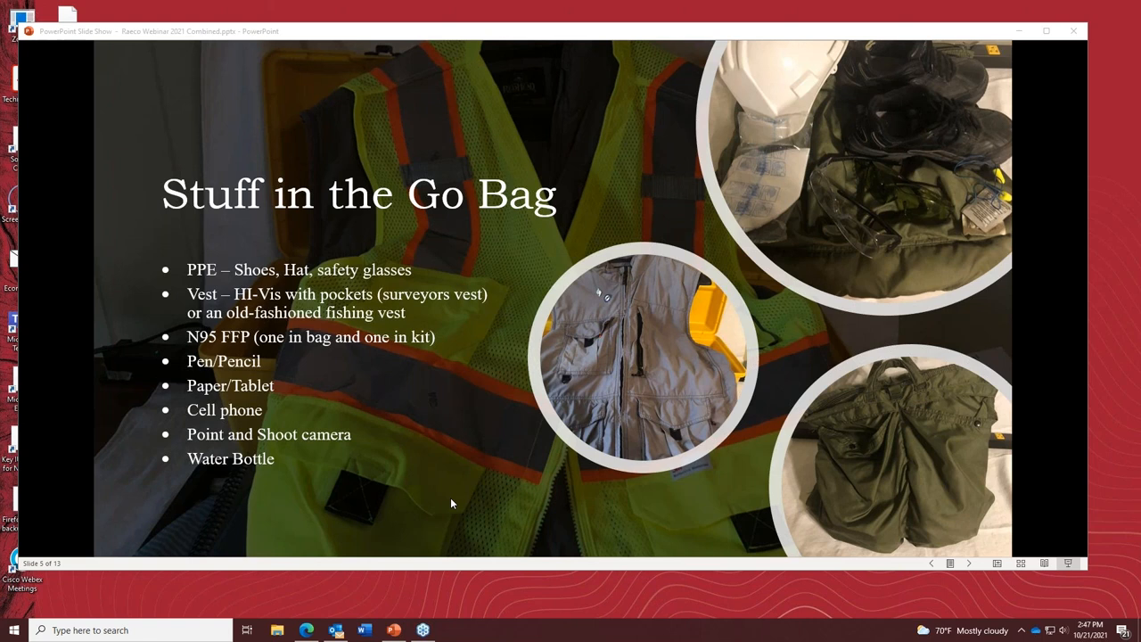
{"action": "mouse_move", "coordinate": [342, 435]}
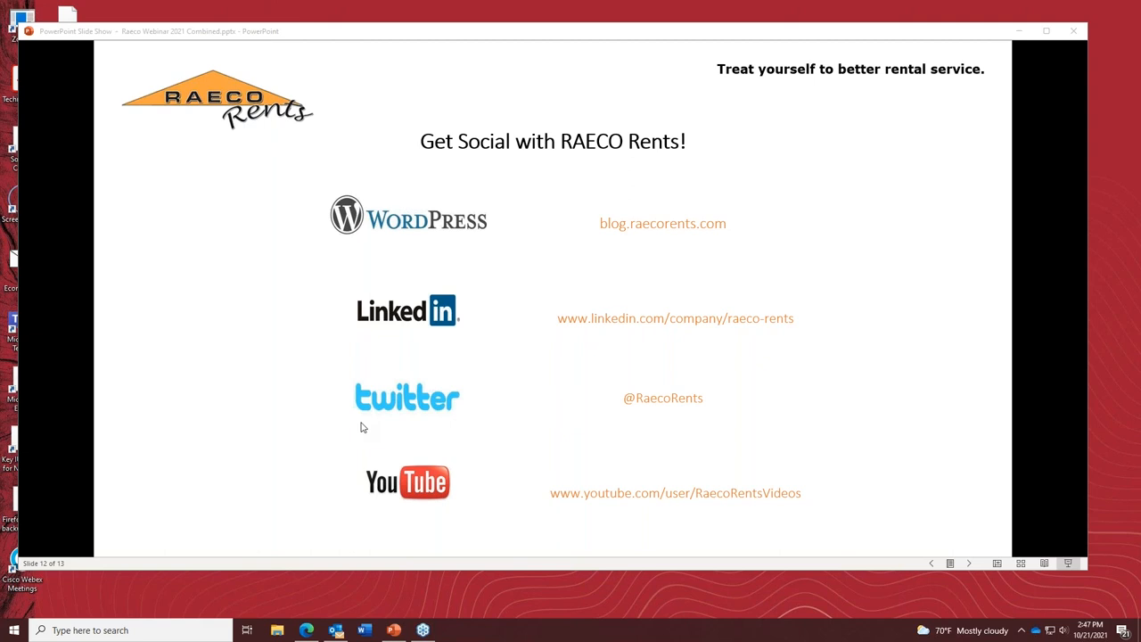
{"action": "mouse_move", "coordinate": [254, 346]}
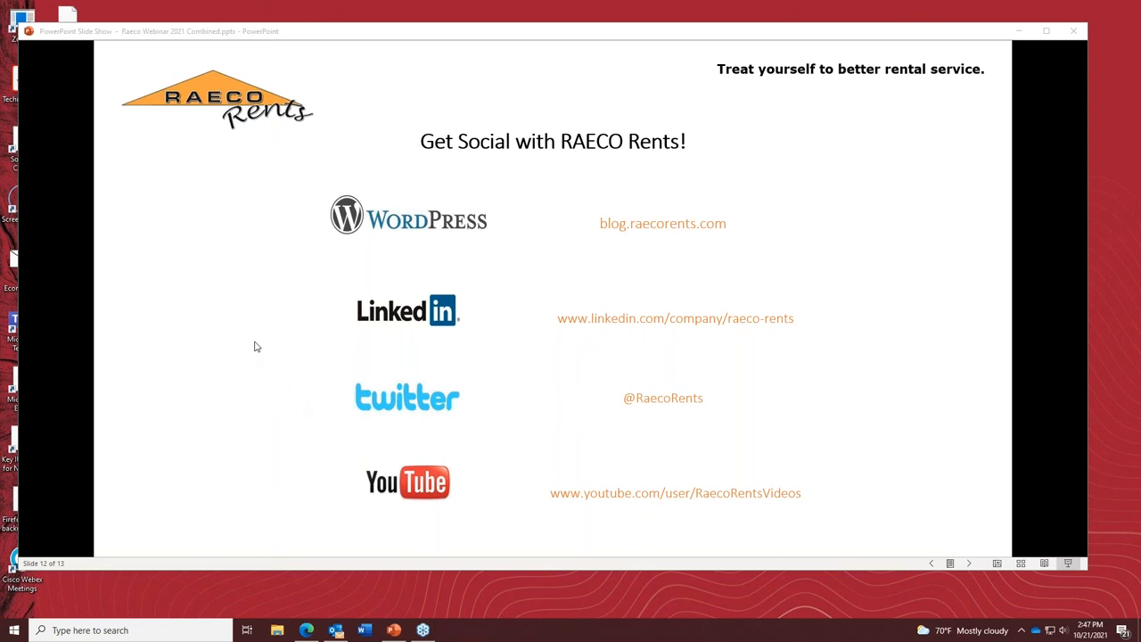
{"action": "mouse_move", "coordinate": [212, 321]}
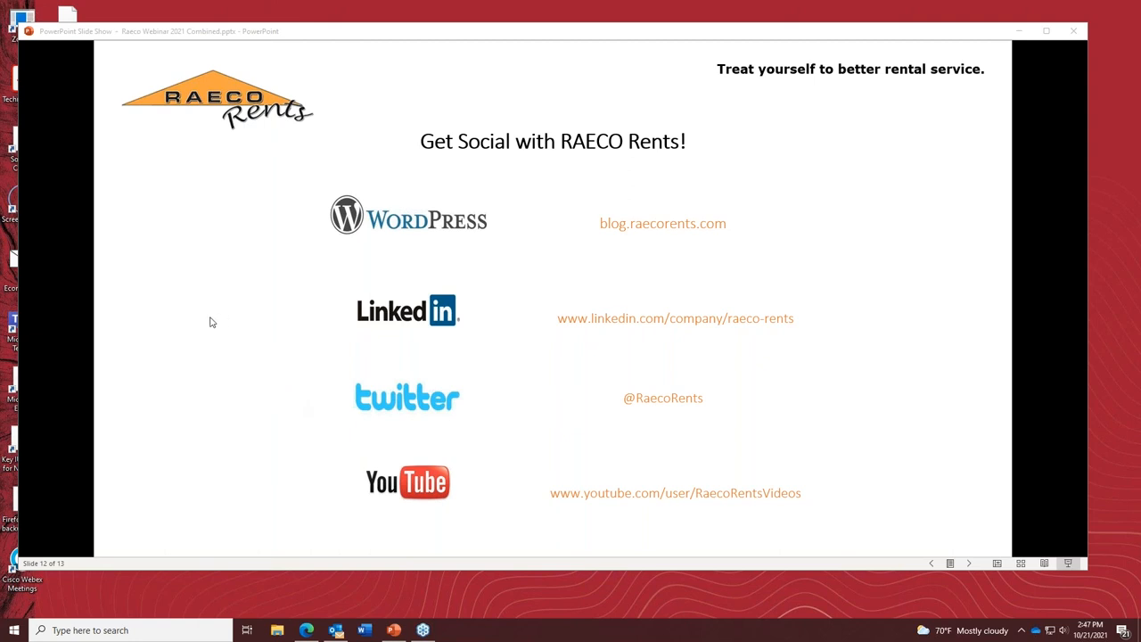
{"action": "mouse_move", "coordinate": [191, 328]}
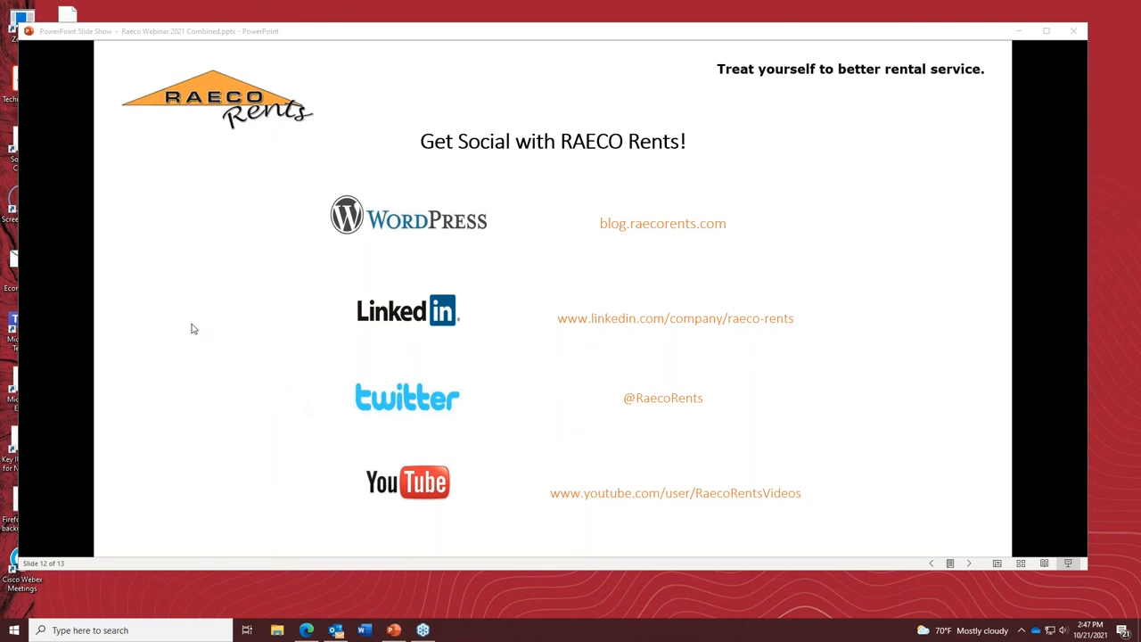
{"action": "mouse_move", "coordinate": [222, 319]}
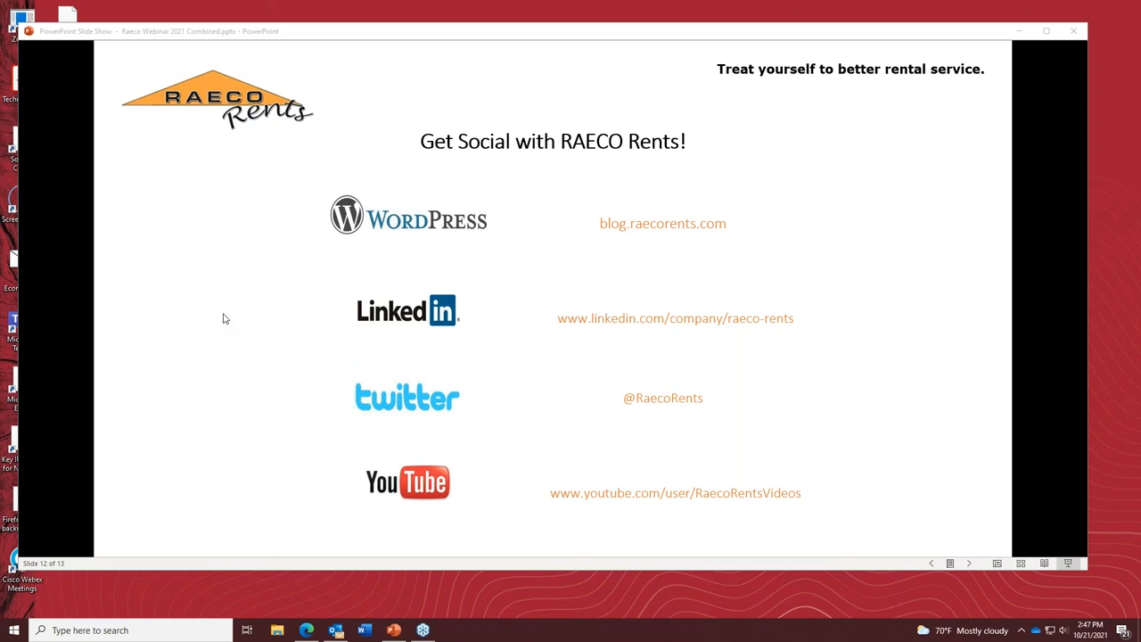
{"action": "mouse_move", "coordinate": [214, 360]}
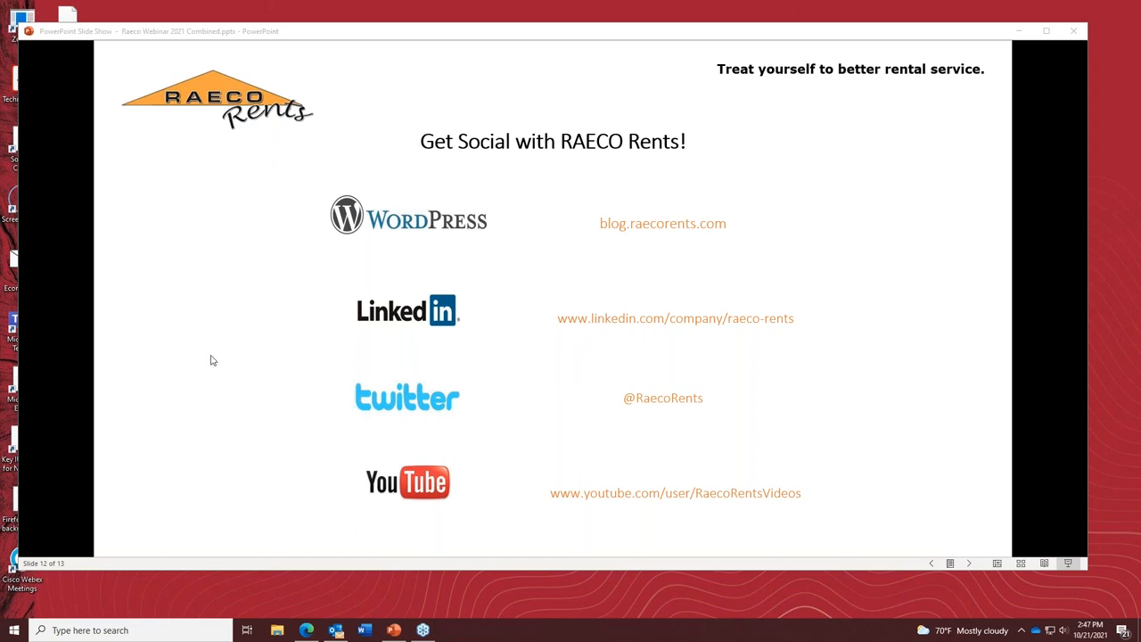
{"action": "mouse_move", "coordinate": [811, 170]}
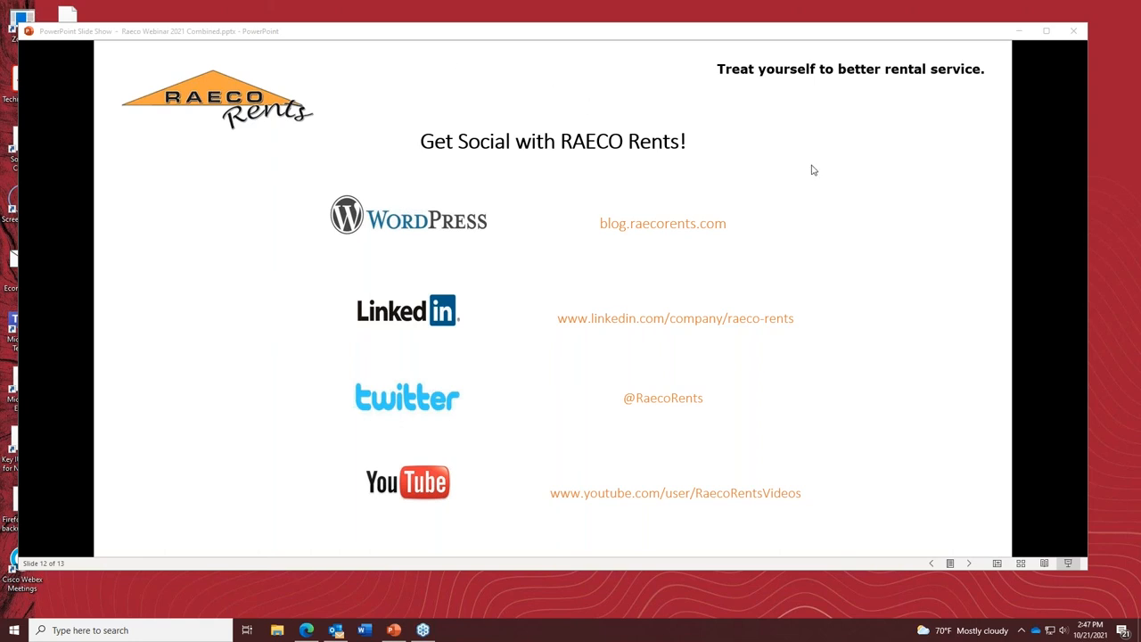
{"action": "mouse_move", "coordinate": [809, 385]}
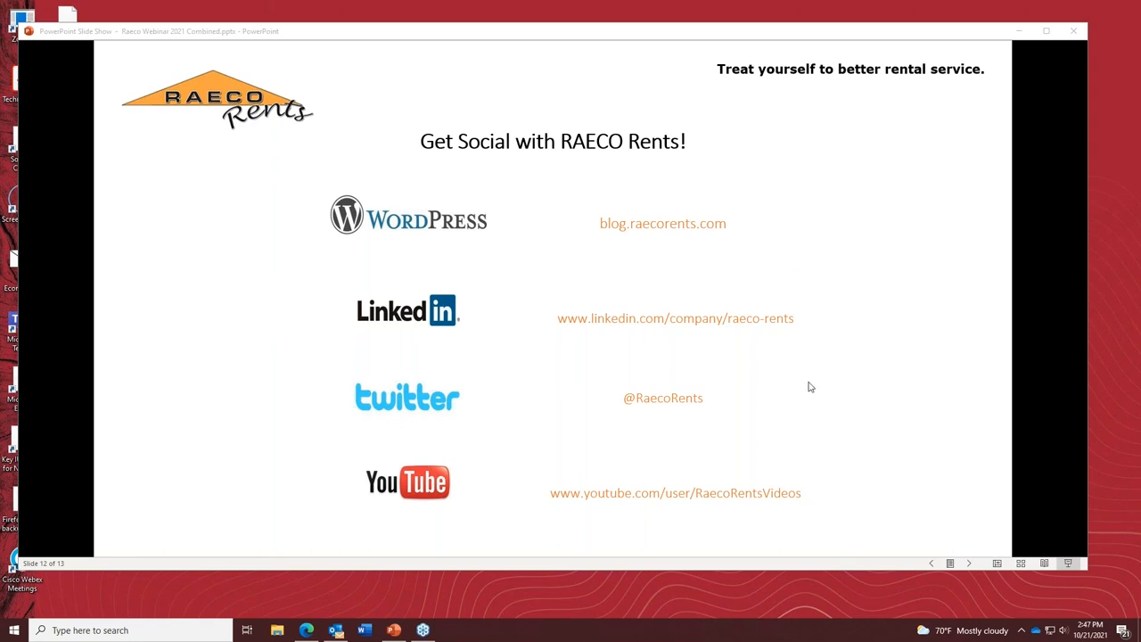
{"action": "mouse_move", "coordinate": [262, 467]}
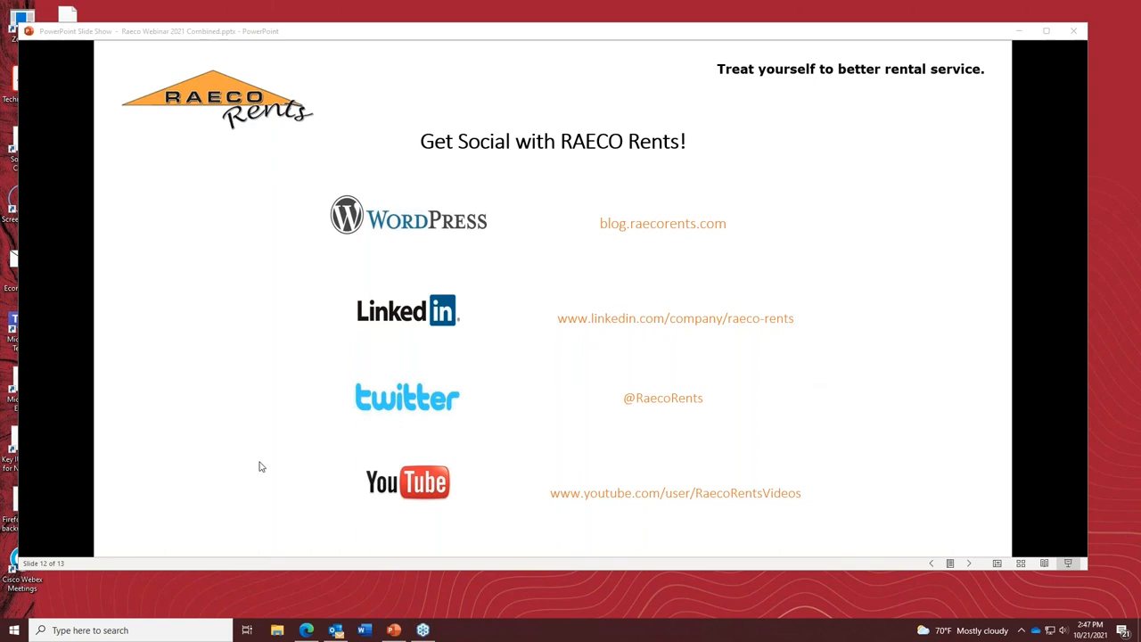
{"action": "mouse_move", "coordinate": [249, 445]}
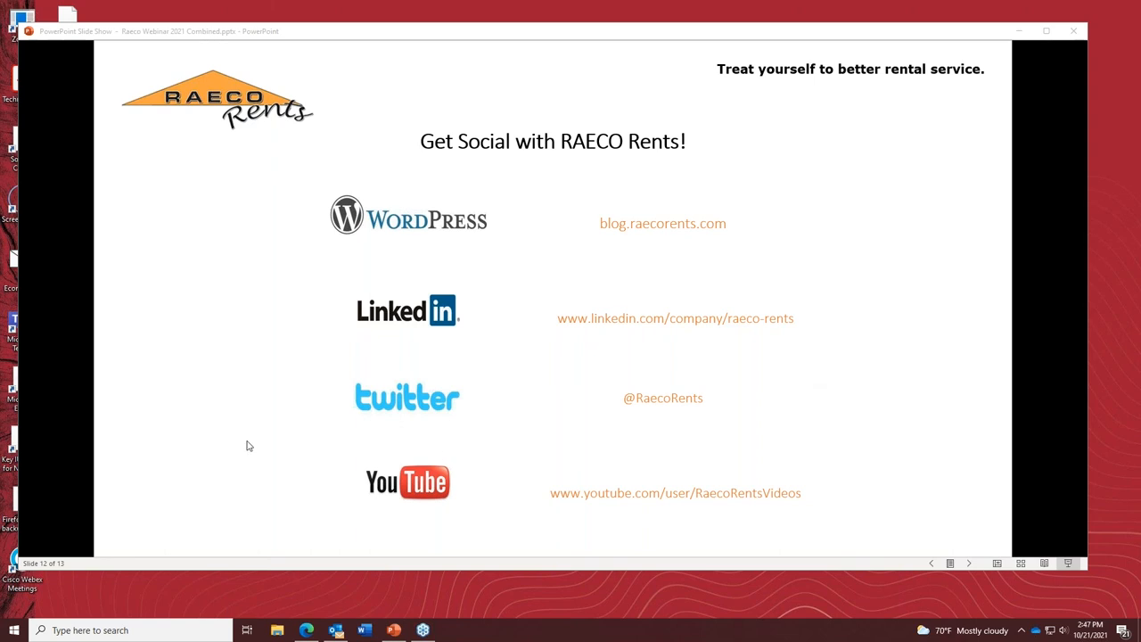
{"action": "mouse_move", "coordinate": [813, 382]}
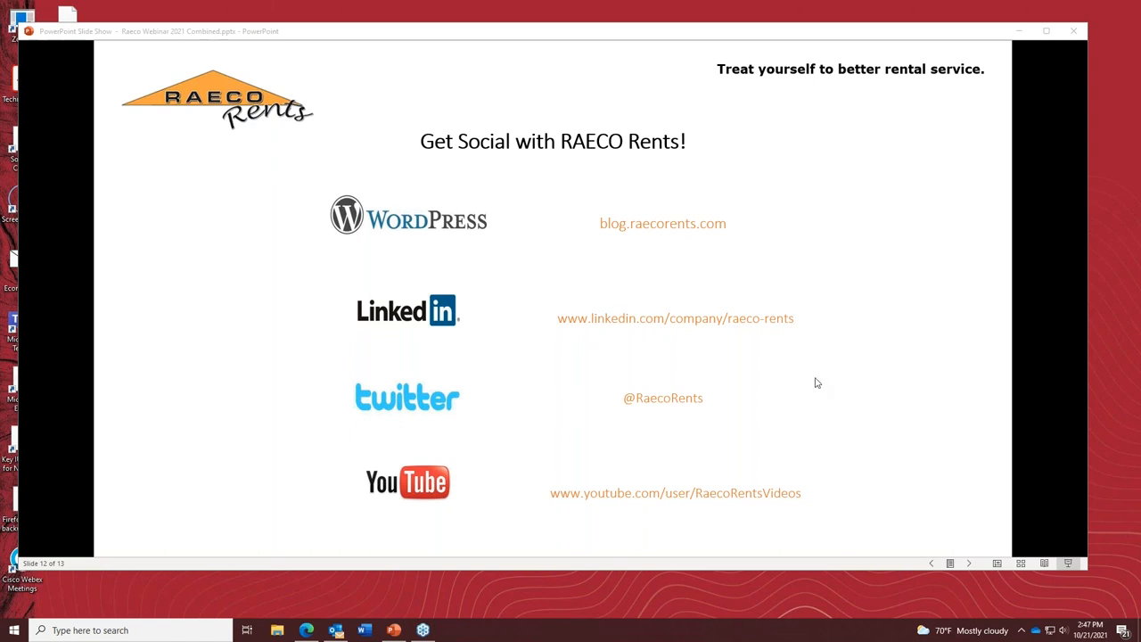
{"action": "mouse_move", "coordinate": [827, 419]}
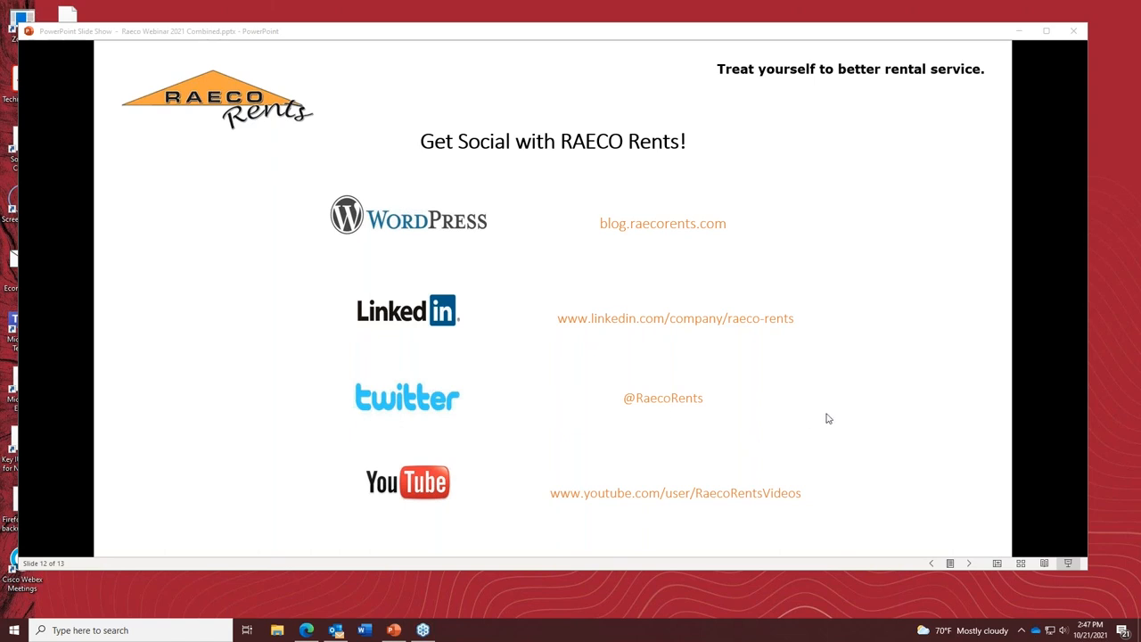
{"action": "mouse_move", "coordinate": [823, 128]}
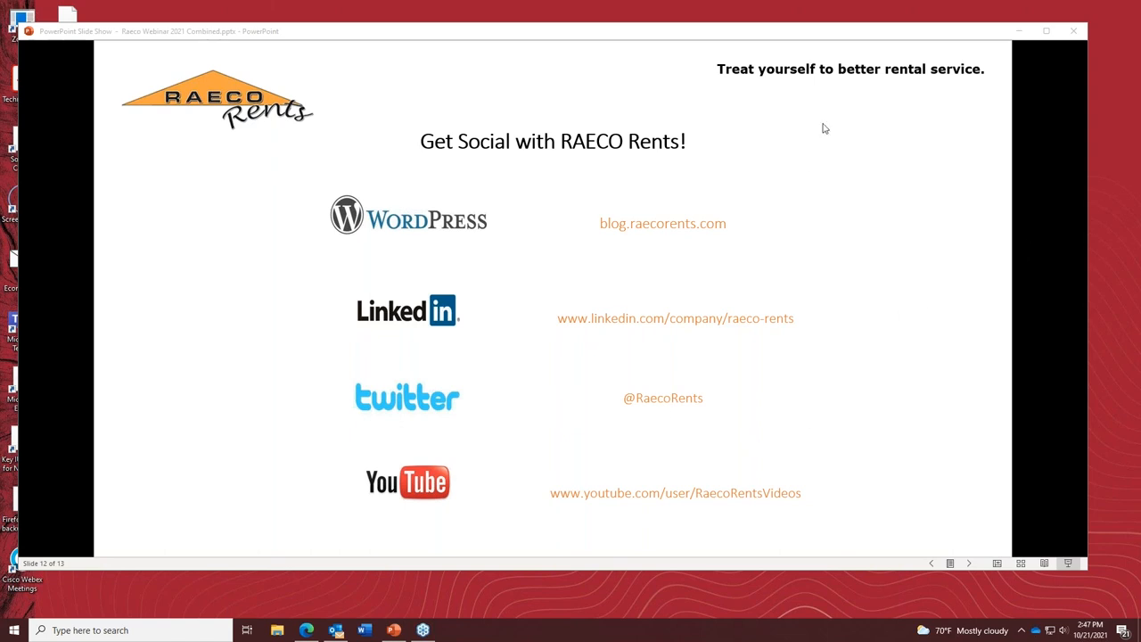
{"action": "mouse_move", "coordinate": [1119, 217]}
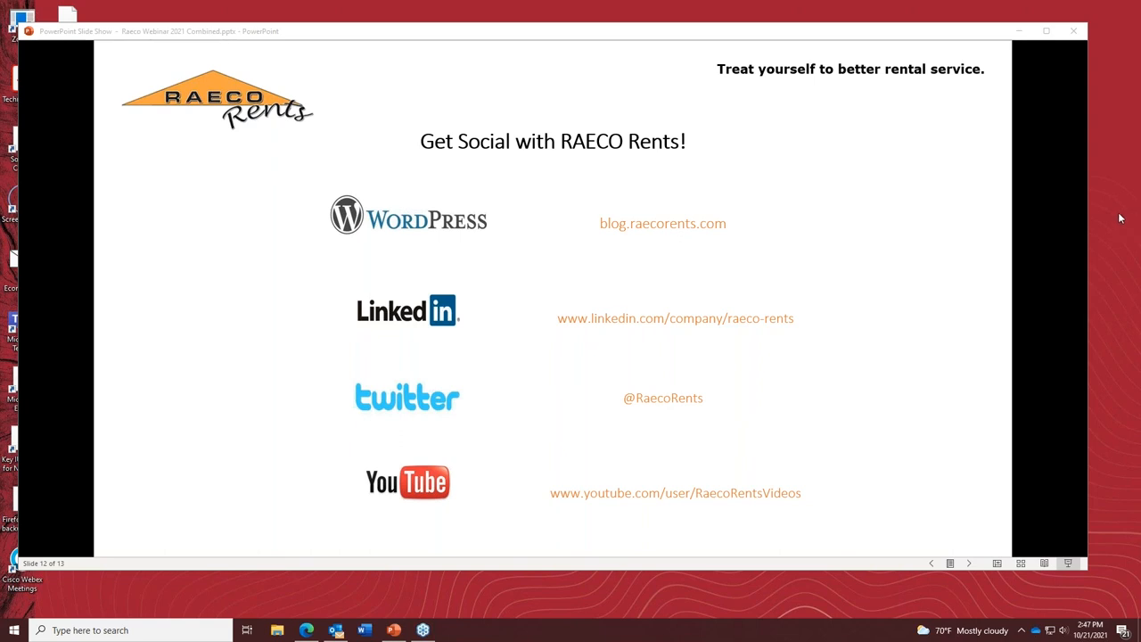